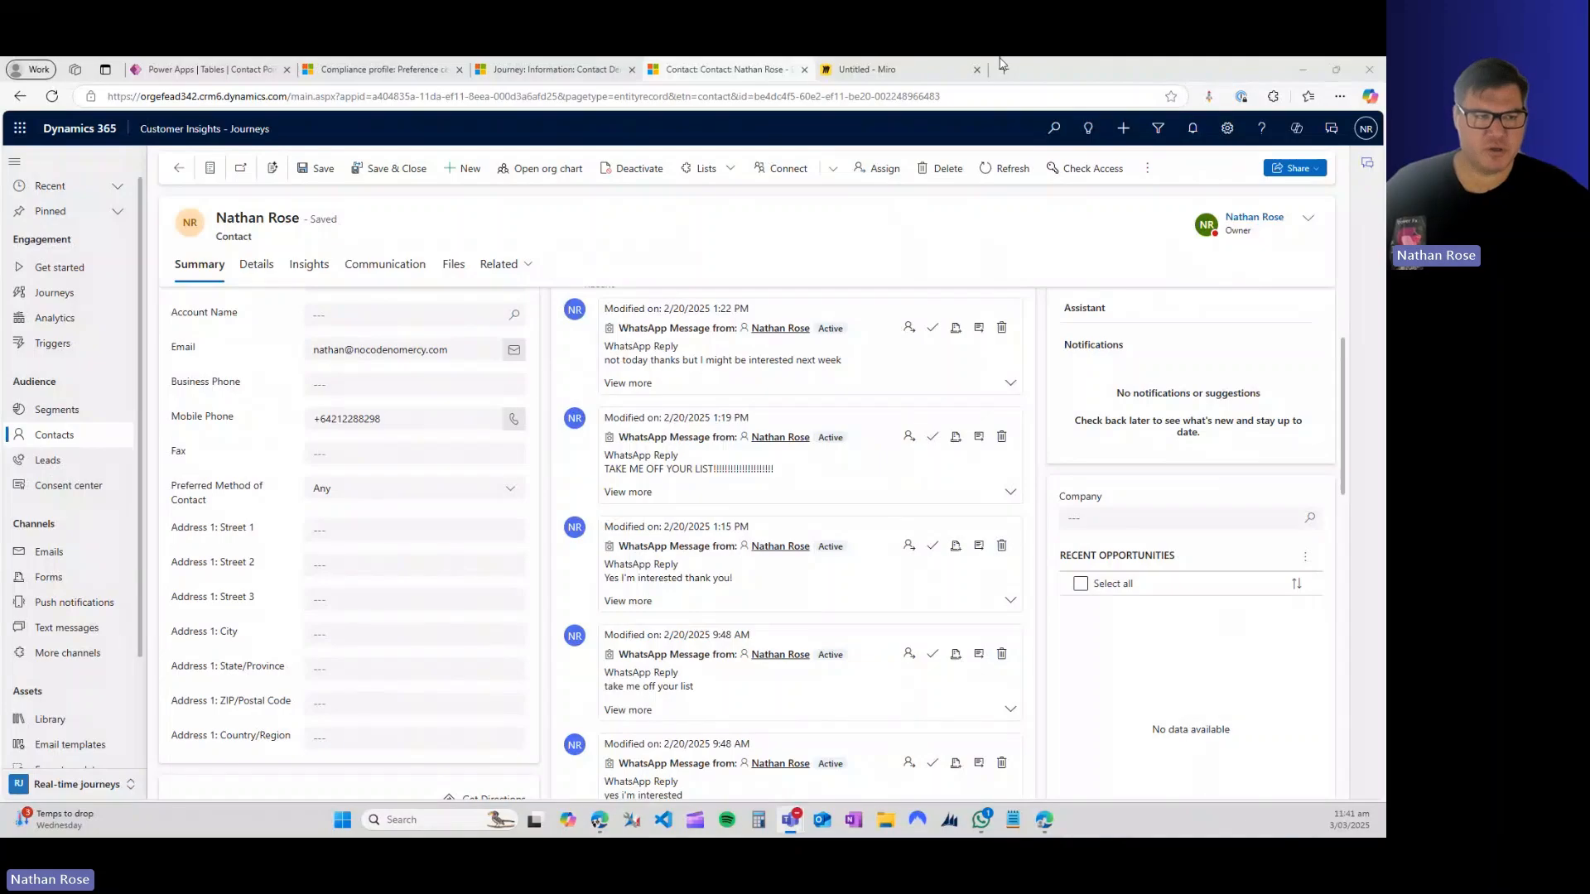
pyautogui.moveTo(571, 86)
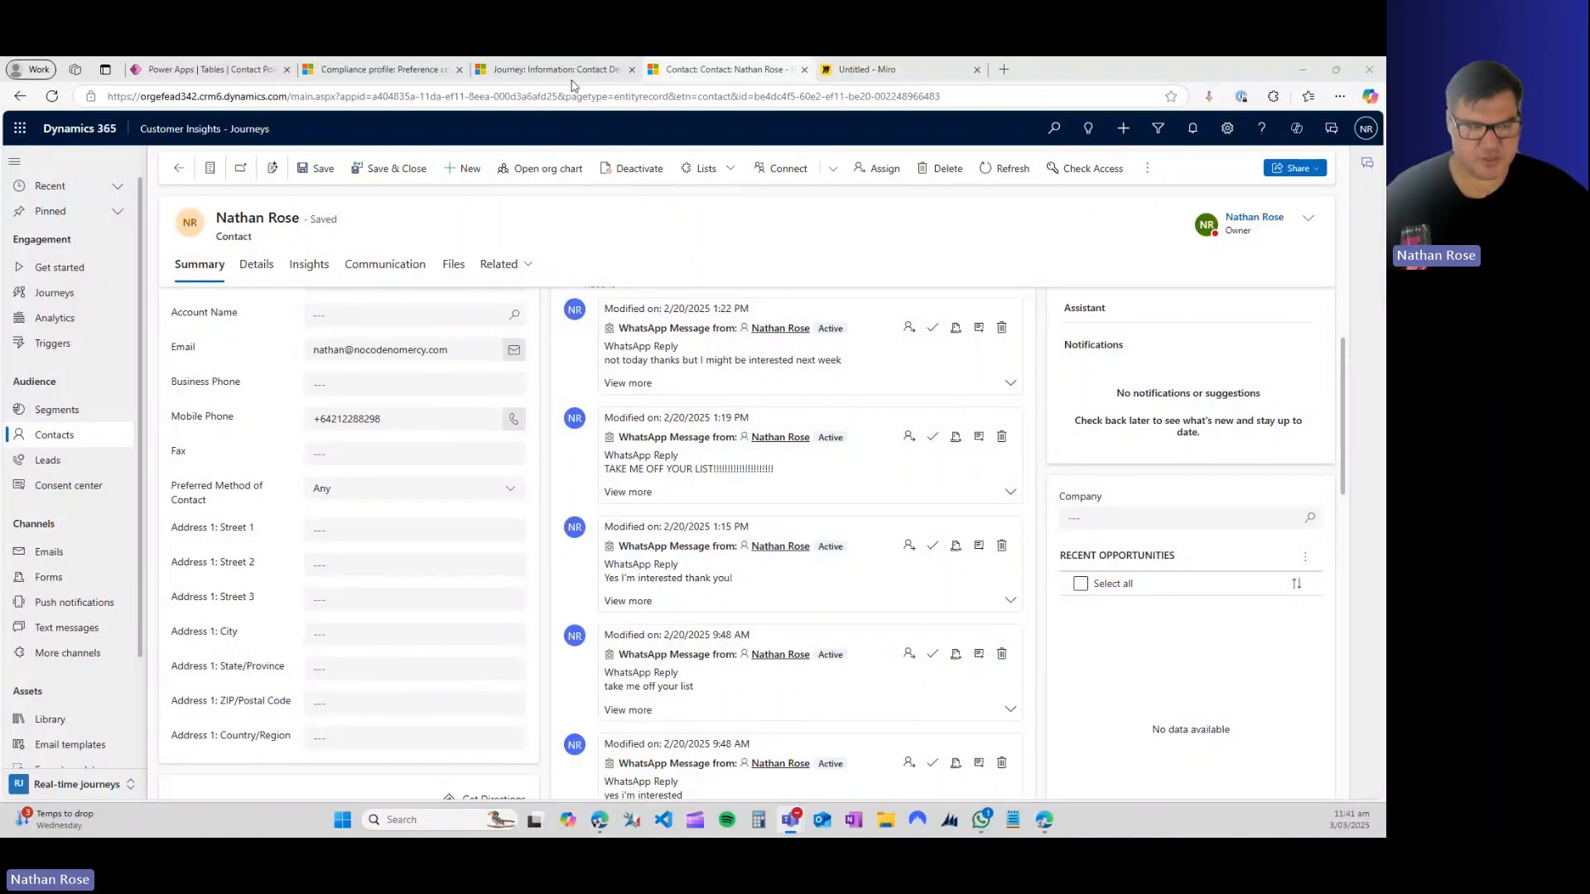
pyautogui.moveTo(384, 199)
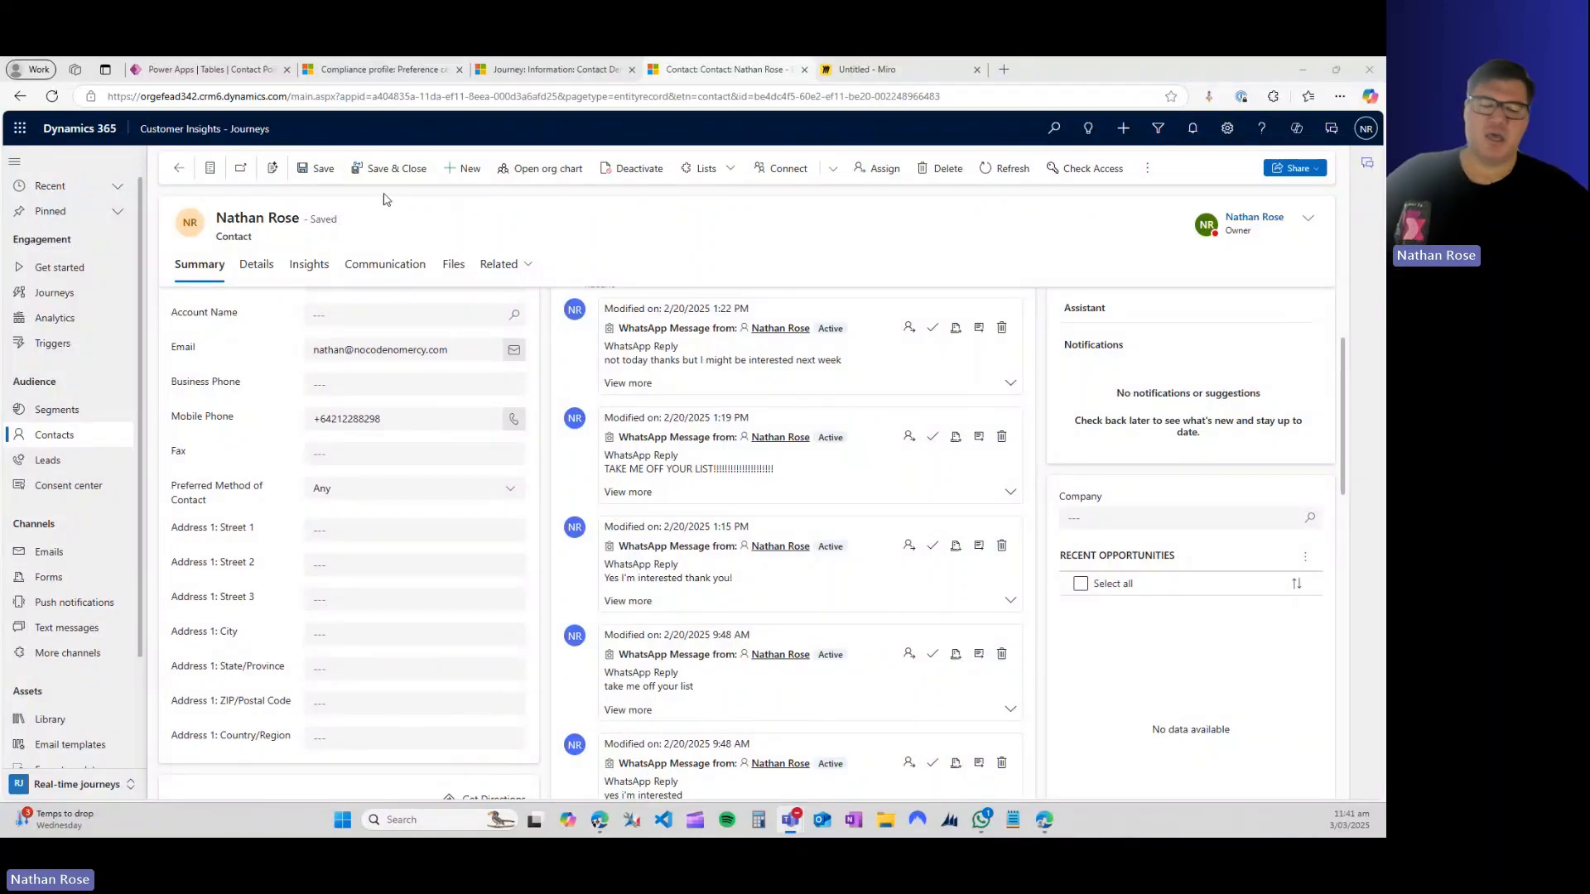
pyautogui.moveTo(392, 247)
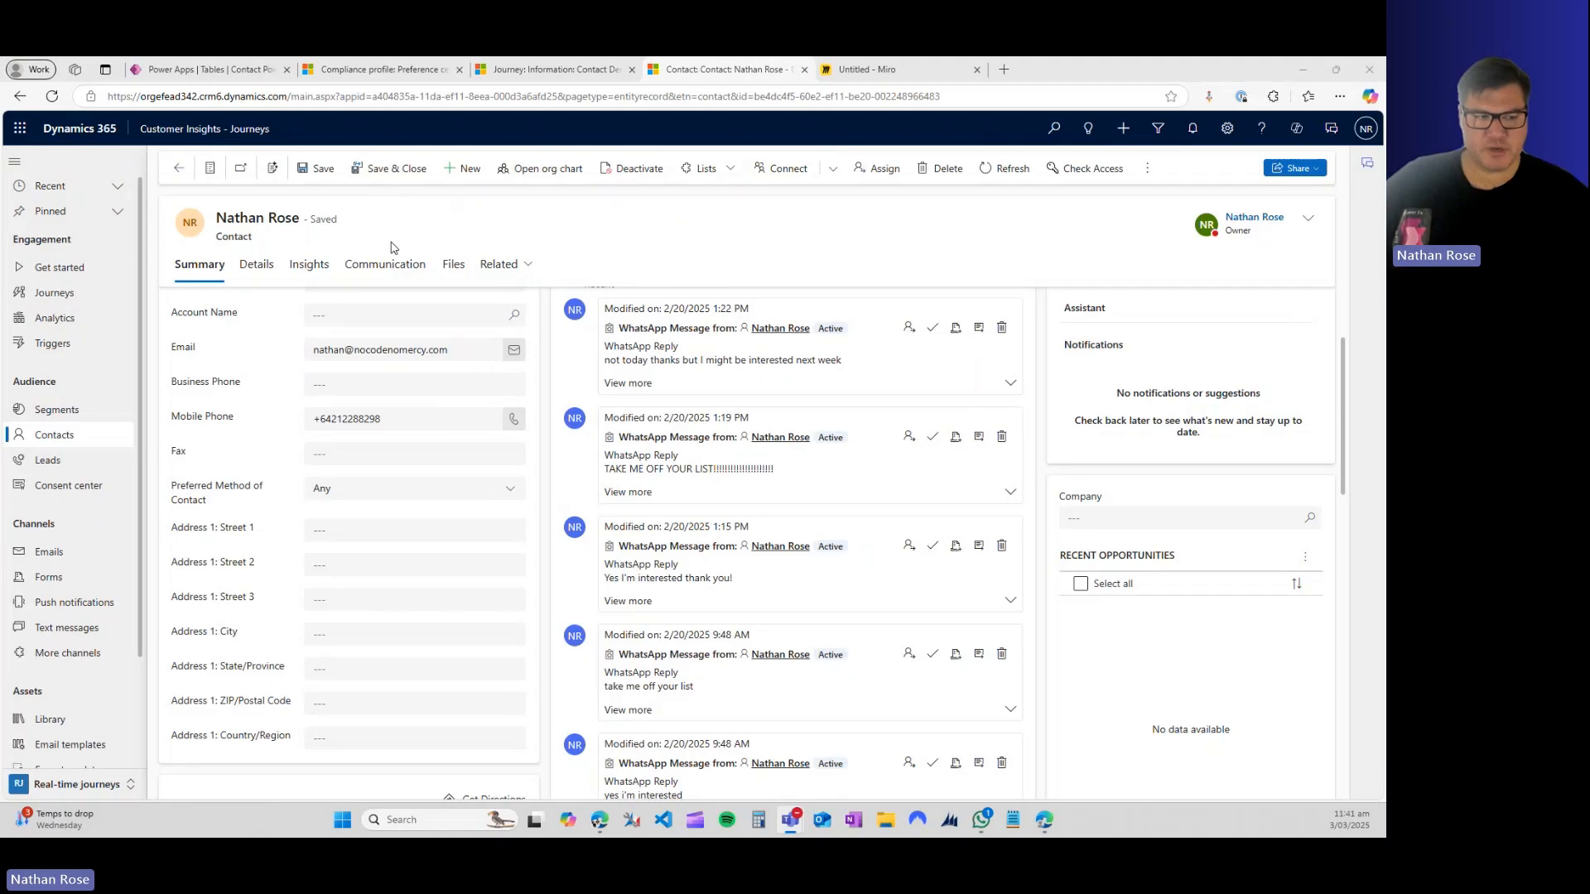
pyautogui.moveTo(434, 256)
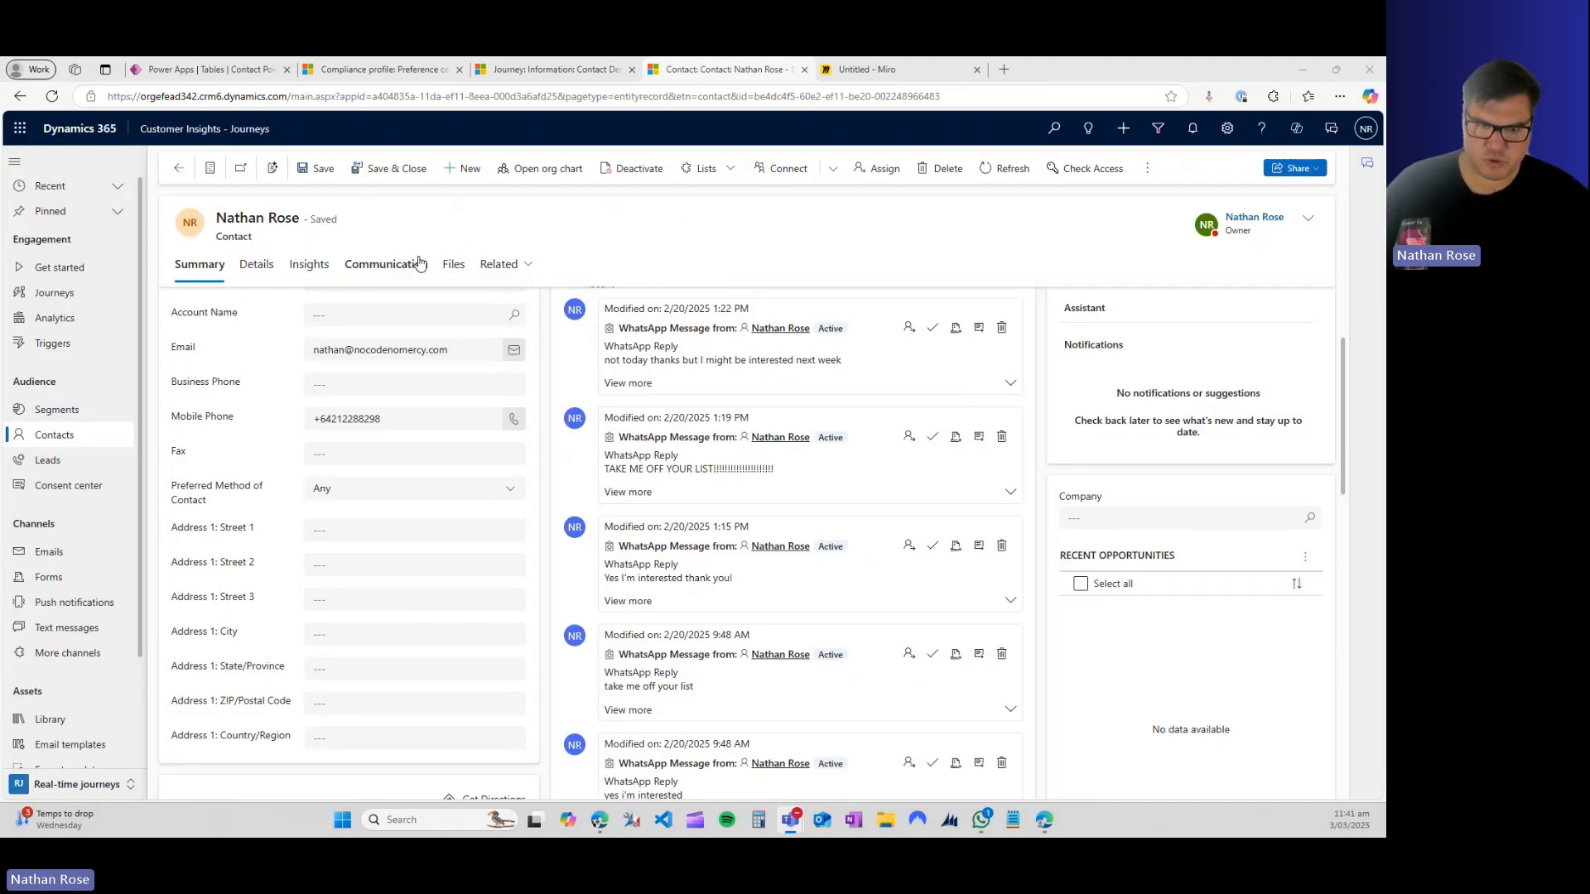
# Step: Switch to the Miro board linking Lead/Contact, Contact Point Consent, Consent Purpose and Compliance Profile
pyautogui.scroll(-3)
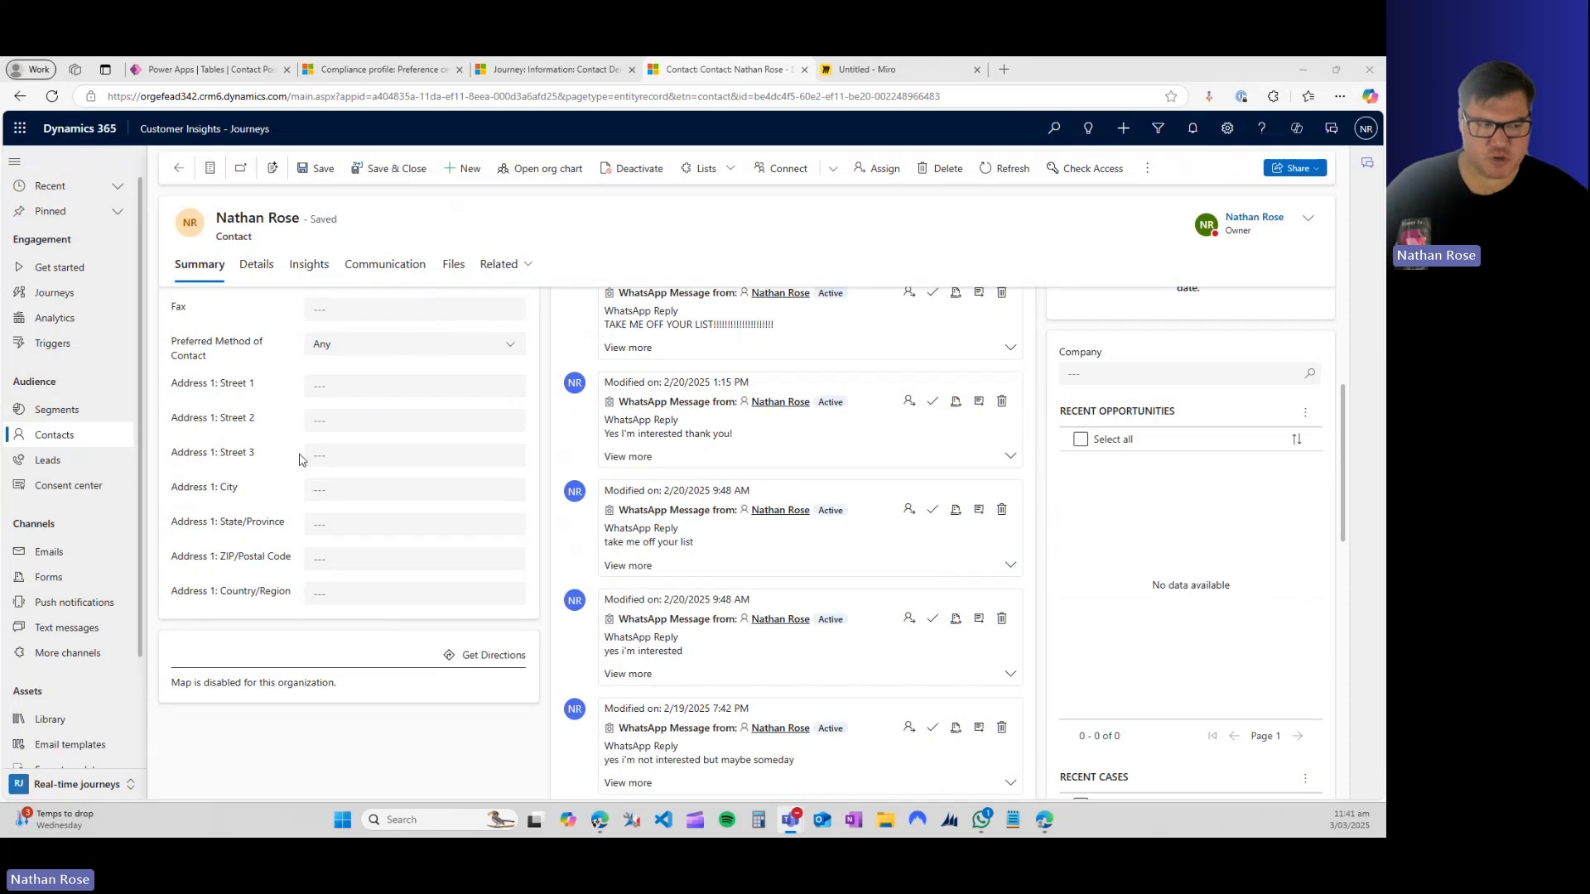
pyautogui.moveTo(342, 405)
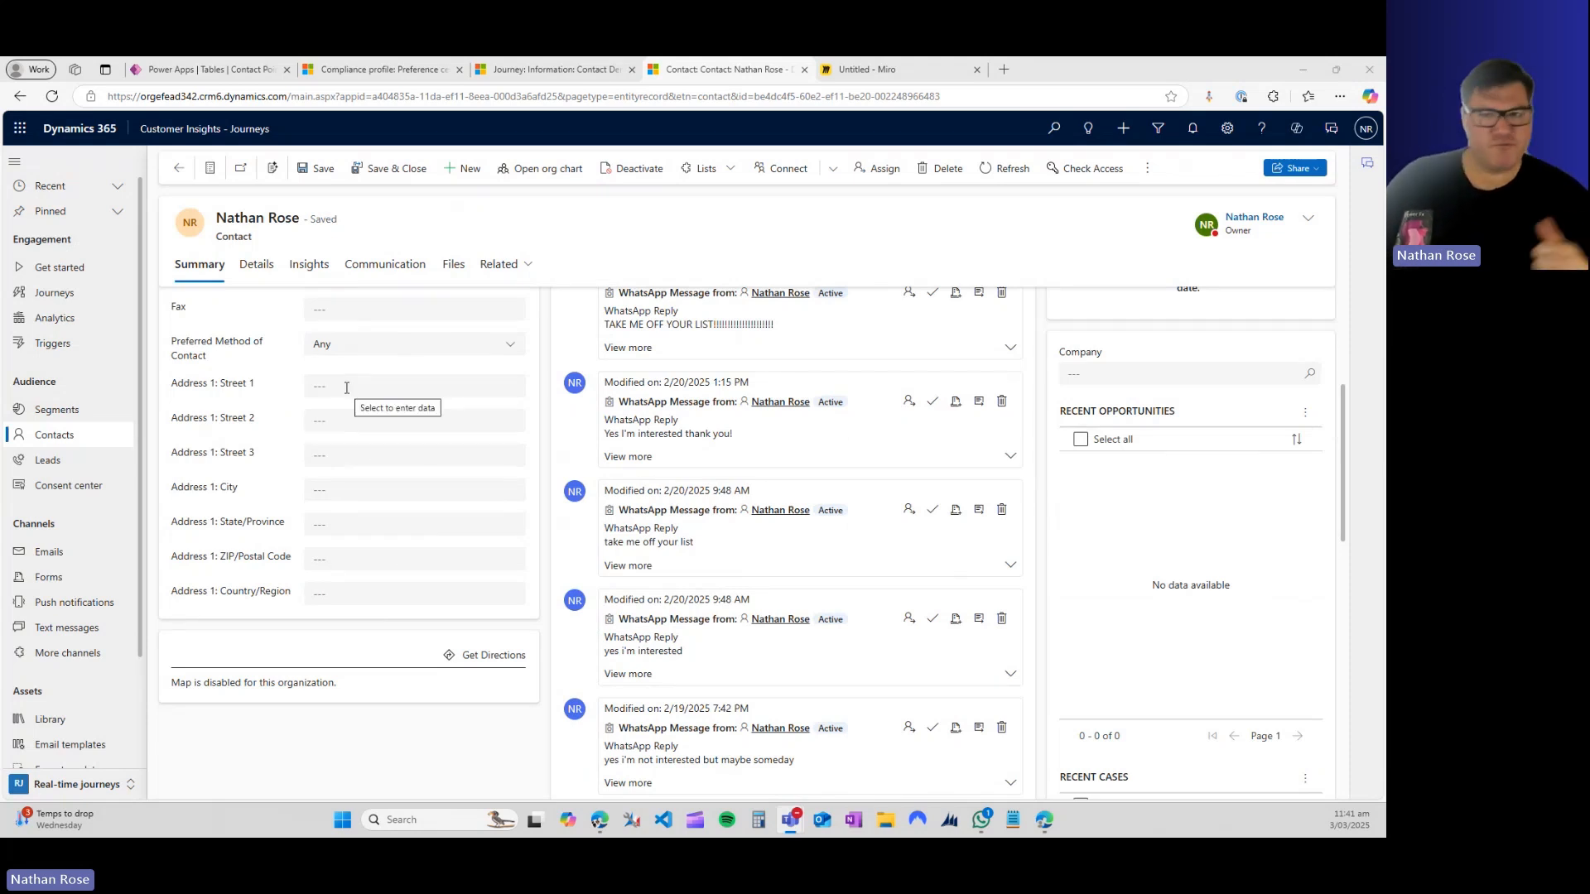
pyautogui.moveTo(355, 366)
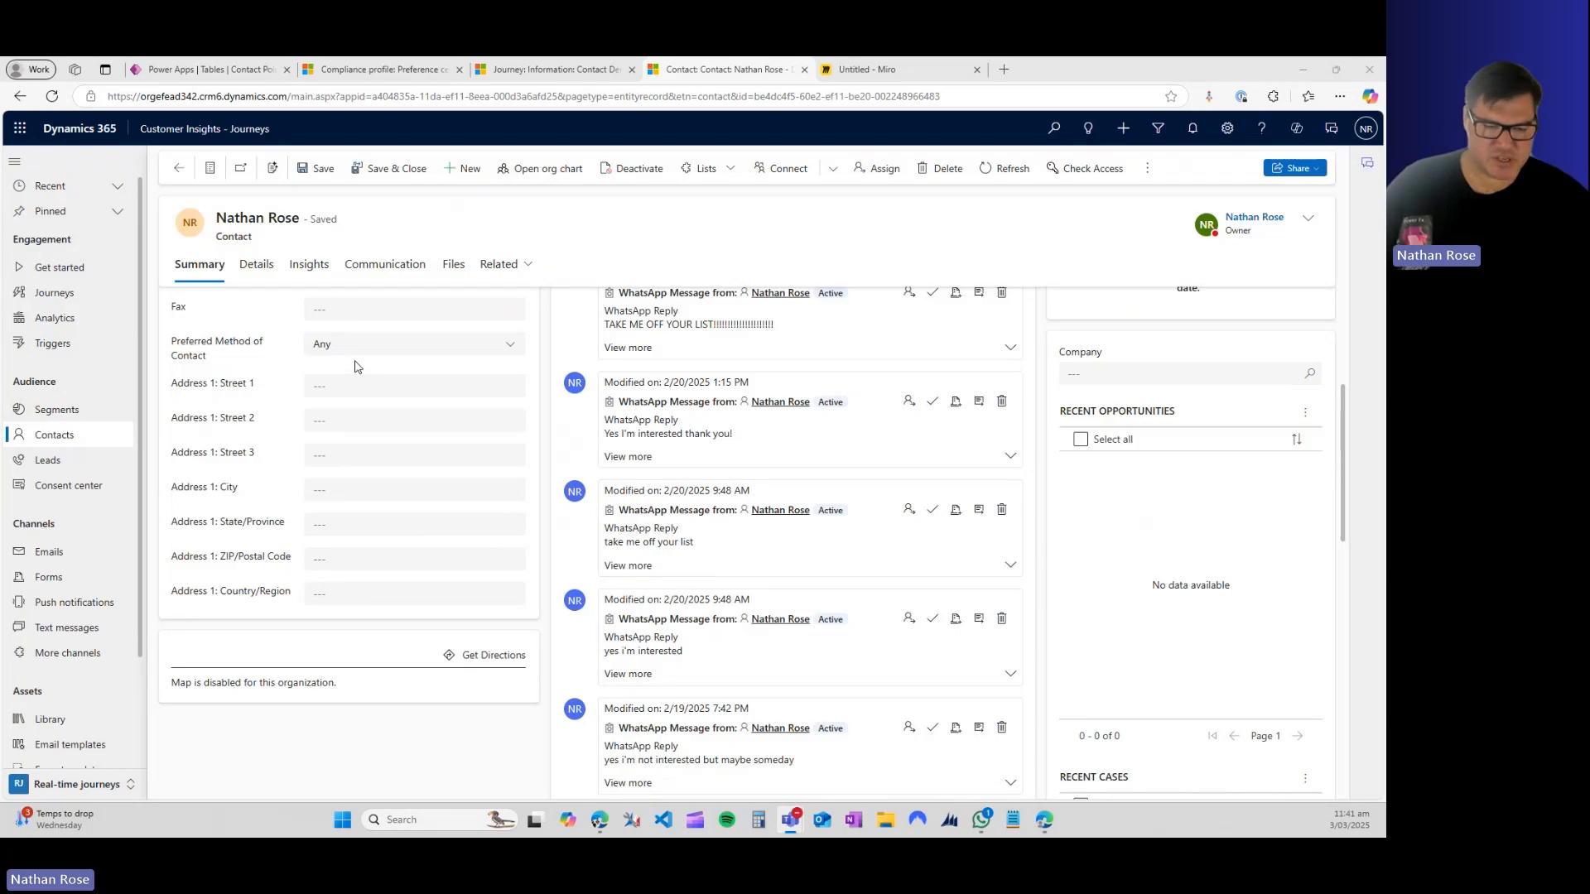
pyautogui.moveTo(383, 344)
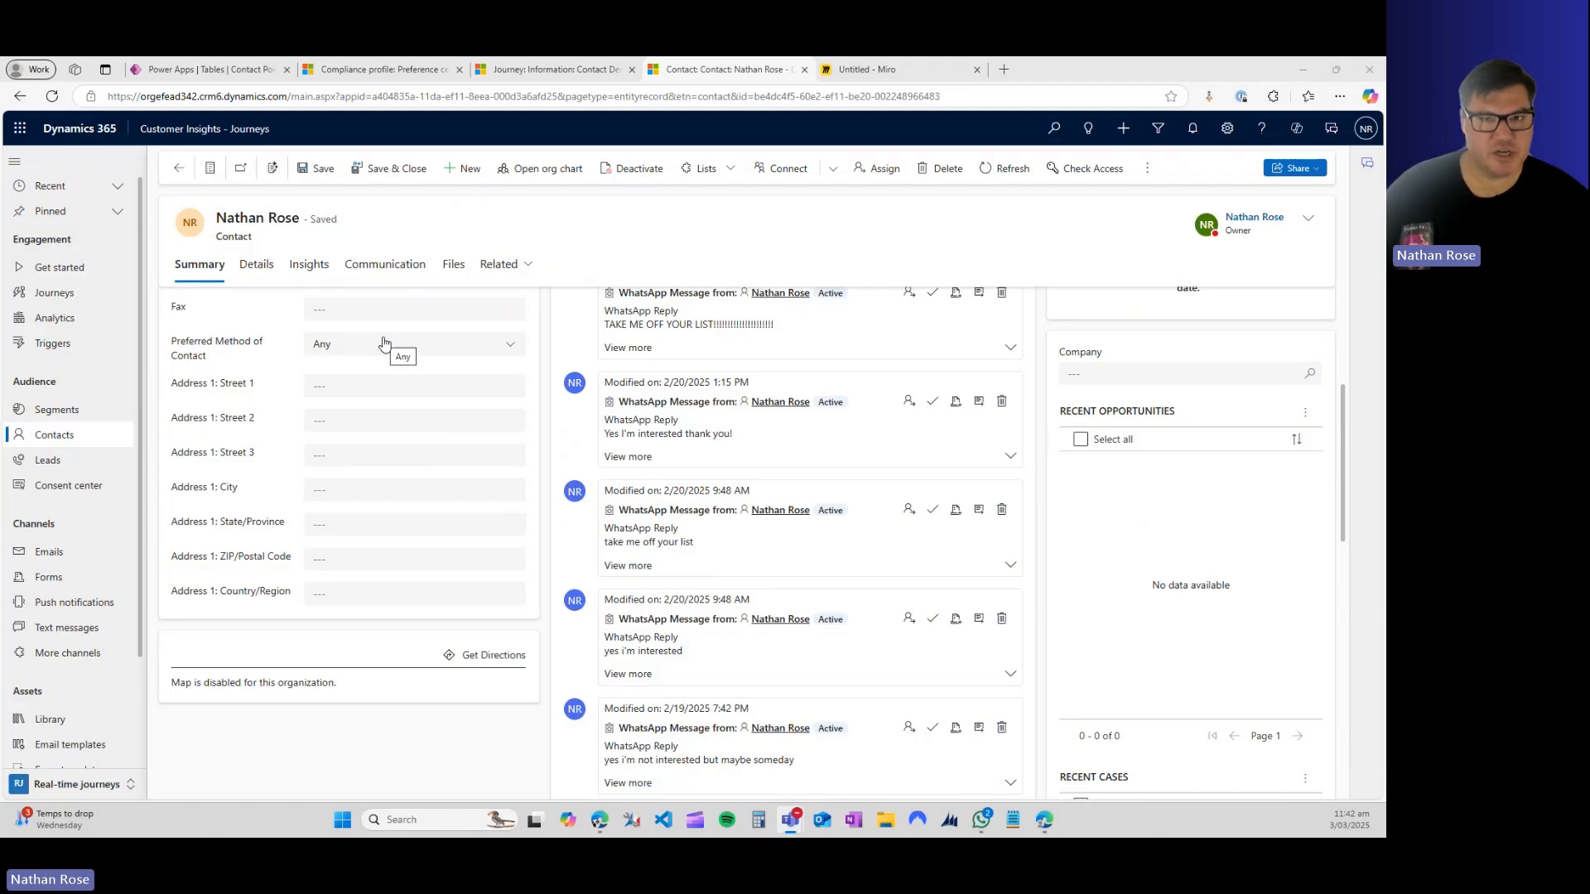
pyautogui.moveTo(387, 338)
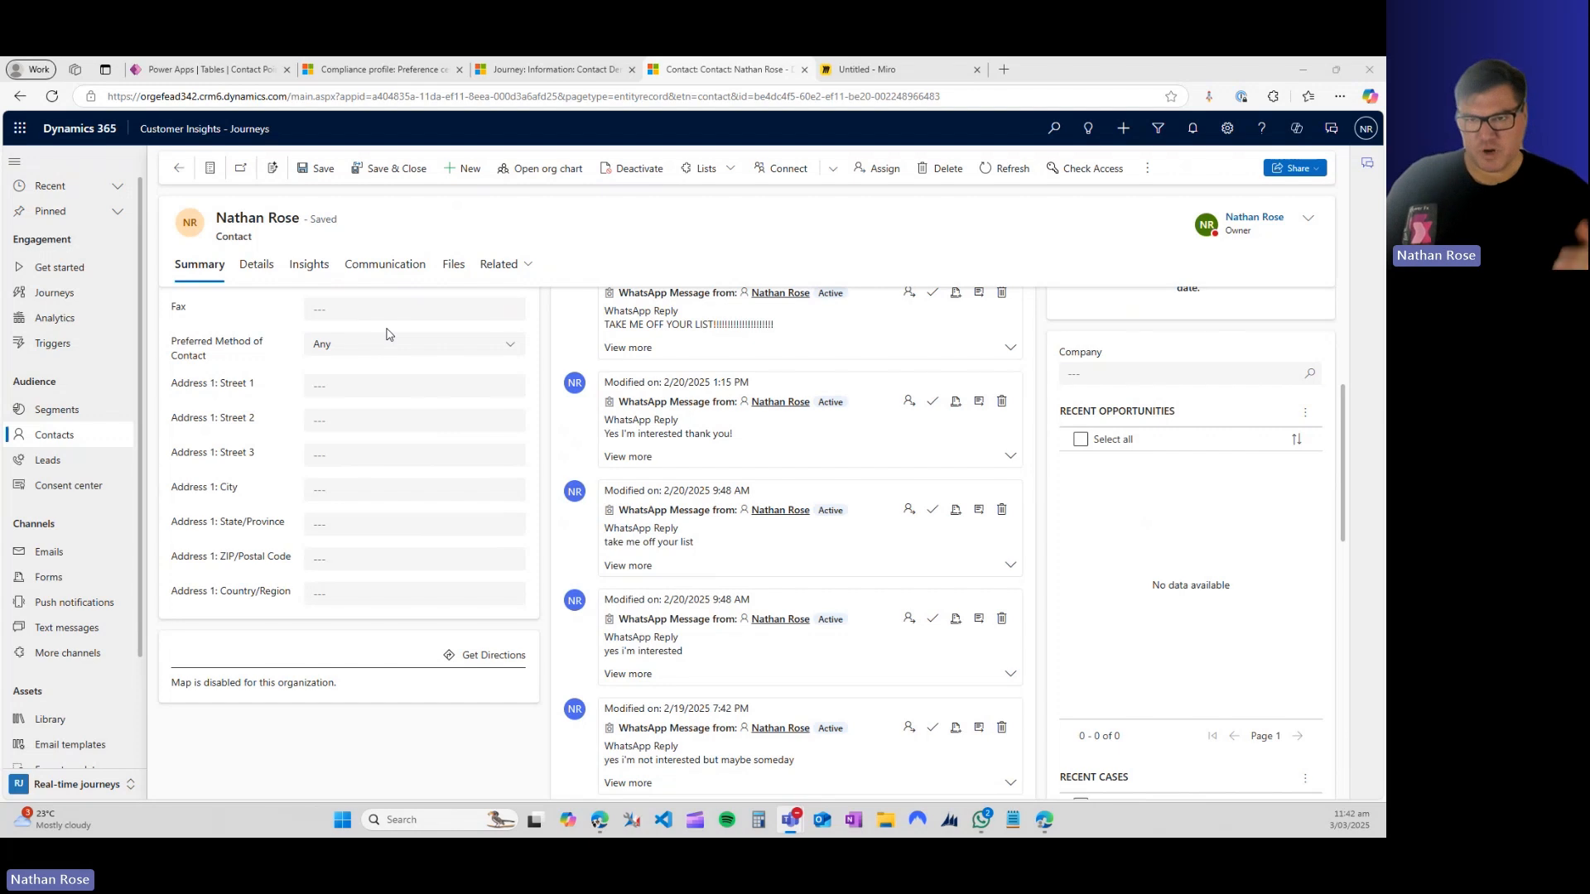
pyautogui.moveTo(384, 263)
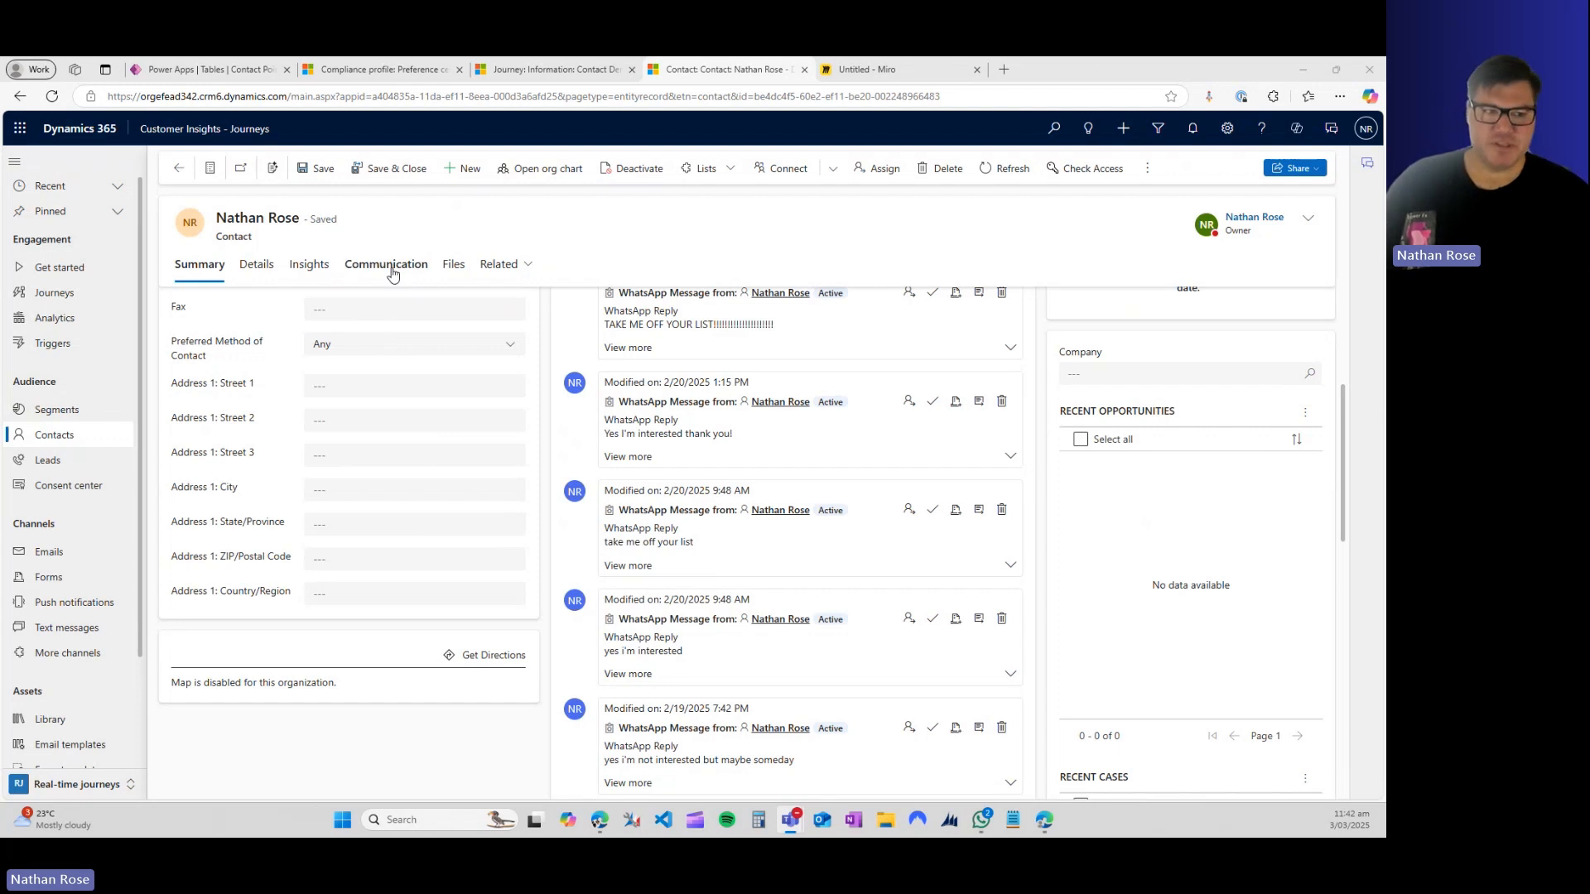
pyautogui.moveTo(385, 263)
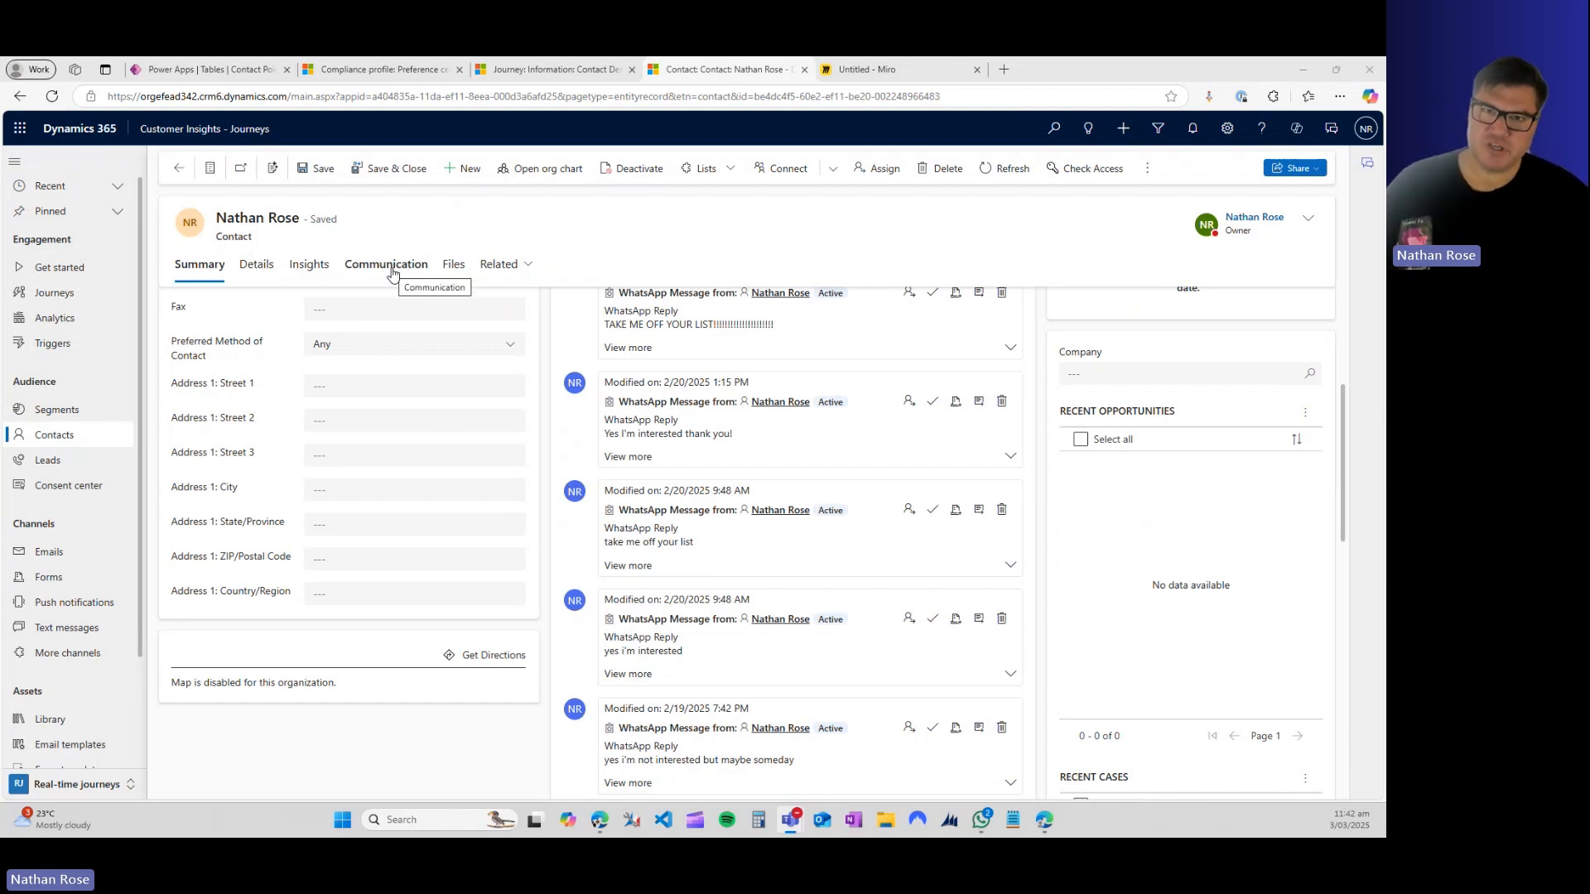
pyautogui.moveTo(428, 284)
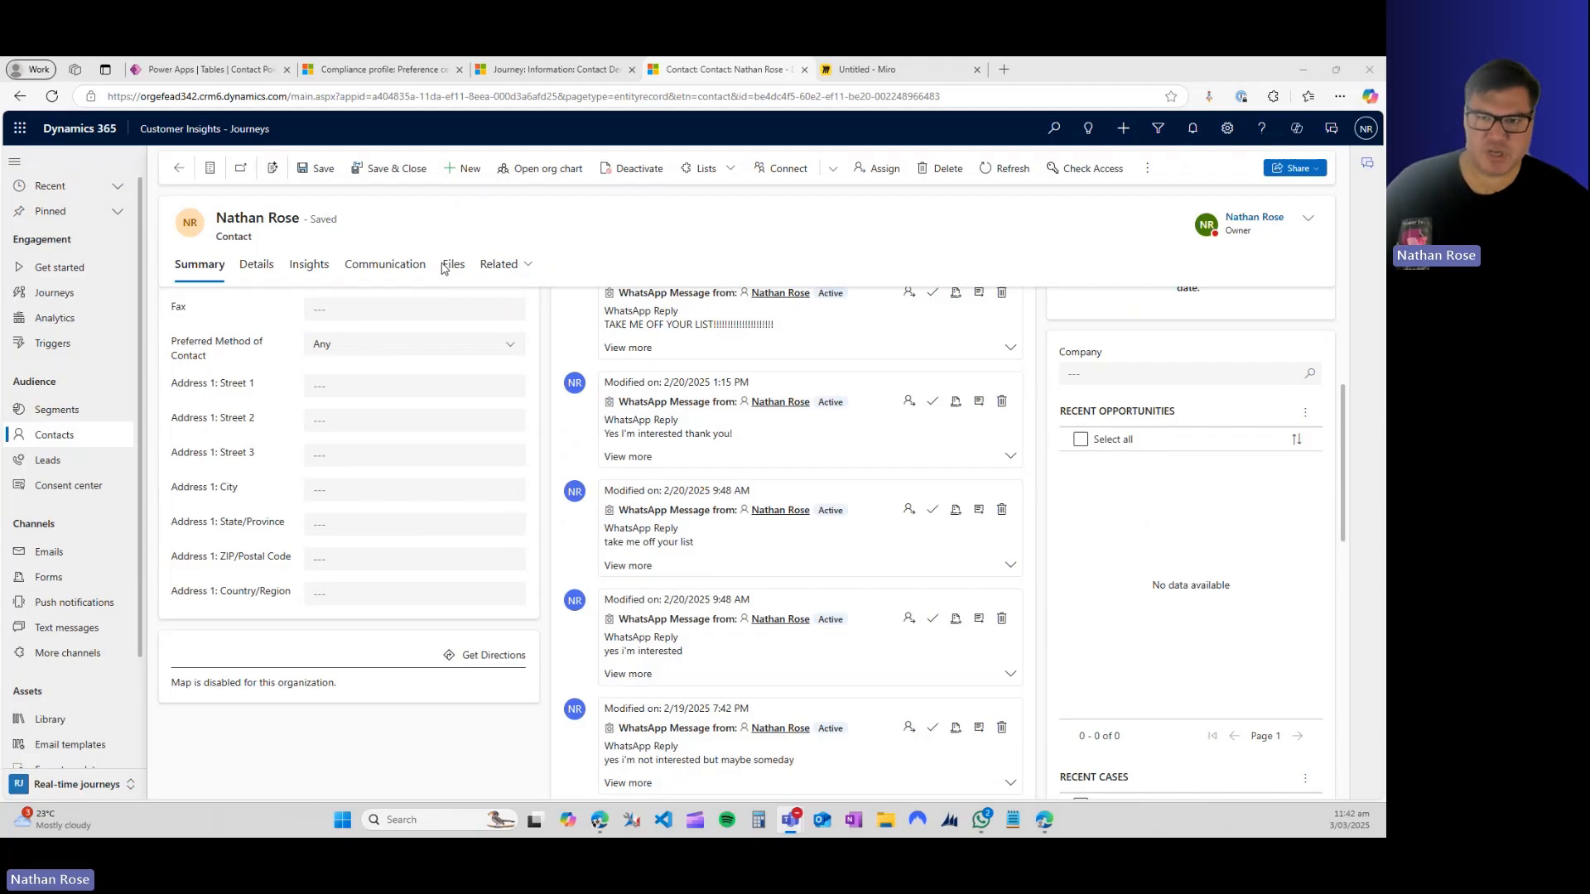
pyautogui.scroll(3)
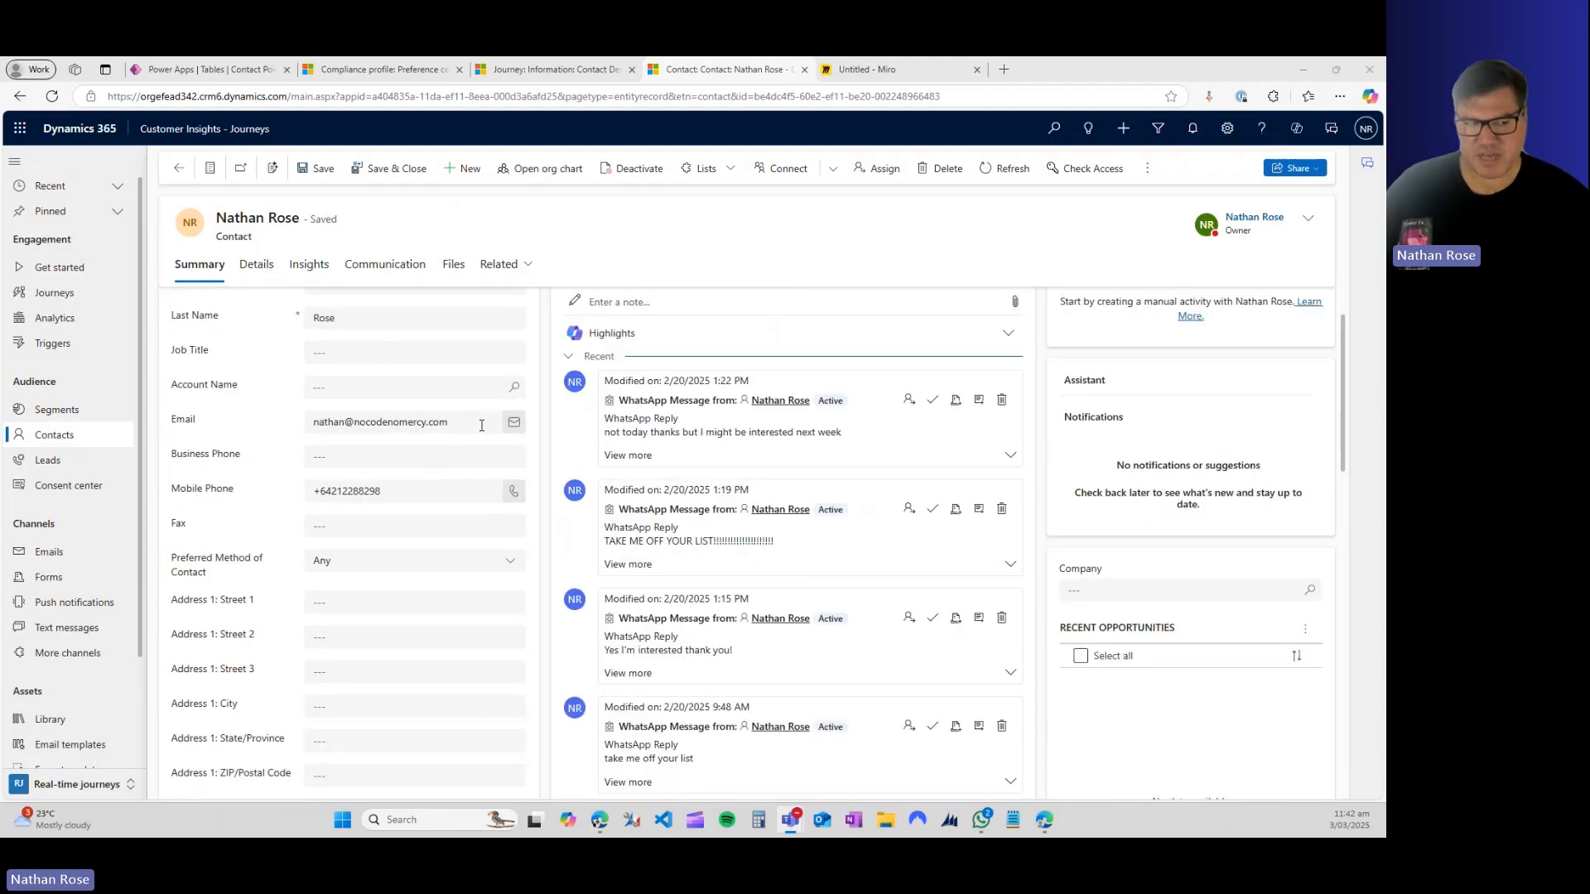
pyautogui.moveTo(399, 442)
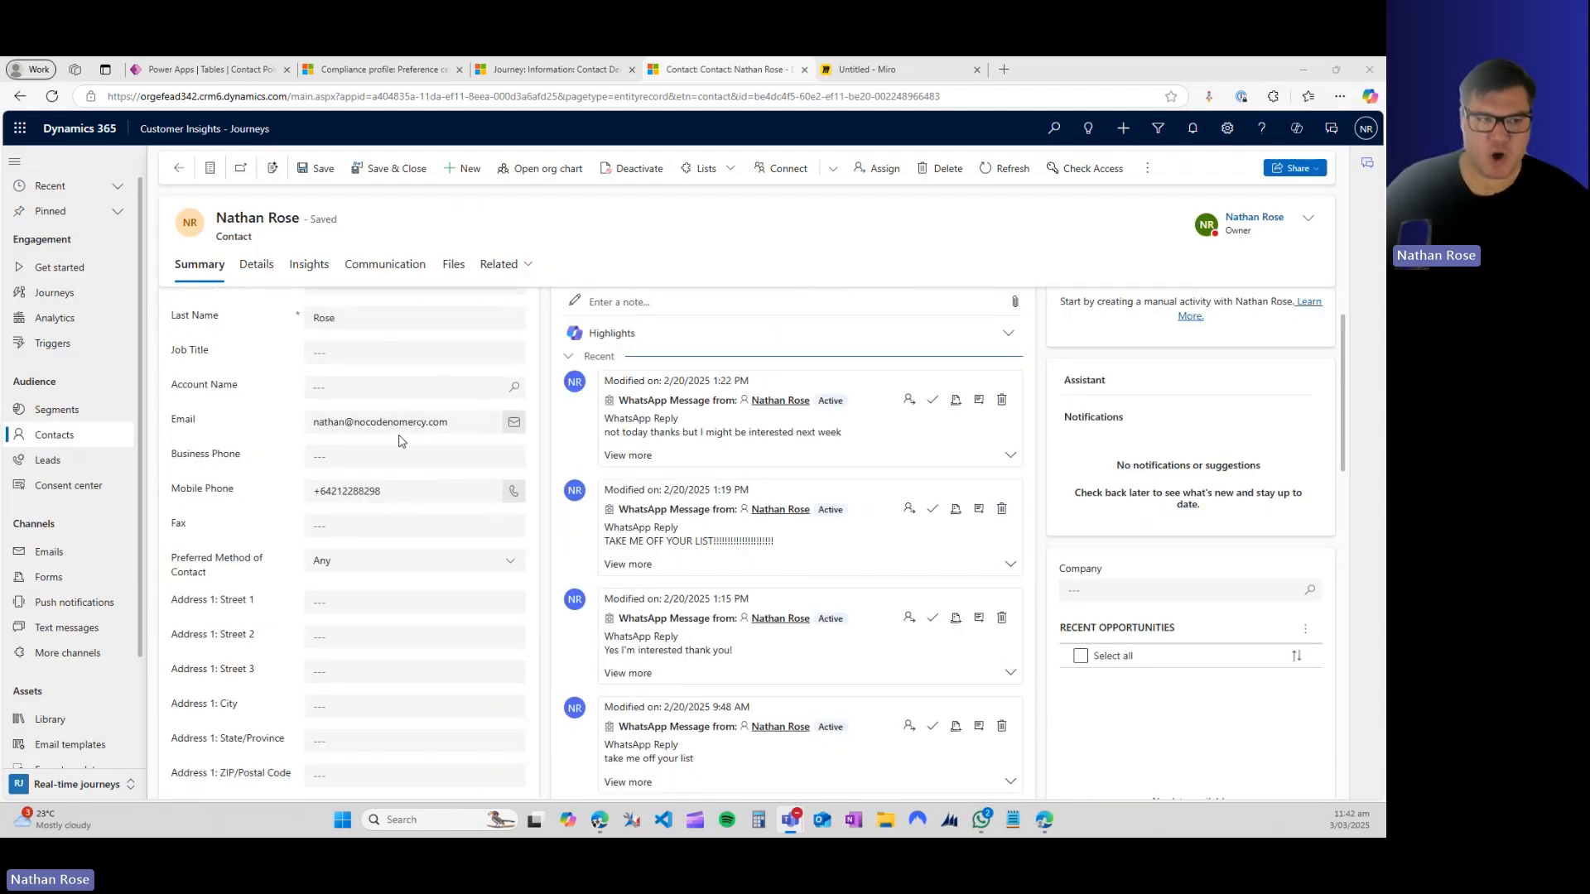
pyautogui.scroll(3)
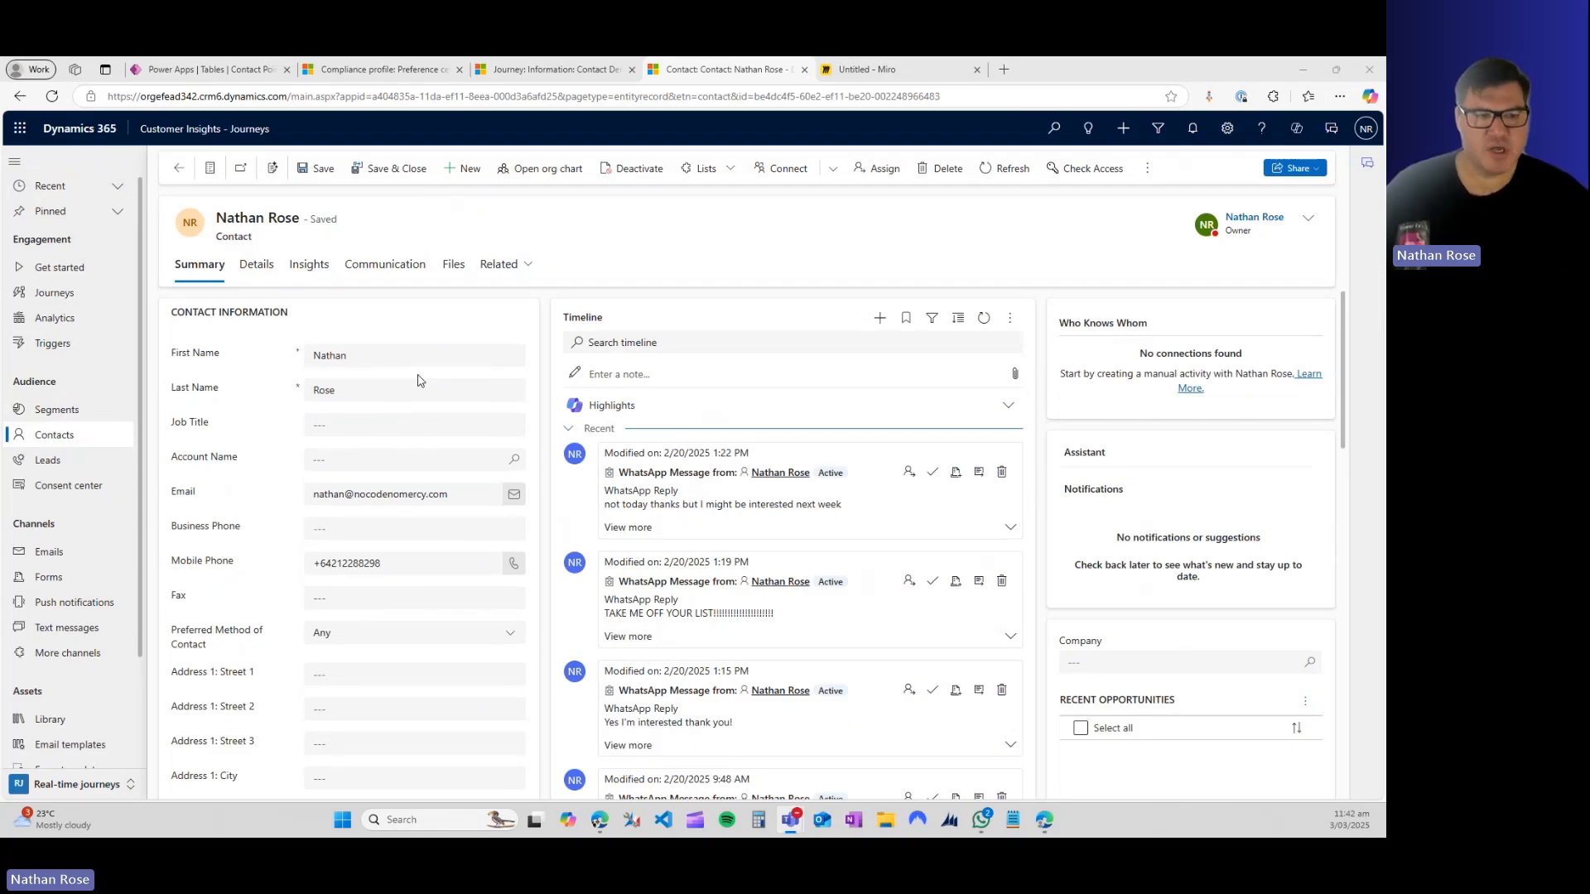
pyautogui.moveTo(433, 221)
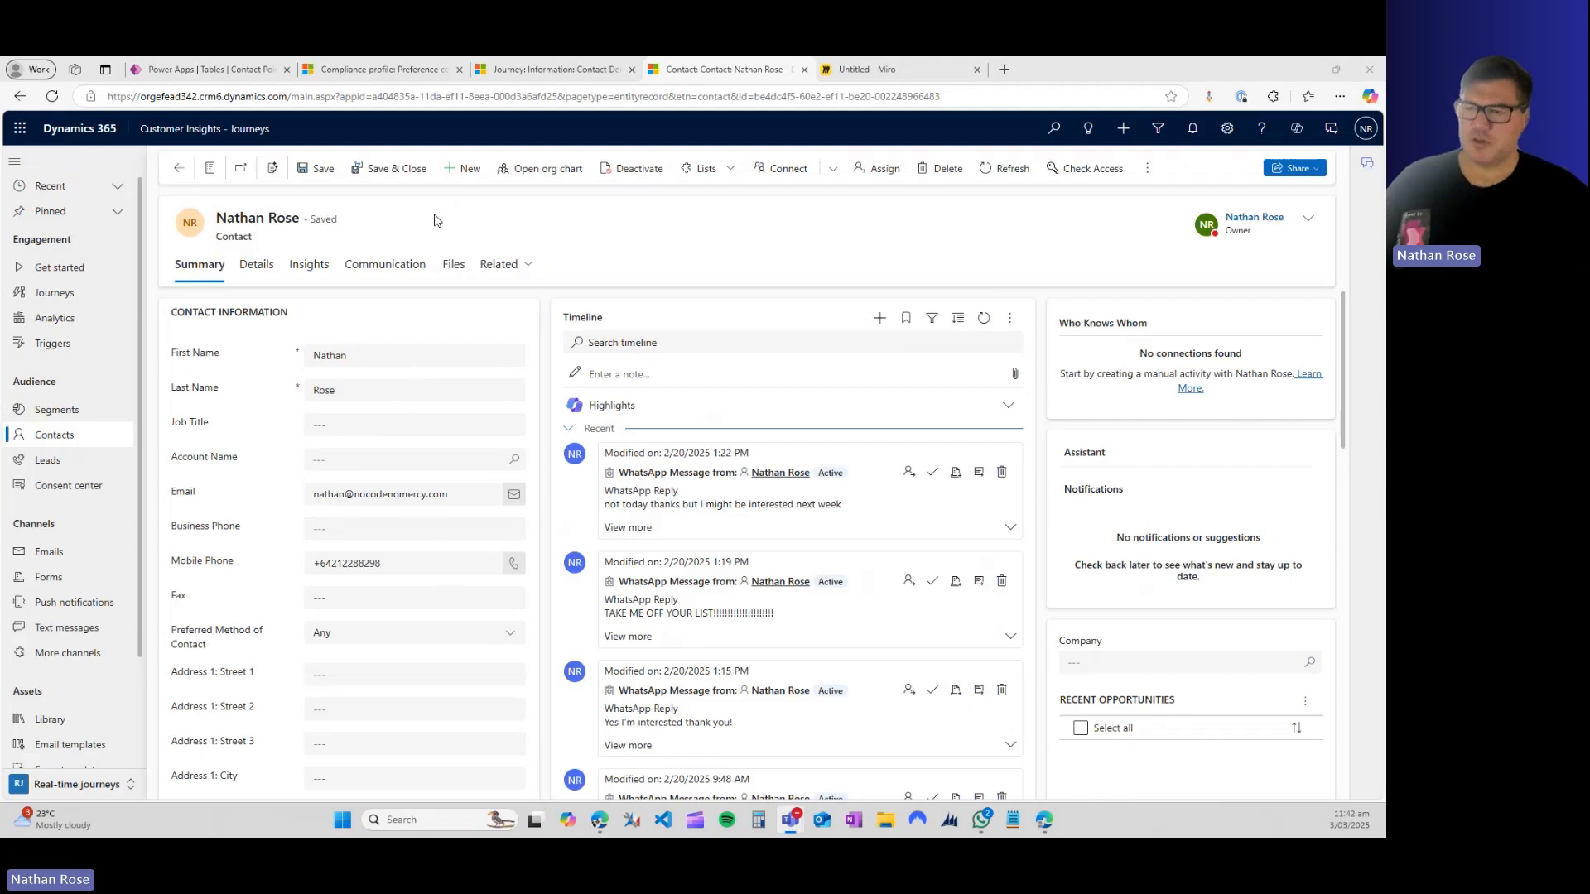
pyautogui.moveTo(437, 221)
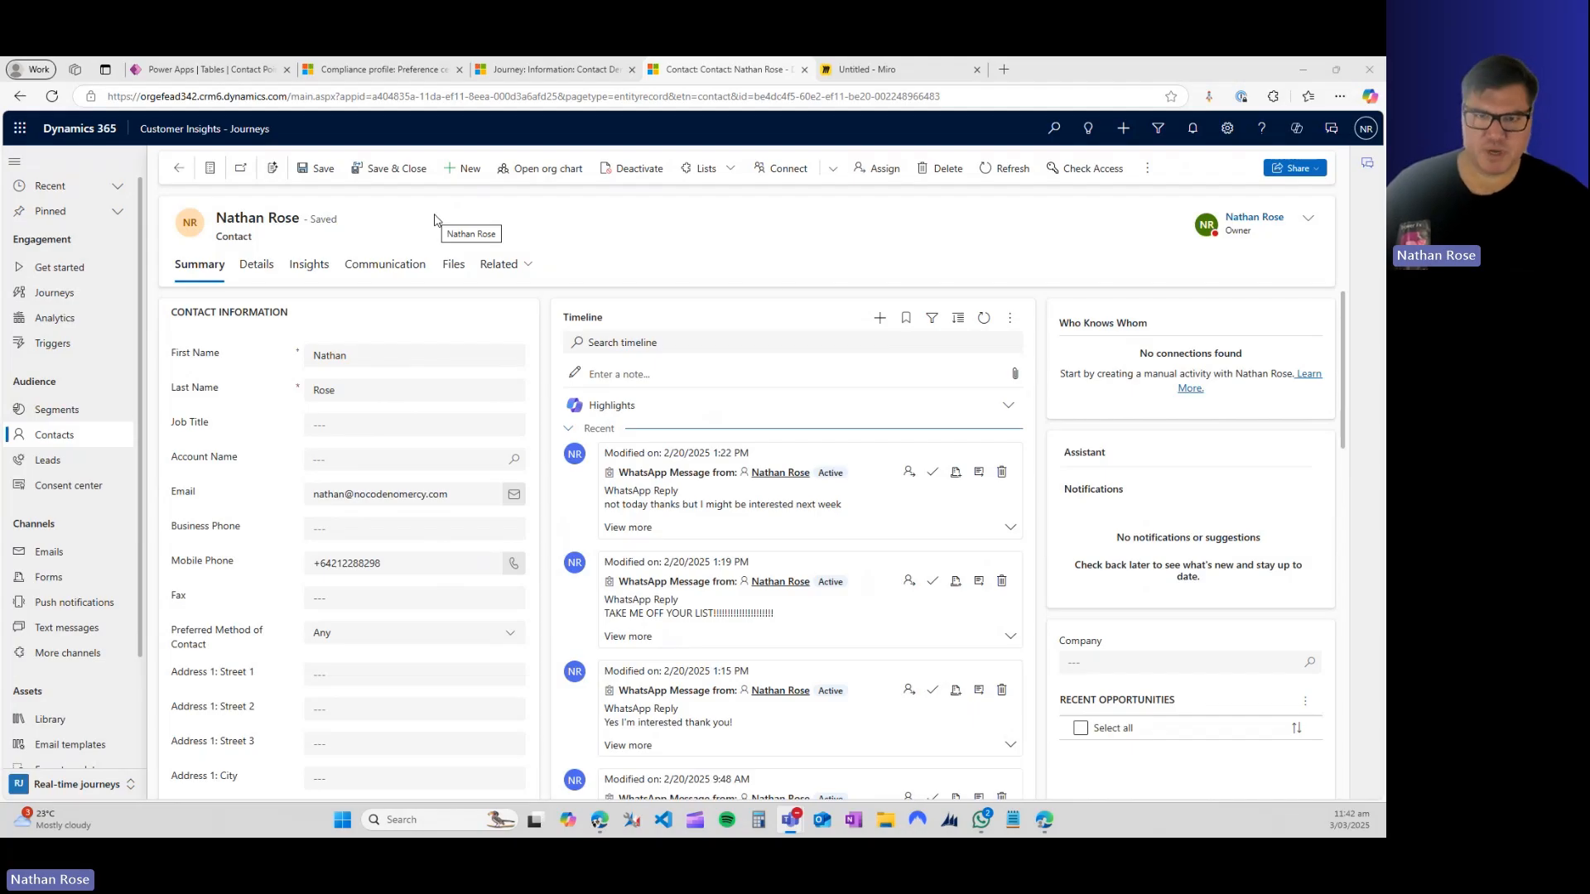
pyautogui.moveTo(682, 82)
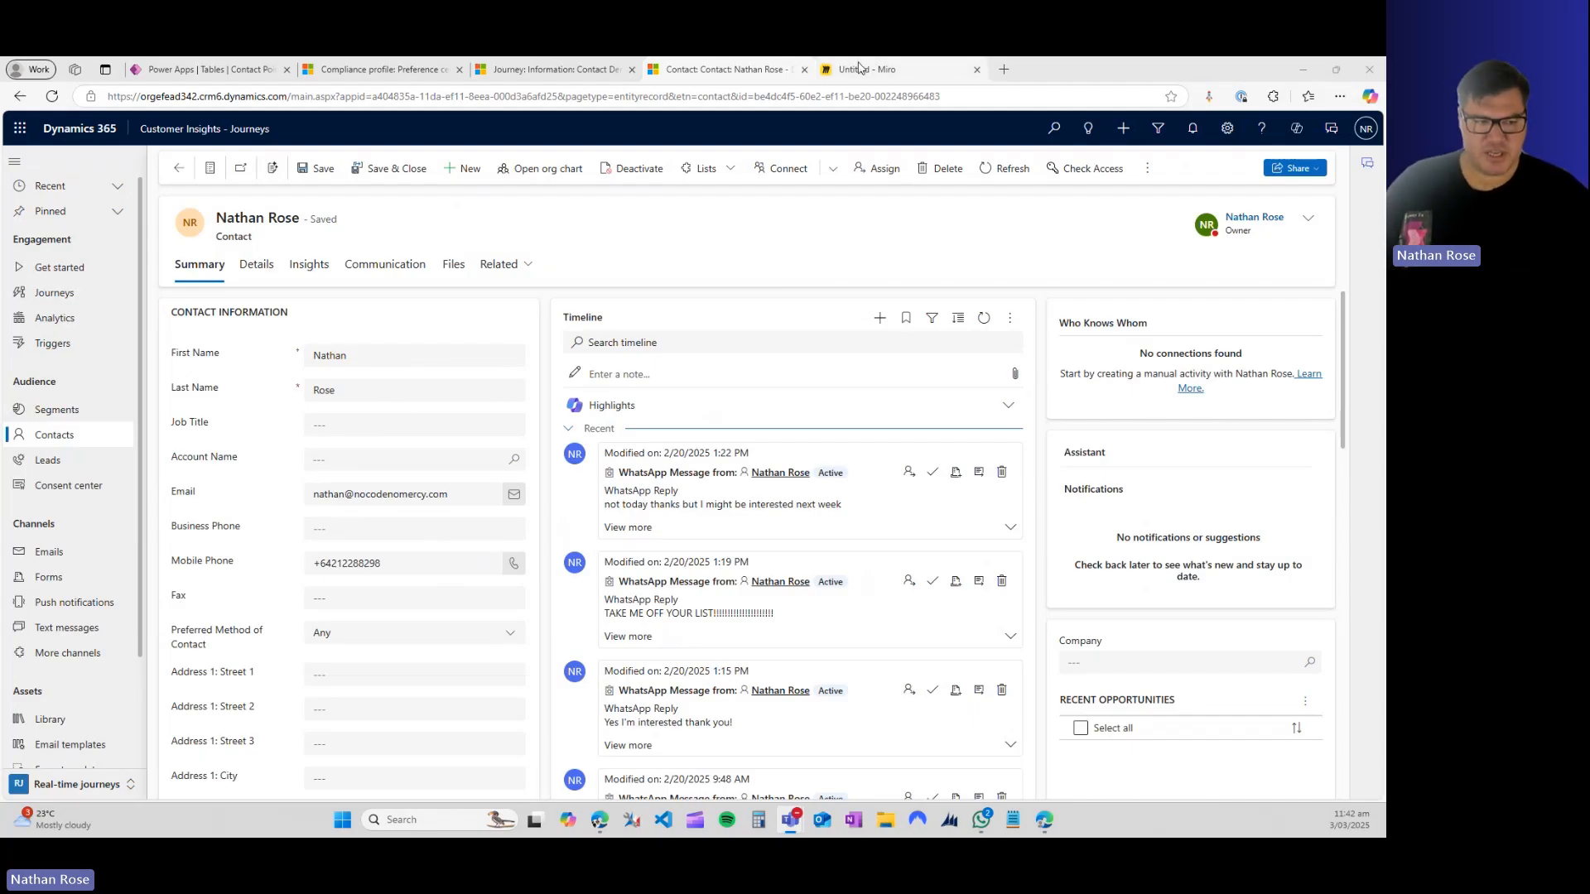
pyautogui.click(867, 69)
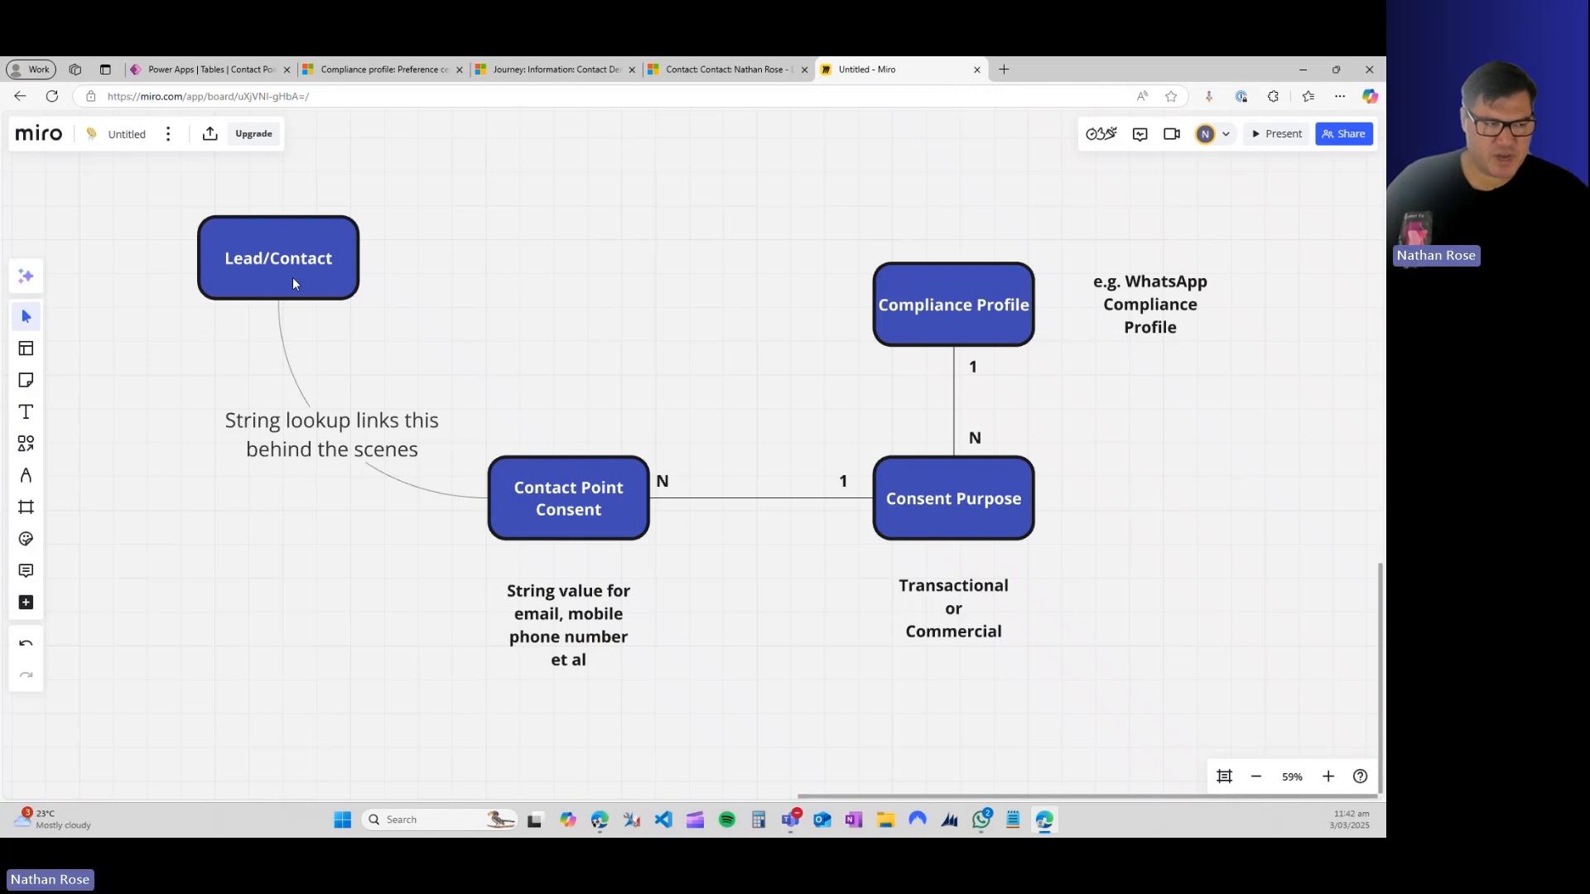
pyautogui.click(278, 257)
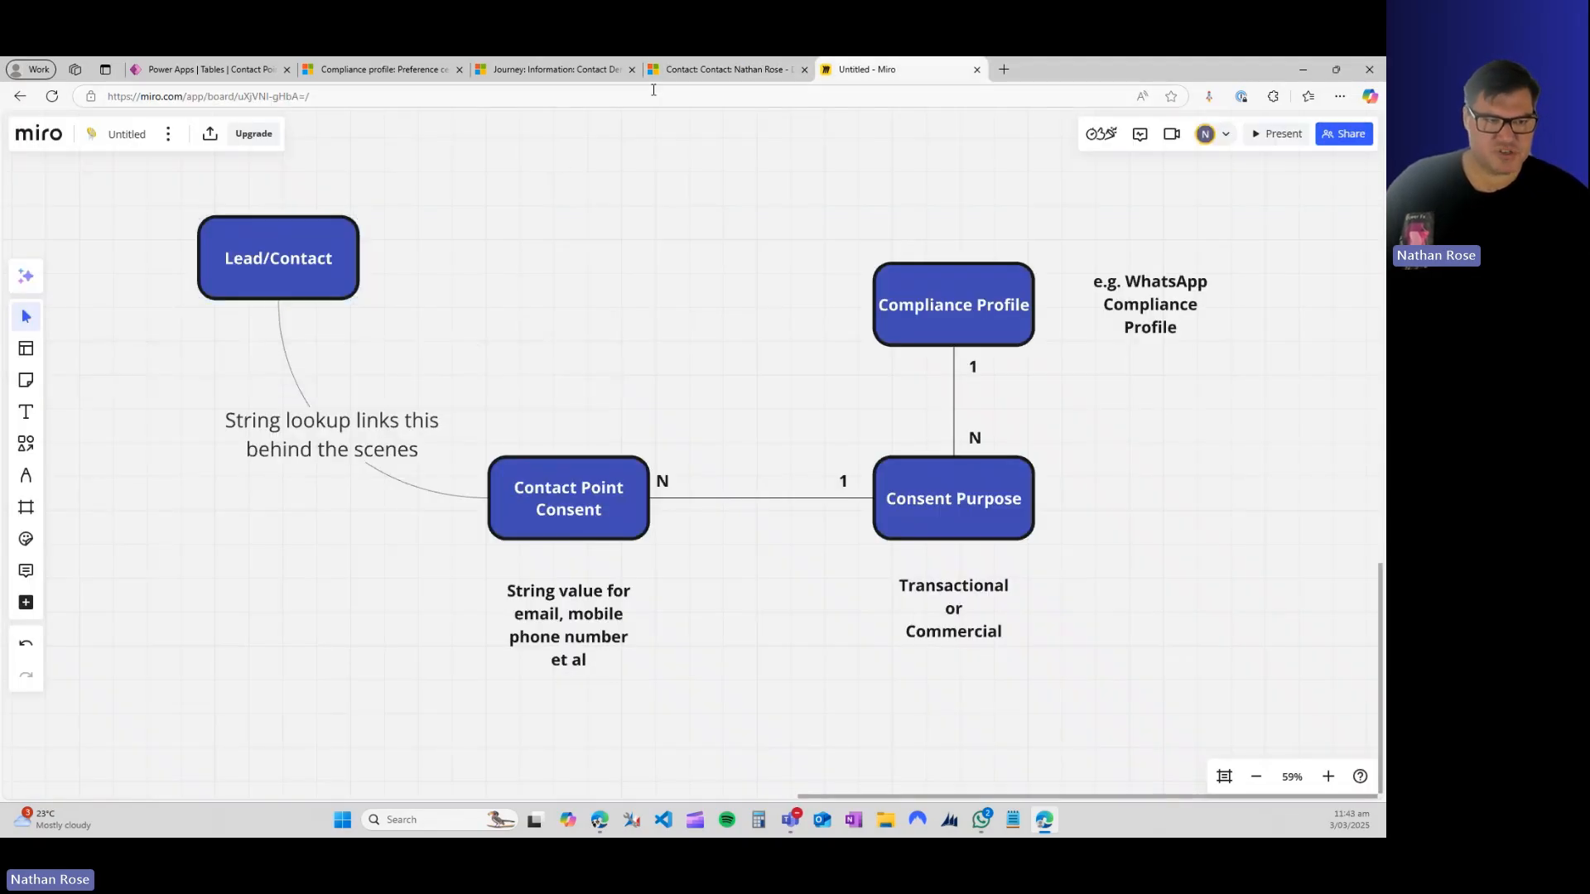
pyautogui.click(725, 69)
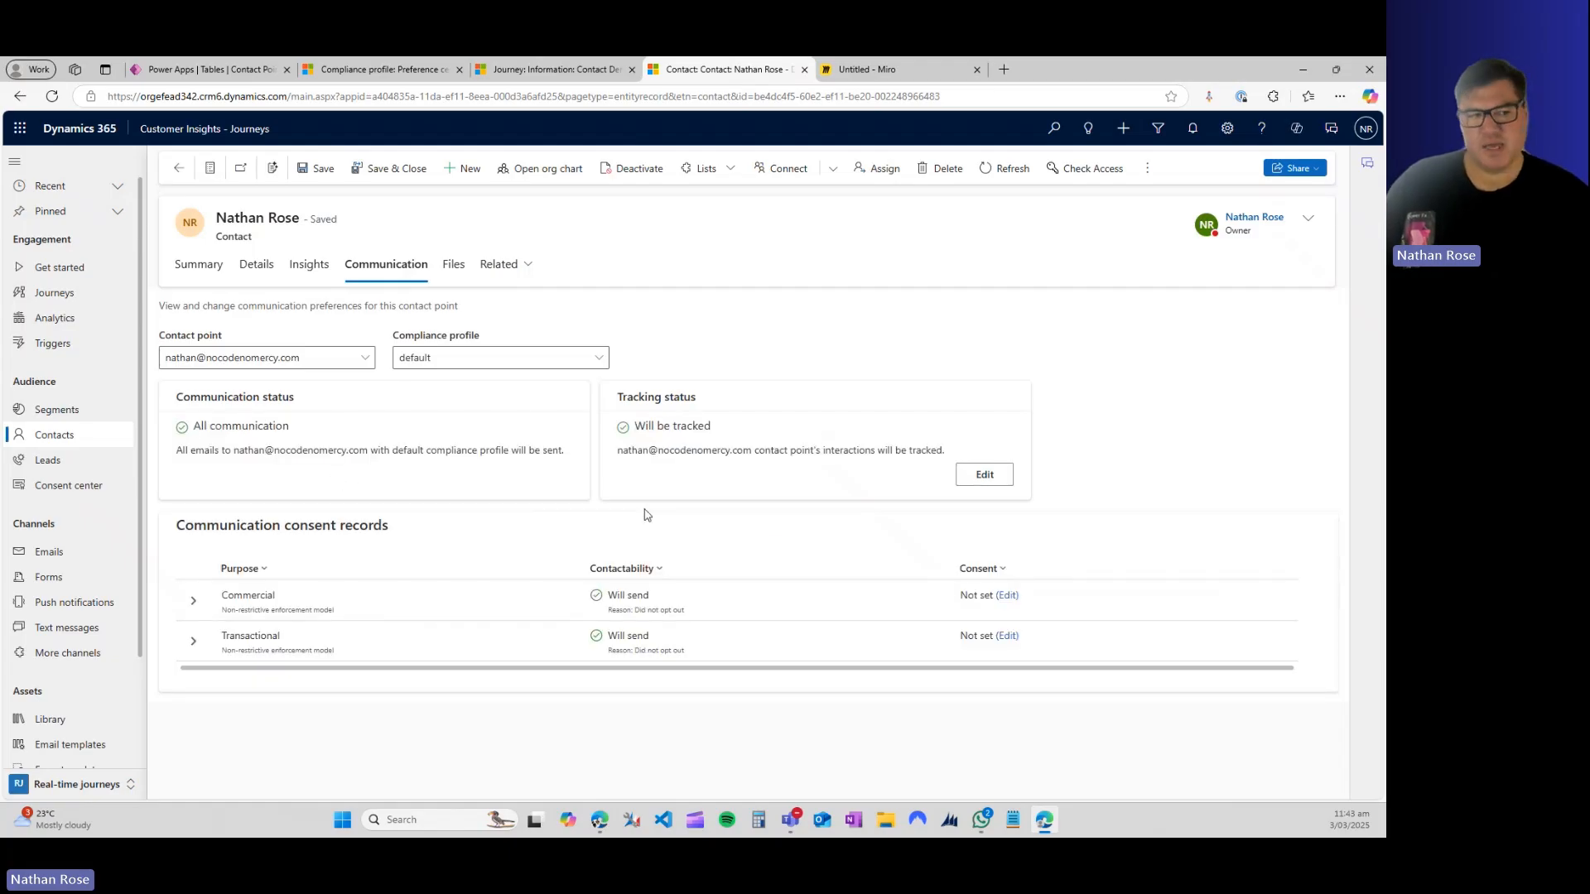
pyautogui.click(597, 357)
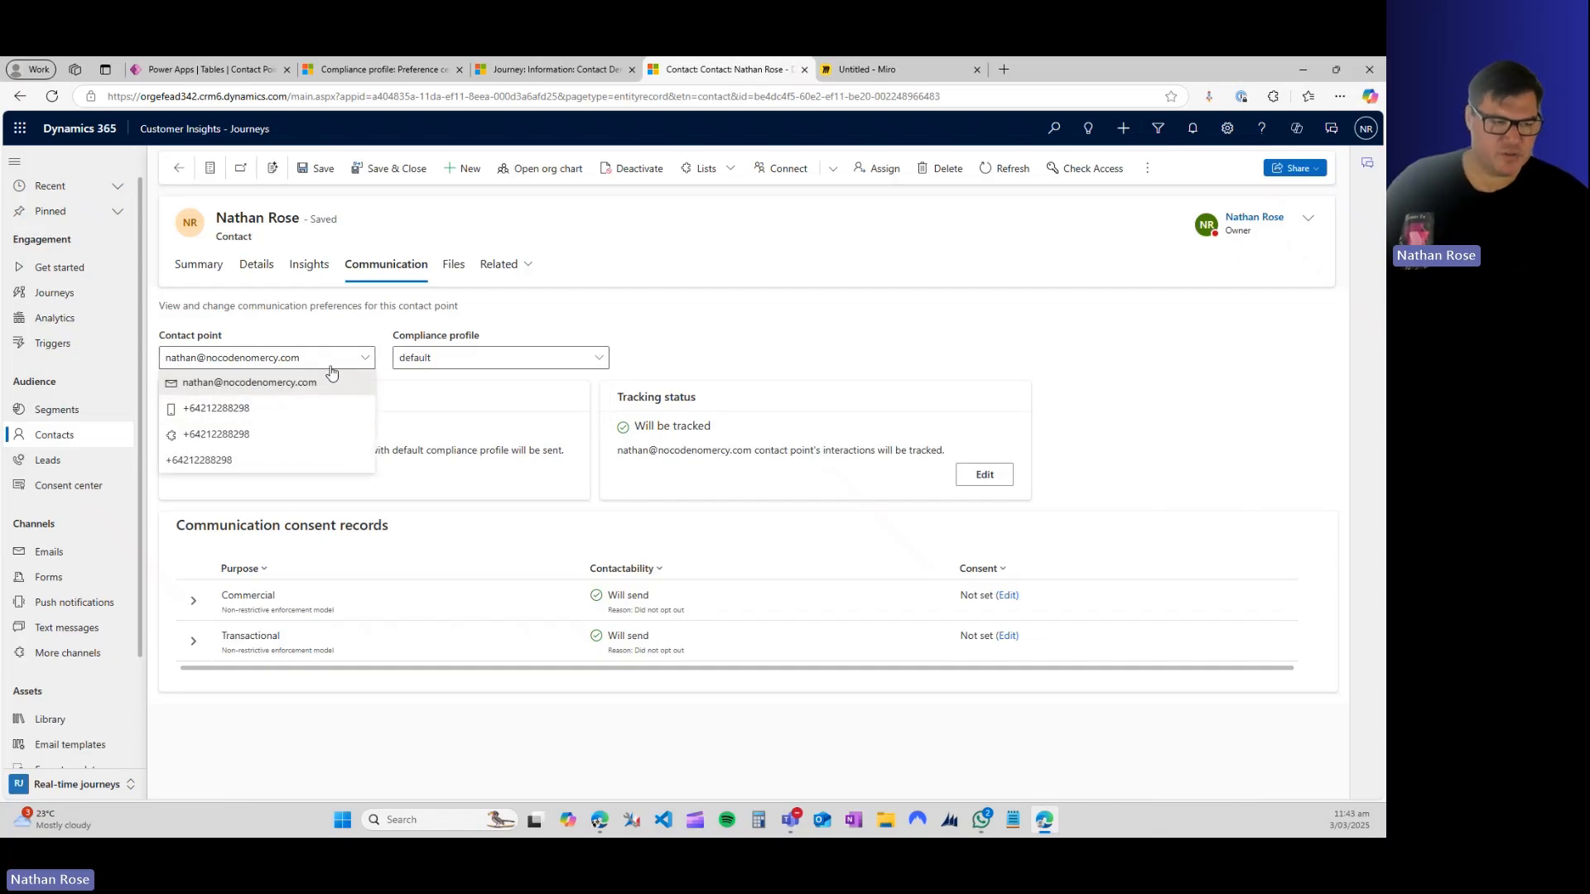
pyautogui.moveTo(274, 392)
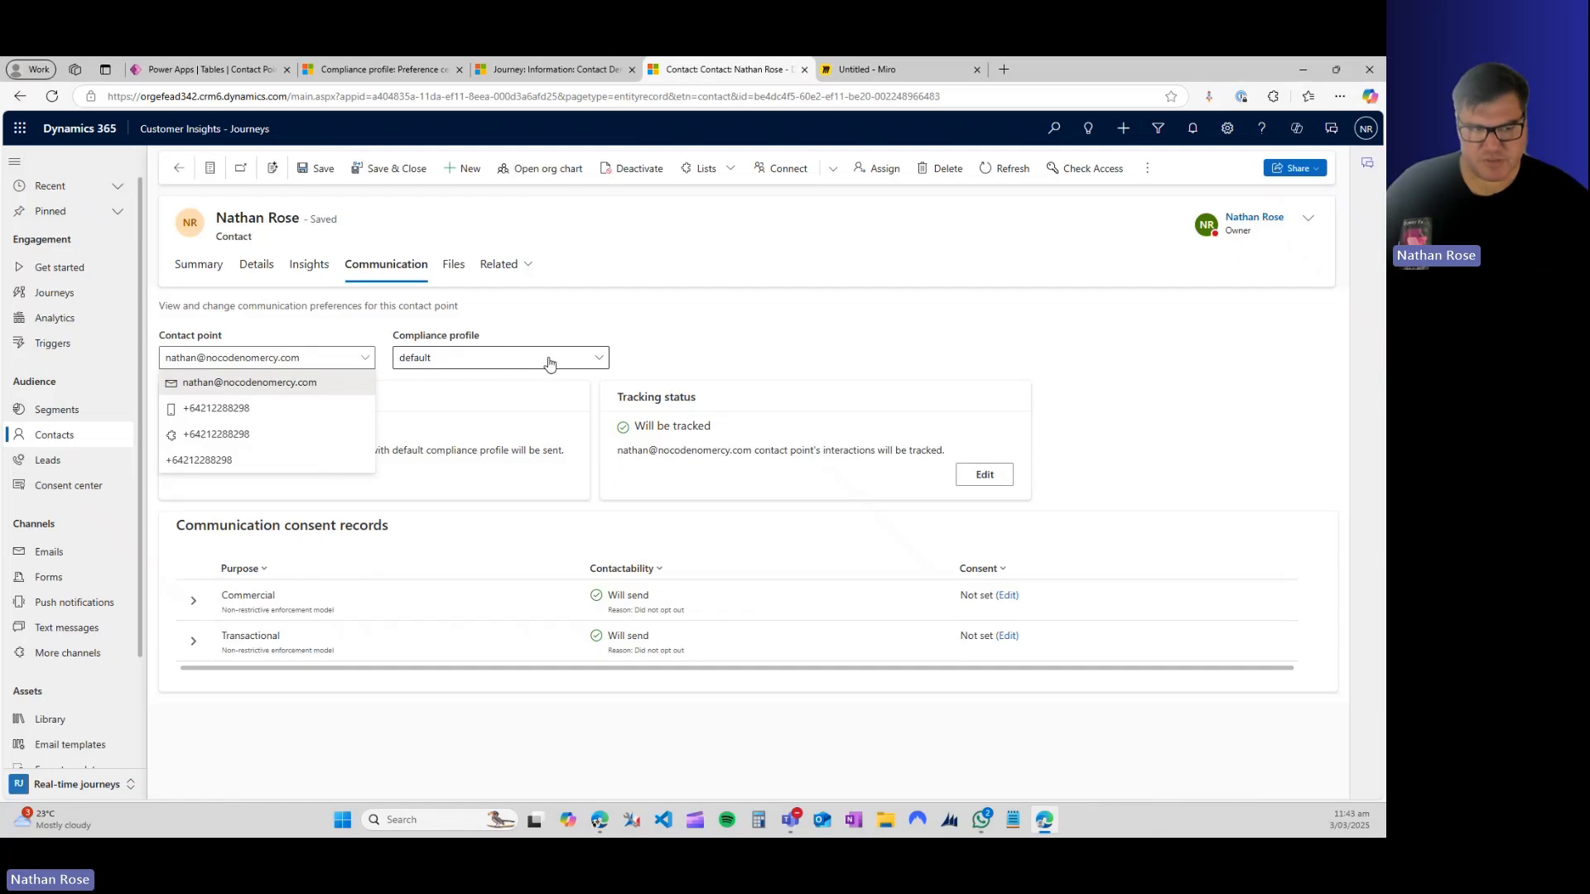
pyautogui.moveTo(245, 365)
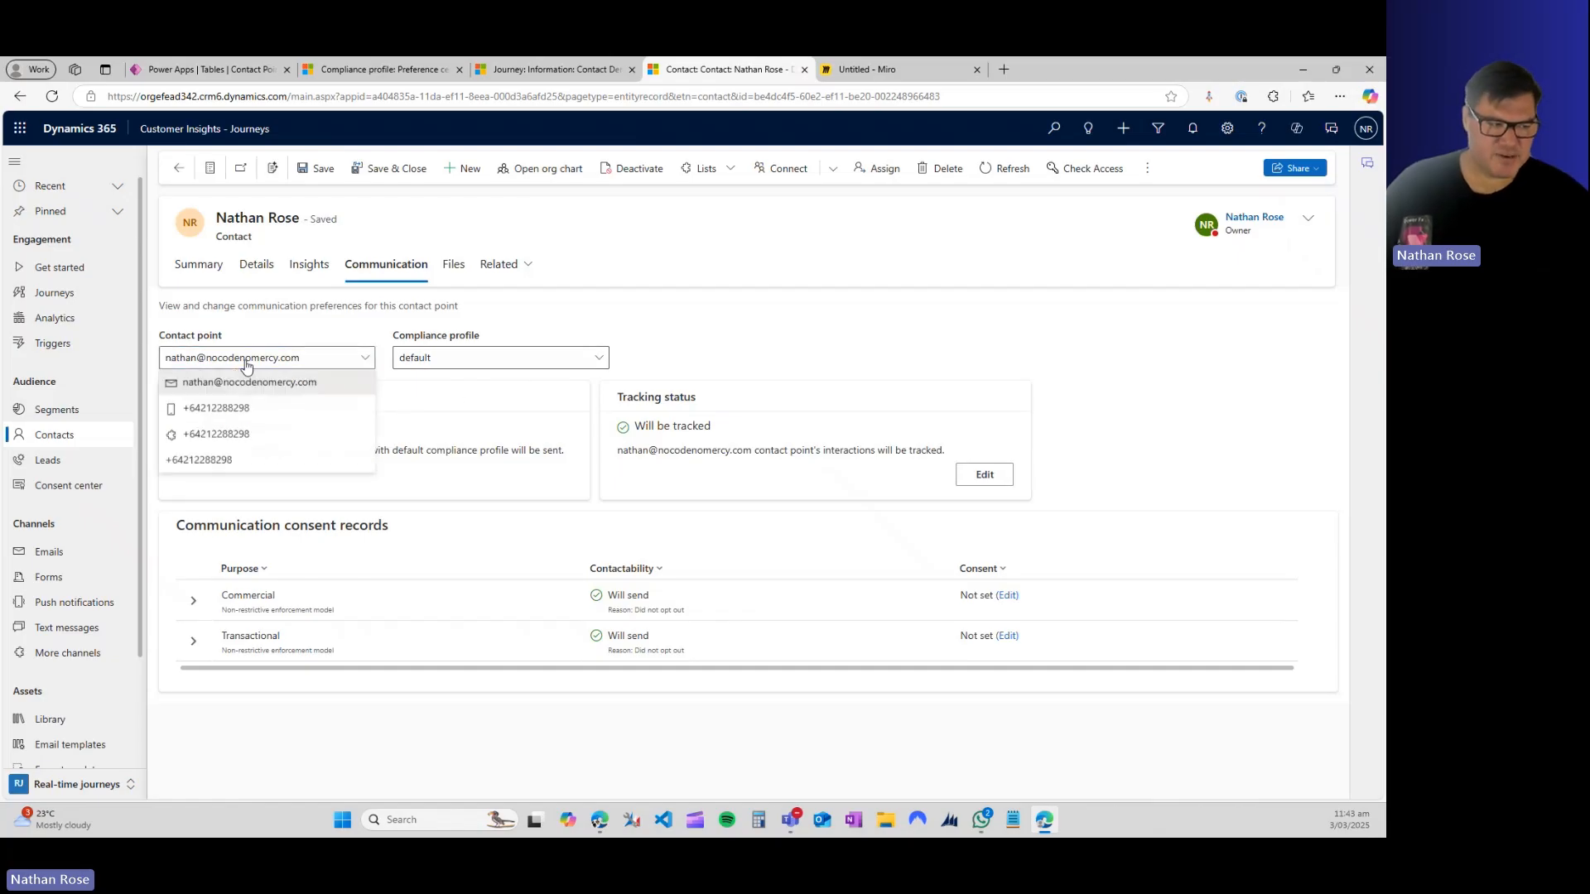
pyautogui.click(215, 408)
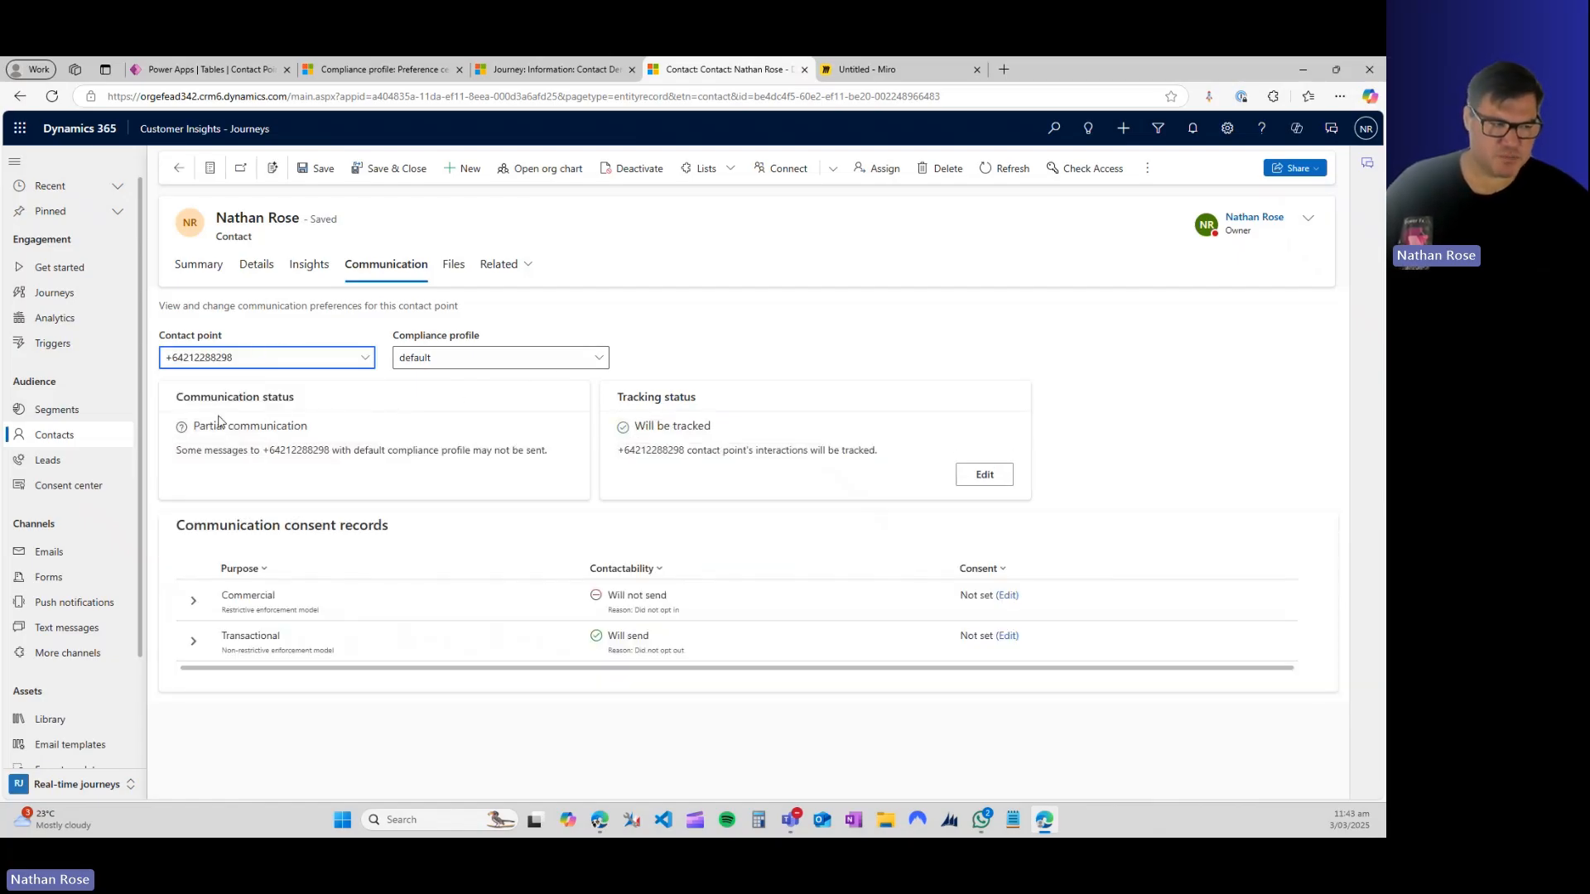
pyautogui.moveTo(514, 321)
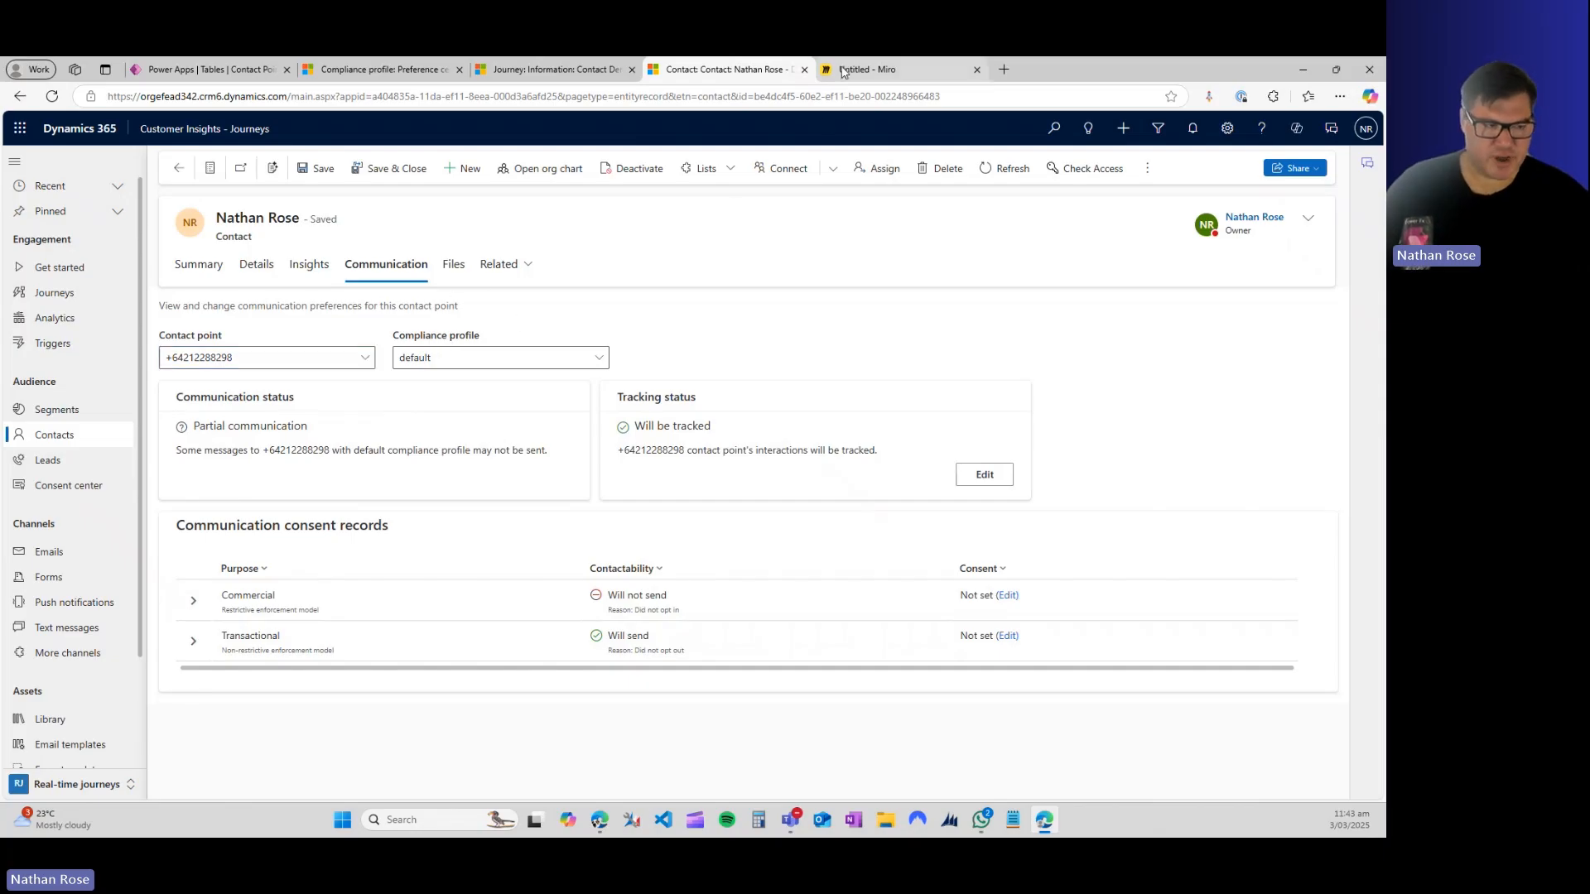
pyautogui.click(893, 69)
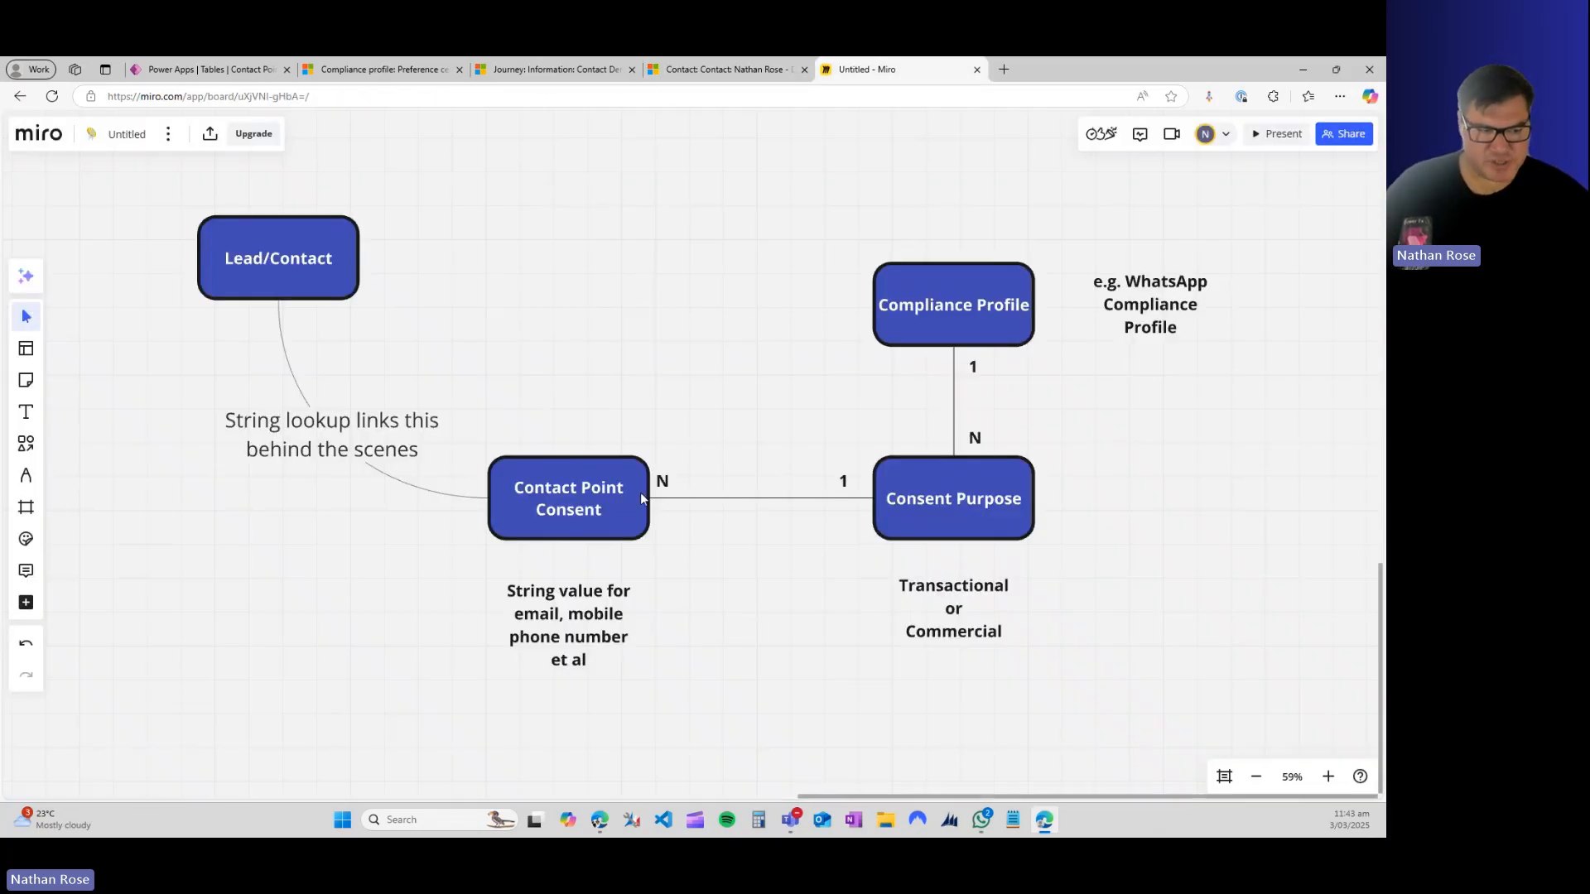
pyautogui.moveTo(614, 566)
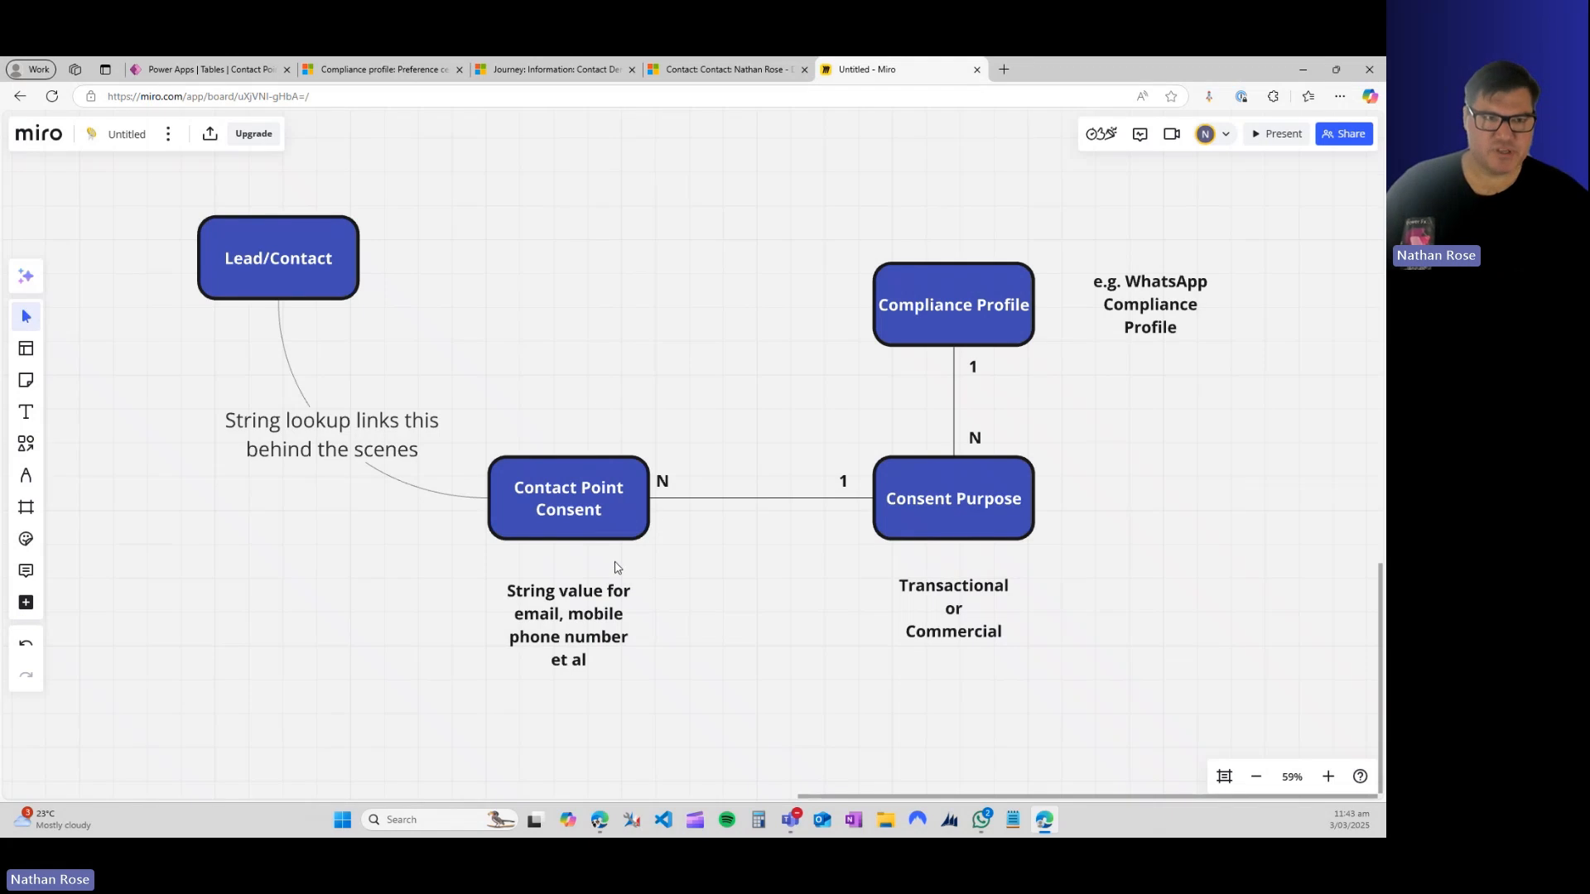
pyautogui.moveTo(261, 391)
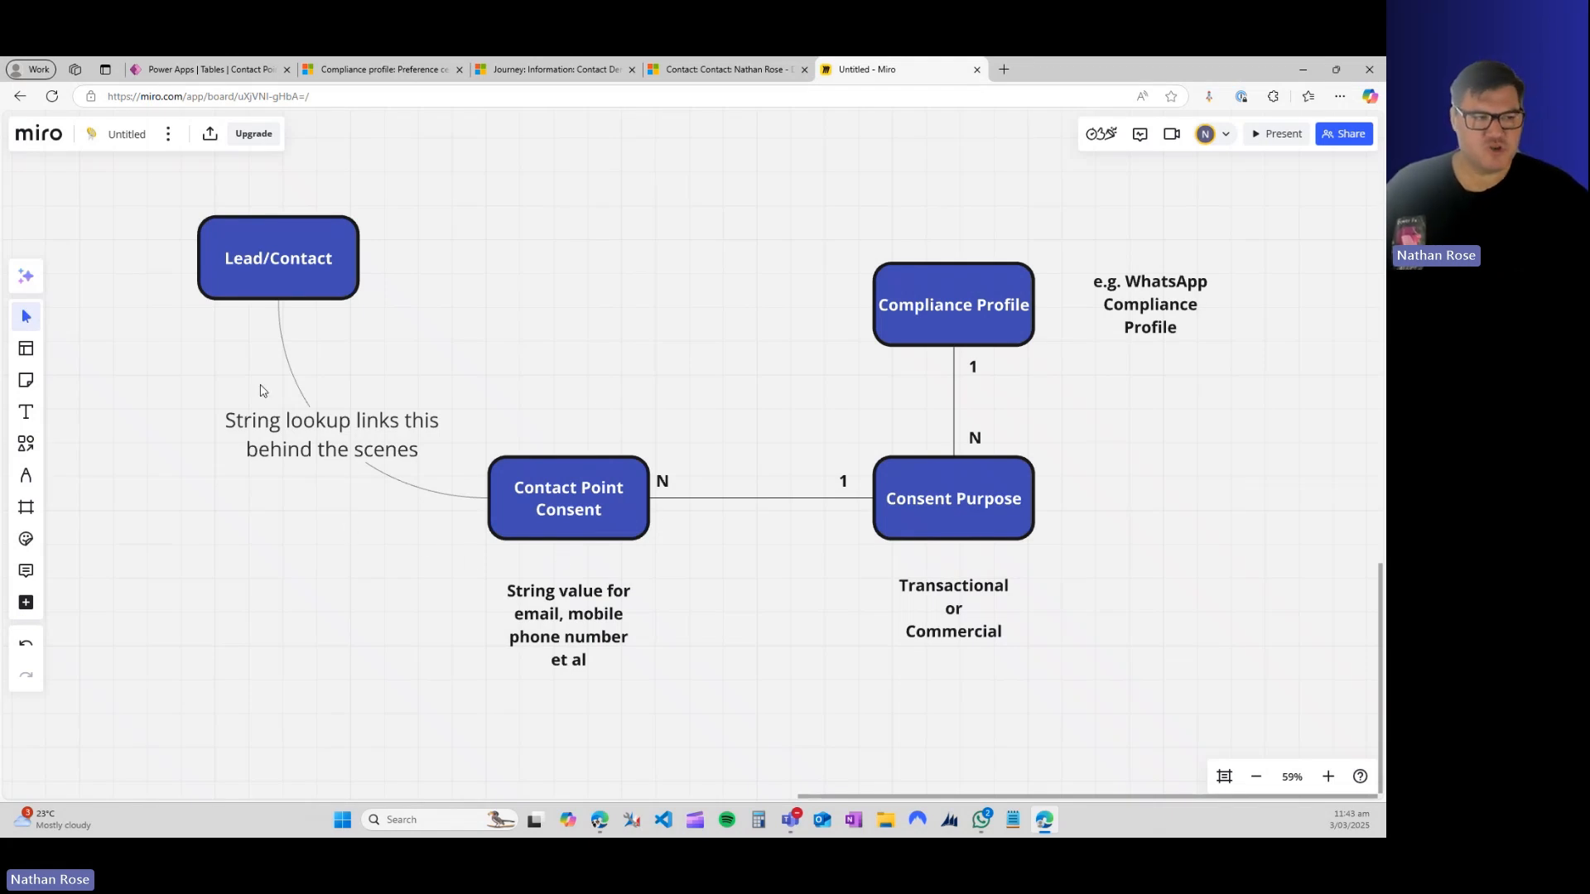
pyautogui.moveTo(307, 488)
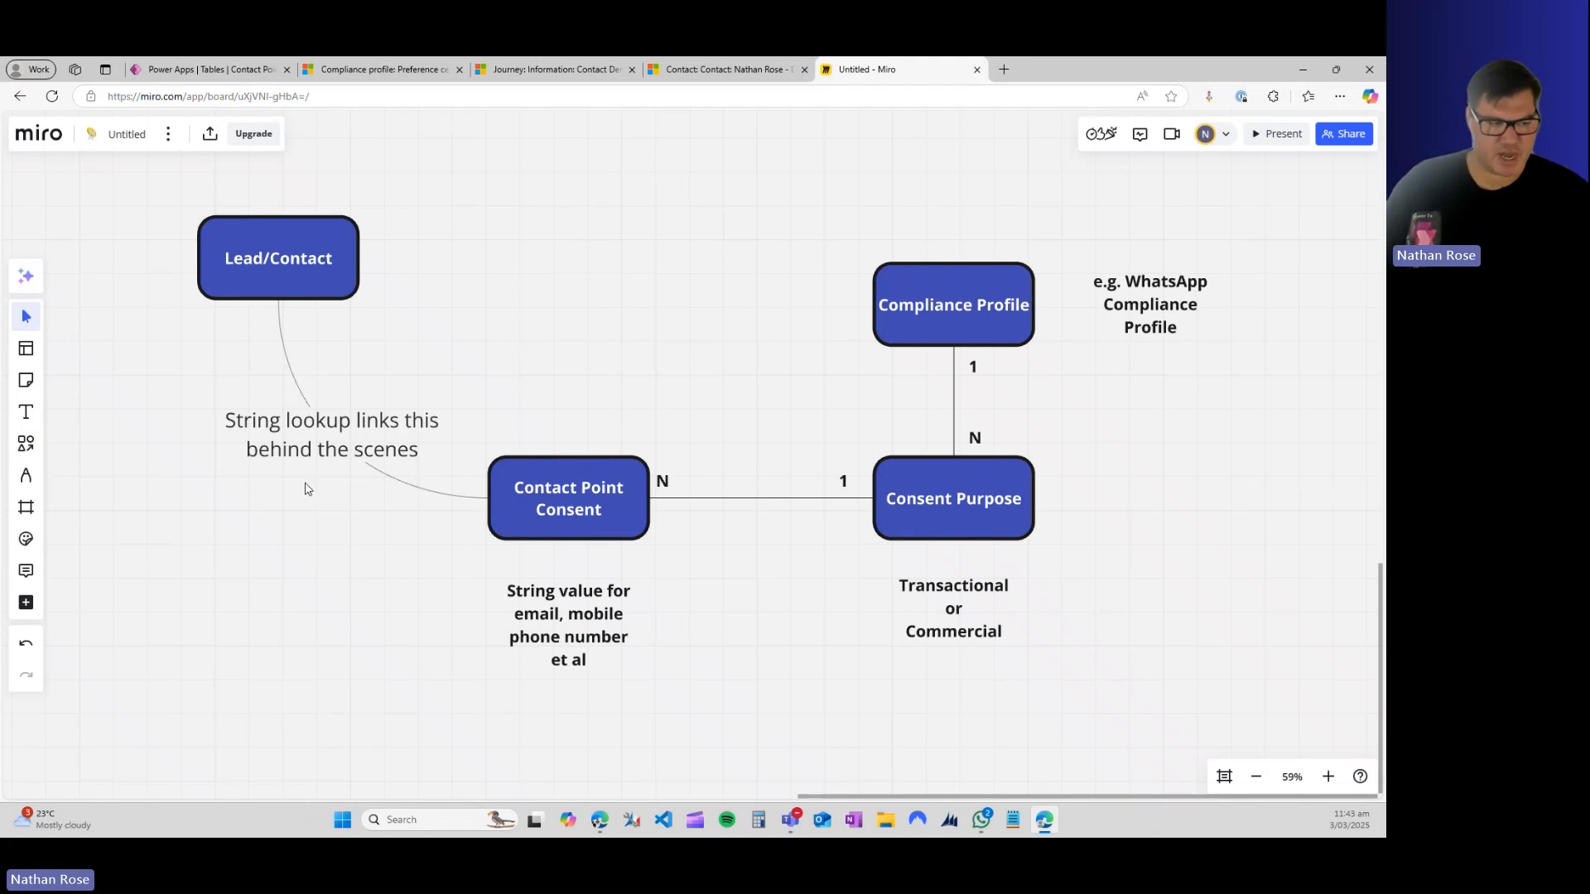
pyautogui.moveTo(411, 516)
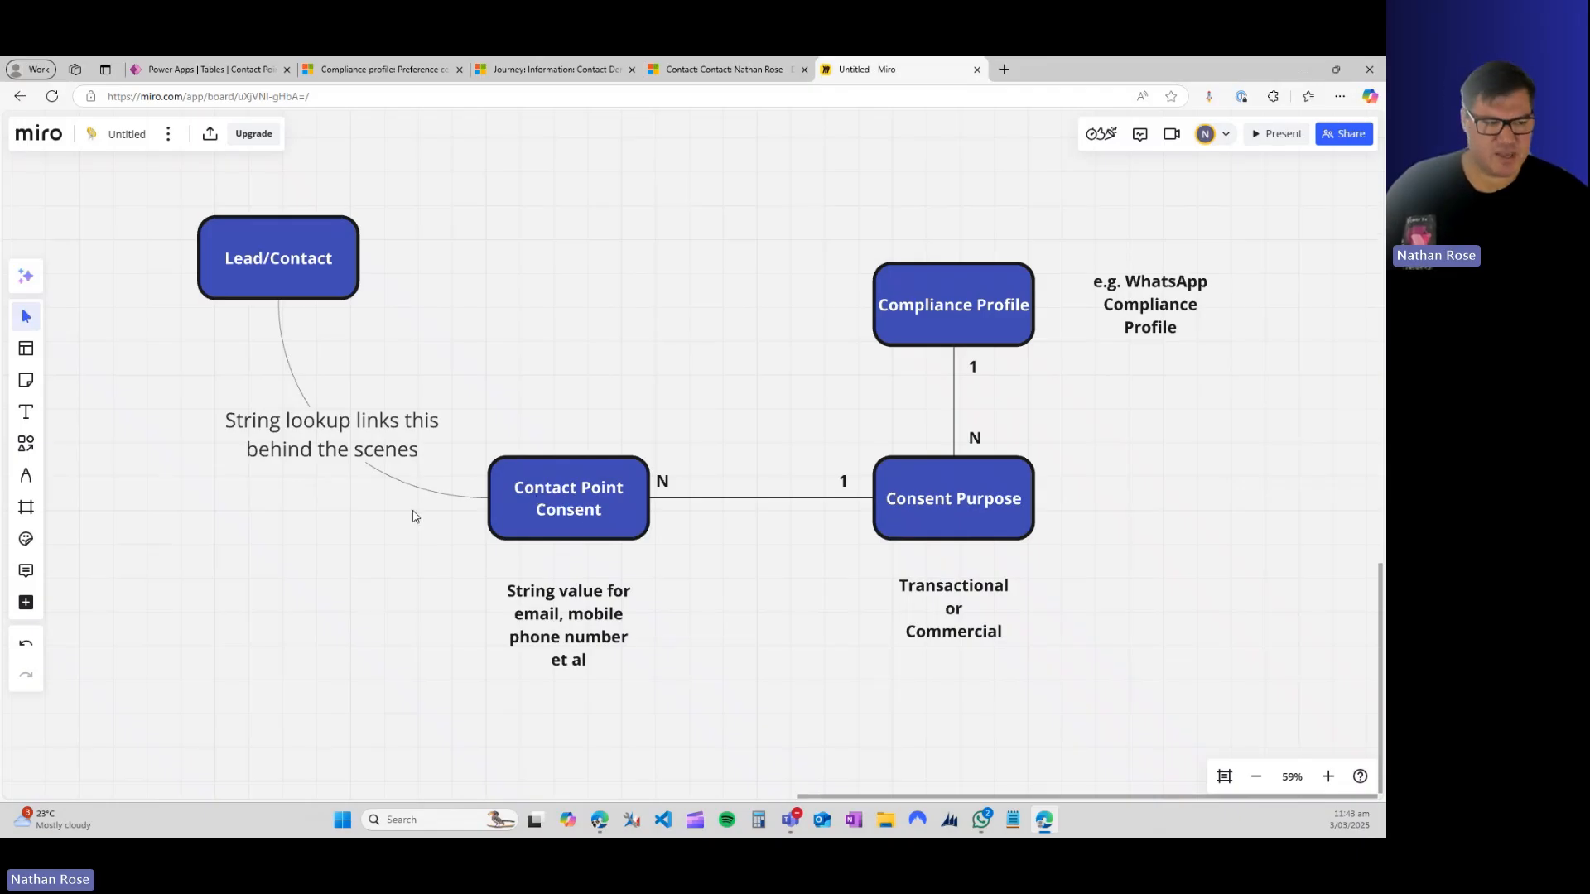
pyautogui.moveTo(247, 427)
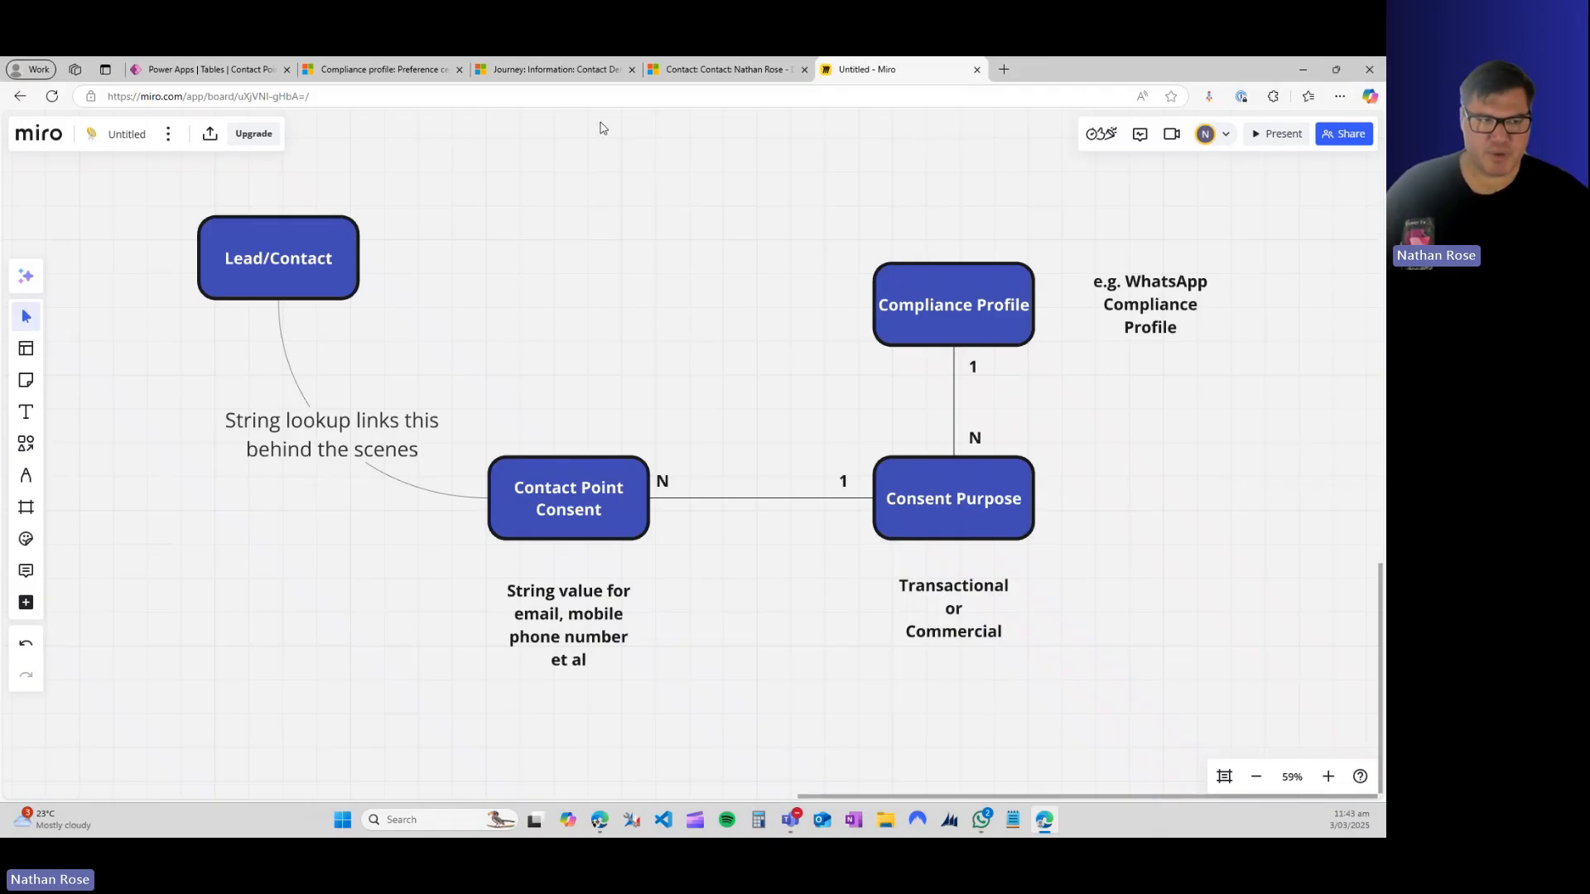
# Step: Return to the contact's communication preferences and evaluate them under WhatsApp Compliance
pyautogui.click(726, 69)
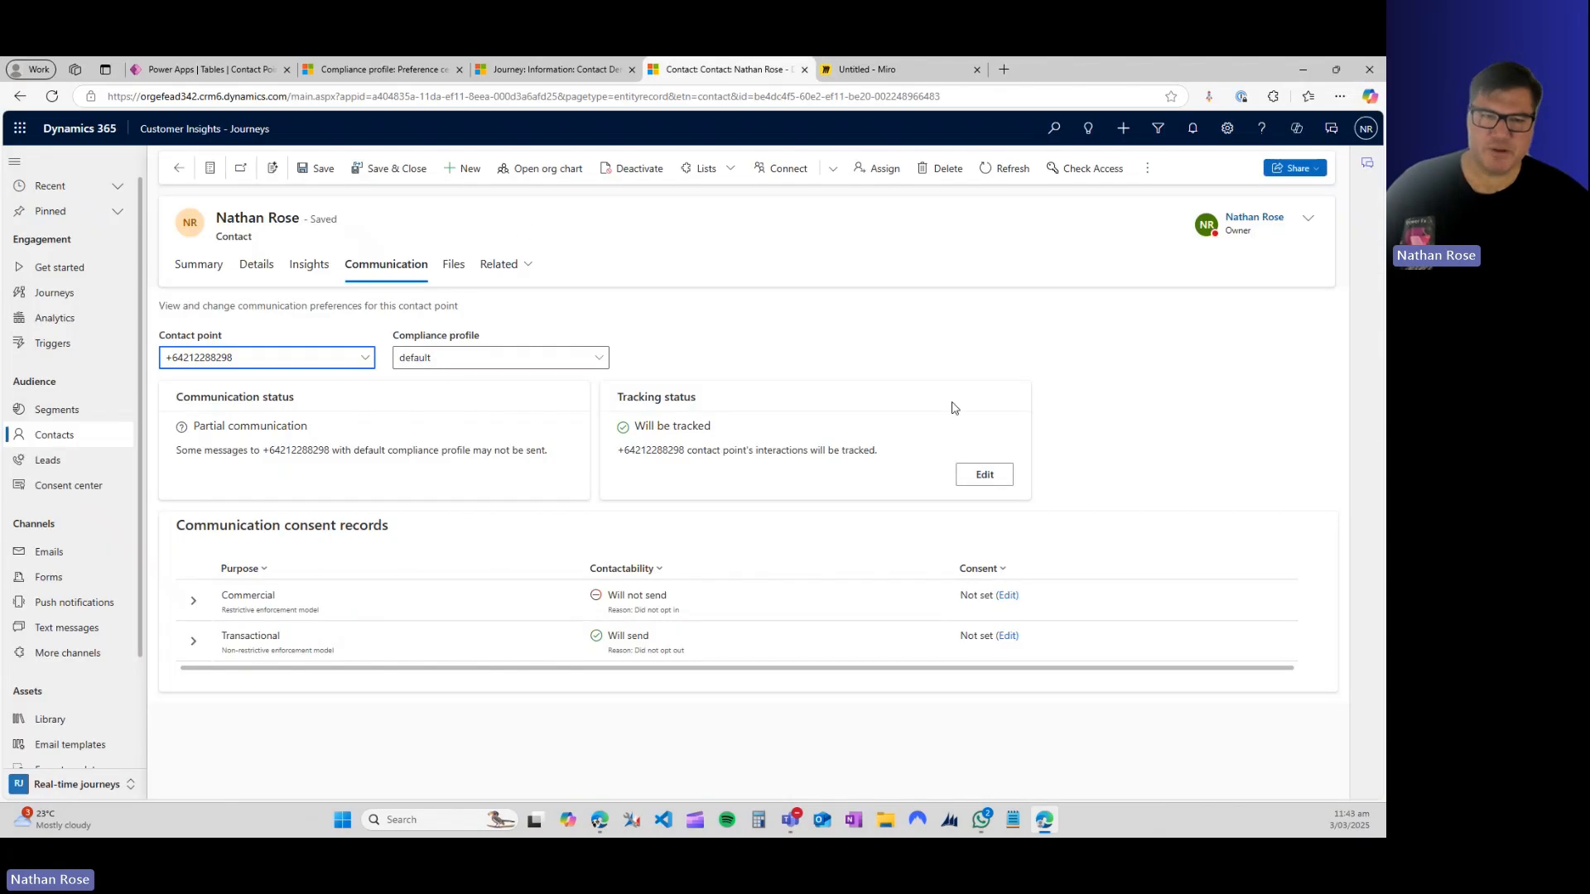
pyautogui.moveTo(252, 448)
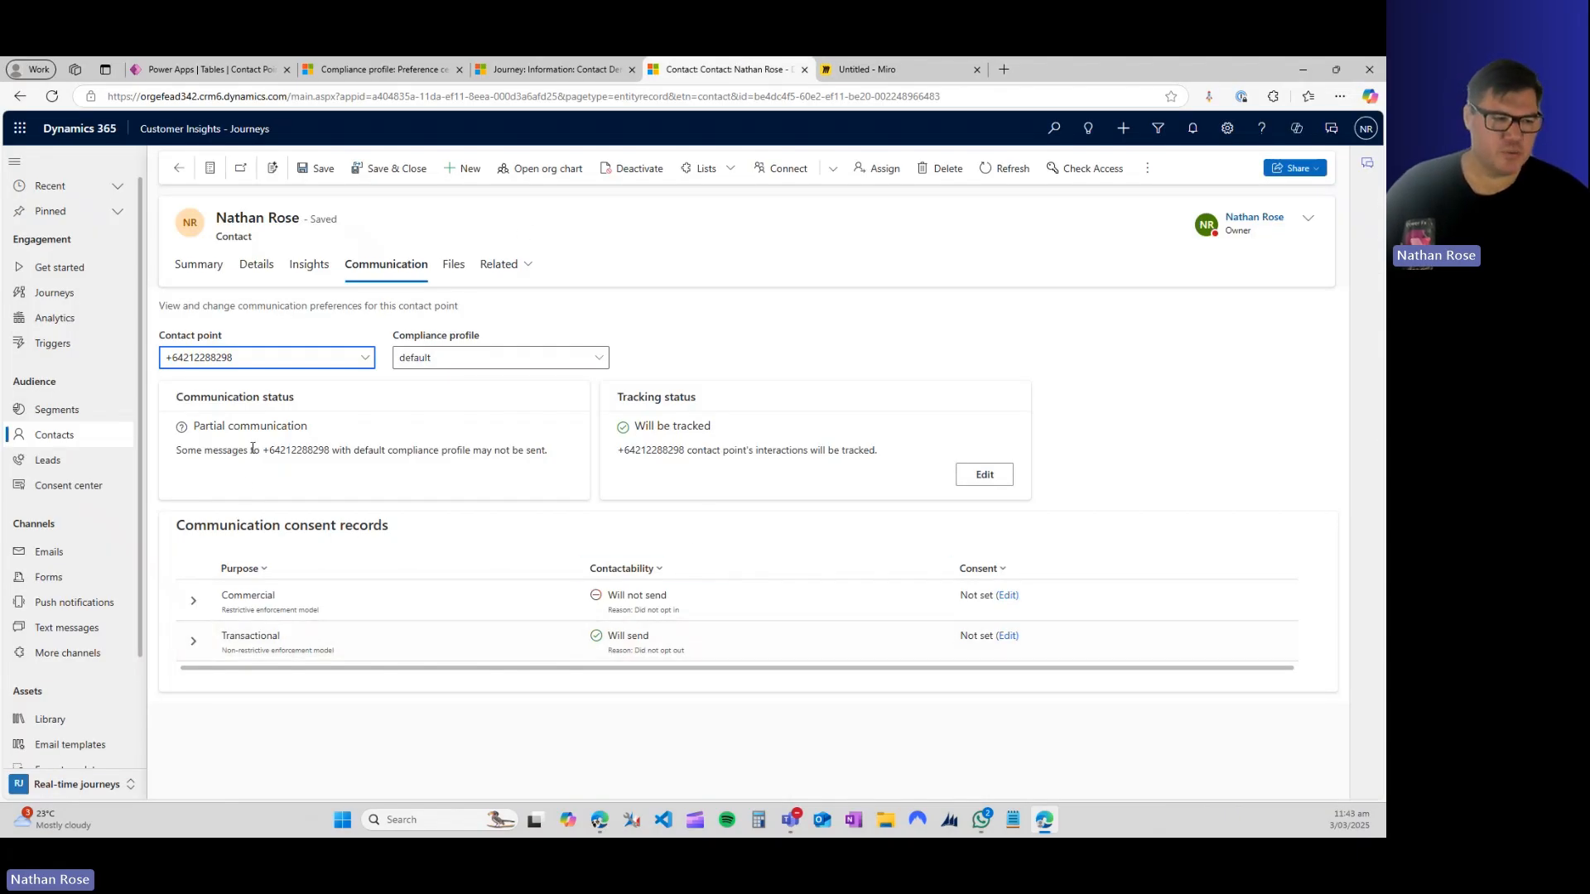
pyautogui.moveTo(582, 312)
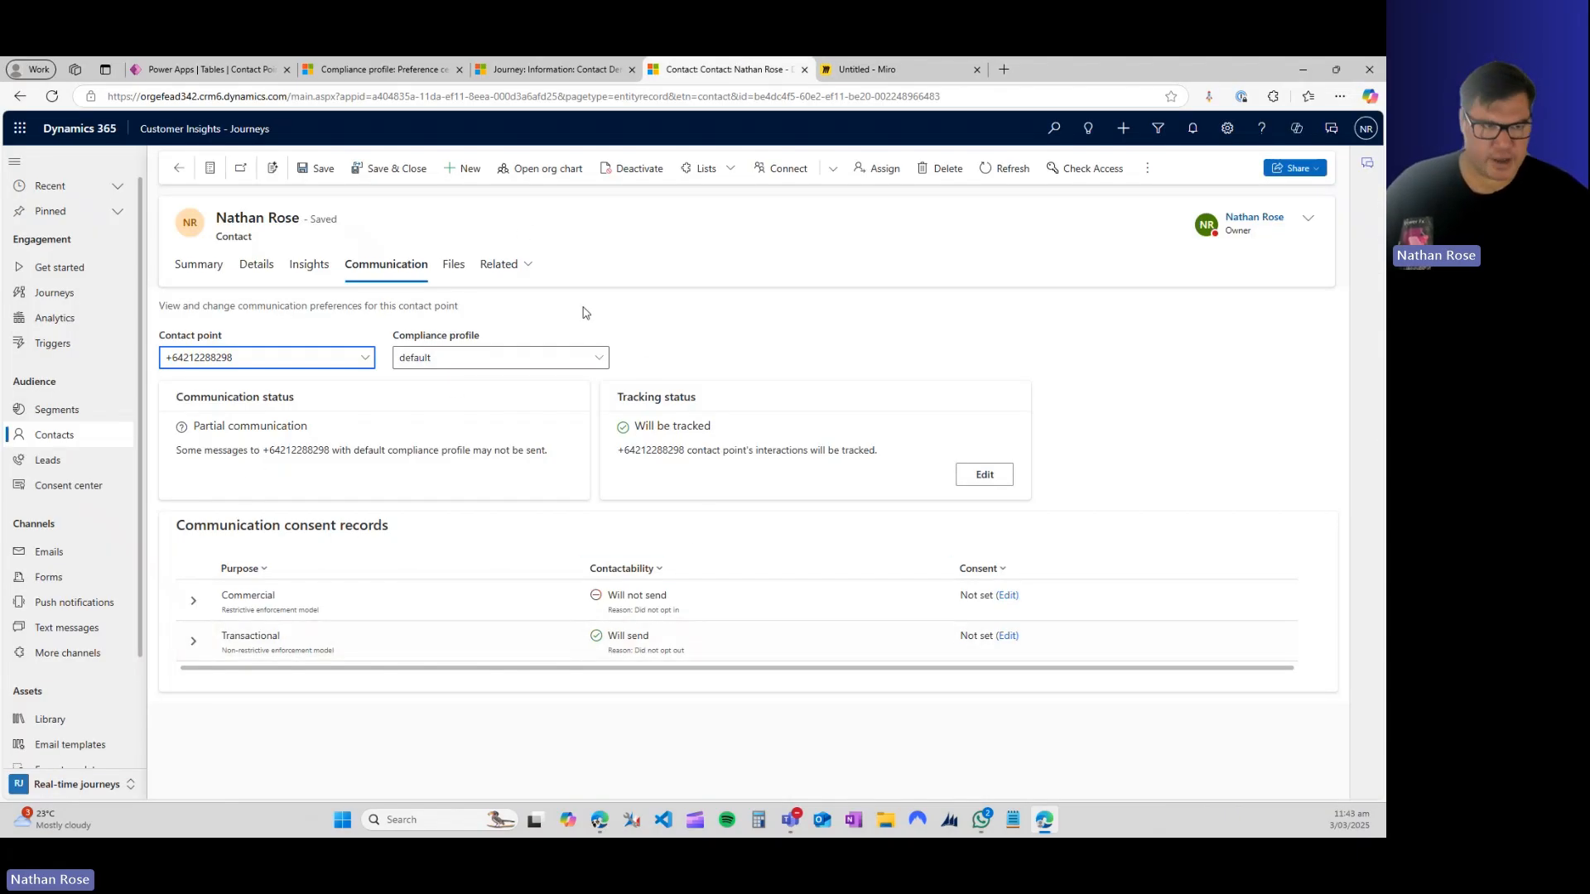
pyautogui.moveTo(307, 559)
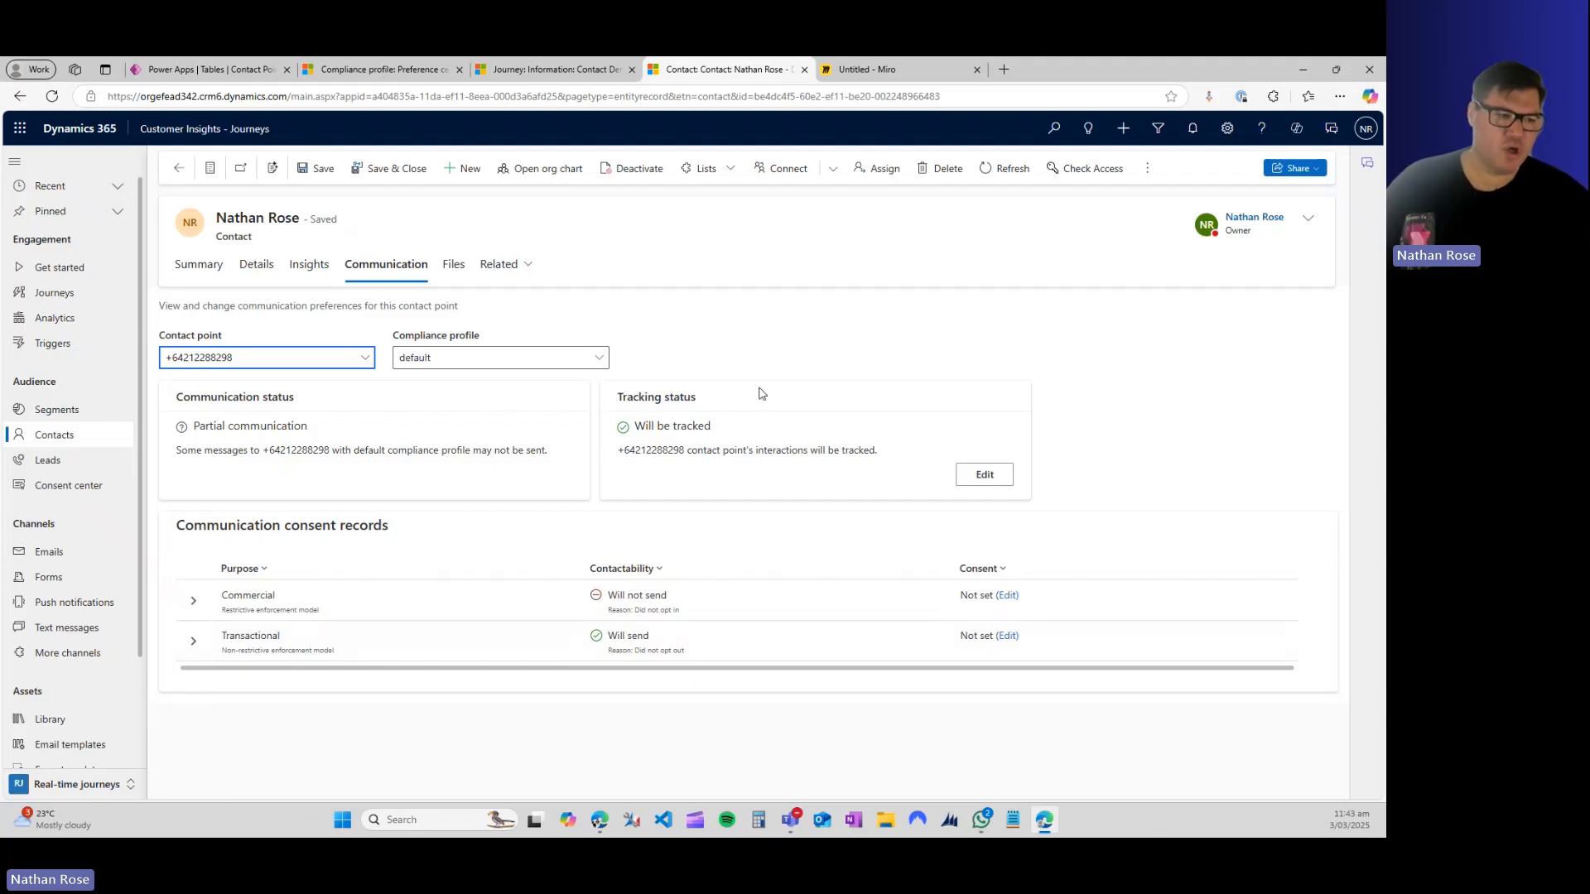
pyautogui.moveTo(564, 480)
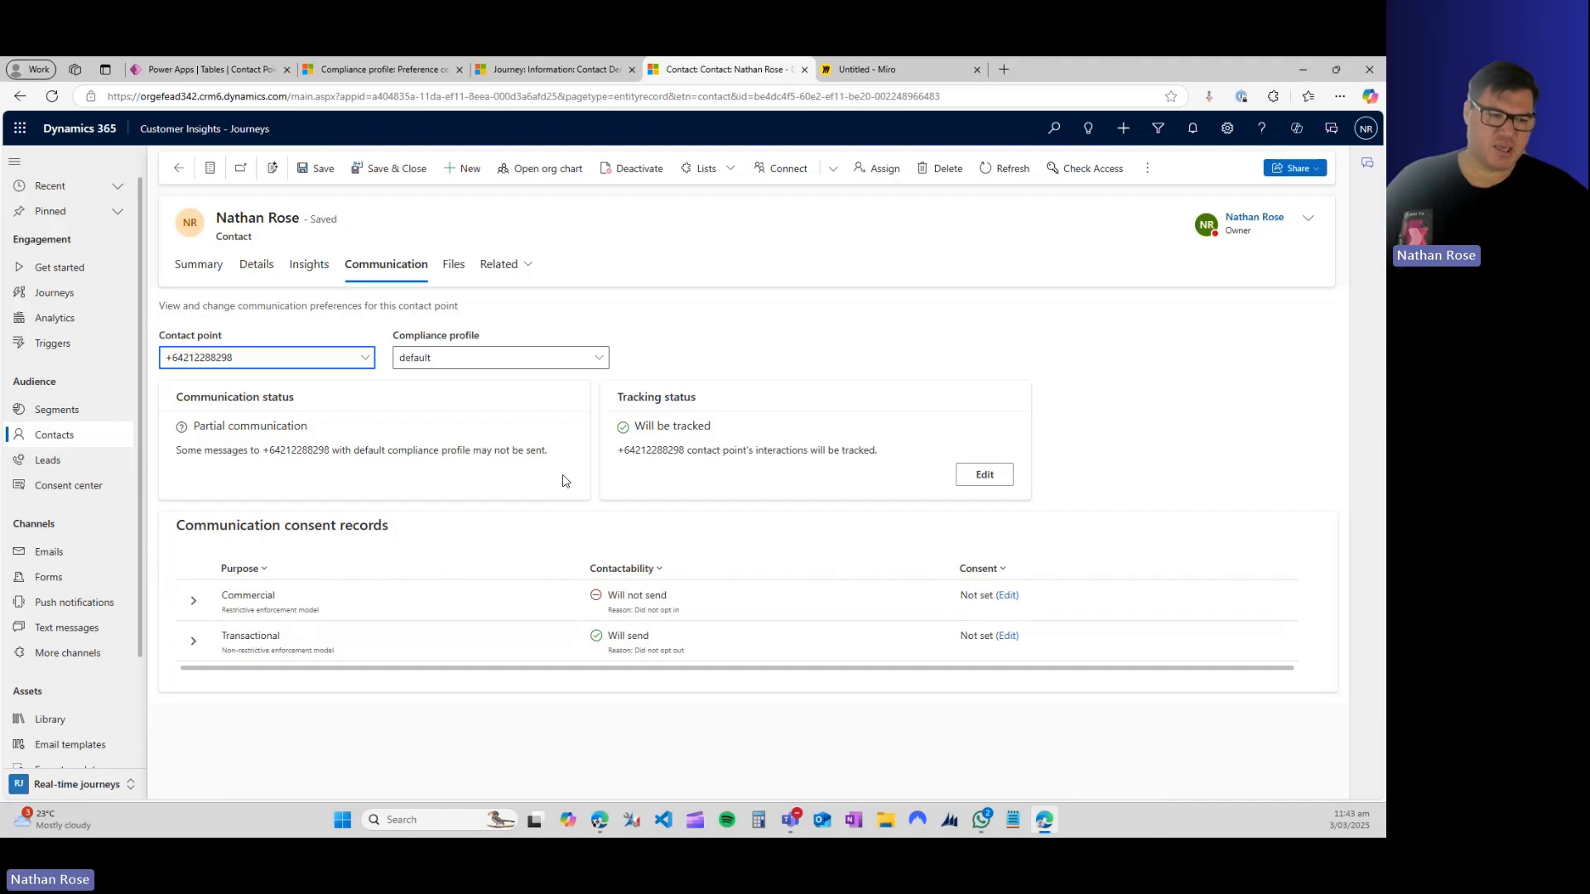
pyautogui.click(498, 357)
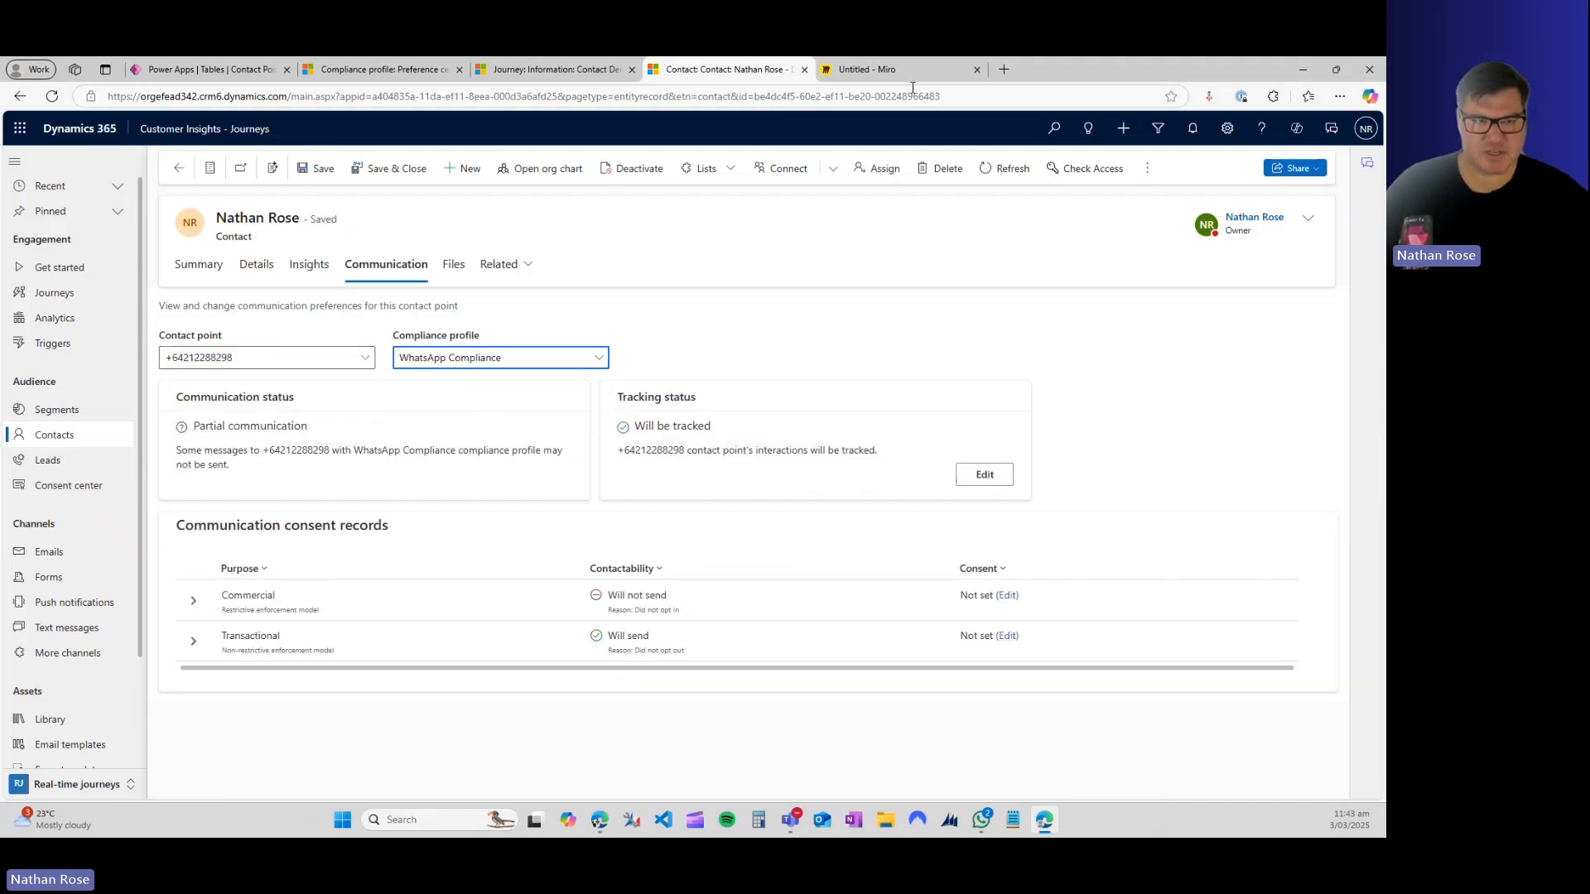
# Step: Return to the Miro diagram, where Compliance Profile is exemplified by WhatsApp Compliance
pyautogui.click(867, 69)
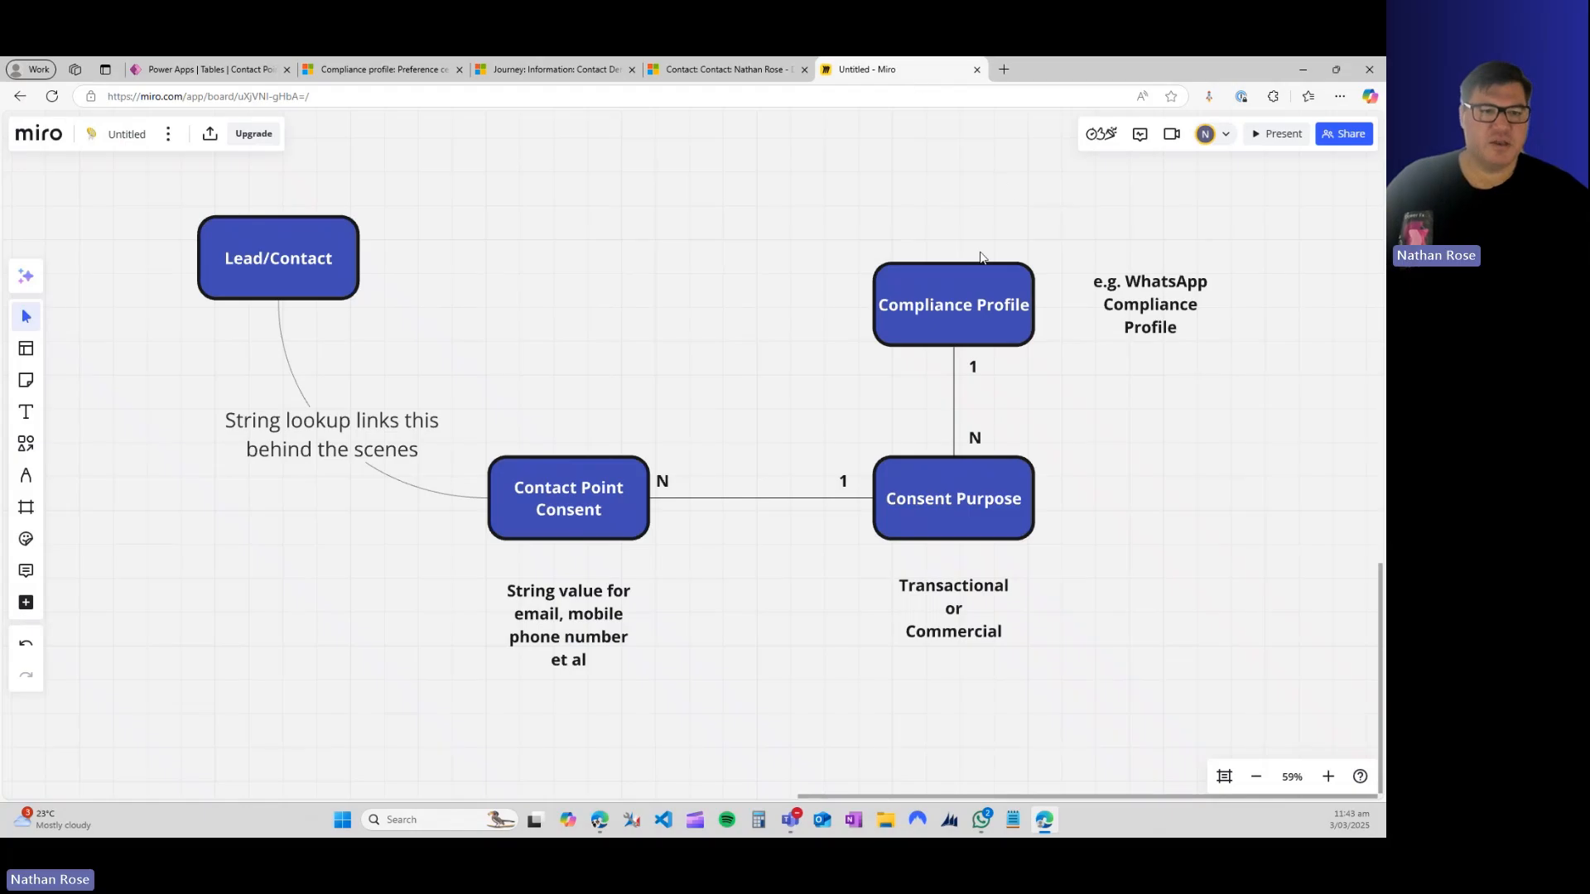
pyautogui.moveTo(896, 420)
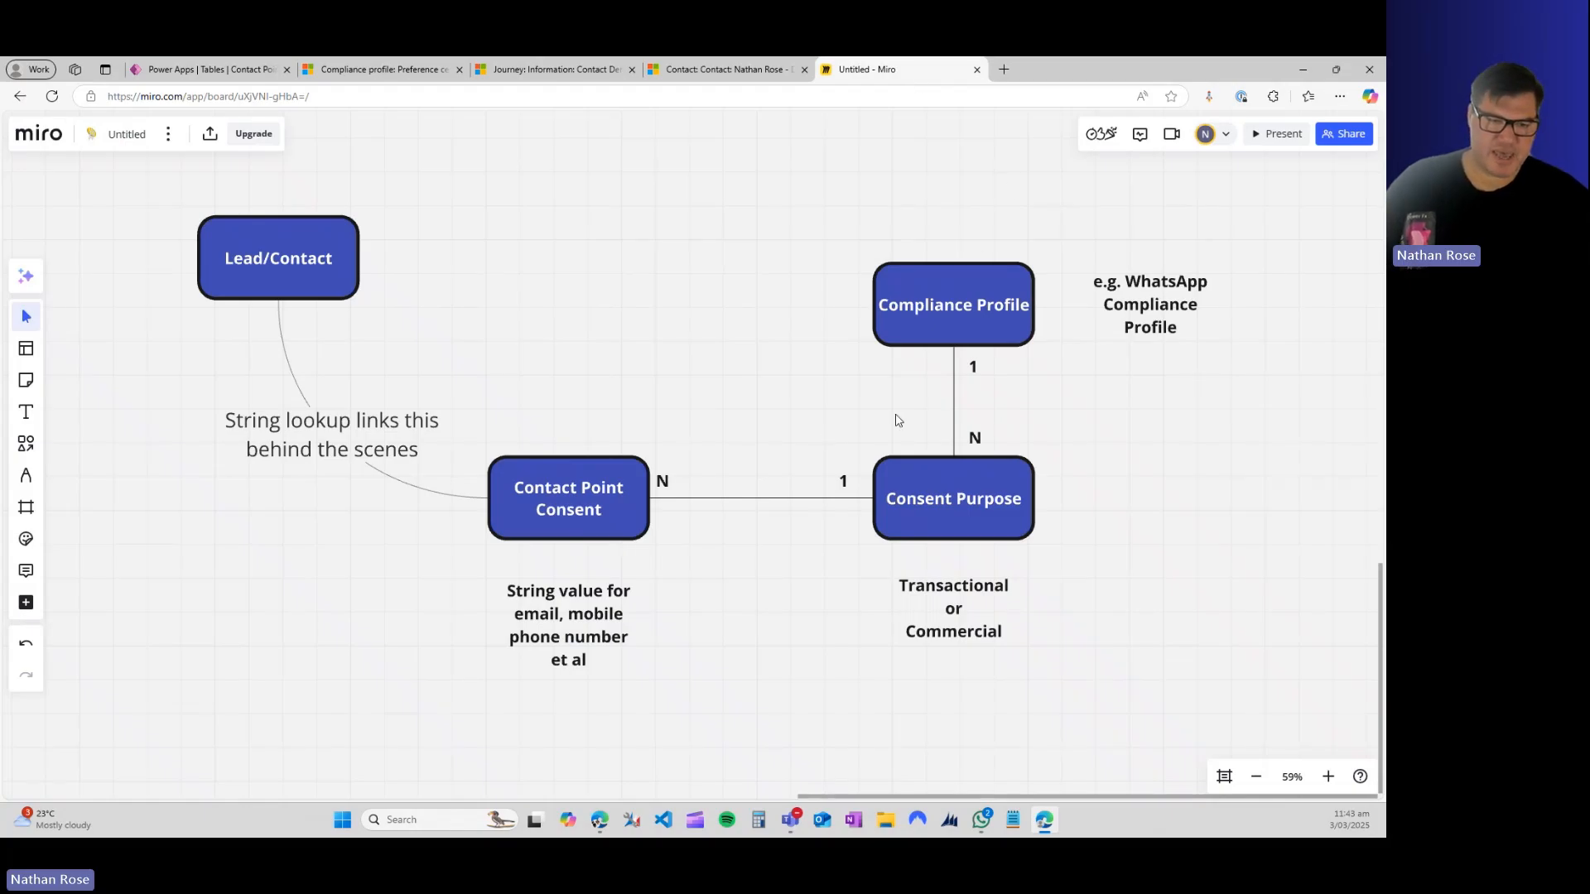
pyautogui.moveTo(1113, 352)
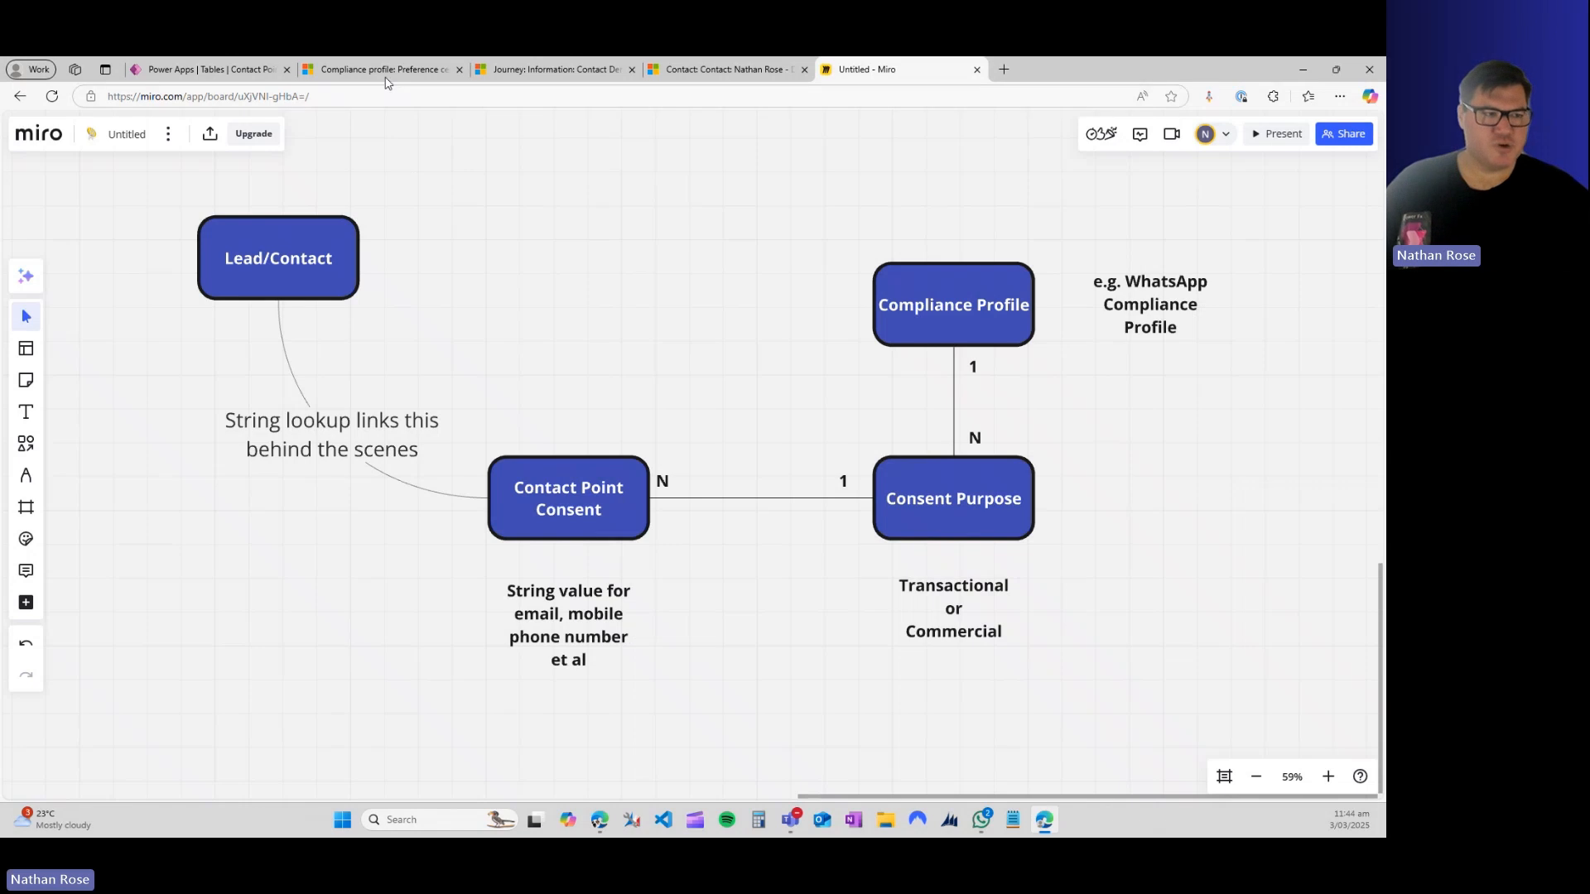
# Step: Open the WhatsApp Compliance profile record linked to the WhatsApp Compliance Preference Center
pyautogui.click(380, 69)
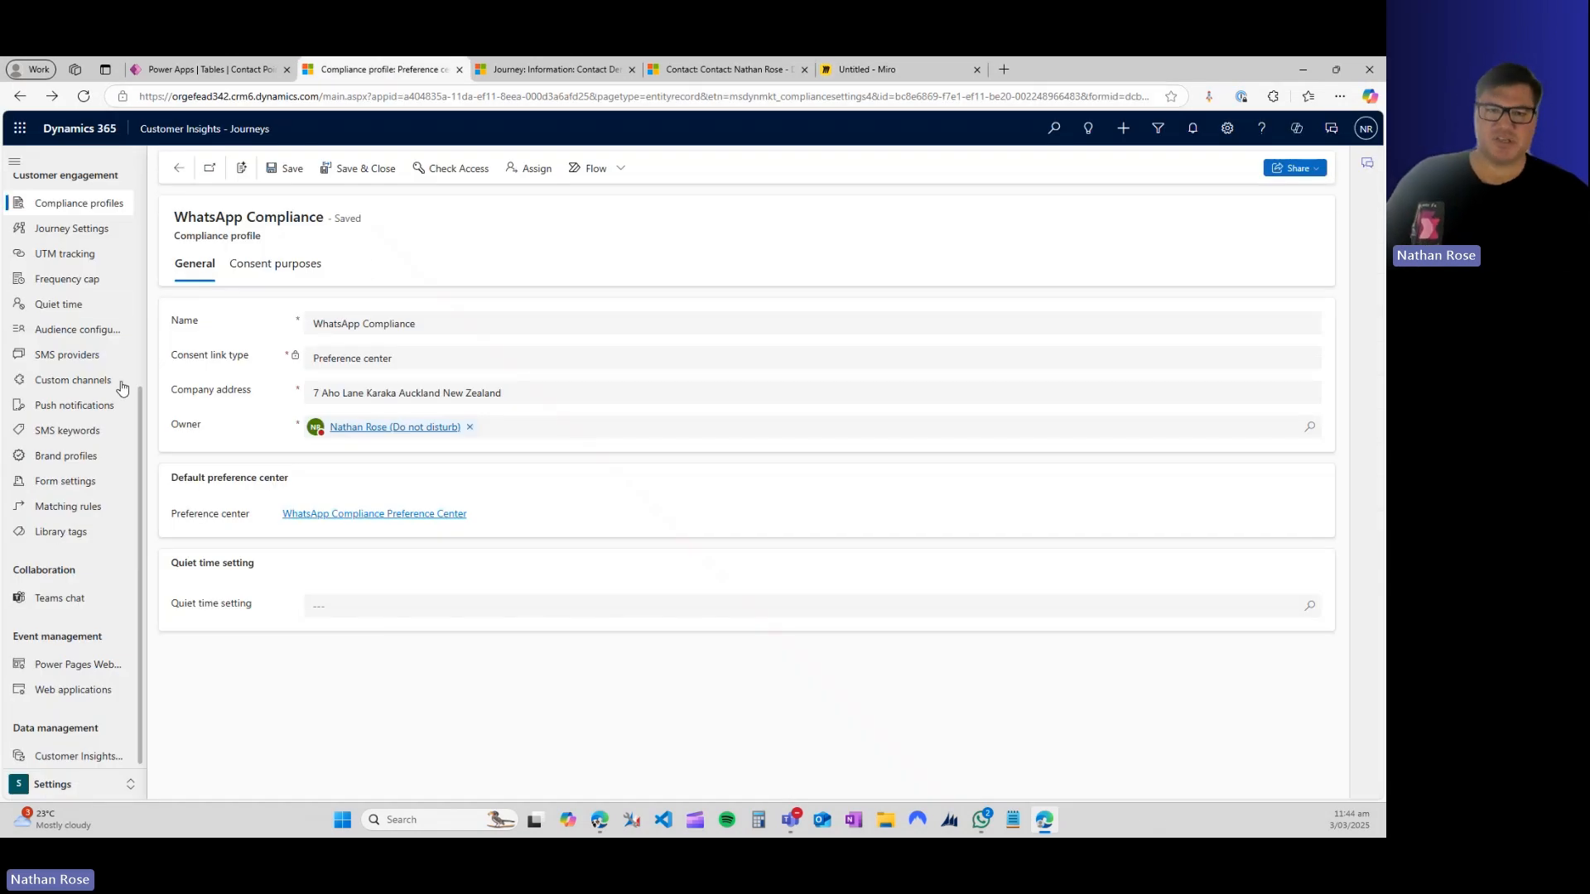
pyautogui.moveTo(142, 396)
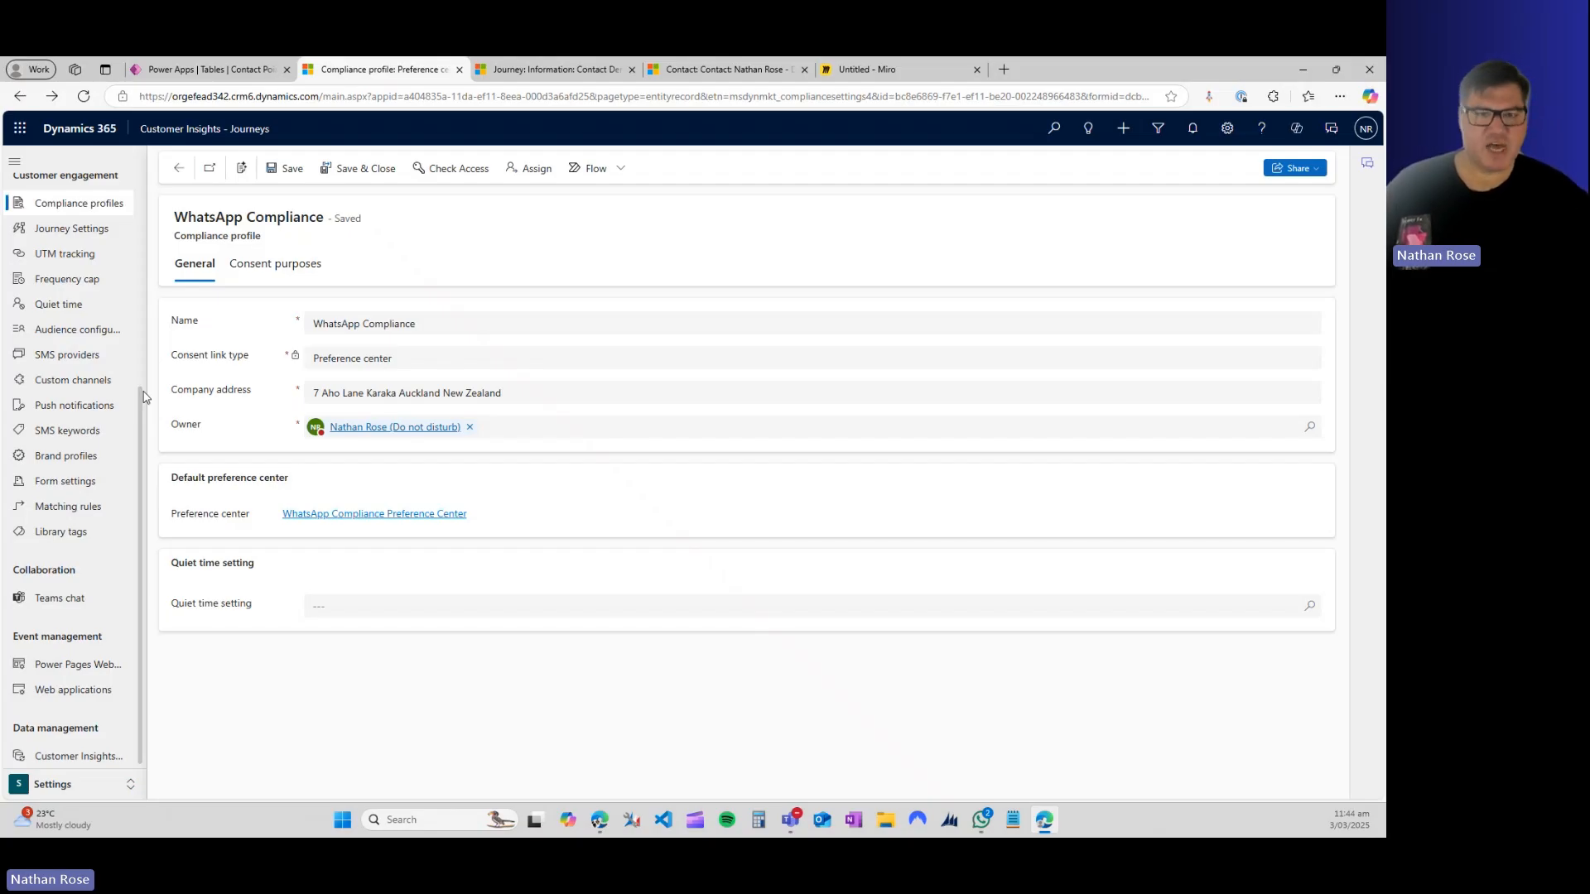
pyautogui.moveTo(132, 343)
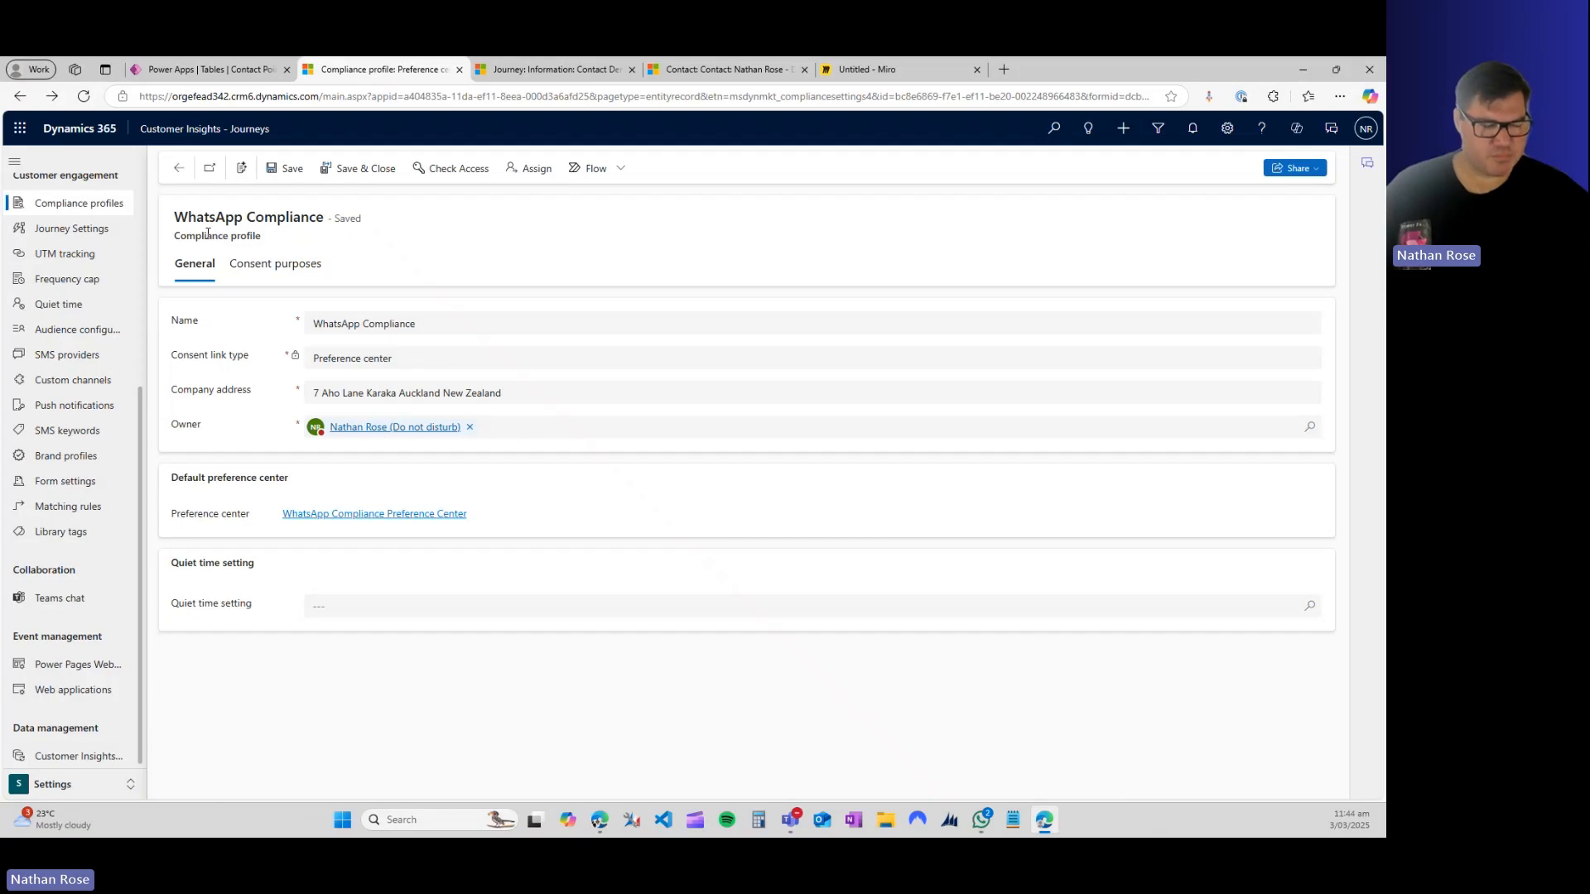
pyautogui.moveTo(280, 430)
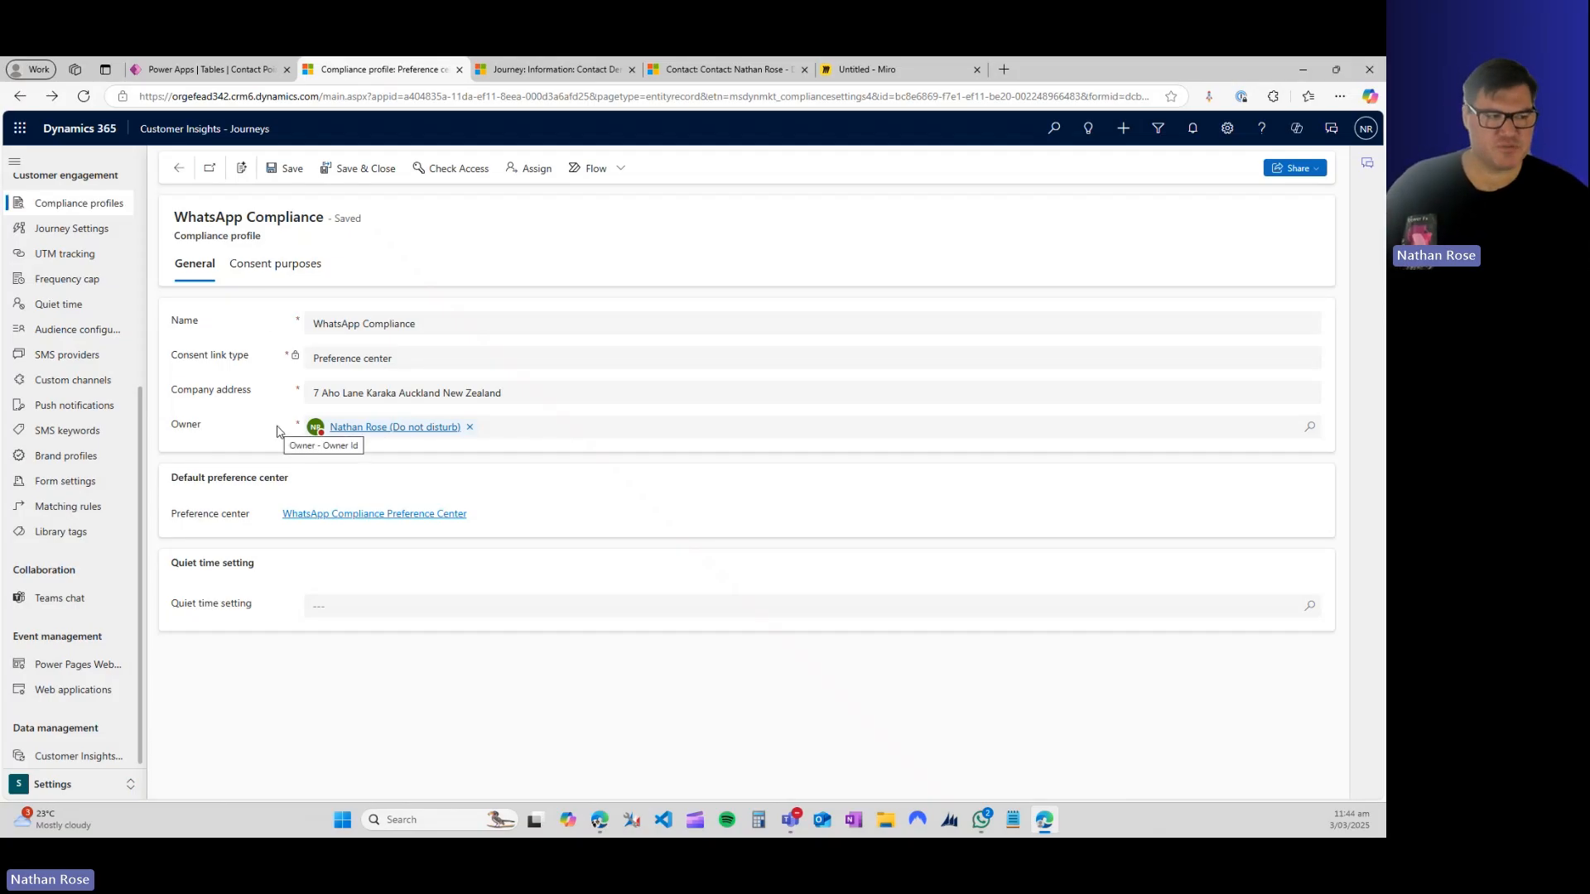
pyautogui.moveTo(262, 438)
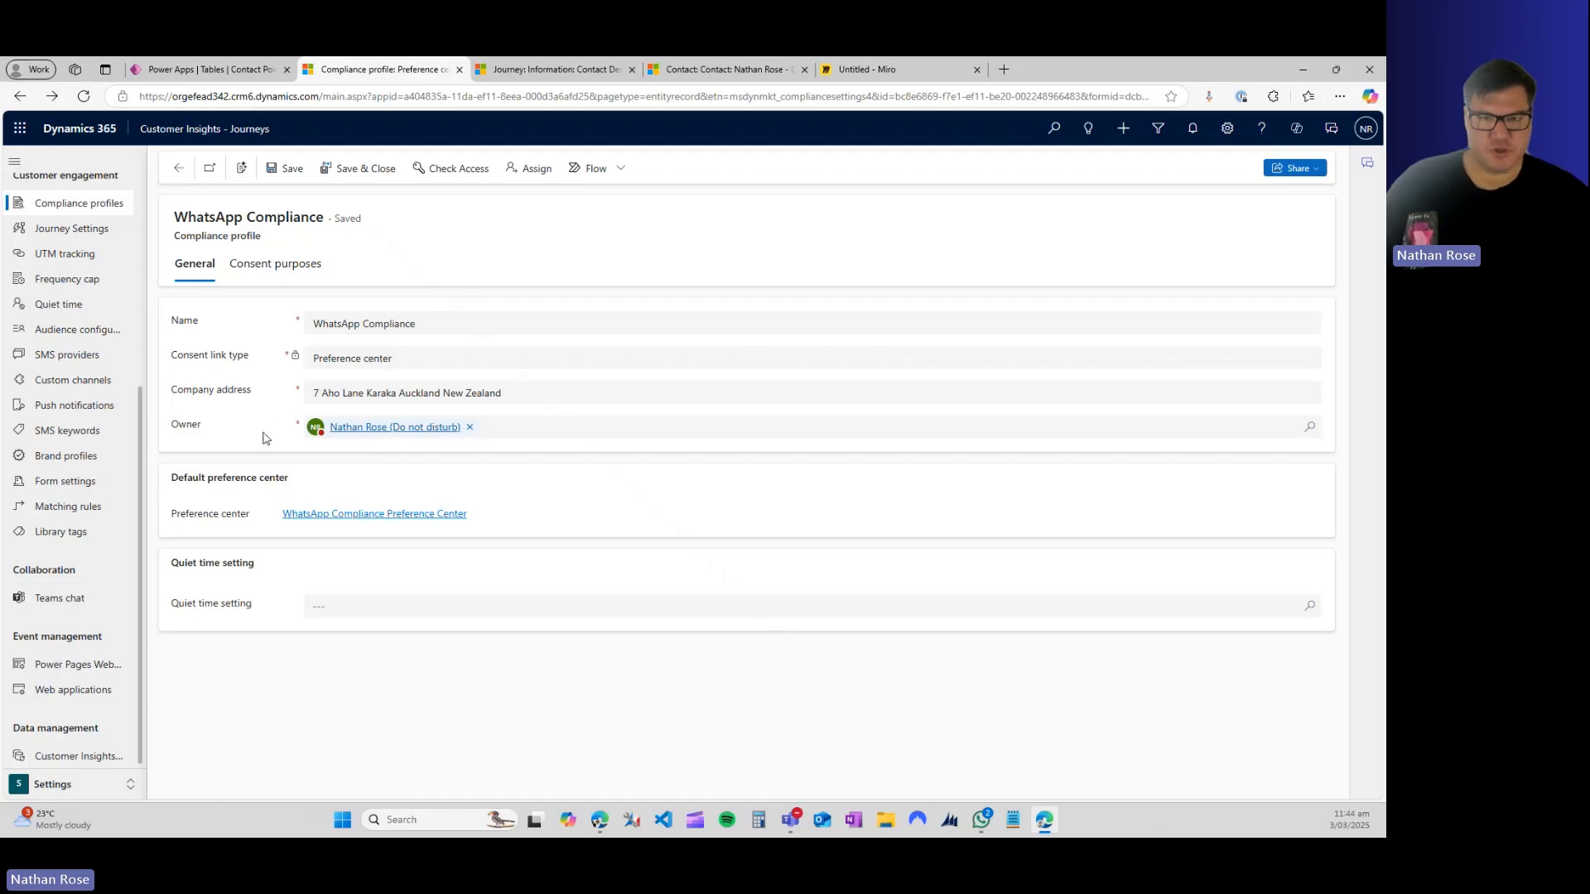
pyautogui.moveTo(272, 430)
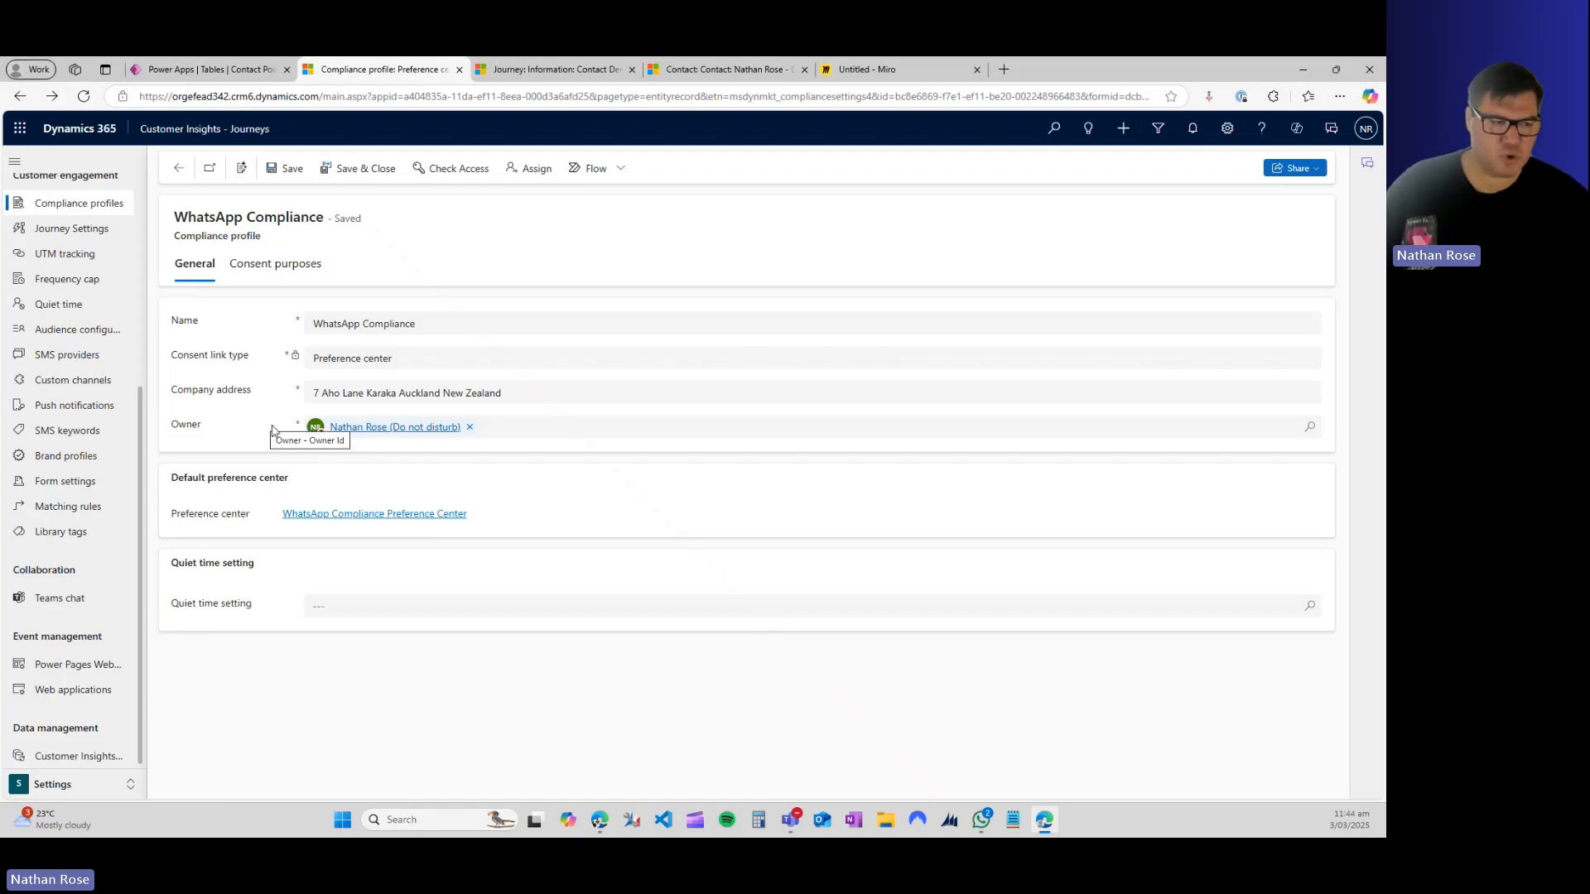
pyautogui.moveTo(599, 410)
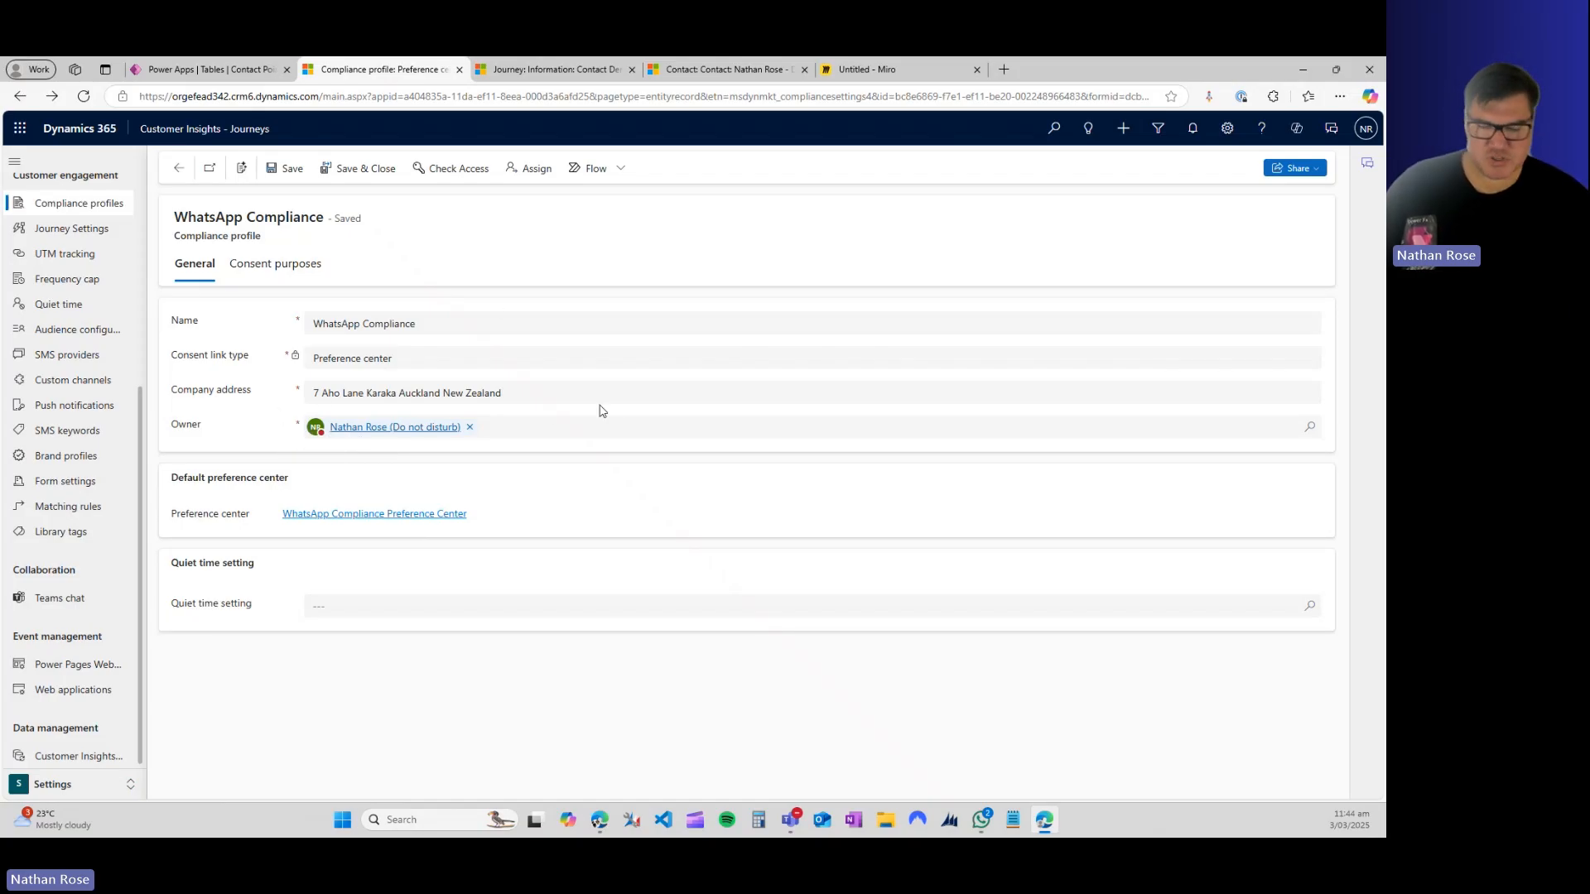
pyautogui.moveTo(620, 367)
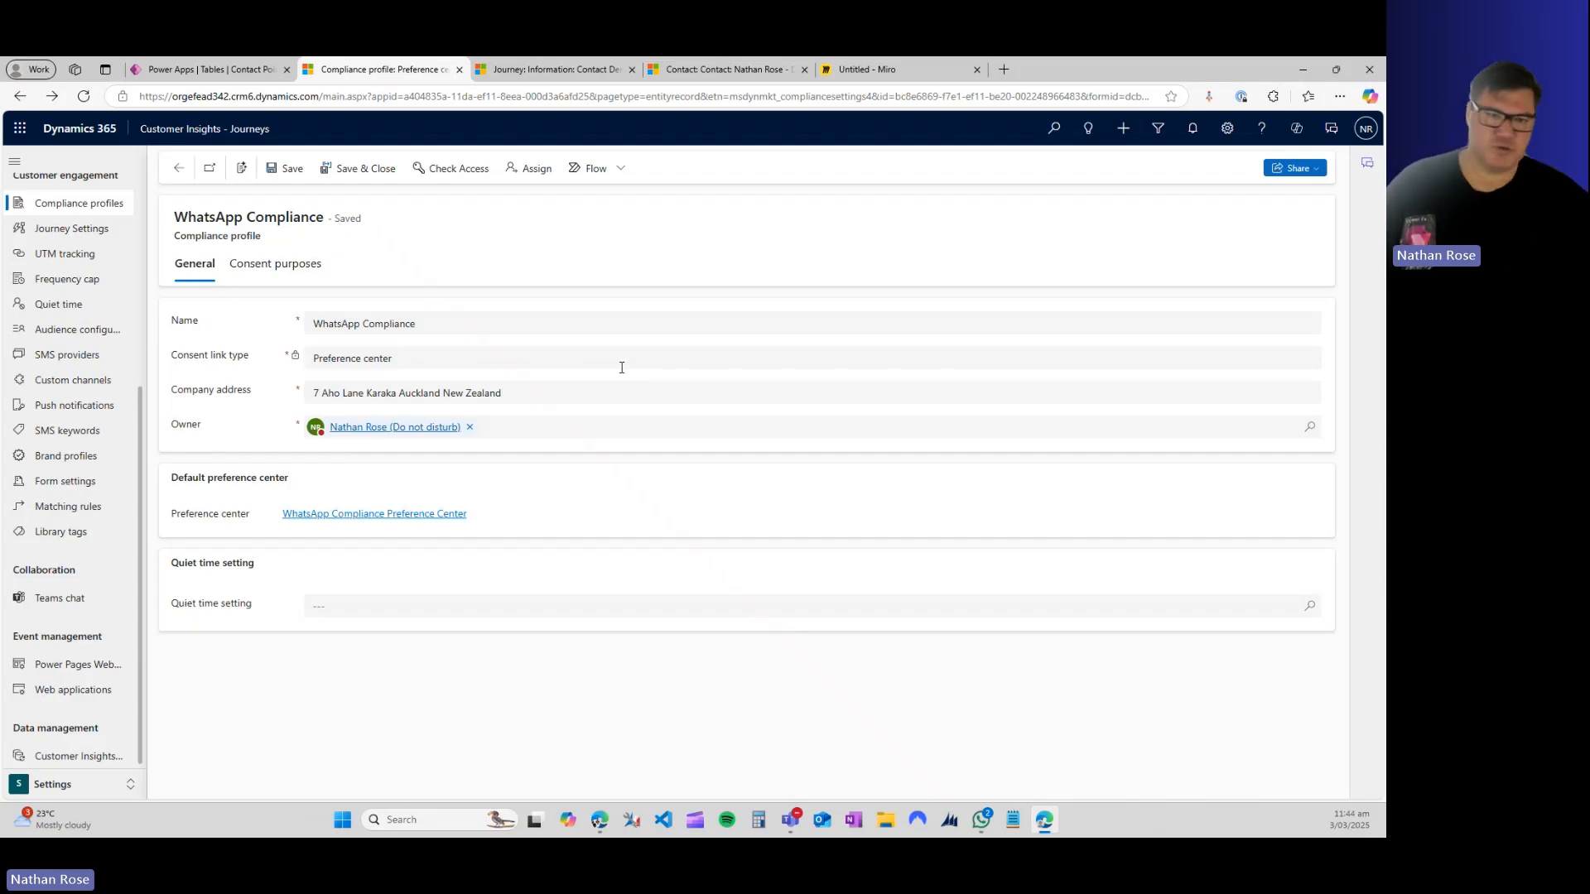
pyautogui.moveTo(451, 460)
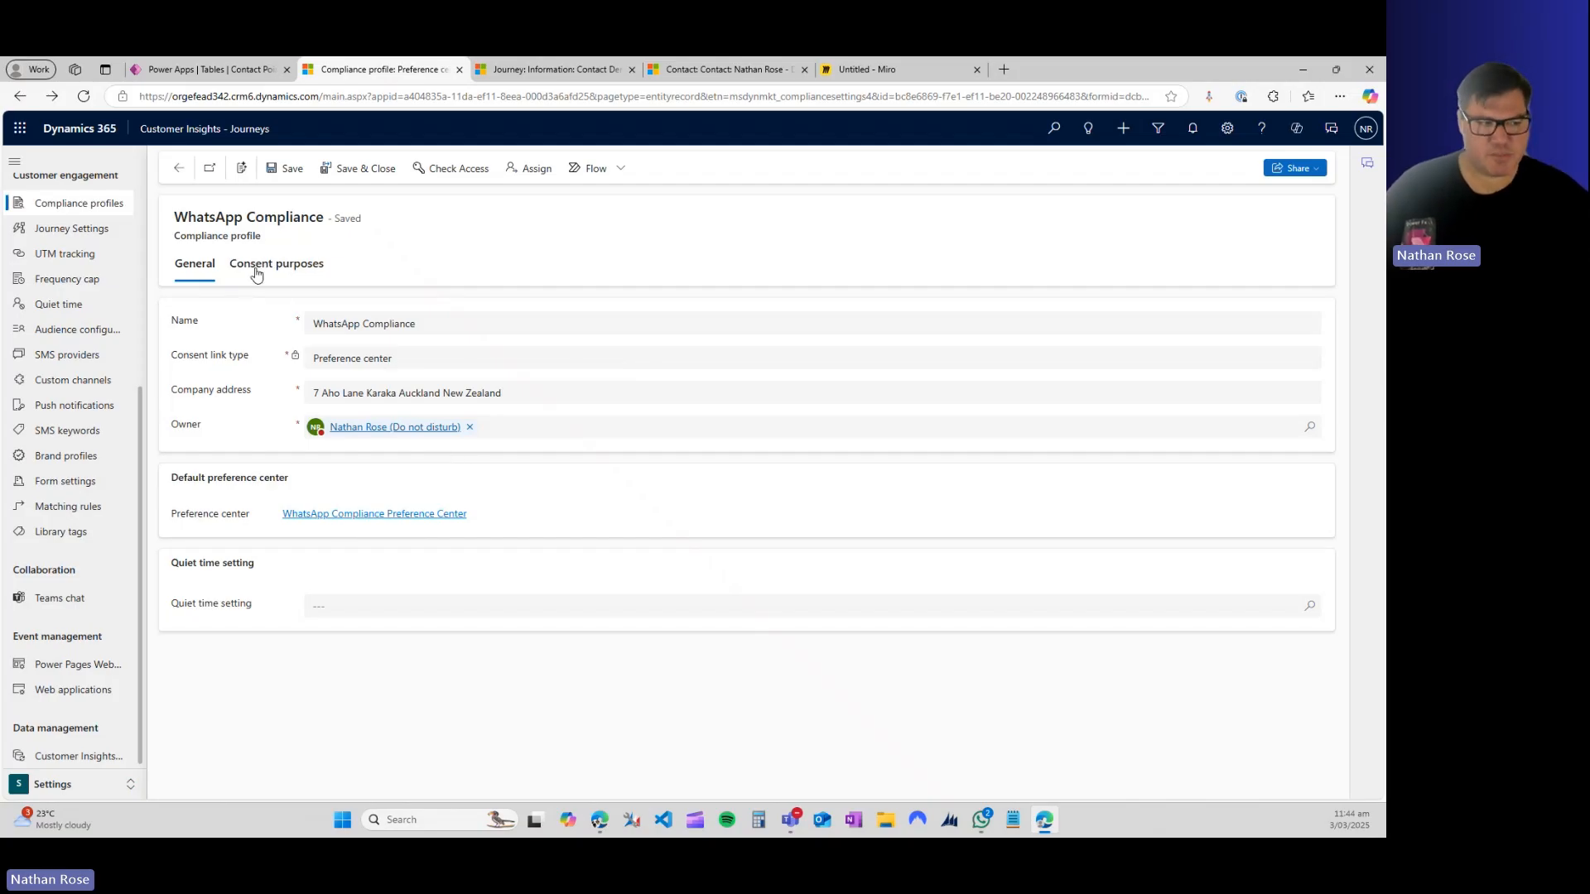
# Step: Show the profile's Commercial and Transactional purposes with email, SMS and custom enforcement models
pyautogui.click(275, 262)
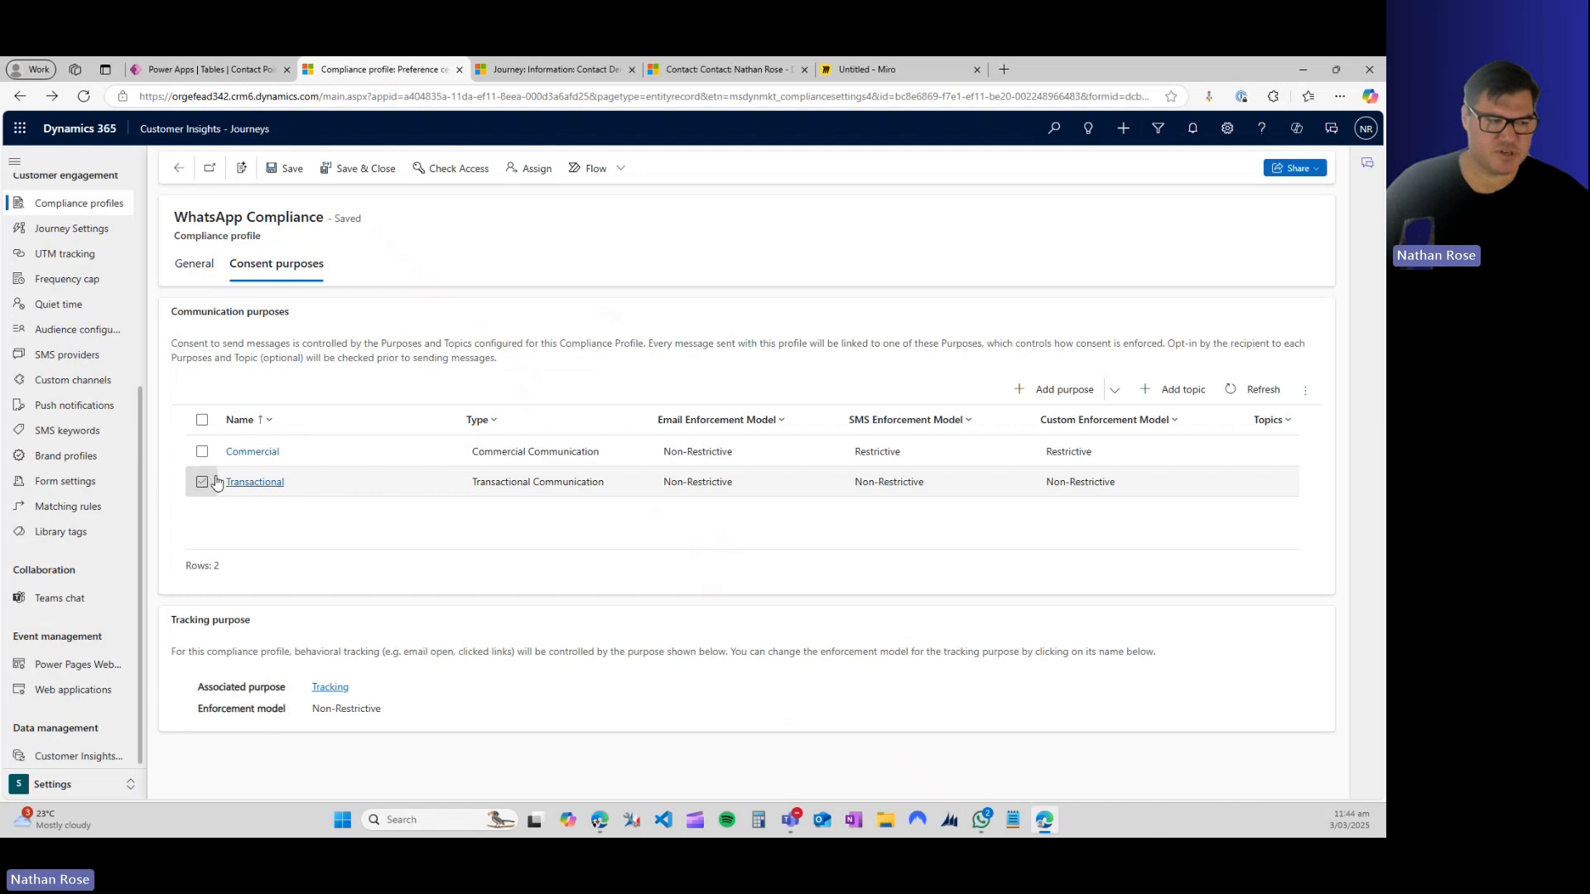
pyautogui.click(202, 482)
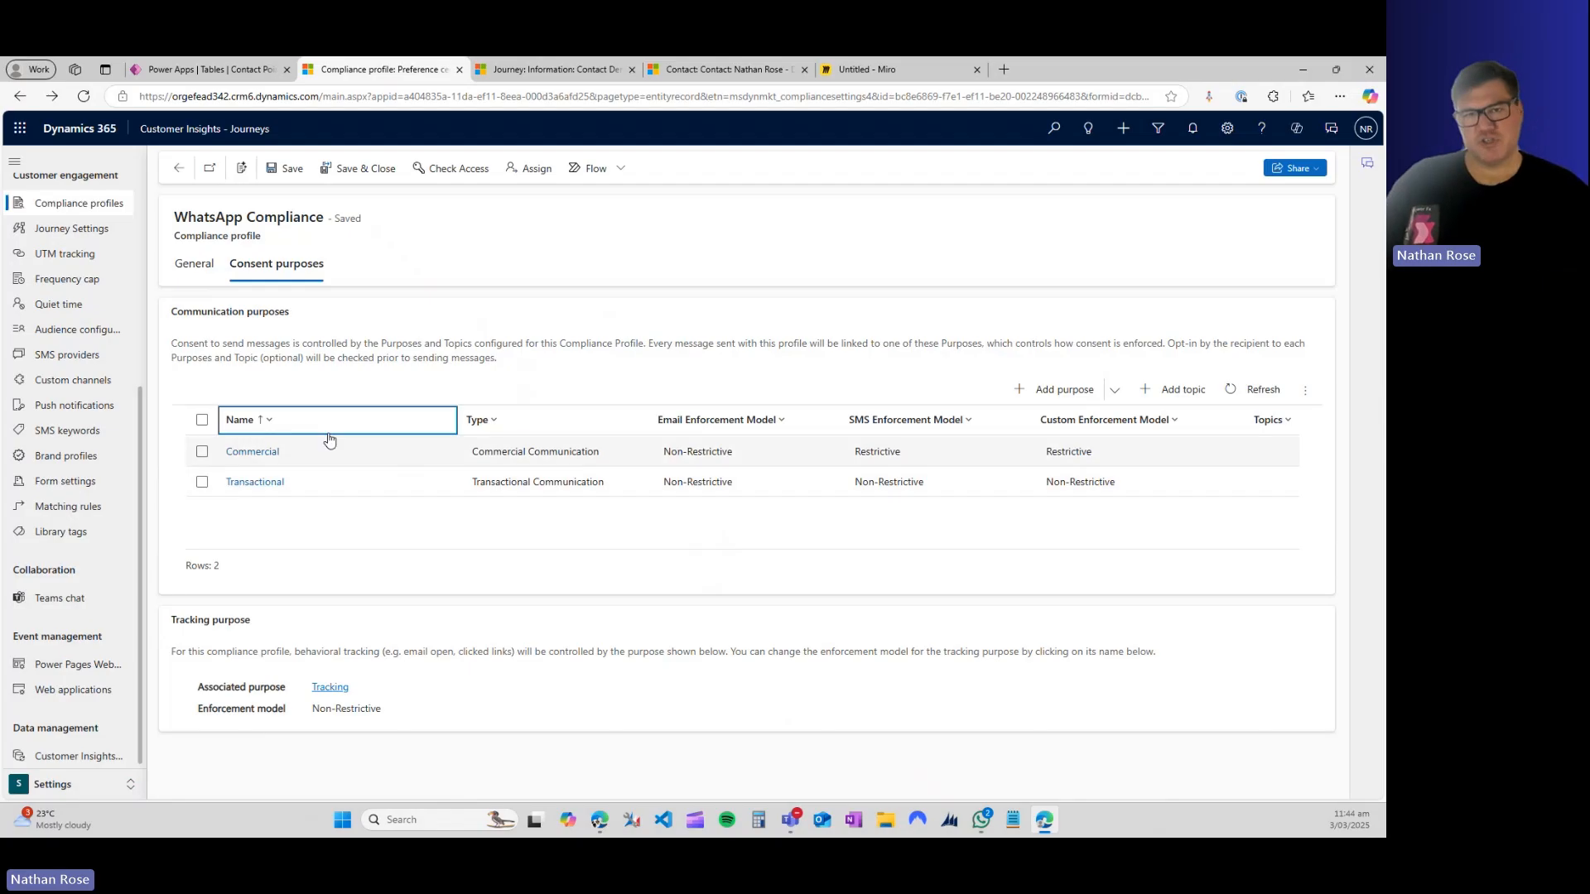
pyautogui.moveTo(352, 433)
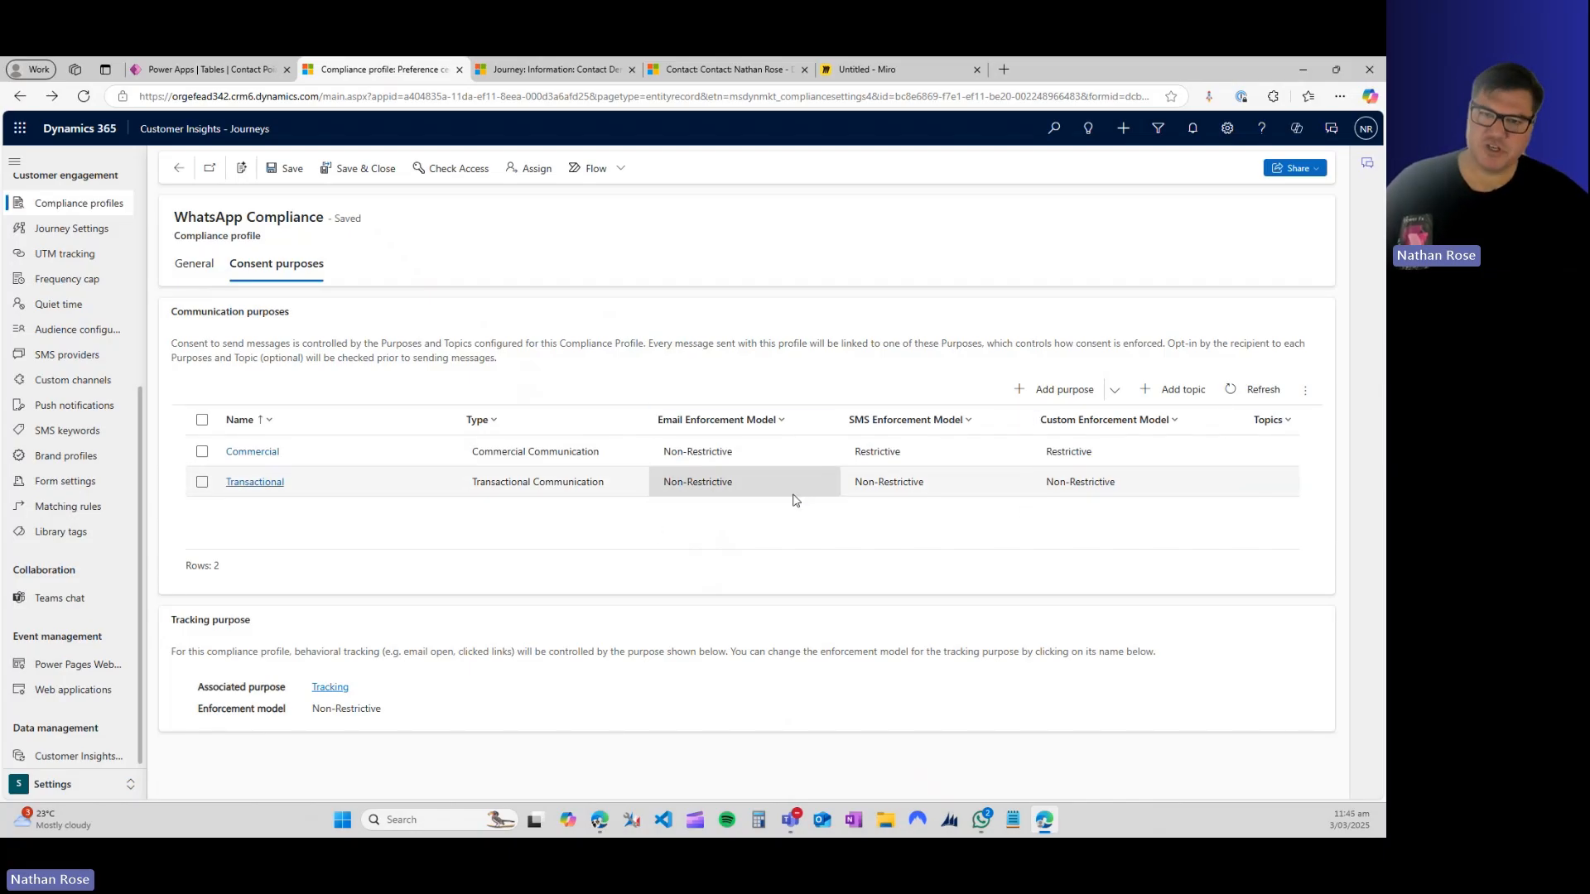
pyautogui.moveTo(610, 531)
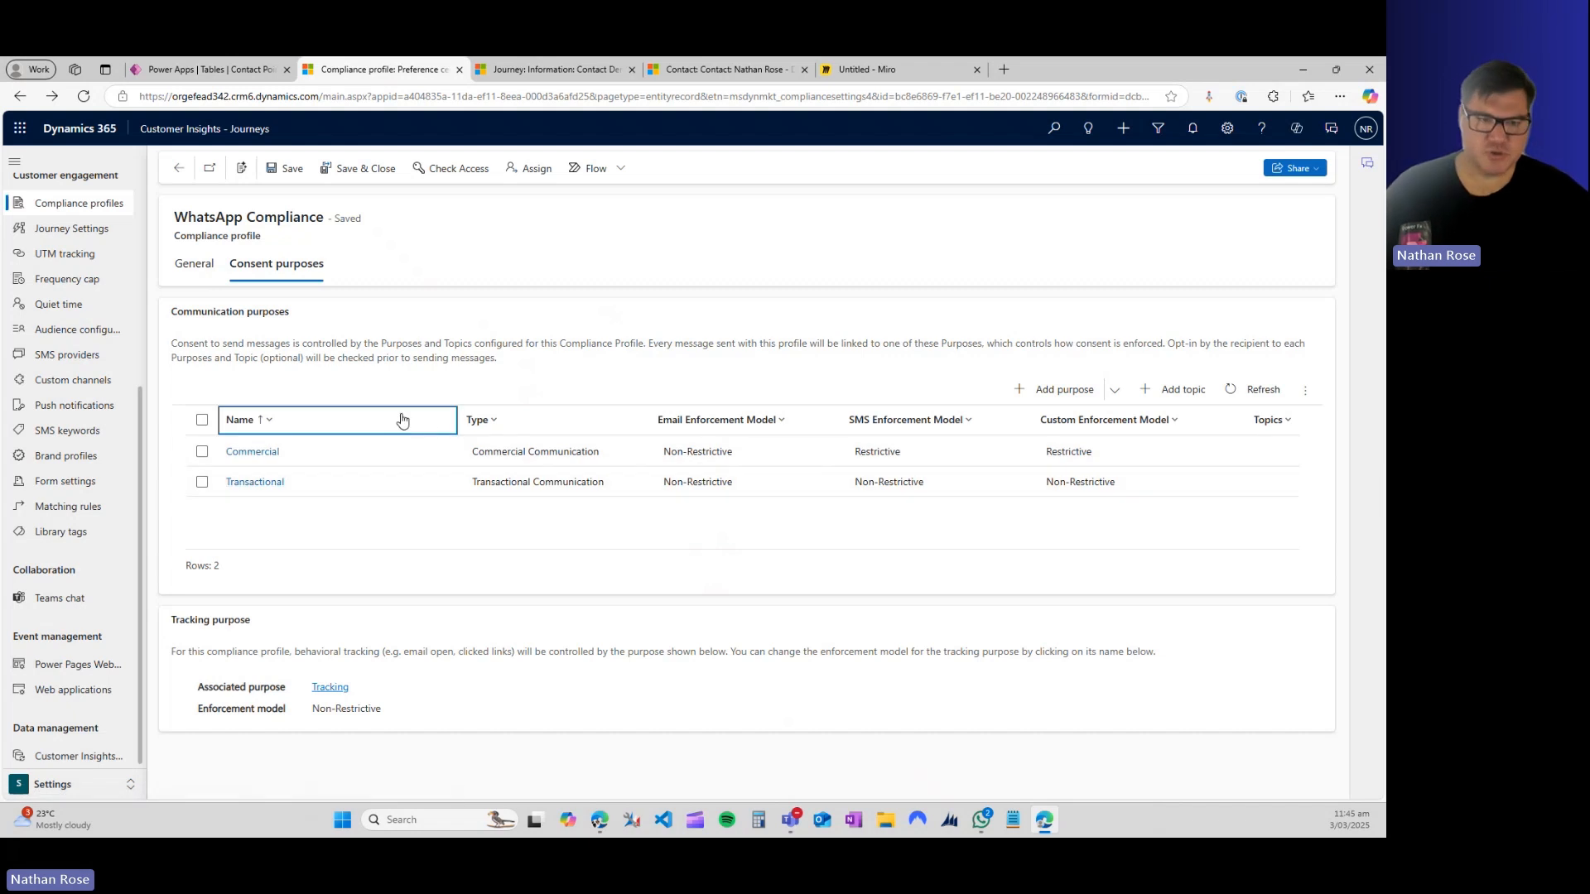
pyautogui.moveTo(656, 462)
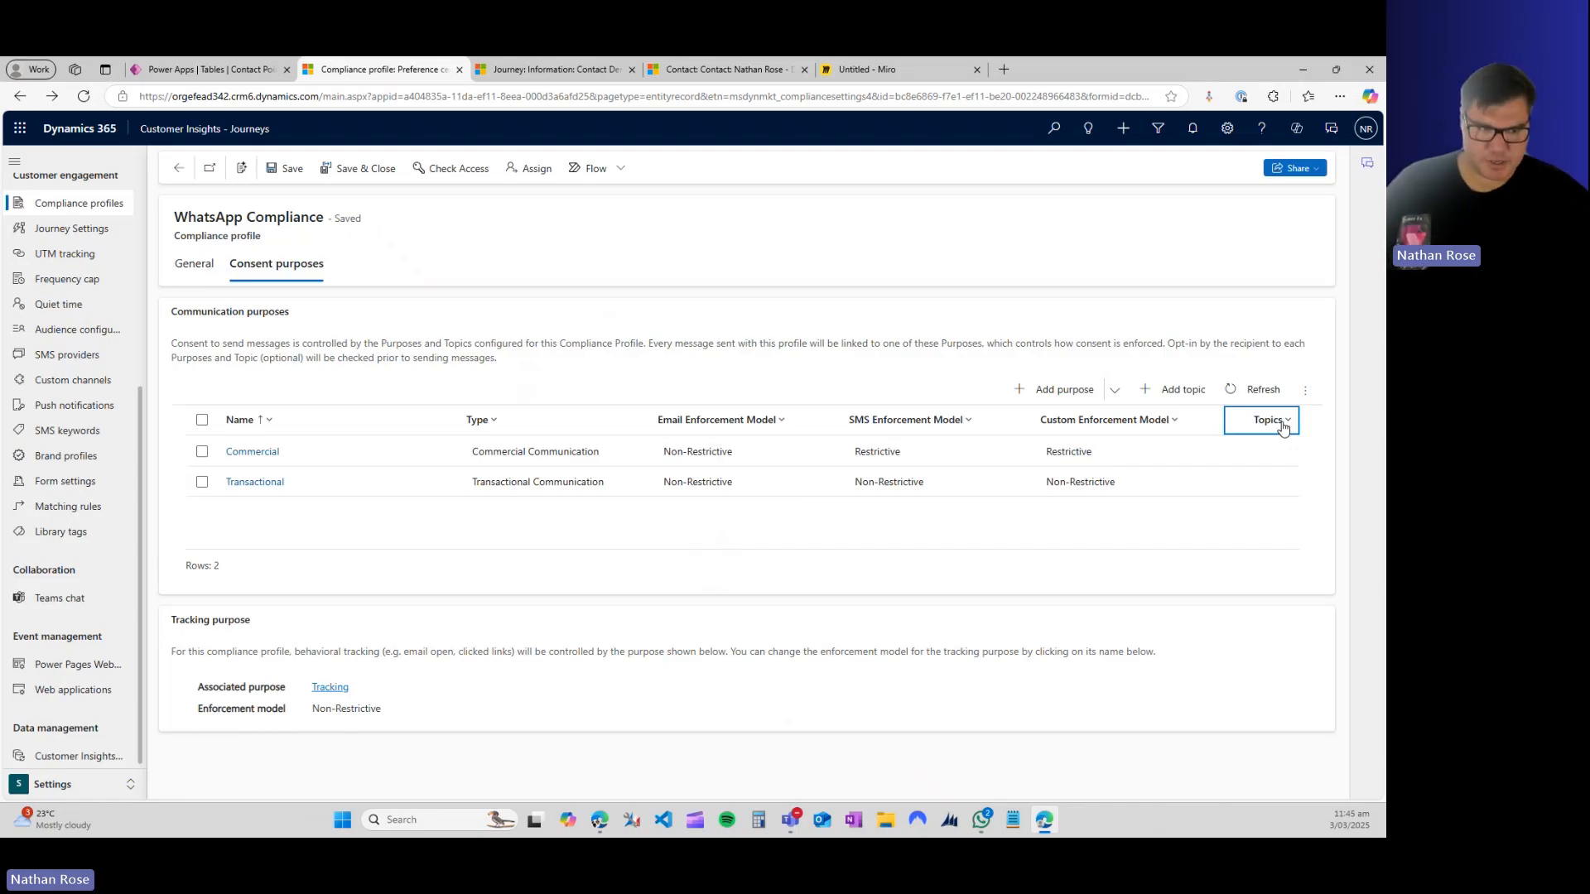
pyautogui.moveTo(719, 480)
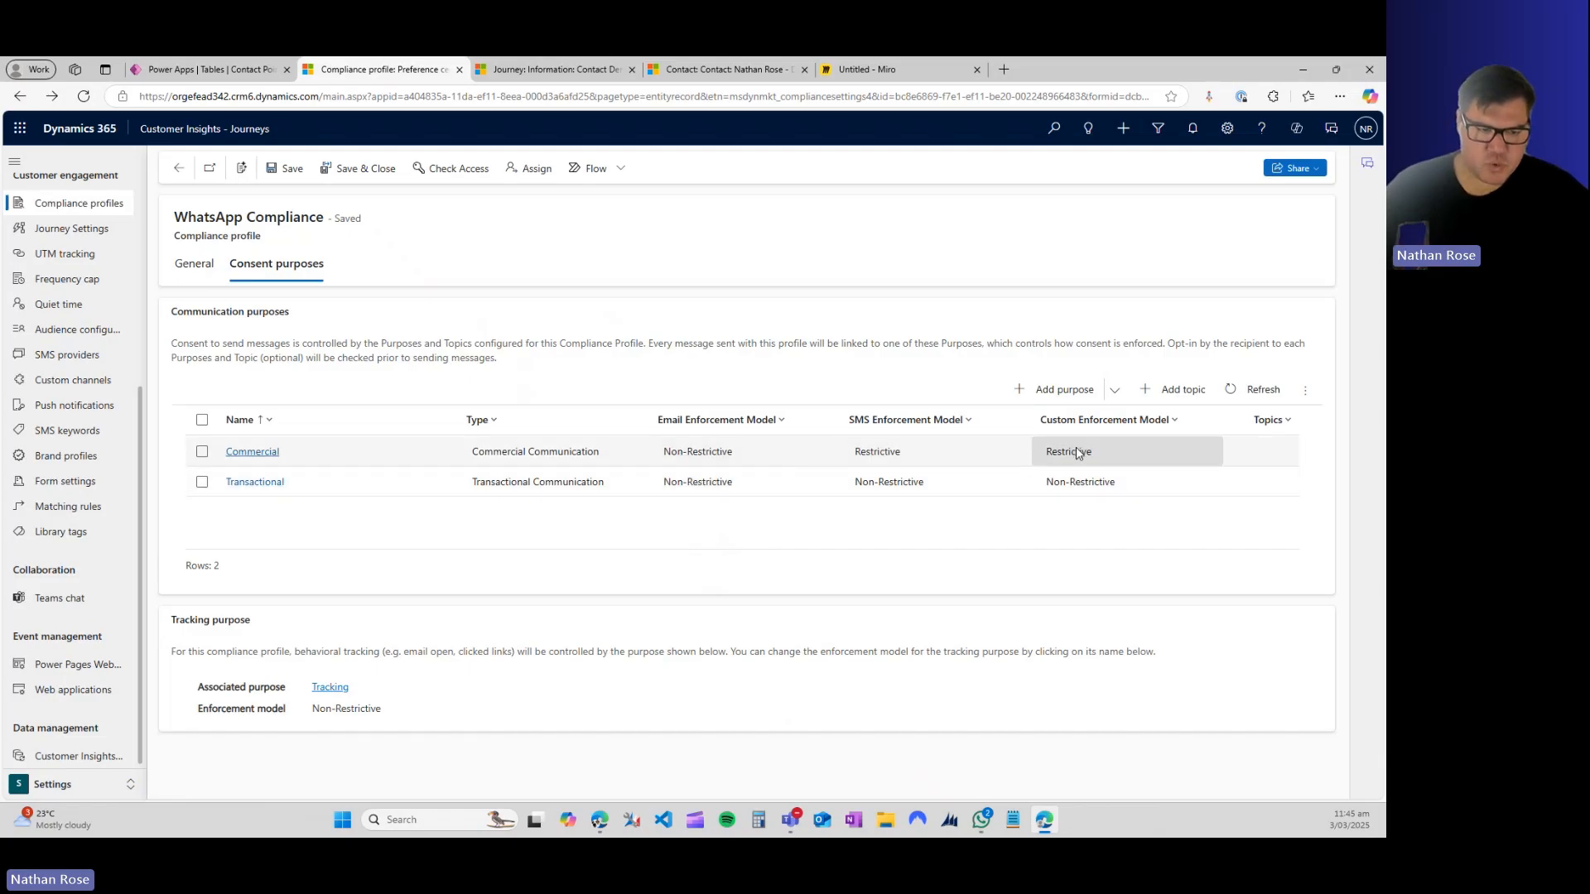
pyautogui.moveTo(786, 477)
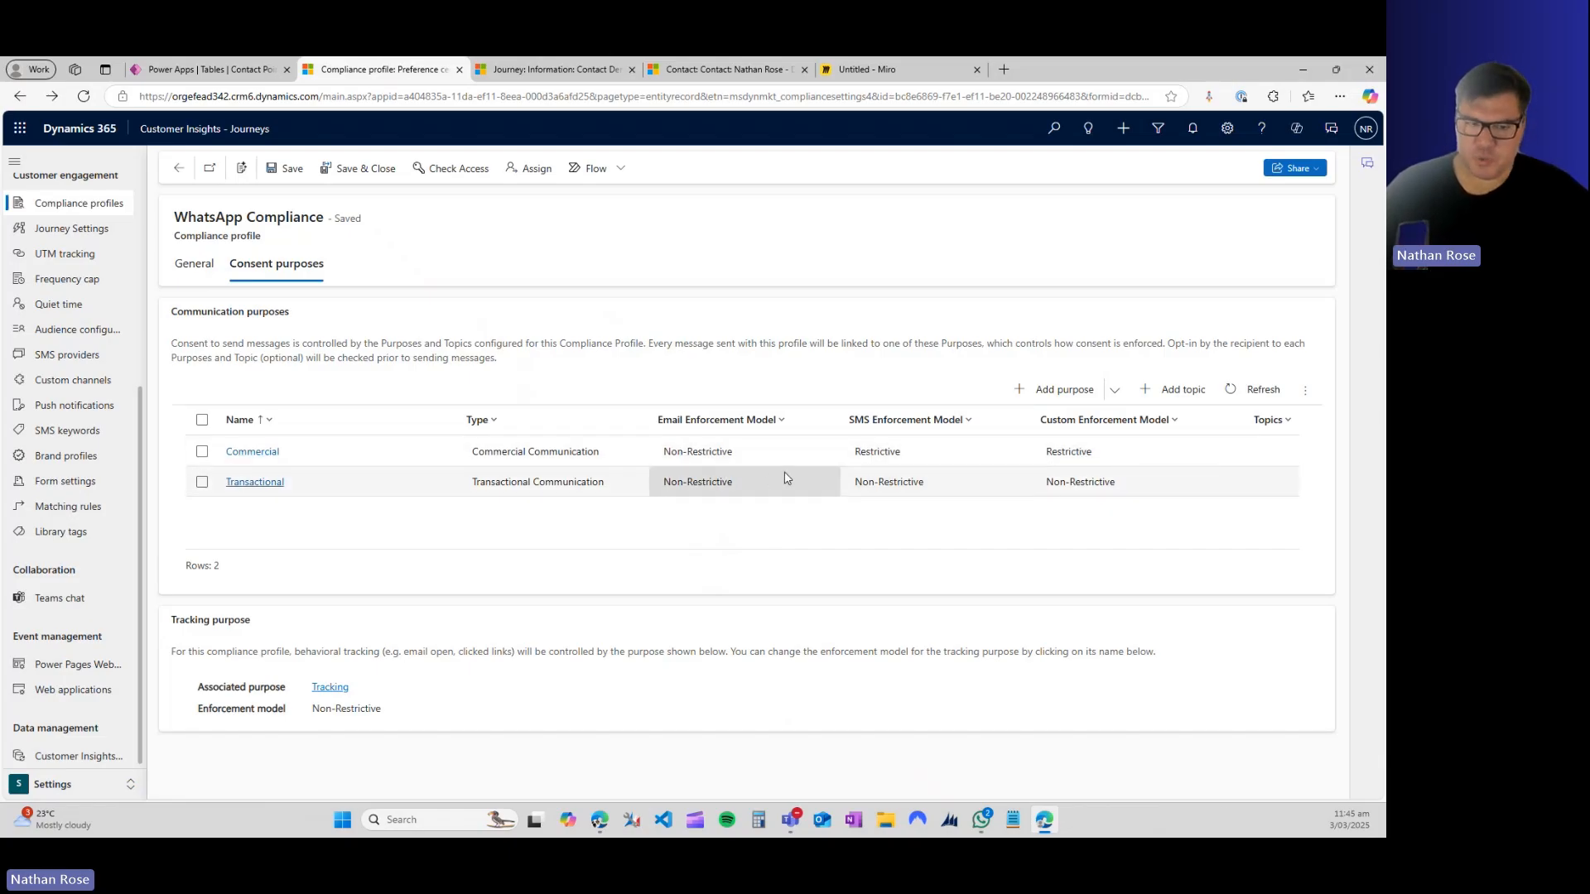
pyautogui.moveTo(781, 496)
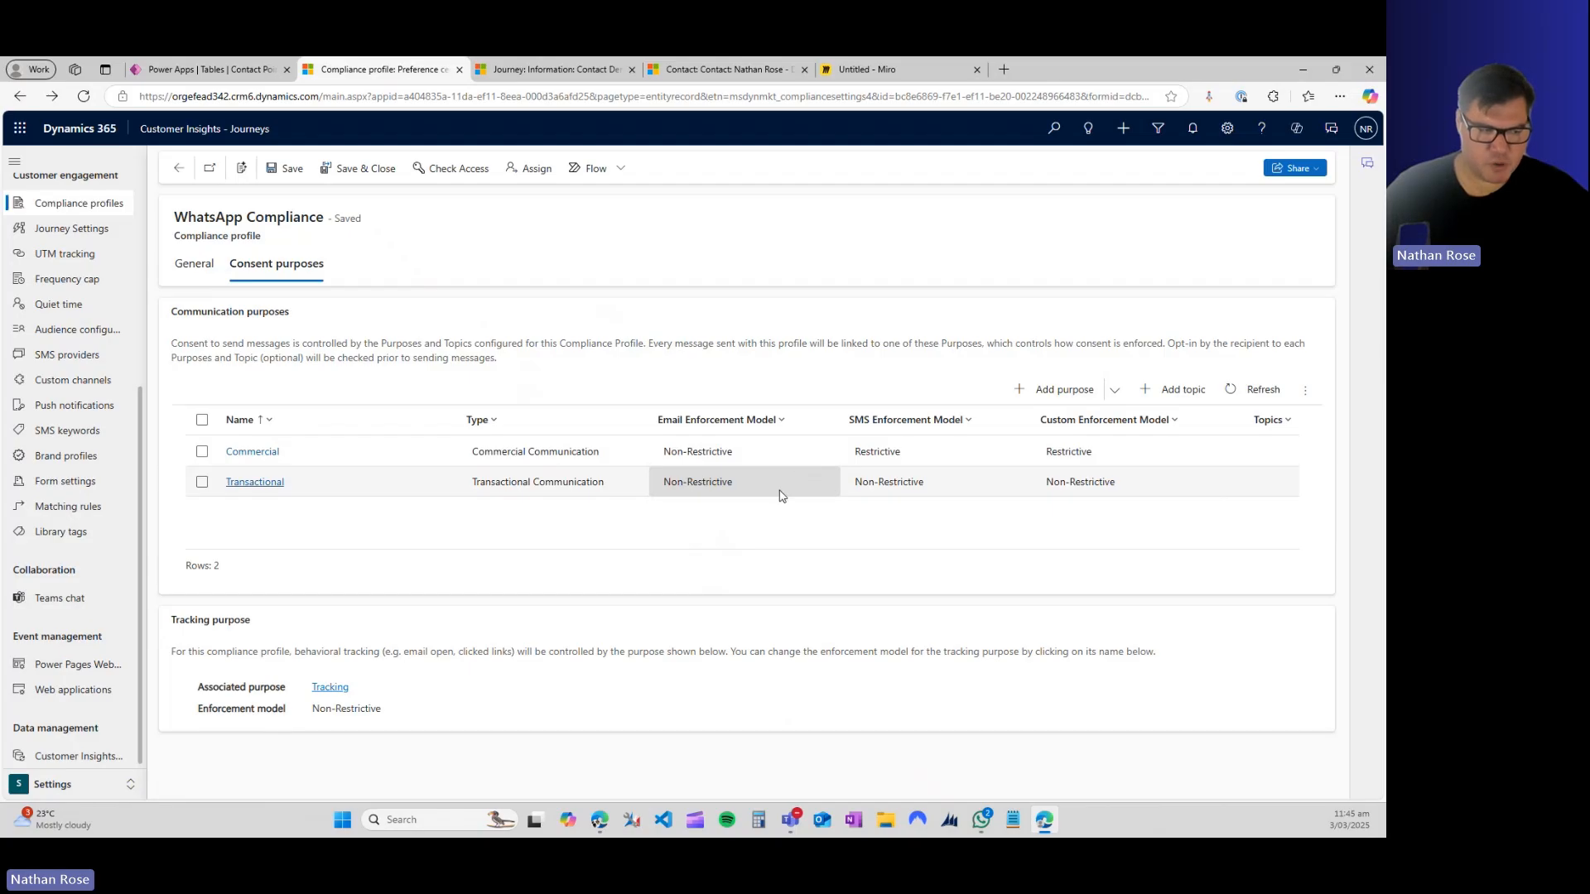
# Step: Open the Transactional purpose and dismiss its enforcement dropdowns, keeping all channels Non-Restrictive
pyautogui.click(254, 482)
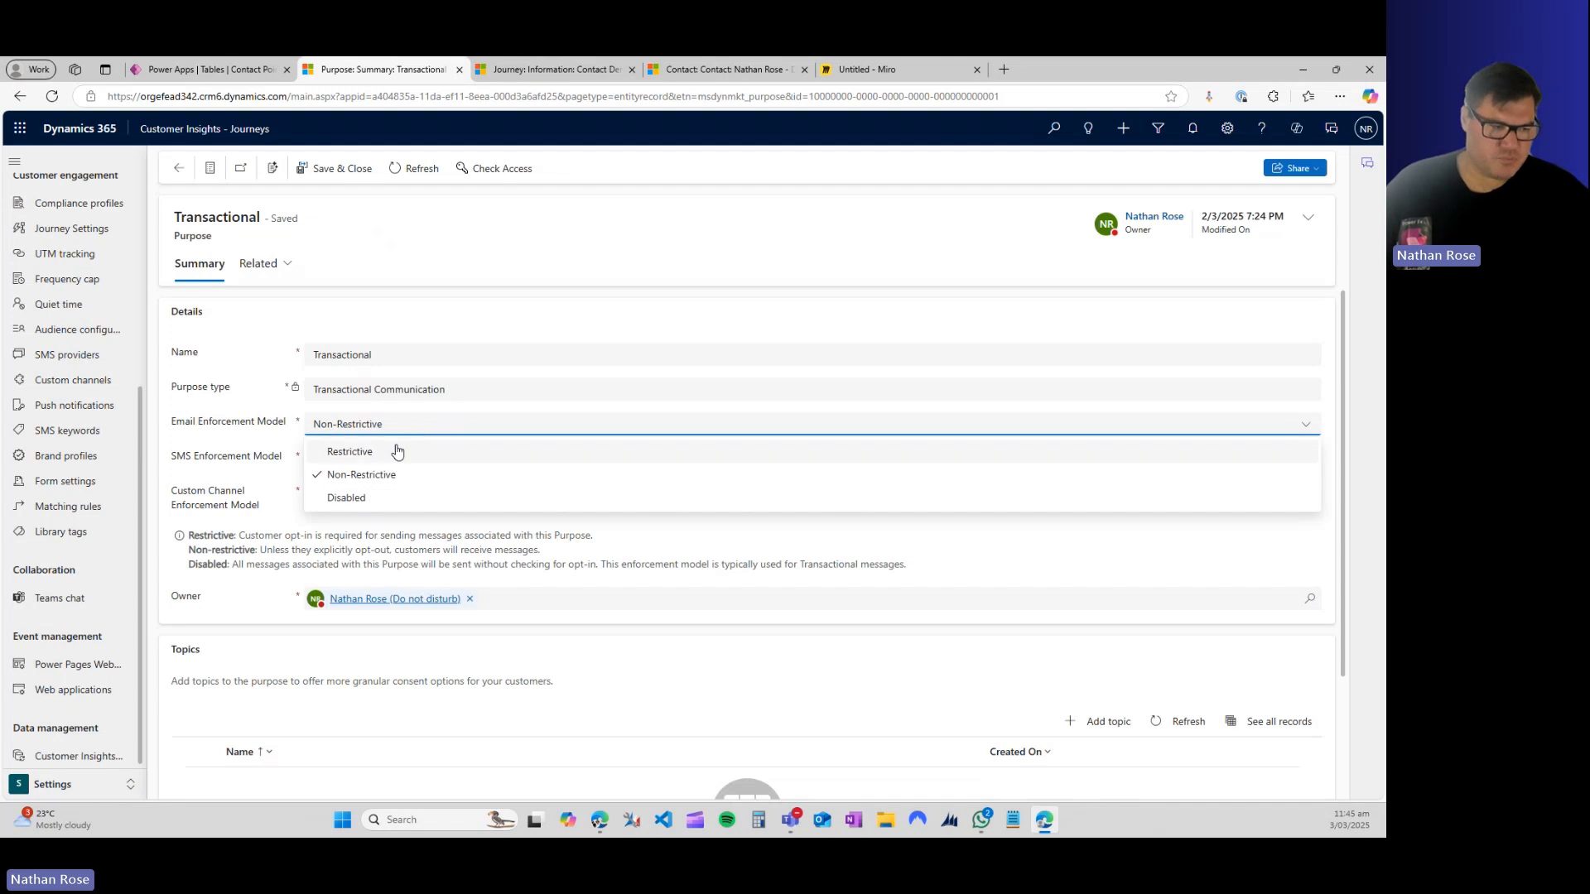
pyautogui.moveTo(385, 452)
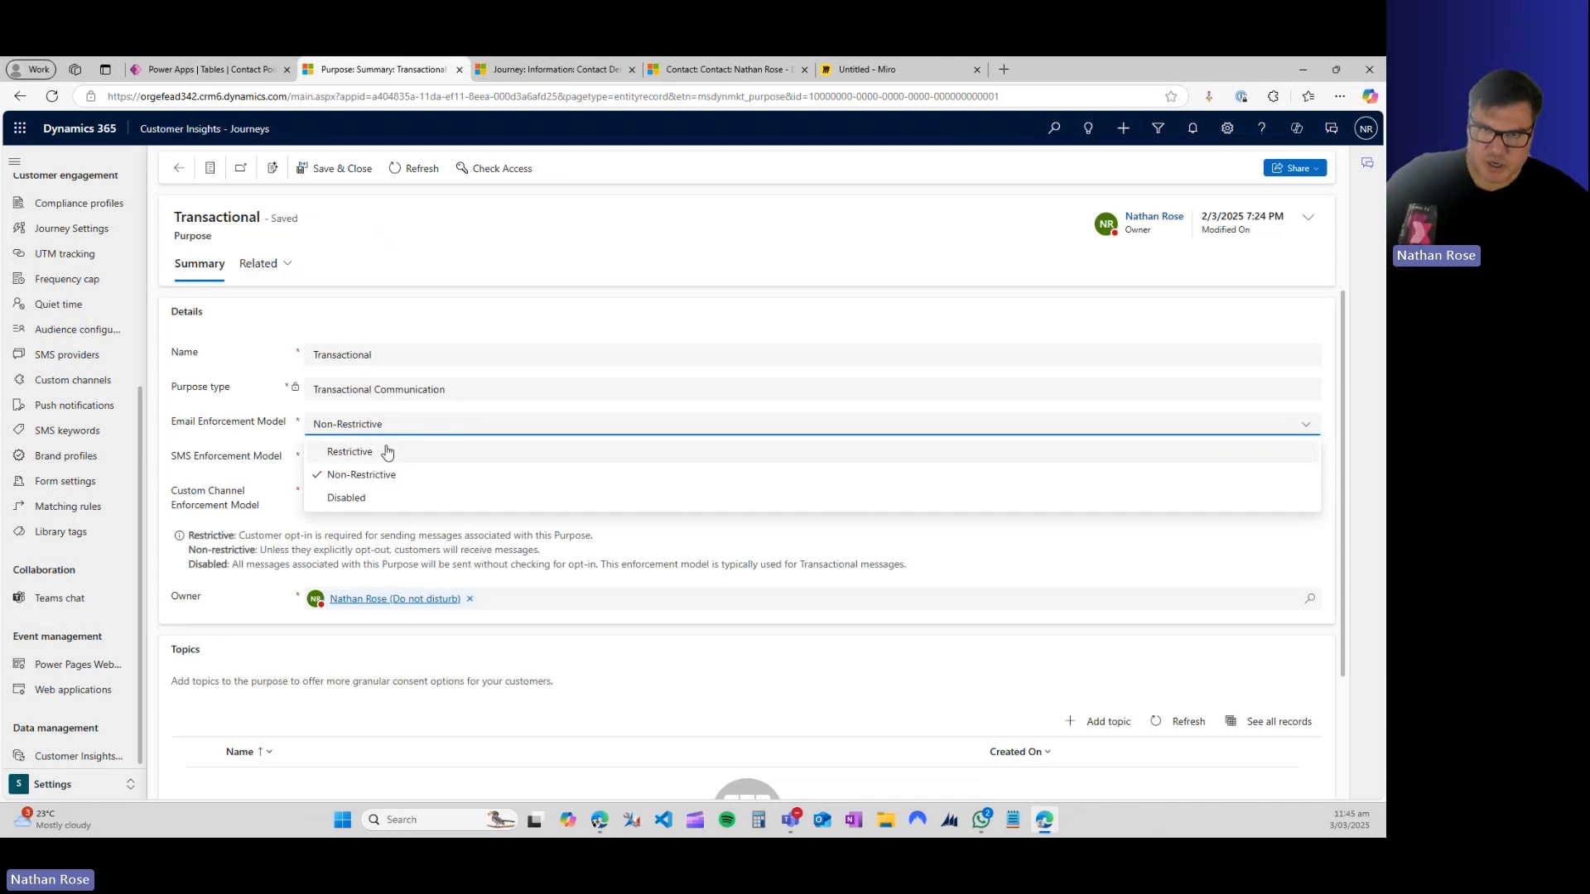
pyautogui.moveTo(368, 437)
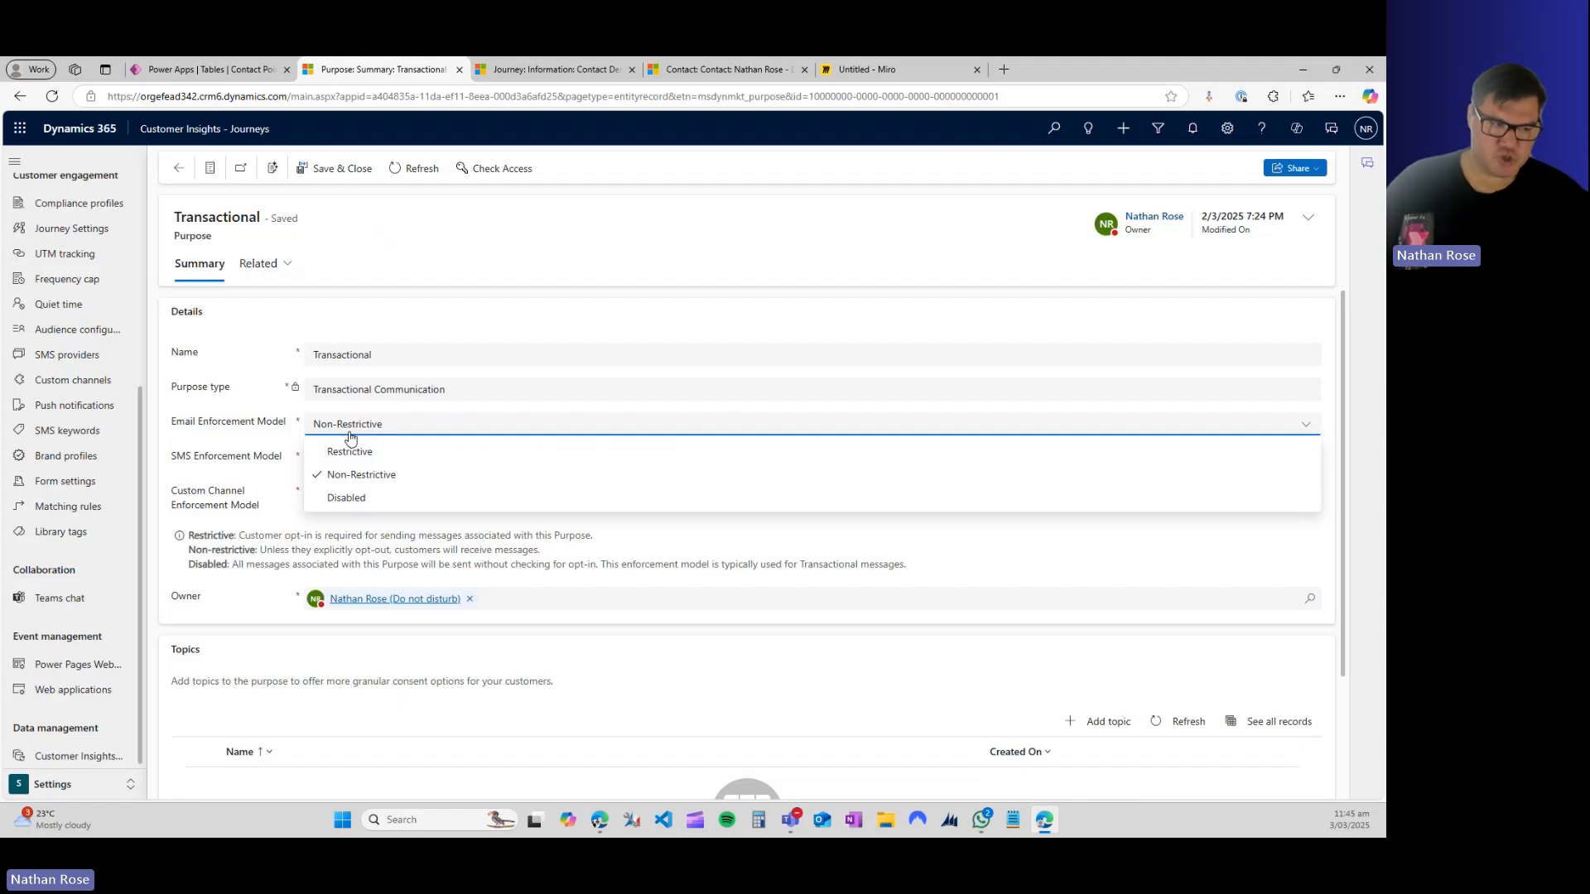
pyautogui.moveTo(436, 465)
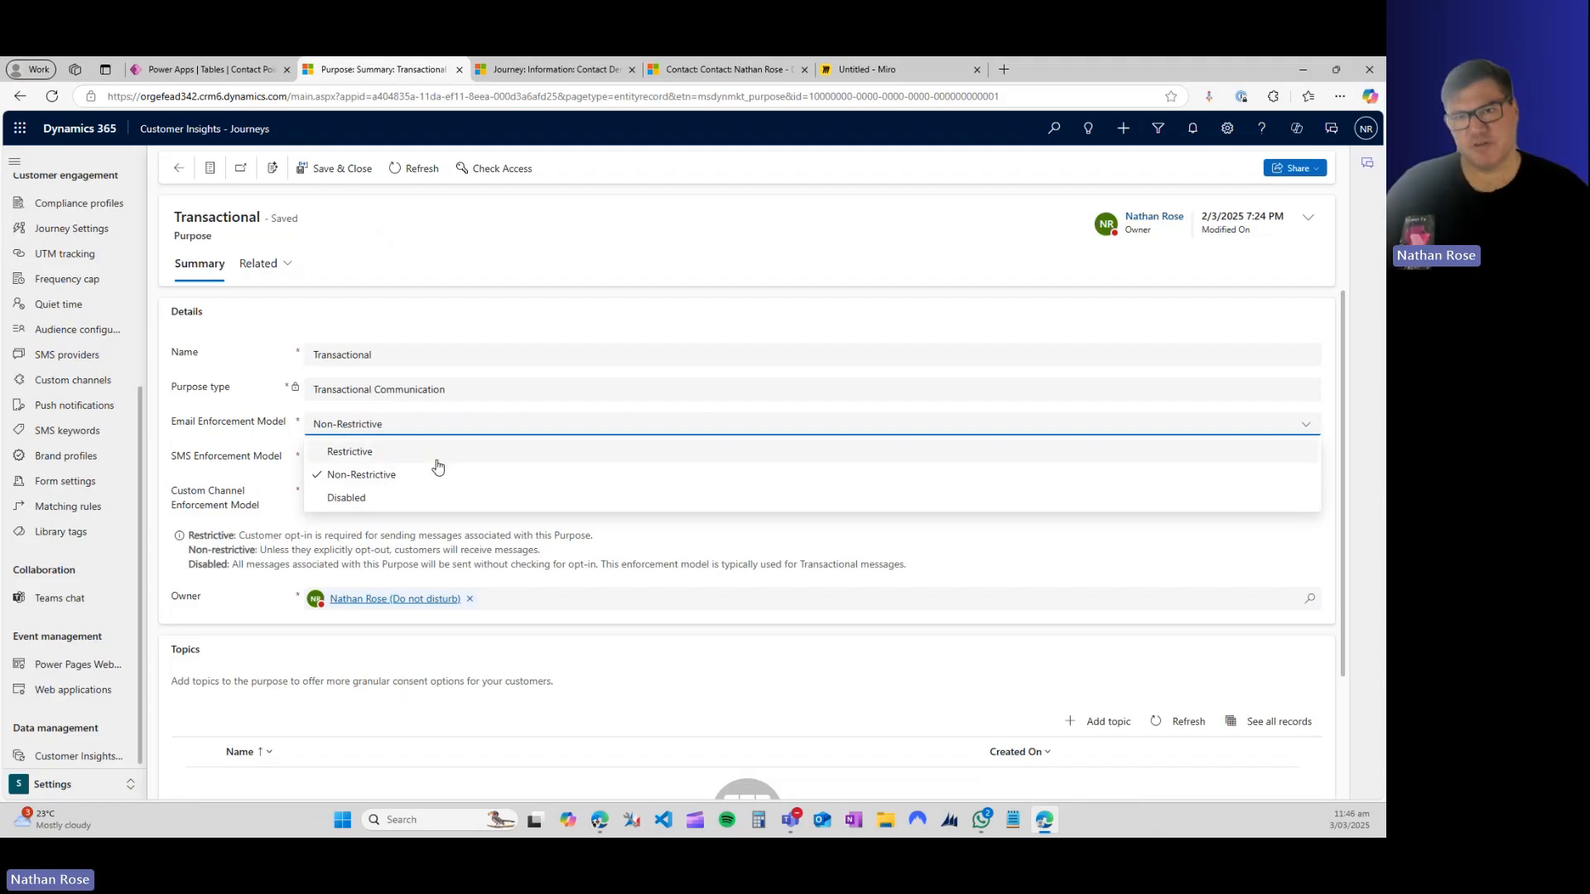
pyautogui.moveTo(442, 461)
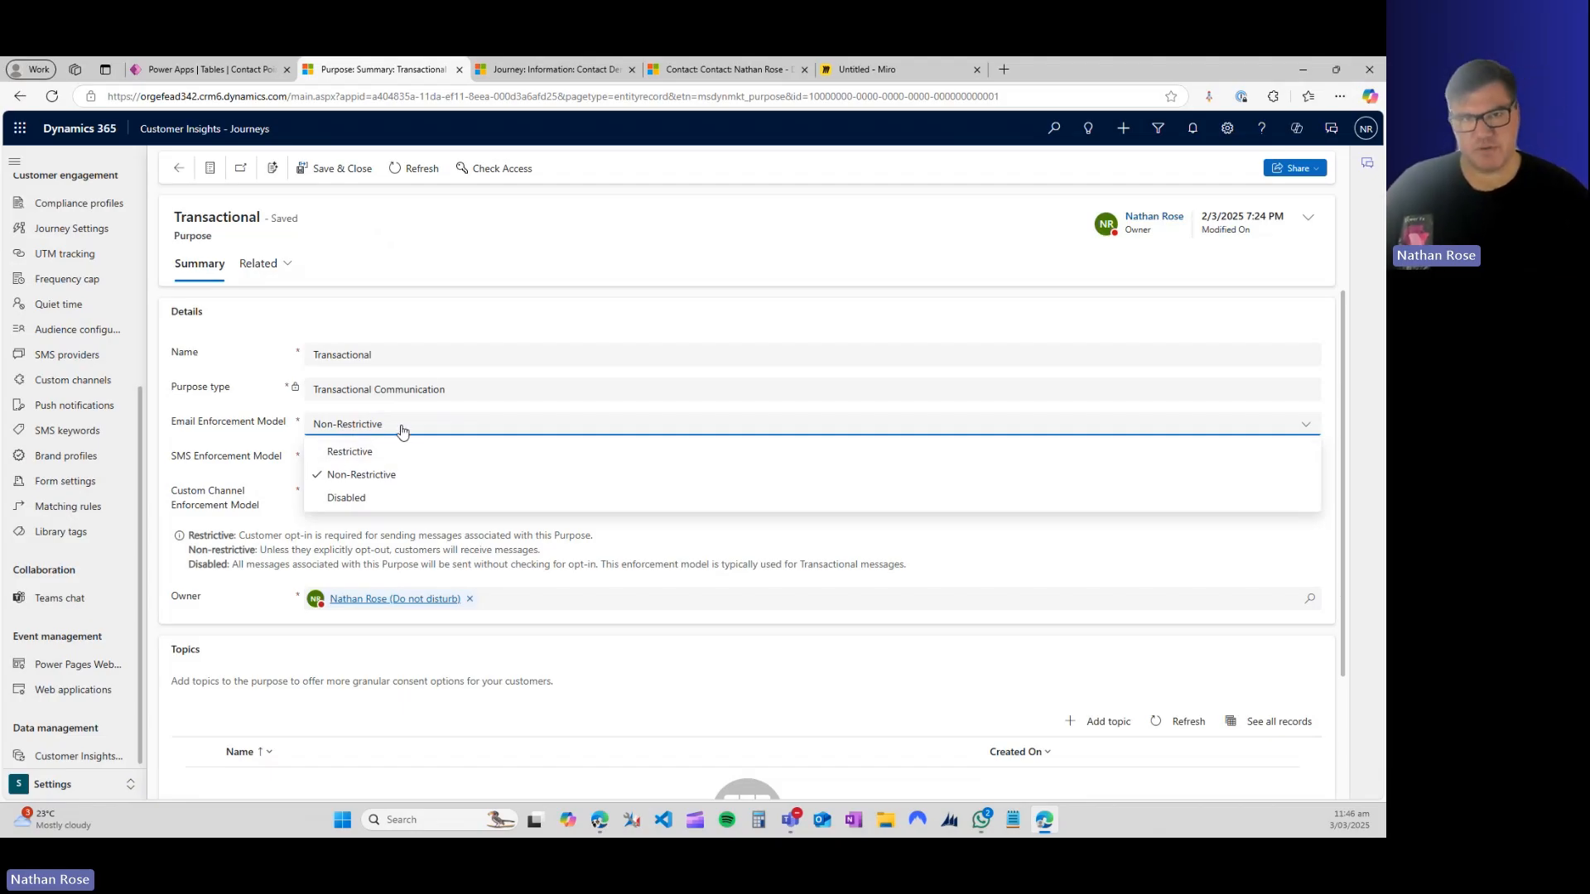
pyautogui.moveTo(350, 497)
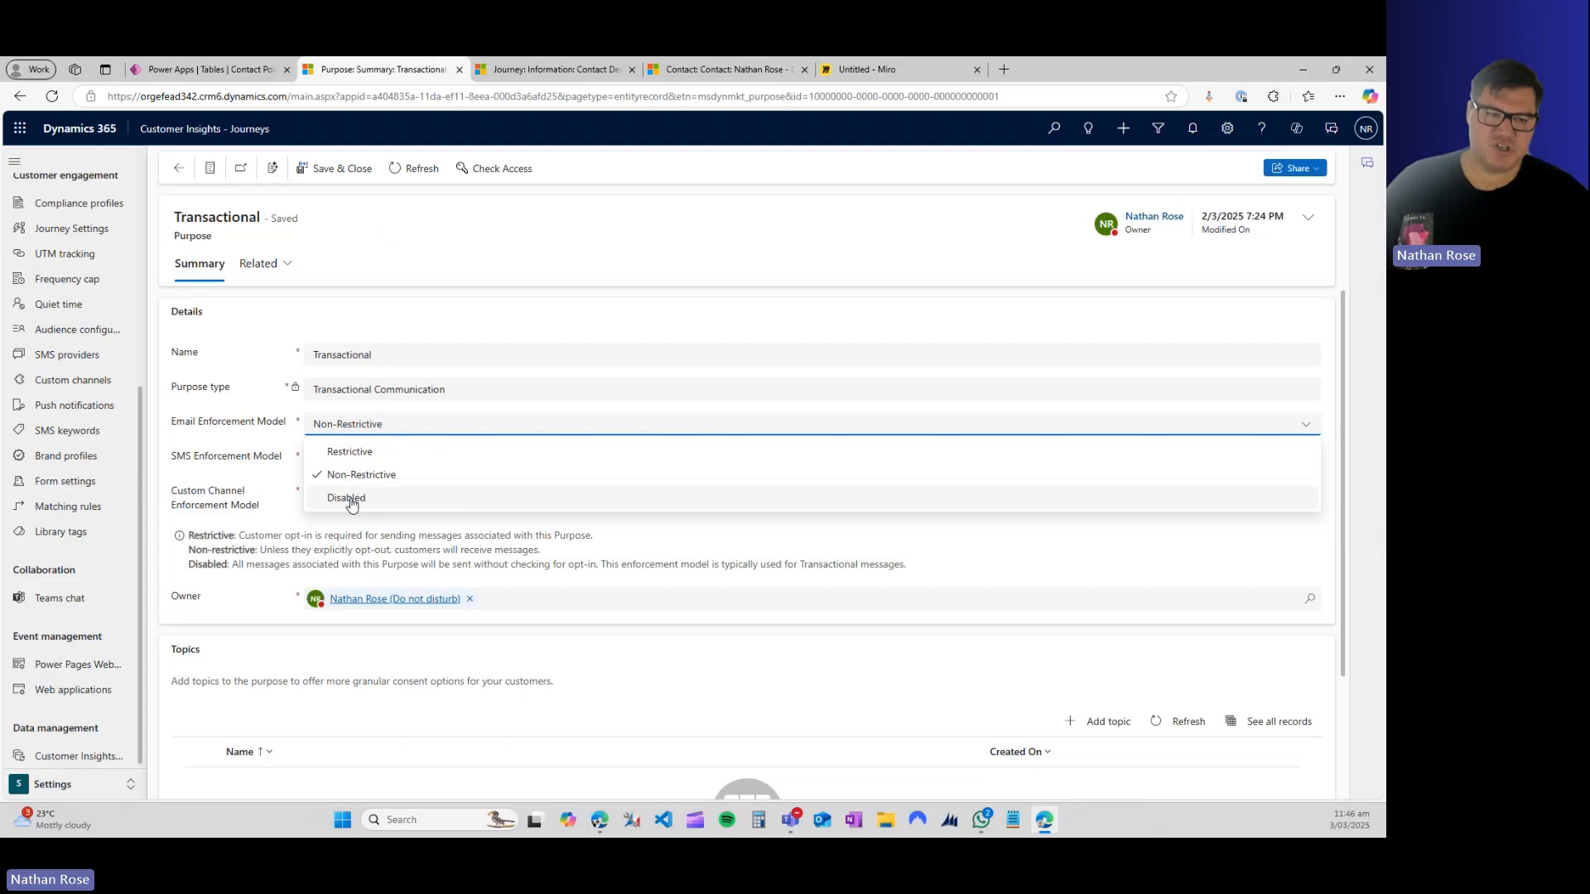
pyautogui.moveTo(349, 505)
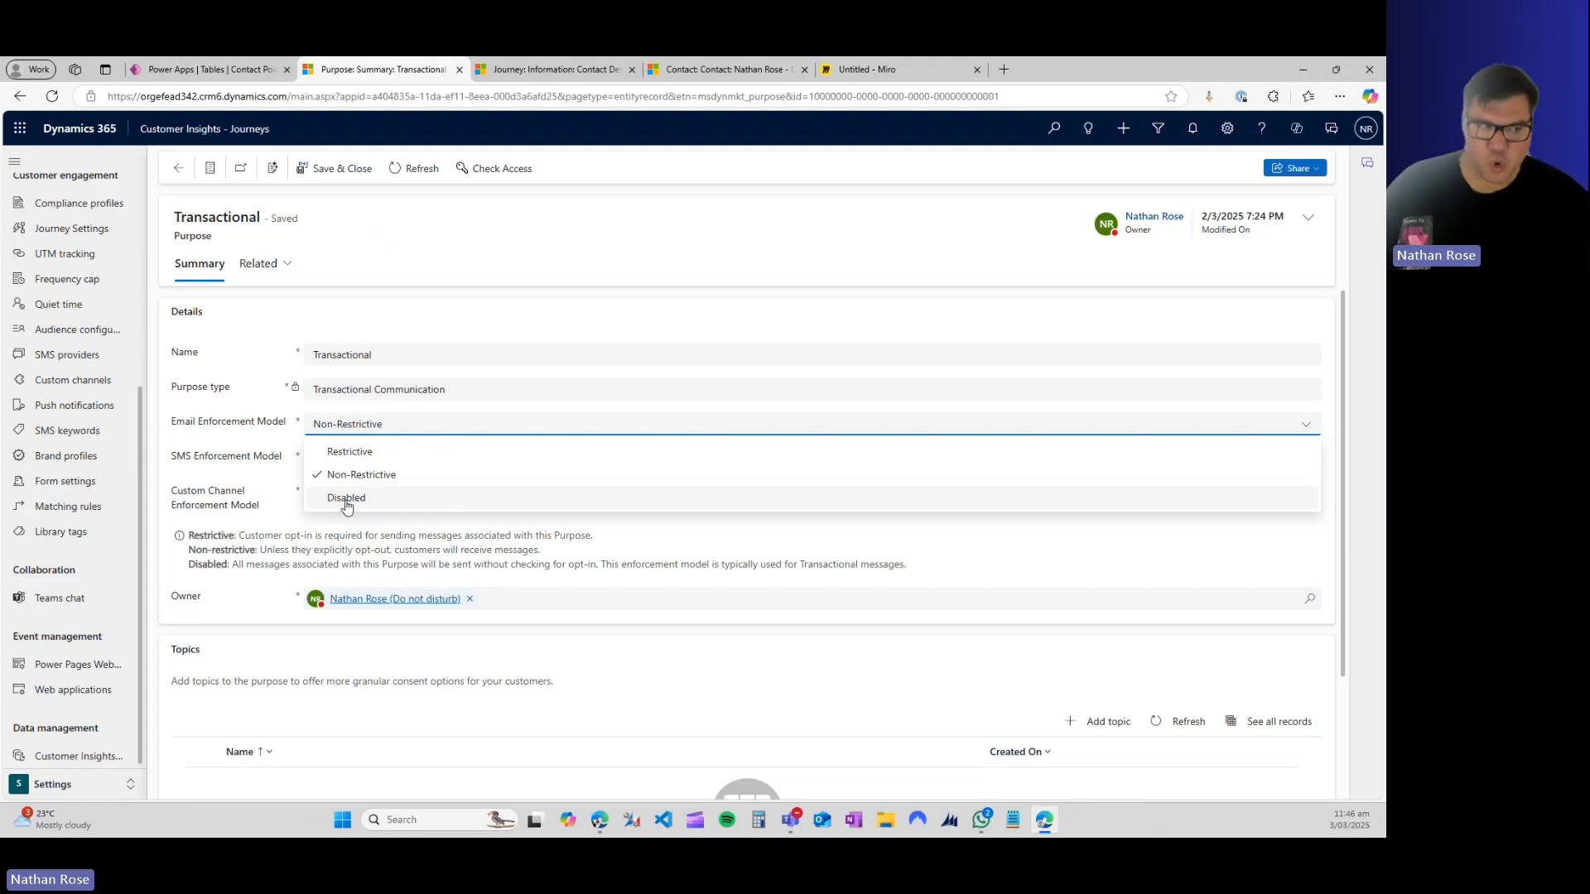
pyautogui.moveTo(352, 482)
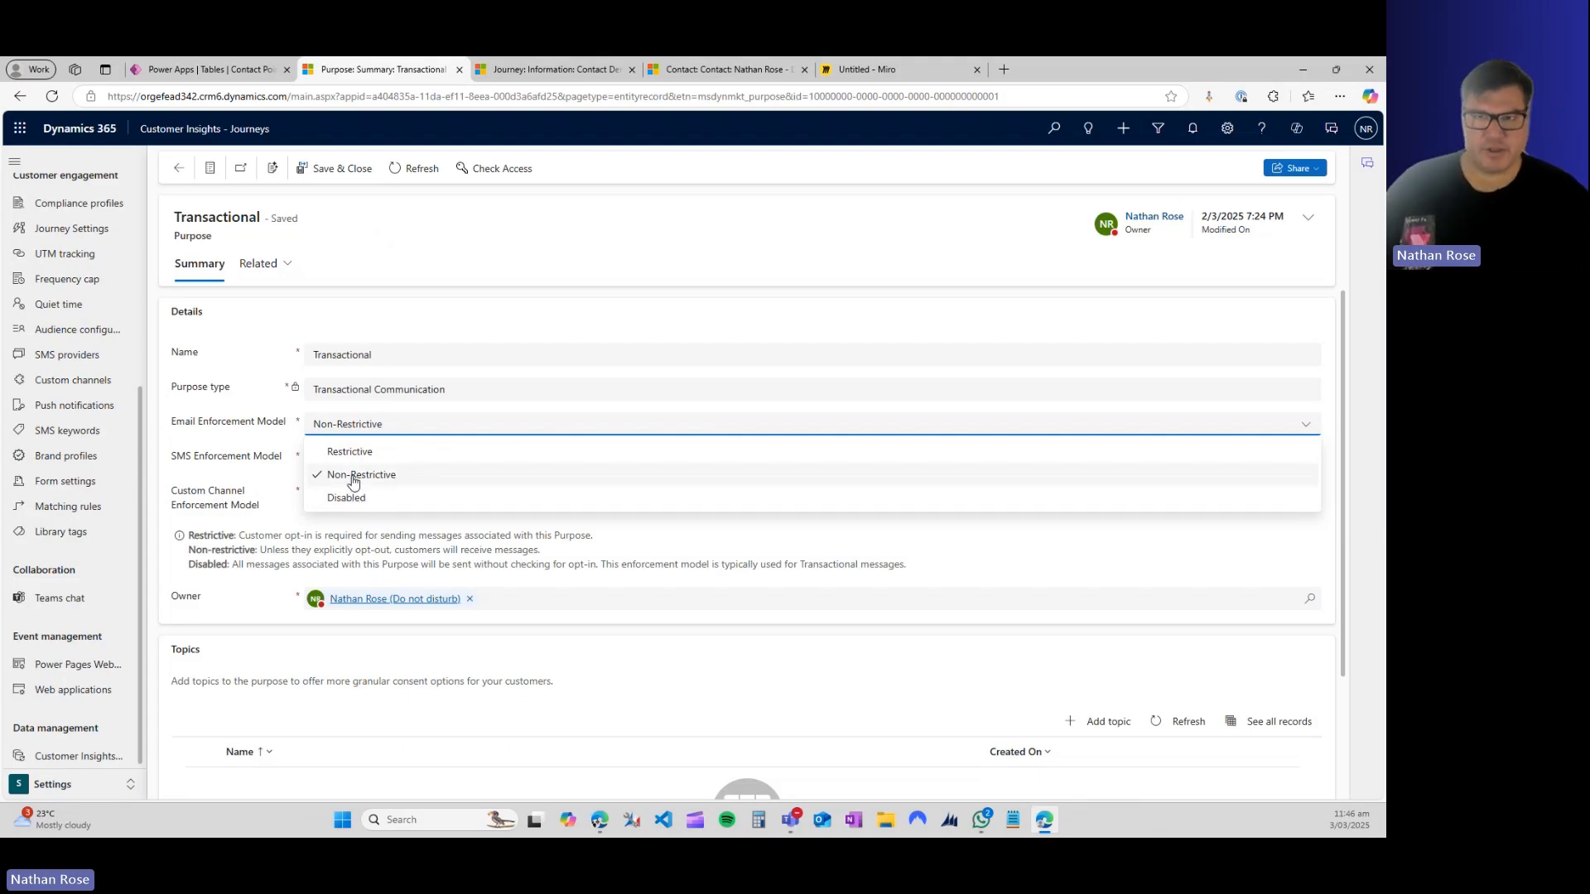
pyautogui.moveTo(356, 467)
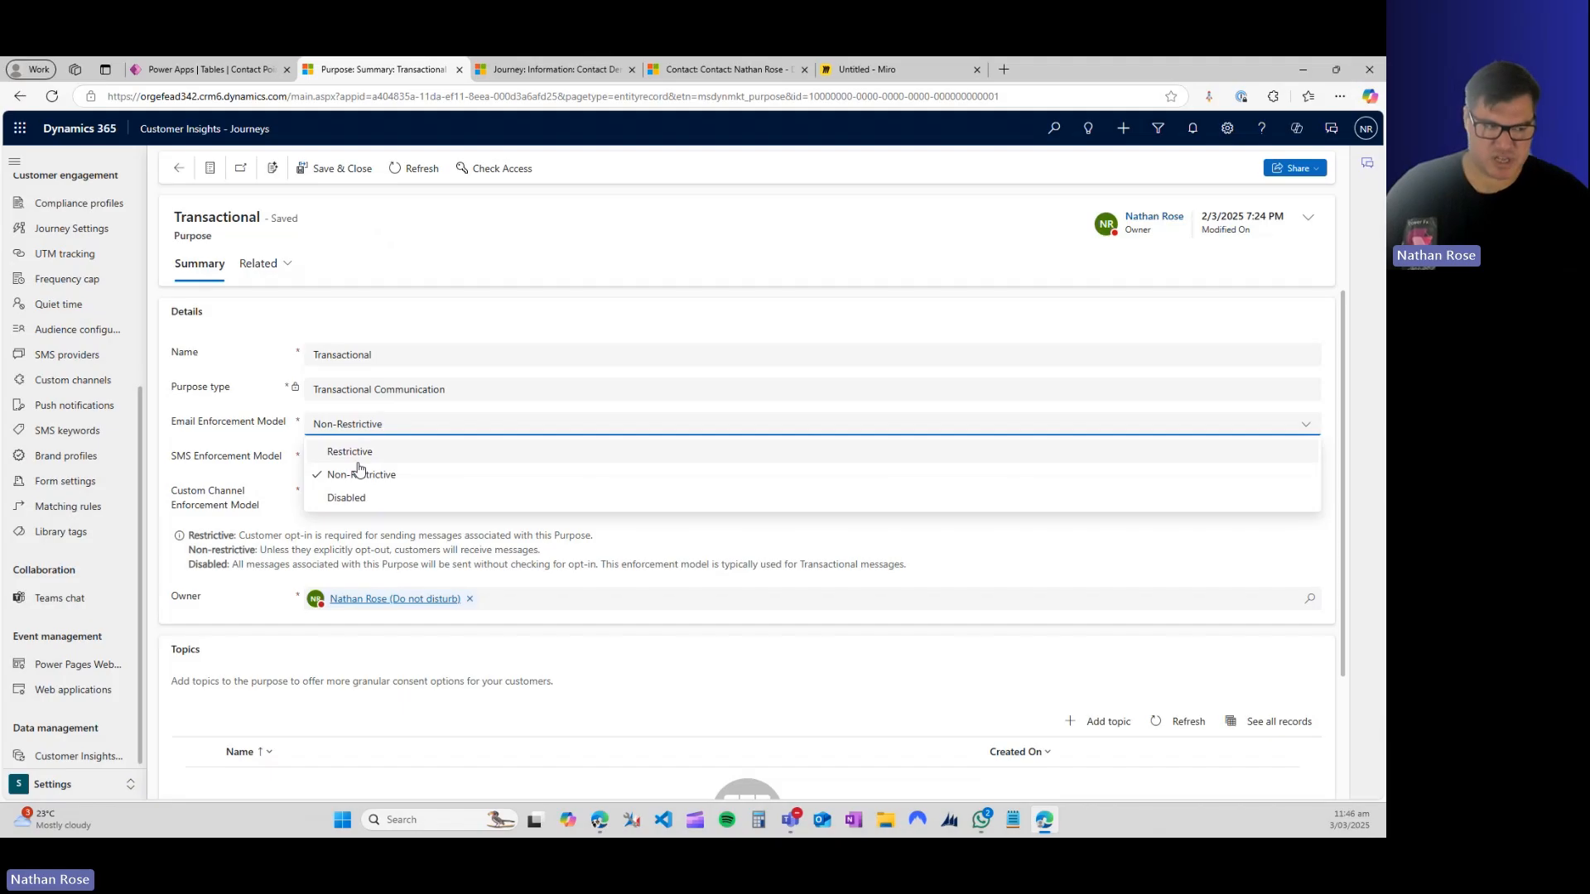
pyautogui.moveTo(344, 525)
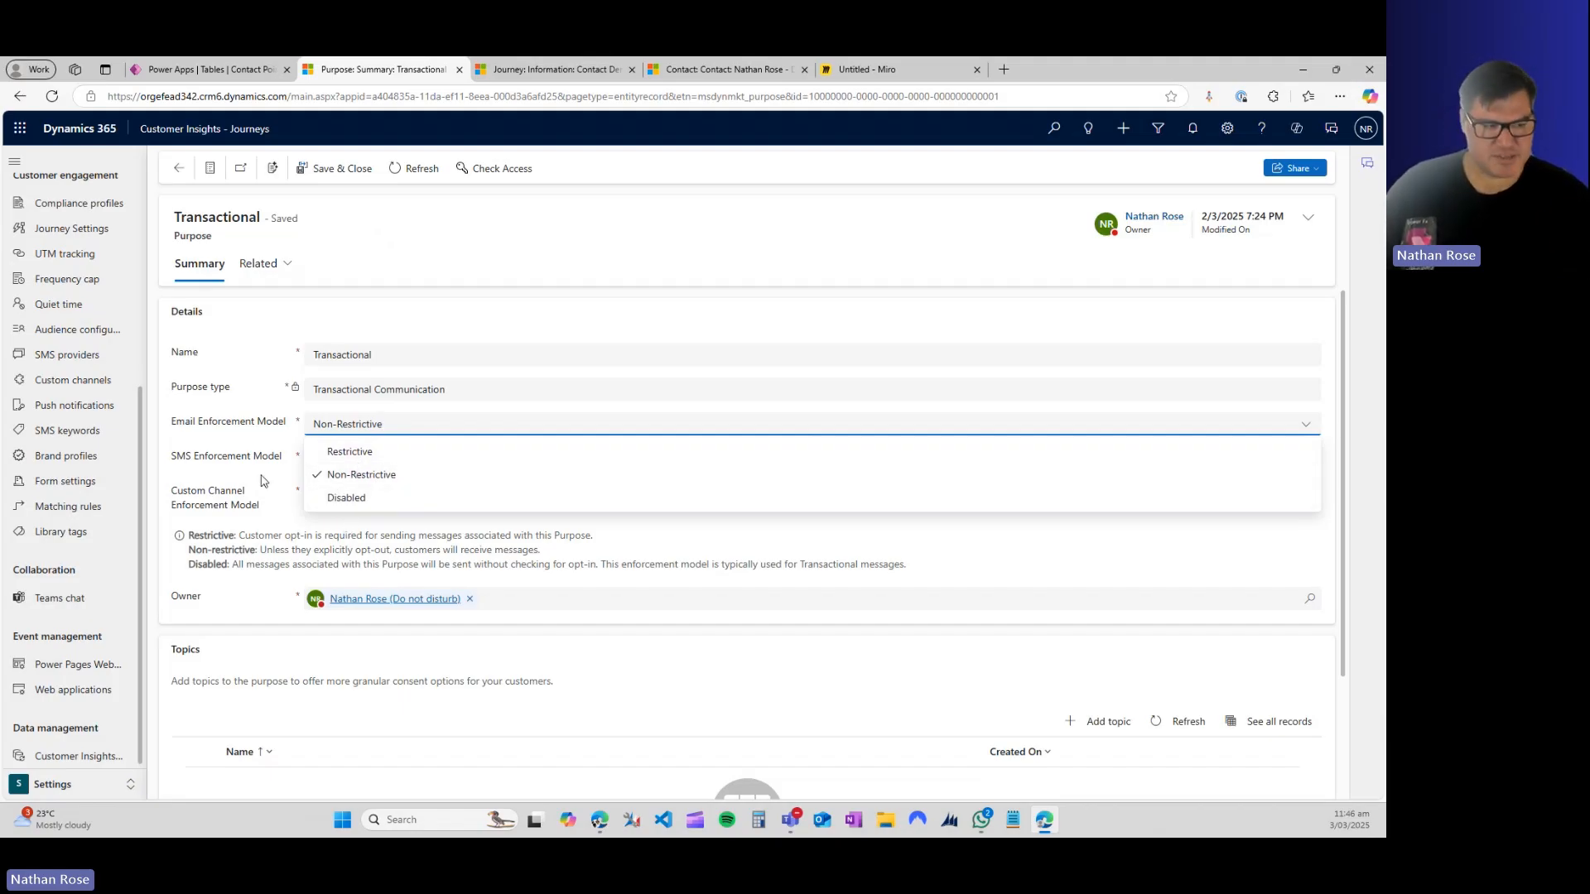
pyautogui.click(362, 474)
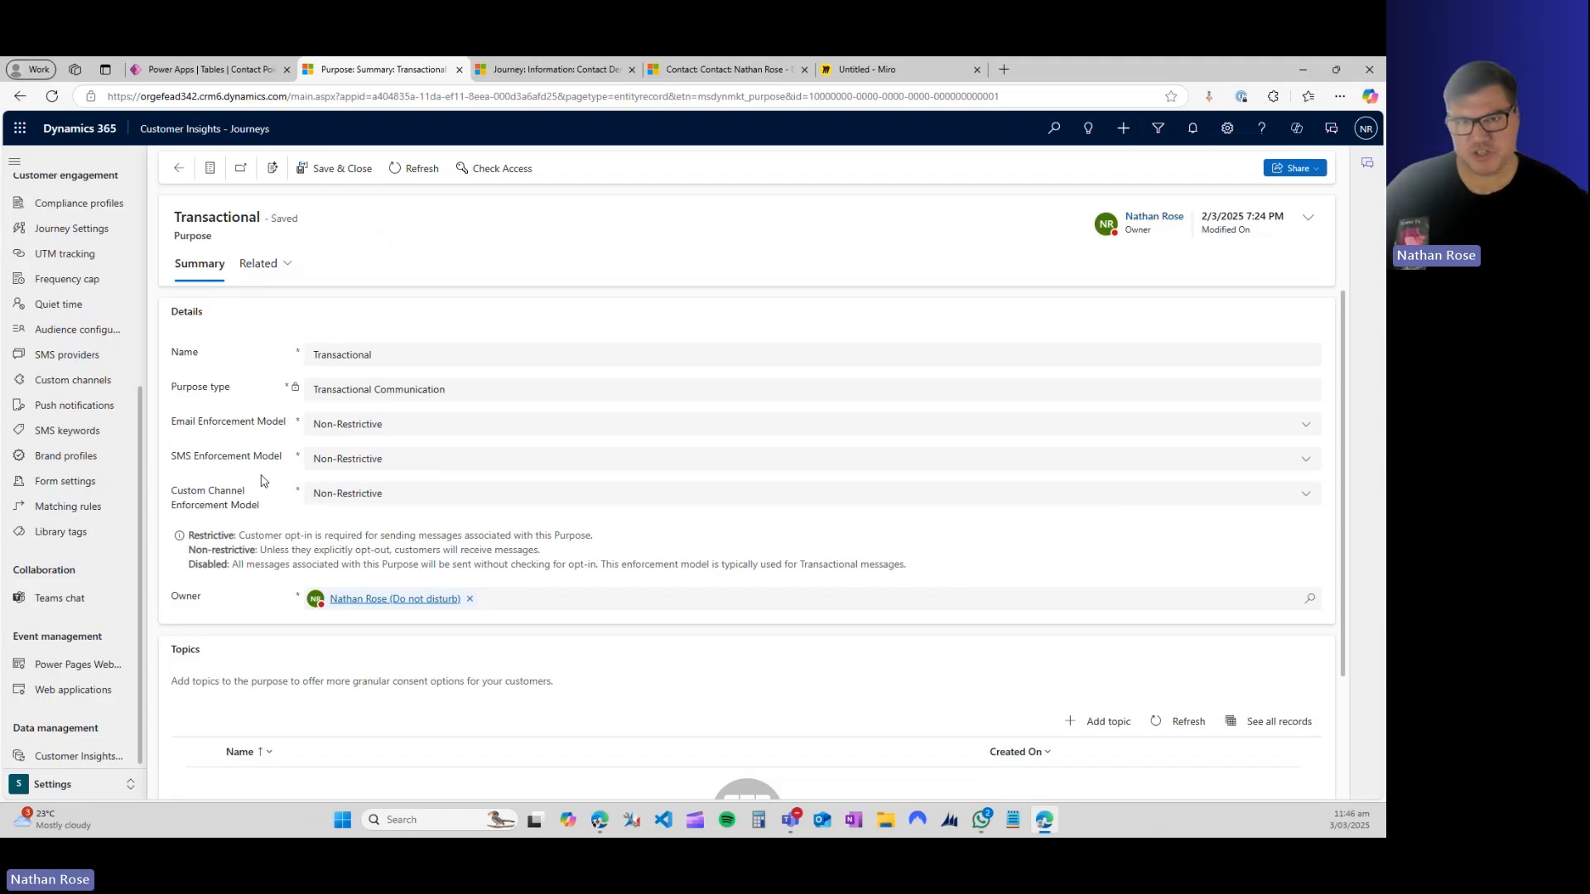
pyautogui.moveTo(298, 491)
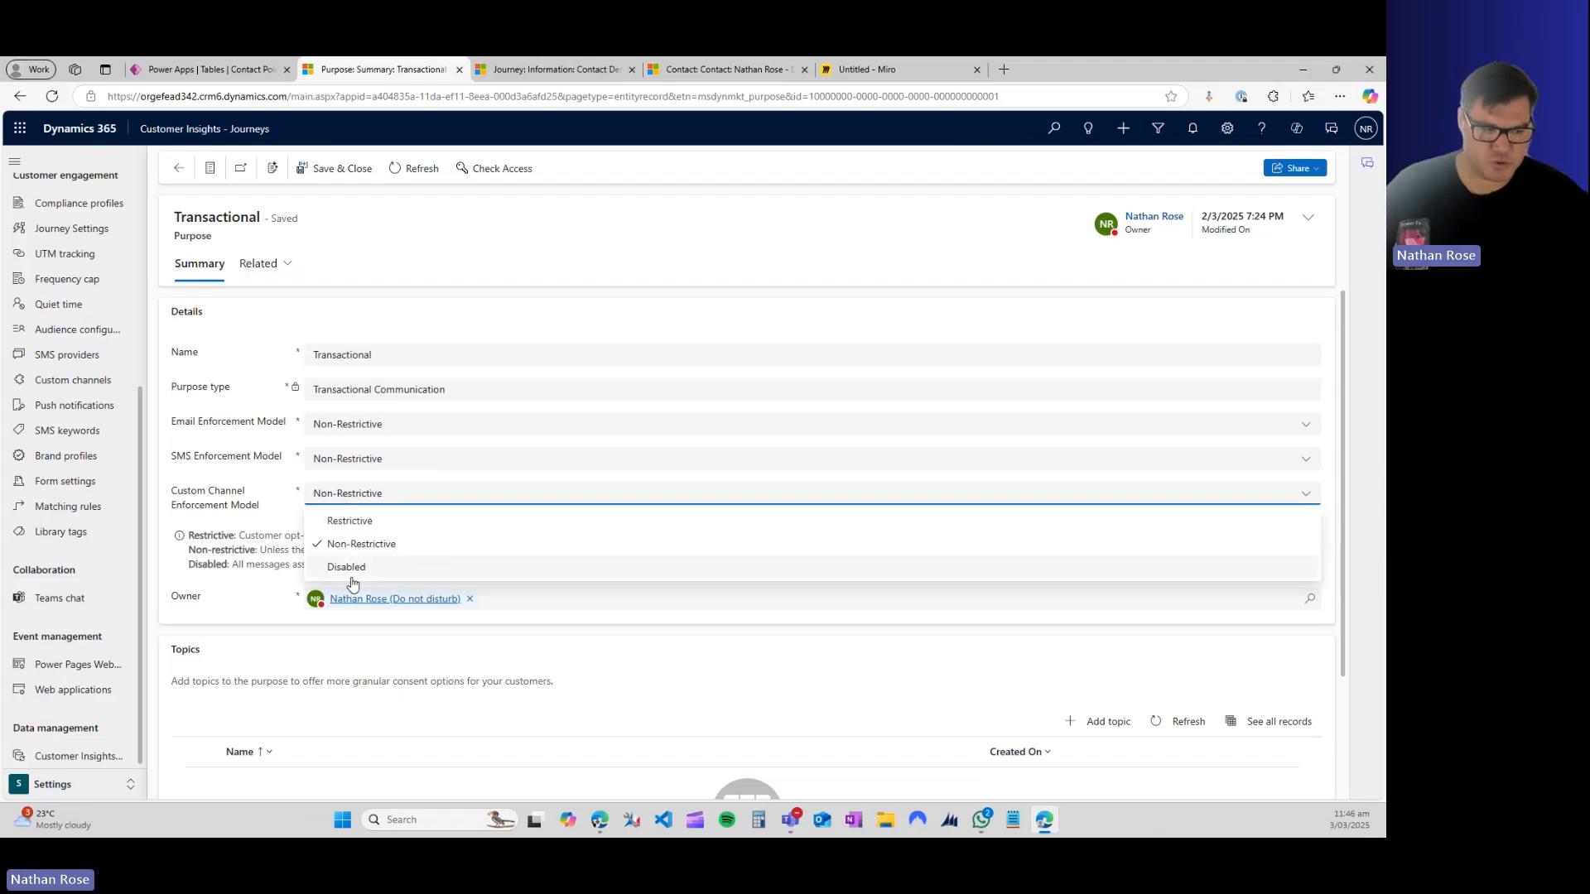
pyautogui.click(361, 543)
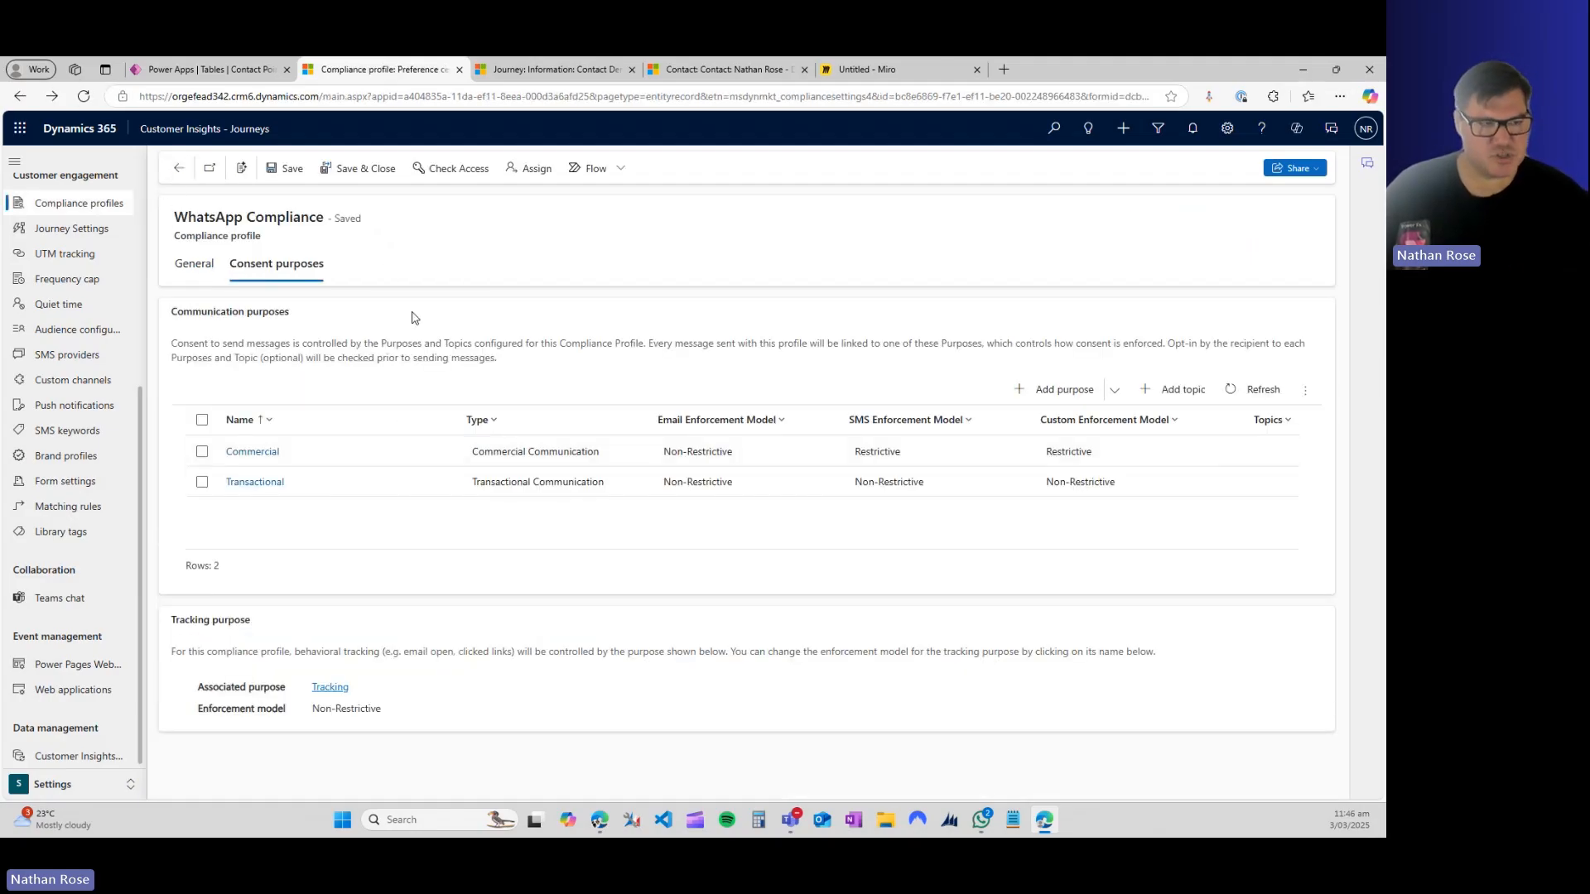
pyautogui.moveTo(865, 69)
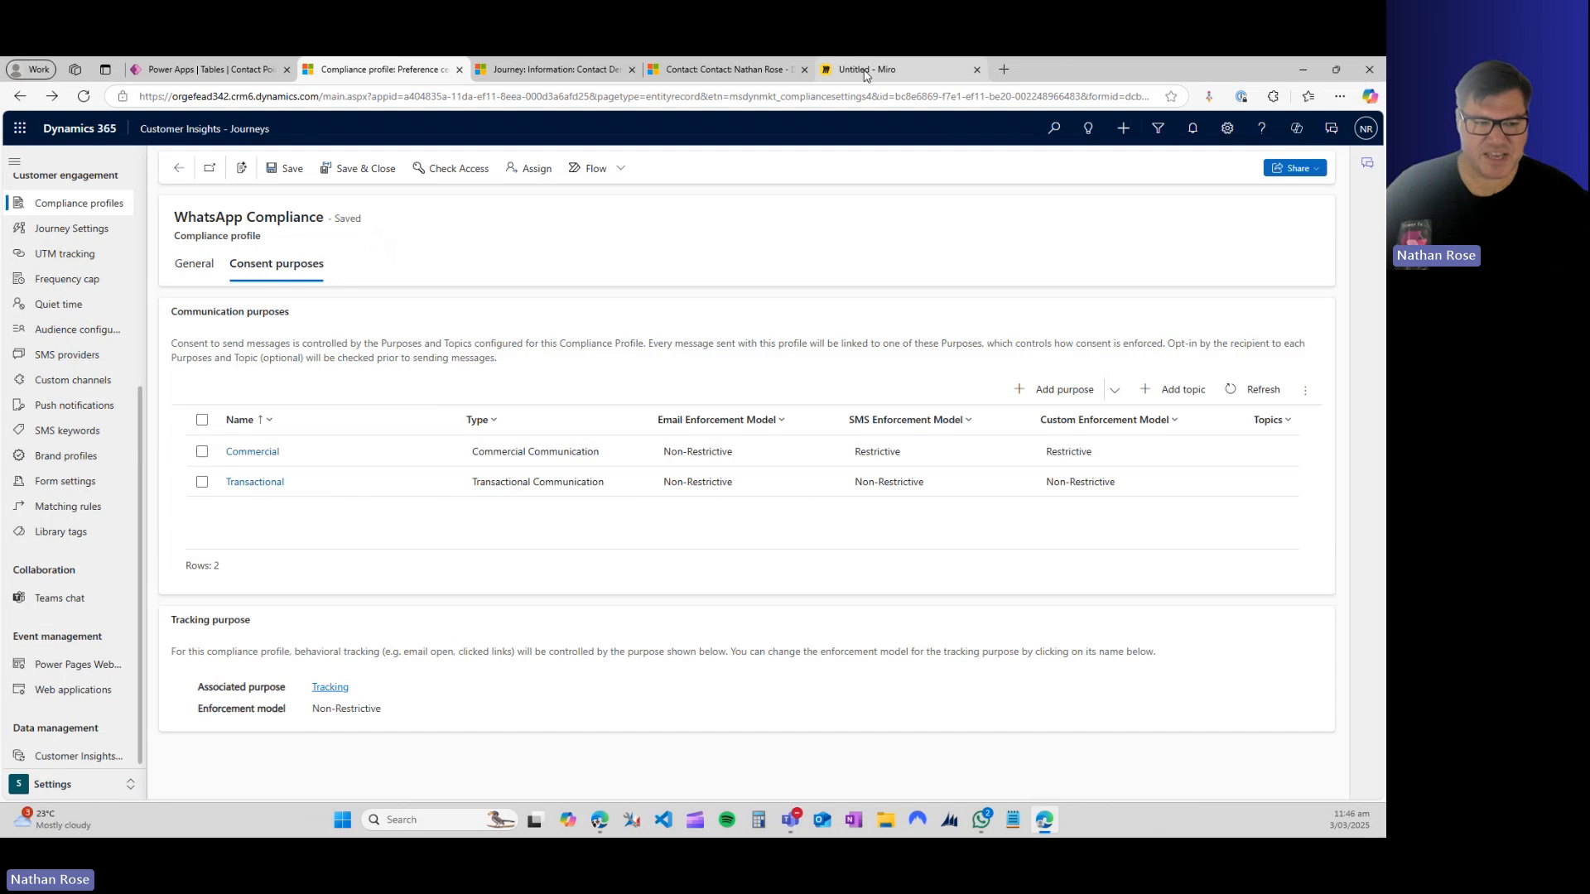
# Step: Switch back to the Miro tab showing the consent data model diagram
pyautogui.click(895, 68)
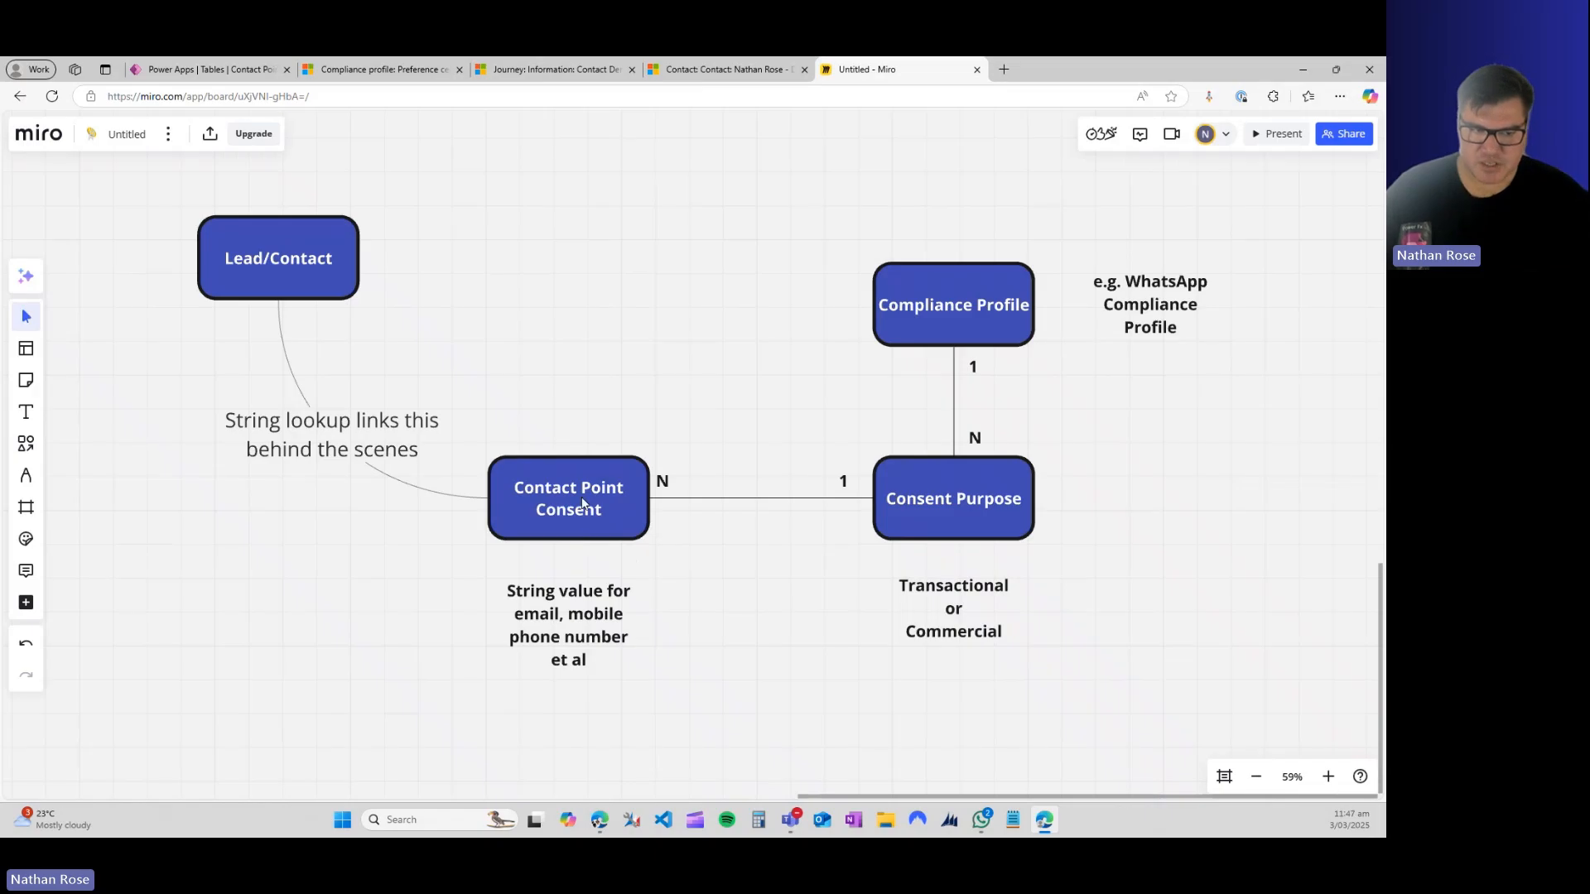
pyautogui.moveTo(934, 497)
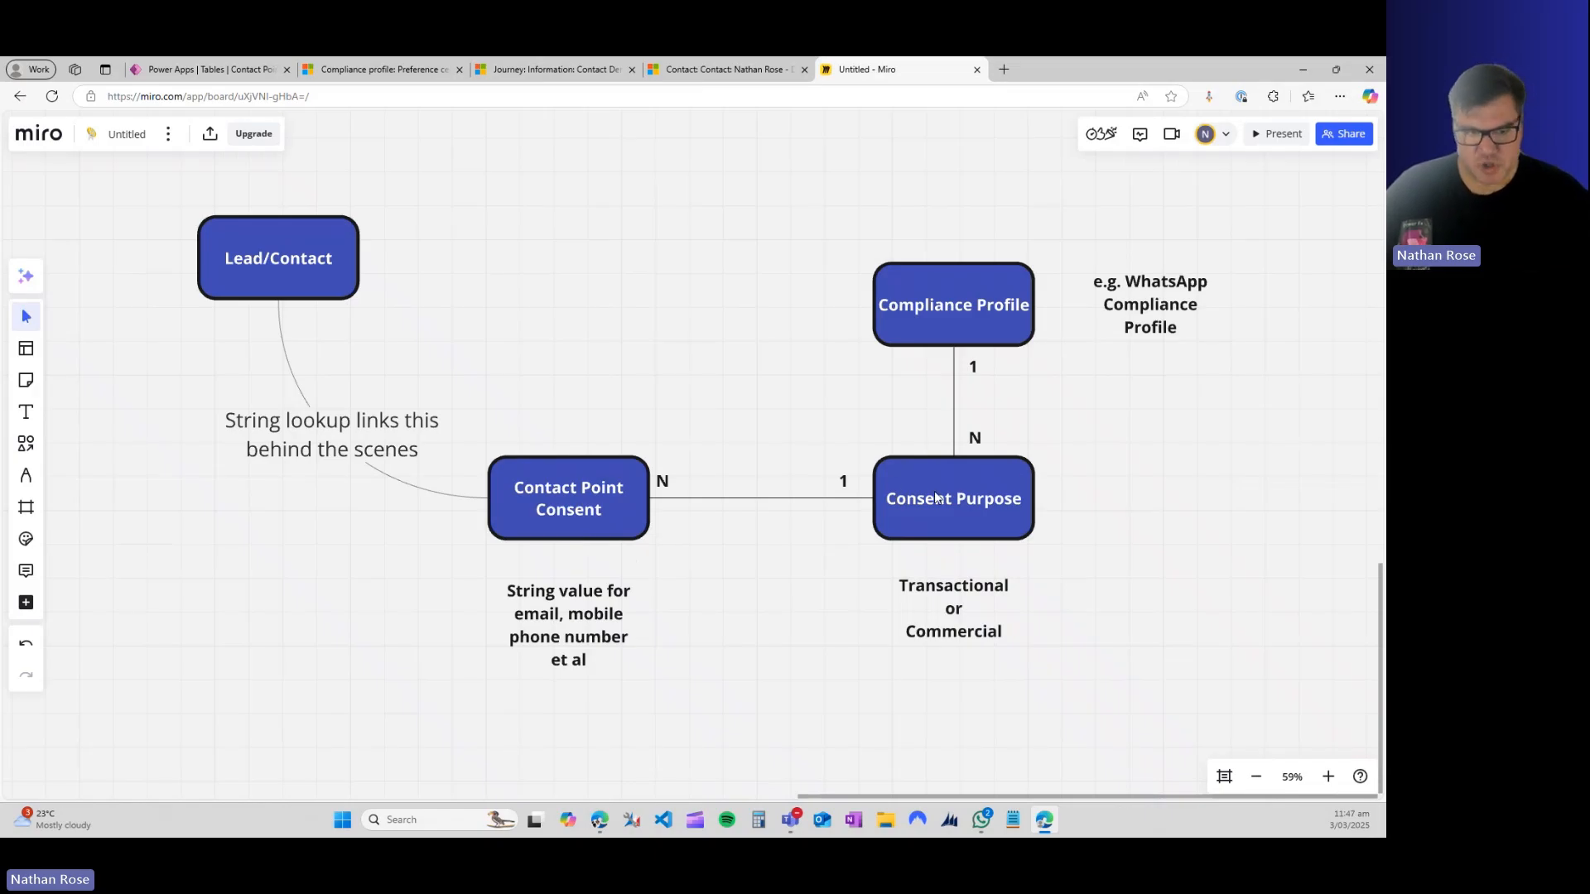
pyautogui.moveTo(920, 320)
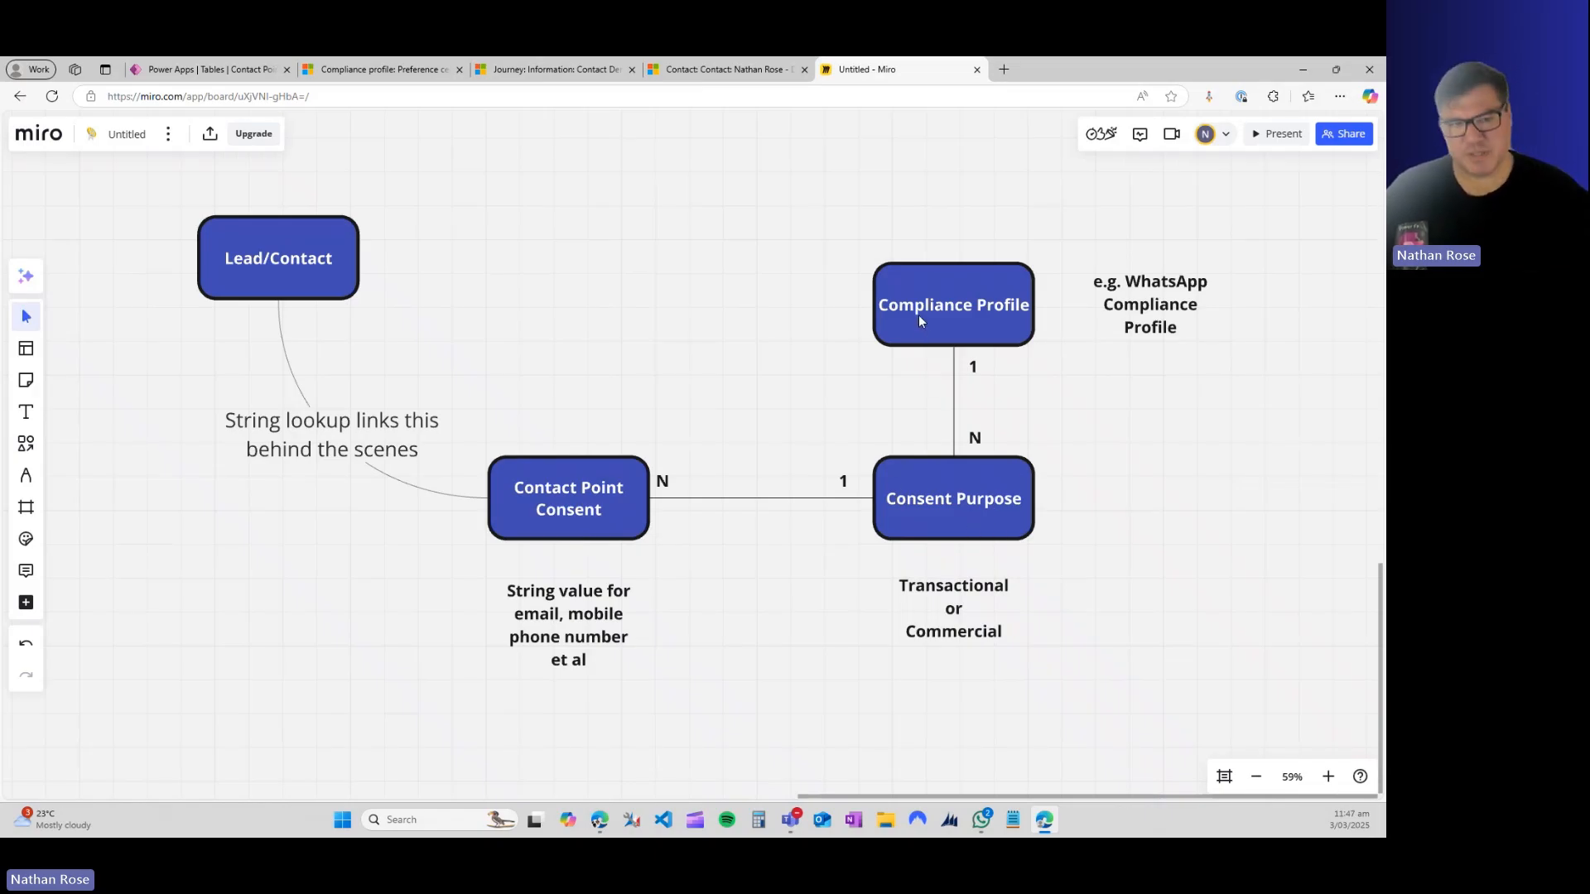
pyautogui.moveTo(850, 219)
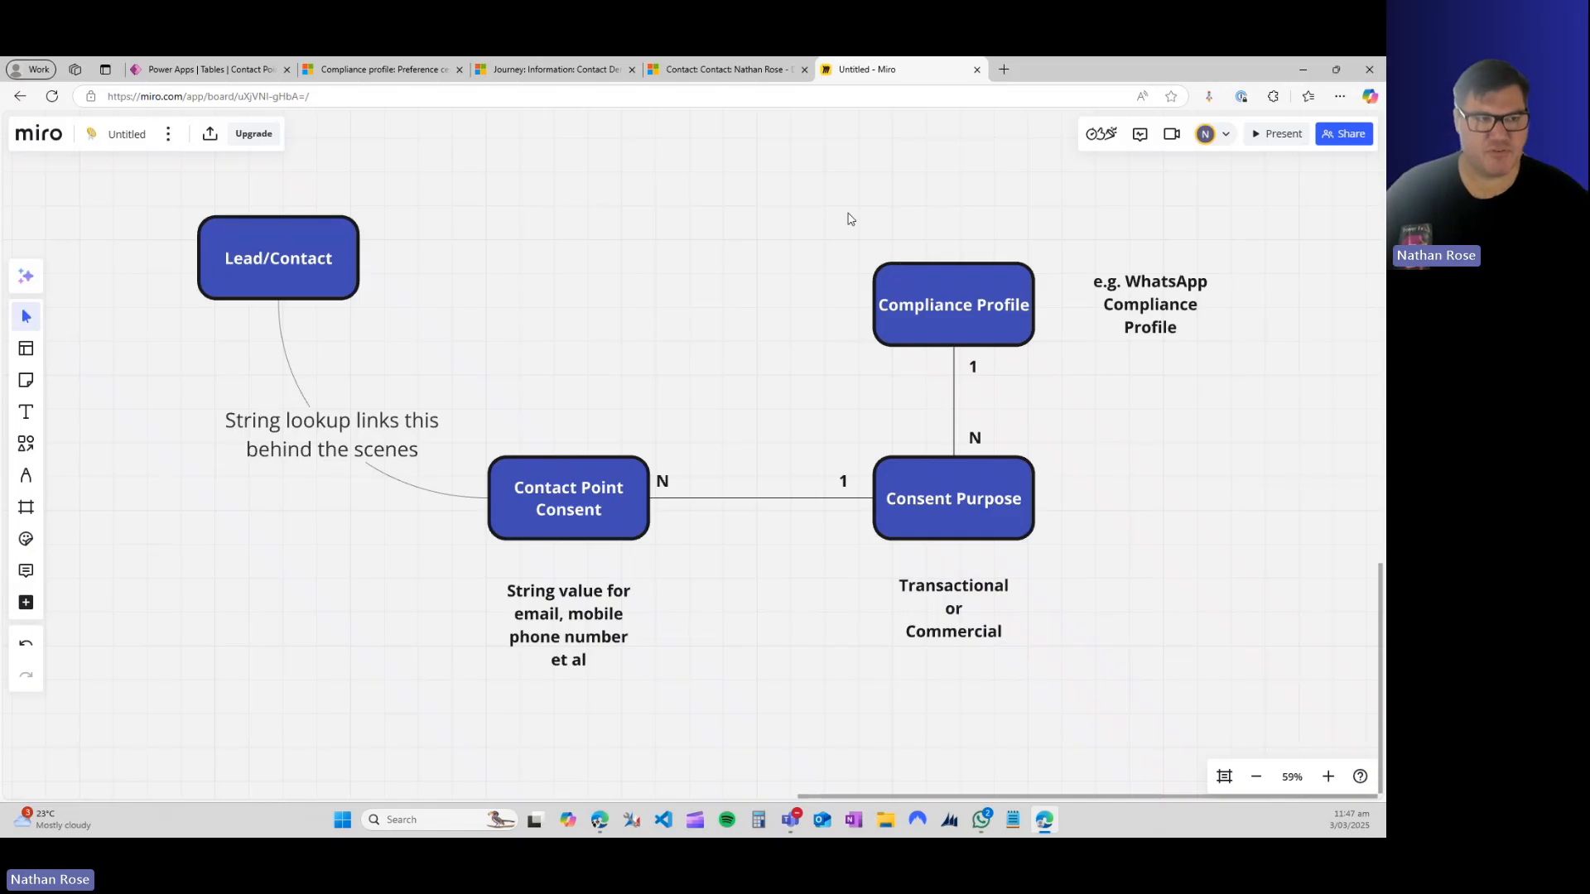
pyautogui.moveTo(980, 333)
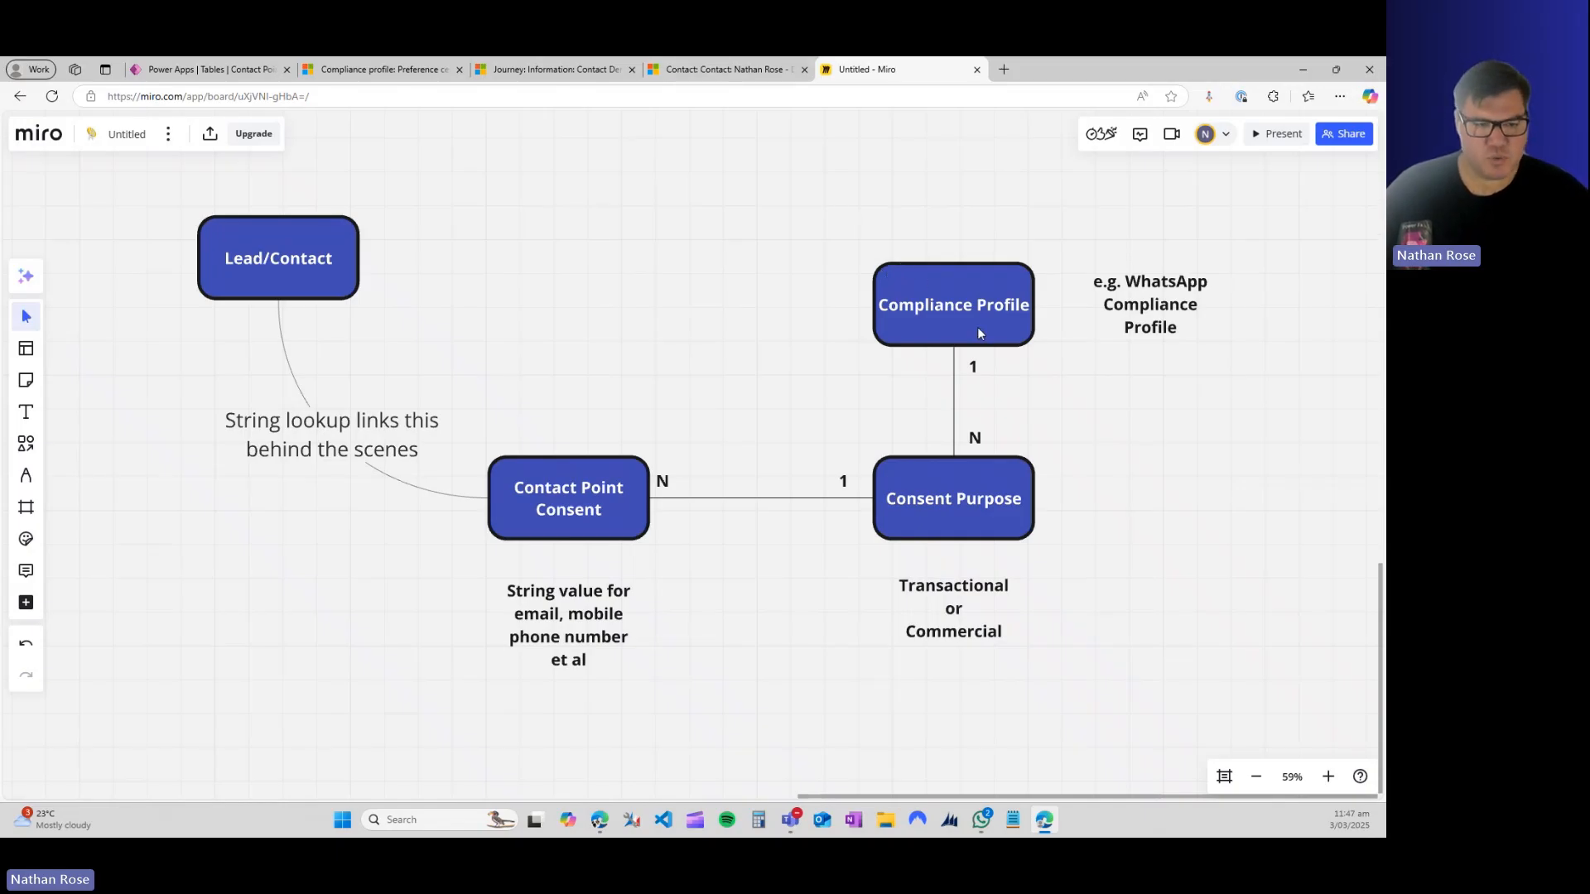
pyautogui.moveTo(800, 299)
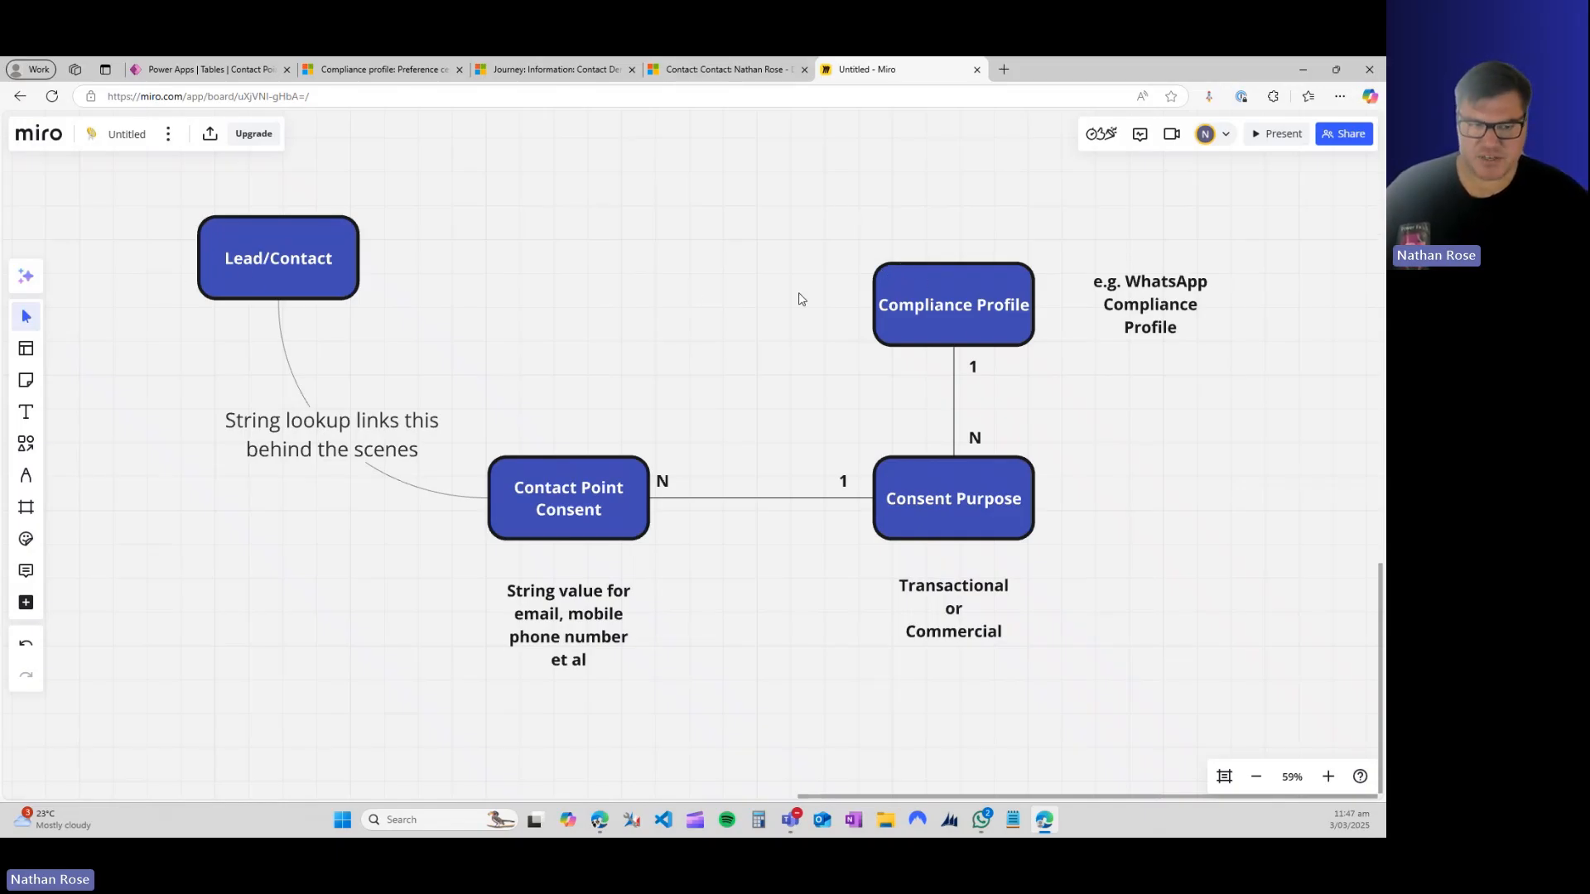
pyautogui.moveTo(555, 541)
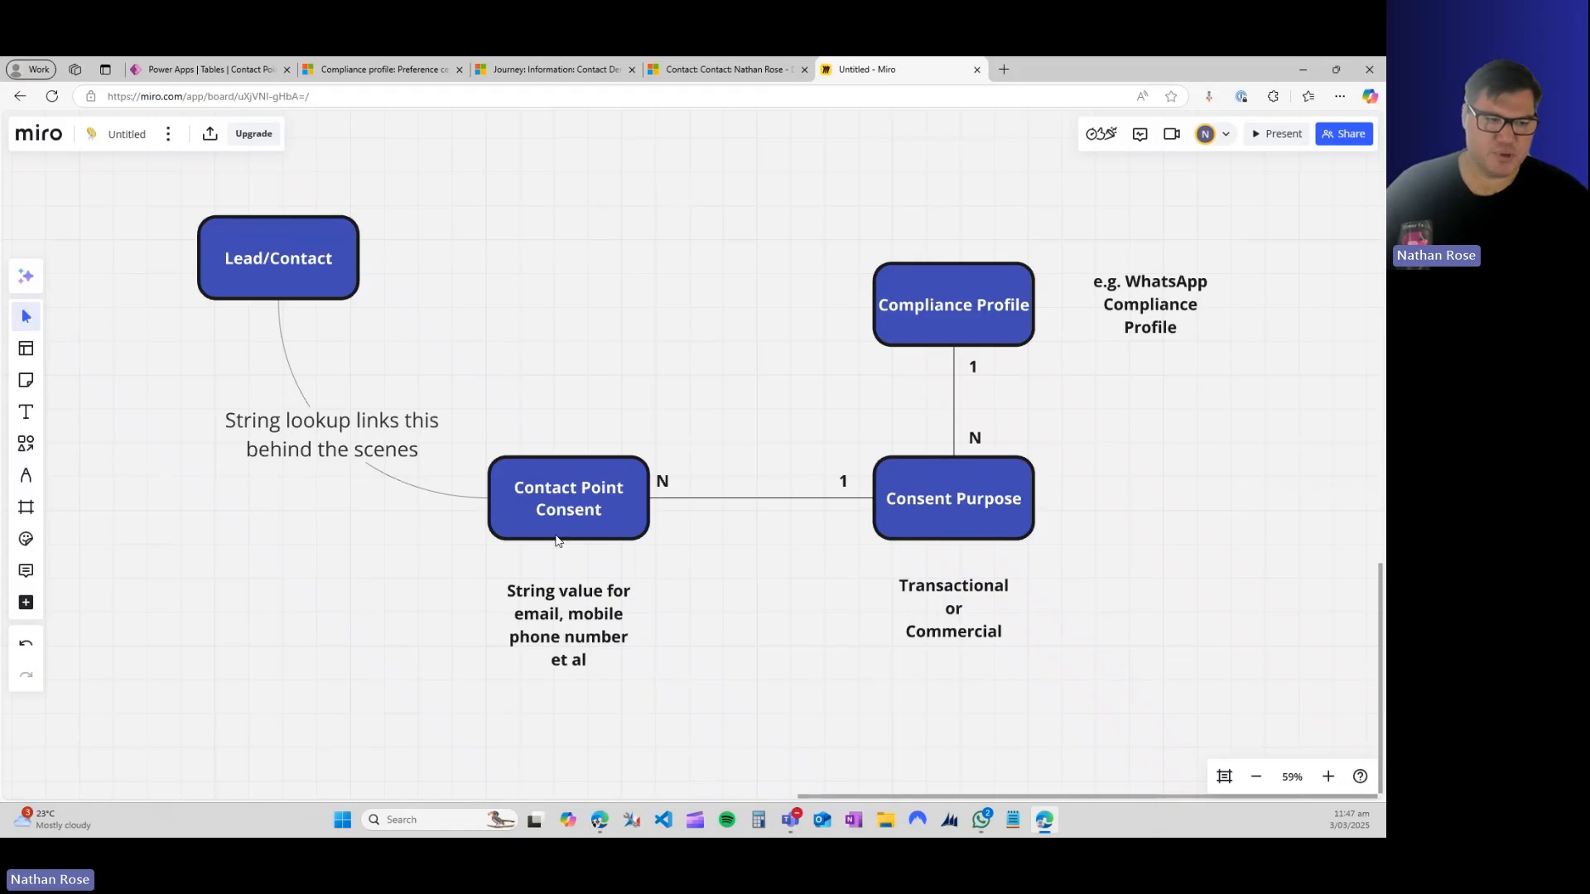
pyautogui.moveTo(1078, 554)
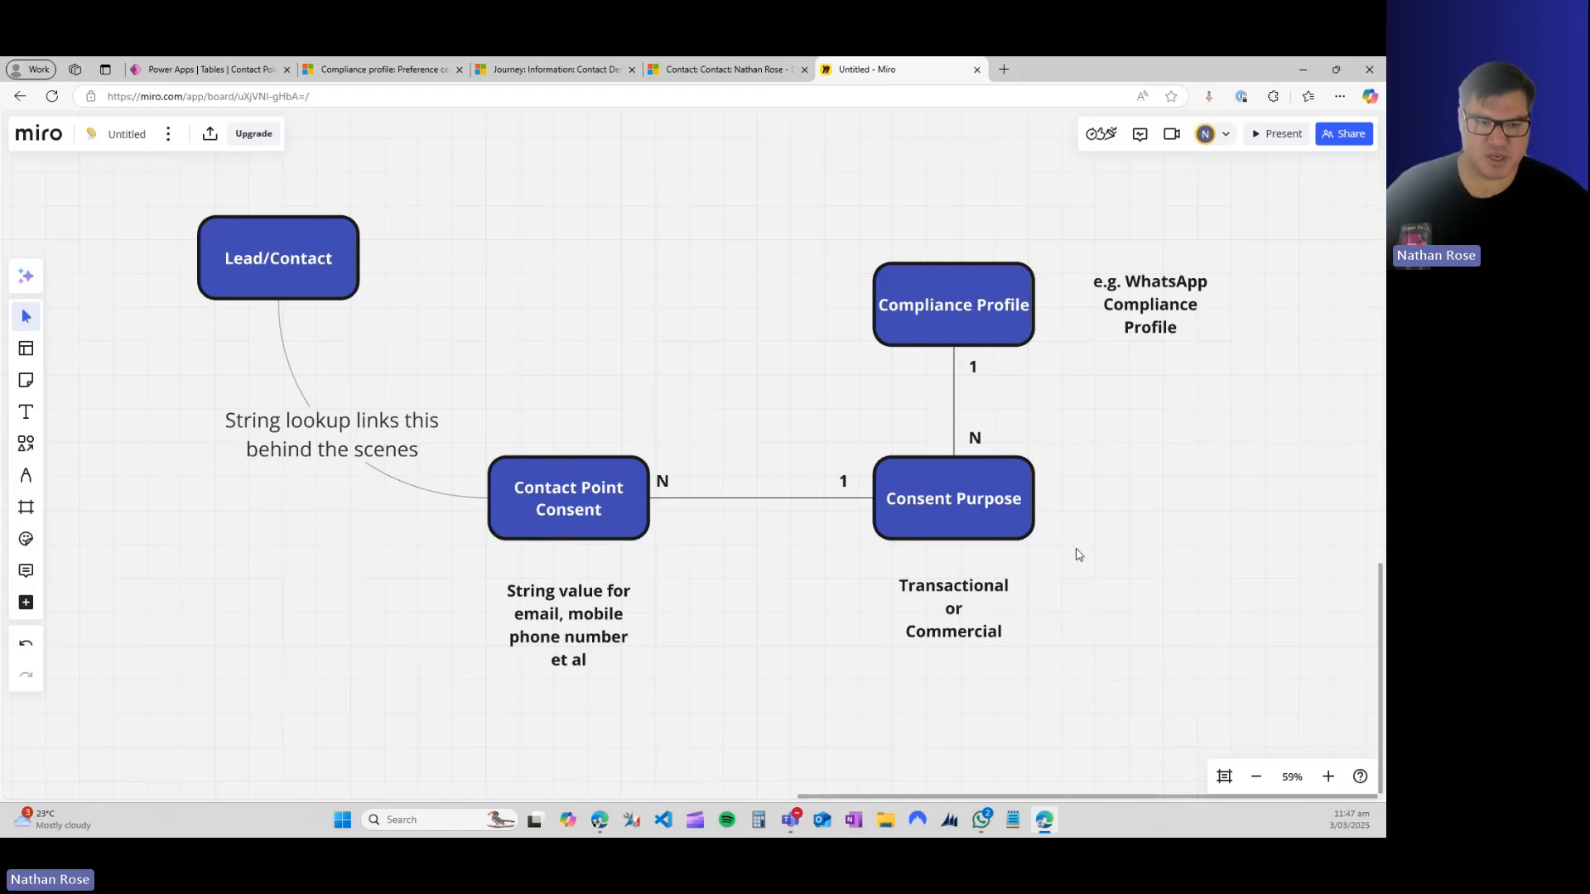
pyautogui.moveTo(933, 338)
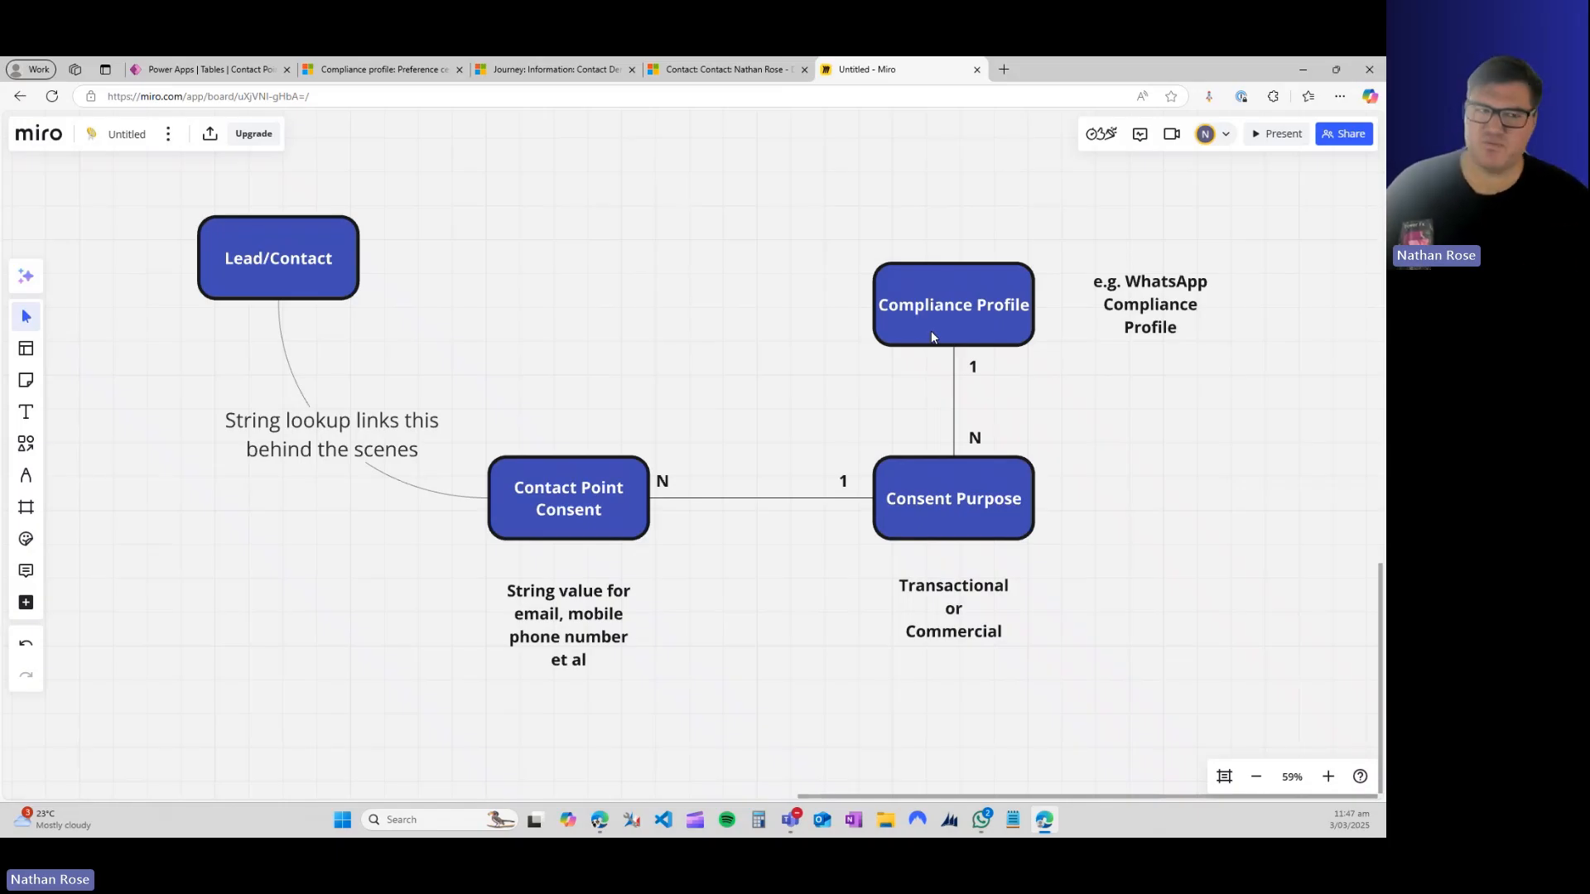
pyautogui.moveTo(578, 295)
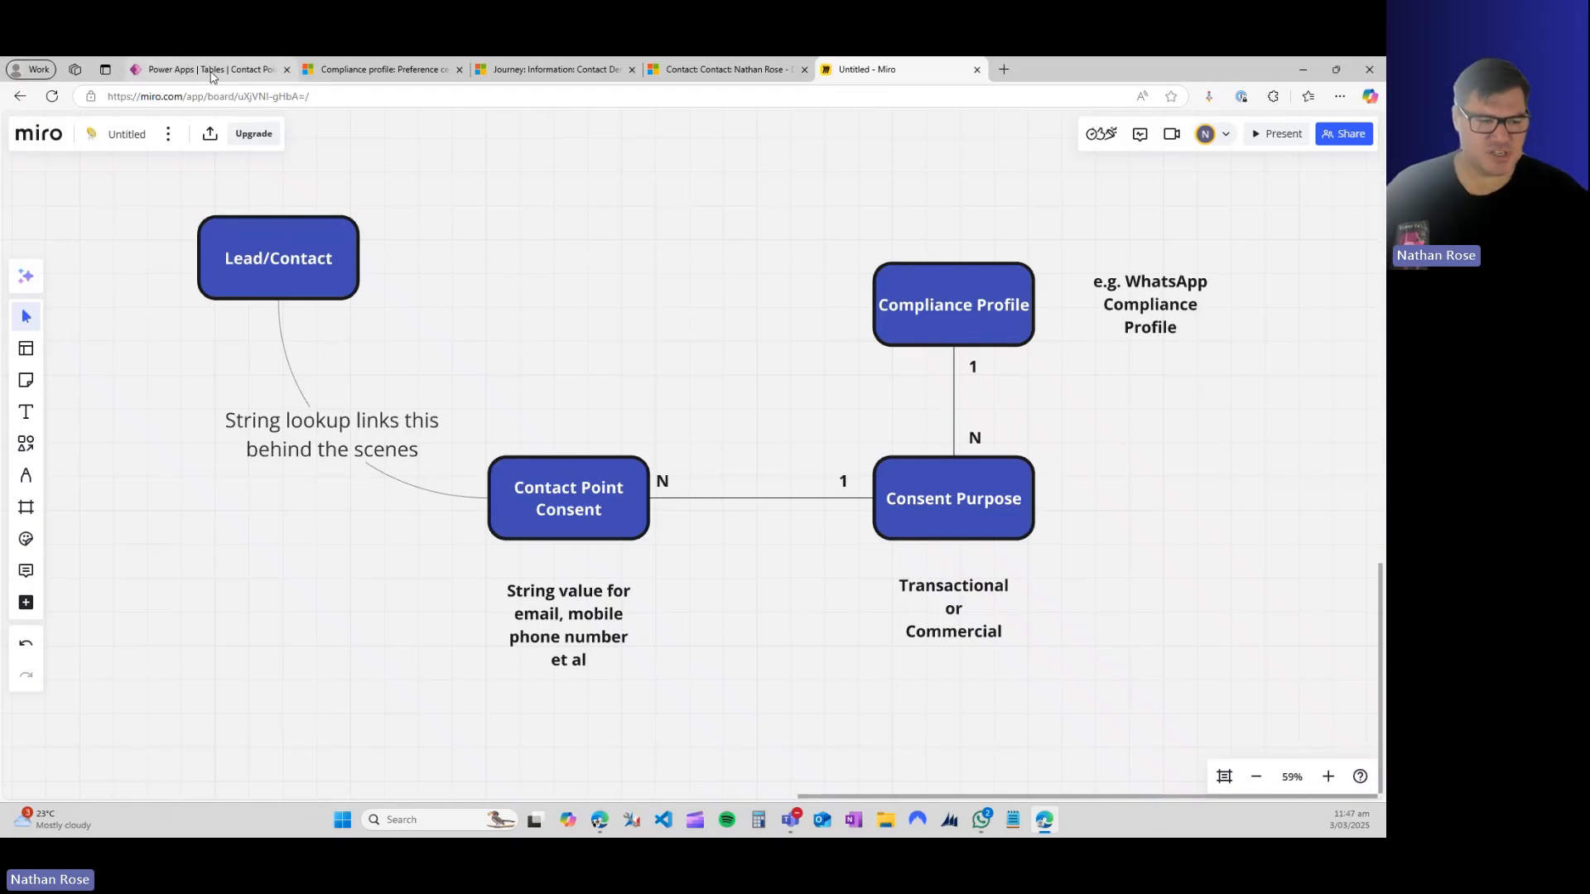
pyautogui.click(208, 69)
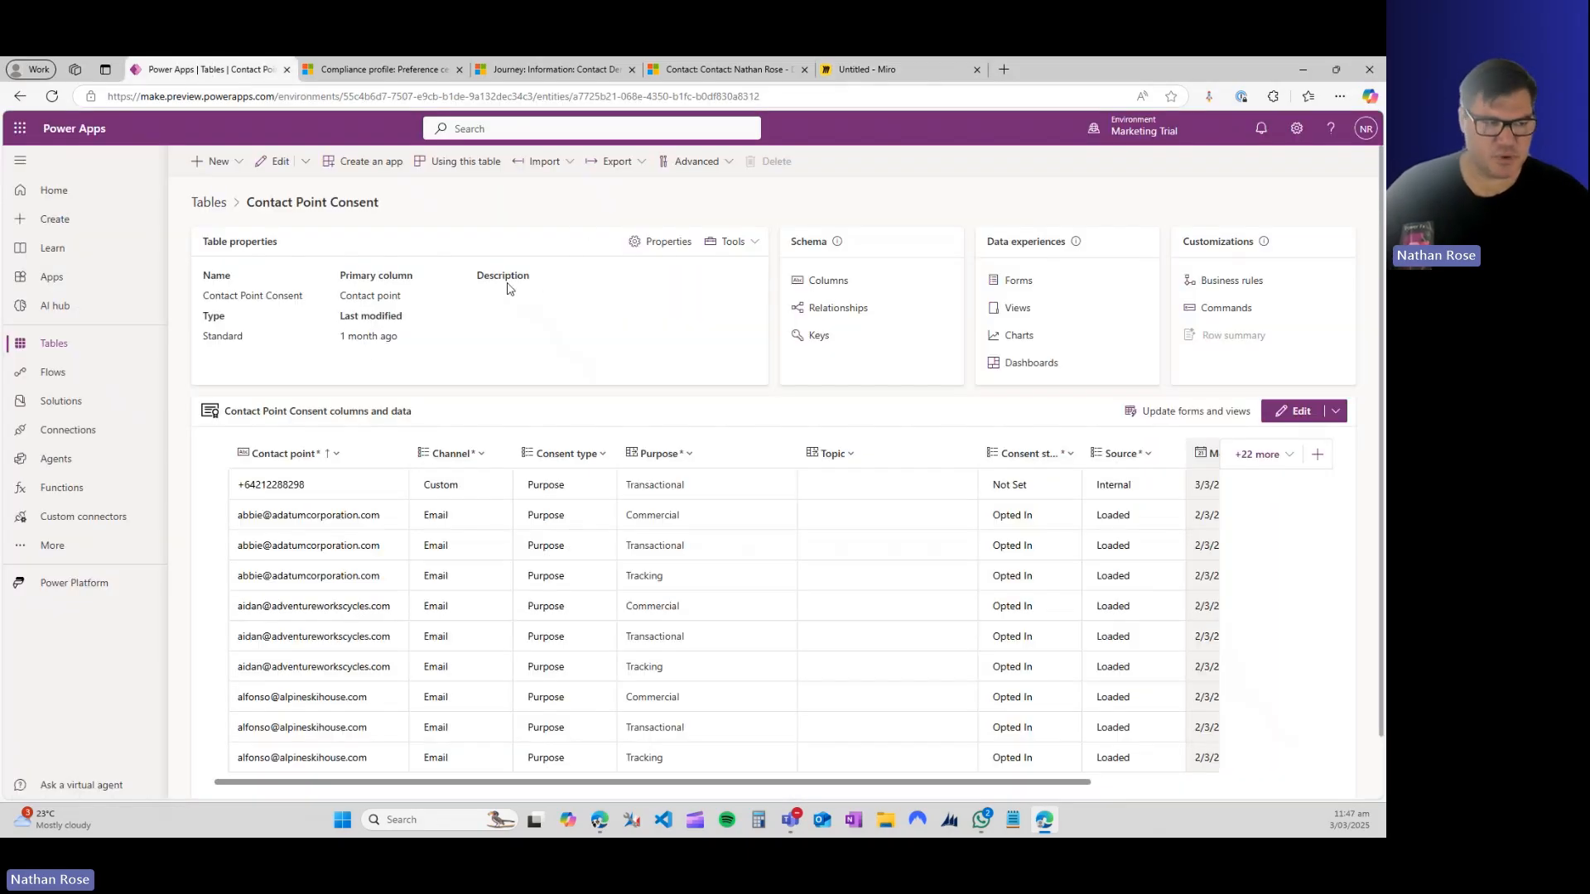
pyautogui.click(1299, 411)
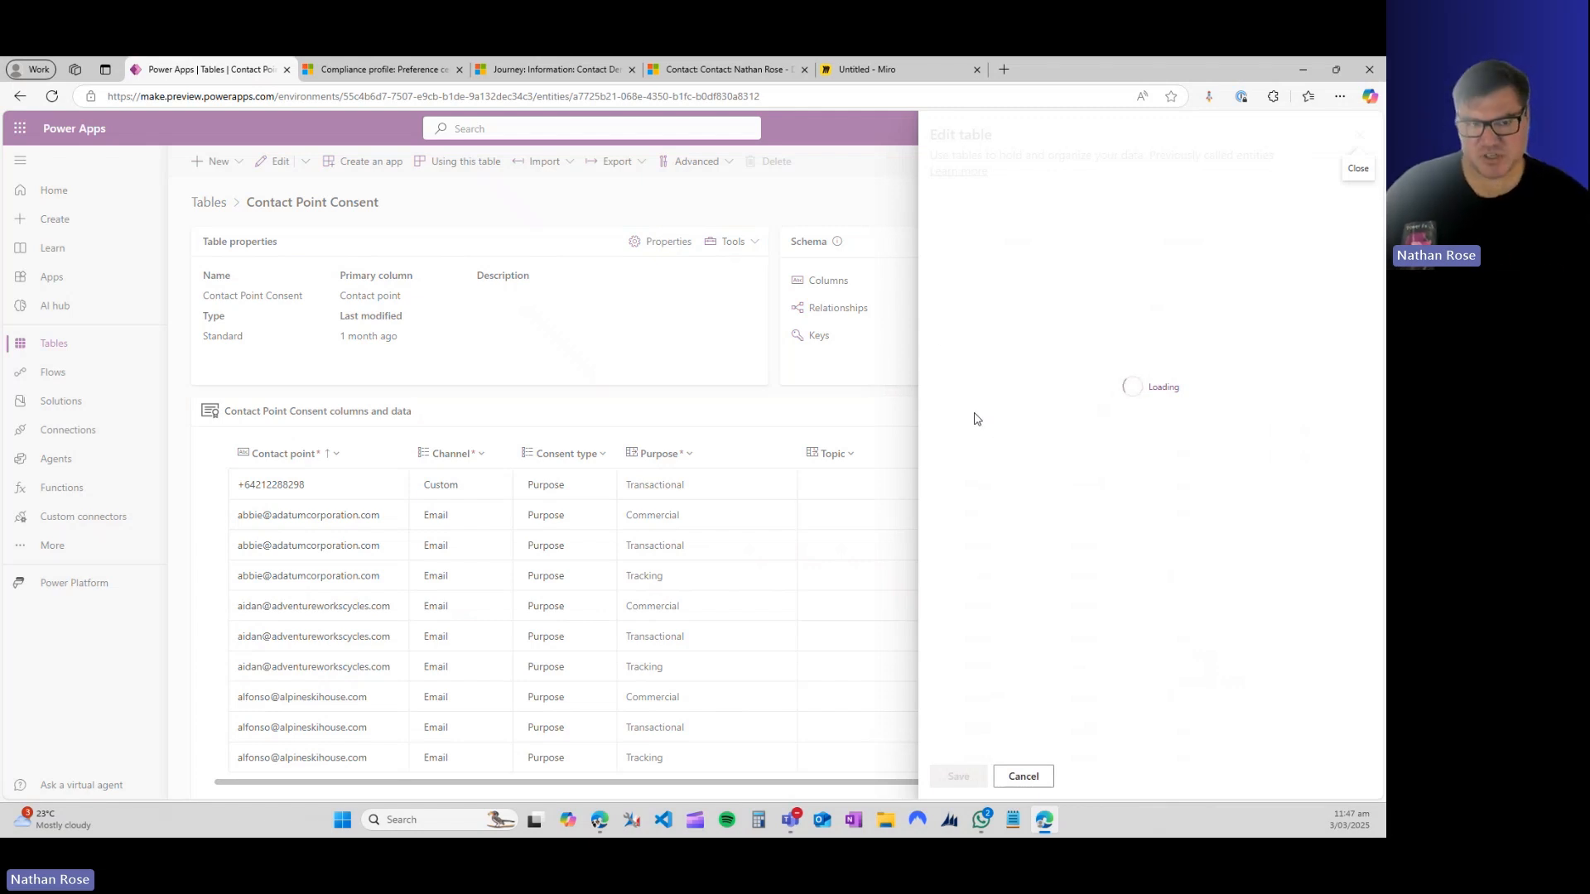
pyautogui.moveTo(949, 433)
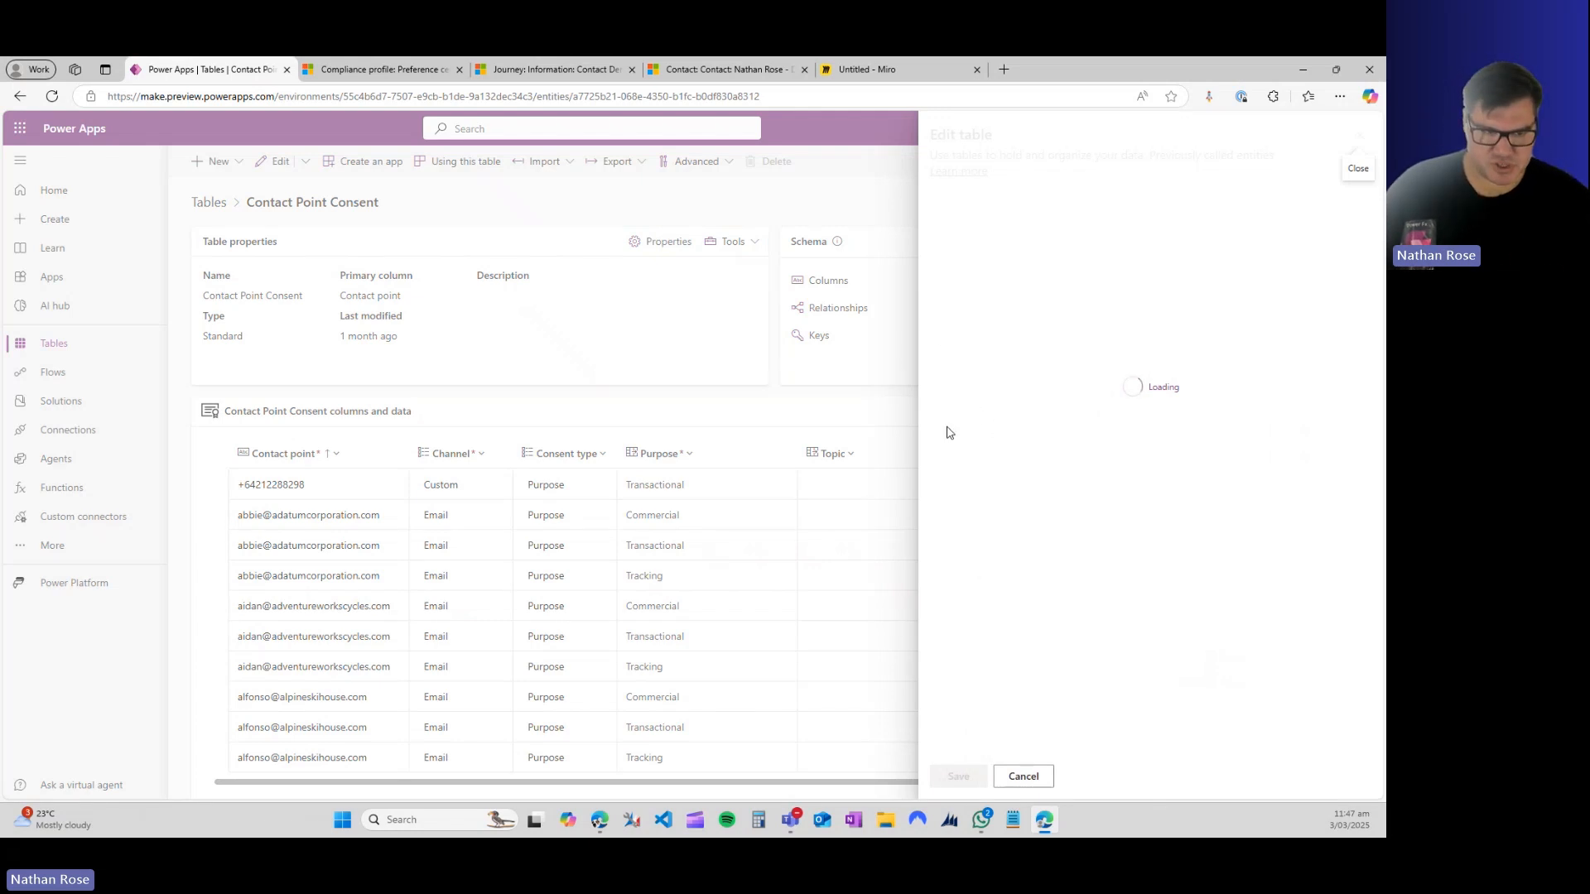
pyautogui.moveTo(1096, 322)
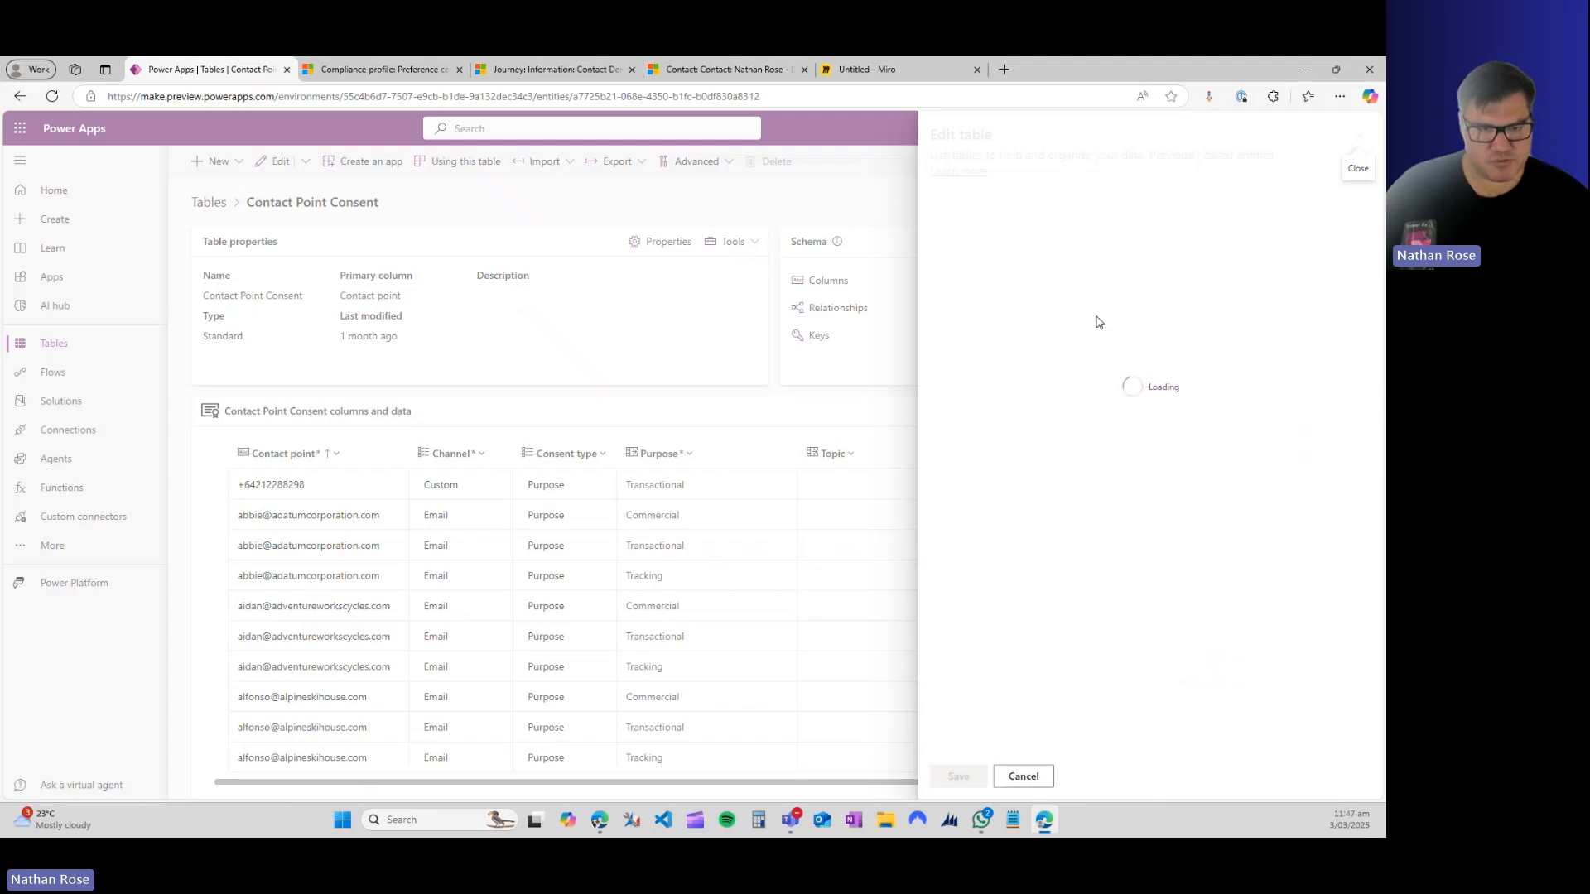
pyautogui.moveTo(1034, 446)
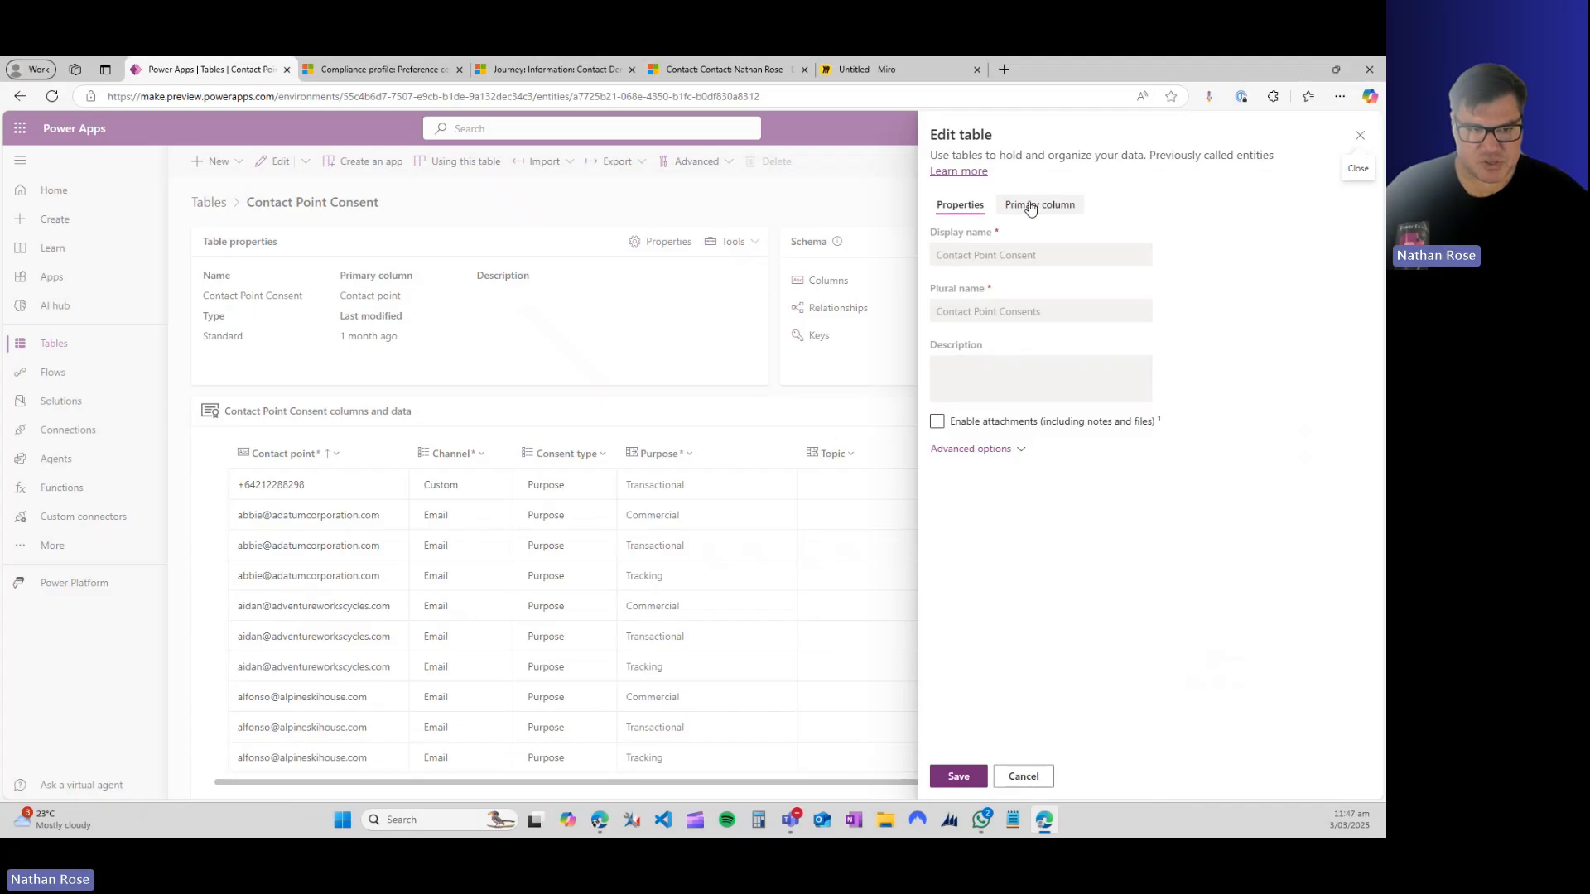
pyautogui.click(1038, 204)
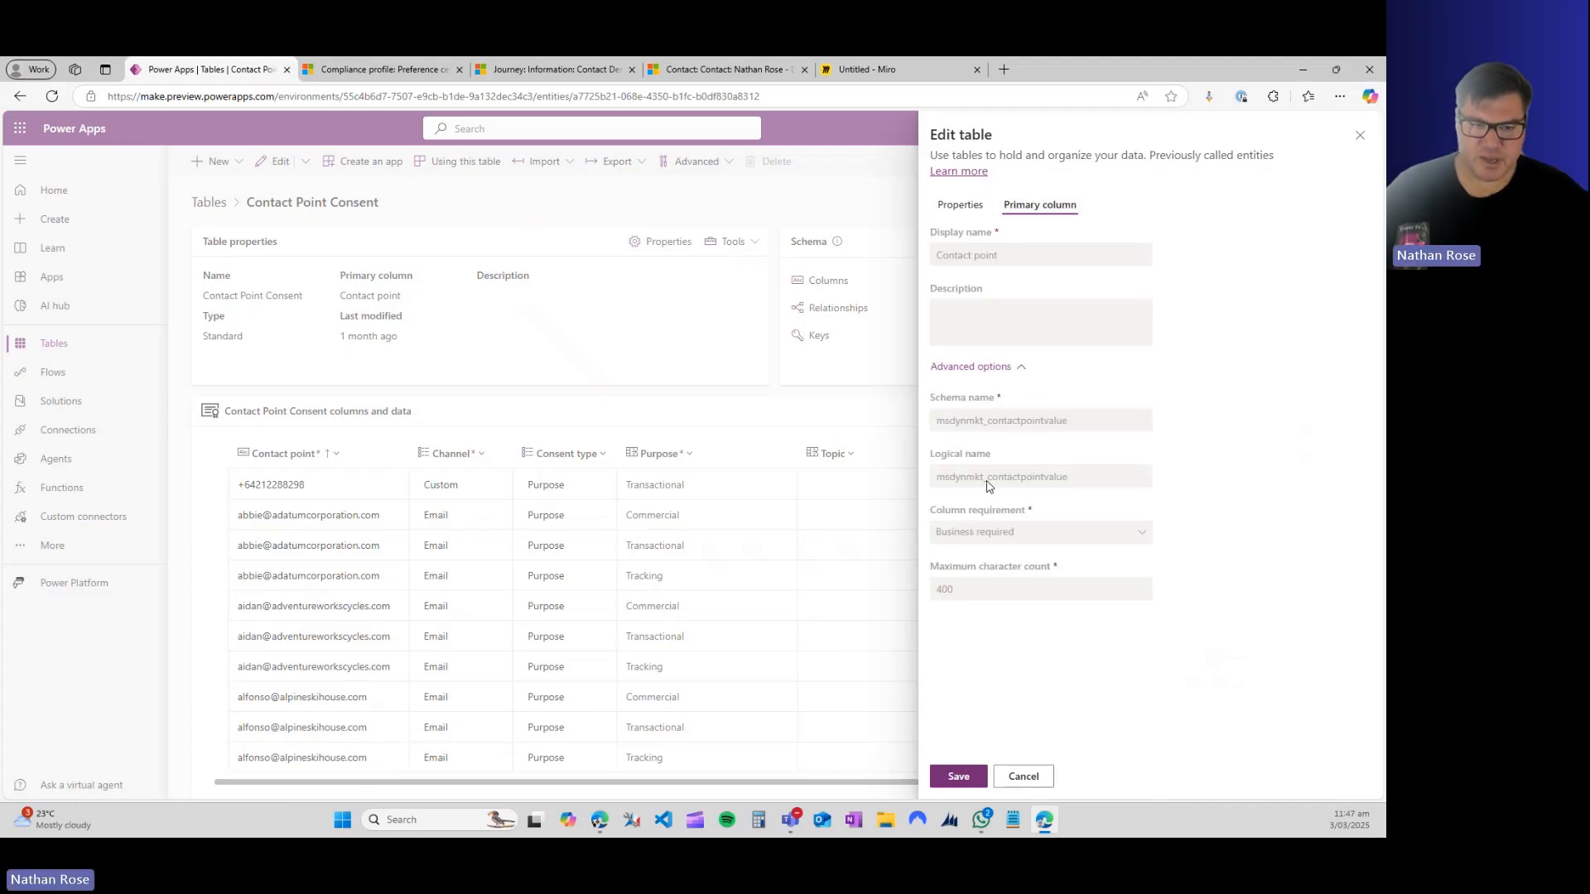
pyautogui.moveTo(1020, 349)
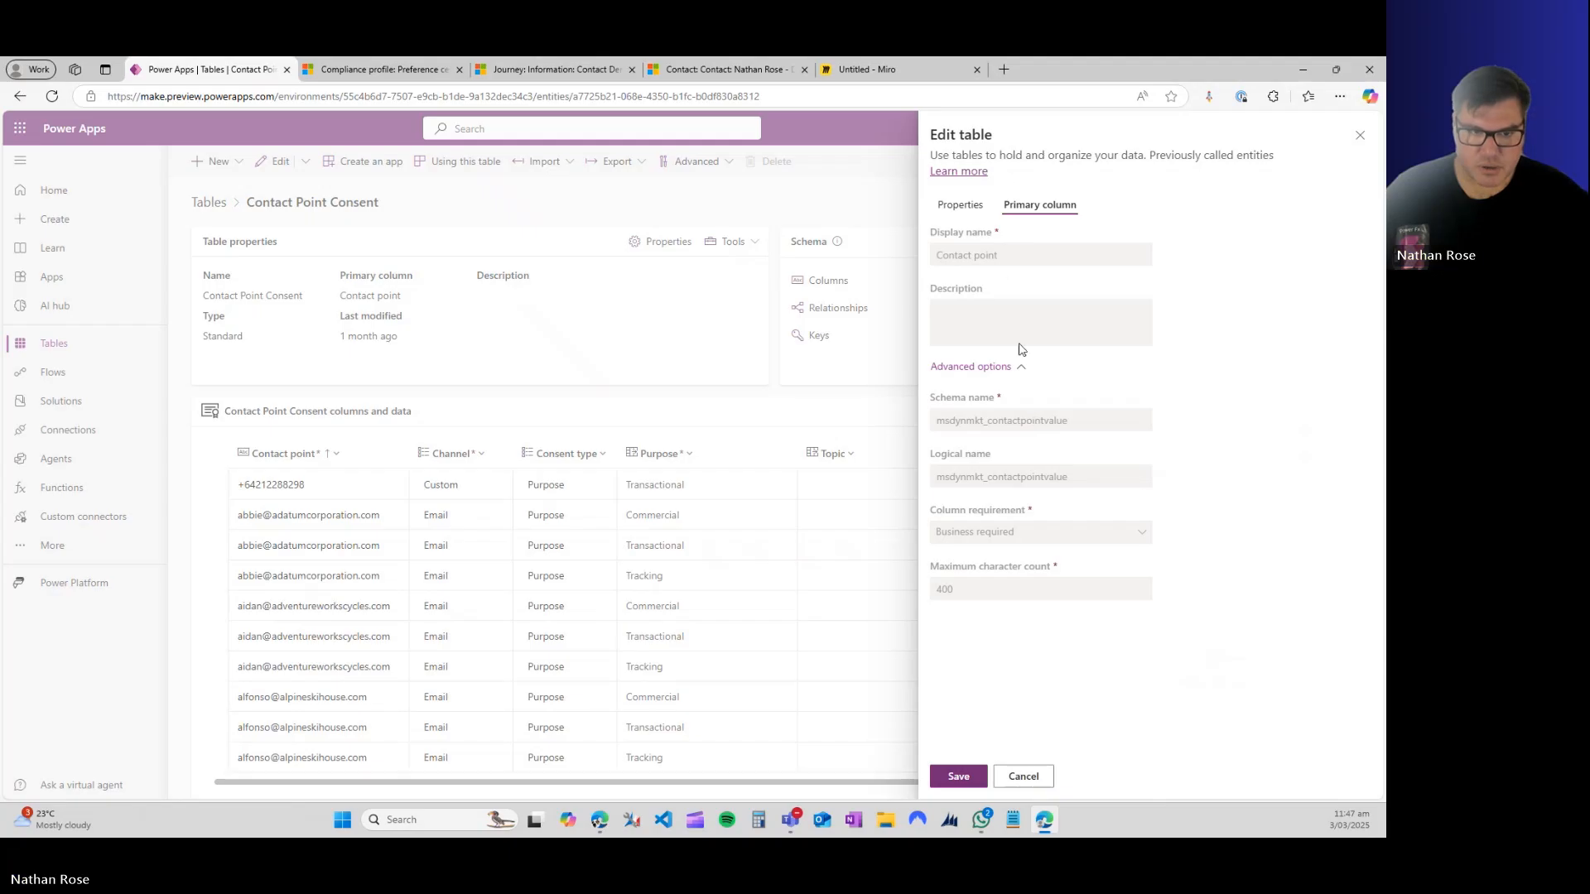
pyautogui.moveTo(930, 338)
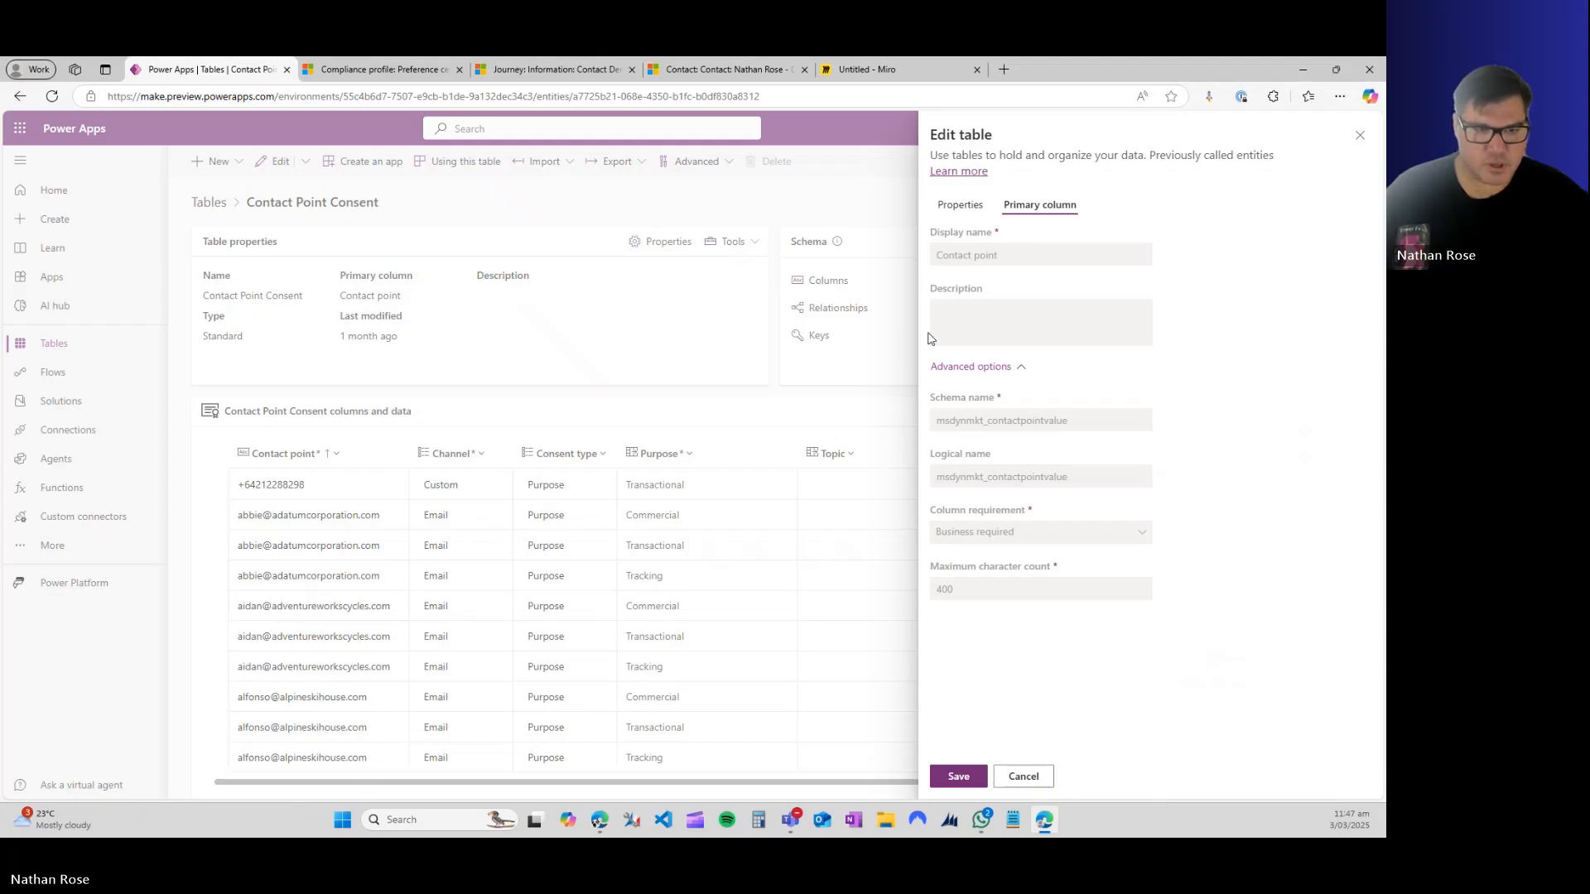
pyautogui.click(958, 204)
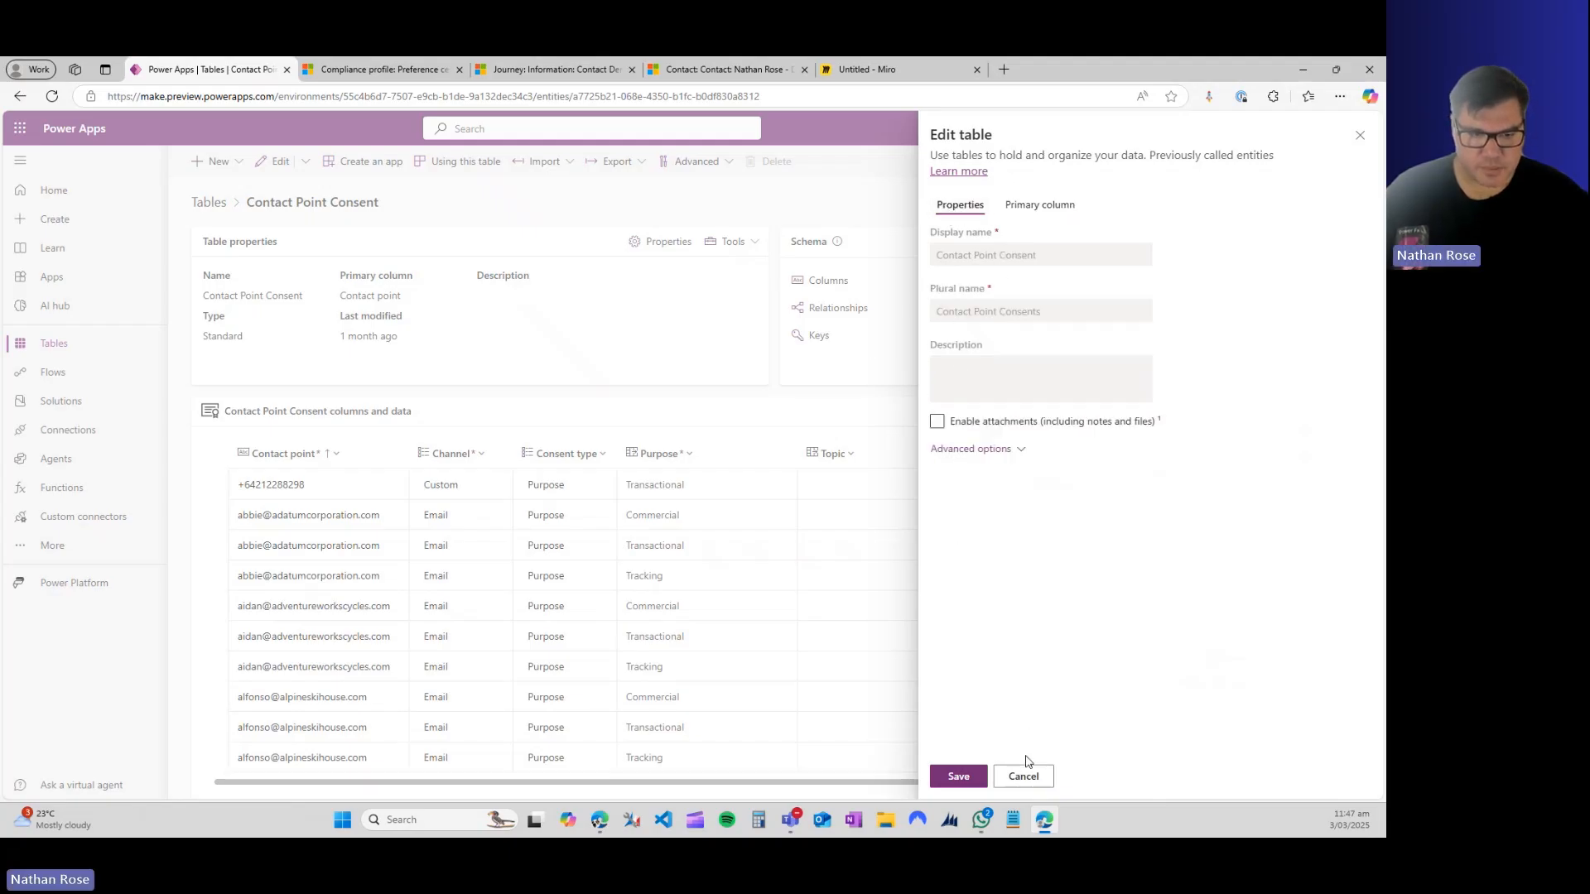
pyautogui.click(1021, 775)
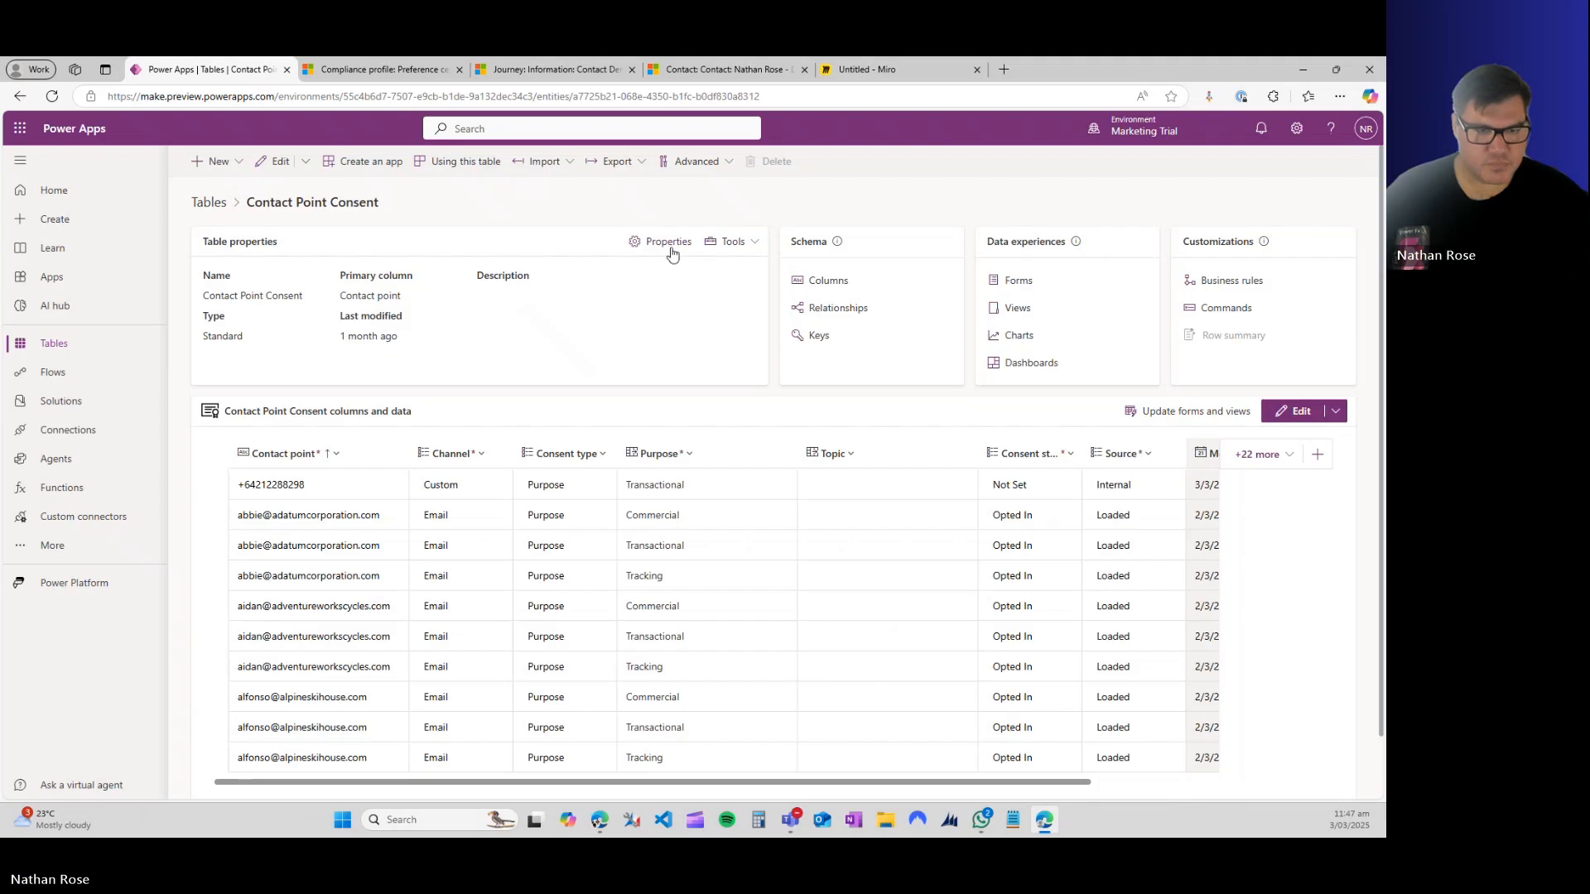
pyautogui.click(667, 241)
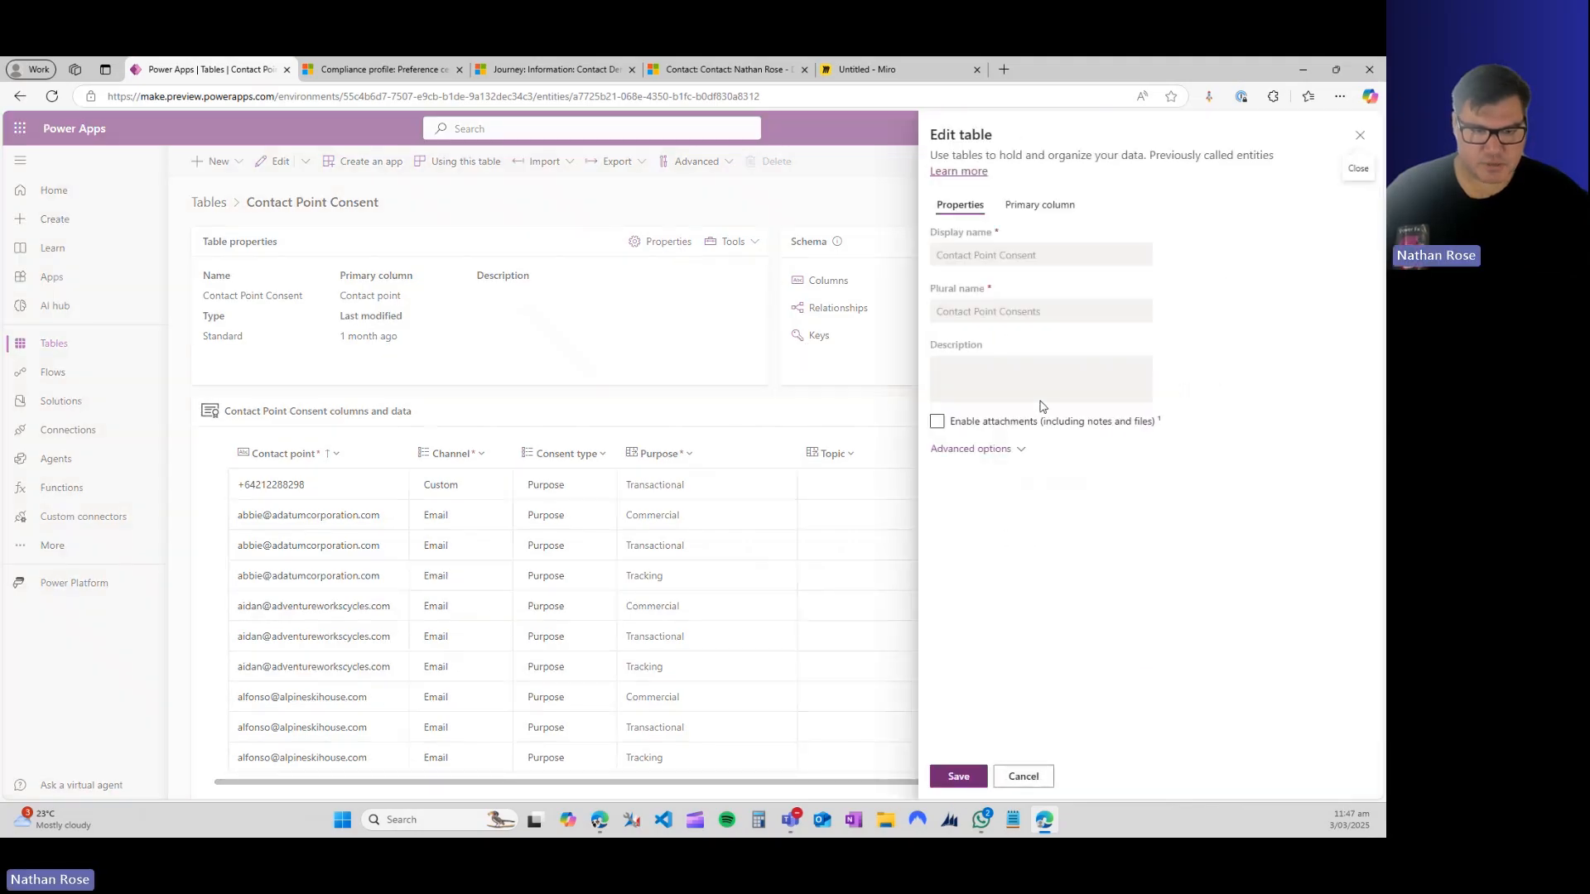
pyautogui.click(971, 448)
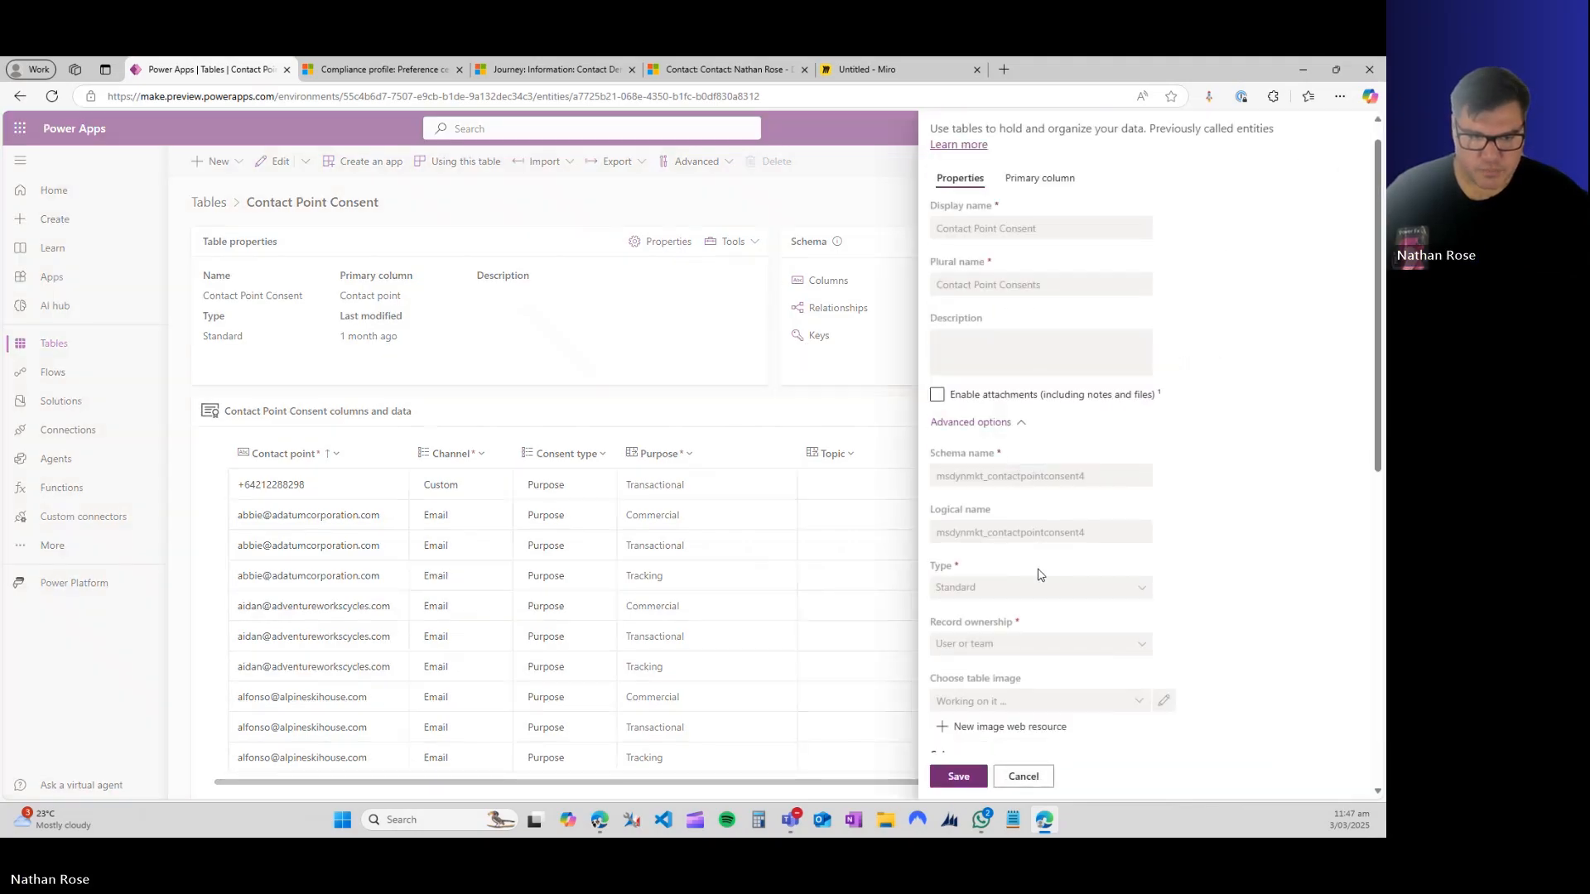
pyautogui.scroll(-3)
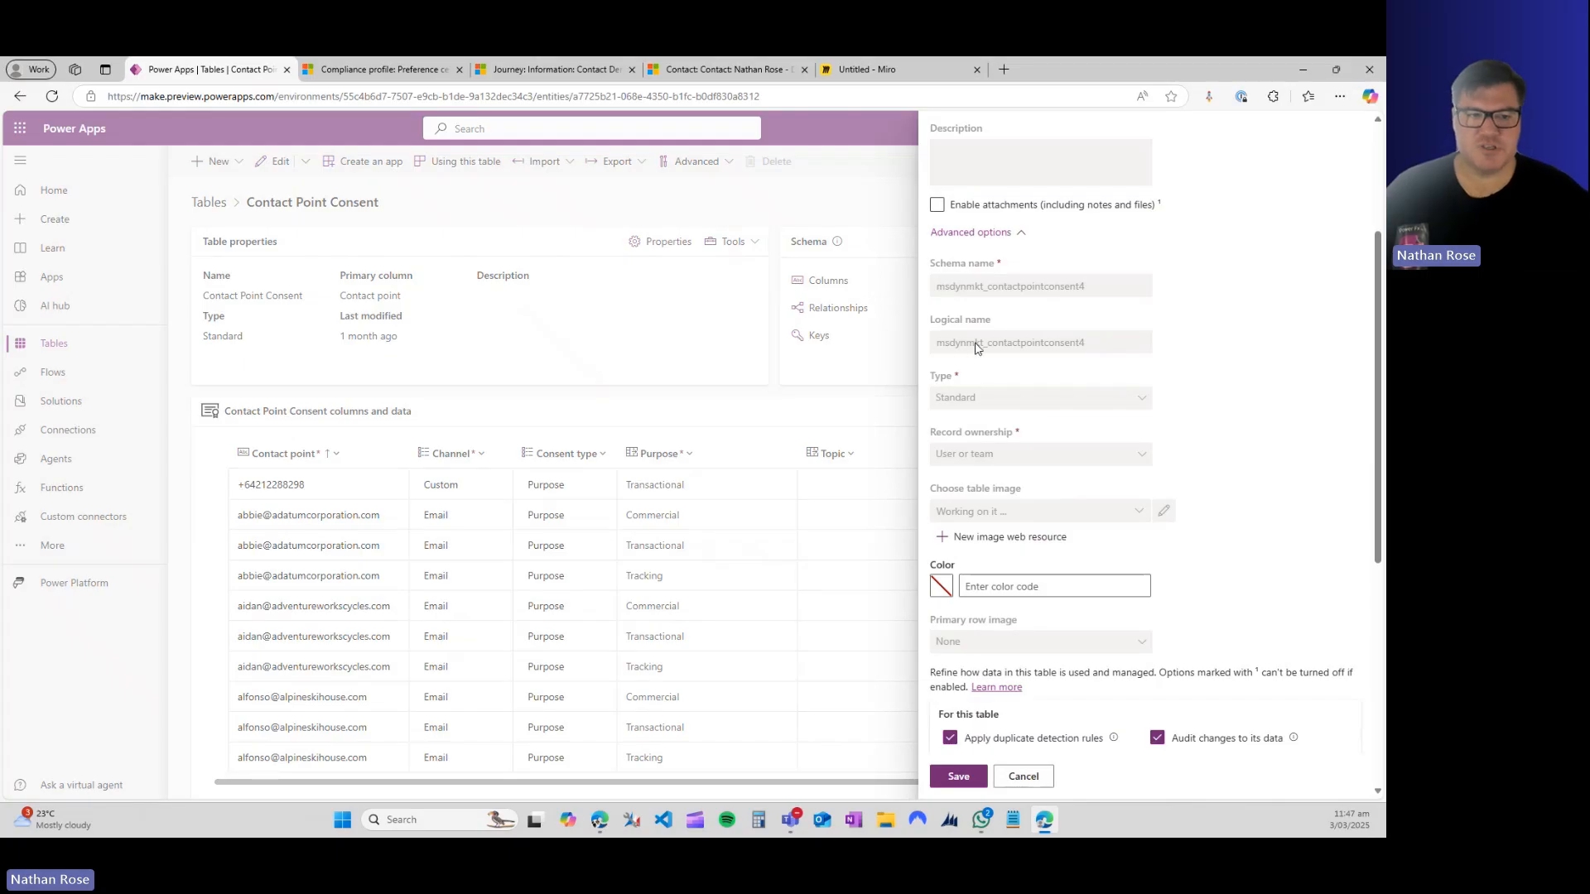
pyautogui.doubleClick(1054, 342)
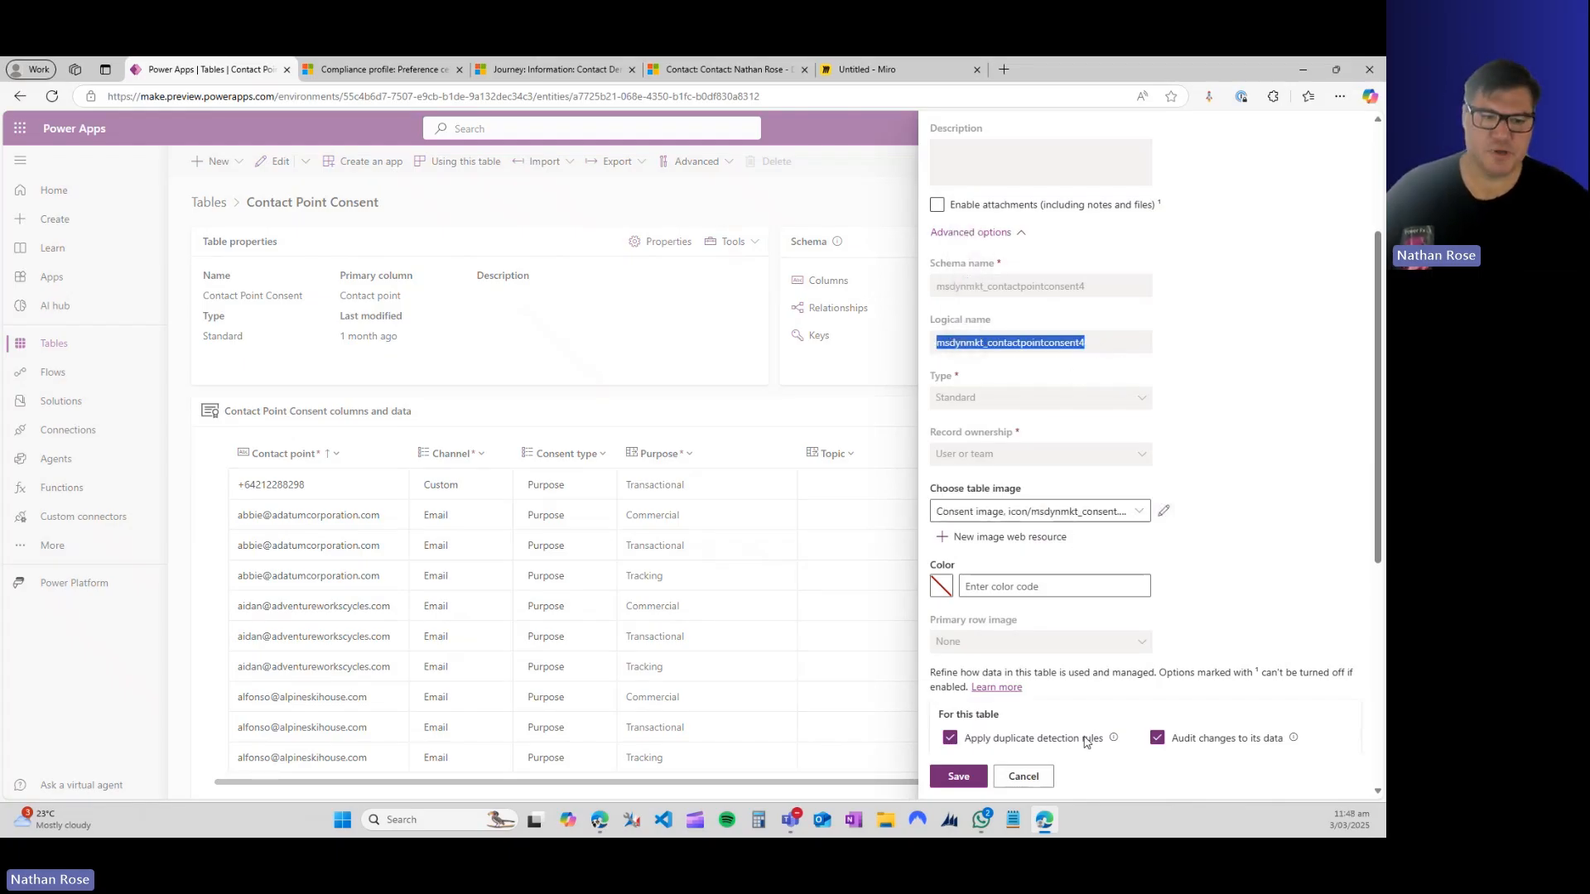
pyautogui.click(1021, 775)
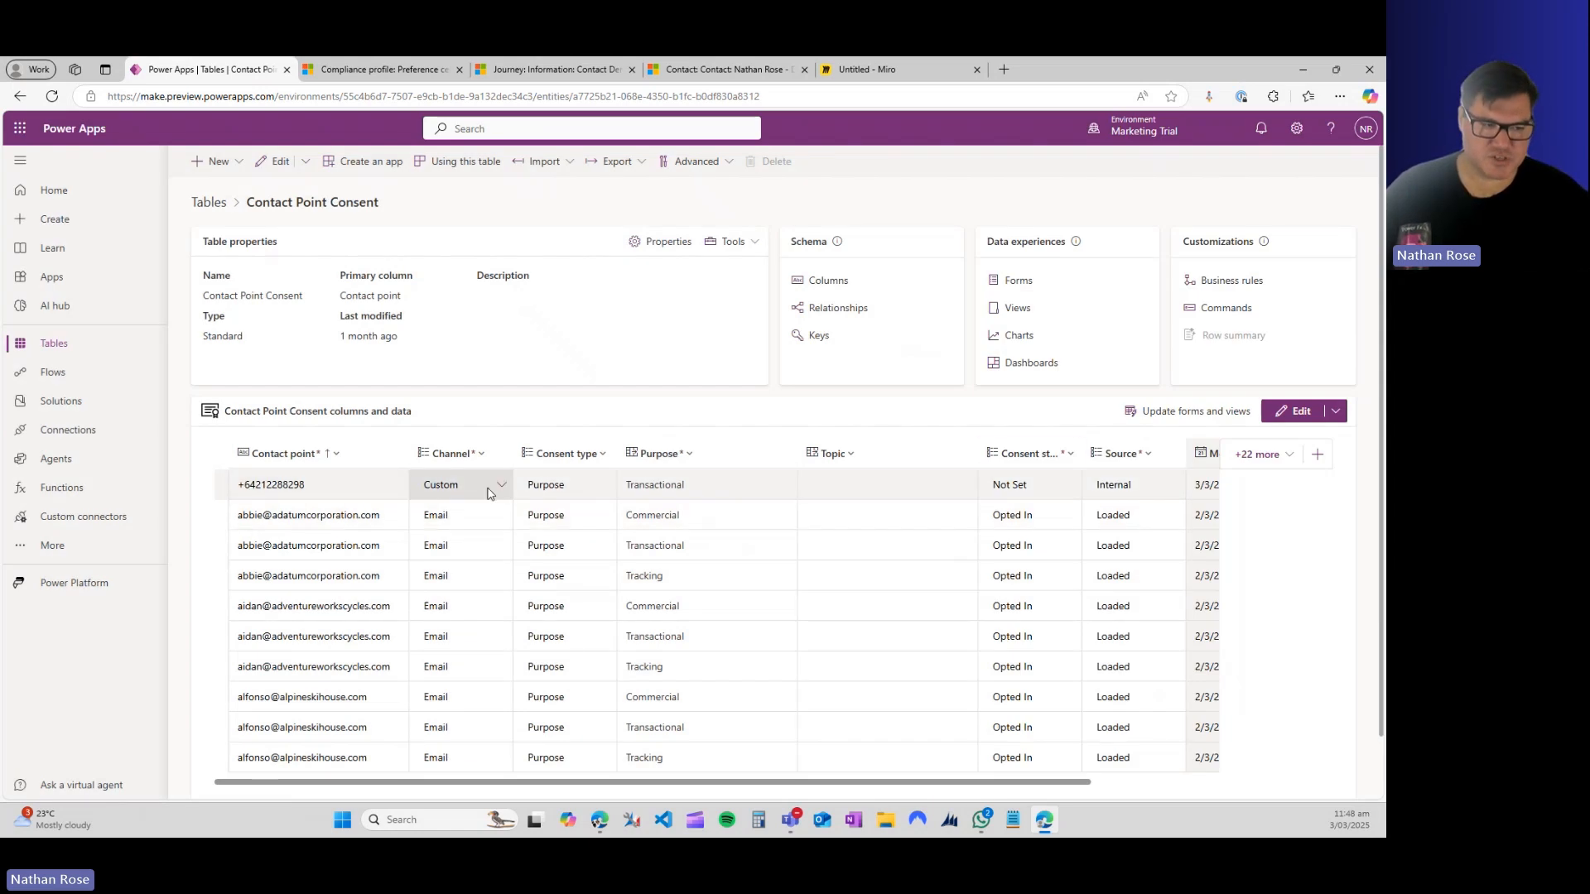
pyautogui.click(654, 484)
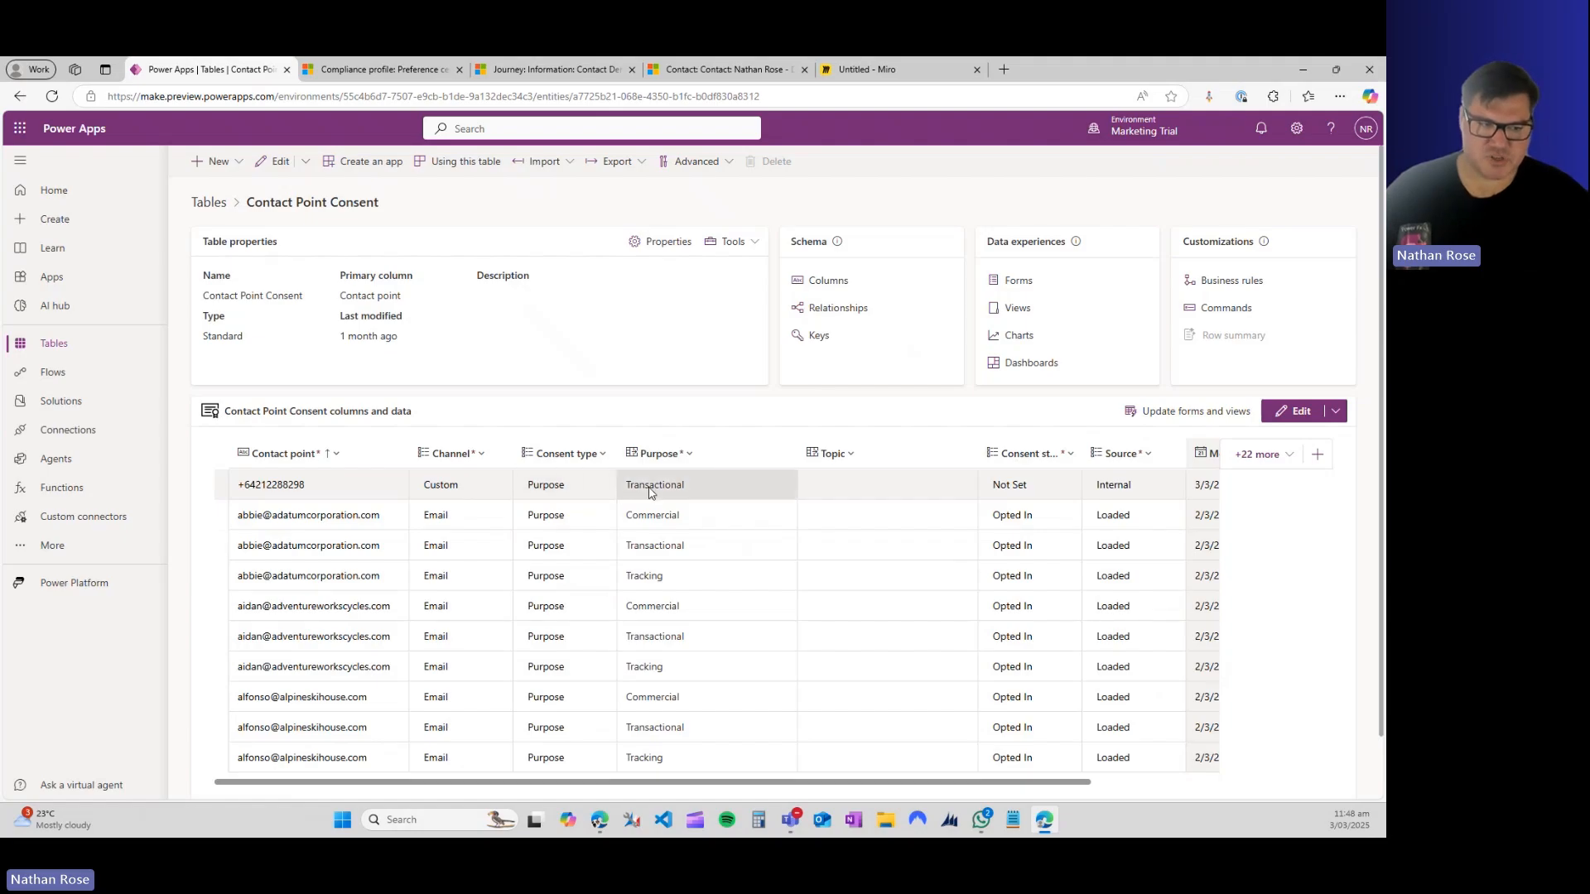
pyautogui.moveTo(710, 487)
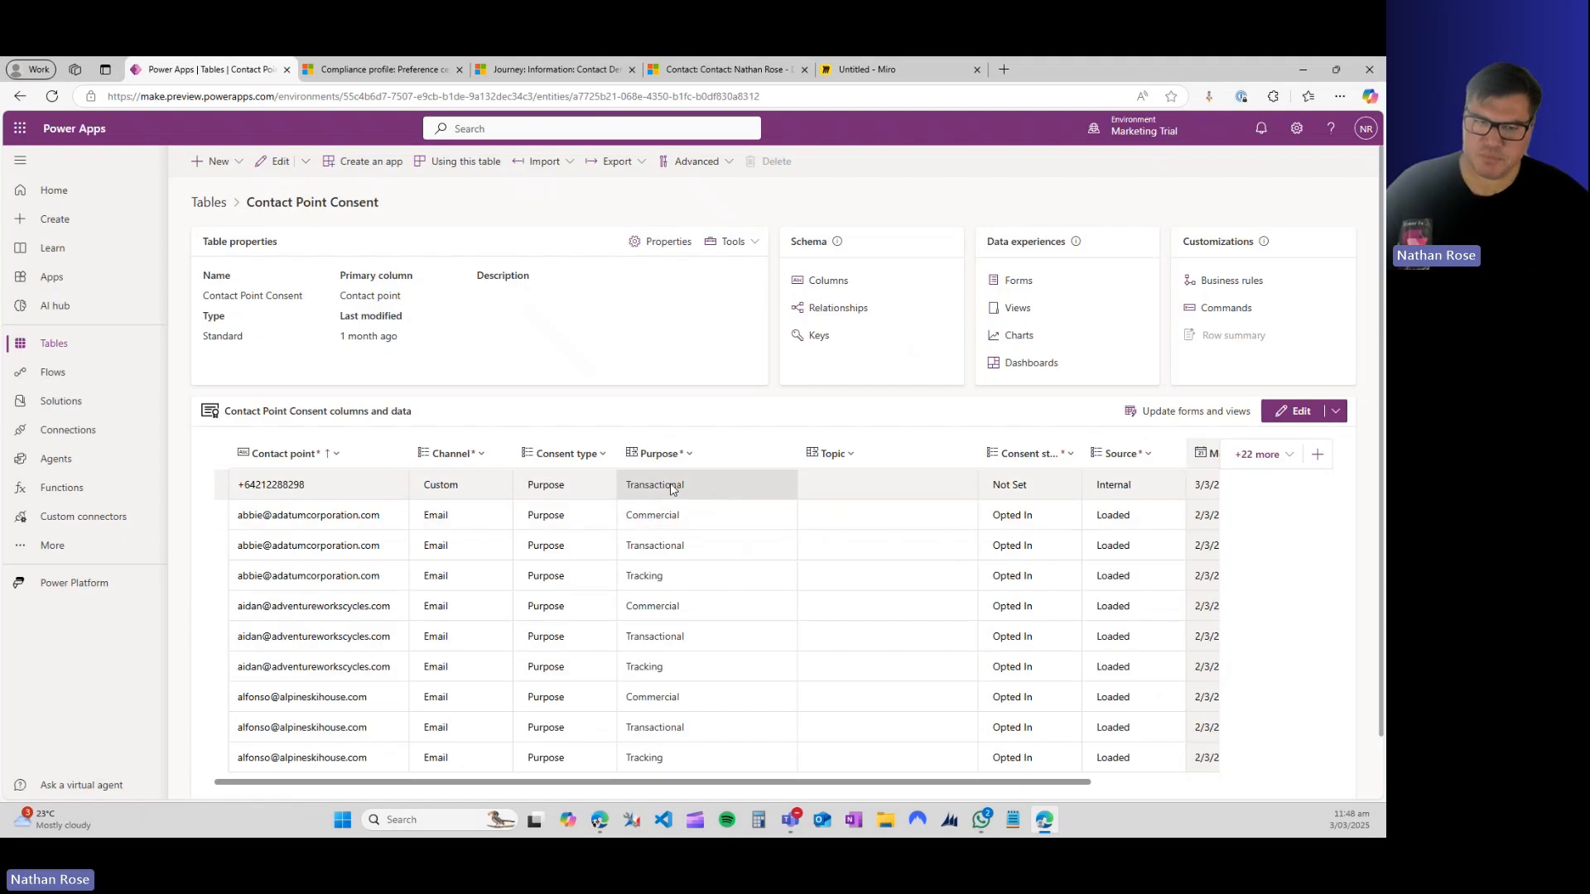
pyautogui.moveTo(703, 492)
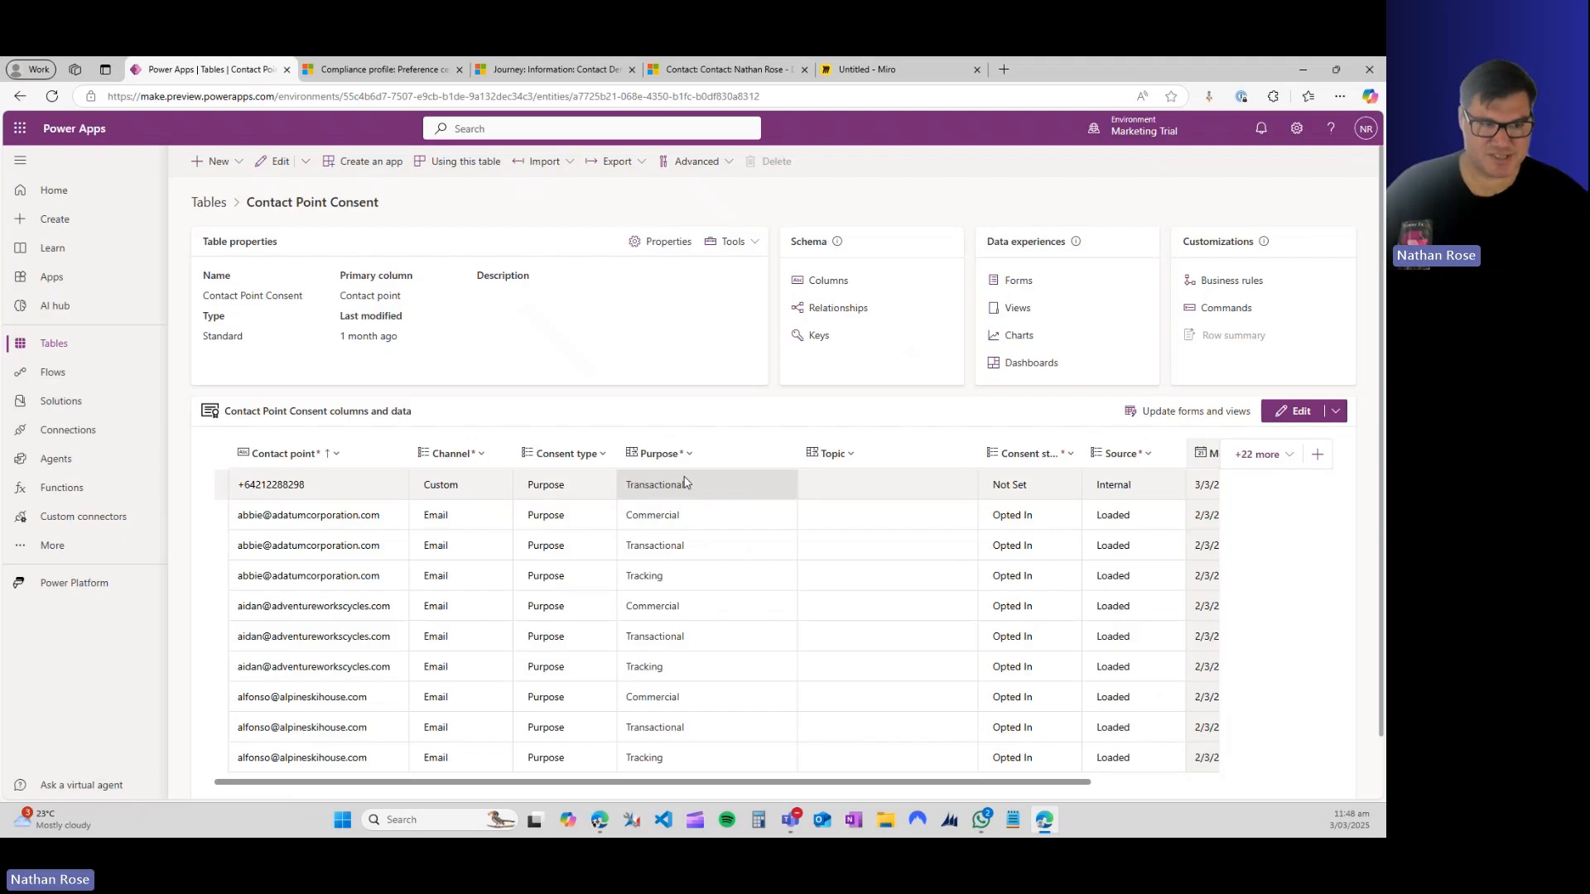
pyautogui.click(380, 69)
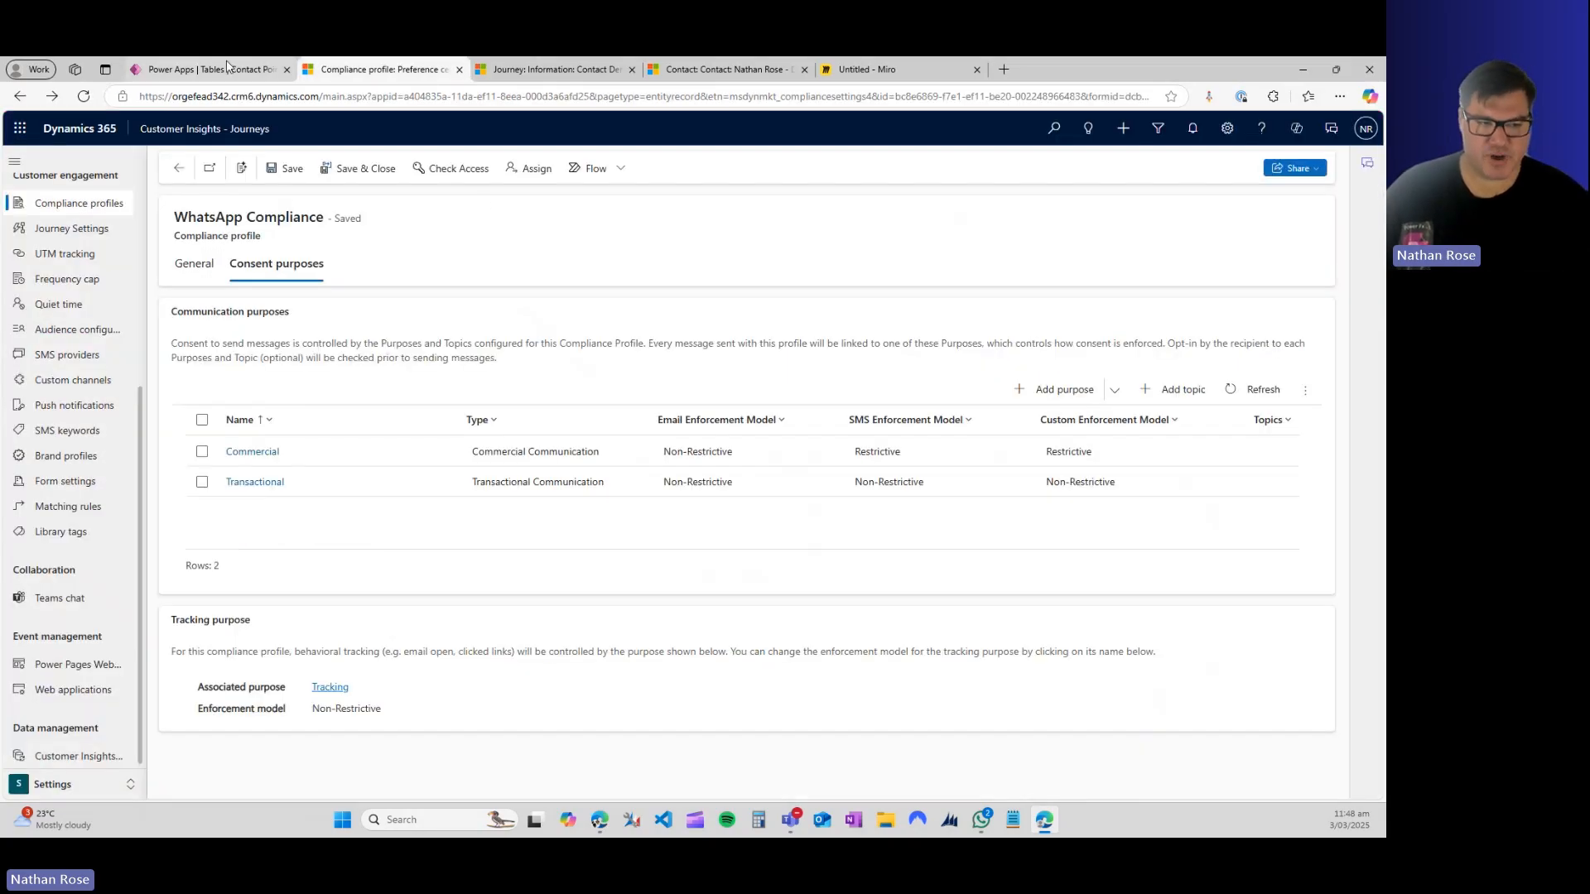
pyautogui.click(208, 68)
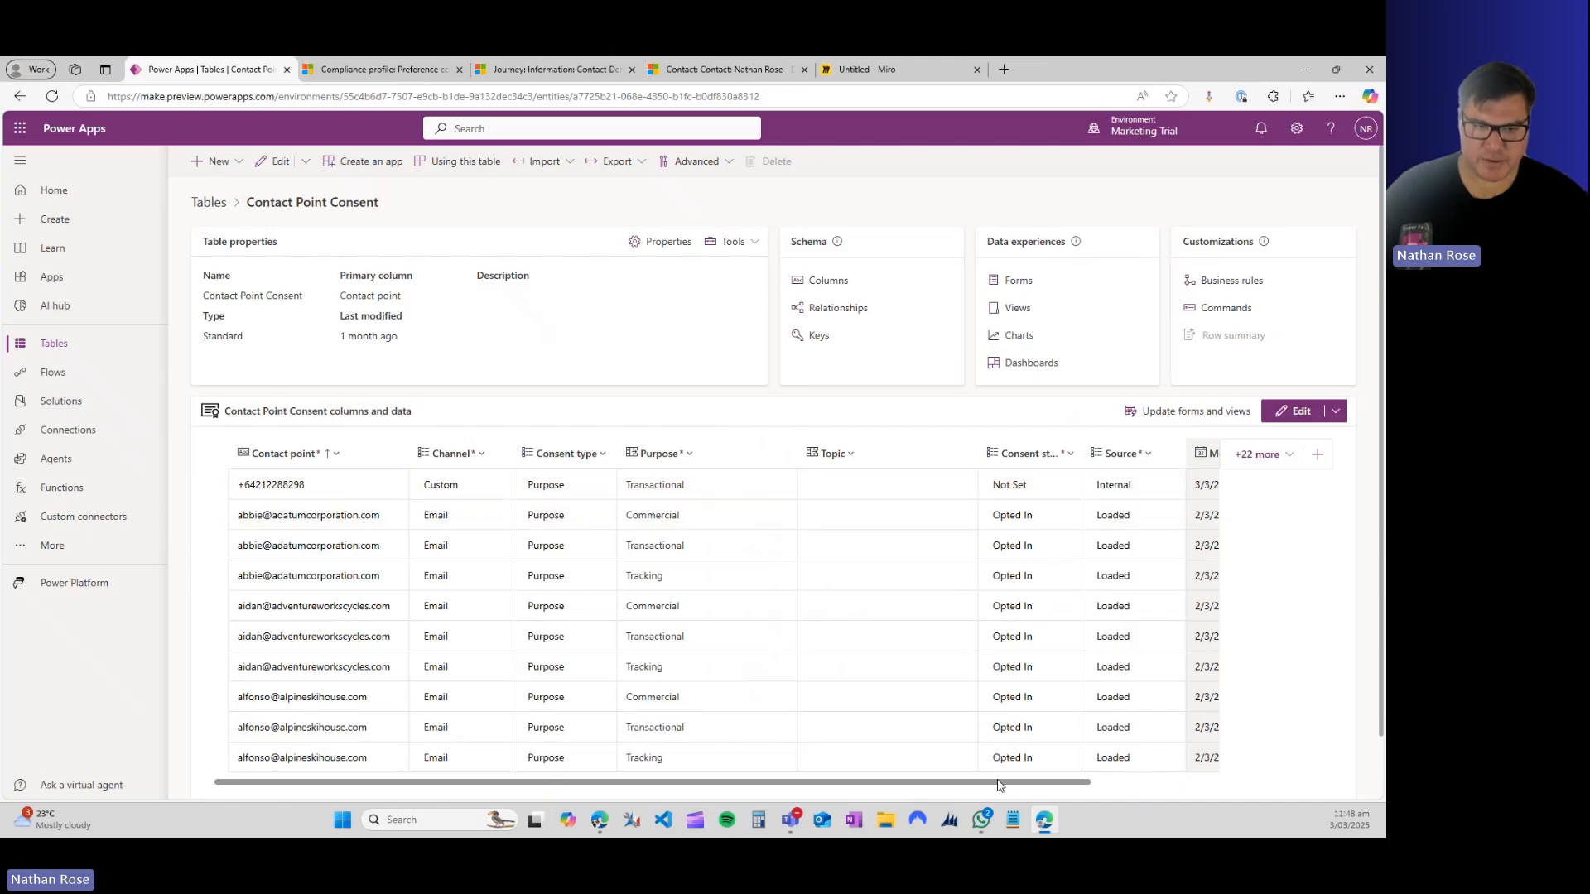
pyautogui.hscroll(3)
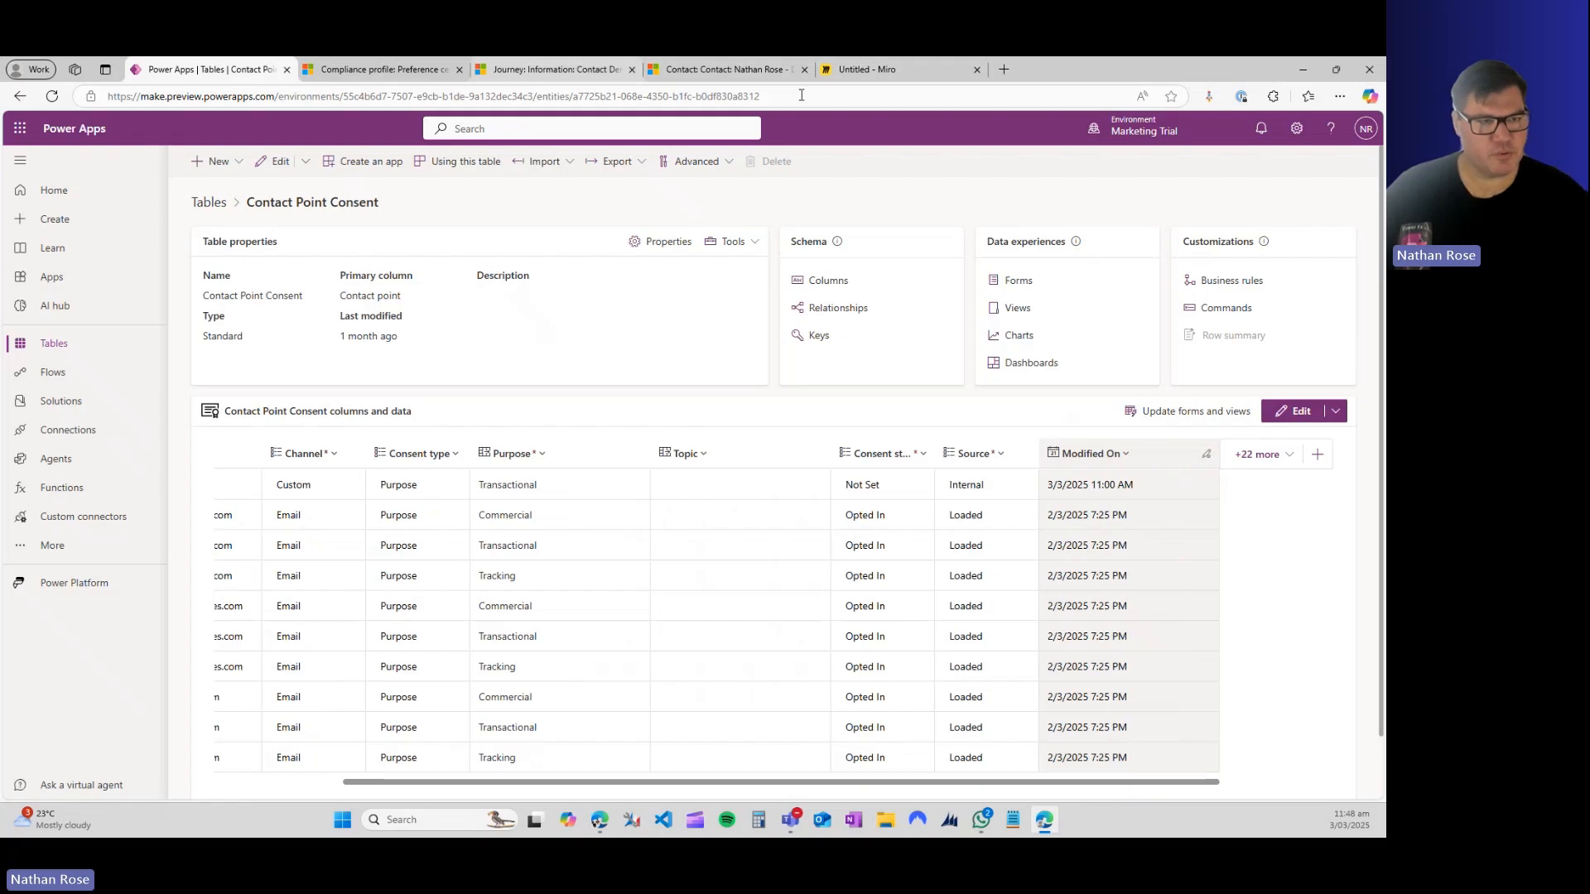
pyautogui.click(725, 69)
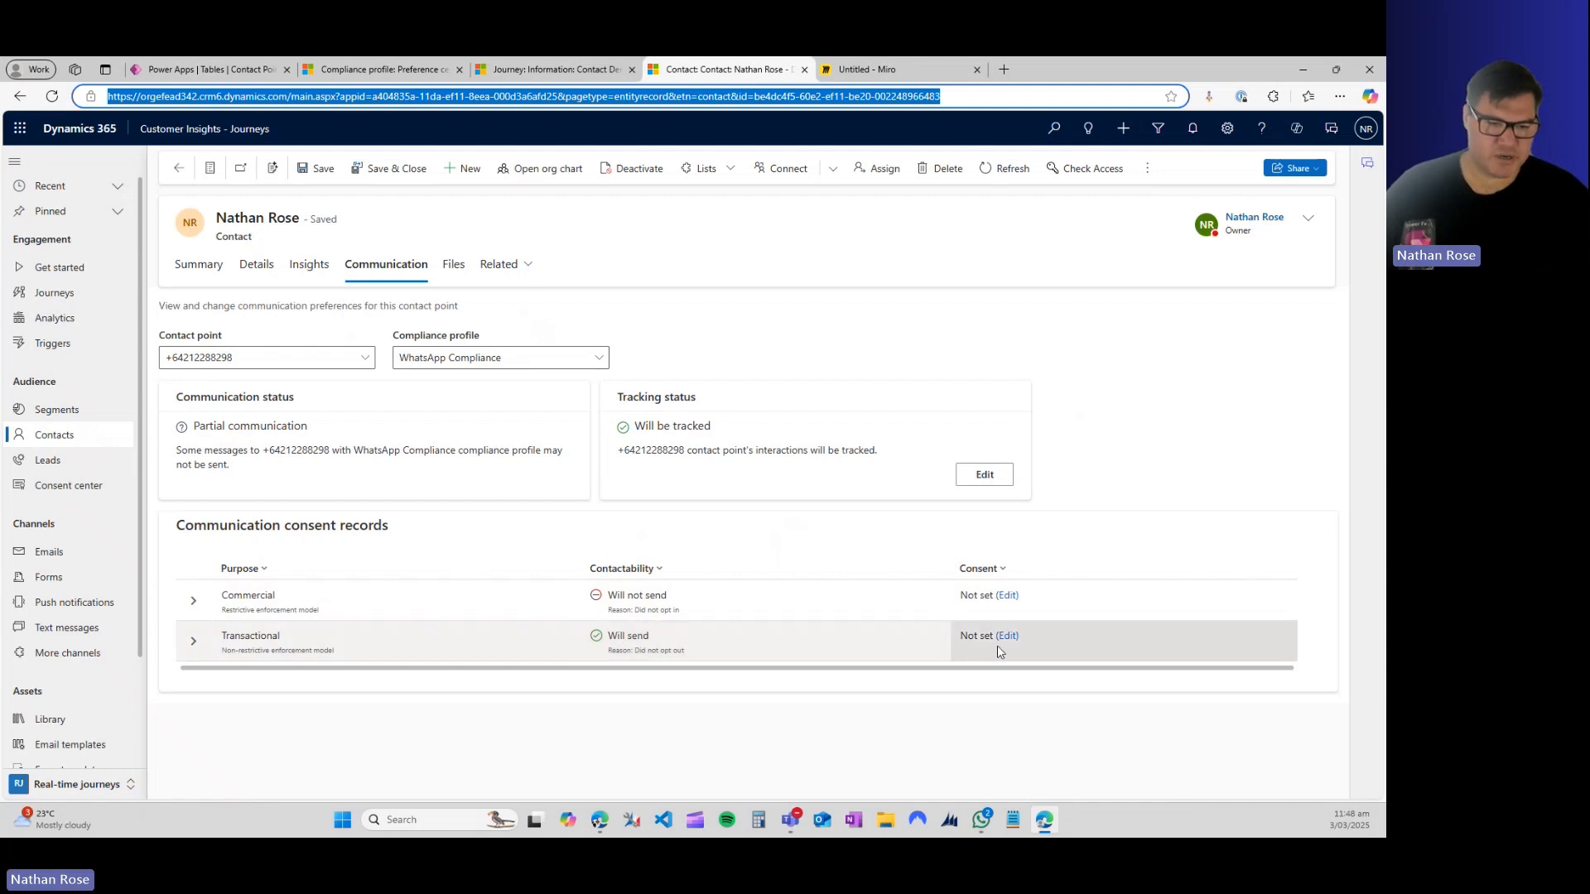
pyautogui.moveTo(986, 696)
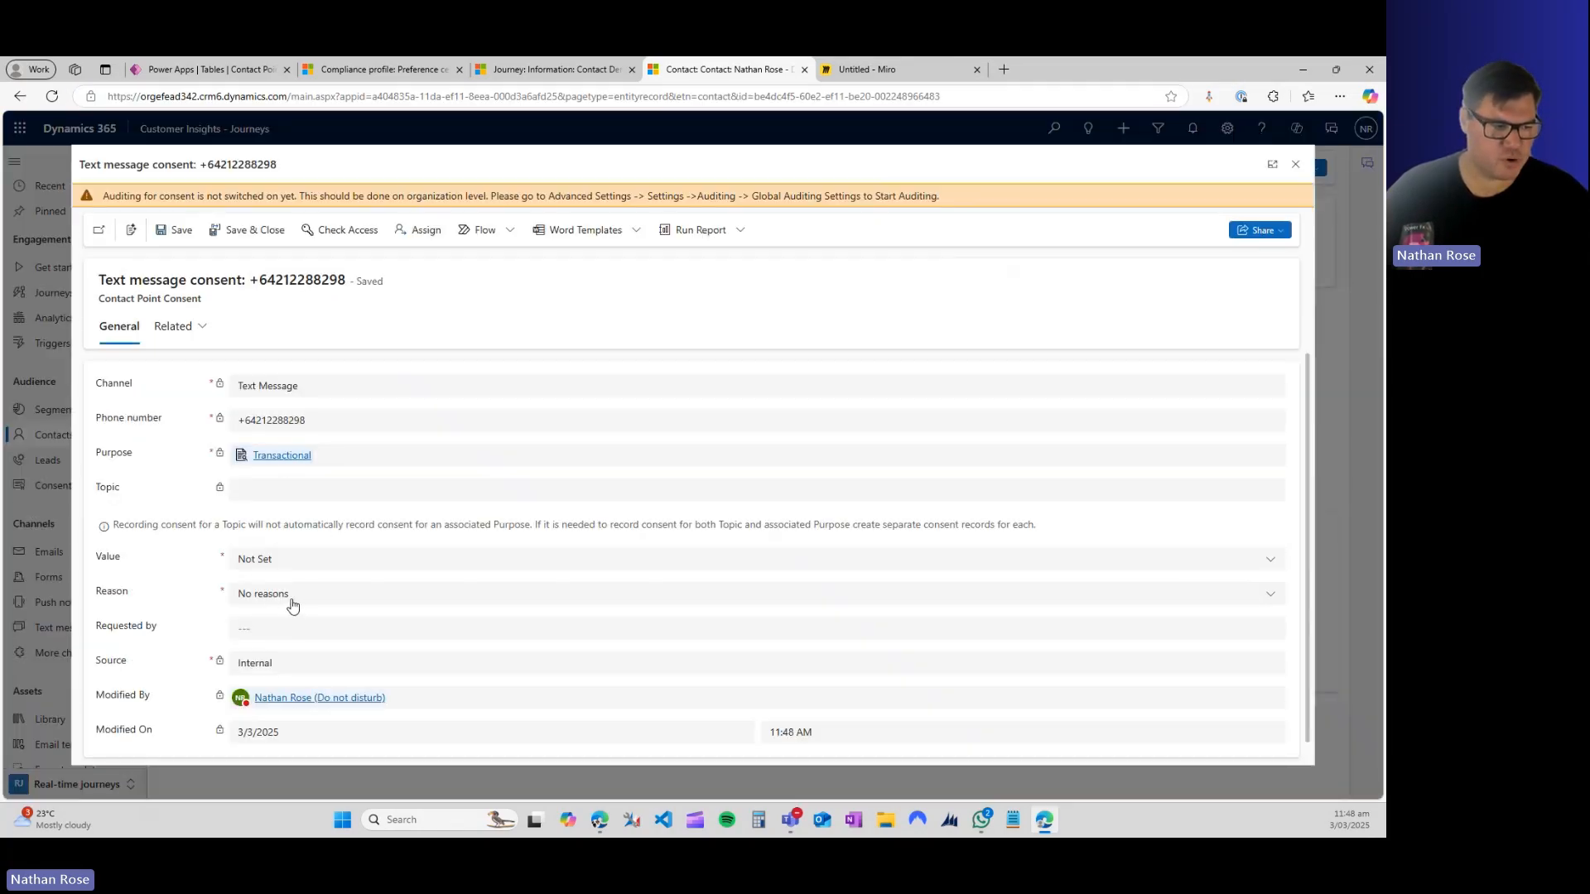
pyautogui.moveTo(292, 501)
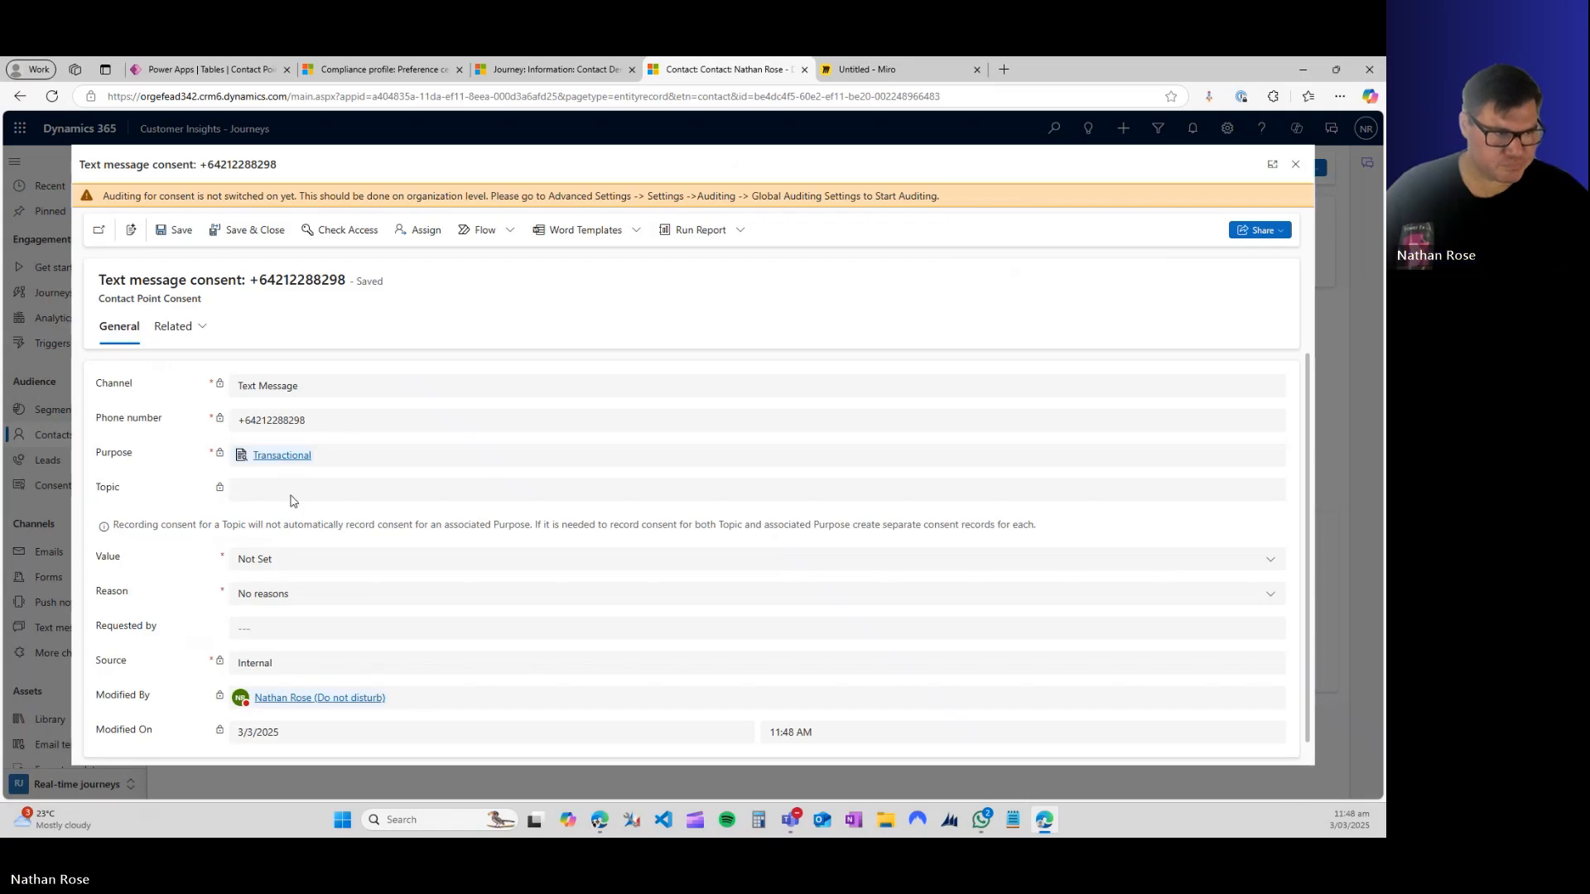
pyautogui.moveTo(221, 470)
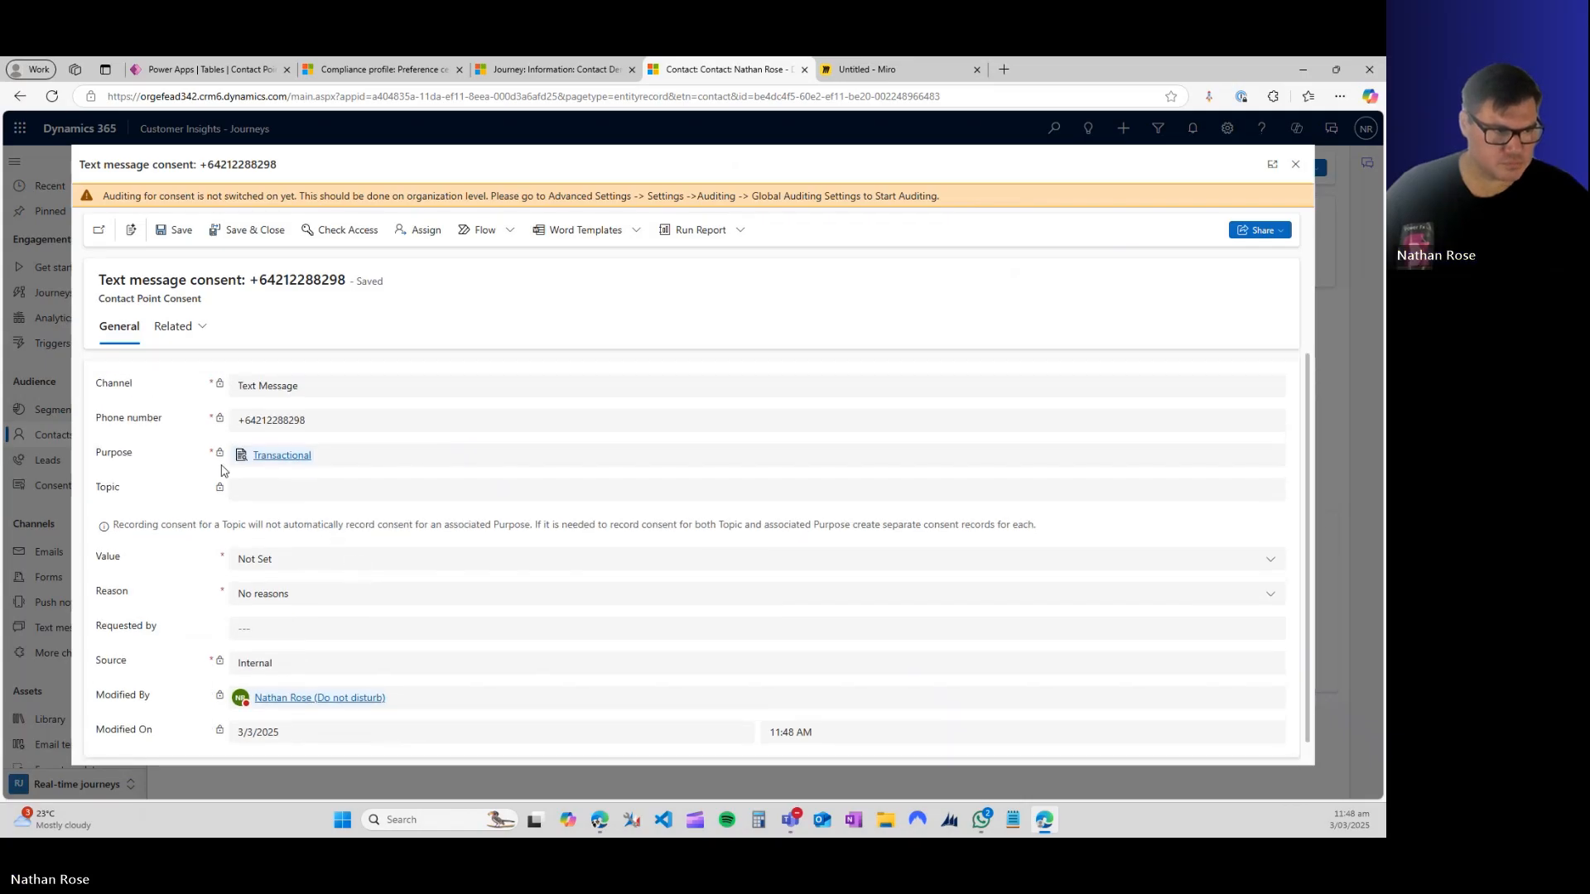
pyautogui.moveTo(270, 598)
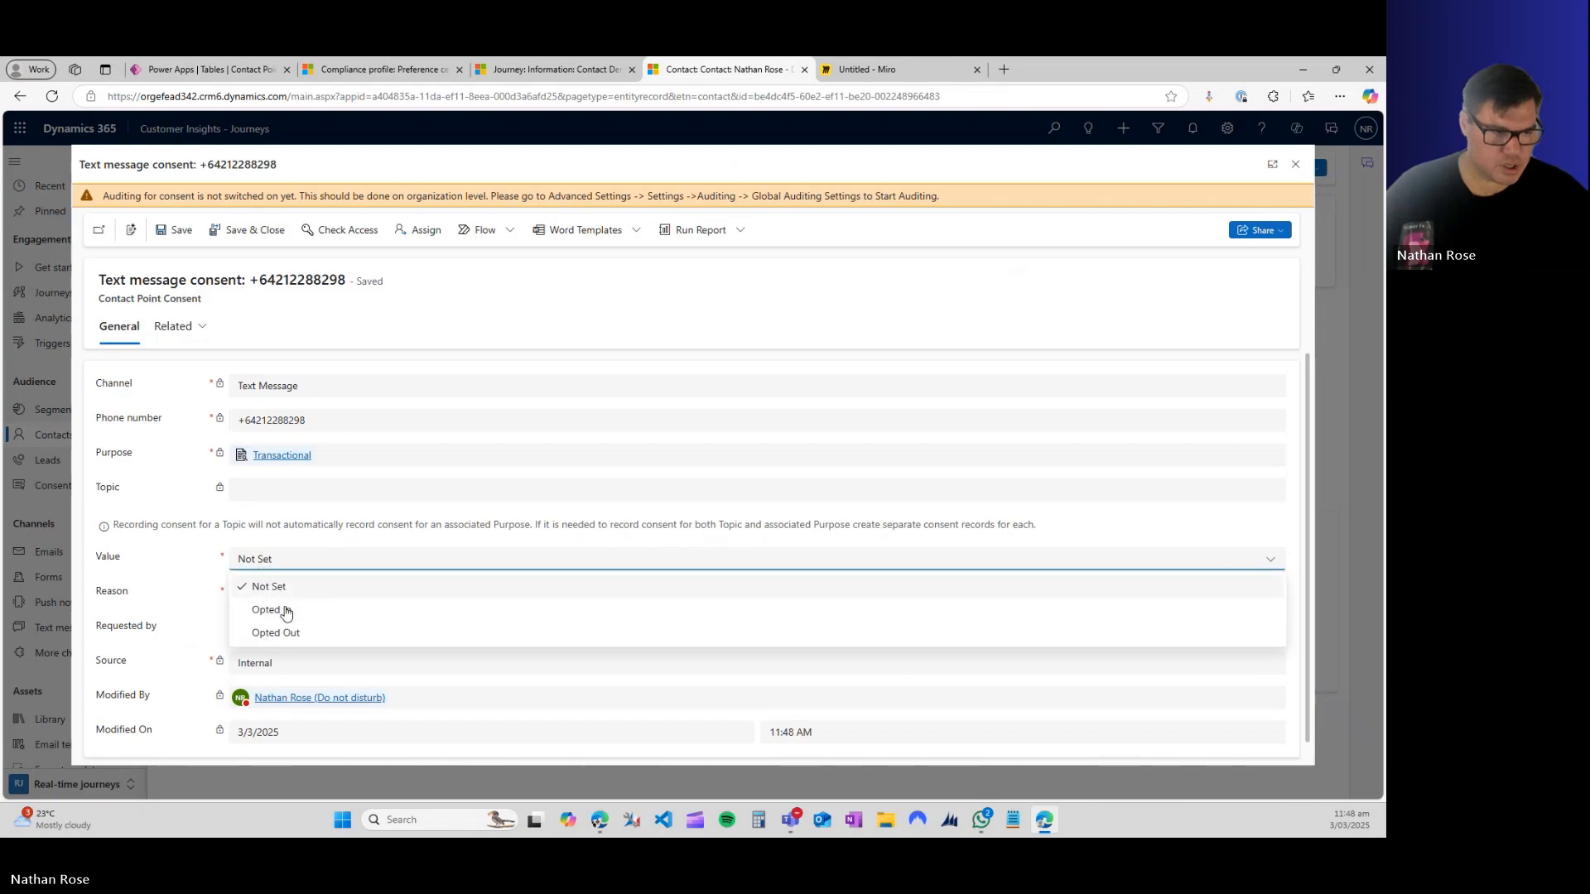
pyautogui.click(275, 632)
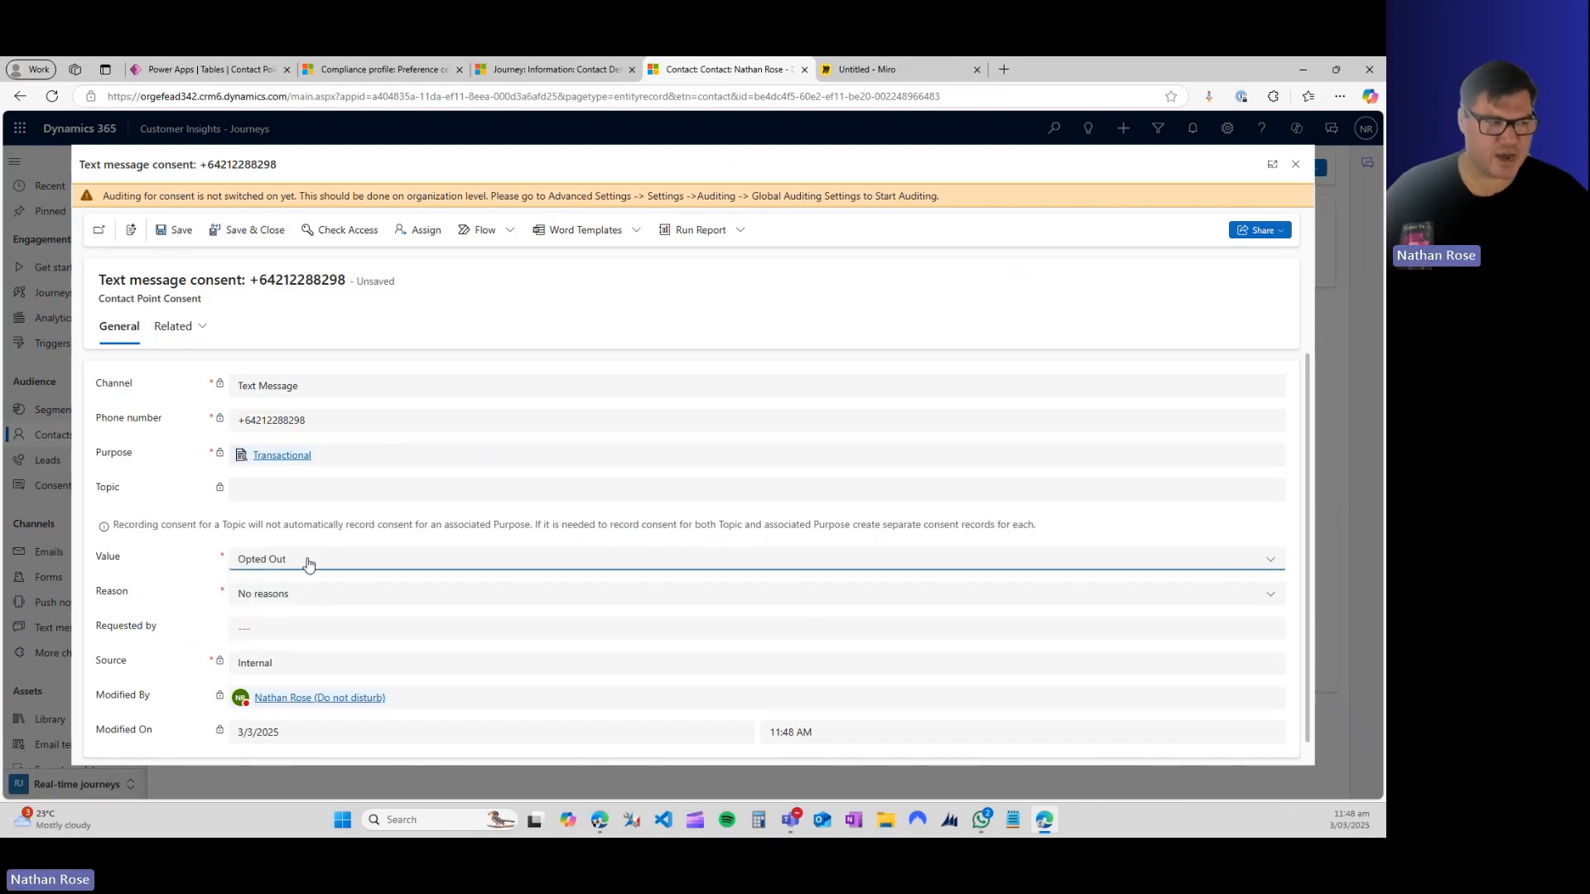
pyautogui.click(179, 229)
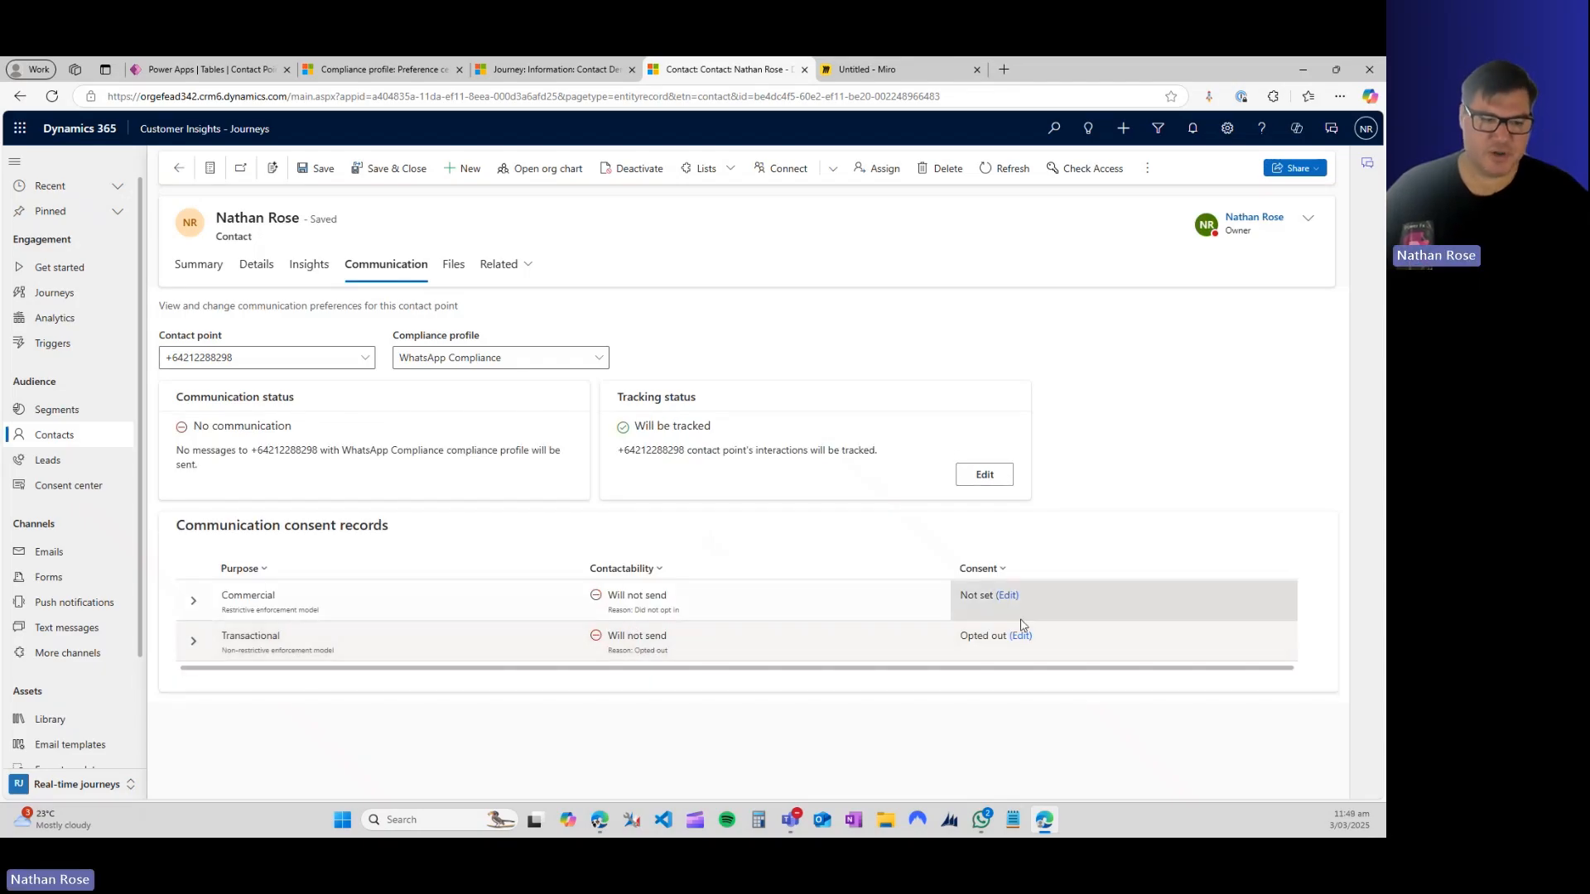
pyautogui.moveTo(803, 597)
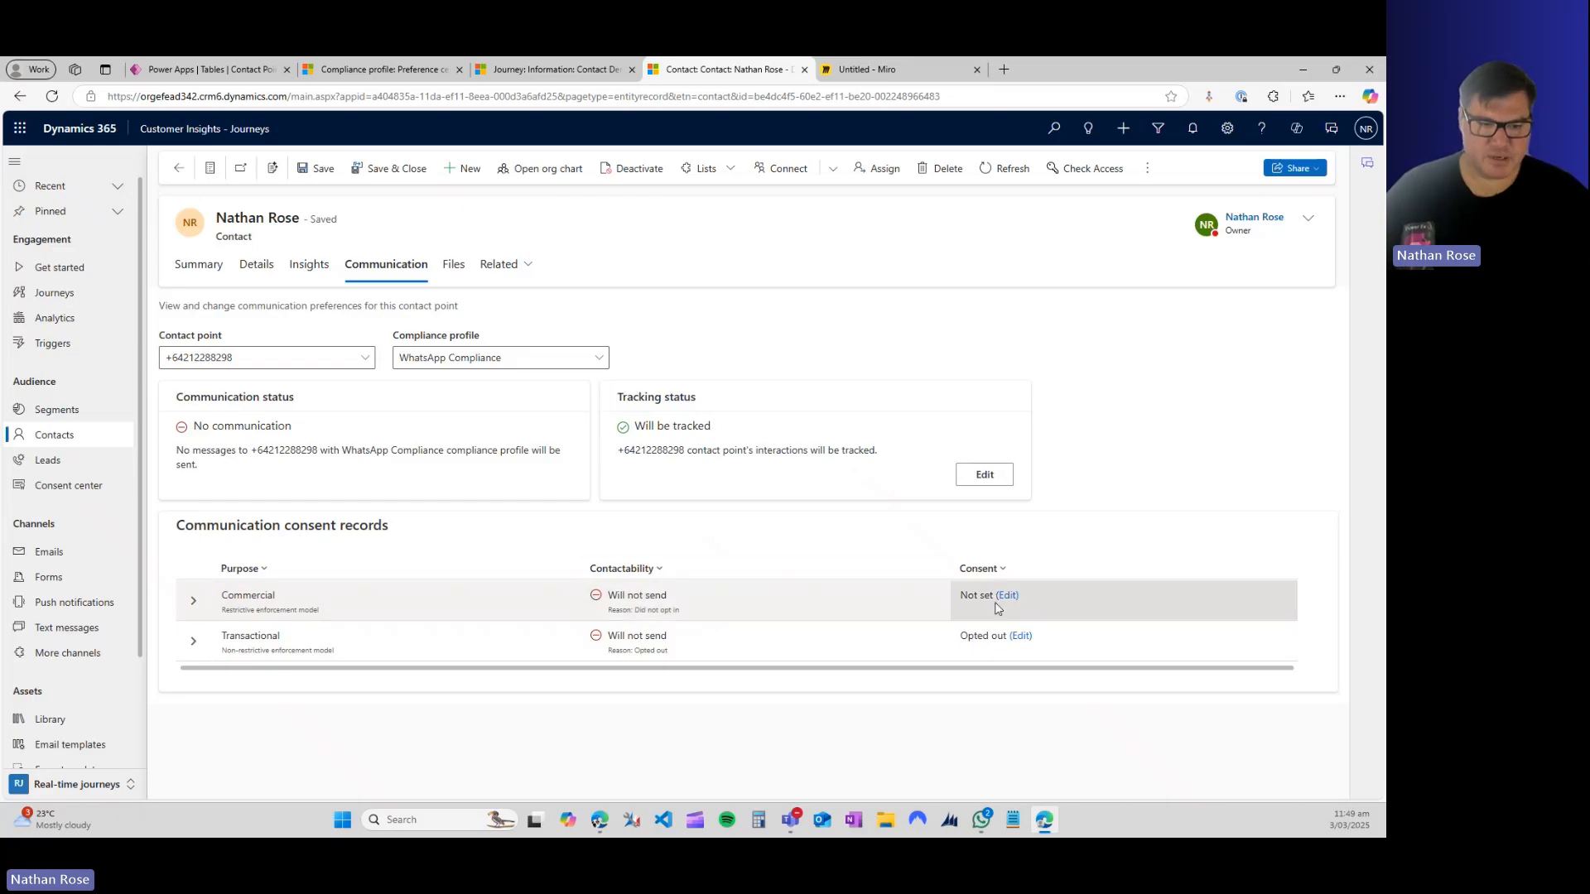
pyautogui.click(1007, 595)
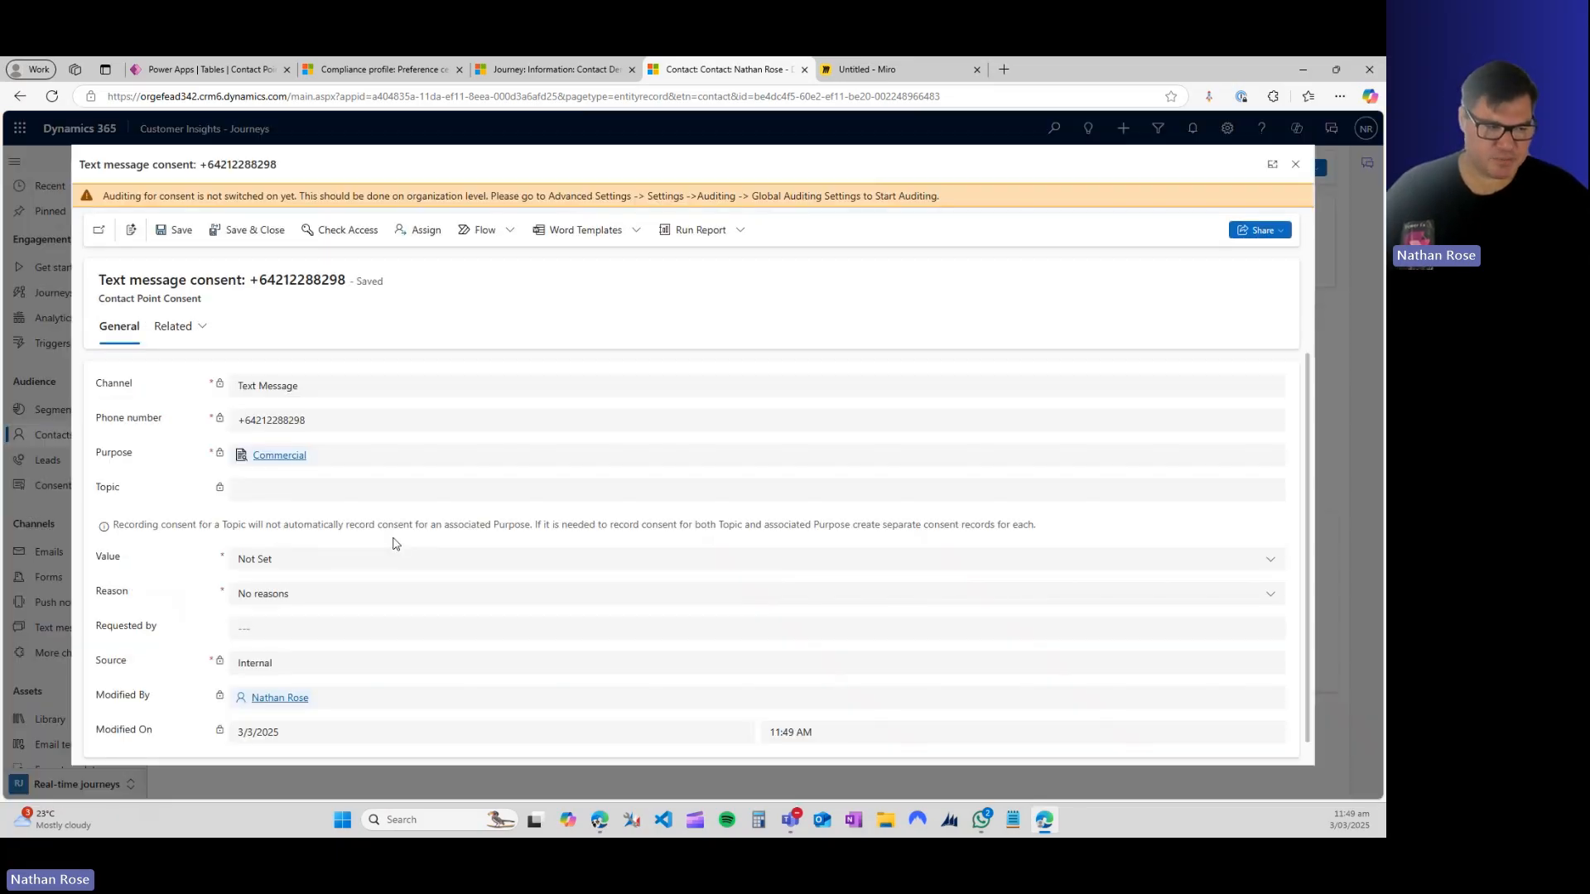
pyautogui.click(1269, 558)
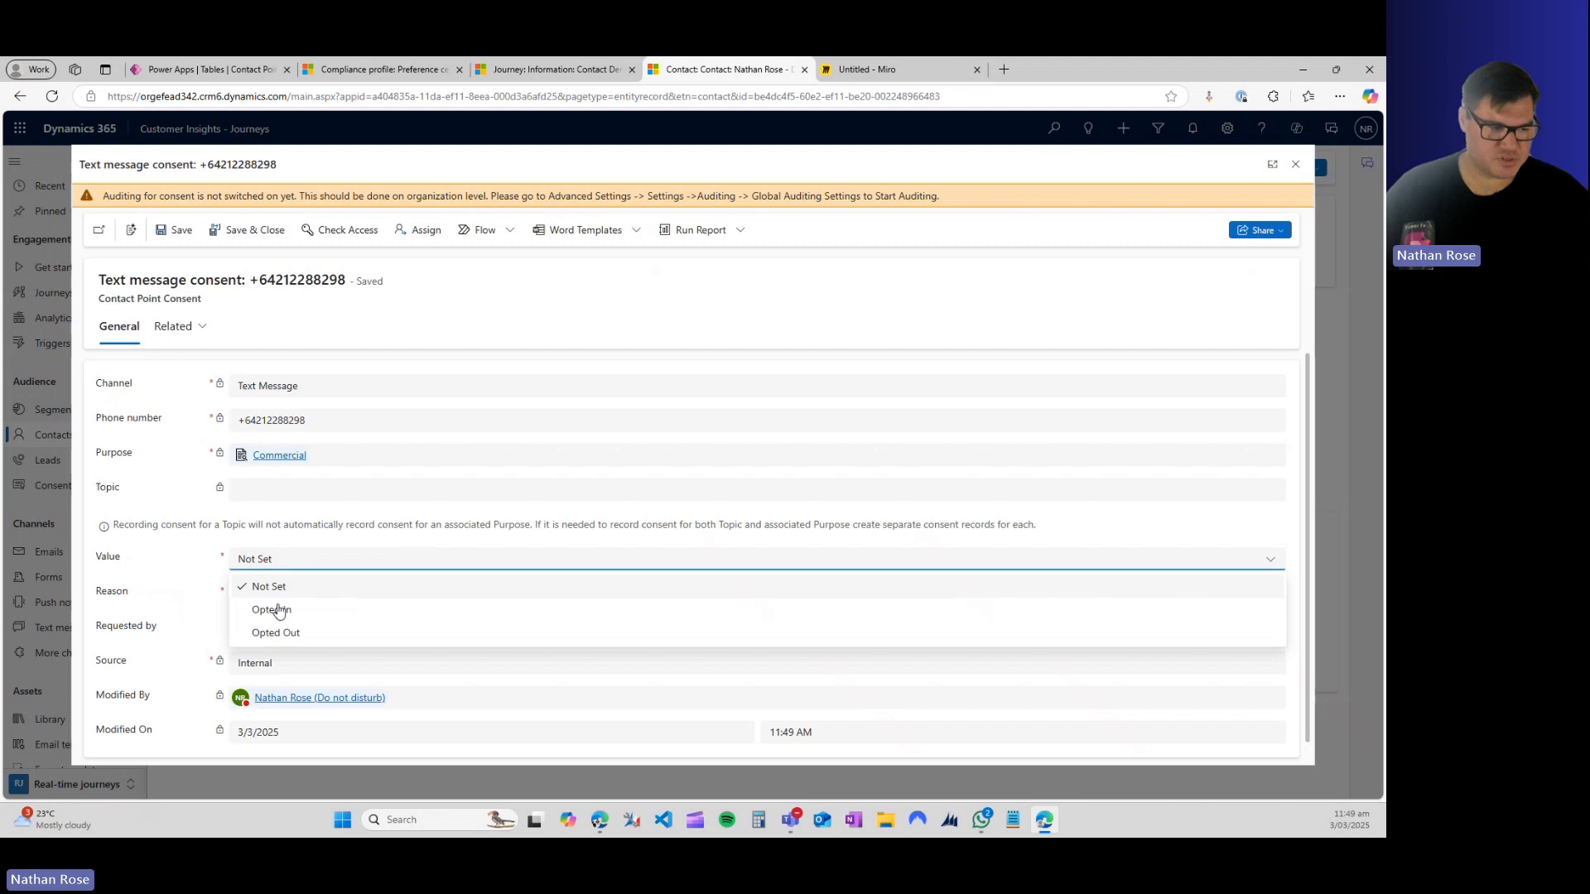
pyautogui.click(272, 609)
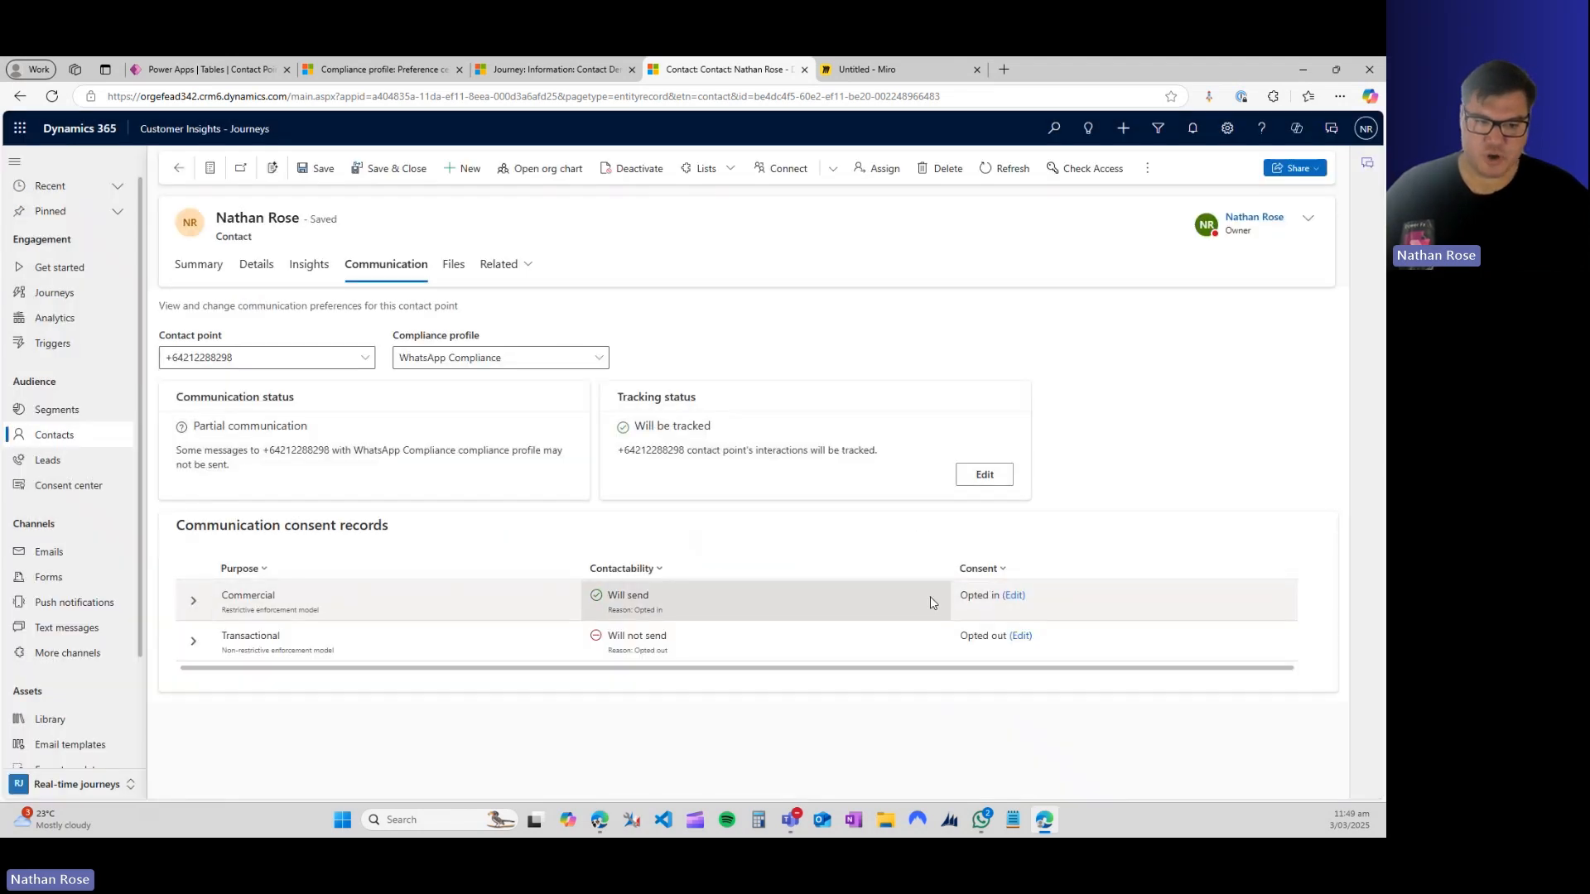
pyautogui.click(1012, 595)
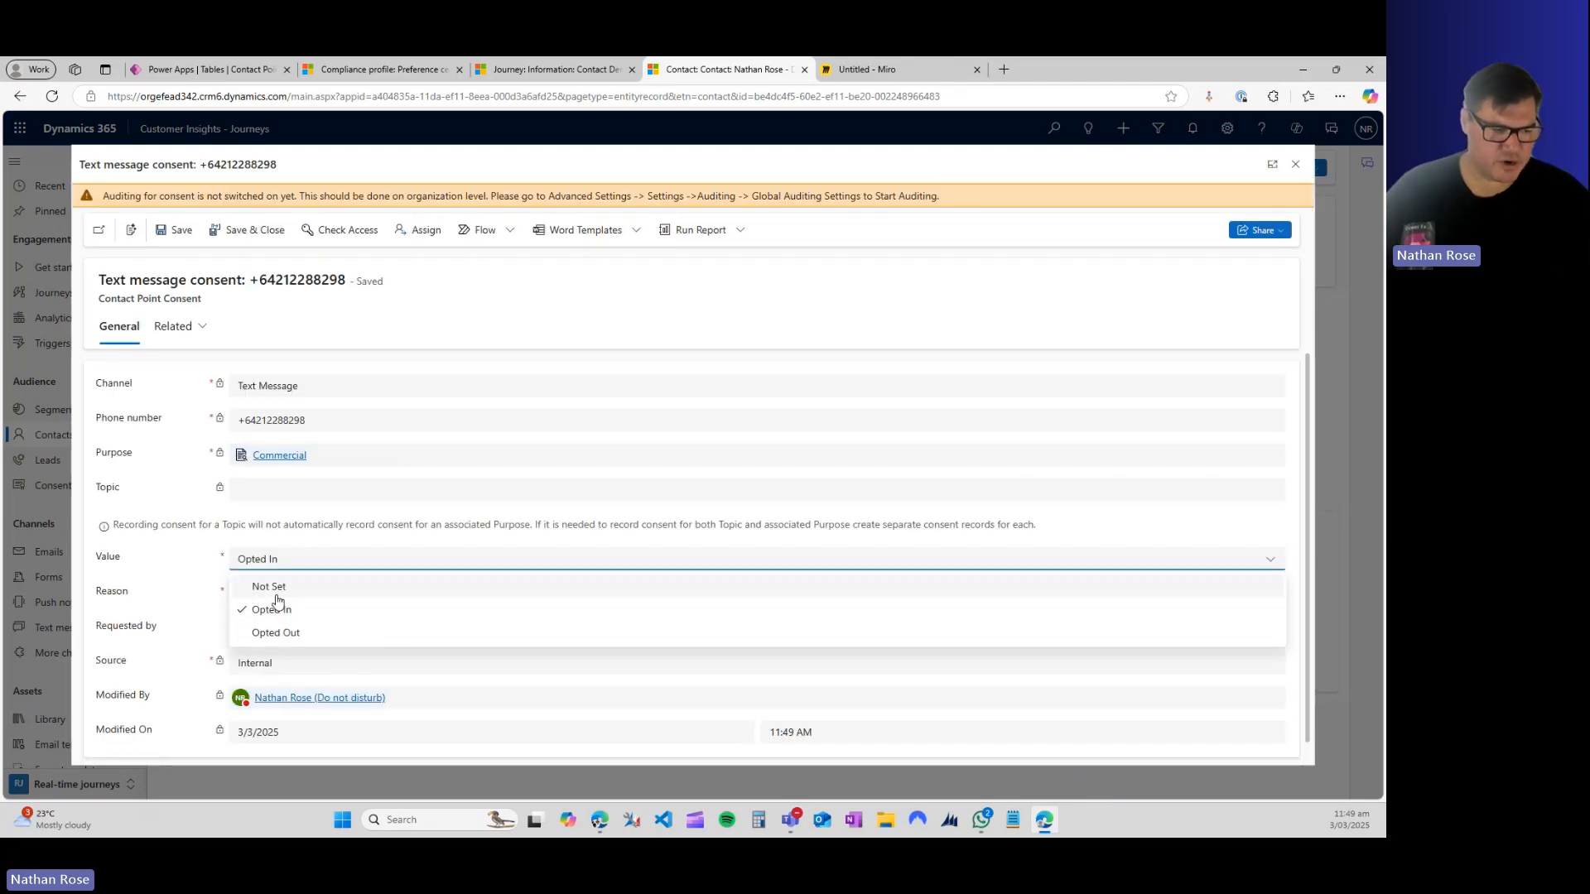
pyautogui.click(268, 586)
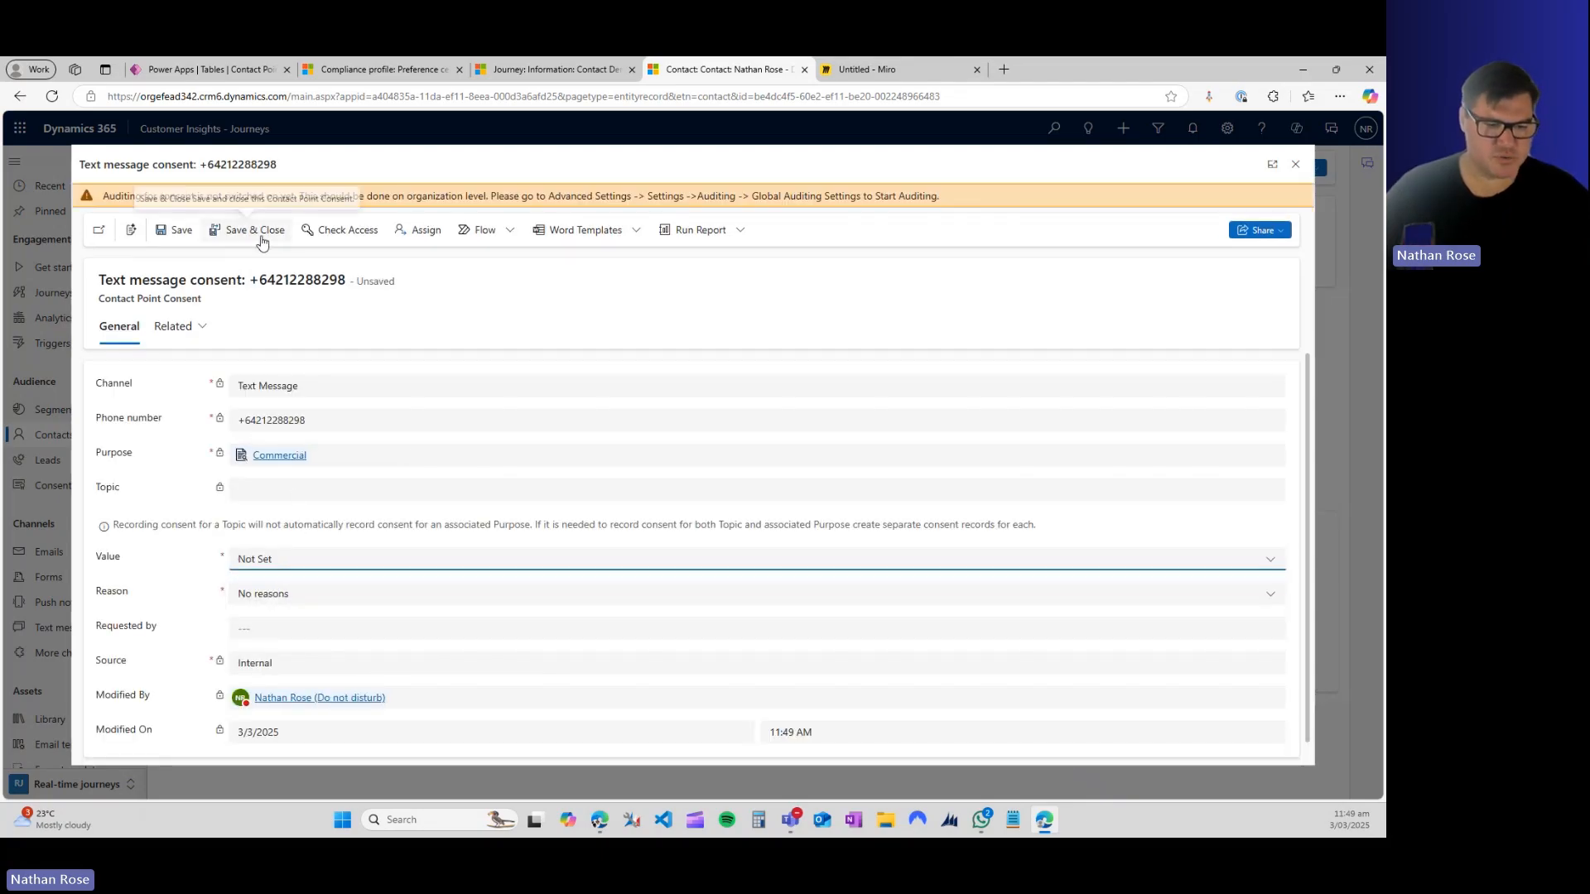
pyautogui.click(253, 229)
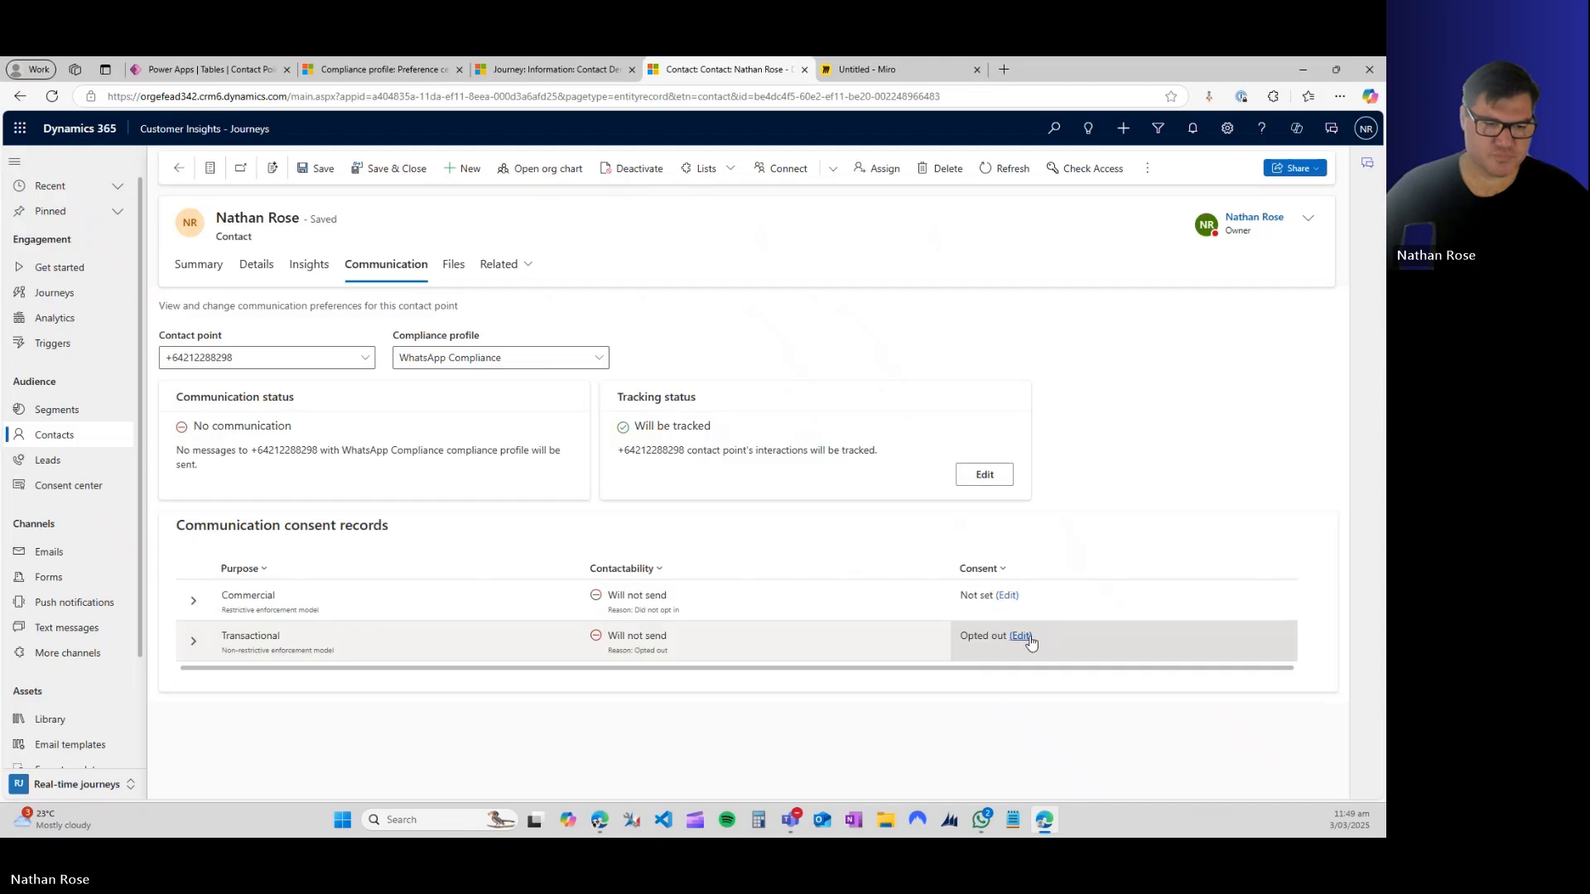
pyautogui.click(1020, 636)
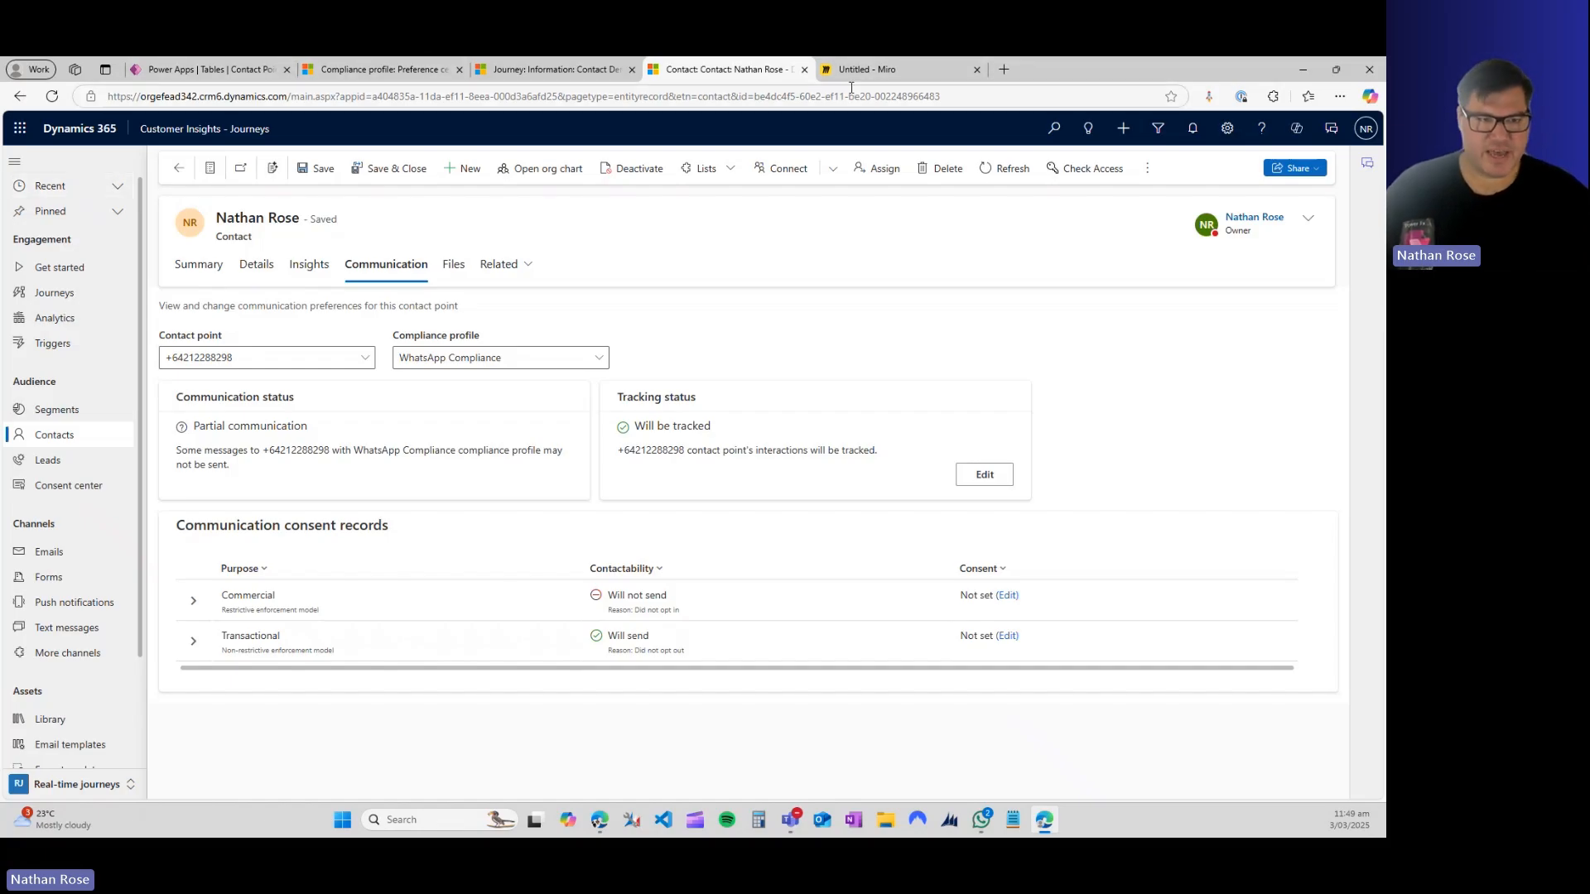
pyautogui.click(900, 69)
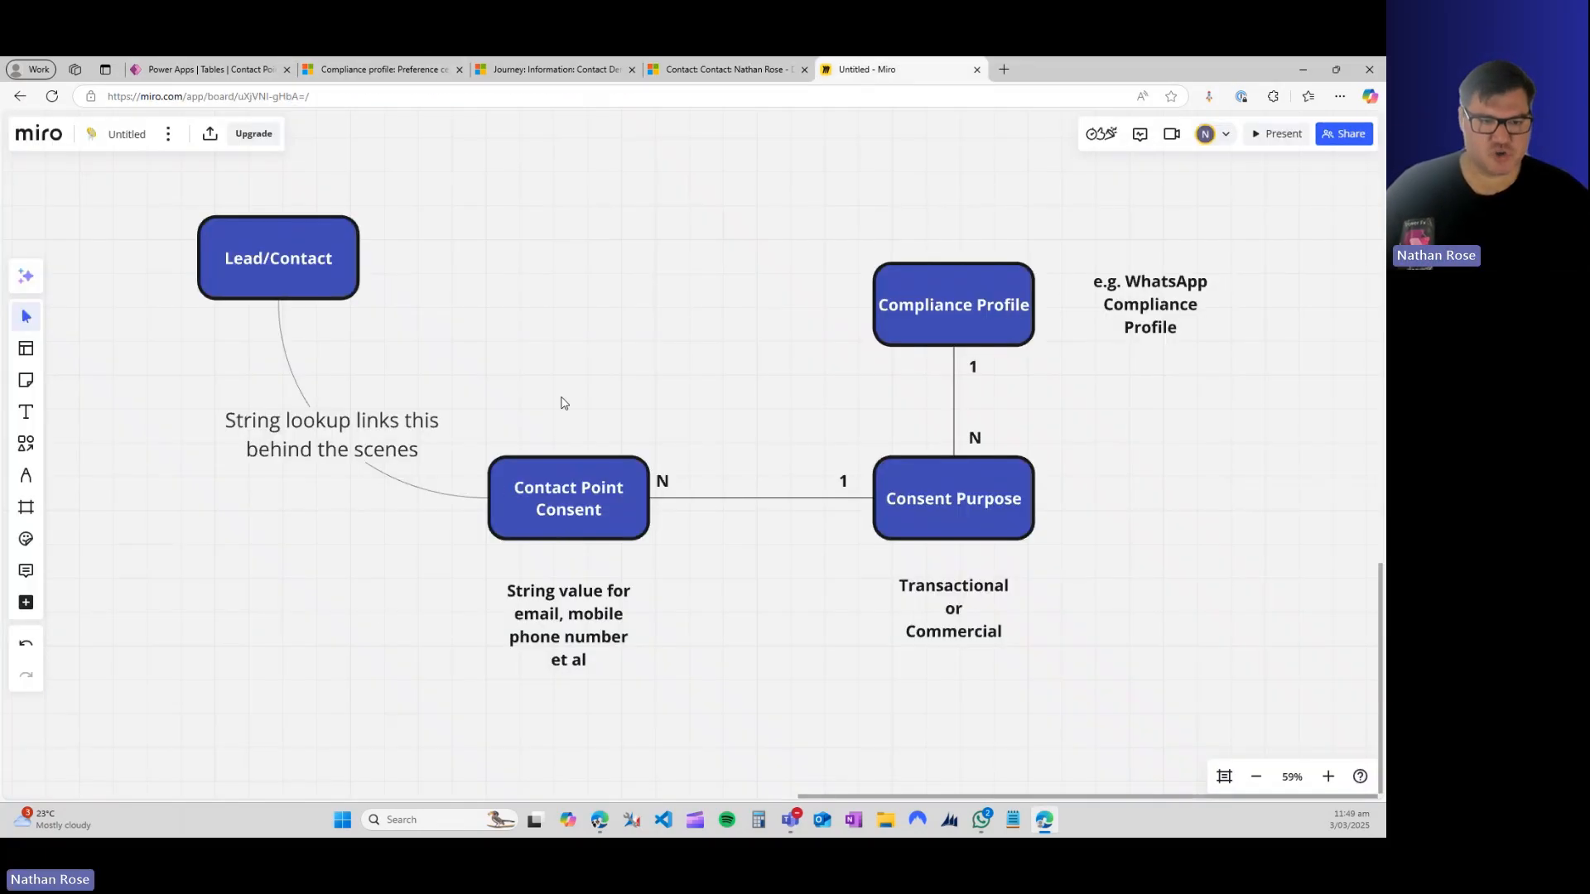
pyautogui.moveTo(574, 561)
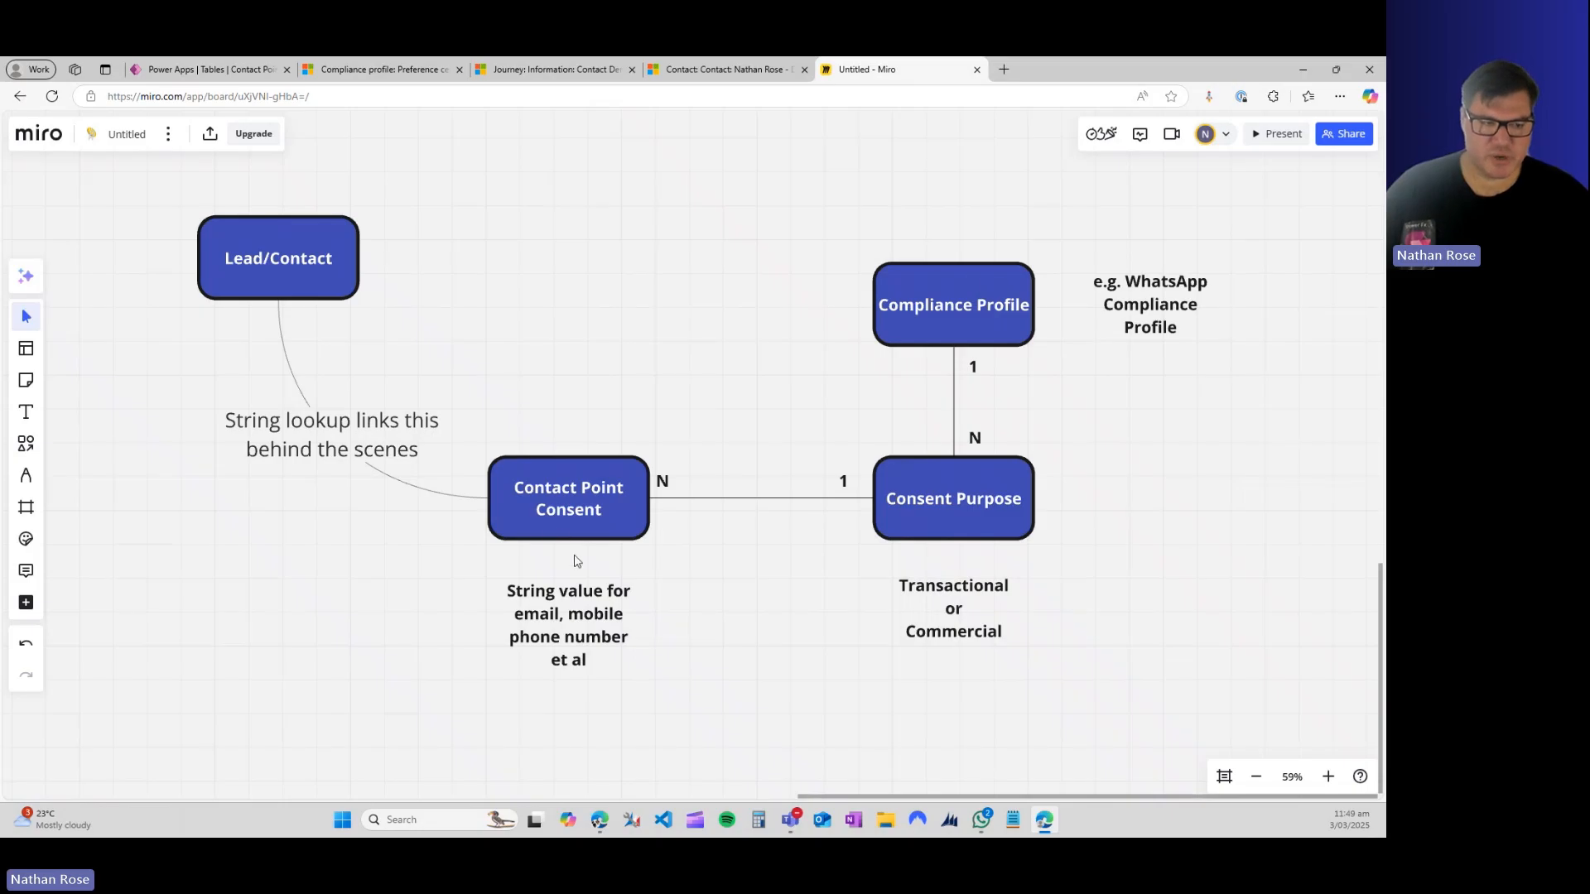
pyautogui.moveTo(623, 437)
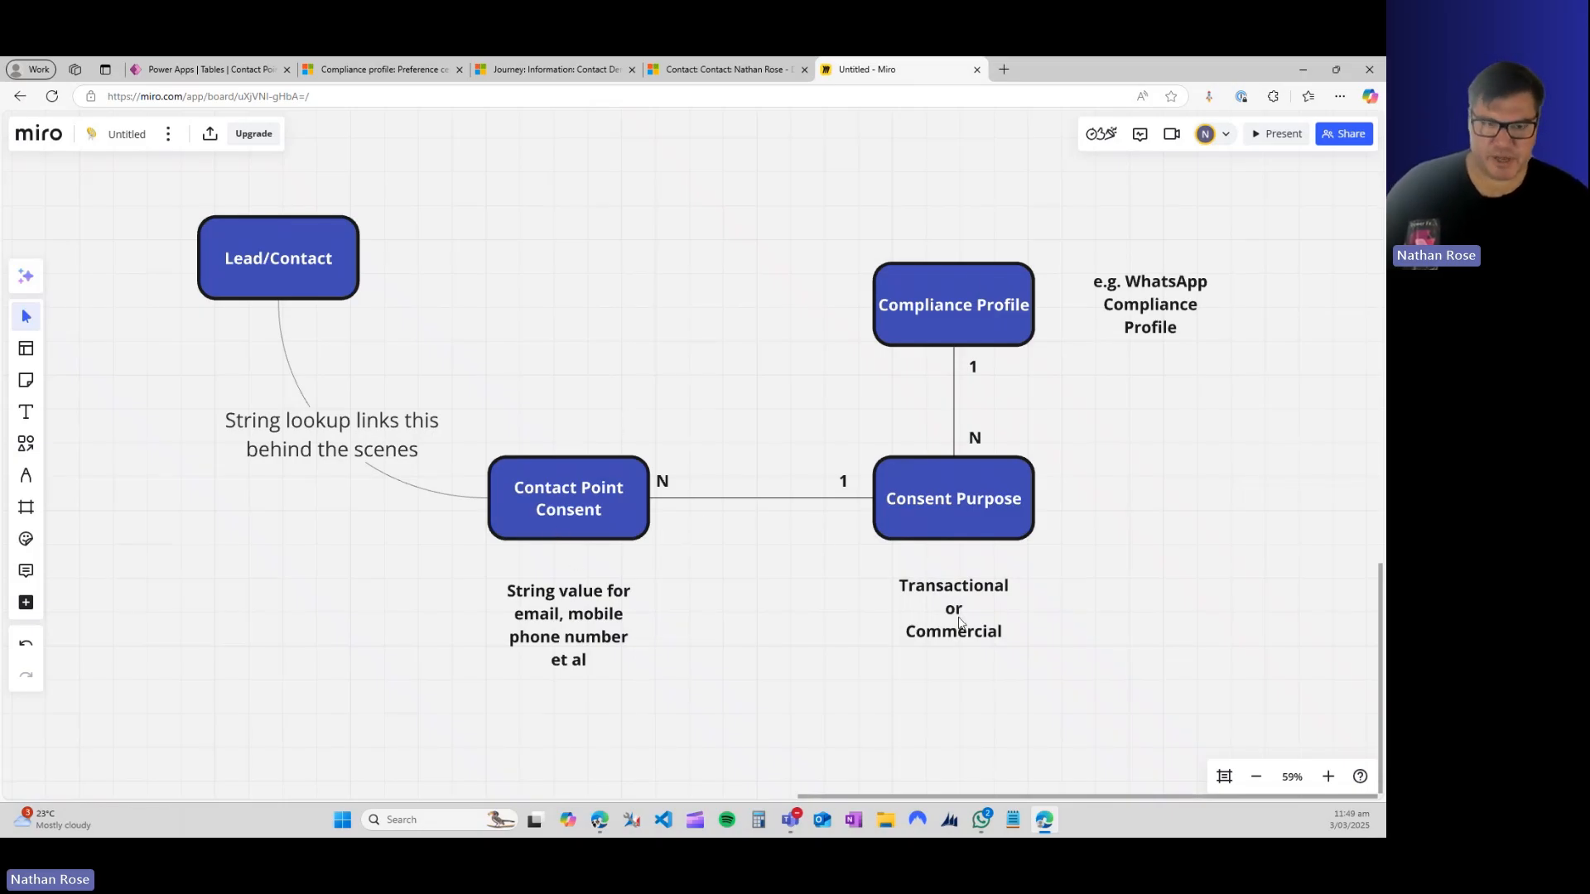
pyautogui.moveTo(936, 591)
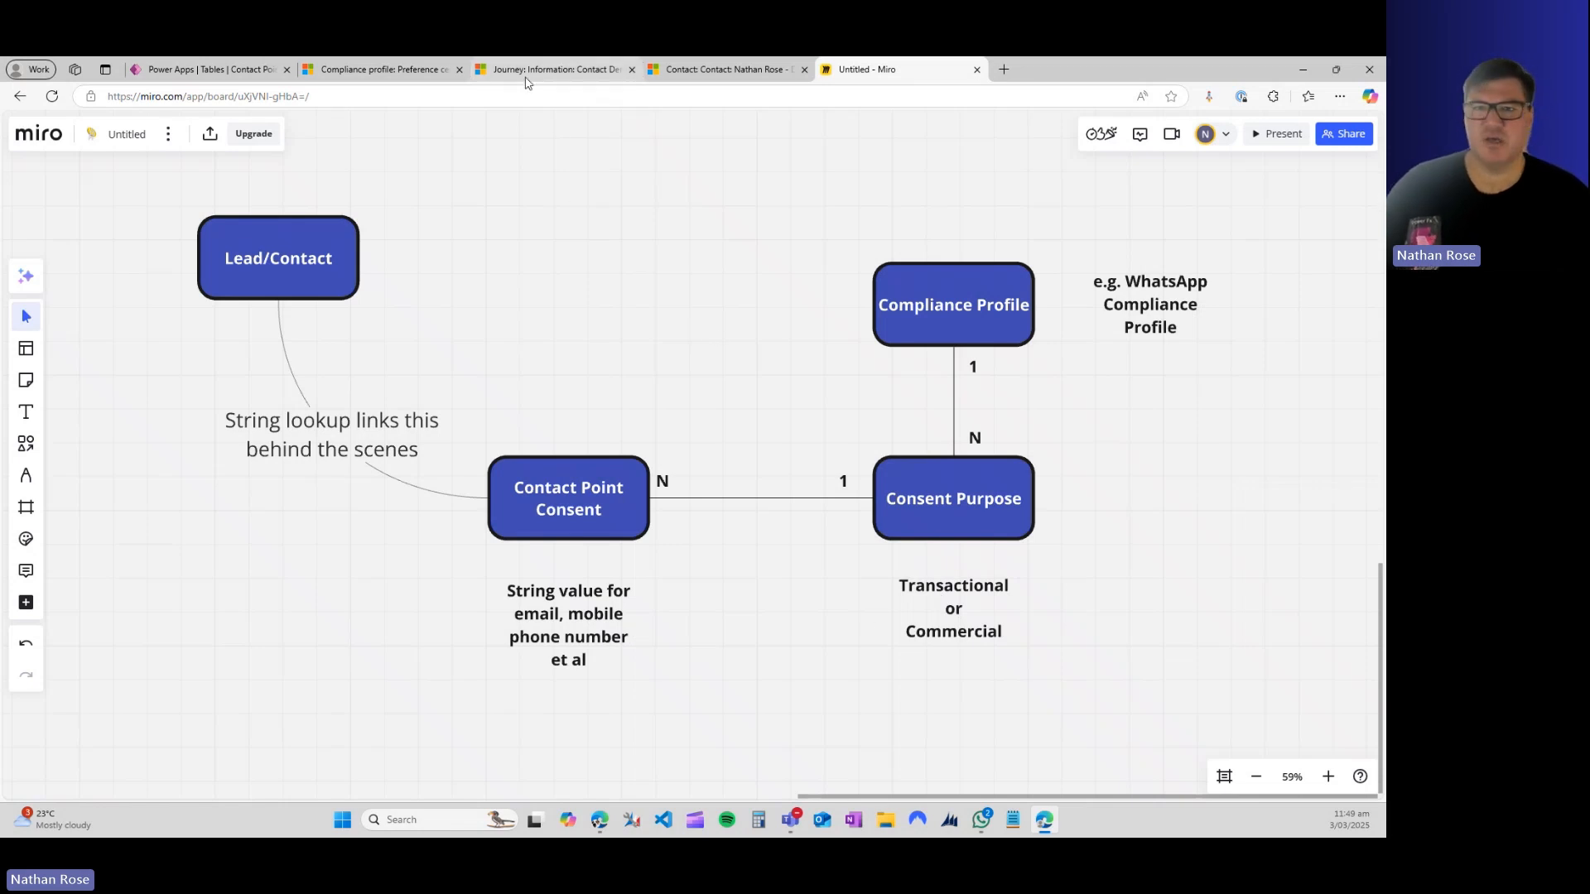
pyautogui.moveTo(555, 69)
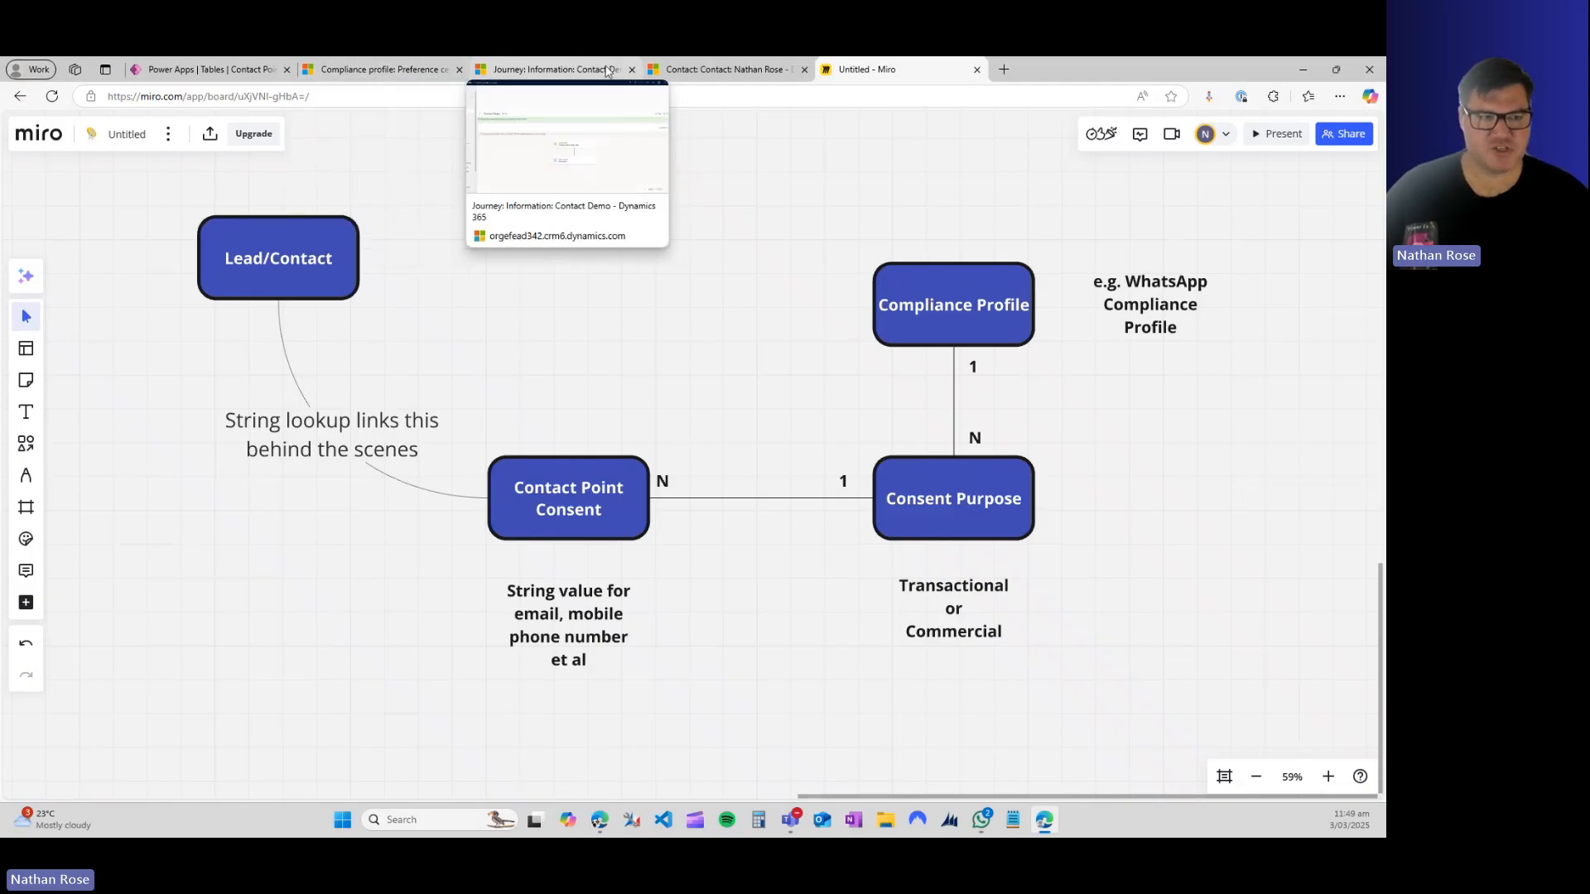
pyautogui.moveTo(656, 69)
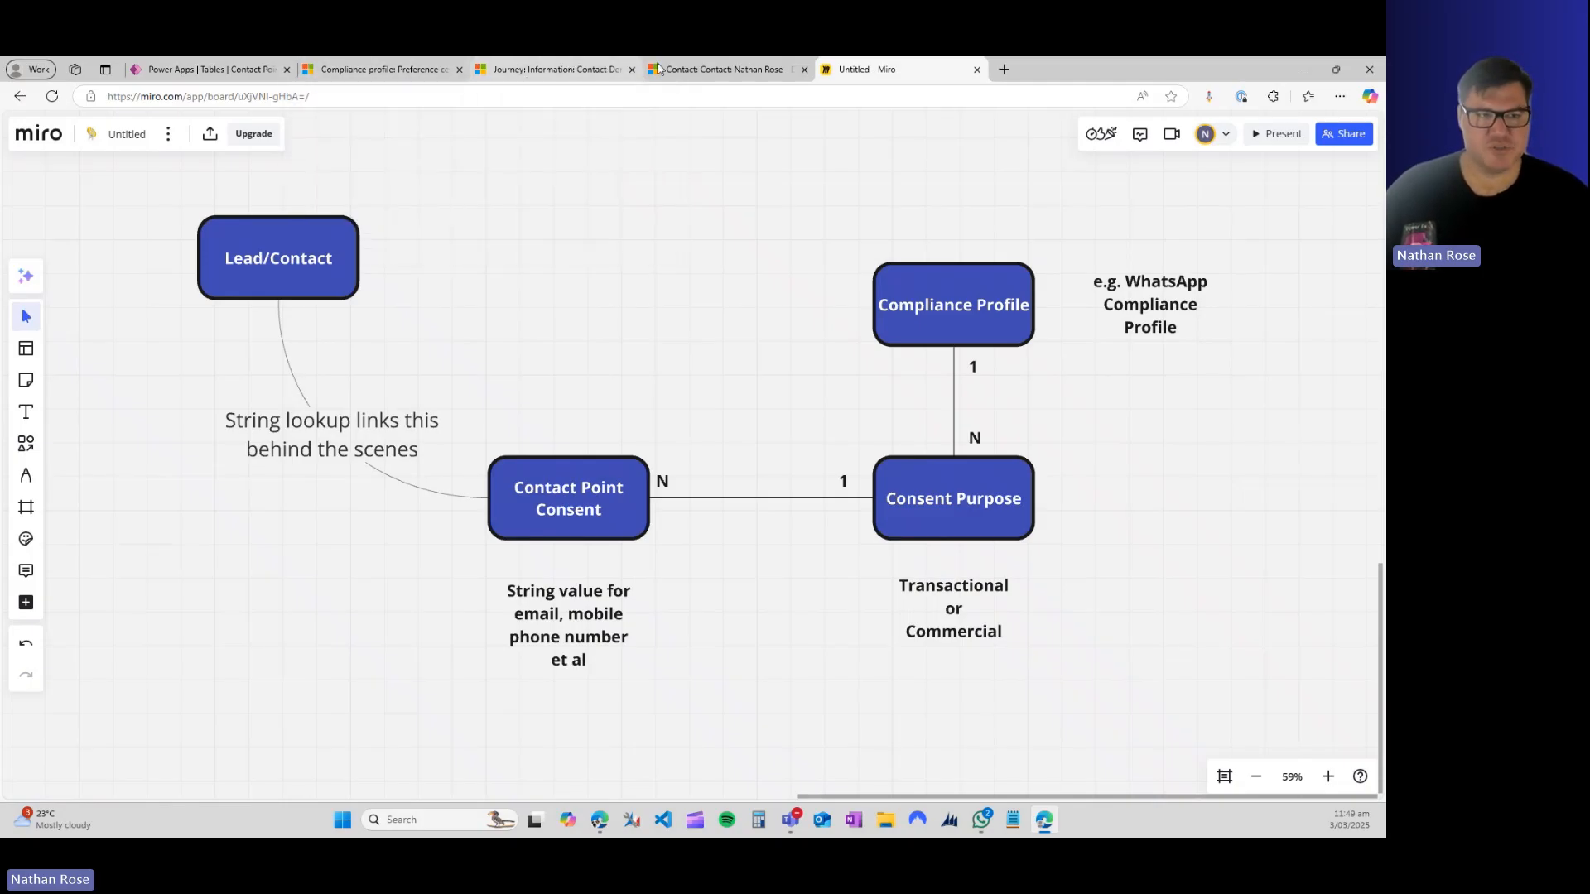
# Step: Copy the Contact Demo journey, choose its contact segment, and open WhatsApp Message 1
pyautogui.click(556, 69)
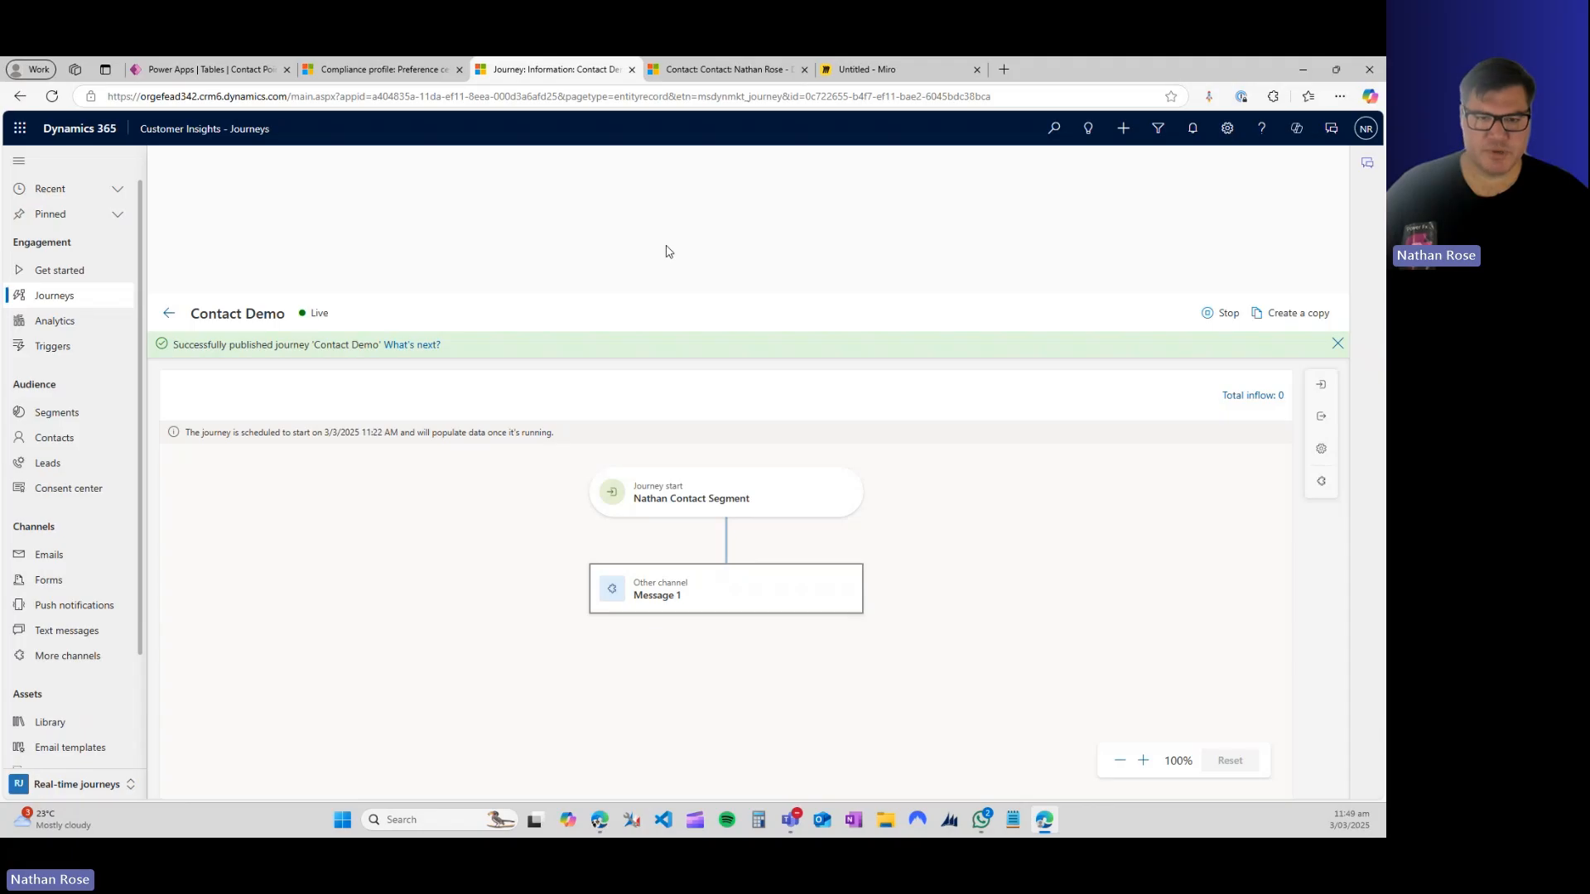
pyautogui.moveTo(1297, 312)
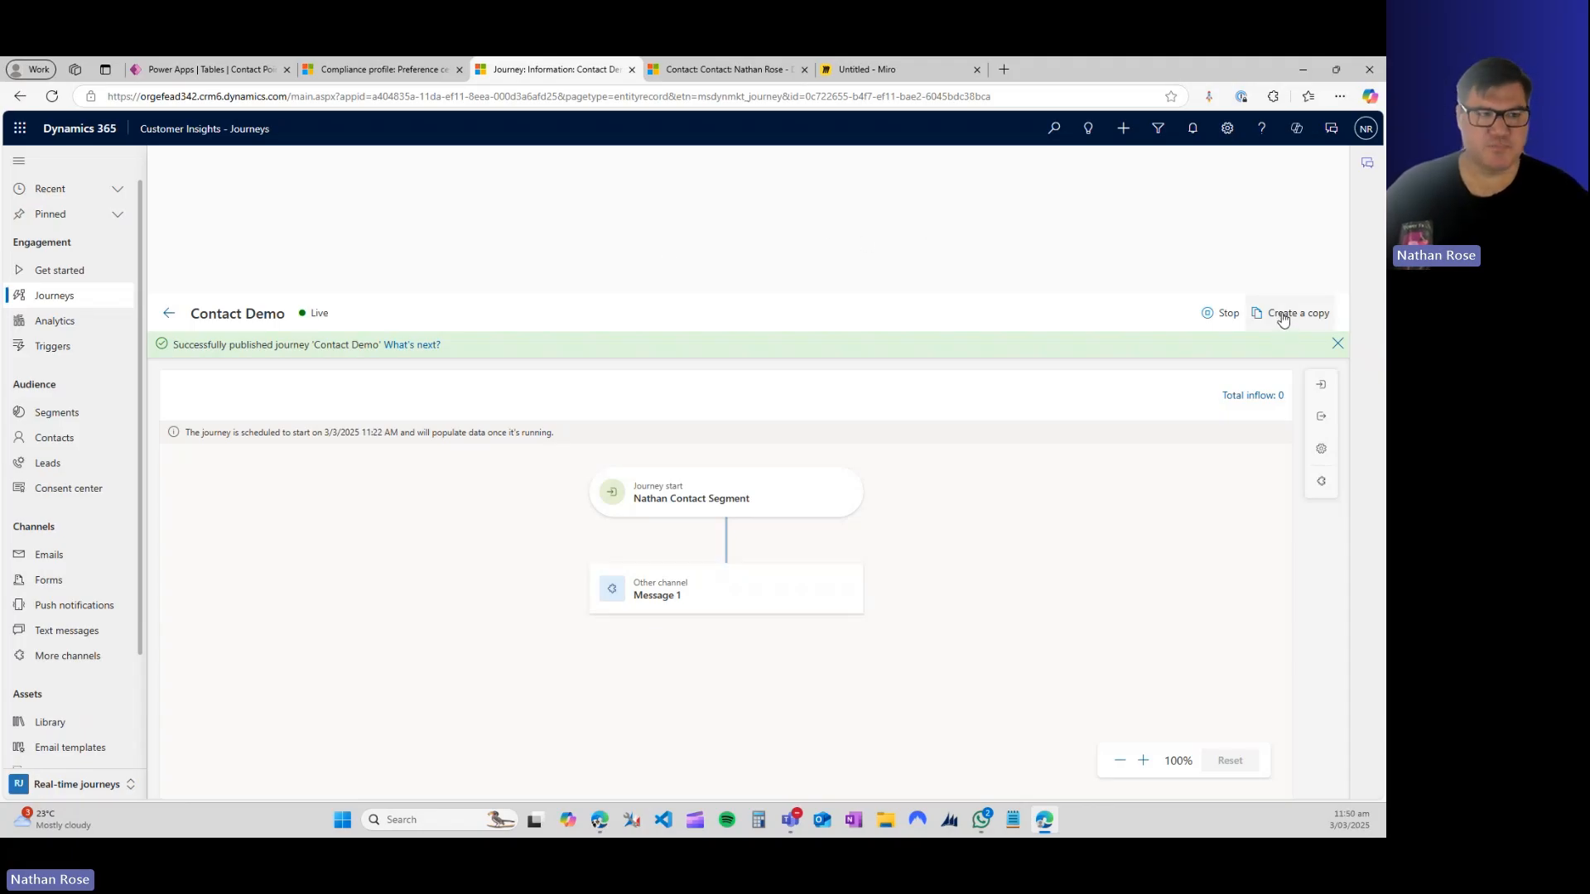
pyautogui.click(1297, 312)
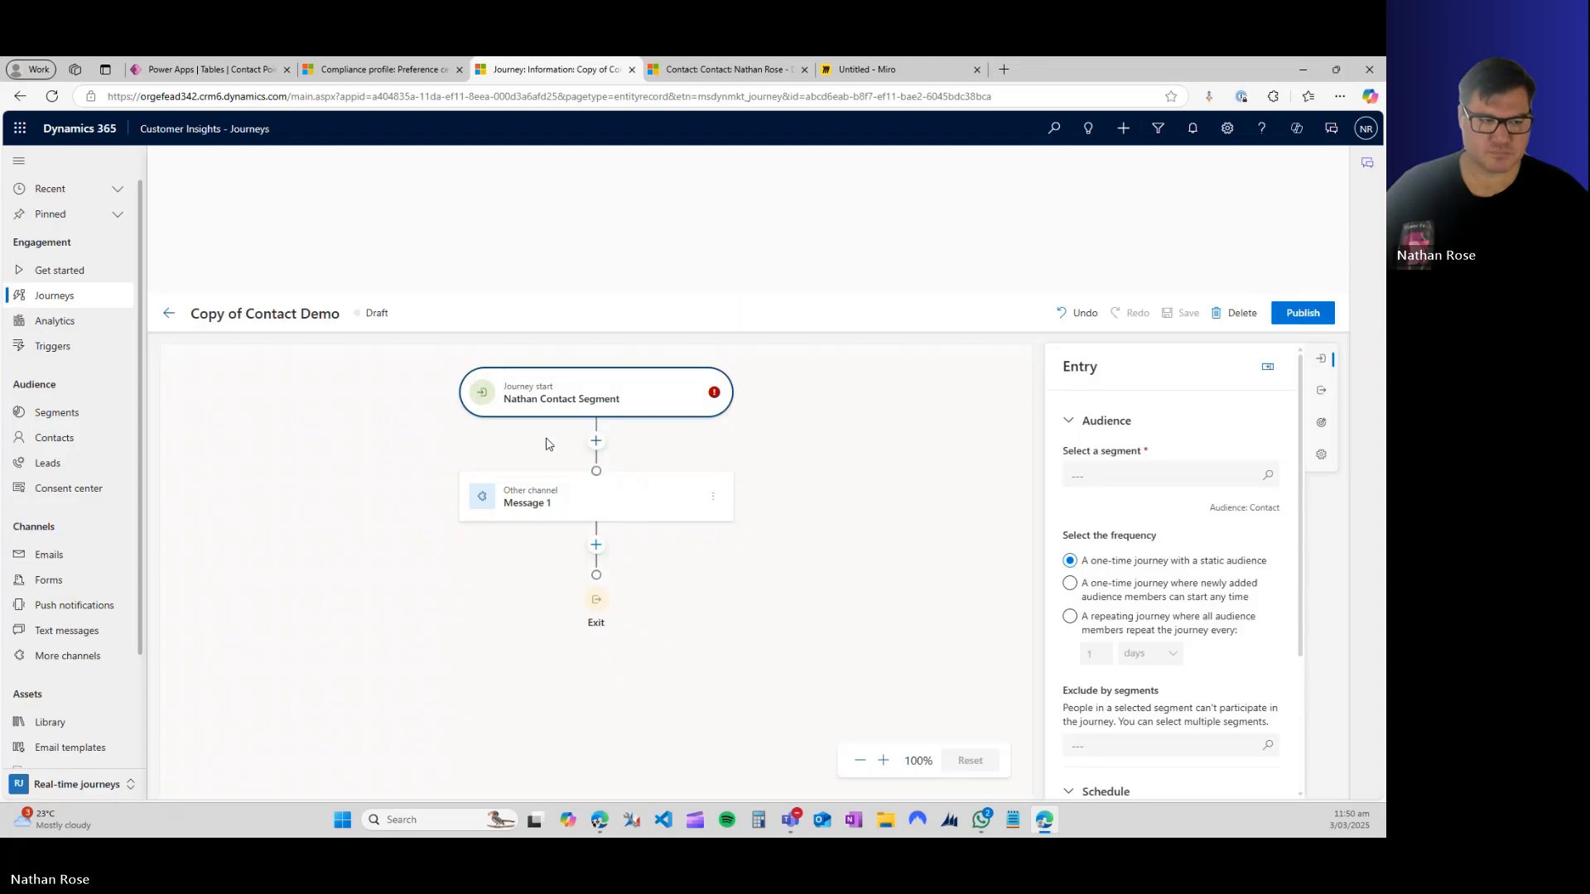
pyautogui.click(1166, 475)
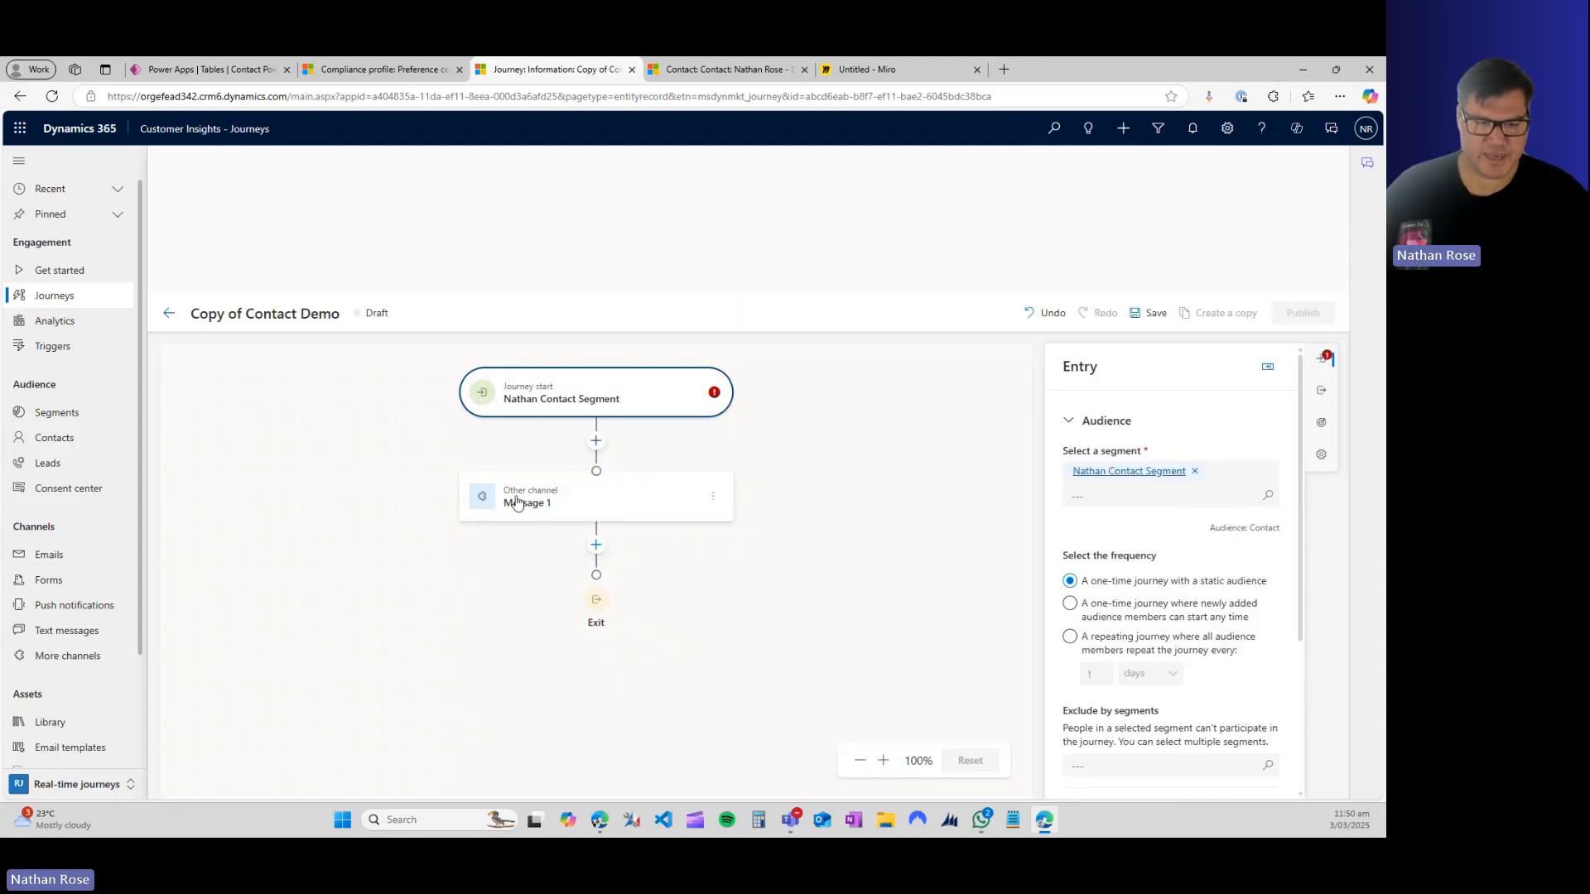
pyautogui.click(595, 496)
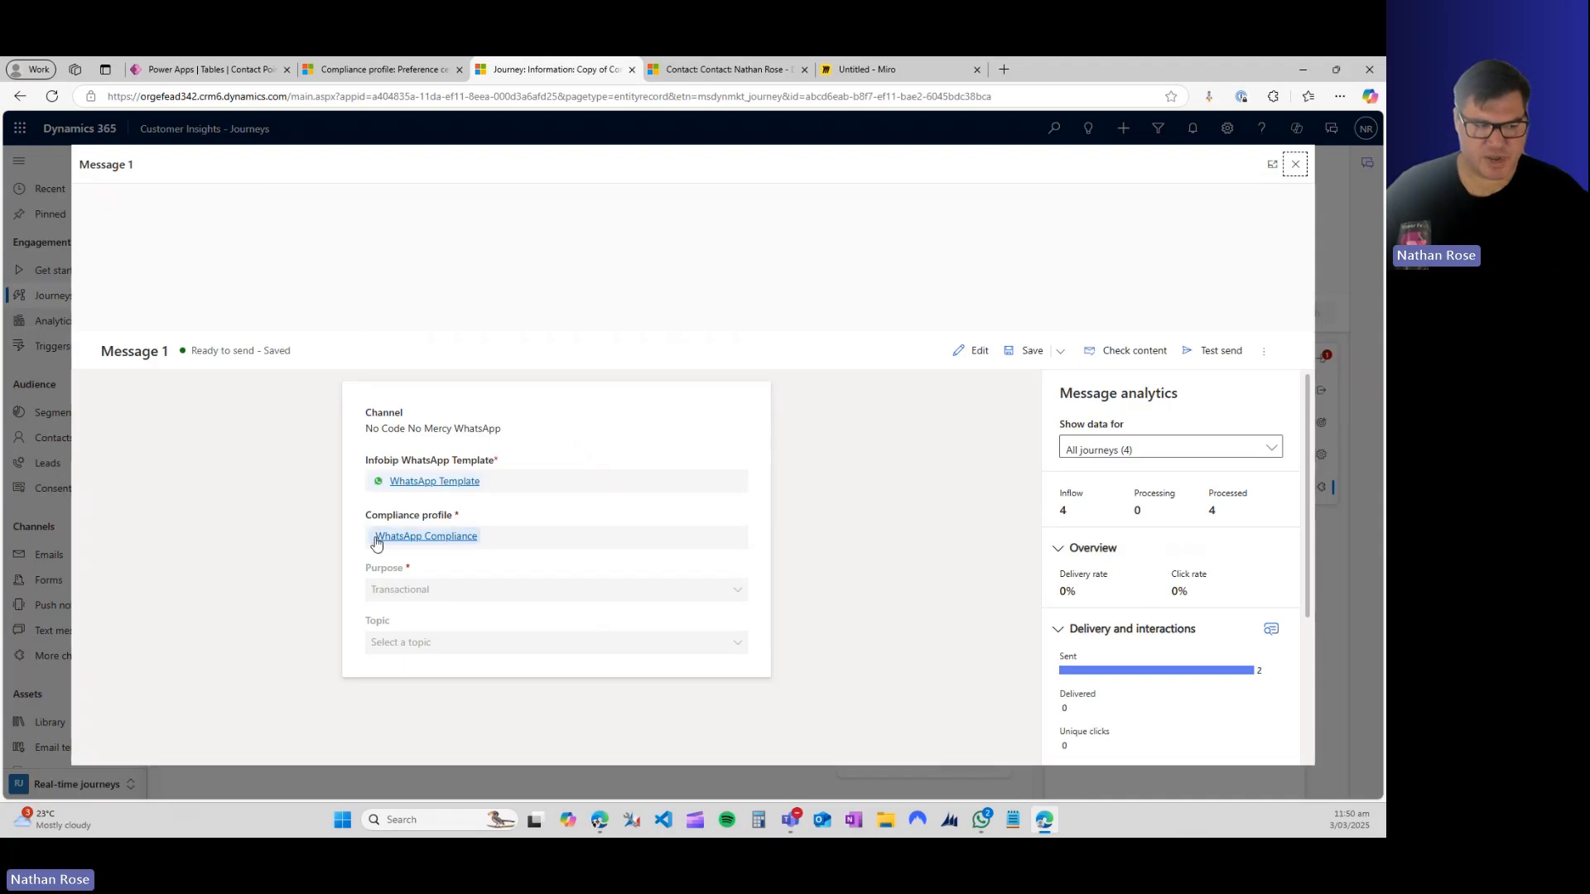
pyautogui.moveTo(424, 536)
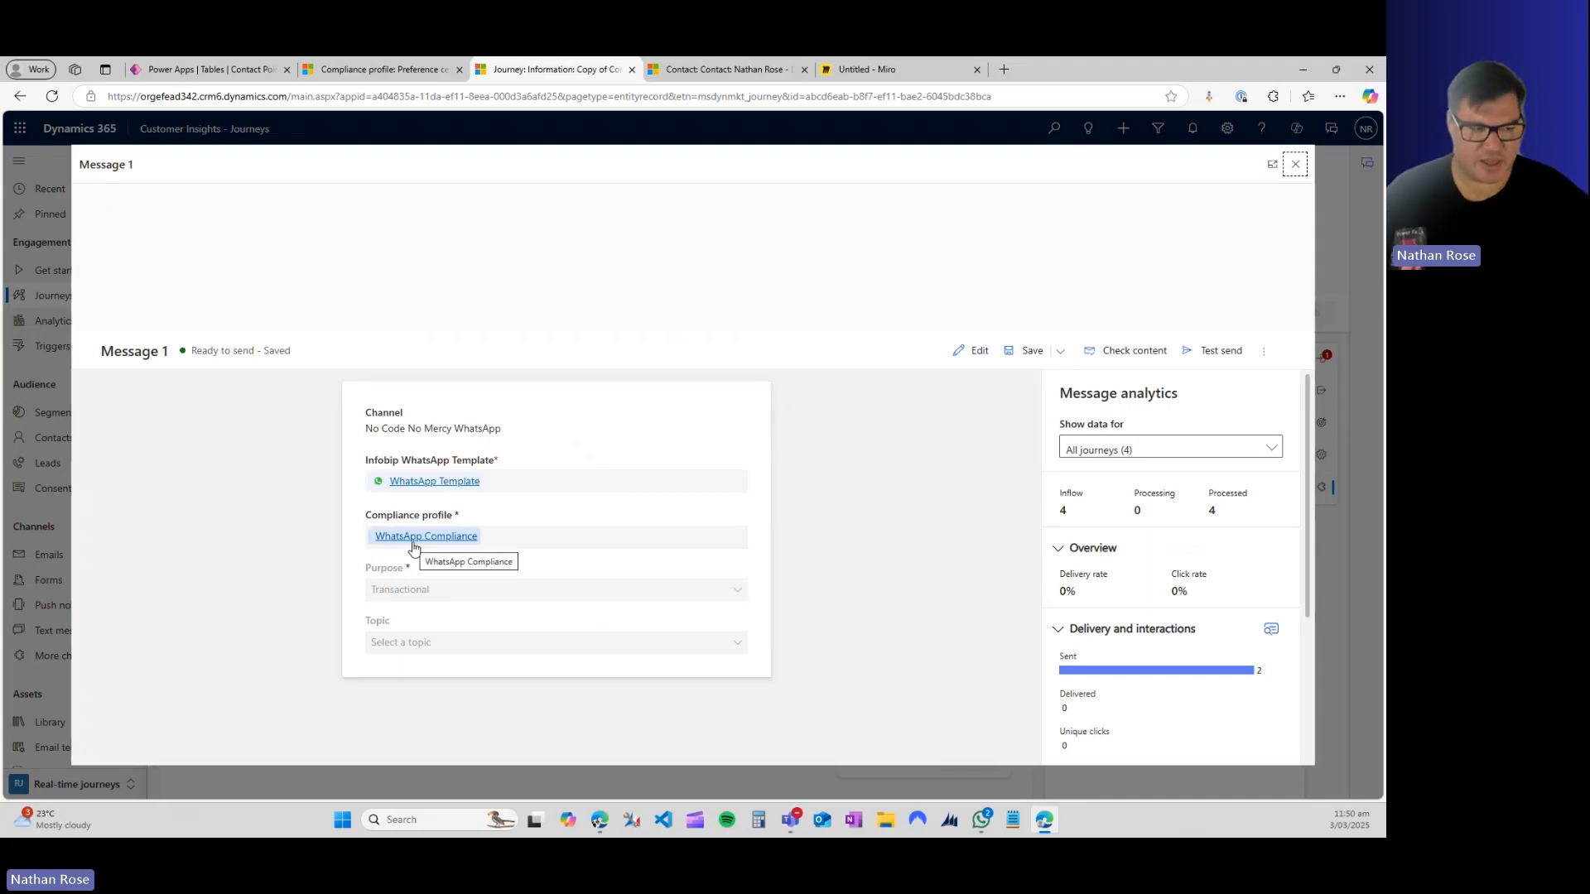
pyautogui.moveTo(721, 344)
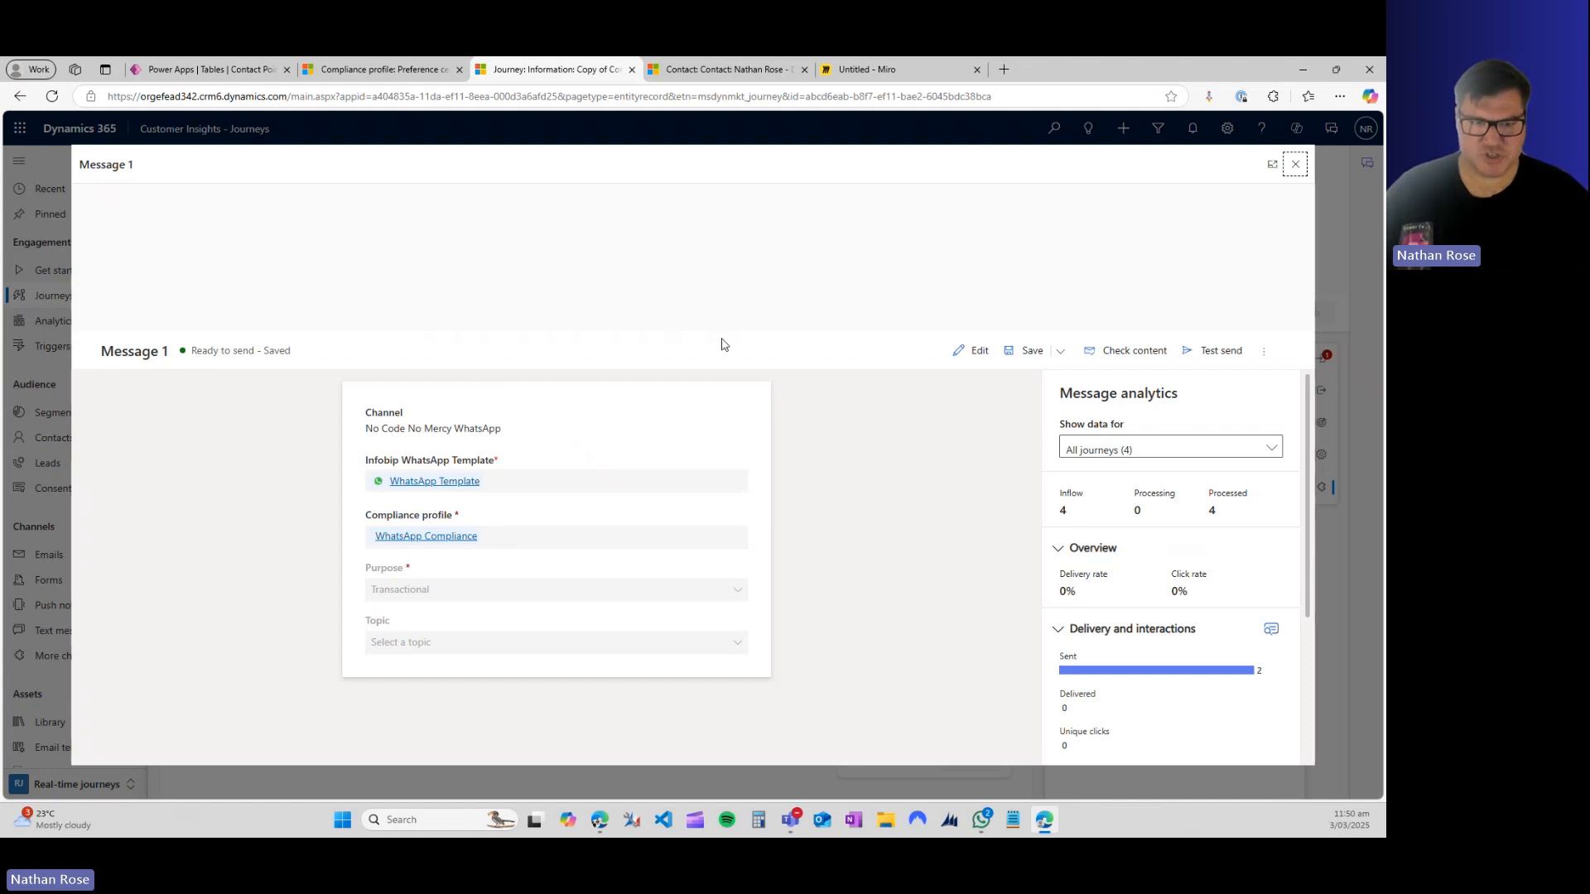
pyautogui.moveTo(433, 481)
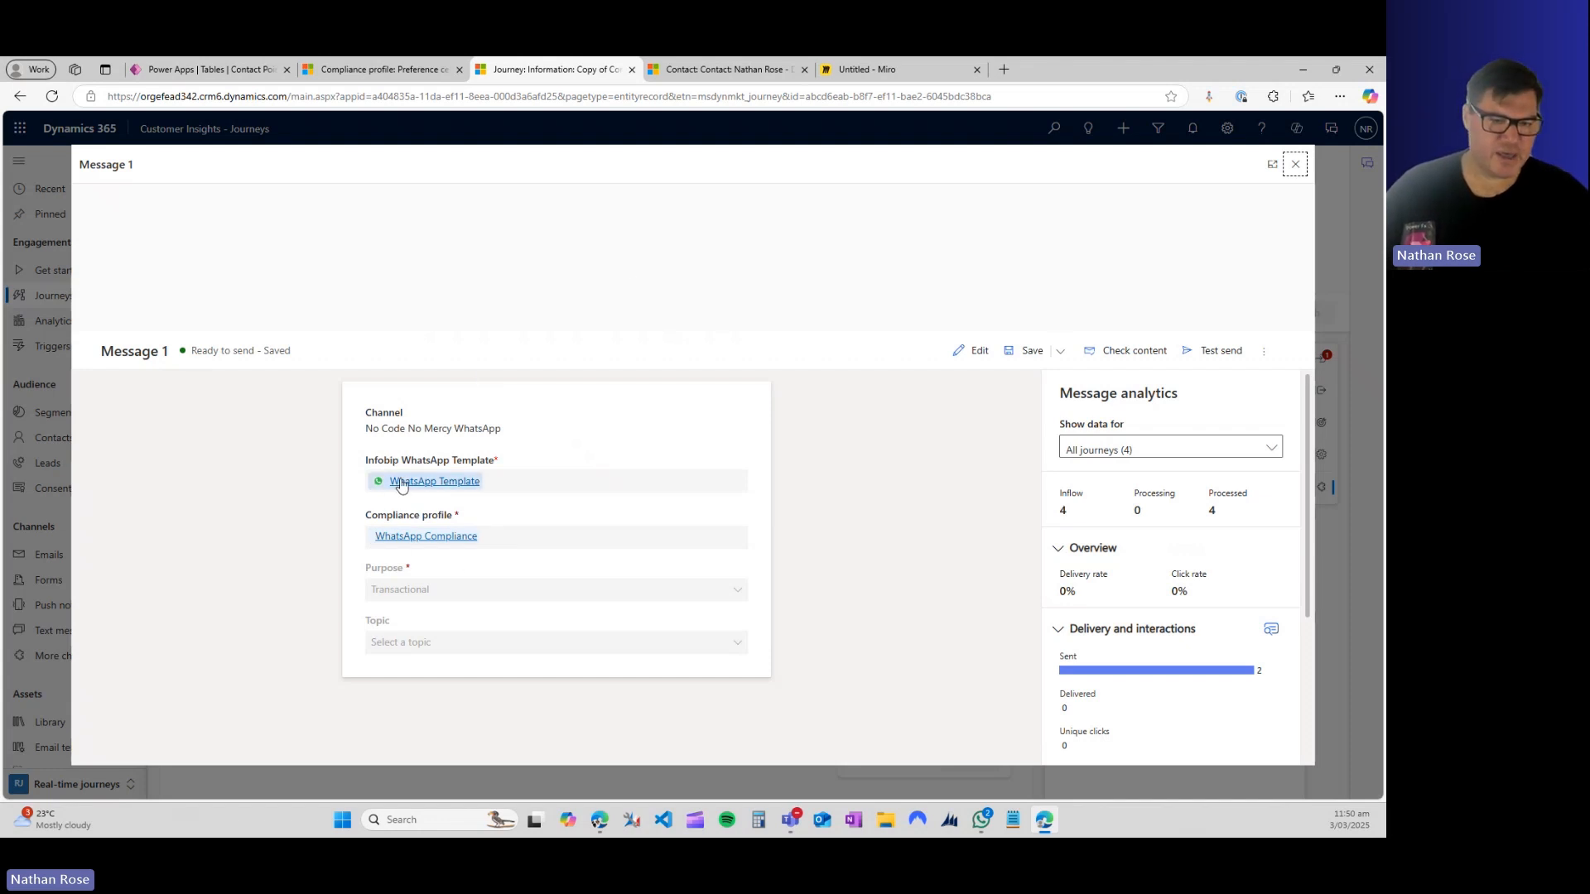
pyautogui.moveTo(1295, 164)
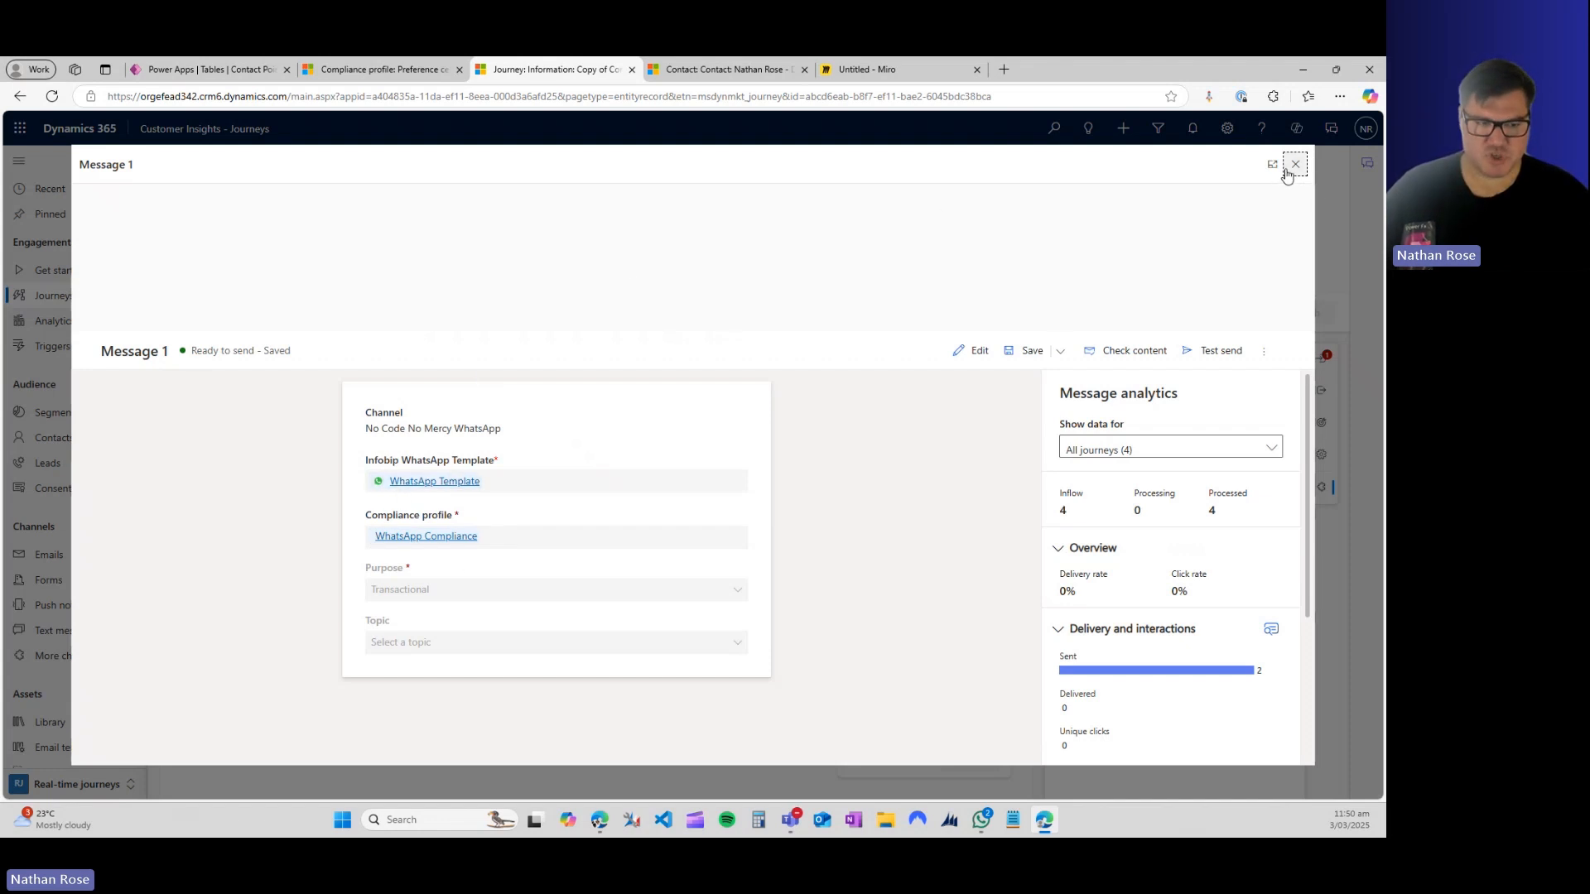
# Step: Set the copied journey's schedule start time to a future time and save it
pyautogui.click(1295, 164)
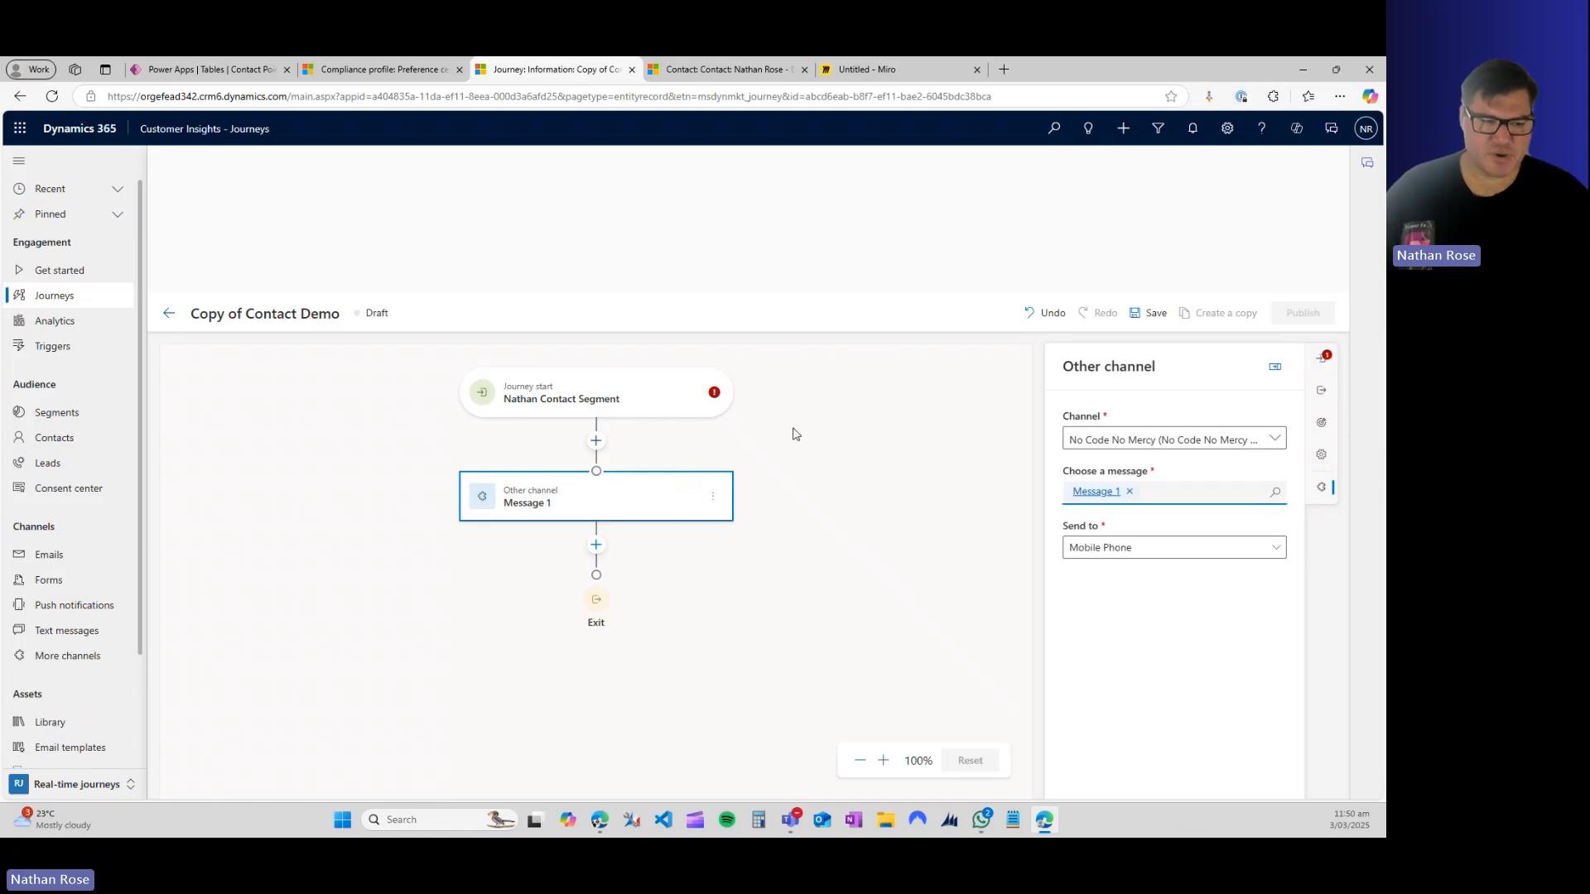
pyautogui.moveTo(615, 519)
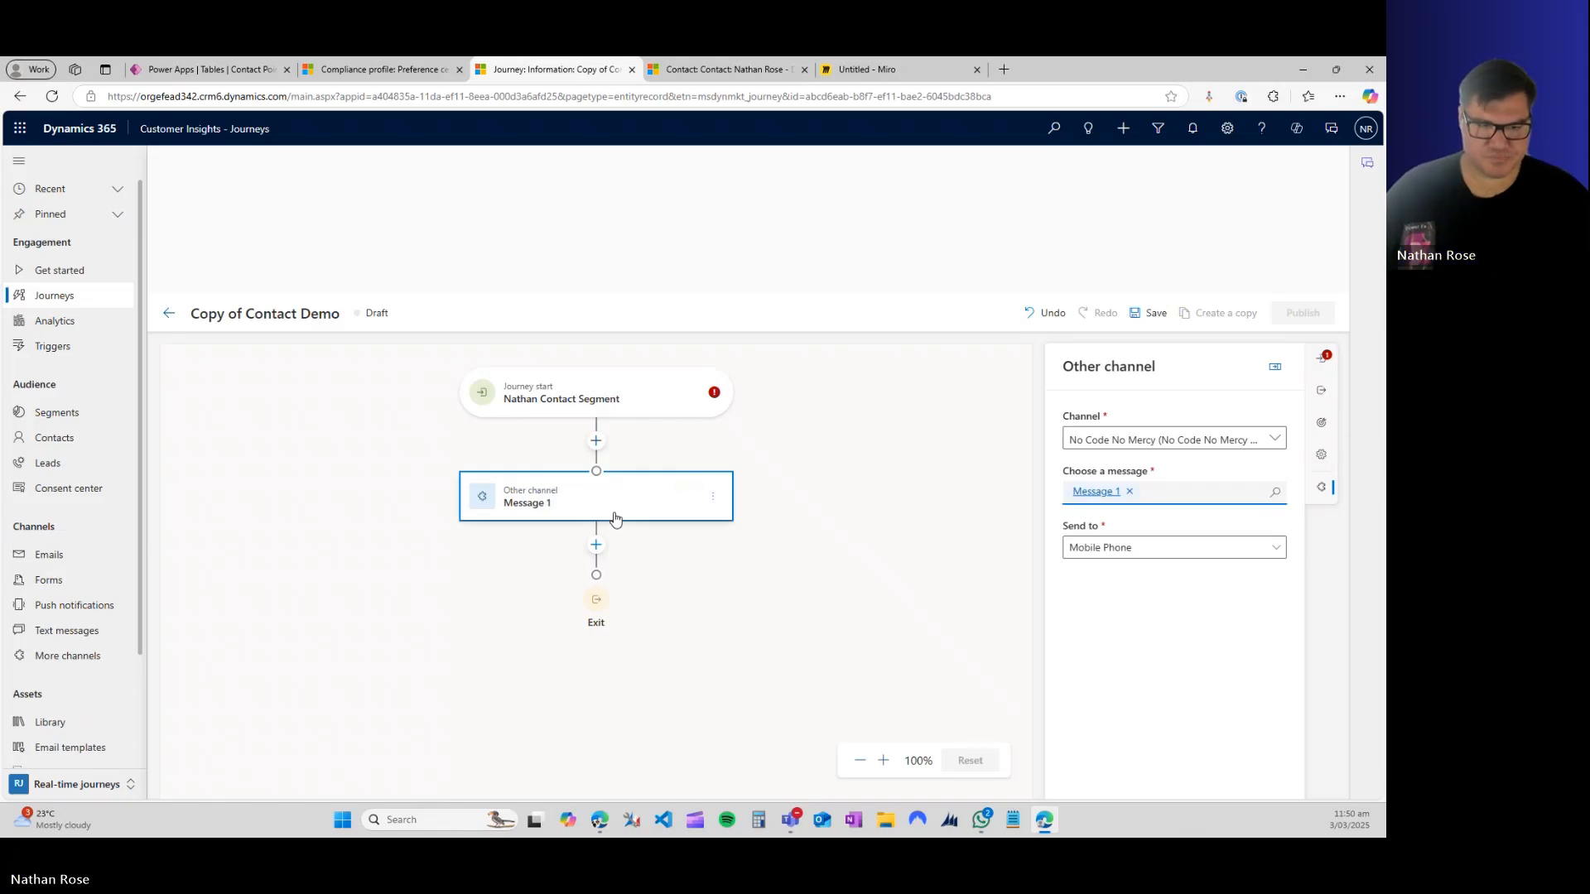
pyautogui.click(595, 392)
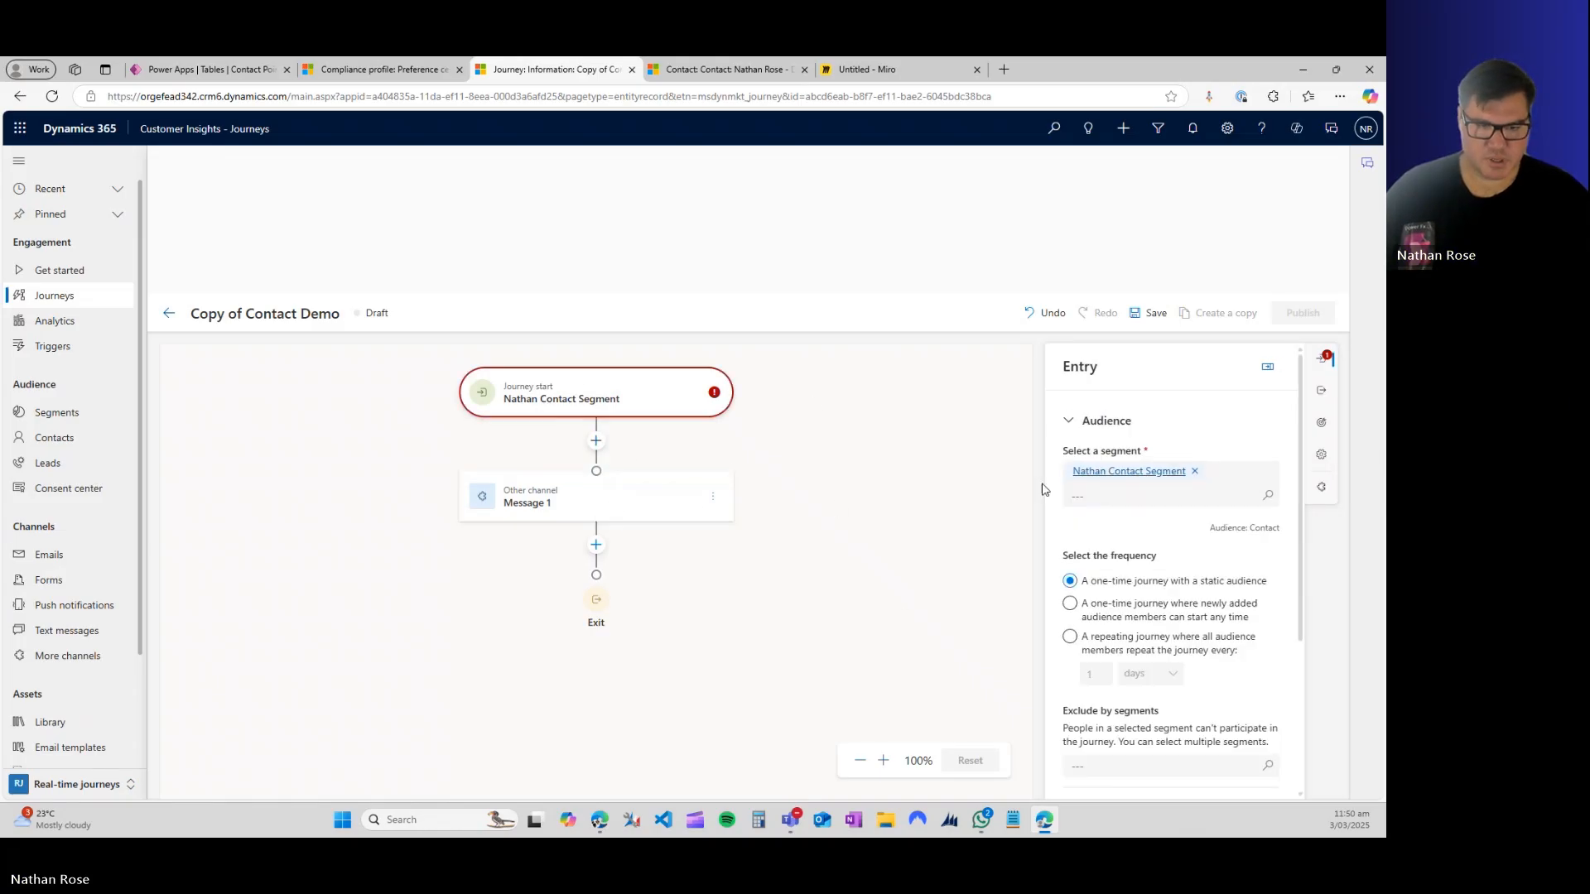
pyautogui.scroll(-3)
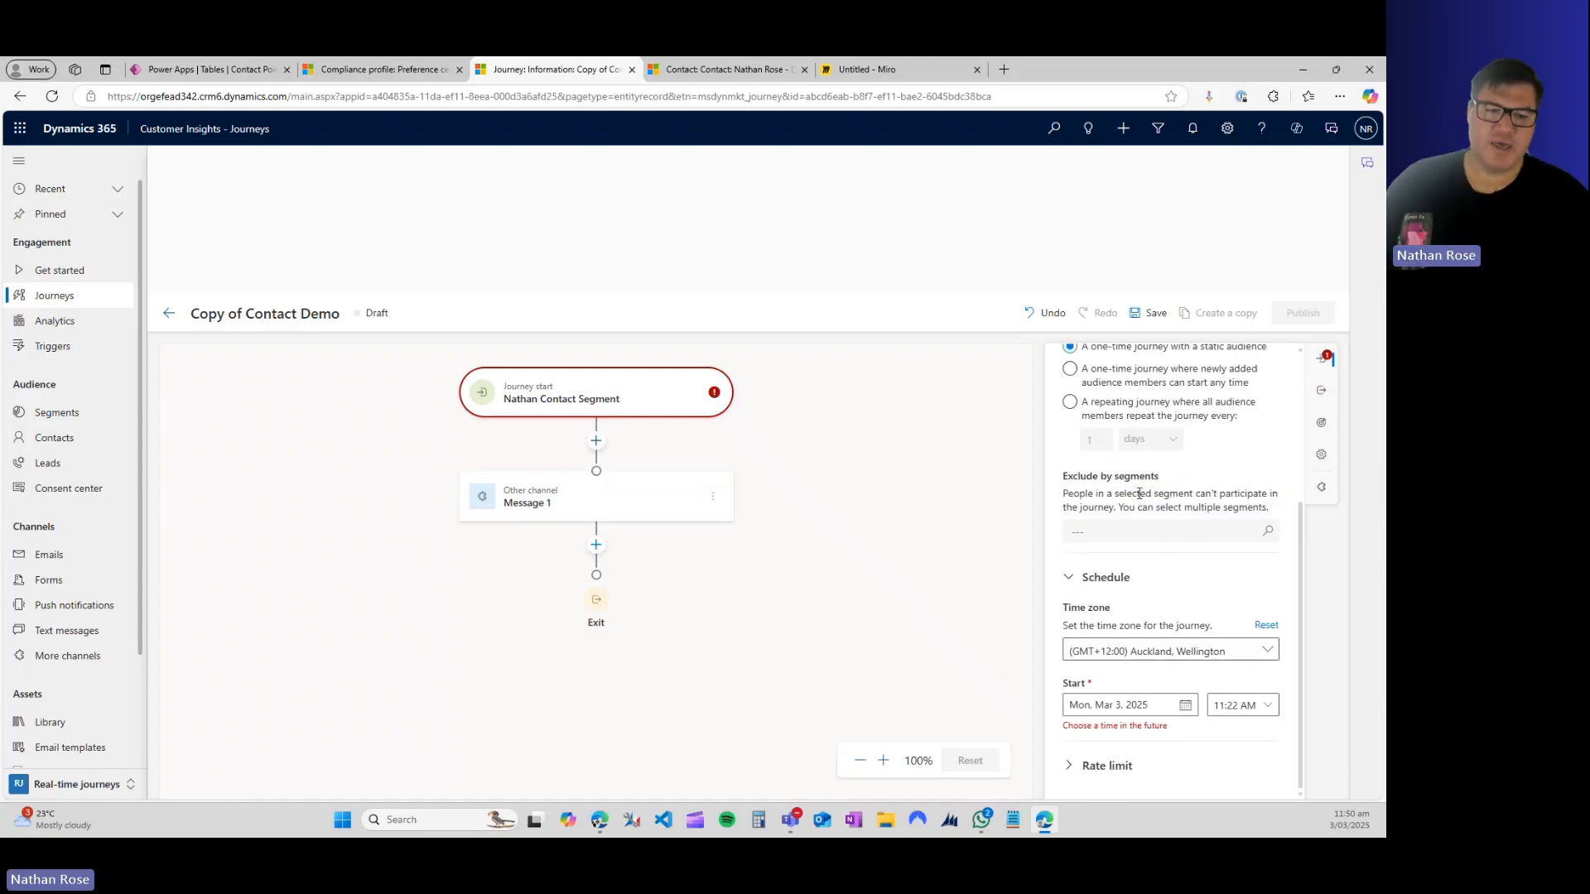
pyautogui.moveTo(993, 614)
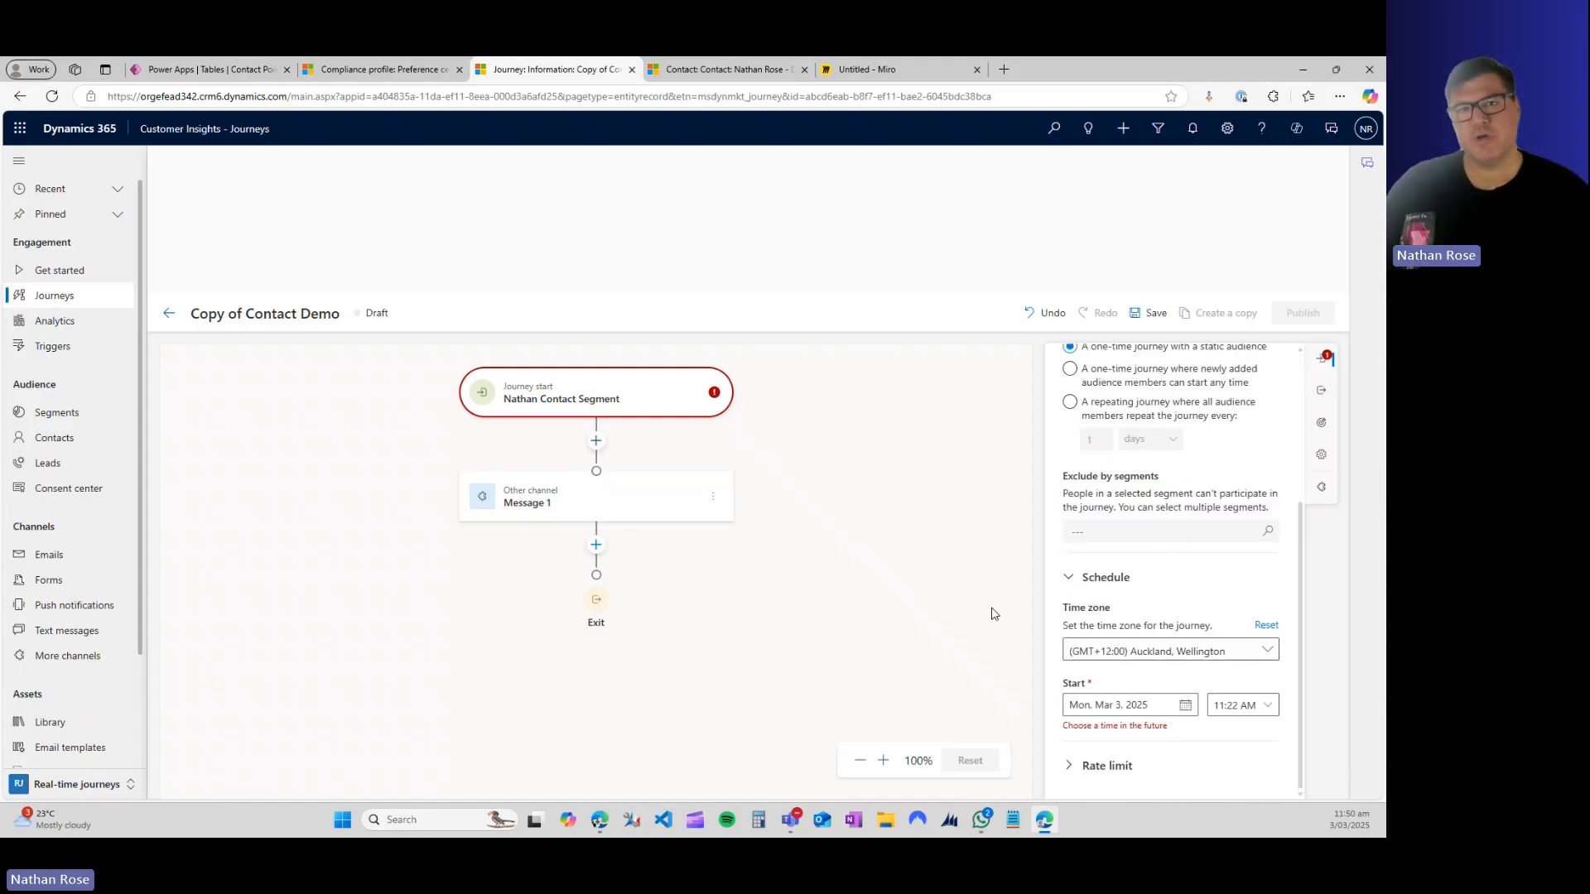
pyautogui.click(1152, 312)
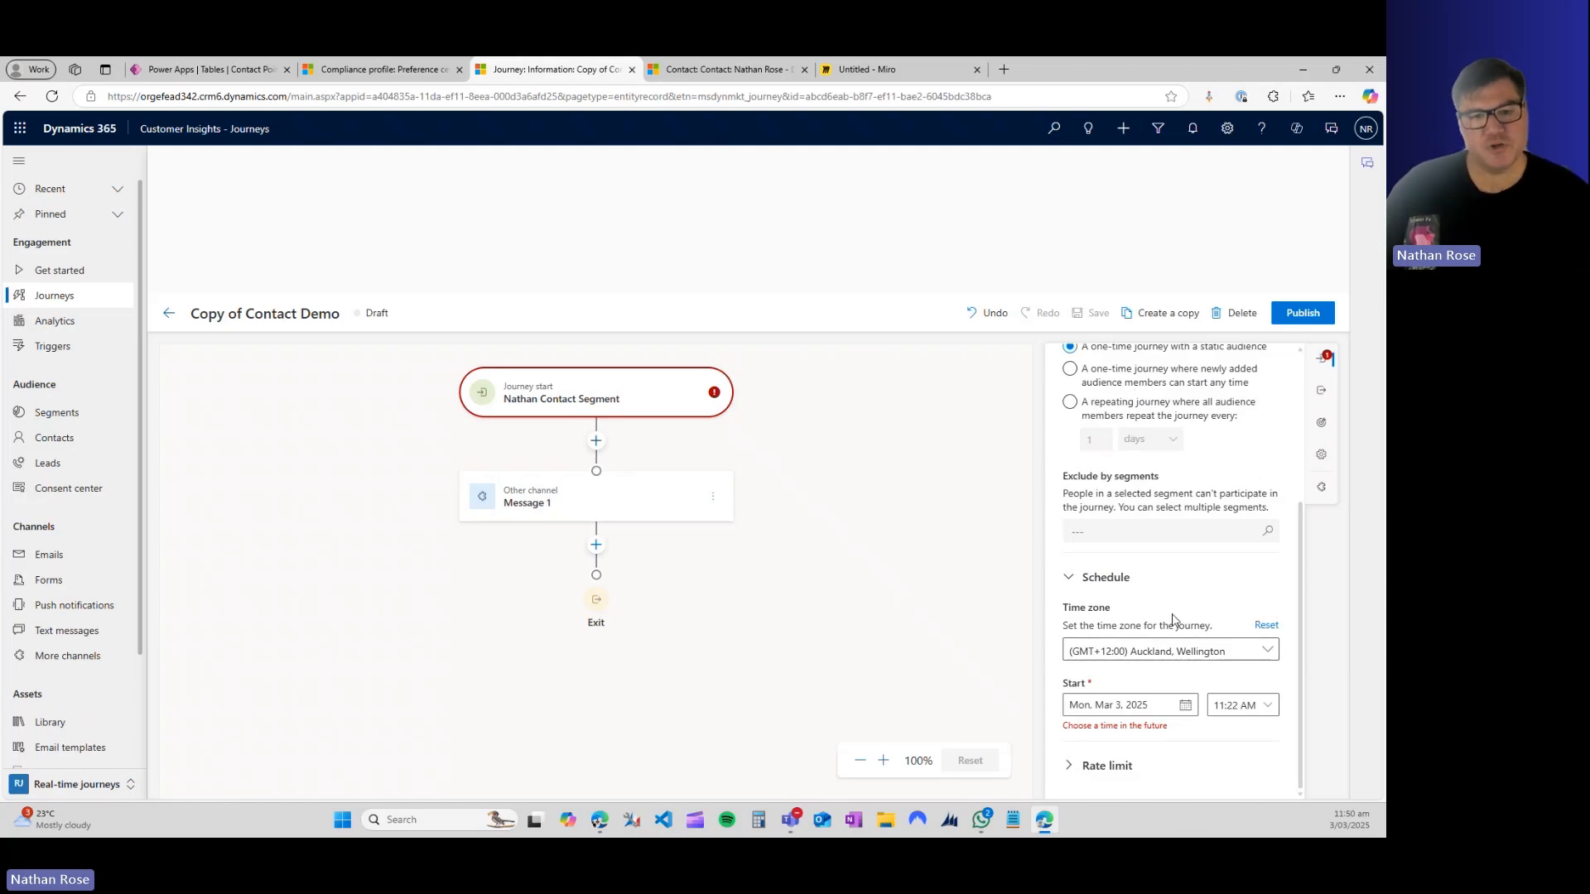
pyautogui.moveTo(1228, 637)
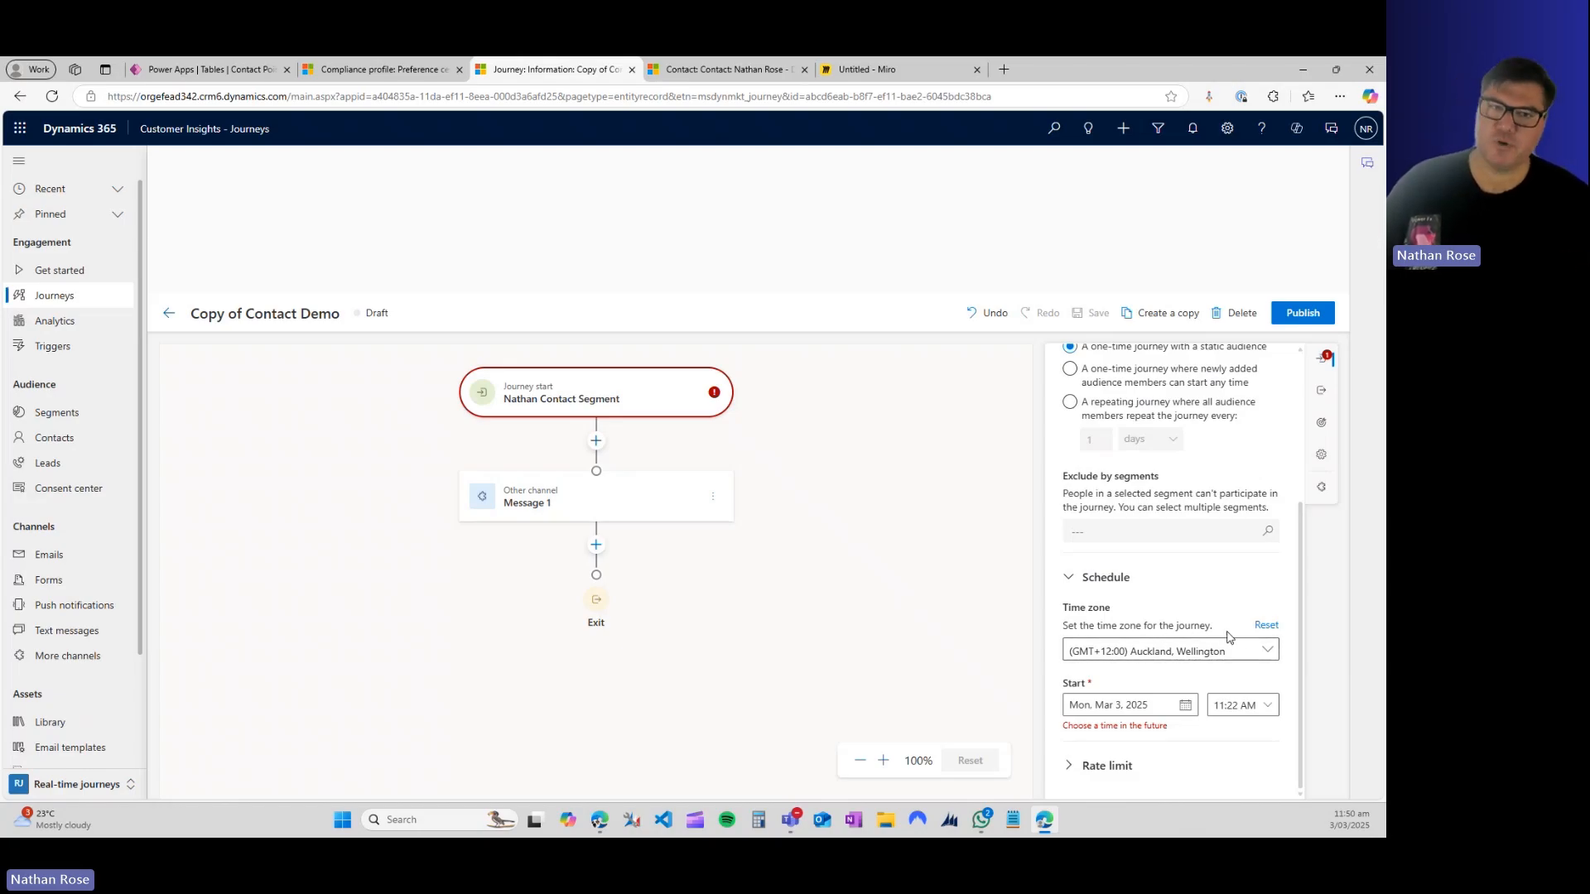
pyautogui.moveTo(1211, 614)
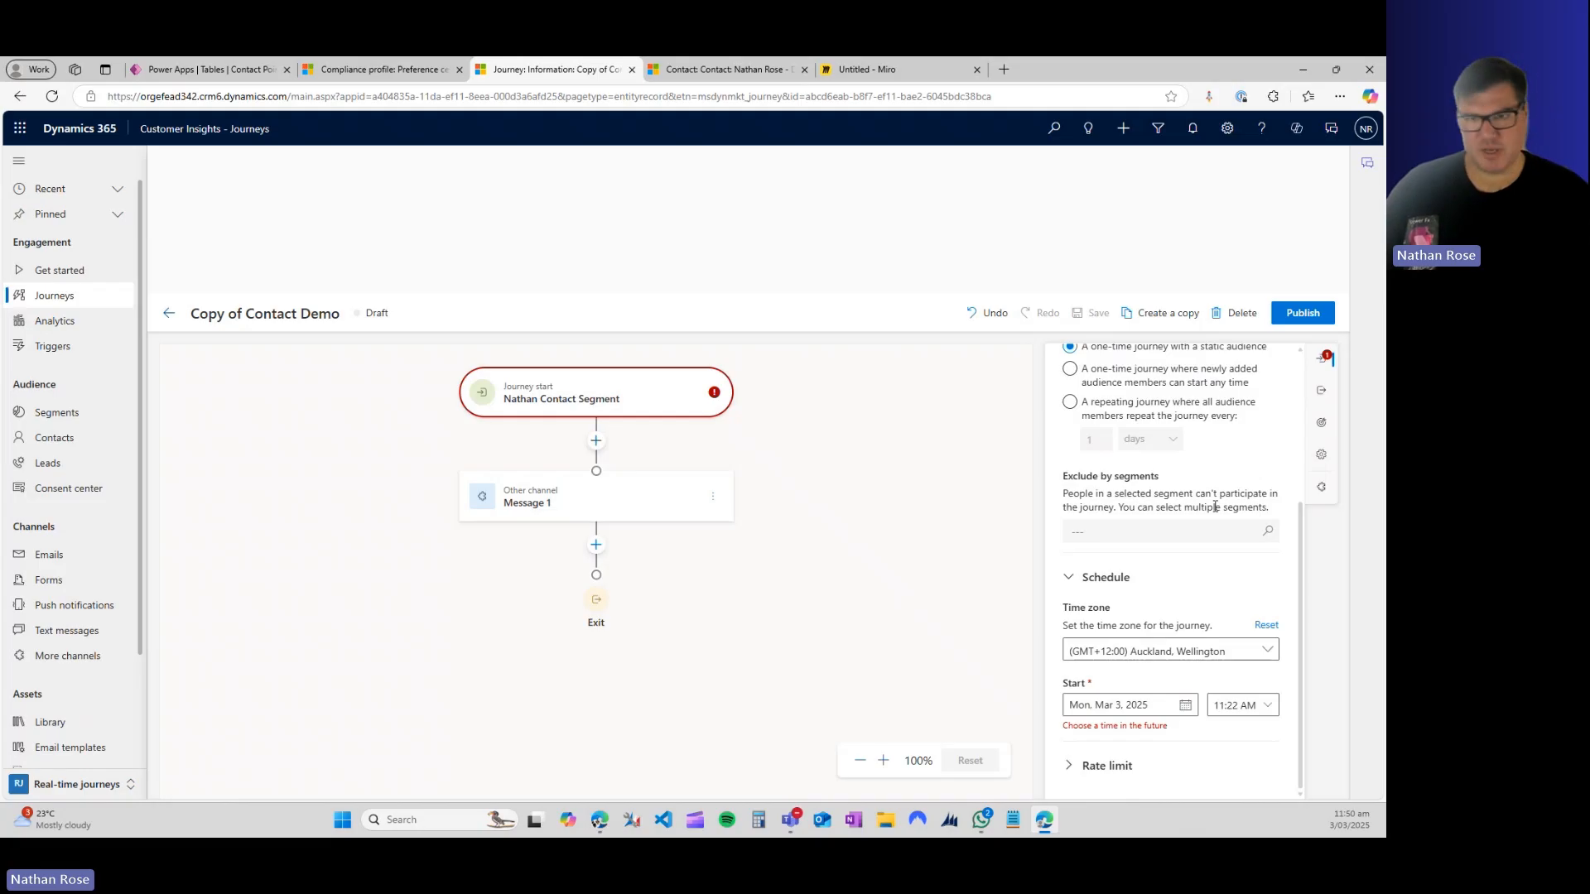
pyautogui.moveTo(1214, 505)
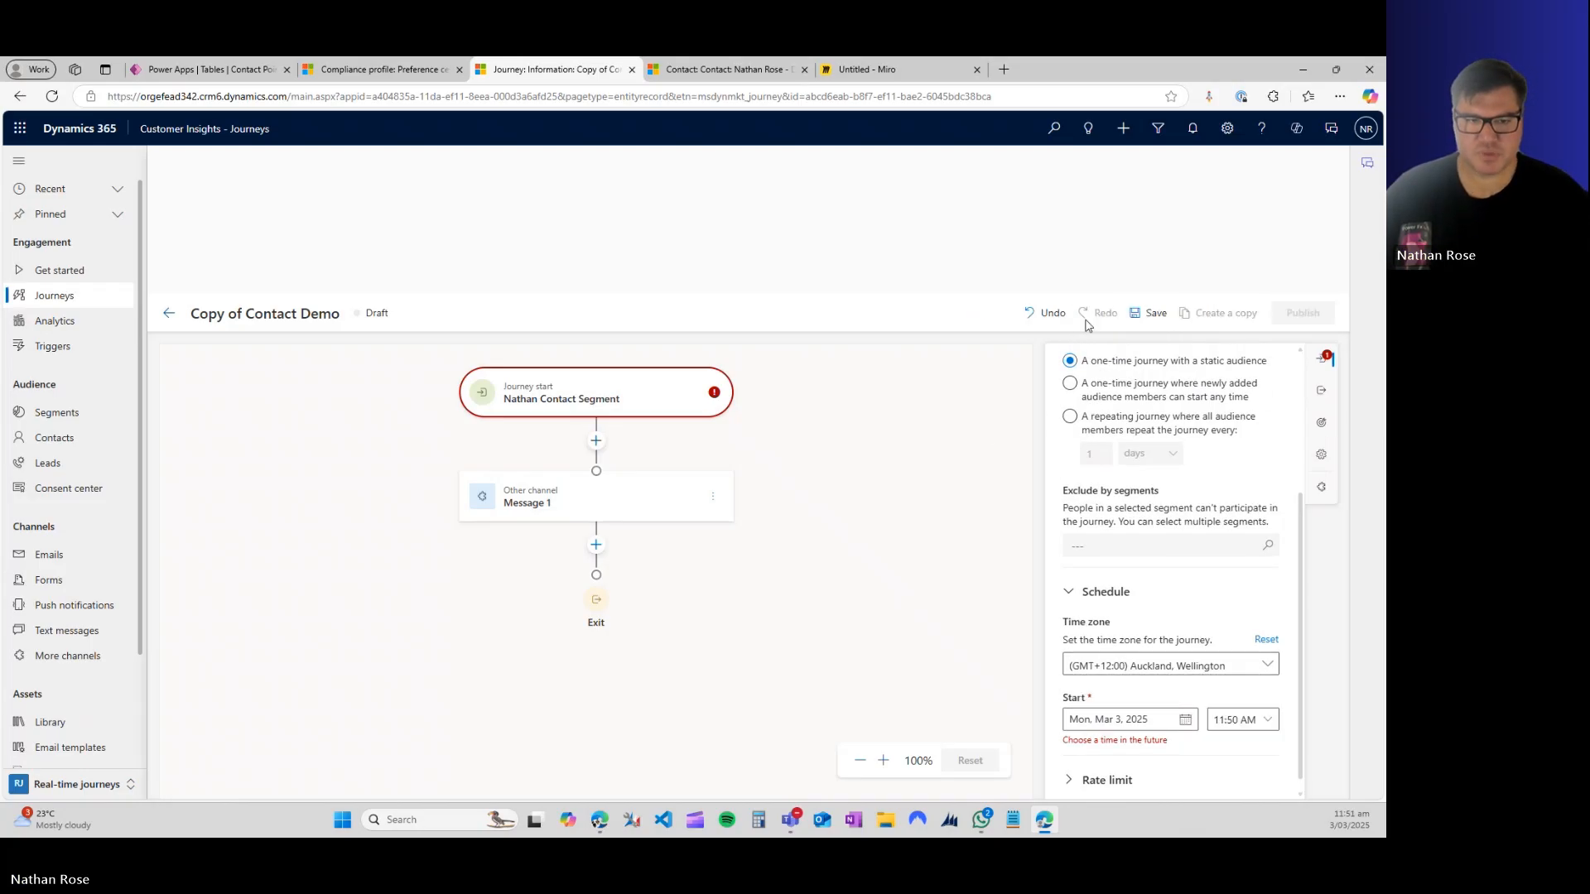
pyautogui.click(1152, 313)
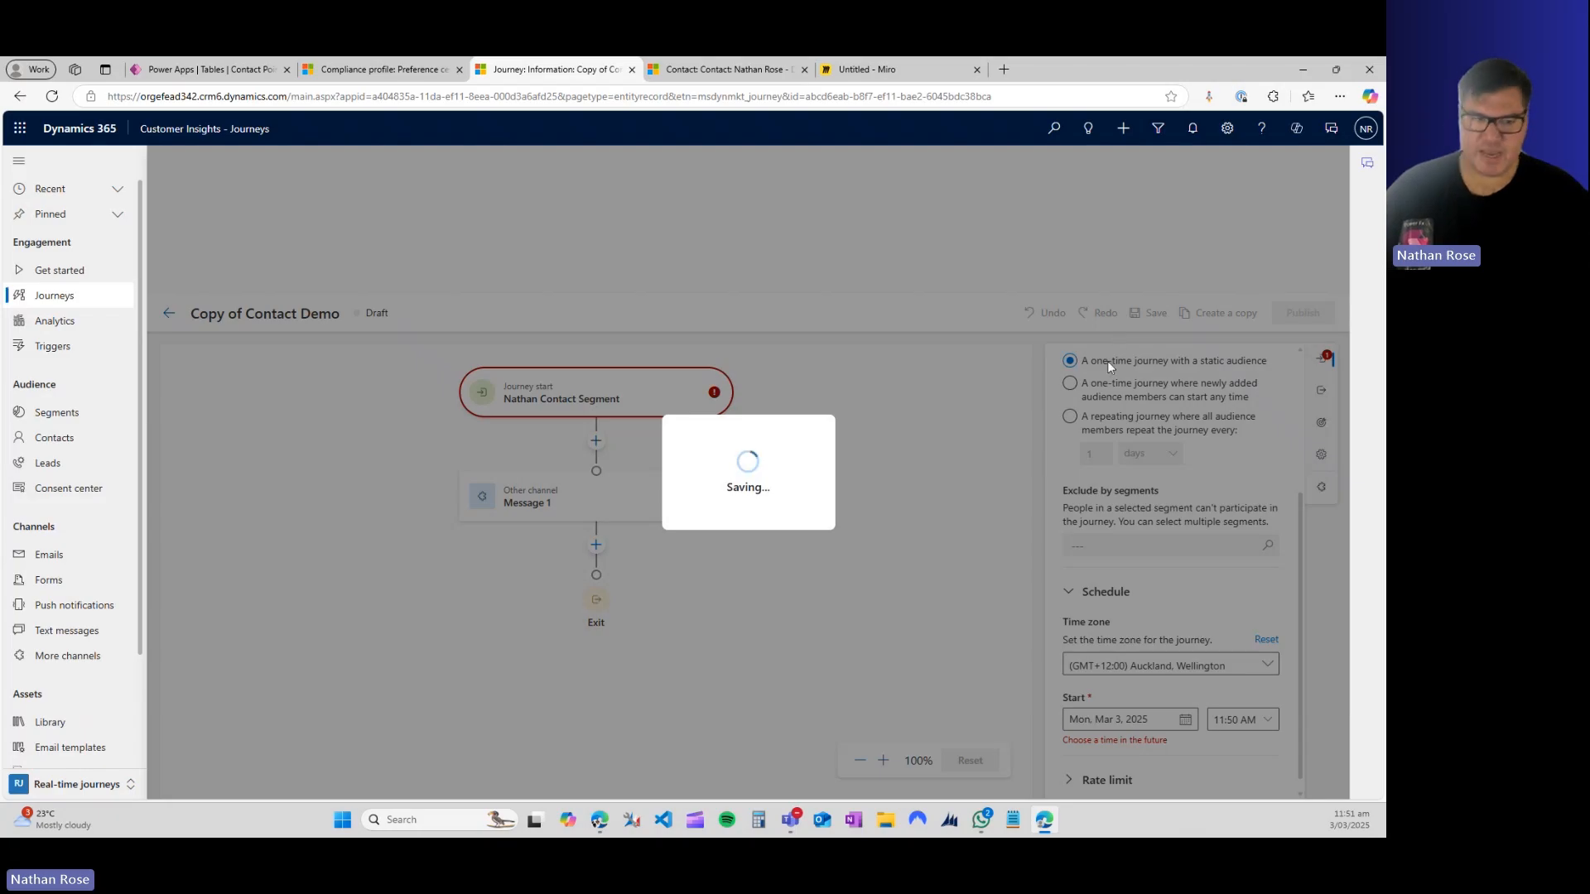
# Step: Publish the journey, fixing the start-time error, so it goes live at 3/3/2025 11:54 AM
pyautogui.click(1301, 313)
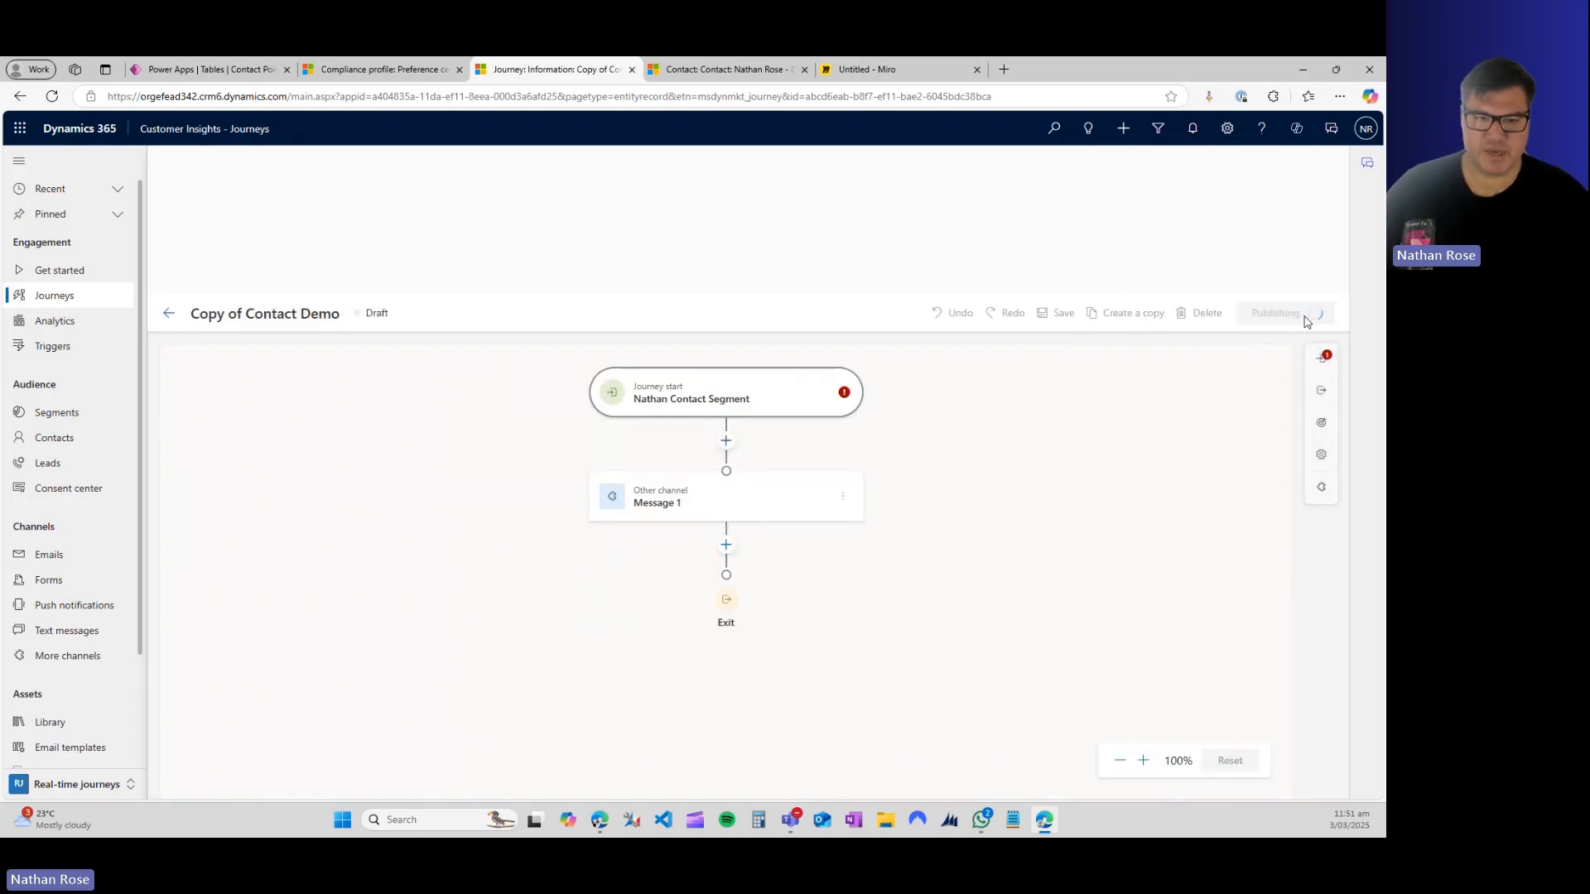
pyautogui.click(1274, 312)
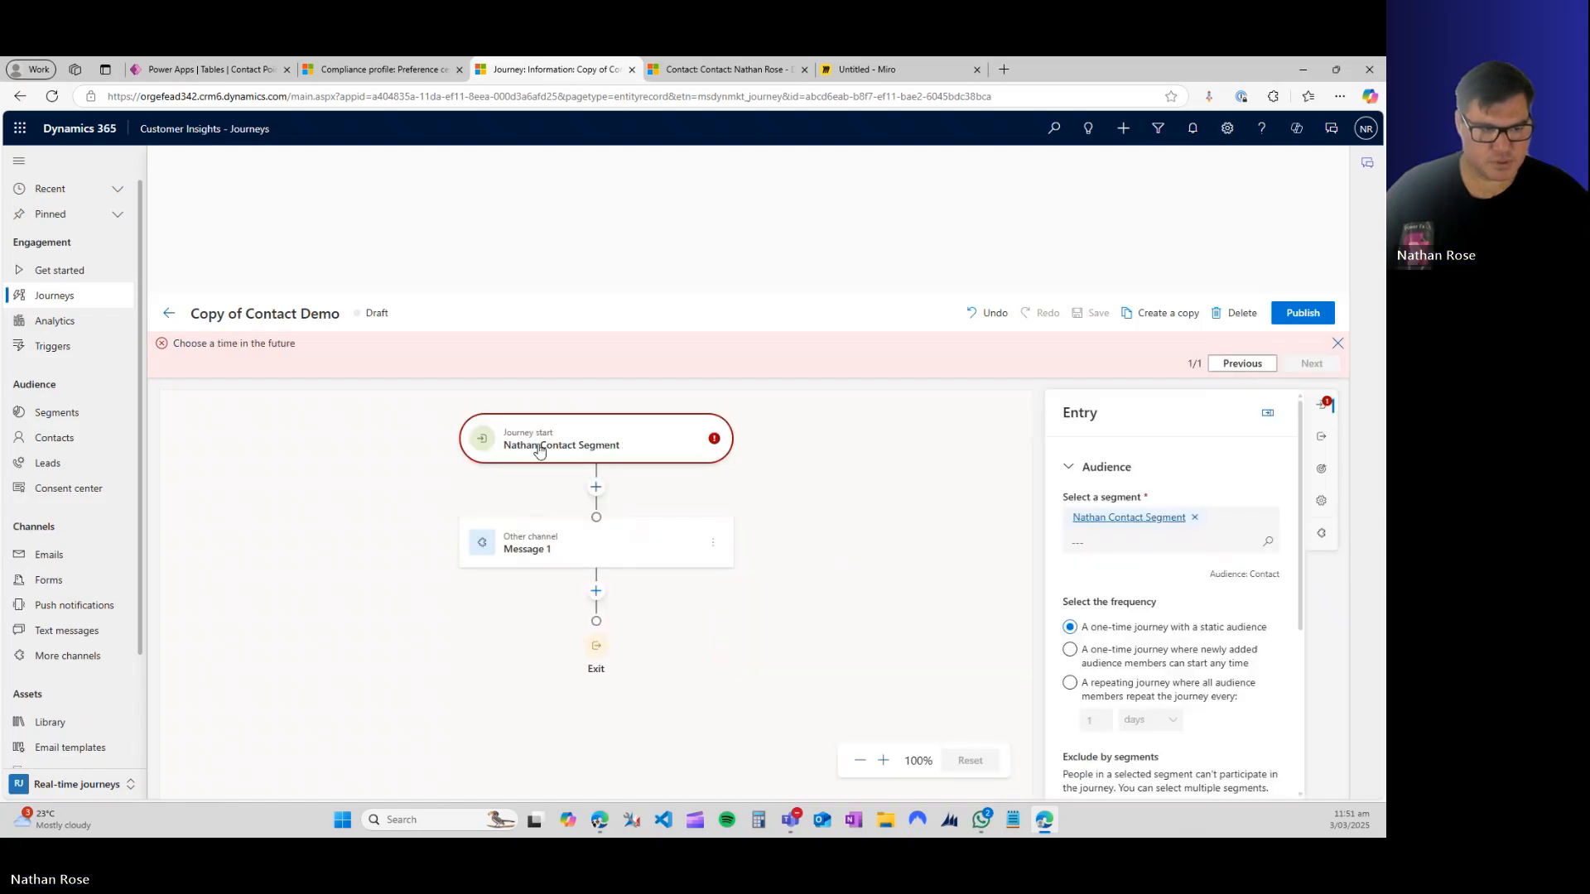
pyautogui.moveTo(625, 563)
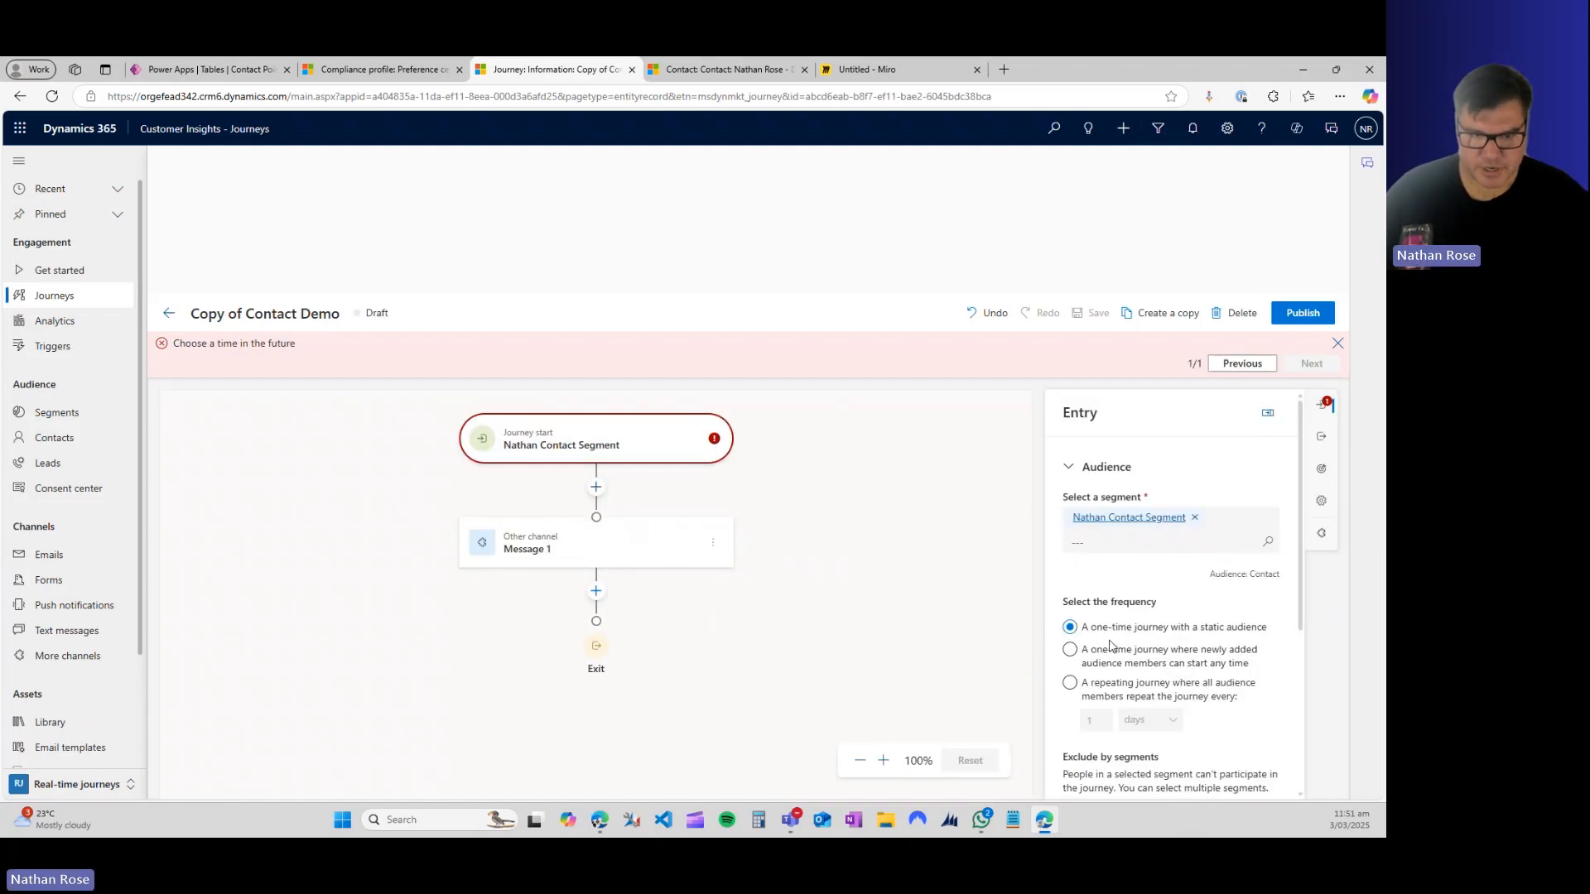
pyautogui.scroll(-3)
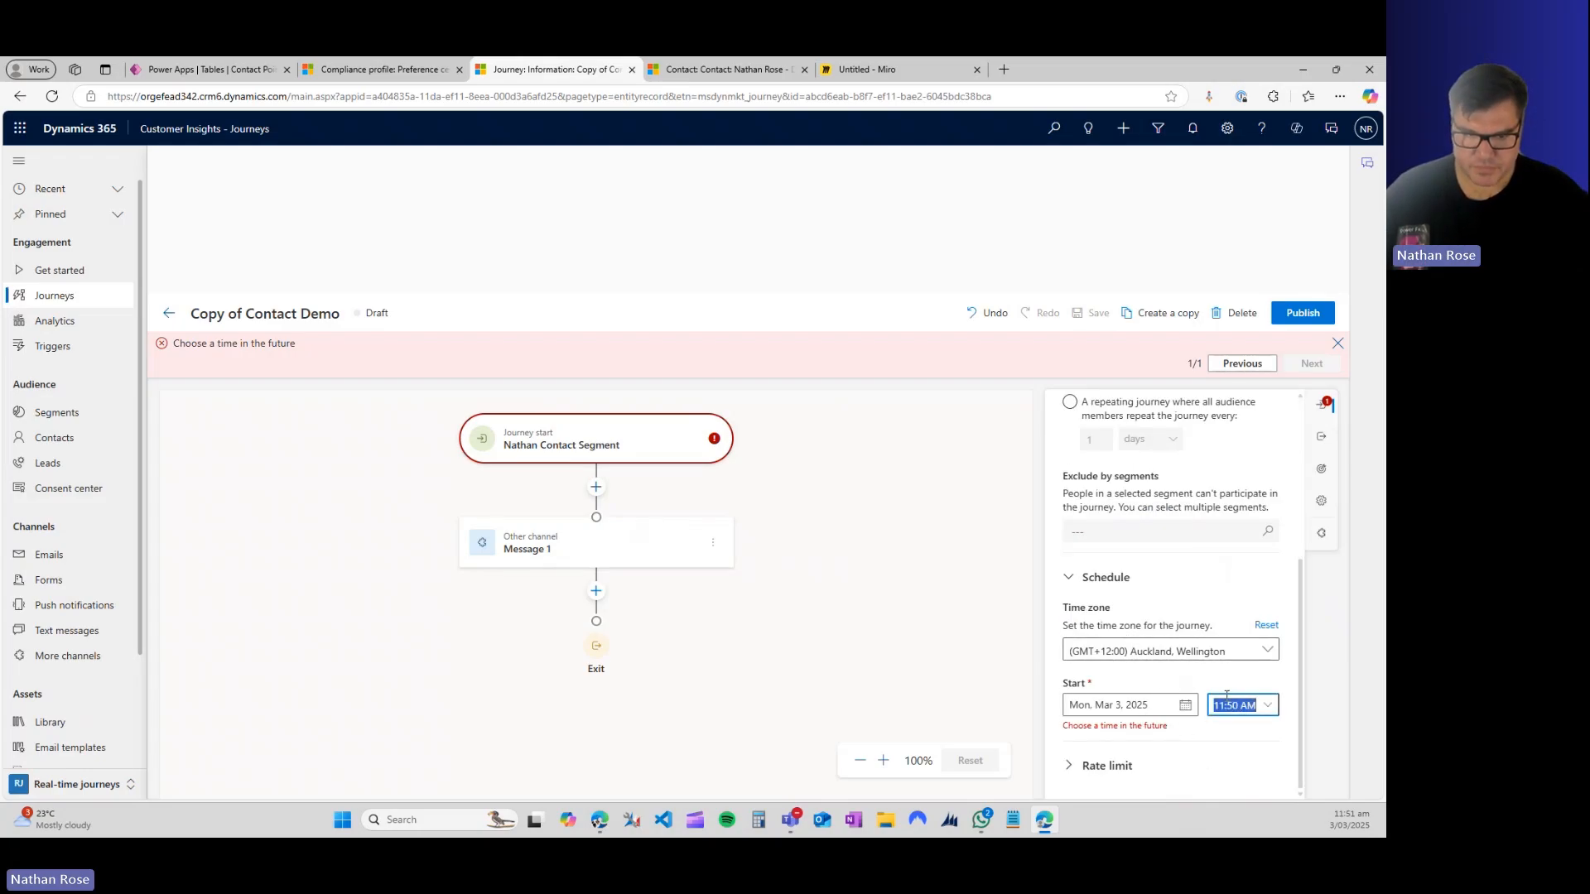
pyautogui.moveTo(1316, 699)
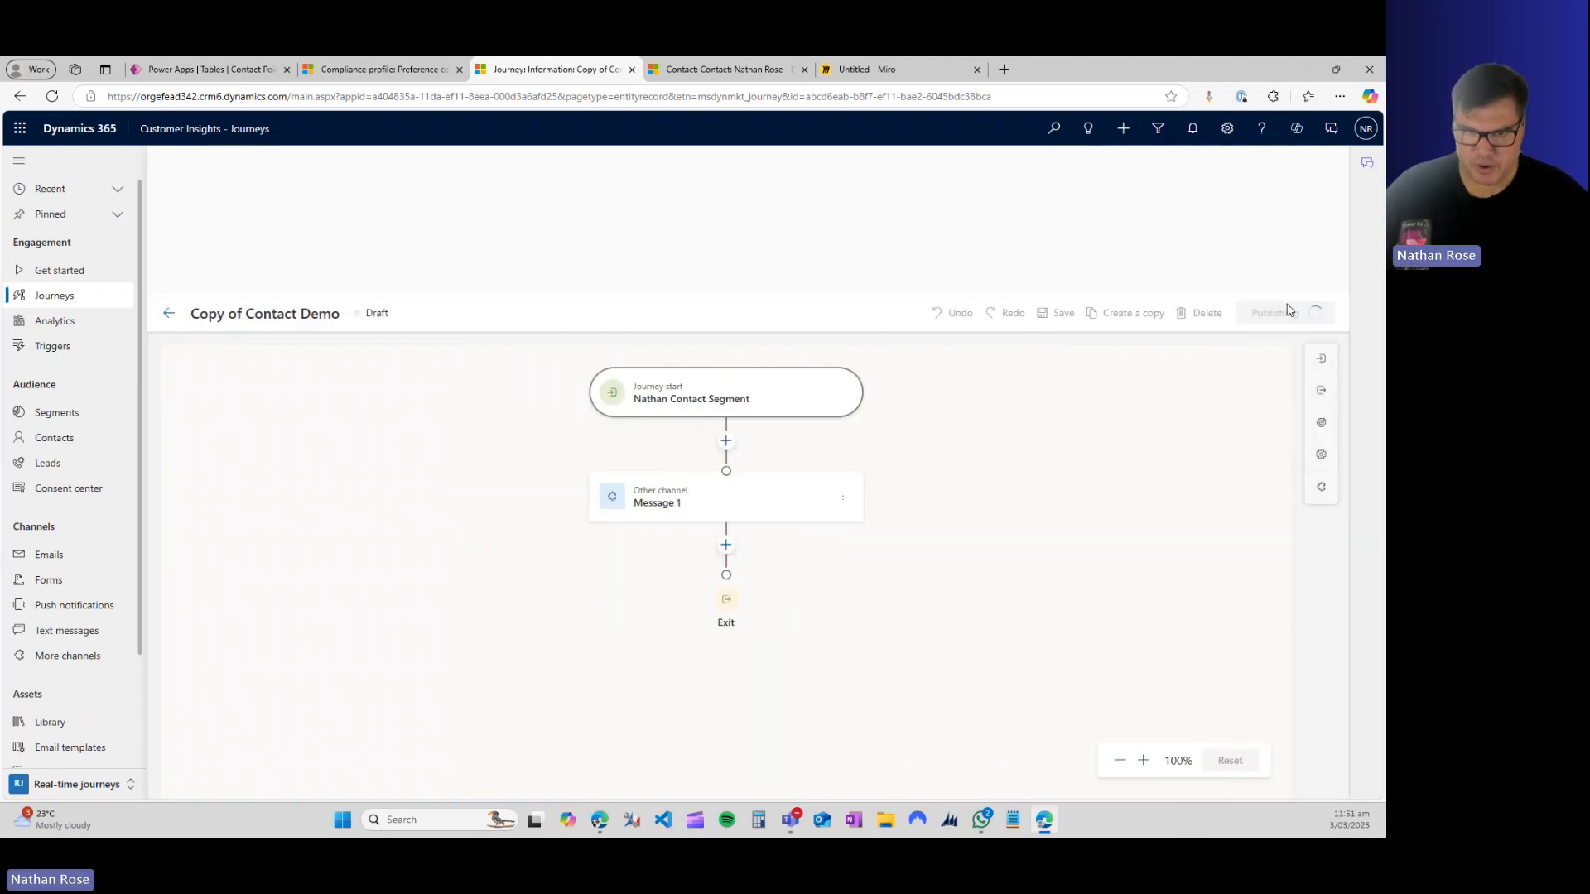
pyautogui.click(1268, 313)
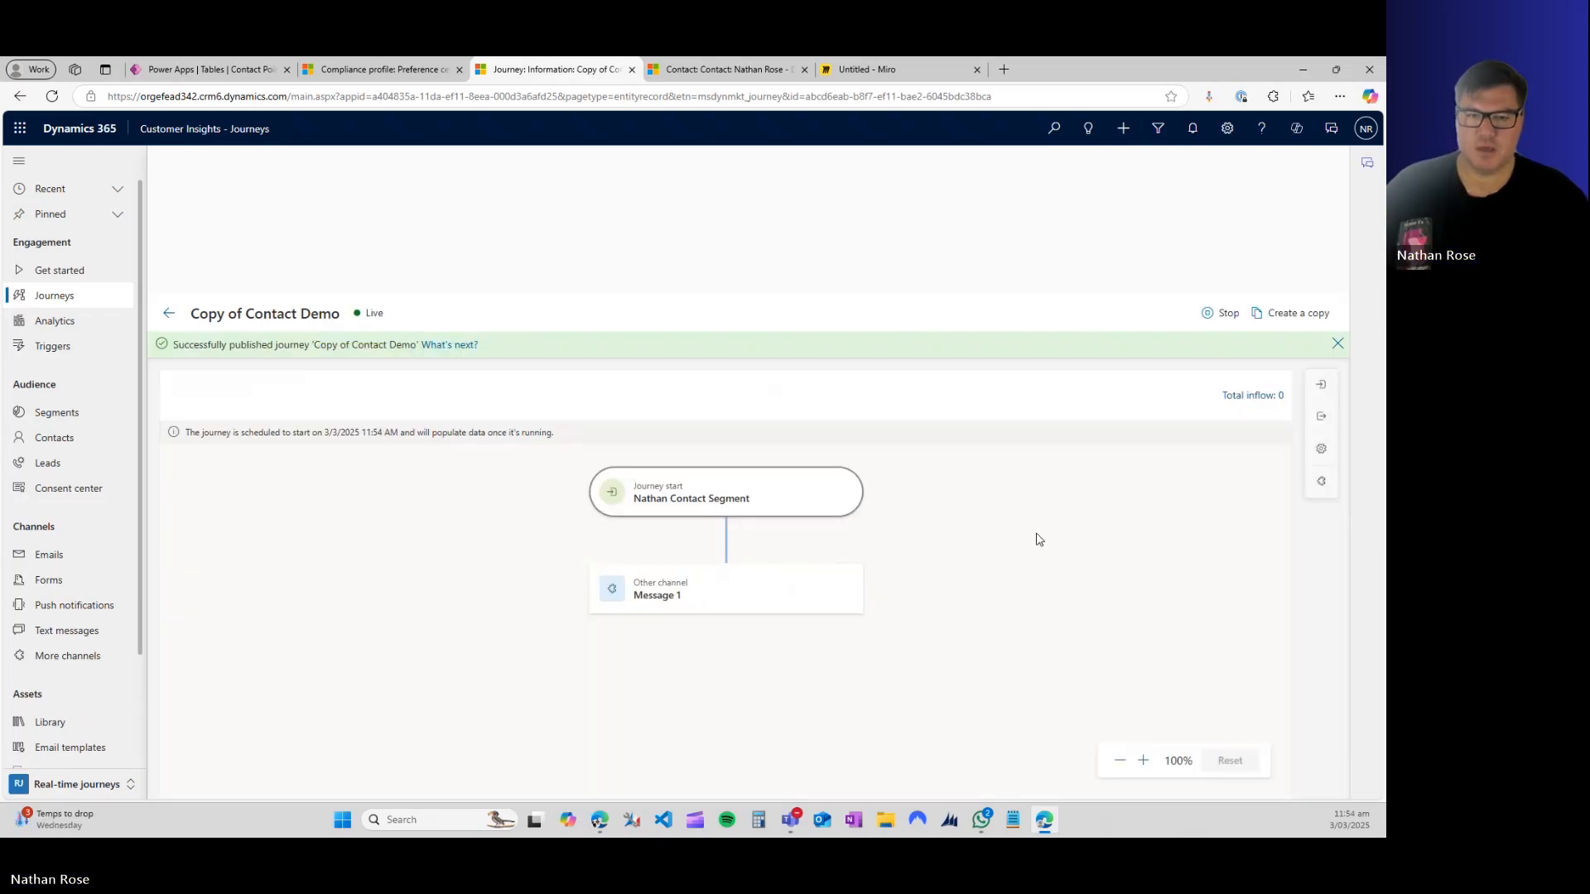
pyautogui.moveTo(1175, 548)
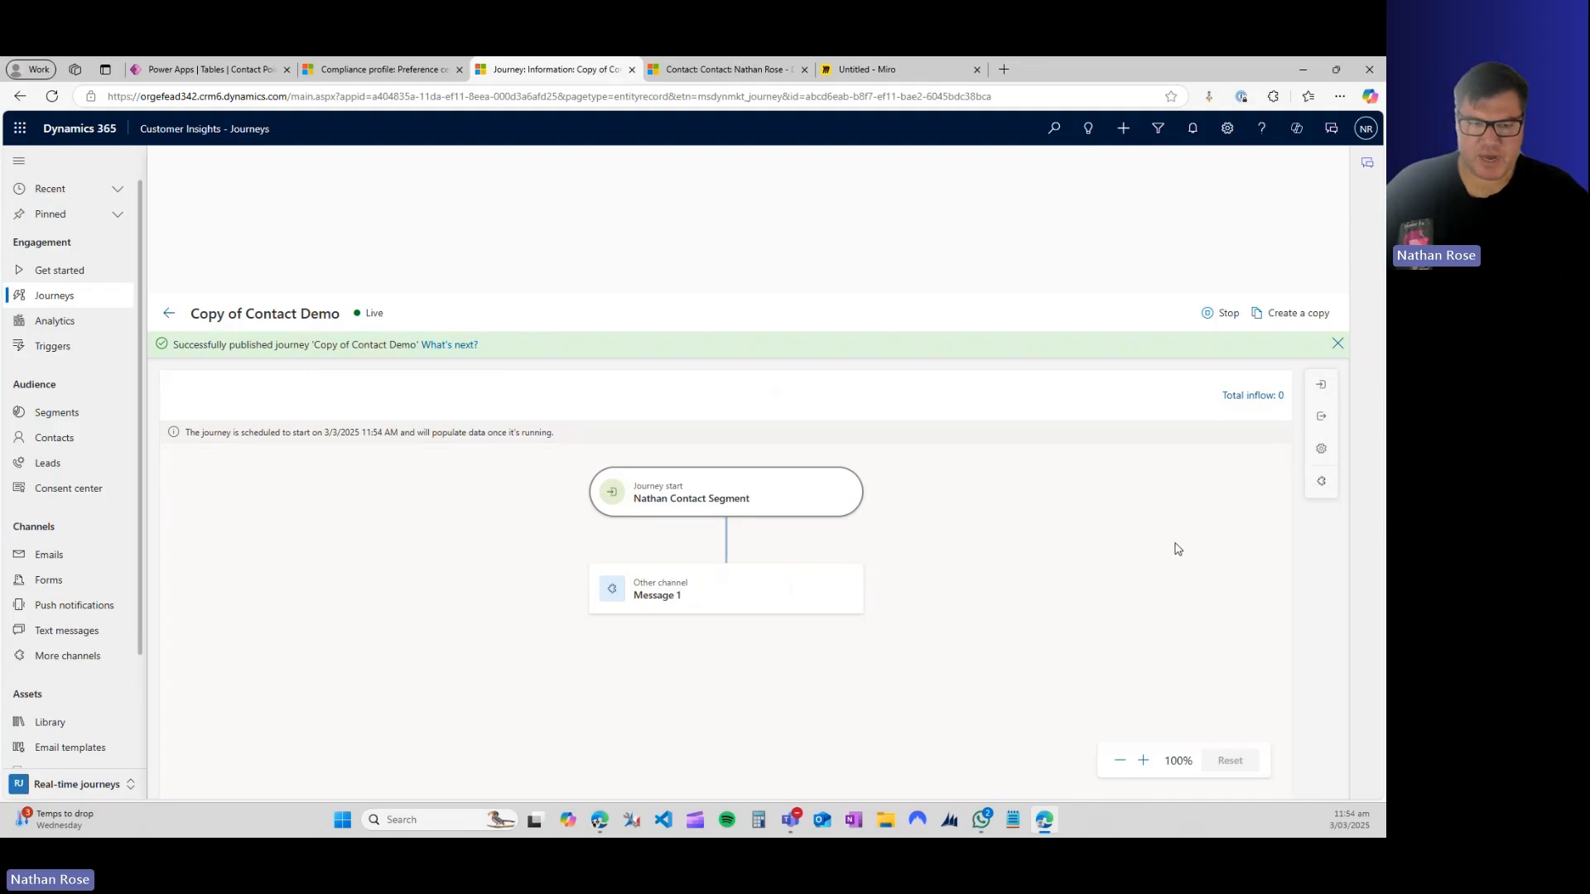
pyautogui.moveTo(1175, 429)
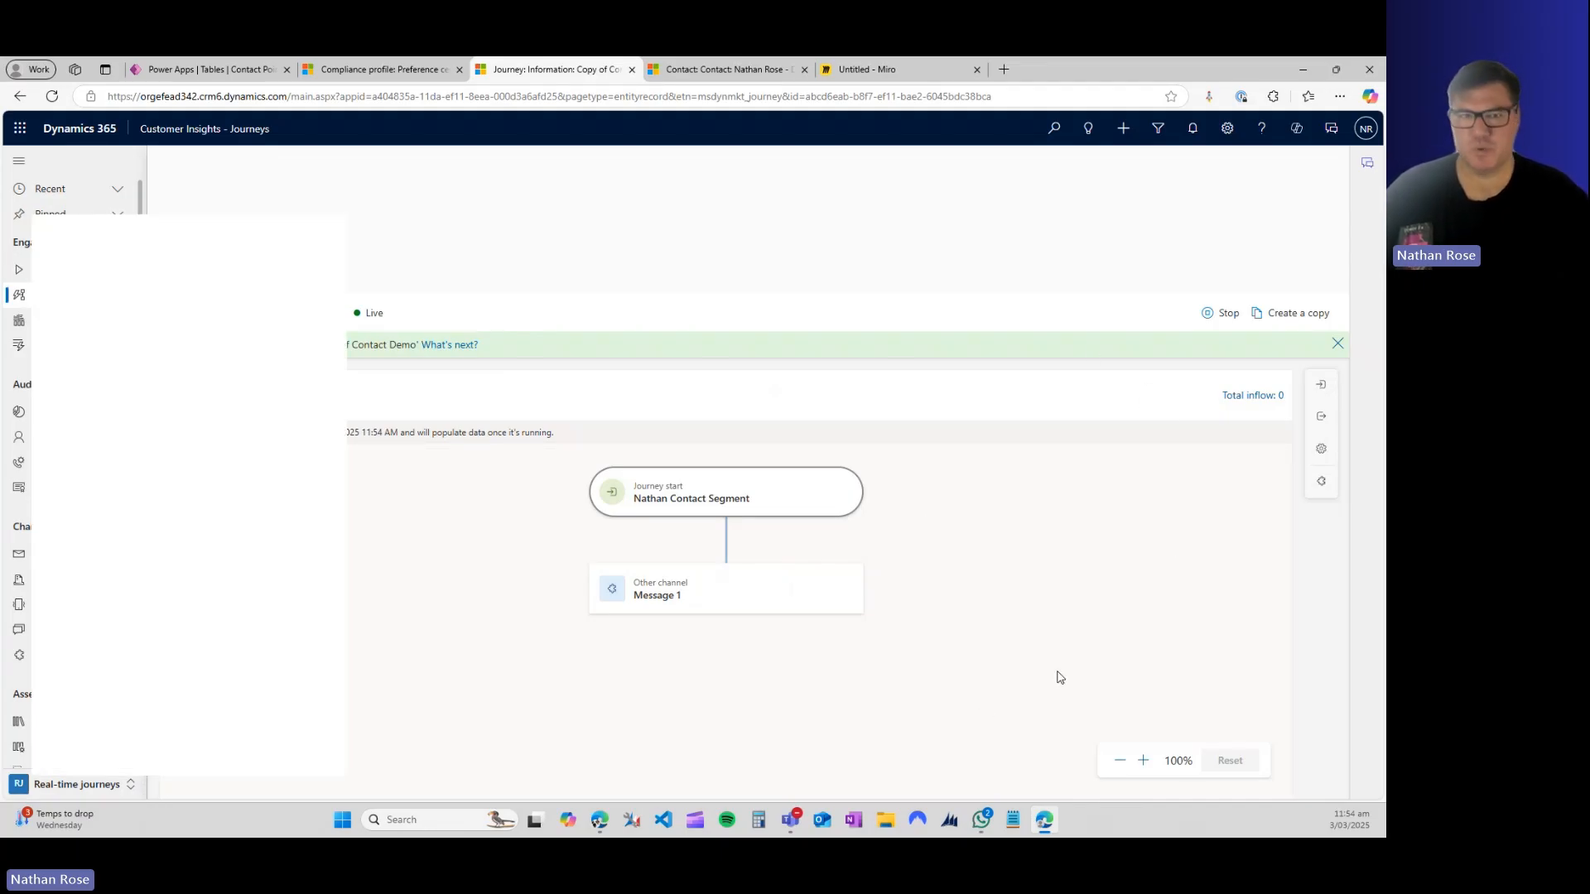
pyautogui.moveTo(981, 819)
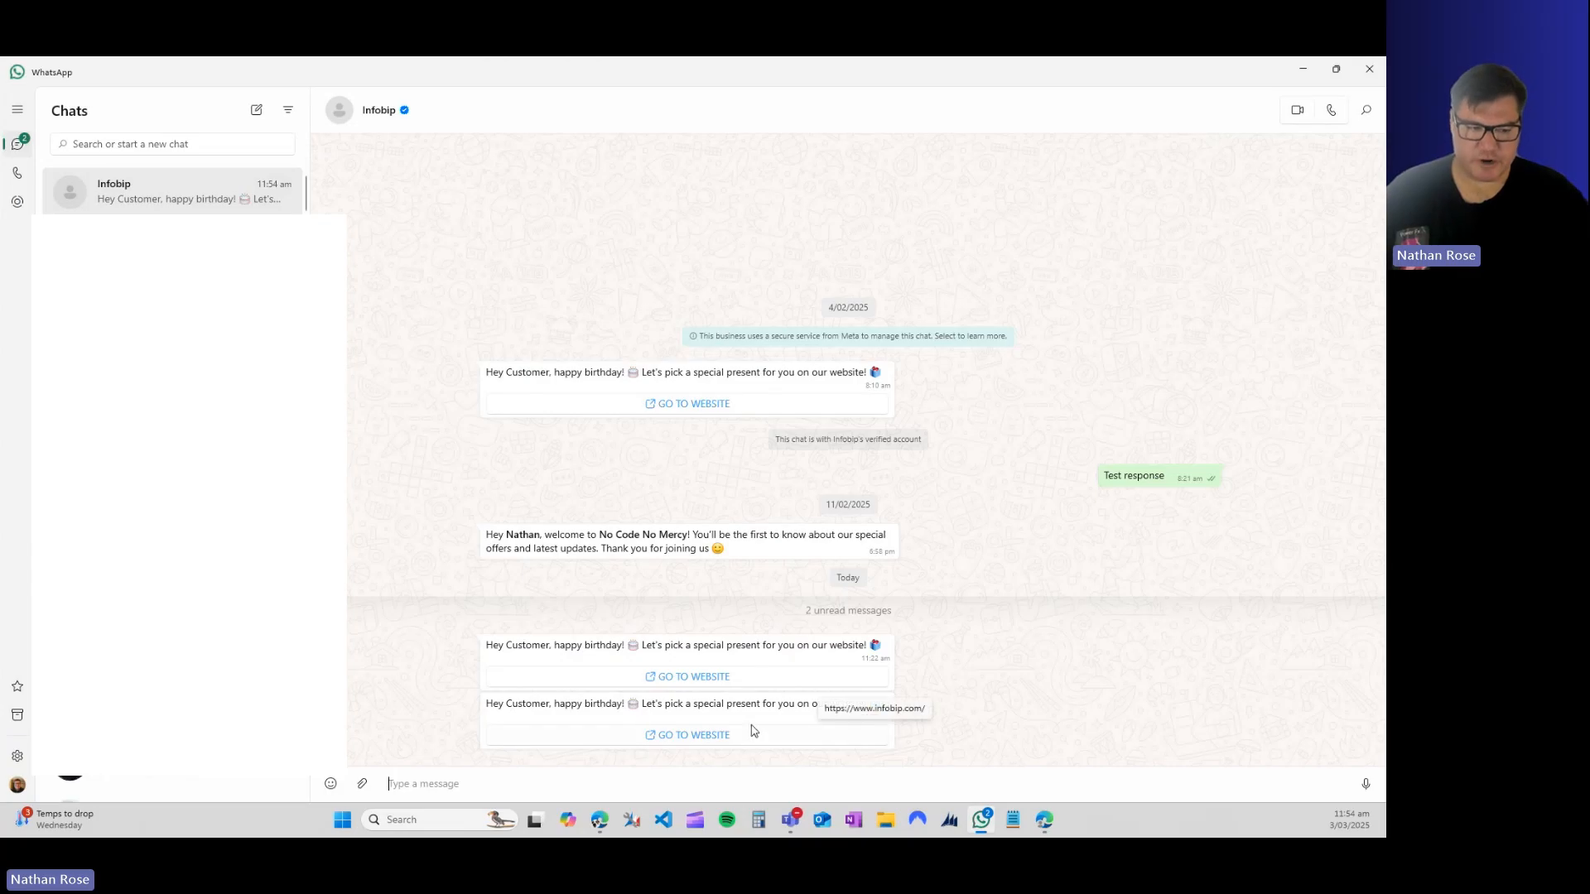
pyautogui.moveTo(991, 809)
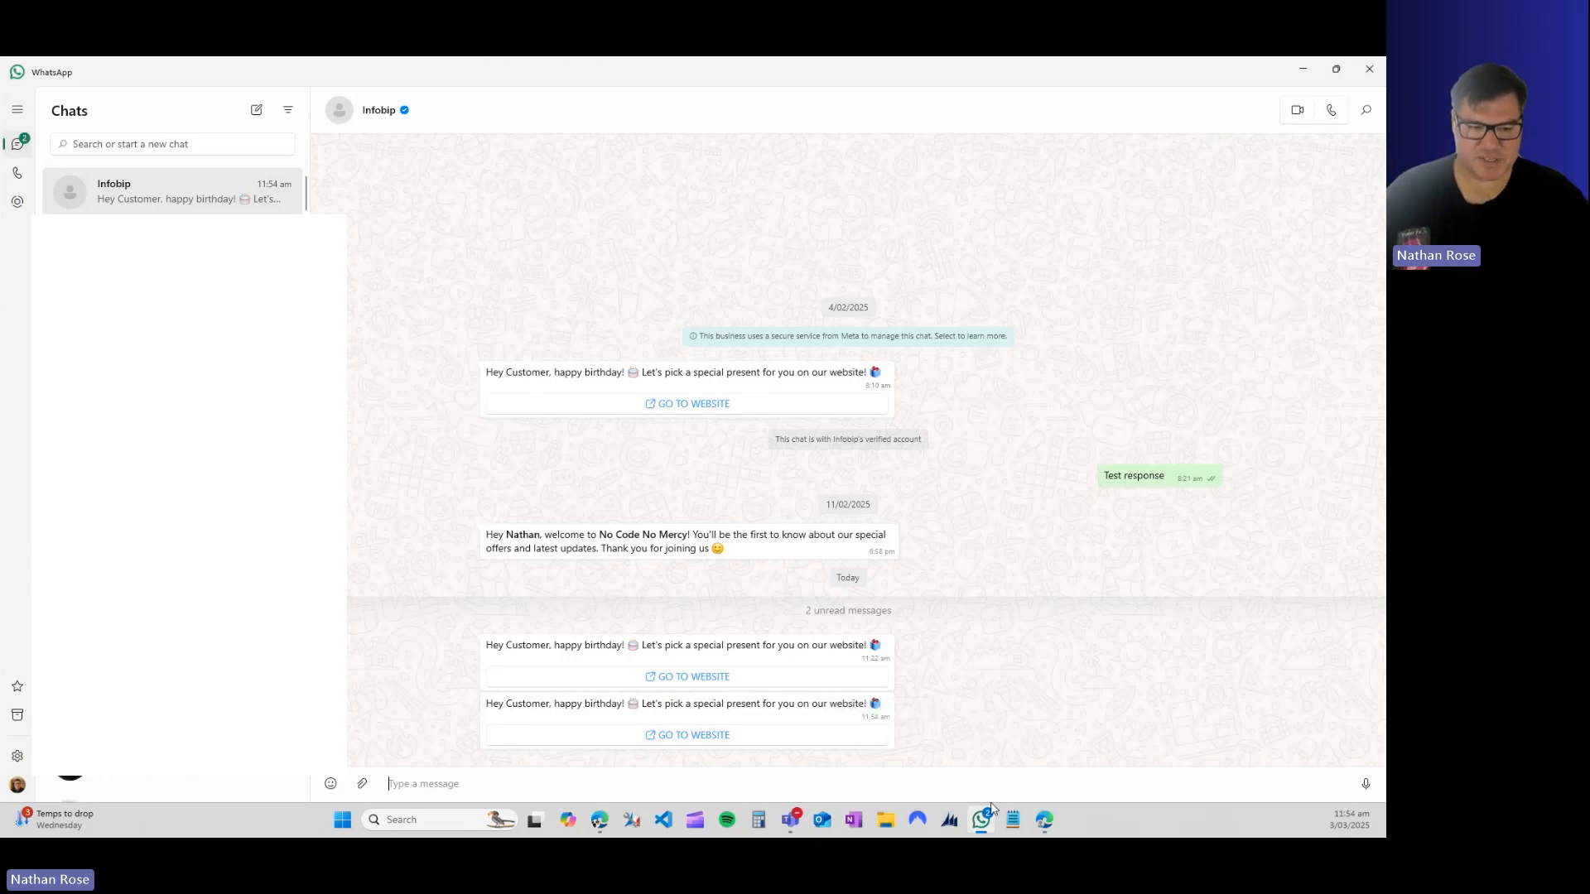
pyautogui.moveTo(980, 819)
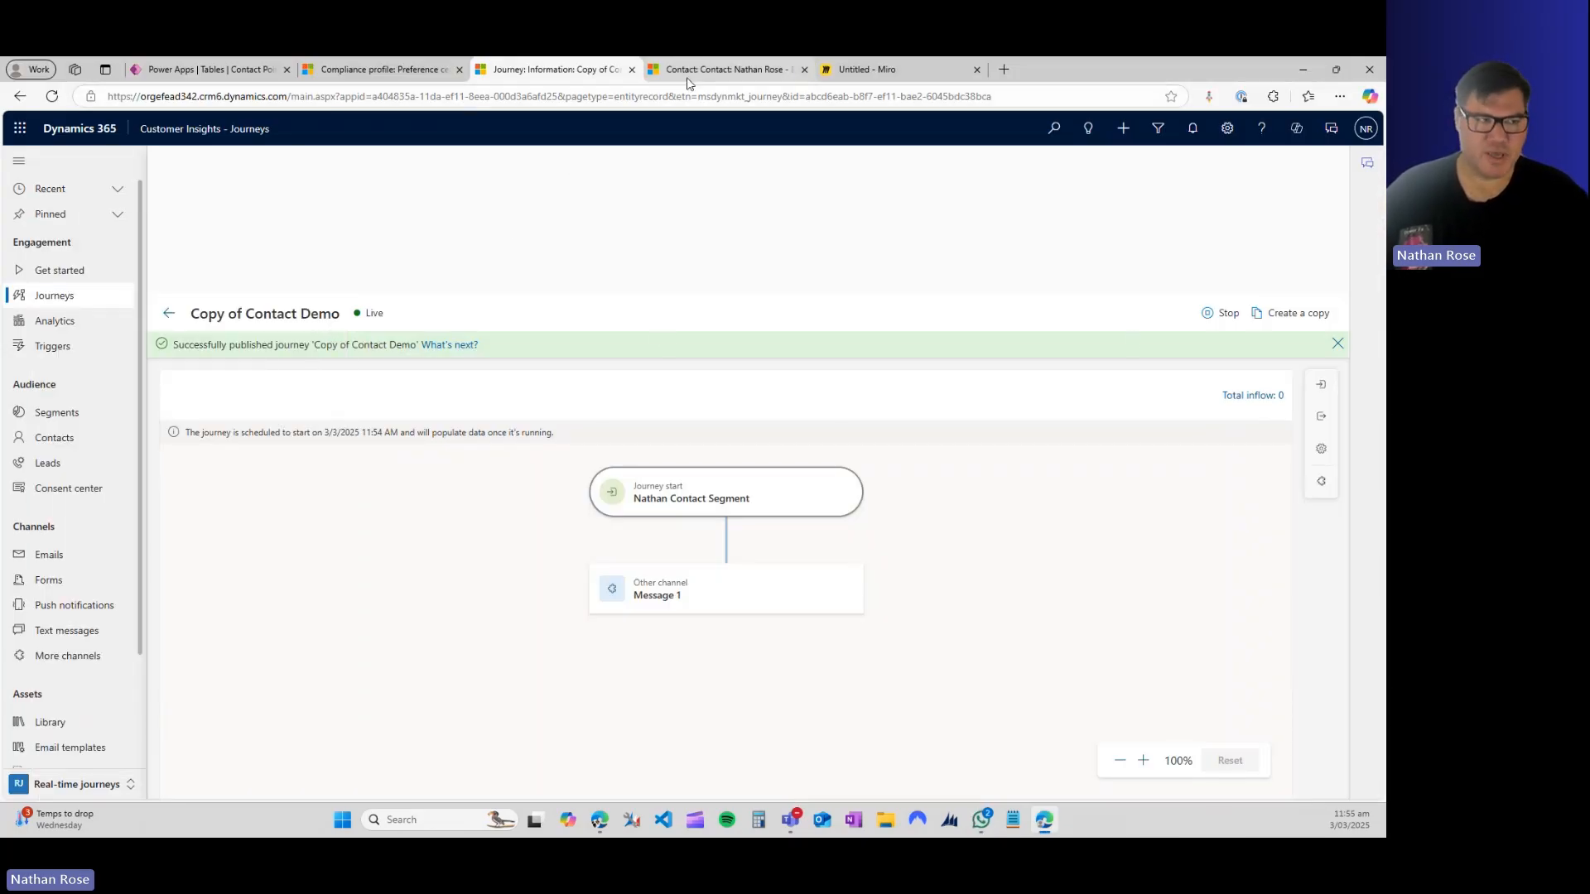
# Step: Set the contact's Transactional WhatsApp consent to Opted out
pyautogui.click(725, 69)
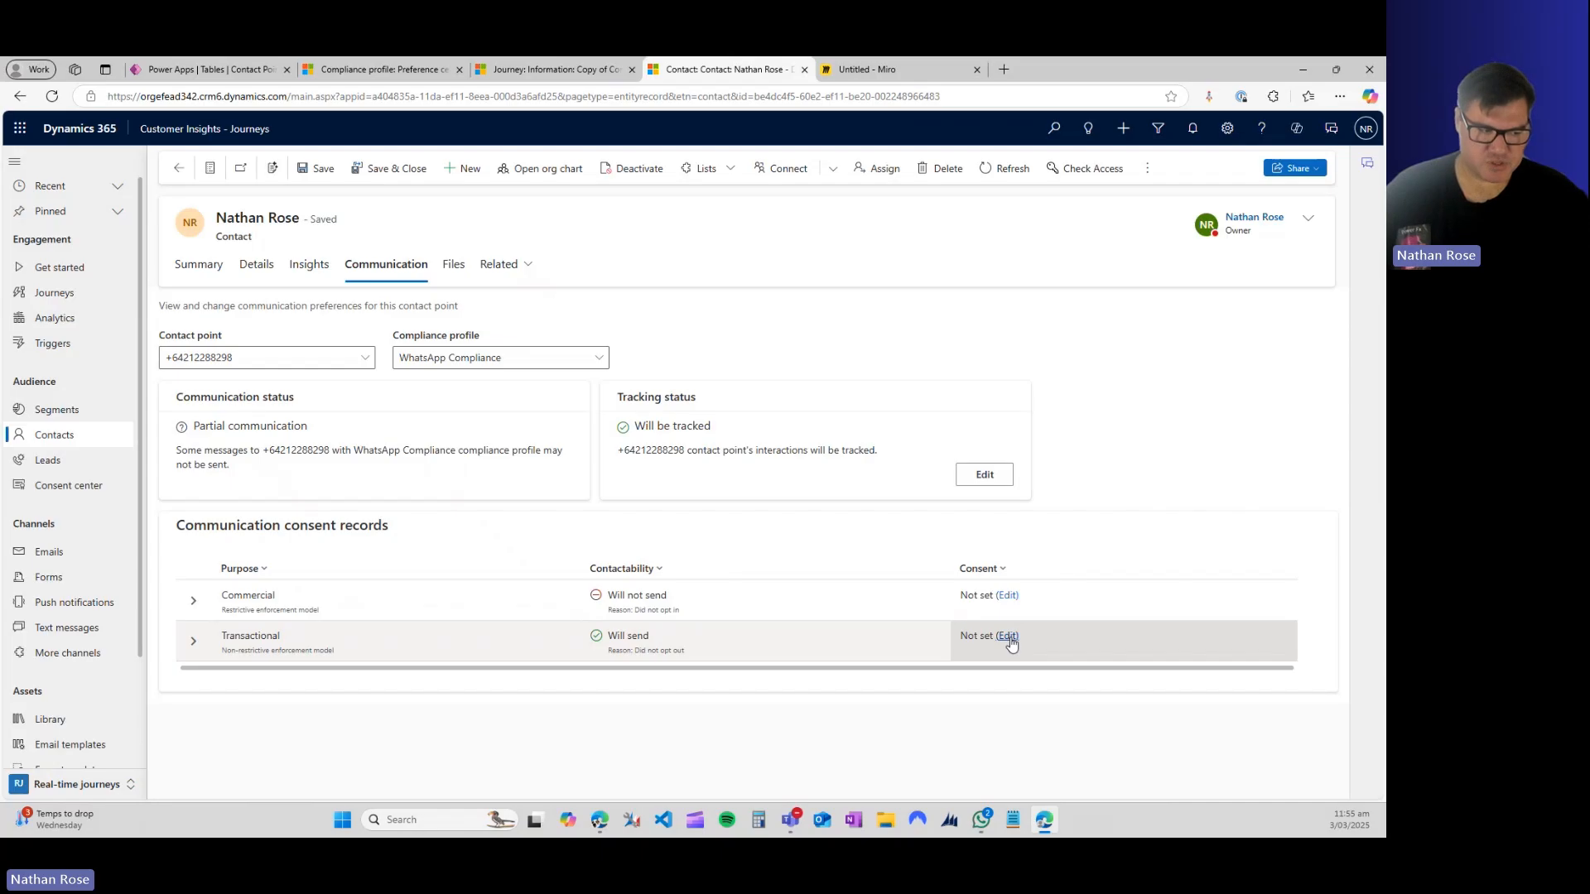
pyautogui.click(1008, 636)
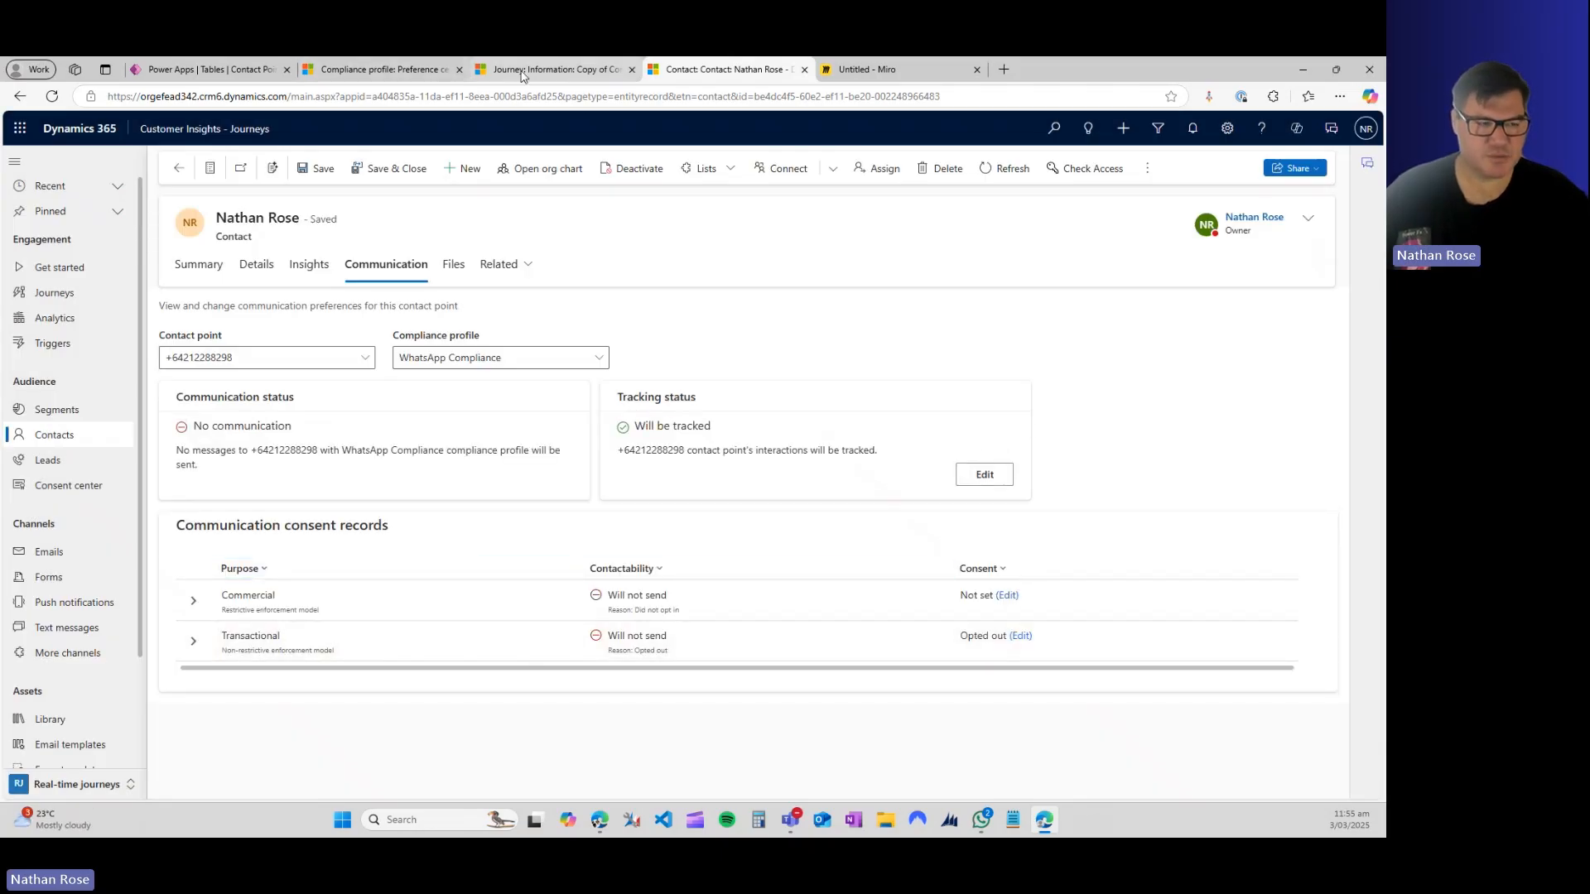
# Step: Copy the live Contact Demo journey, schedule the copy to start at 11:58 AM, and publish it
pyautogui.click(555, 69)
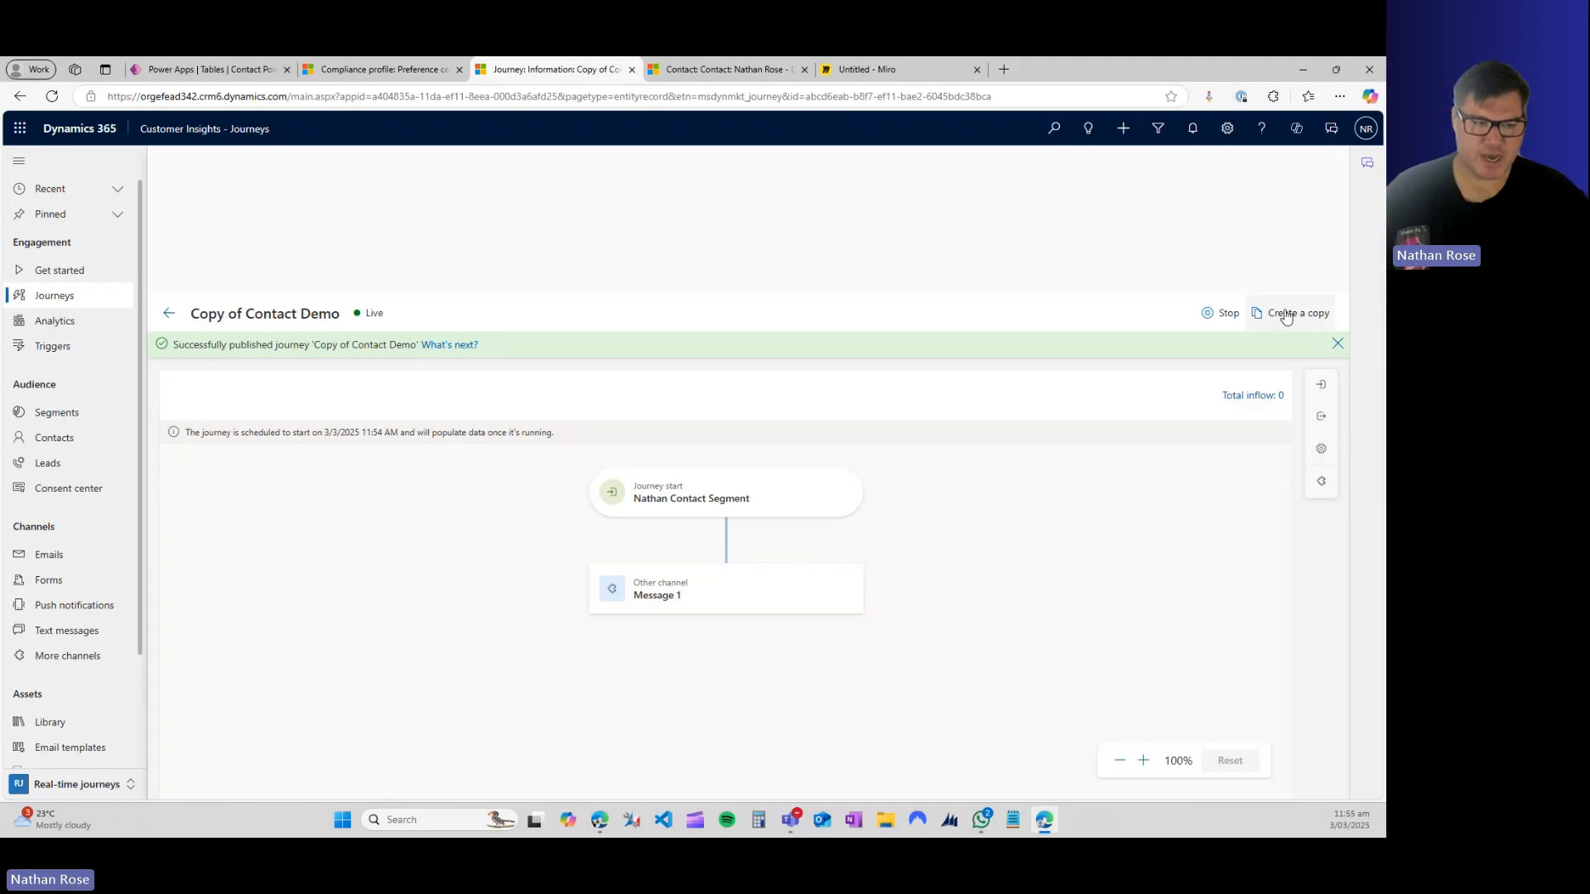
pyautogui.click(1296, 312)
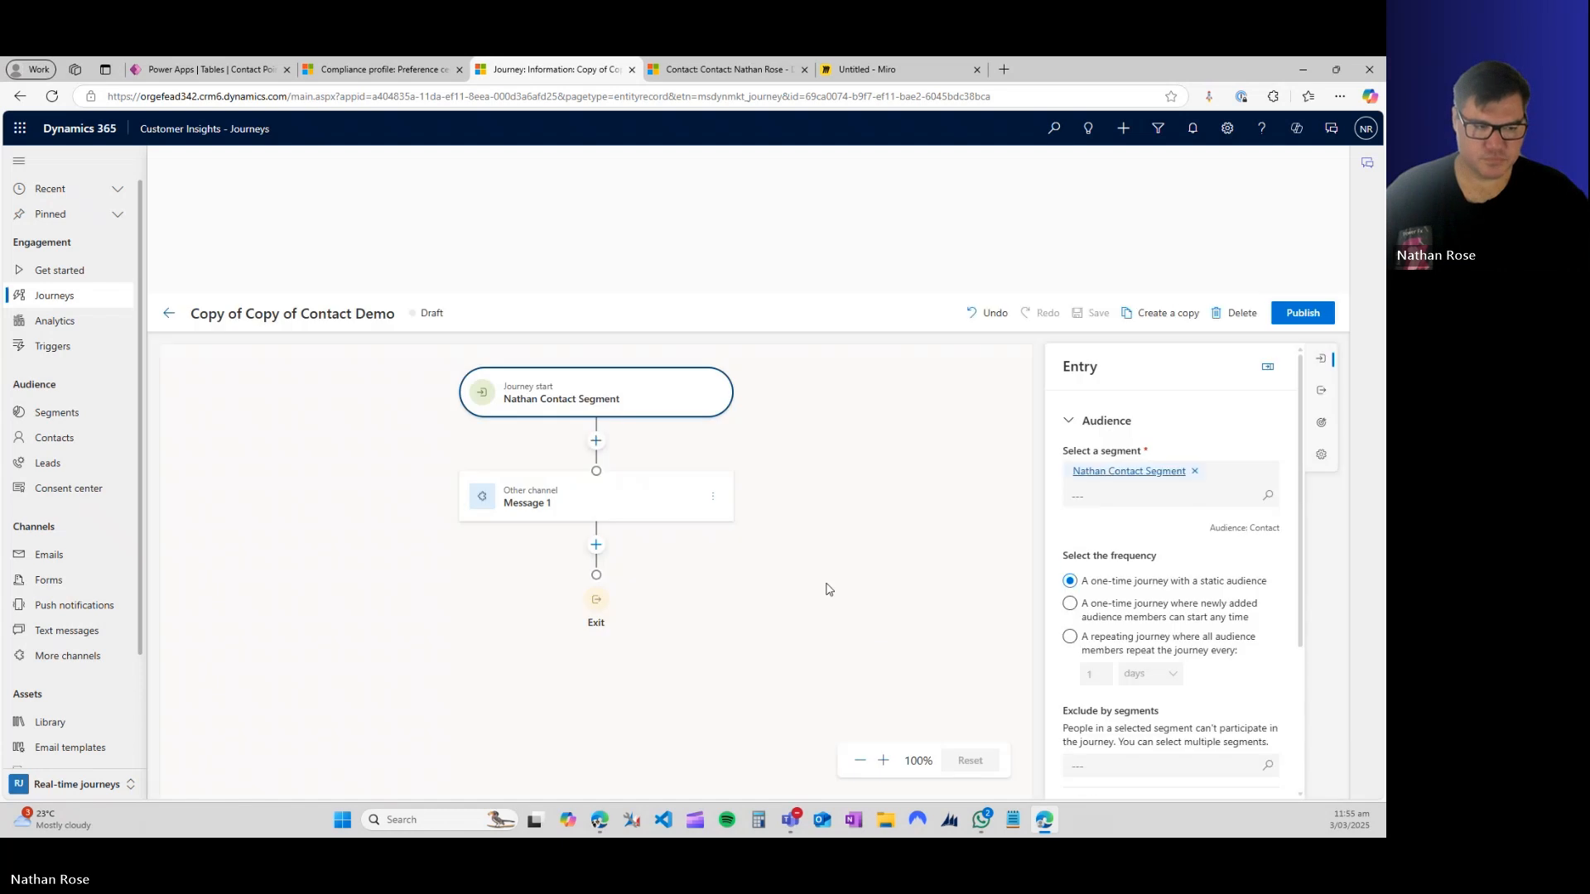
pyautogui.scroll(-3)
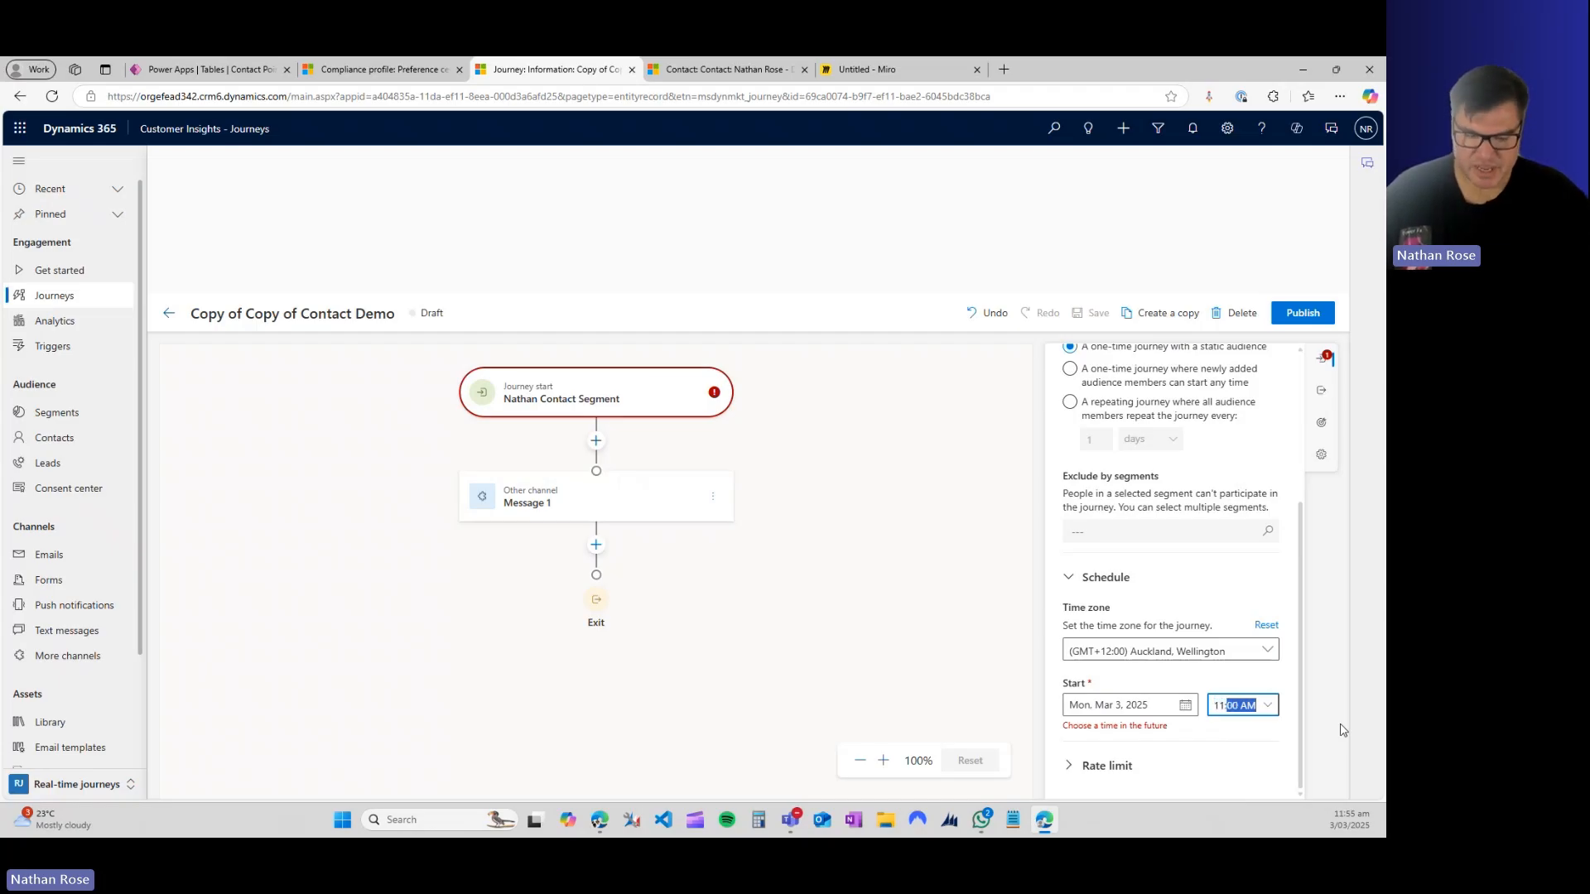
pyautogui.write('11:58 AM')
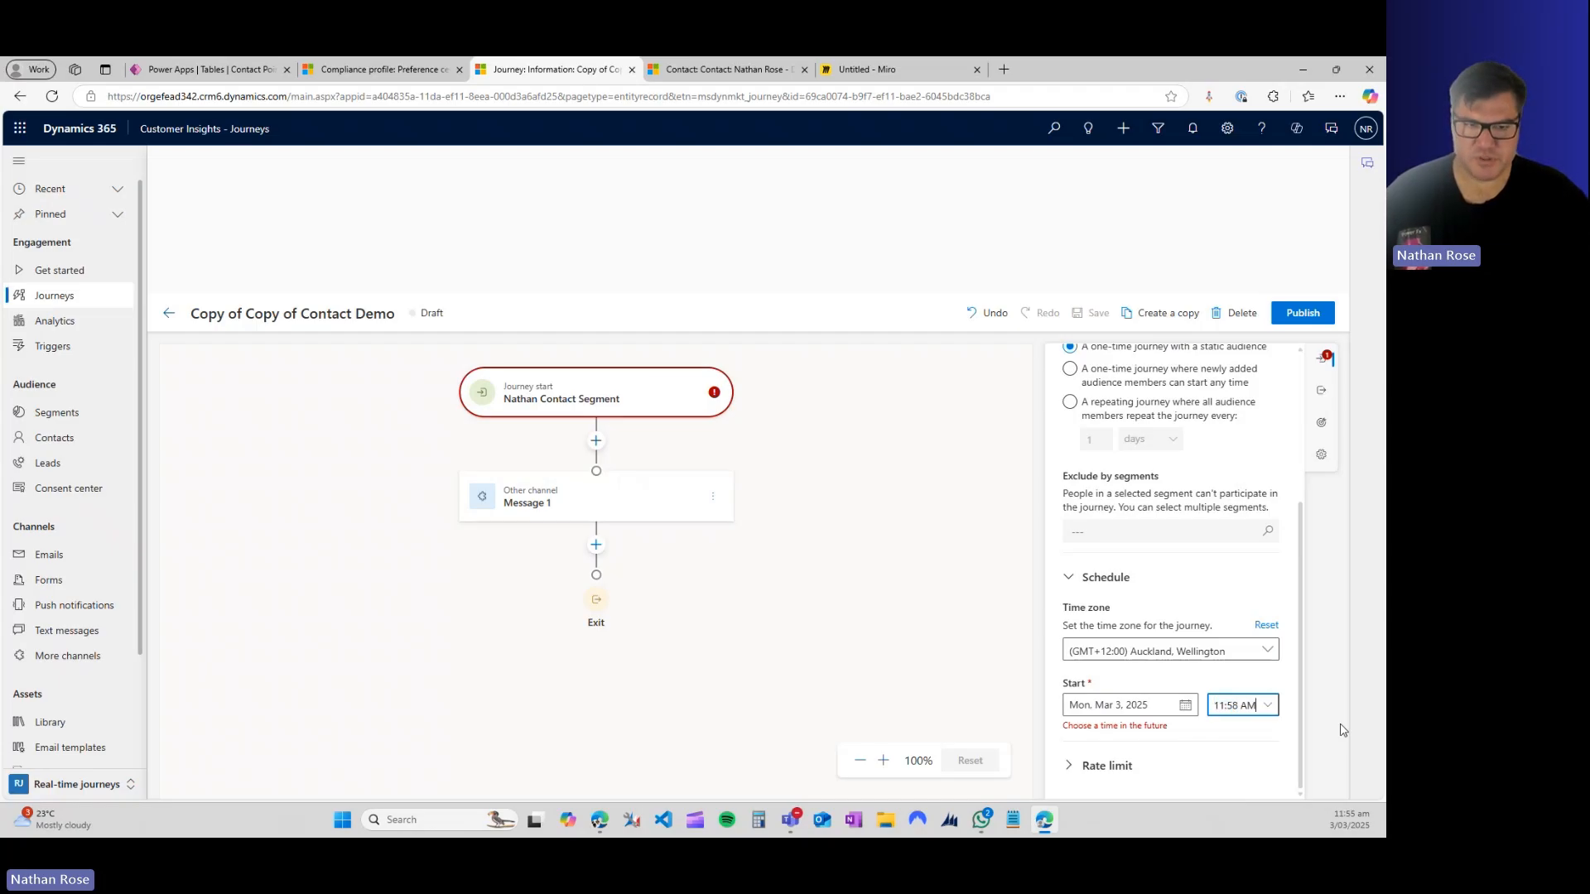
pyautogui.click(1152, 312)
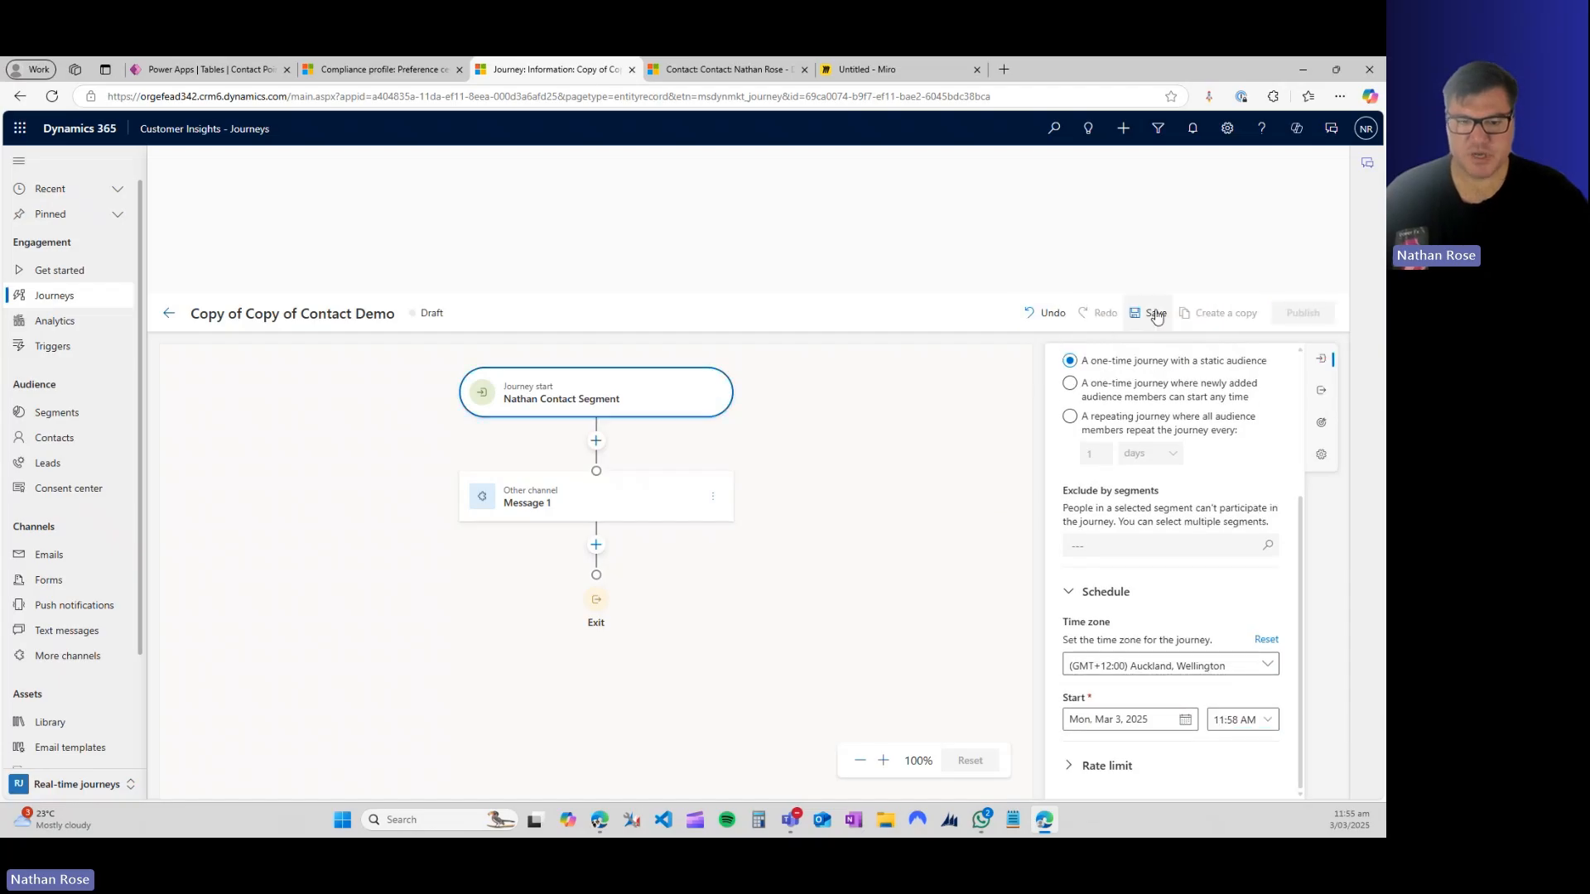
pyautogui.click(1152, 312)
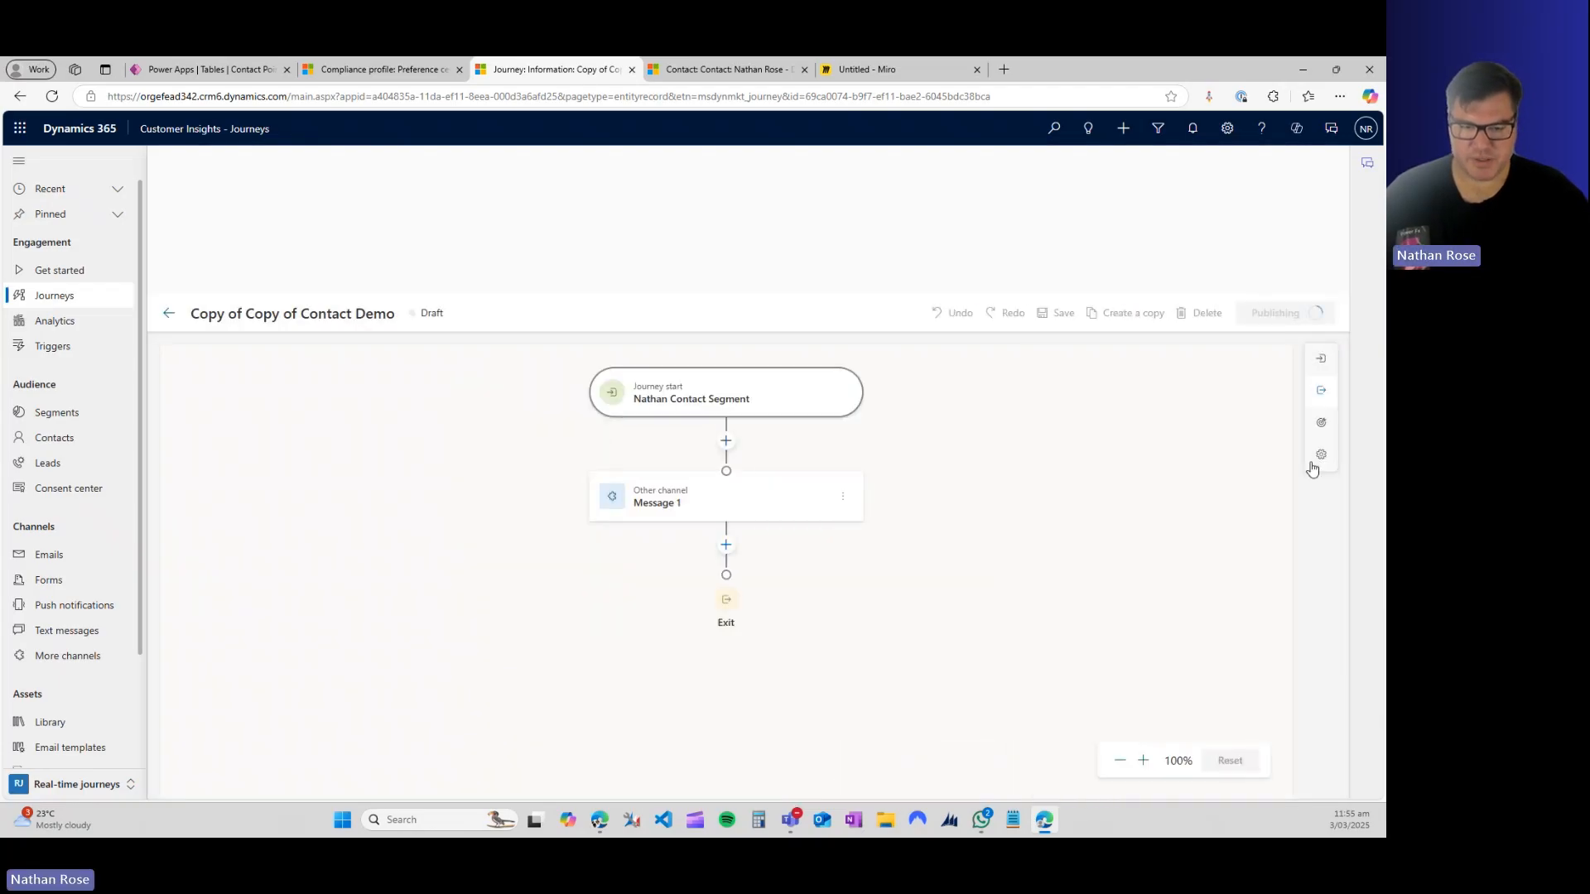
pyautogui.moveTo(1277, 443)
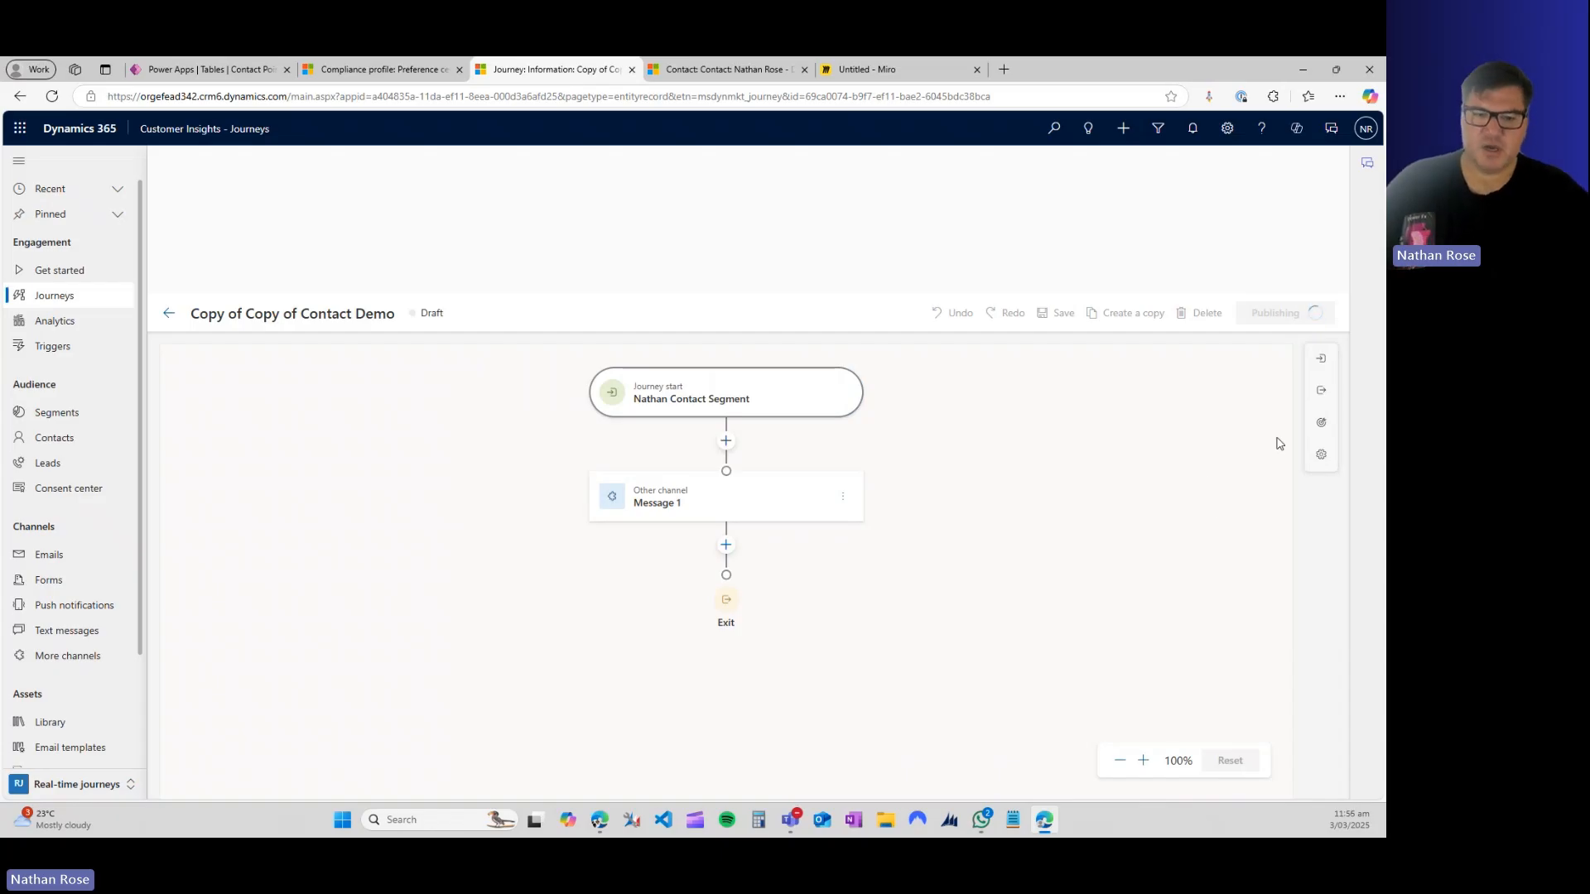
pyautogui.moveTo(1222, 380)
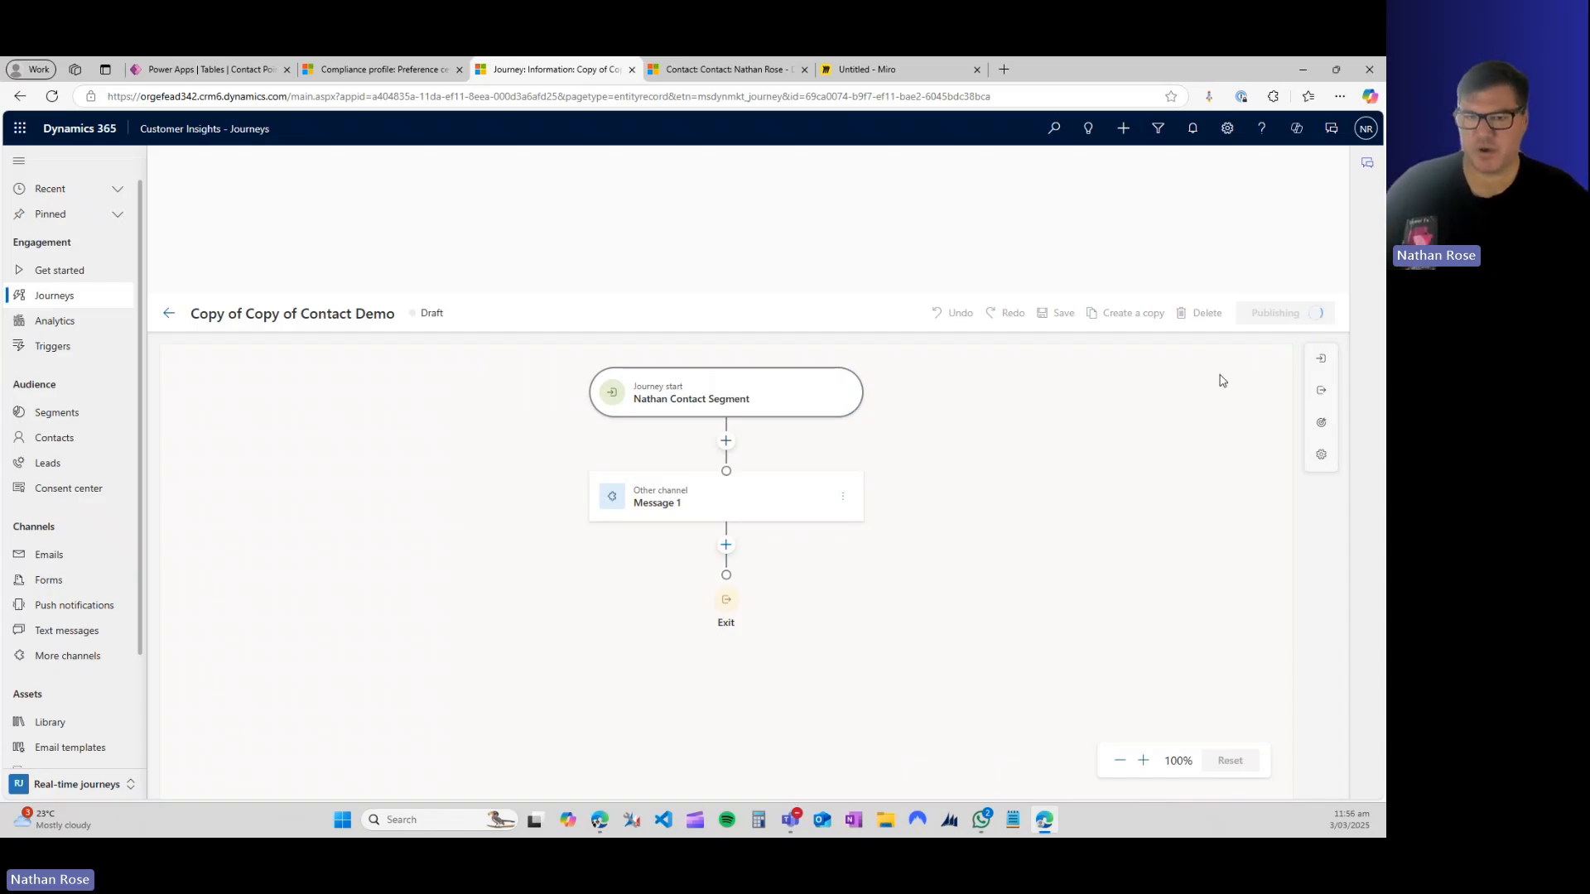
pyautogui.moveTo(1143, 394)
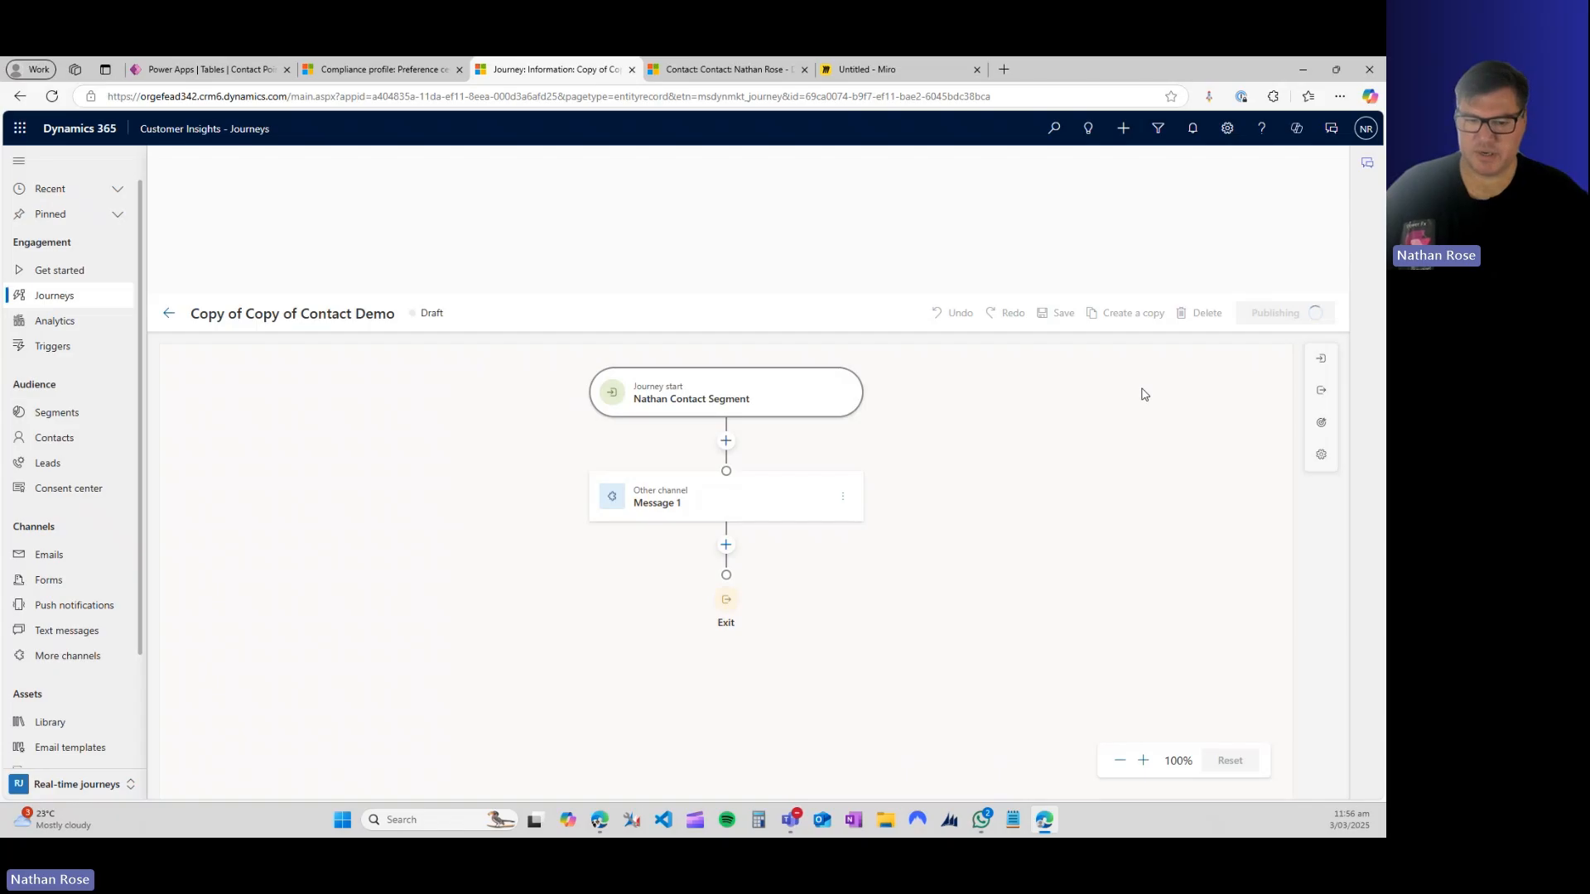
pyautogui.moveTo(1134, 335)
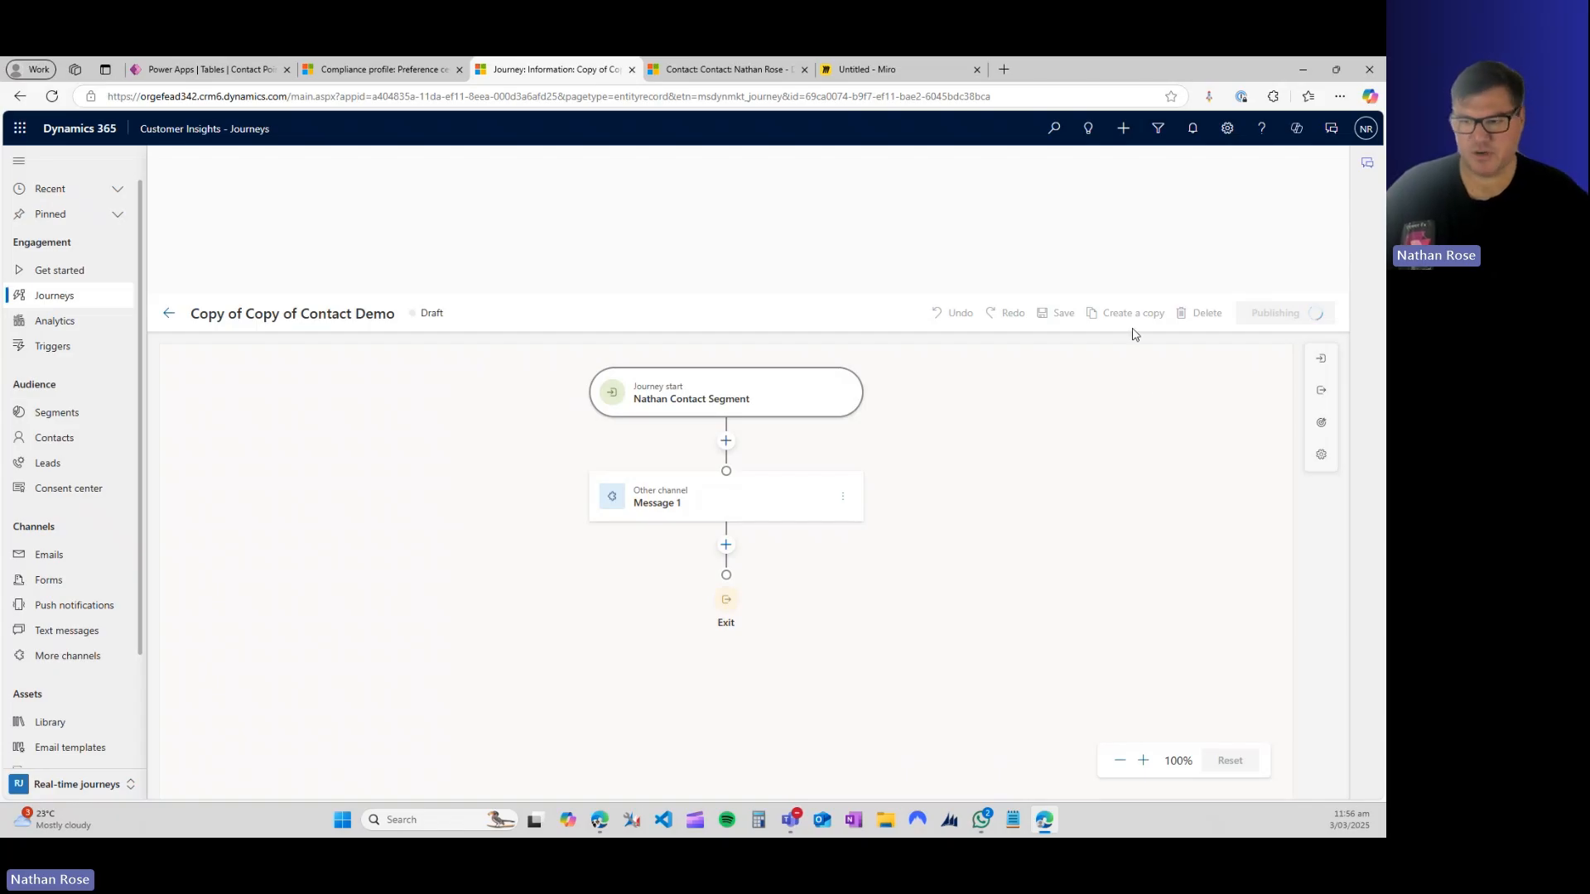
pyautogui.click(1275, 312)
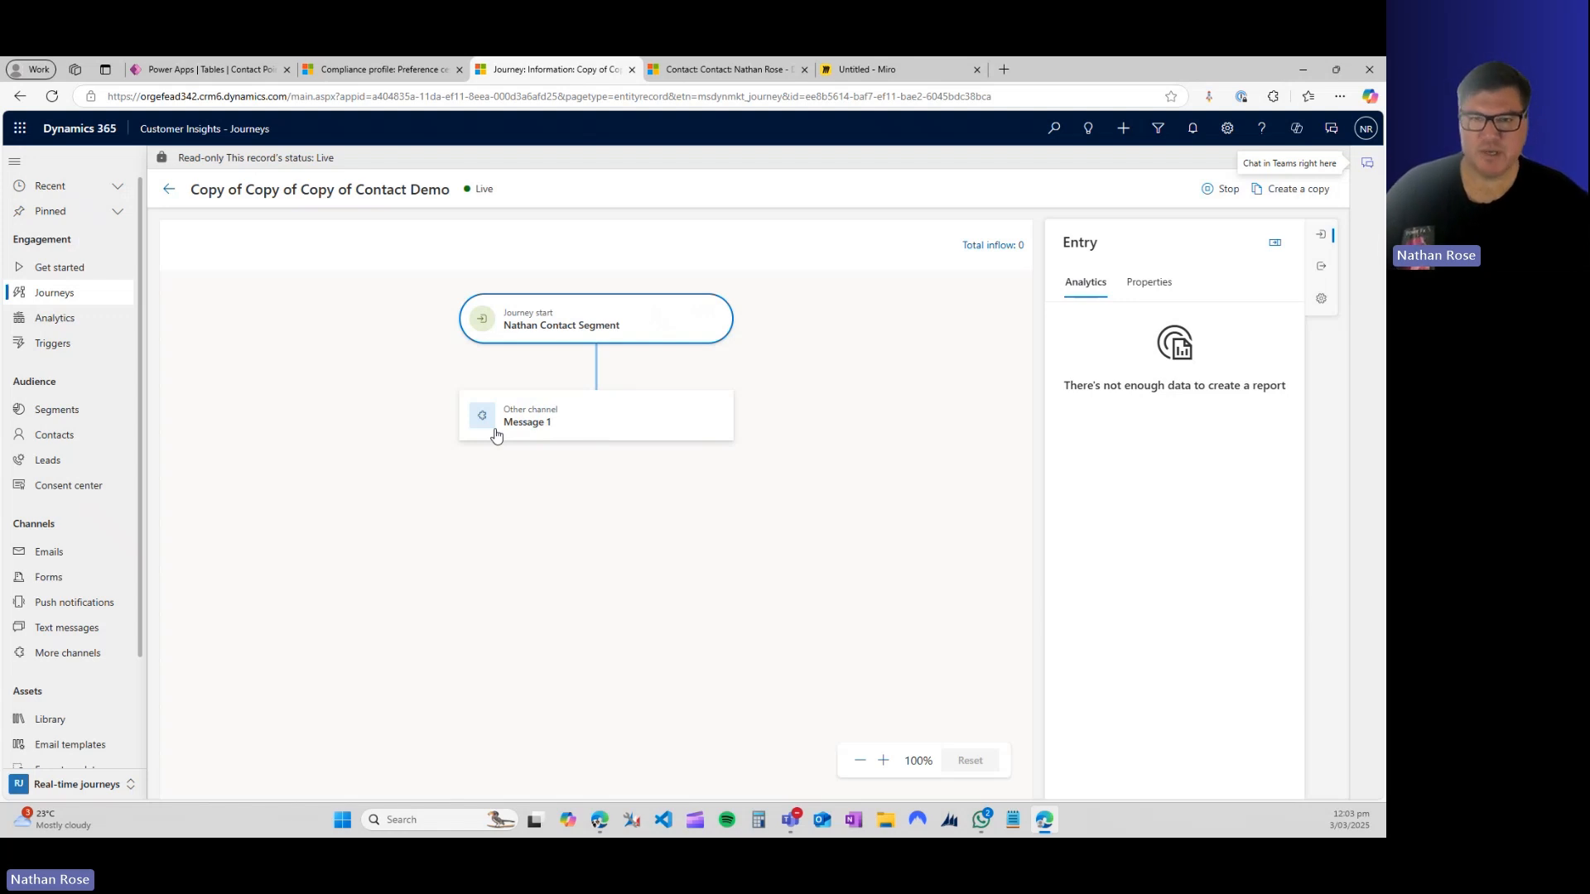
pyautogui.moveTo(443, 405)
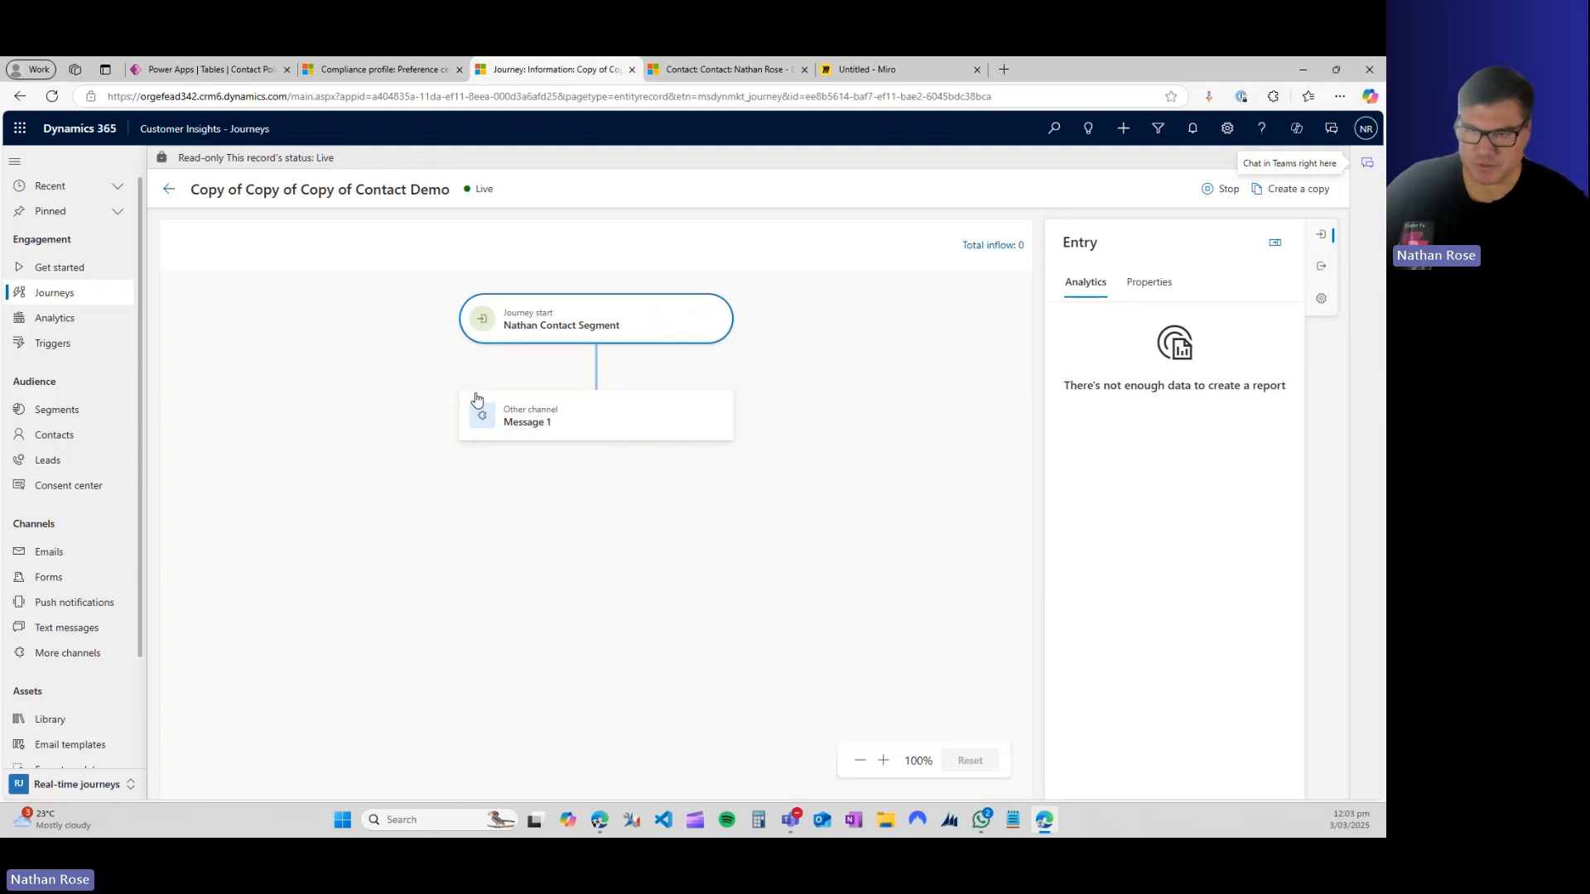
pyautogui.moveTo(365, 311)
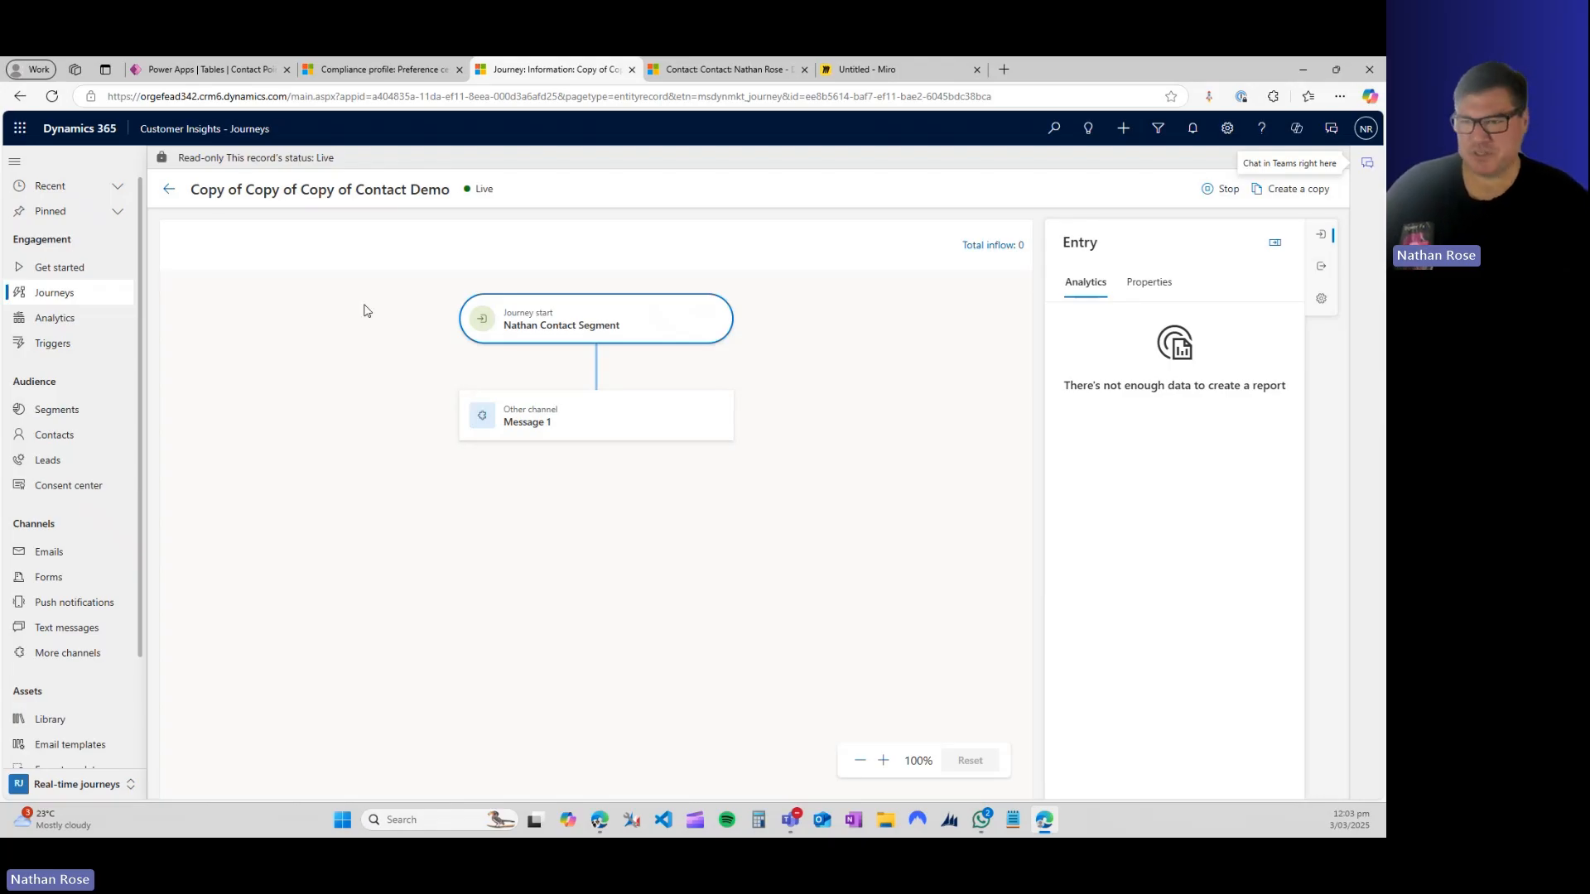
pyautogui.moveTo(375, 361)
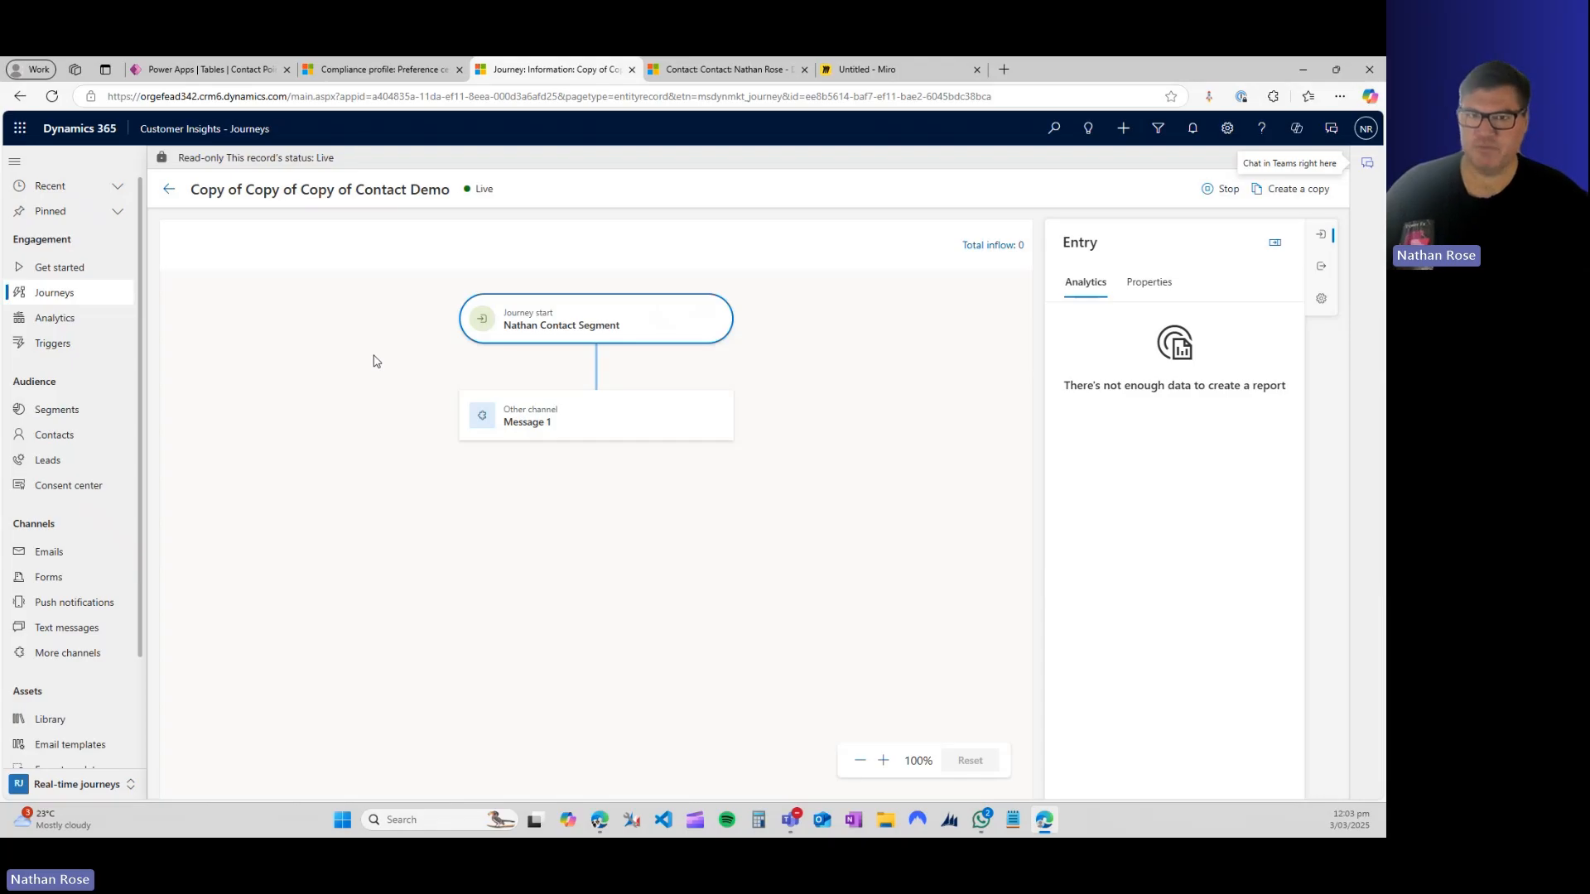
pyautogui.moveTo(393, 151)
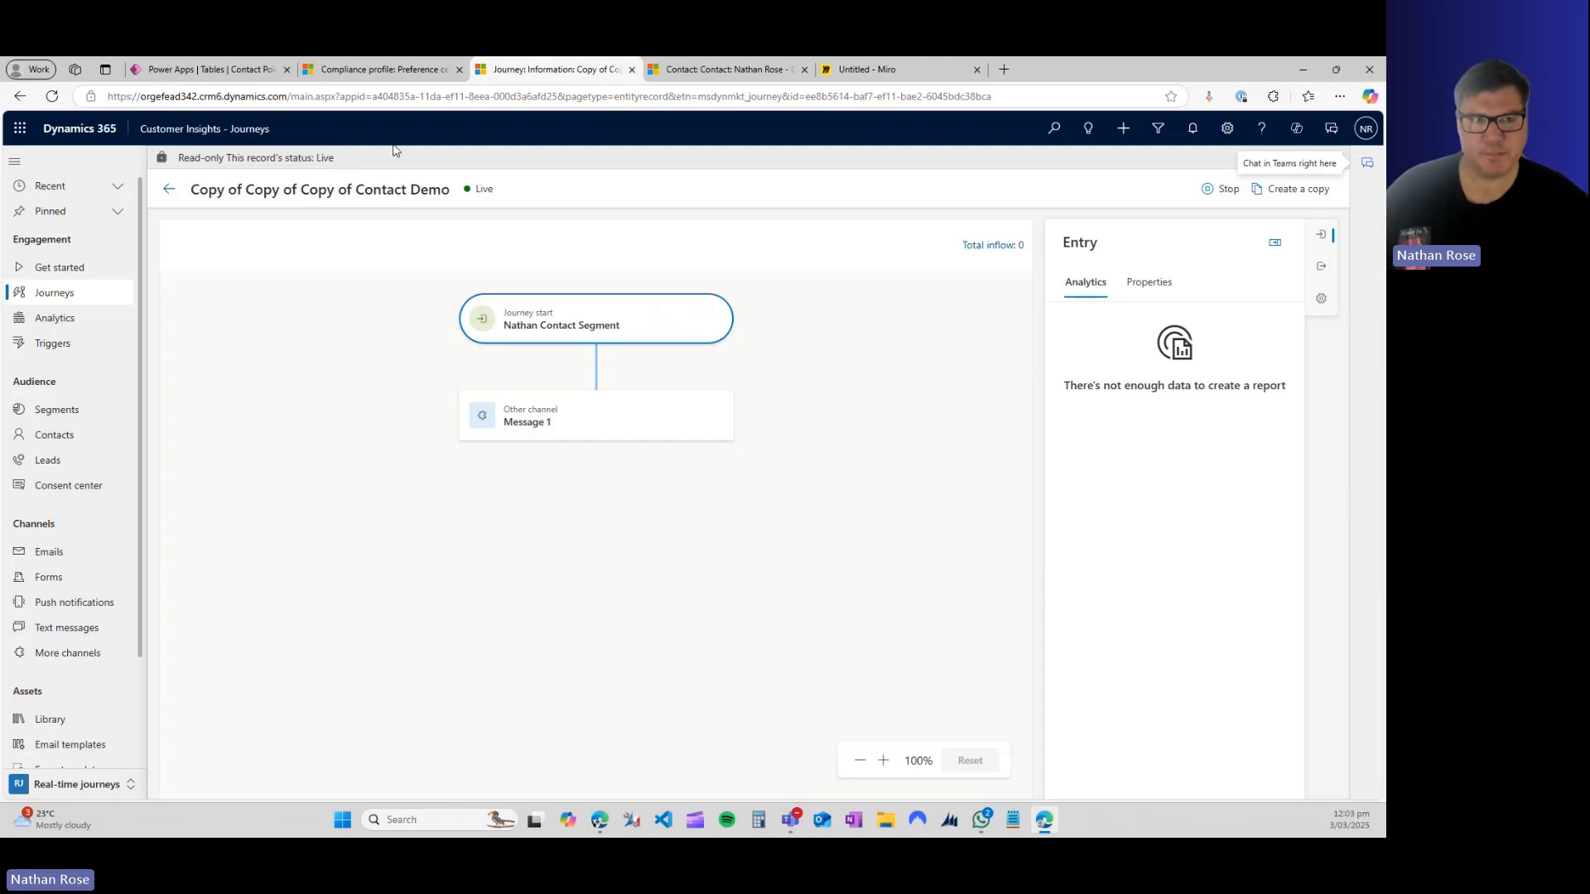
# Step: Return to the contact record and review the Summary timeline's blocked custom message
pyautogui.click(725, 69)
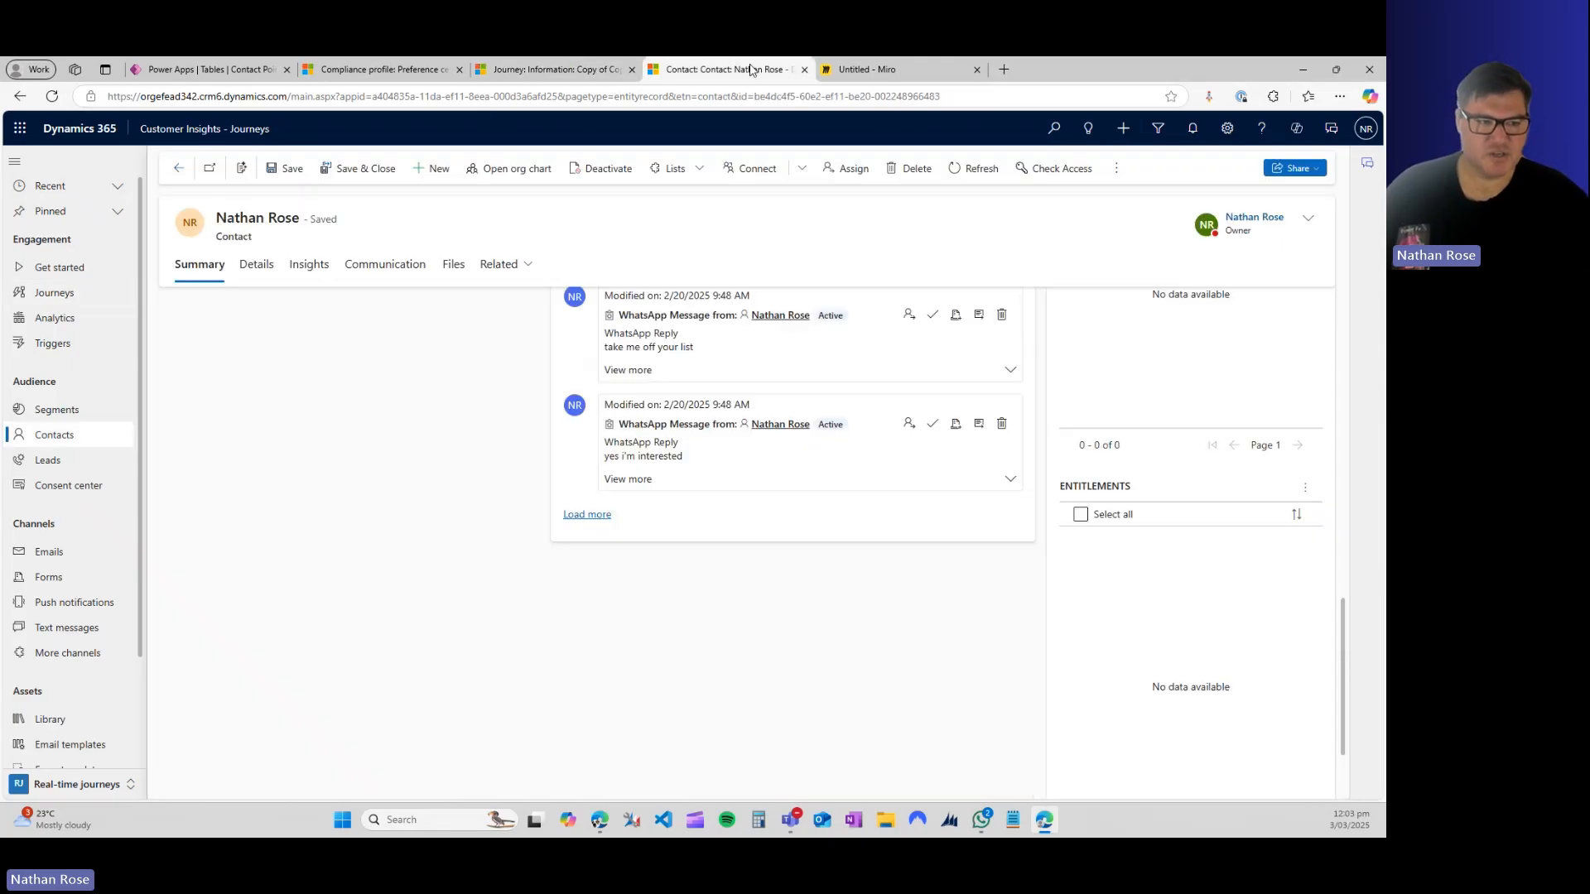
pyautogui.scroll(3)
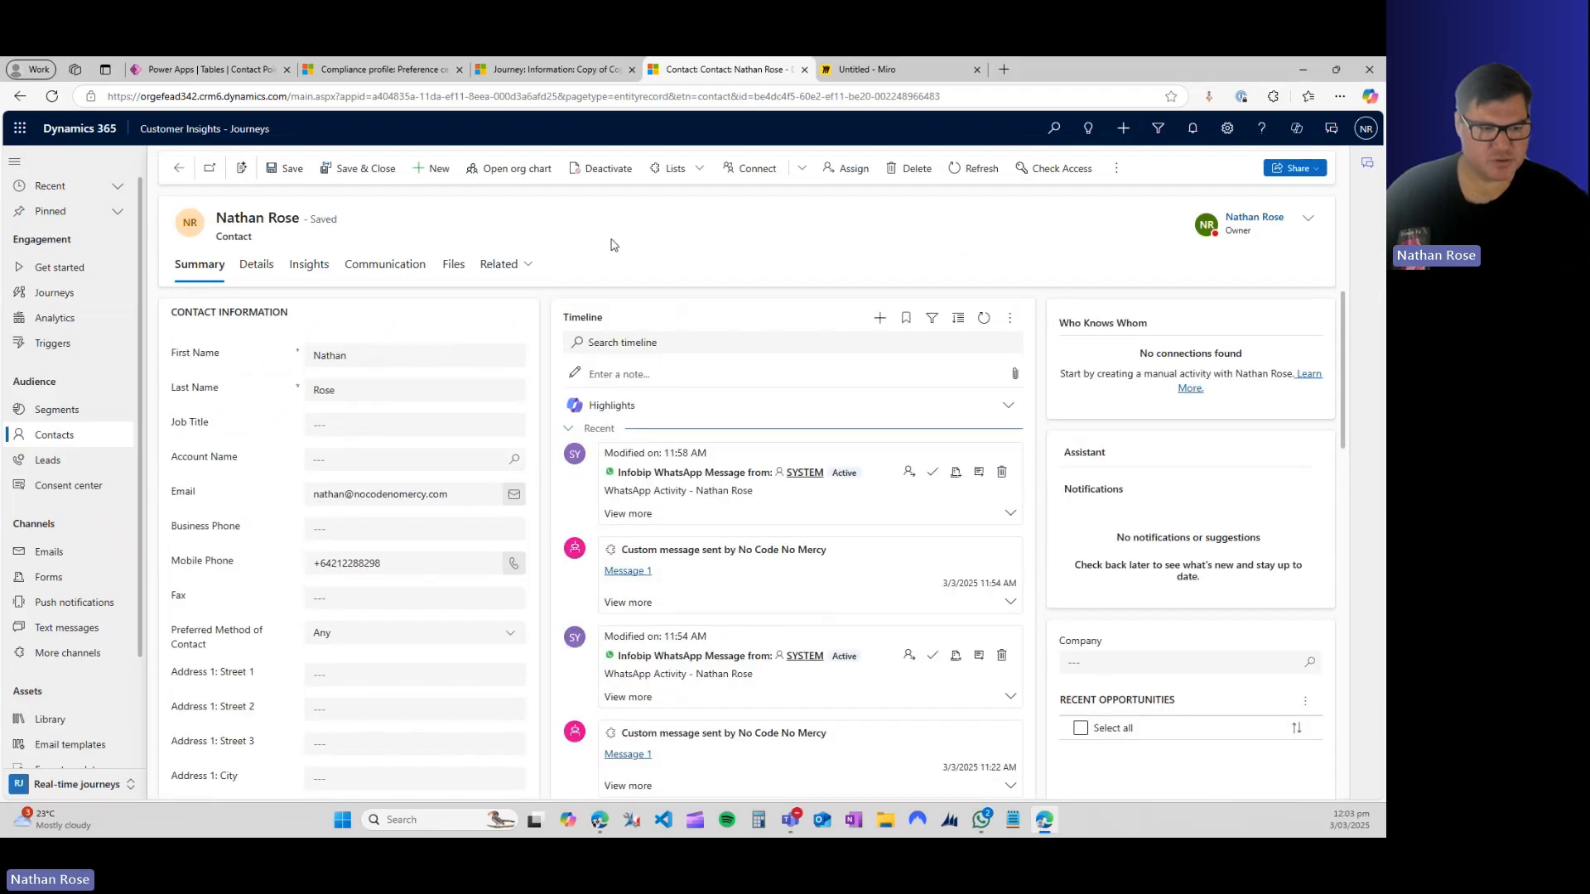
pyautogui.moveTo(677, 515)
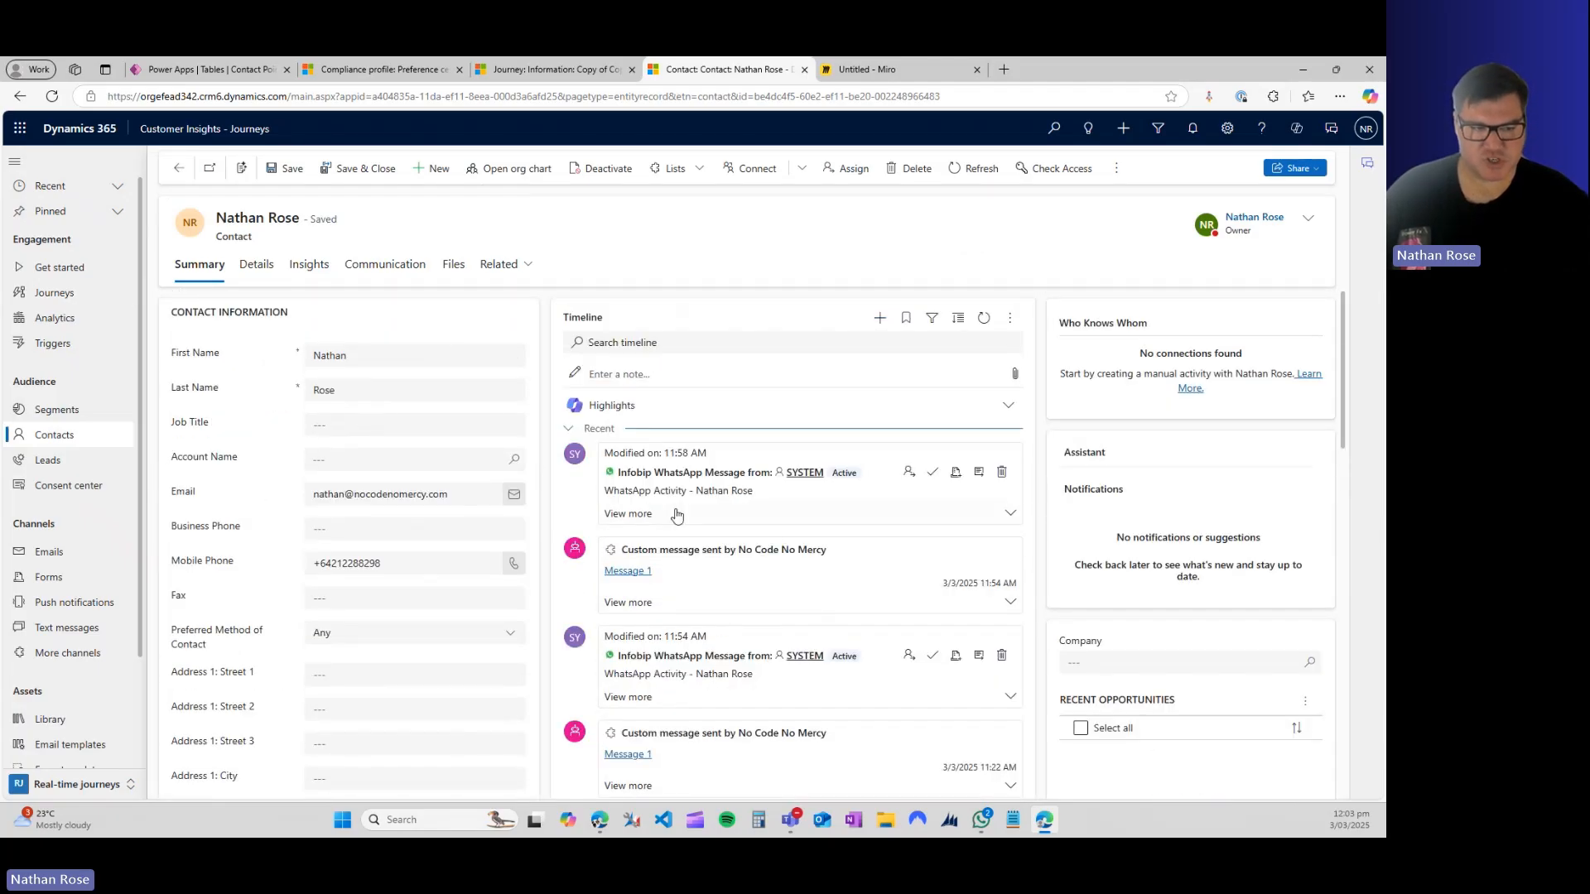
pyautogui.moveTo(1021, 178)
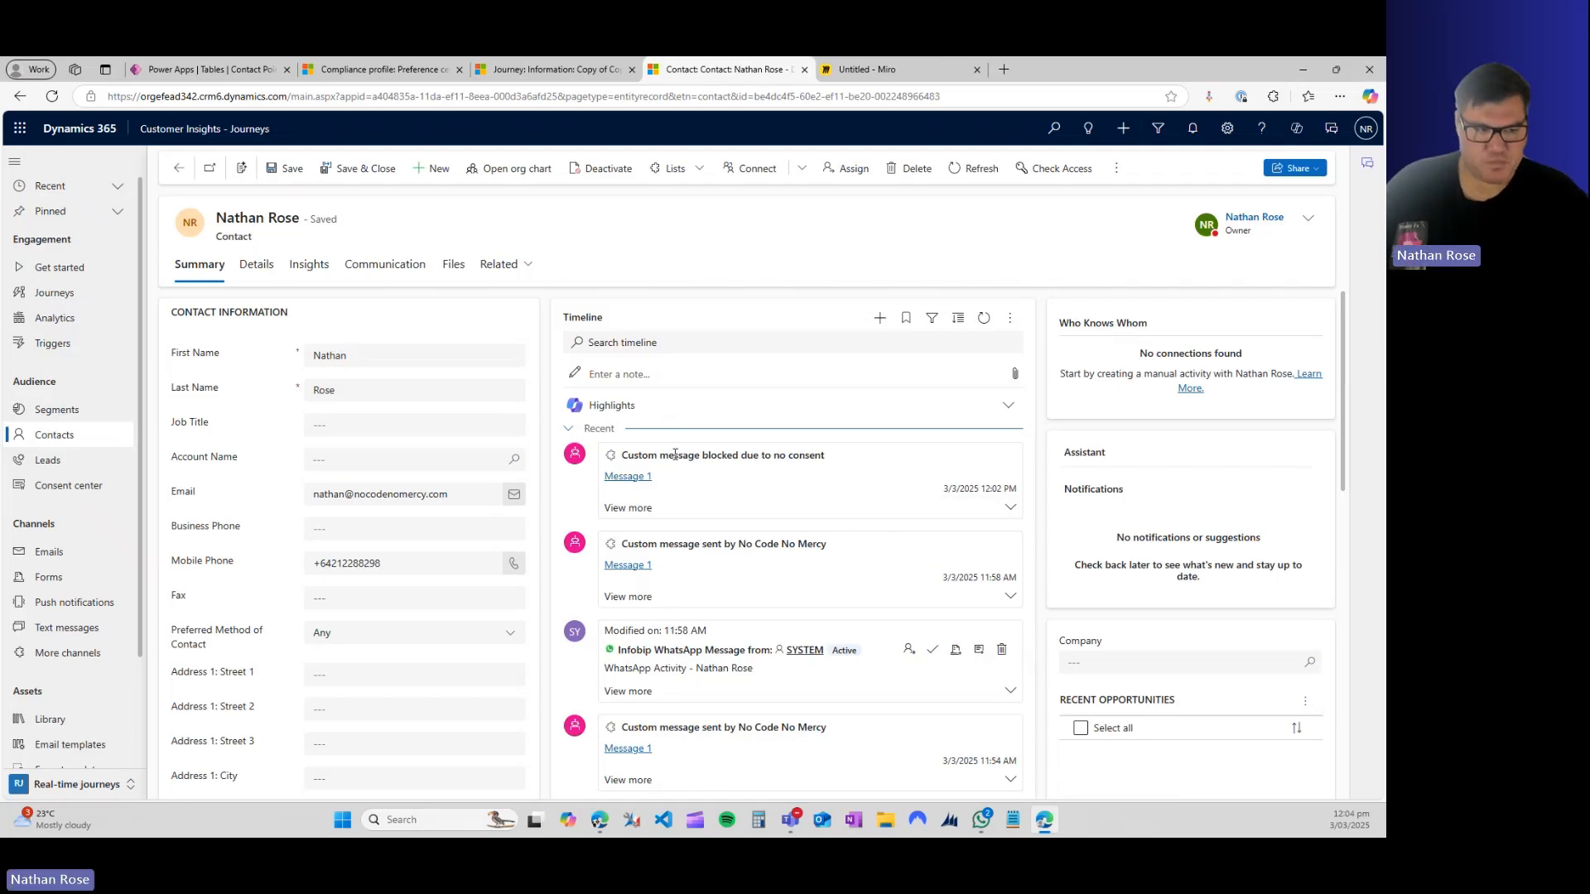
pyautogui.moveTo(1004, 606)
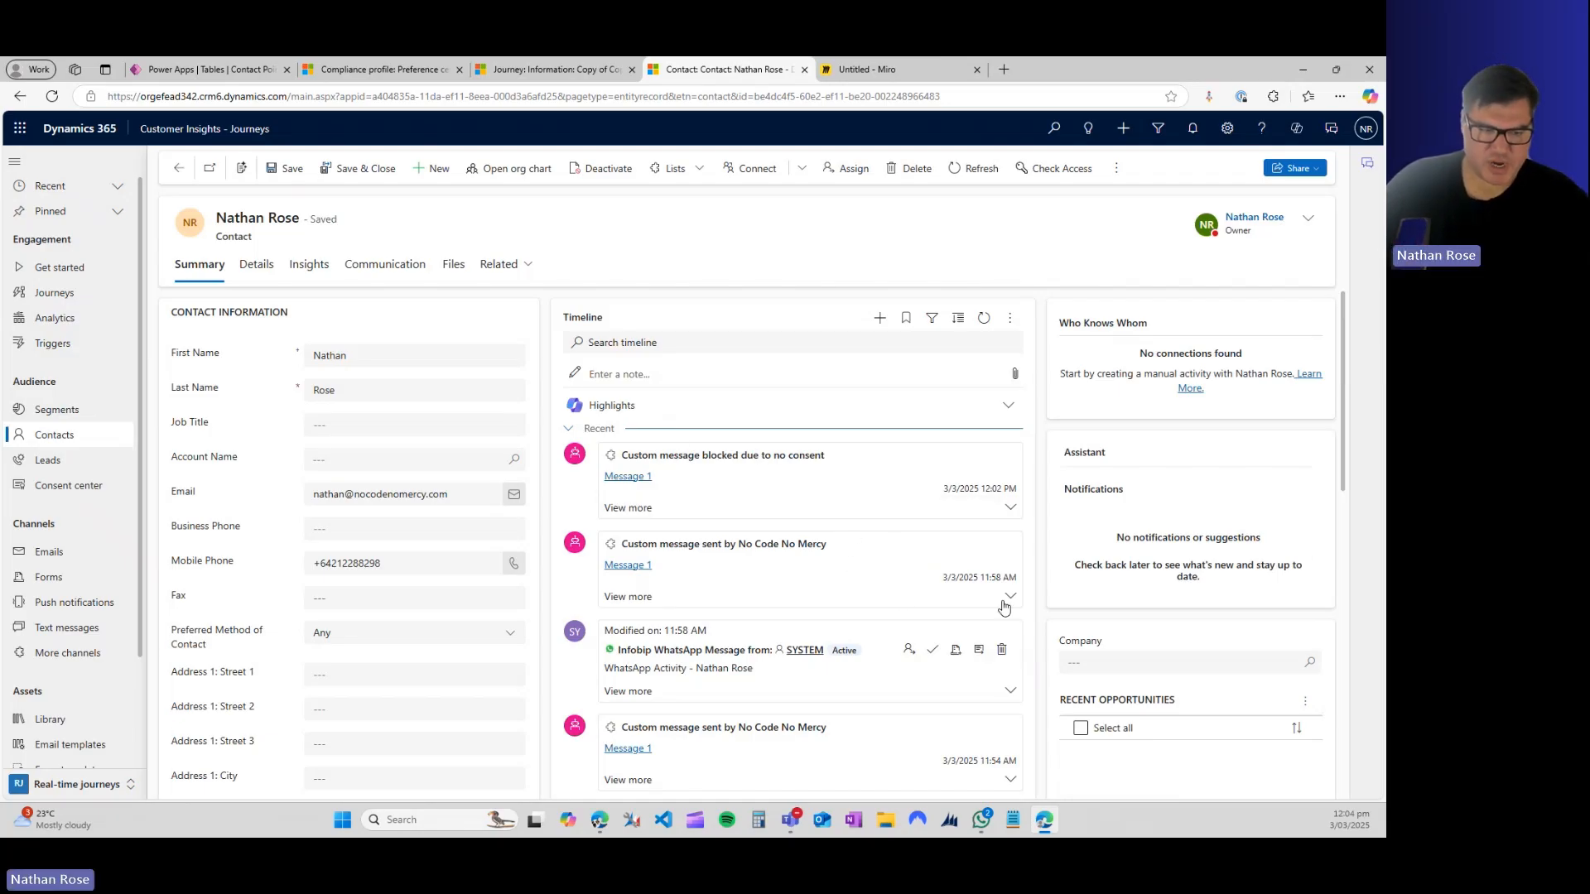
pyautogui.moveTo(723, 486)
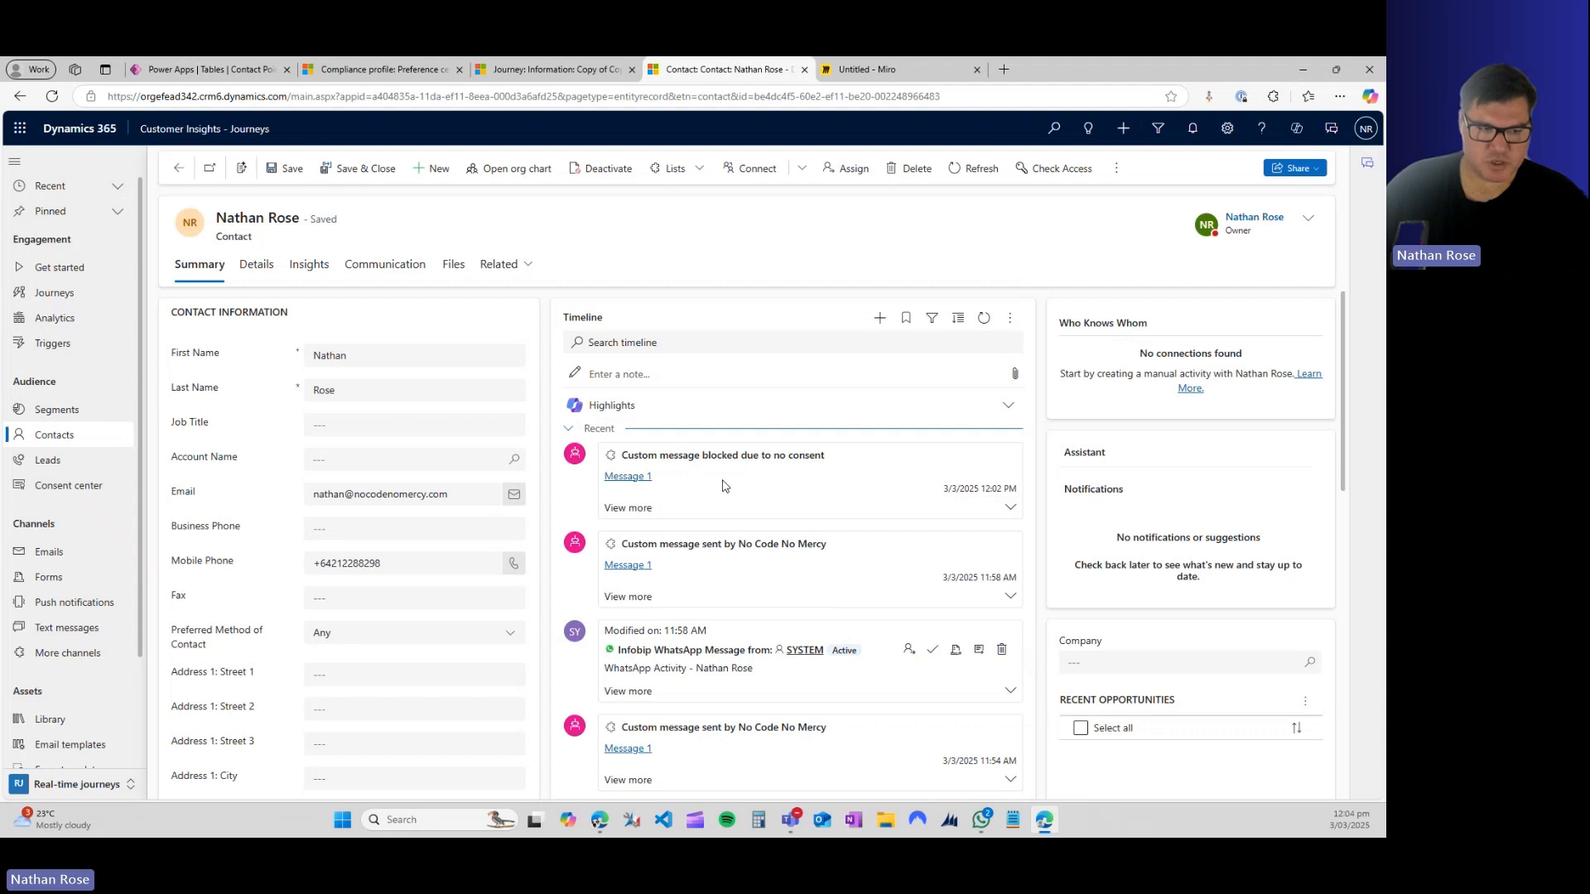
pyautogui.moveTo(696, 474)
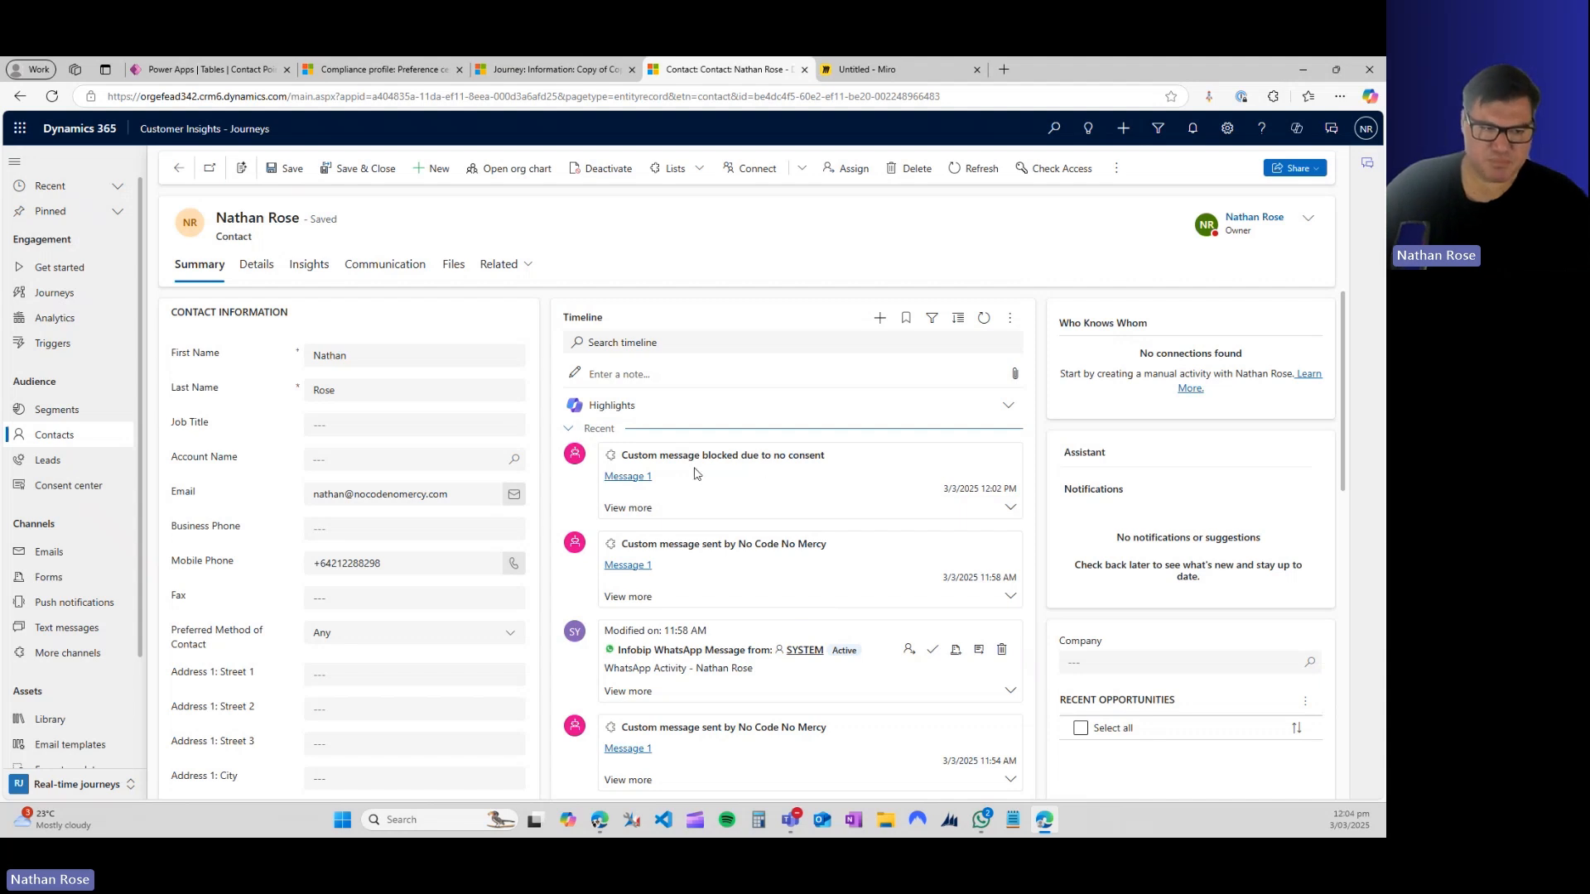
pyautogui.moveTo(1020, 473)
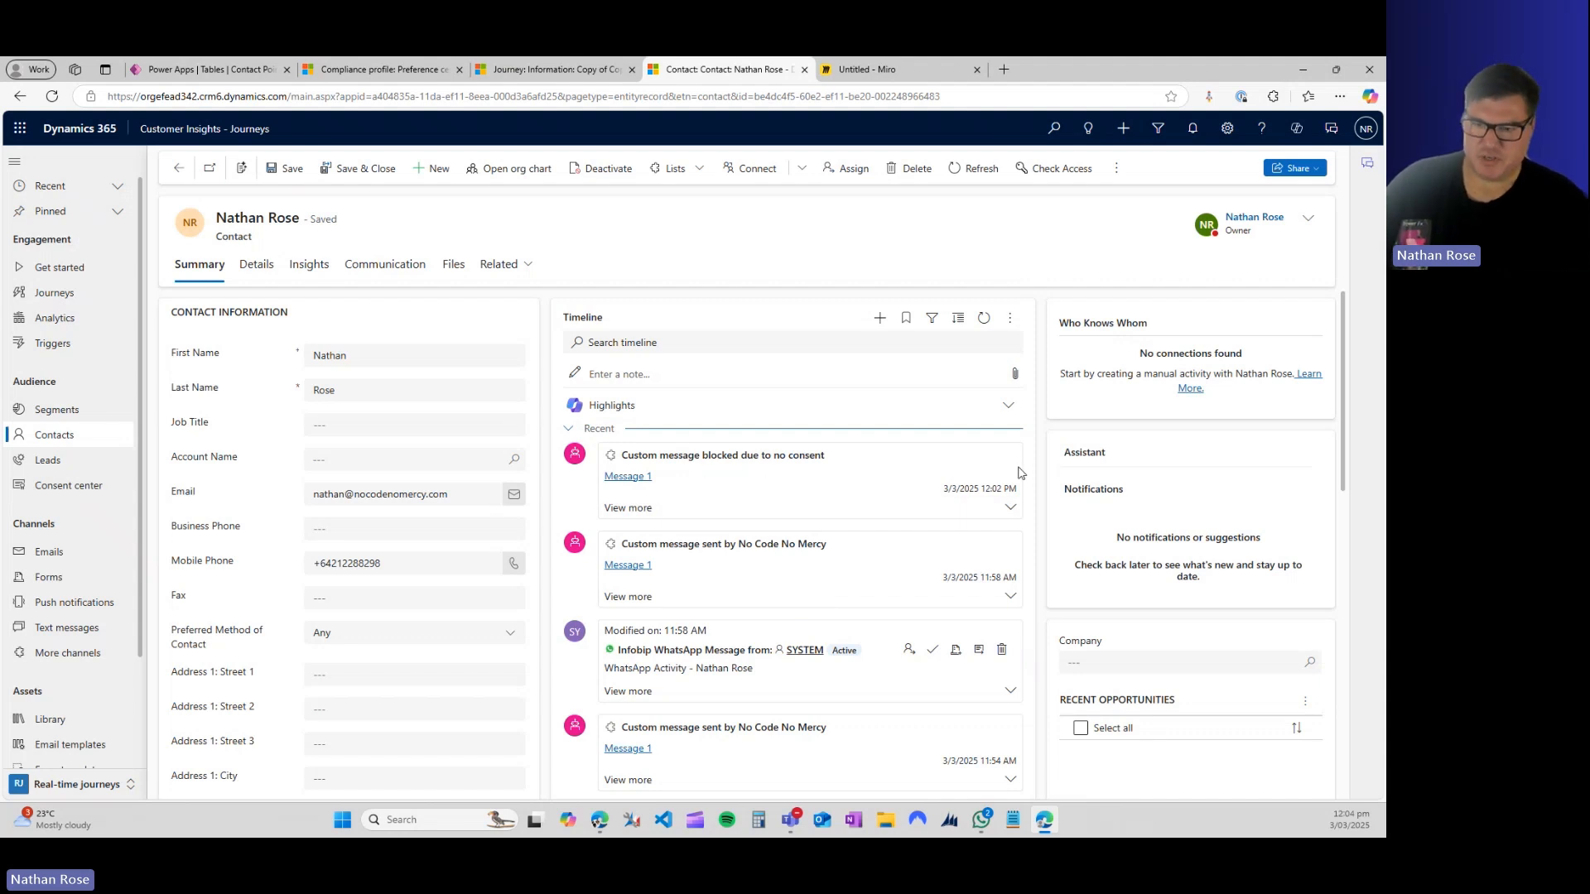
pyautogui.moveTo(1064, 338)
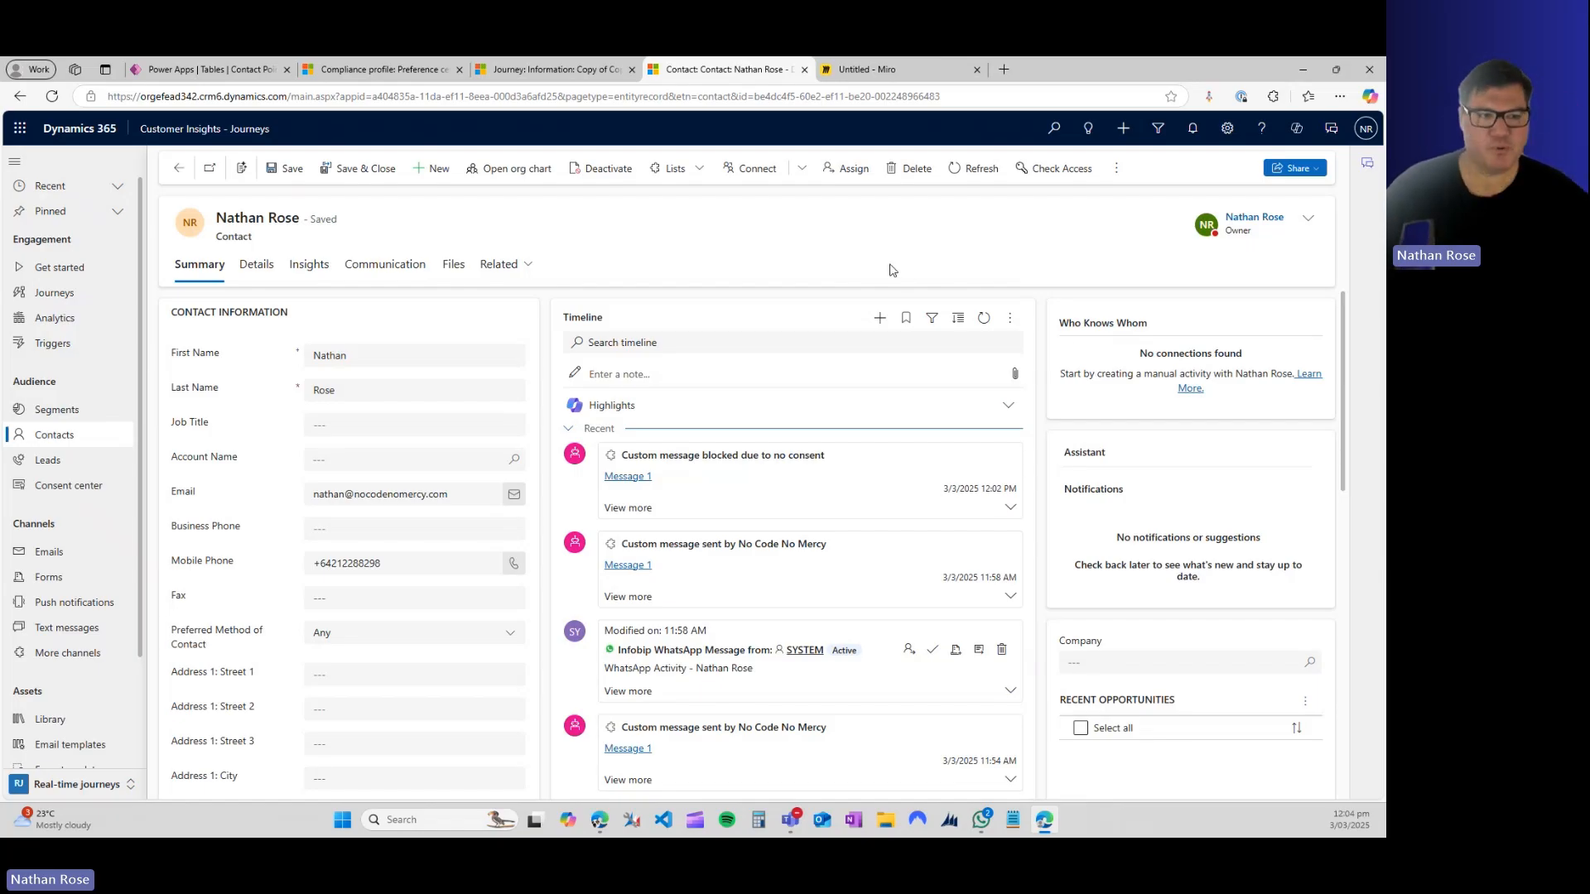
pyautogui.moveTo(751, 256)
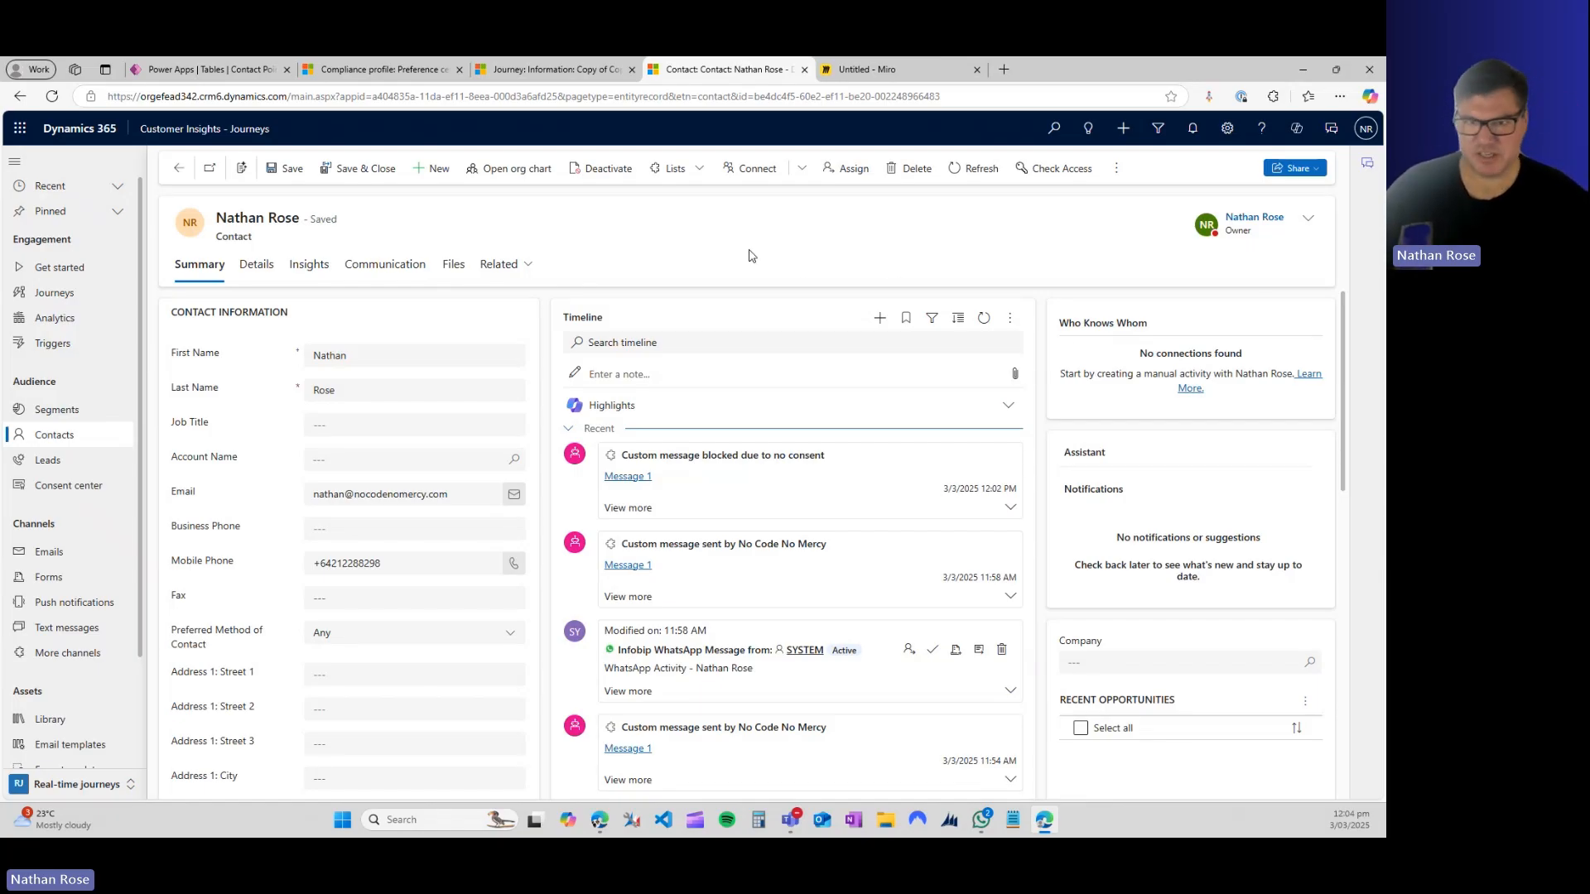
# Step: View the mobile number's WhatsApp Compliance consent, showing Transactional opted out and no communication
pyautogui.click(385, 264)
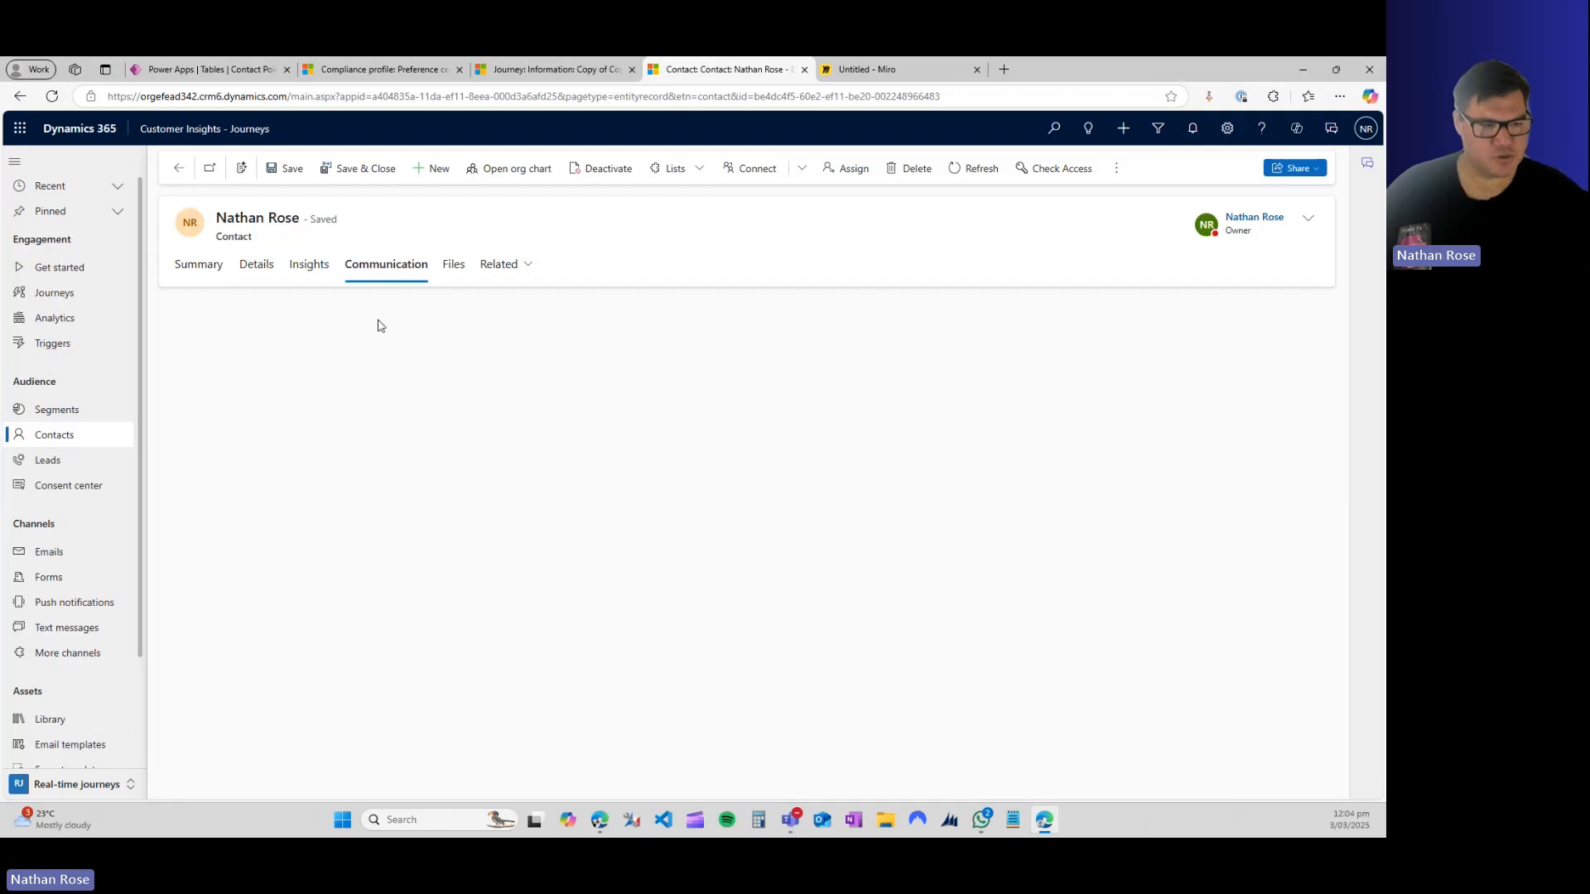
pyautogui.click(385, 263)
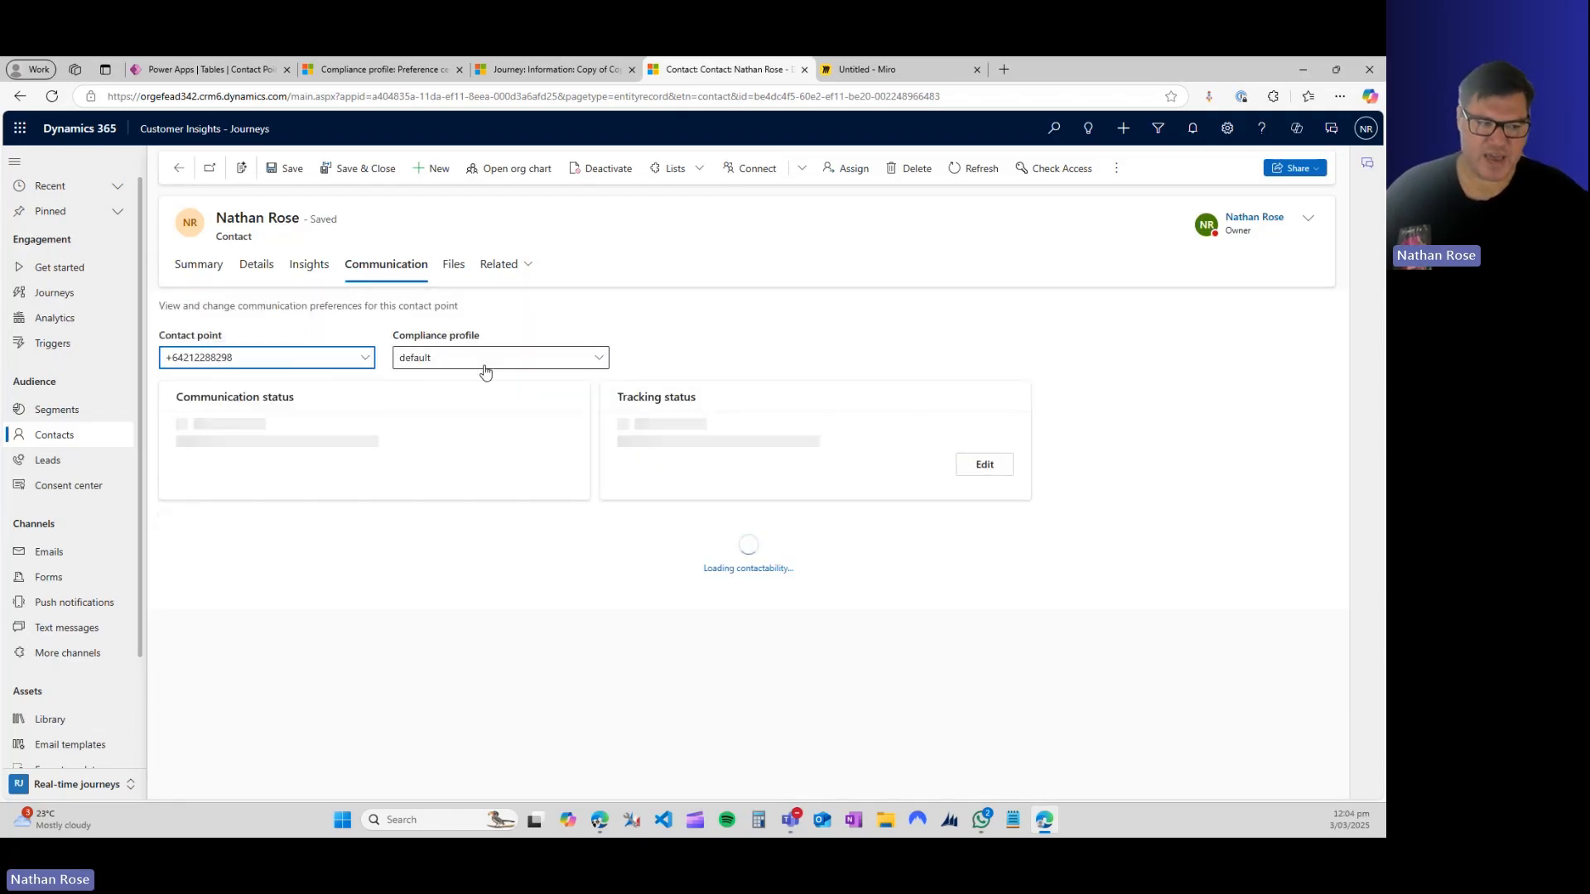
pyautogui.click(499, 357)
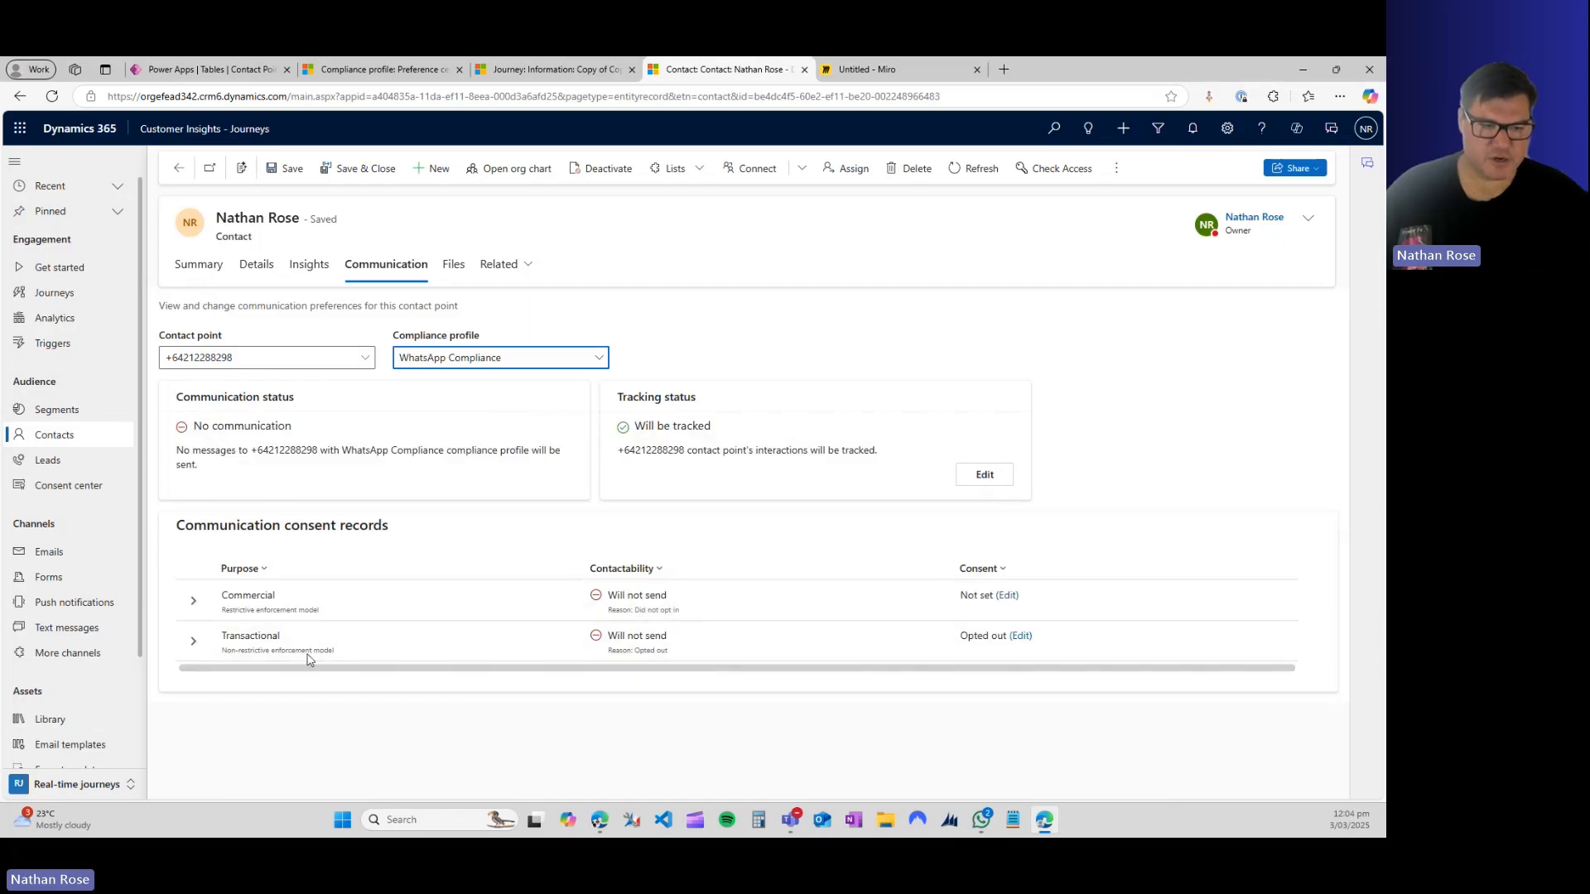
pyautogui.moveTo(938, 483)
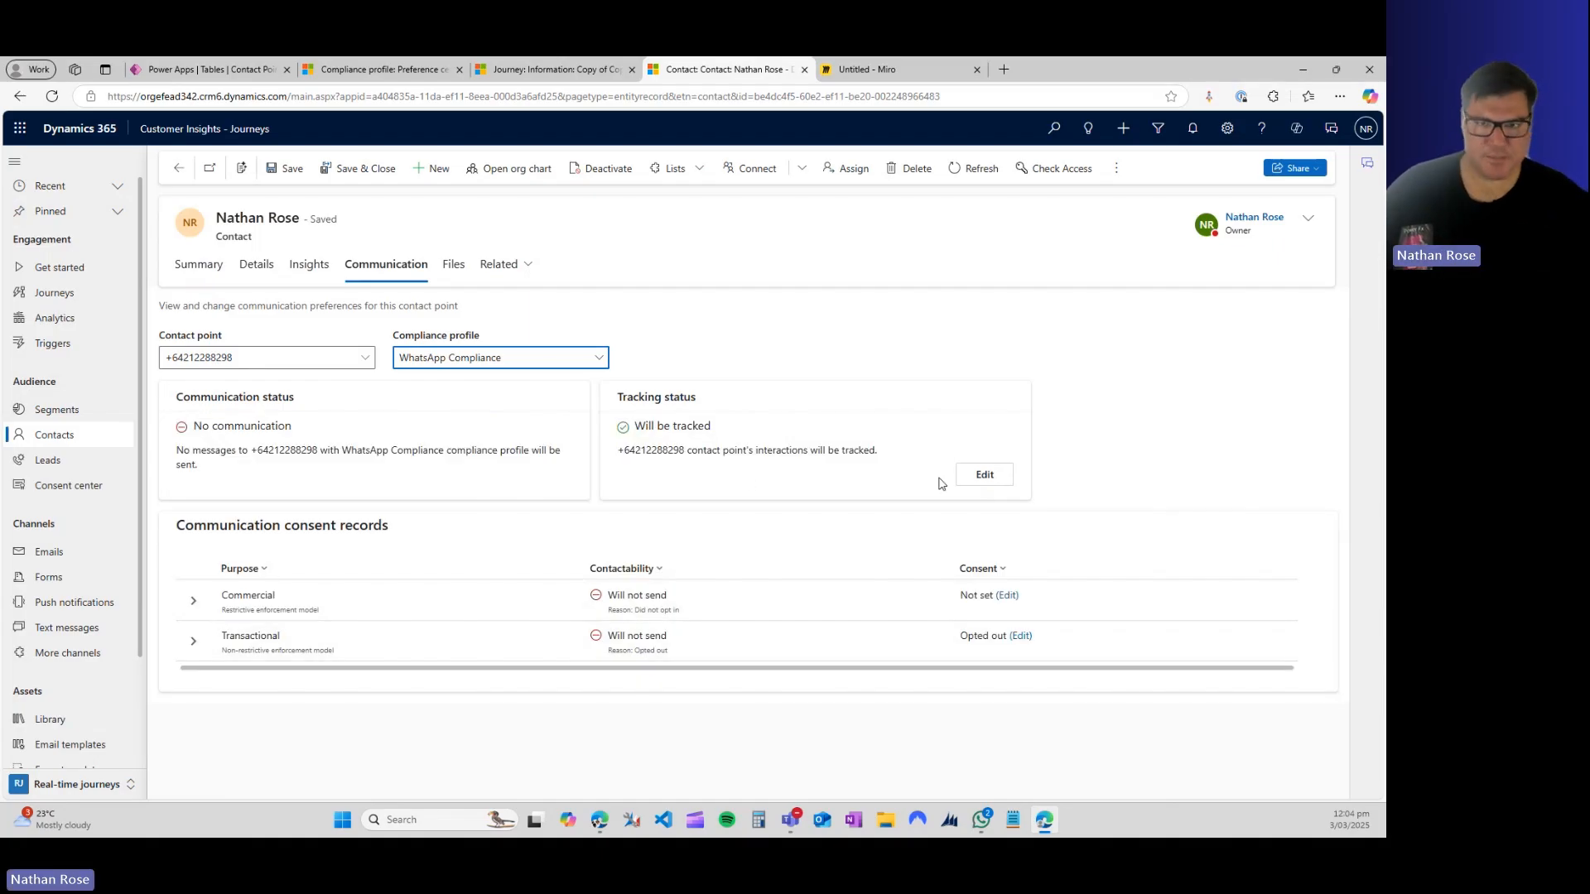
pyautogui.moveTo(677, 432)
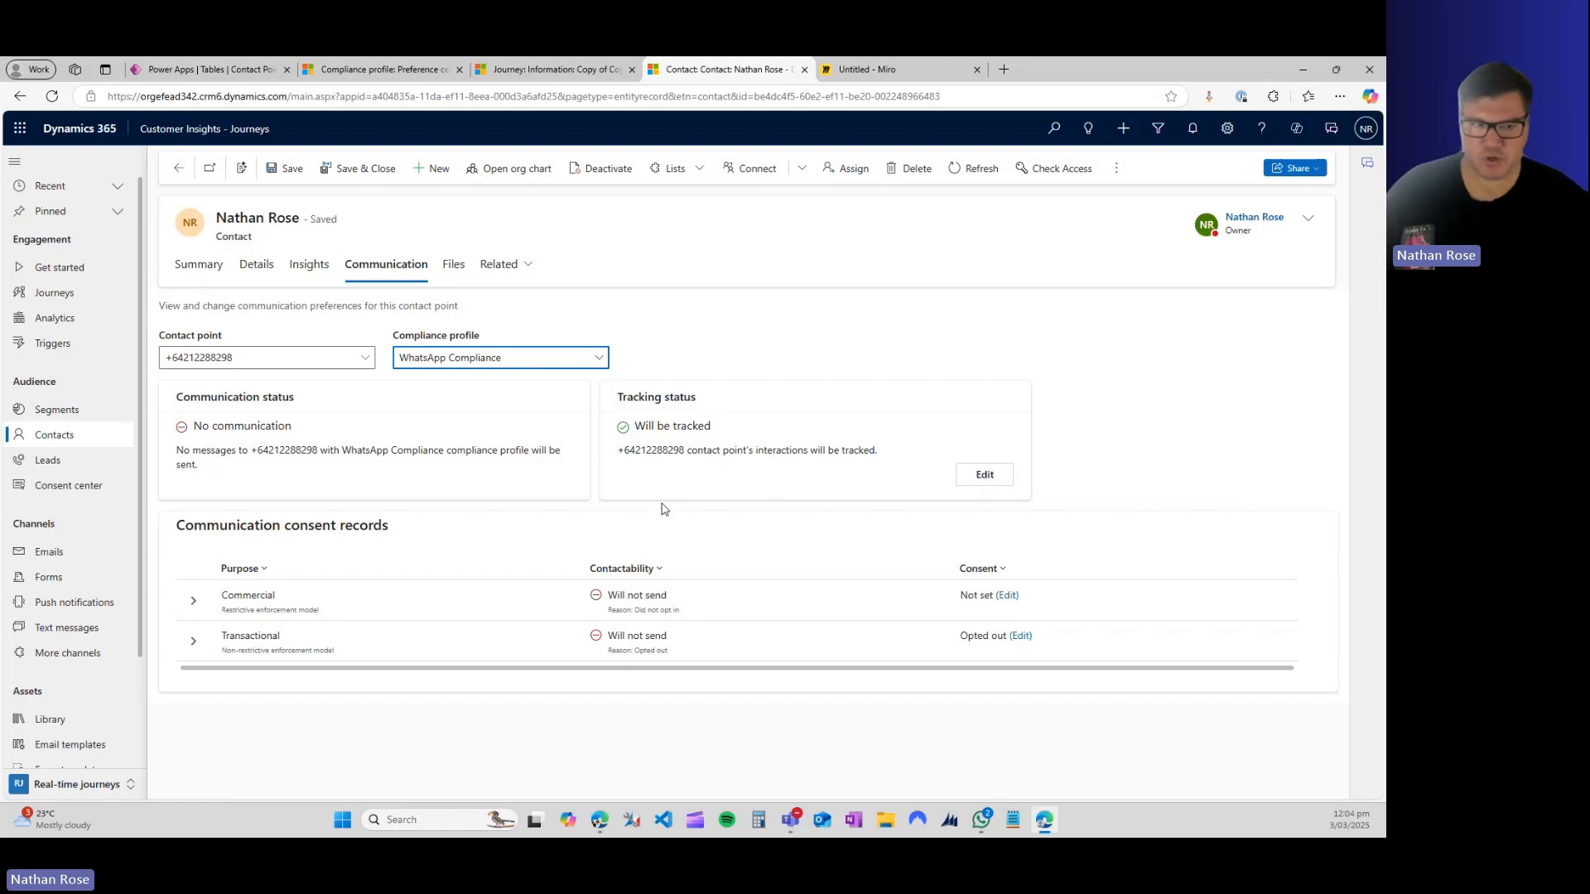
pyautogui.moveTo(637, 528)
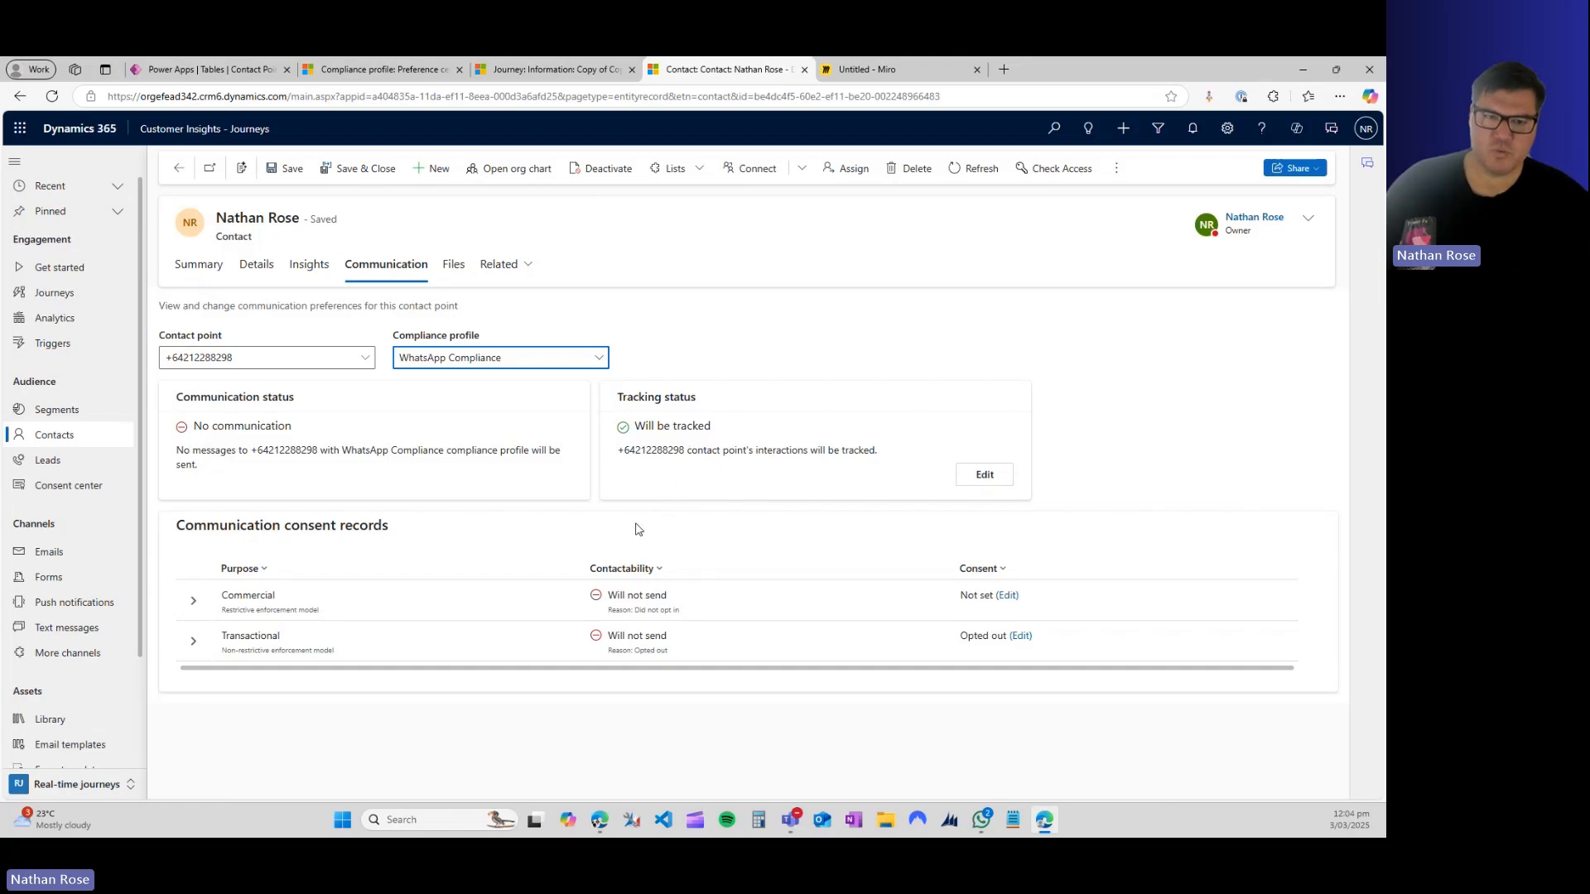
pyautogui.click(622, 568)
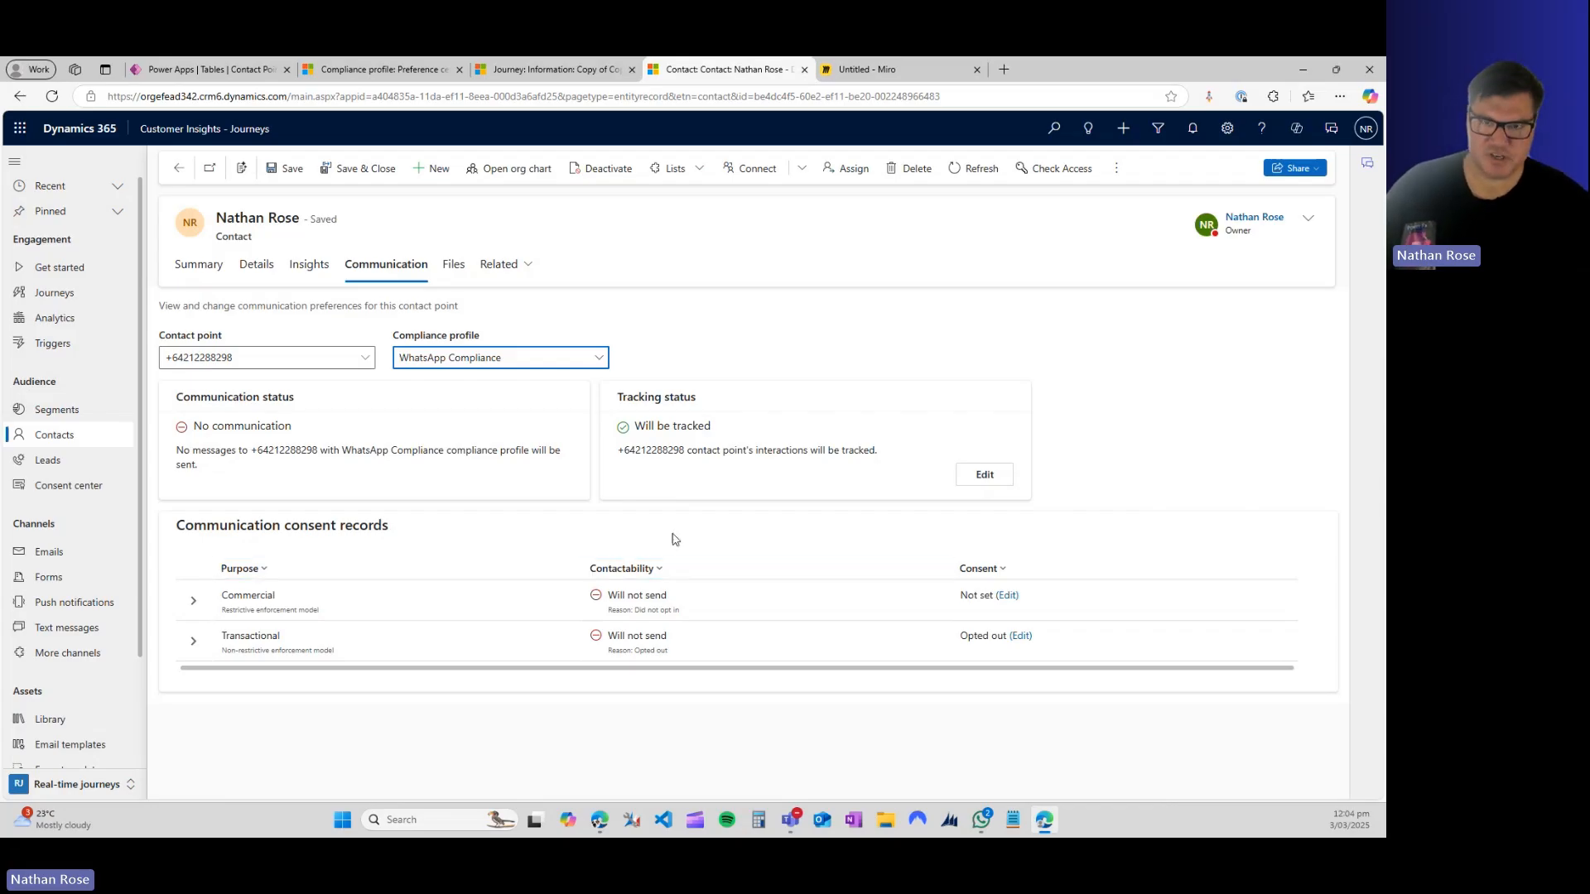
pyautogui.moveTo(632, 677)
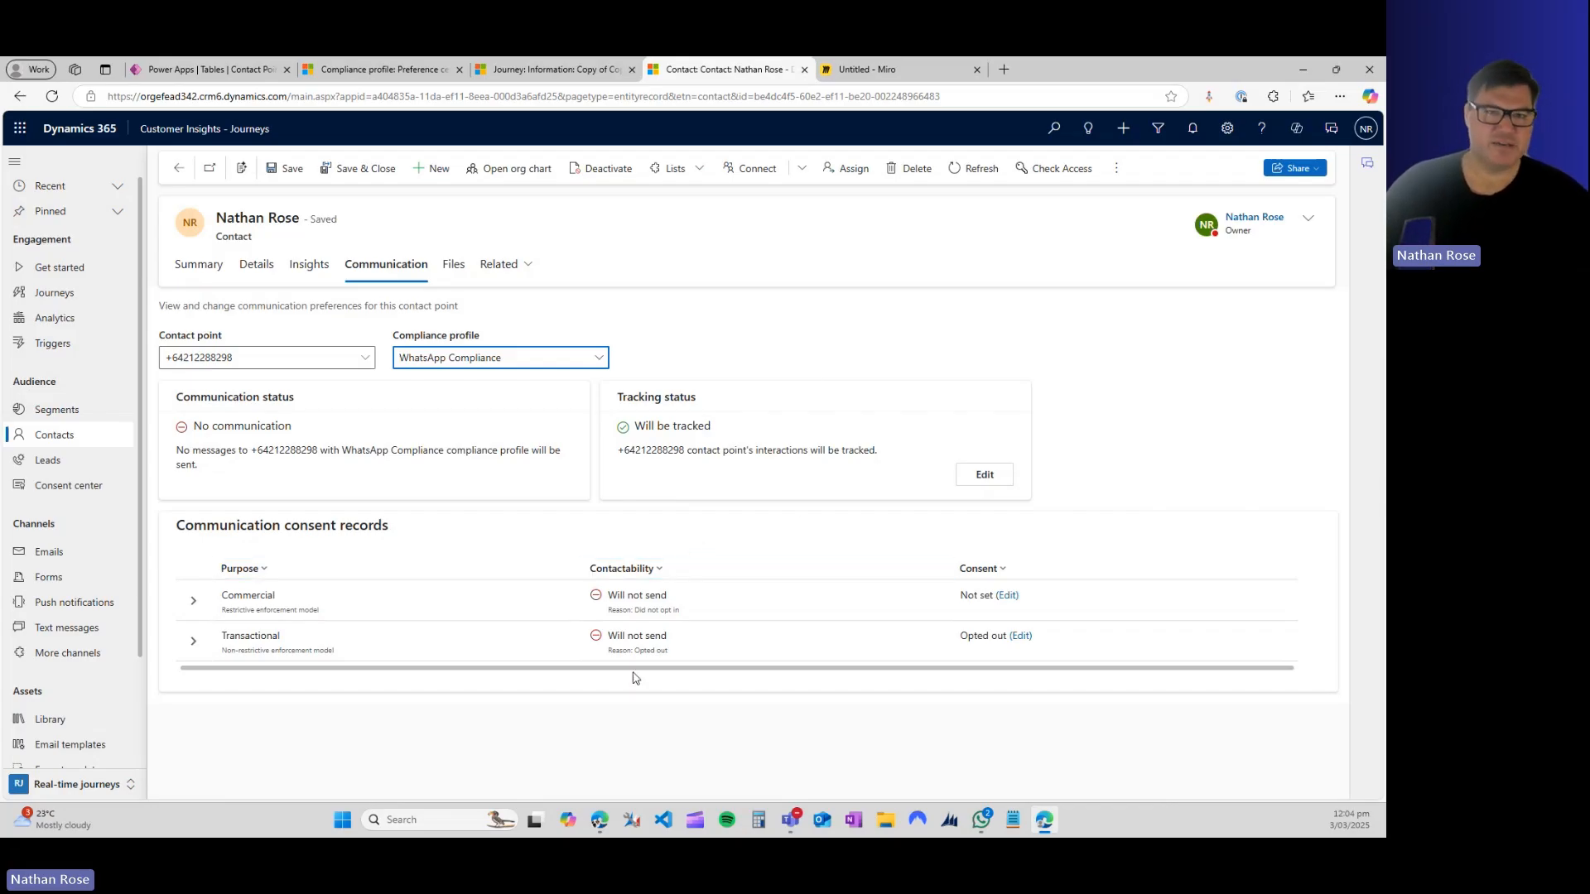
pyautogui.click(899, 68)
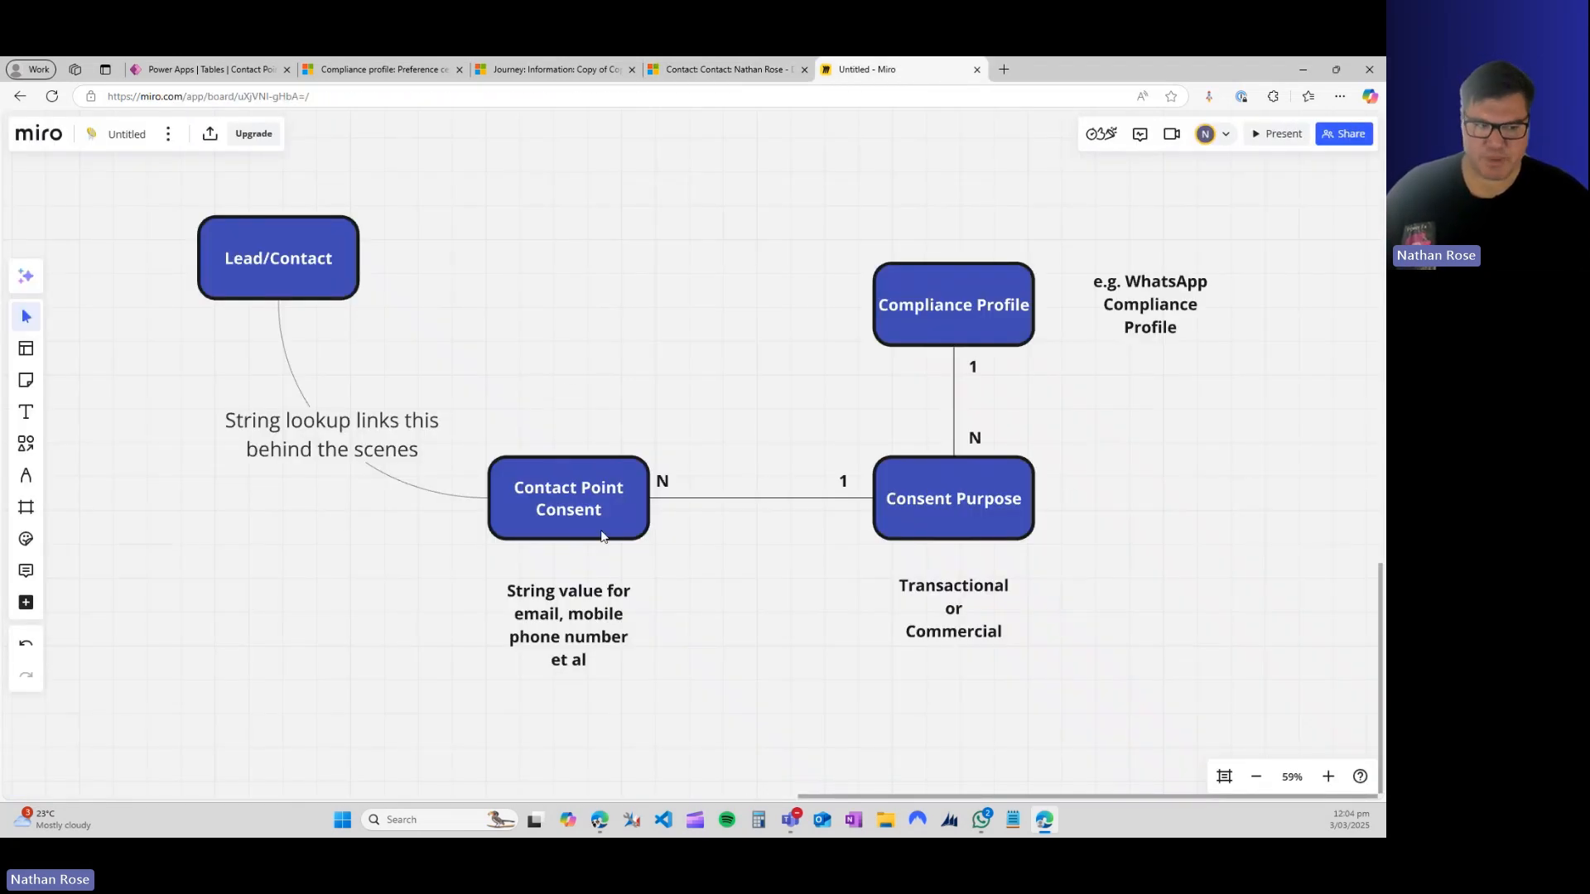
pyautogui.moveTo(438, 397)
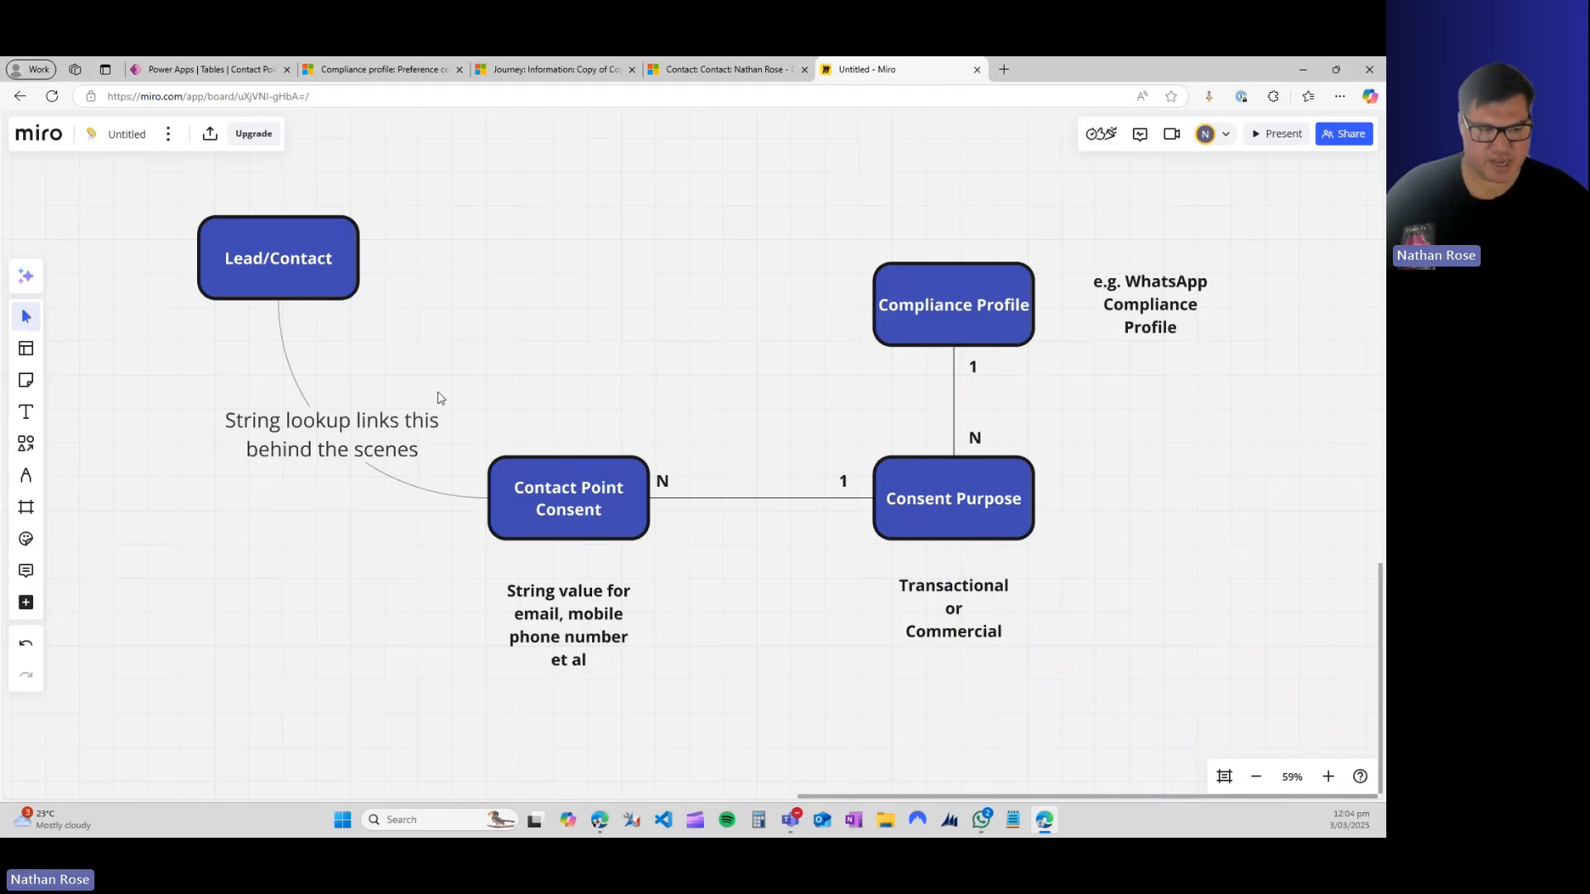
pyautogui.moveTo(489, 186)
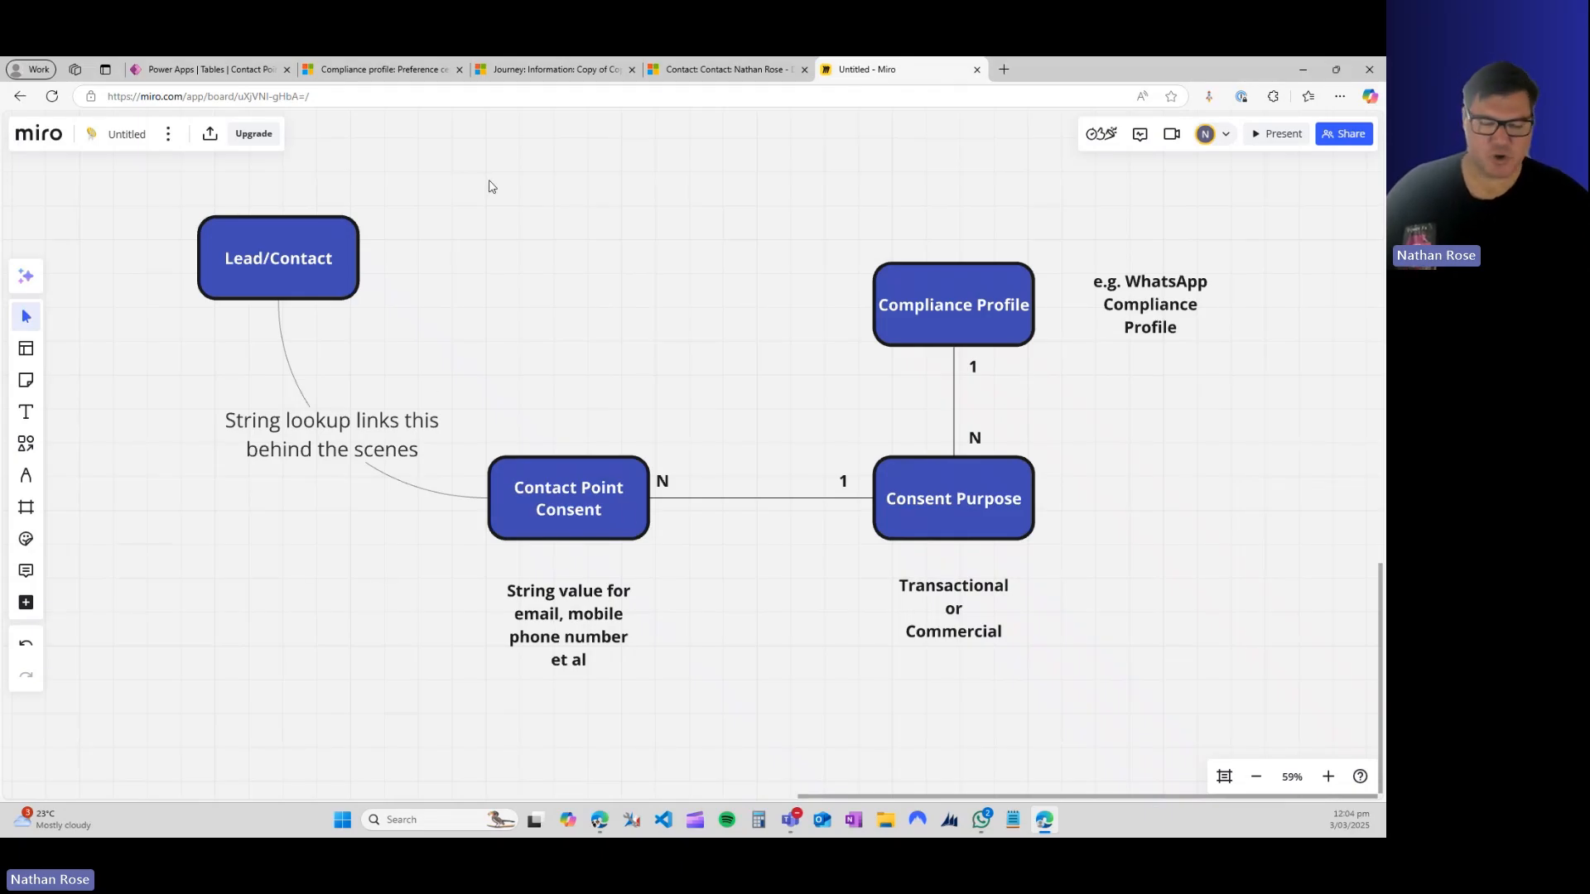
pyautogui.moveTo(554, 213)
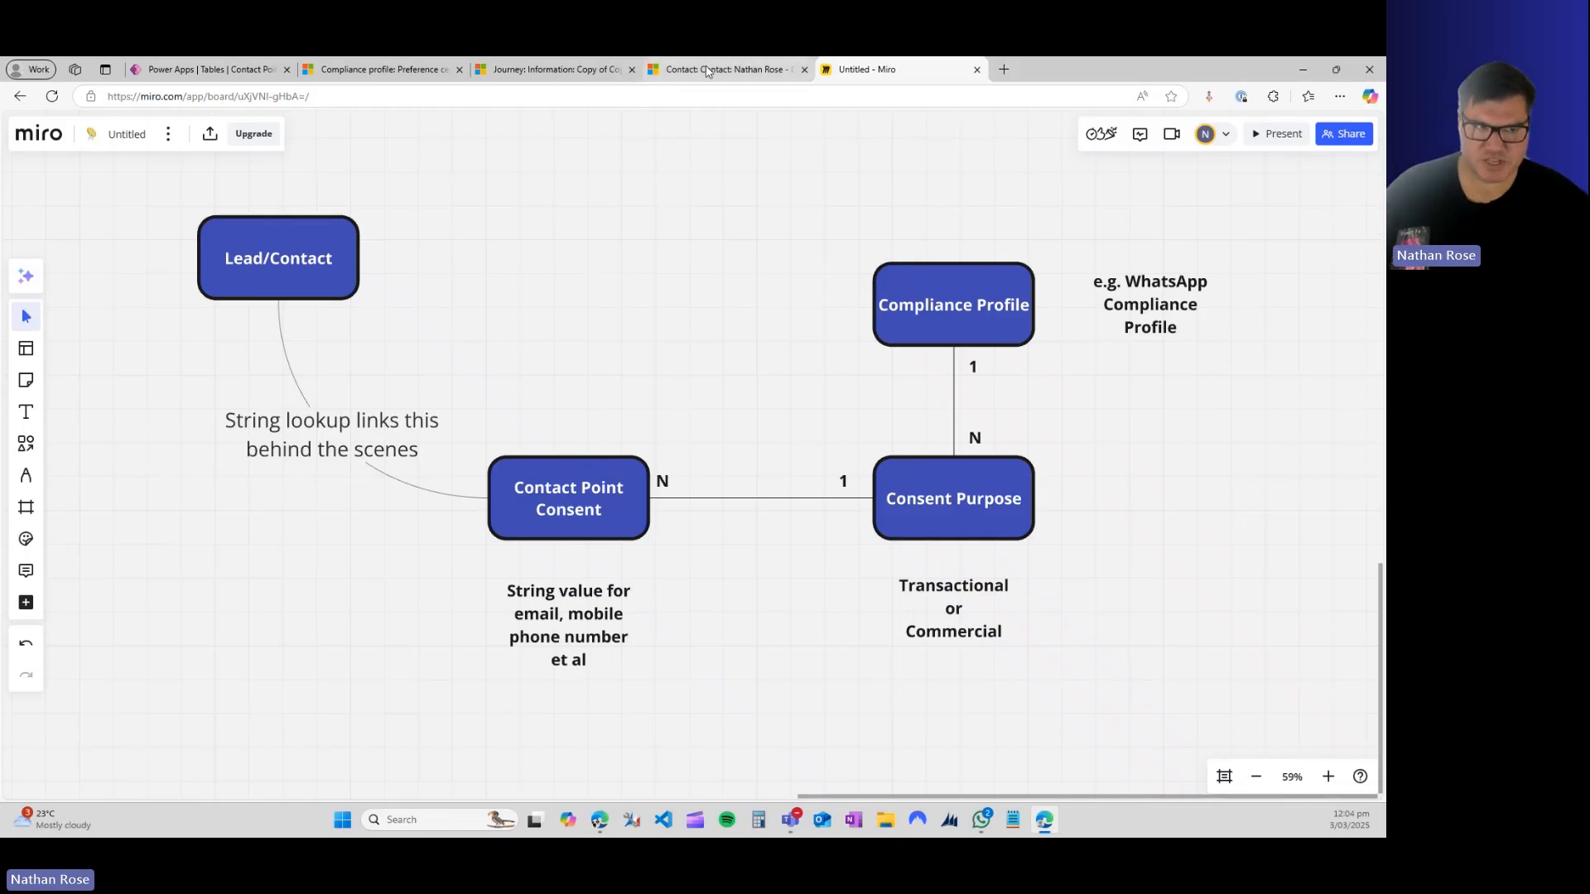
# Step: Switch back to the contact record's WhatsApp Compliance consent view
pyautogui.click(726, 68)
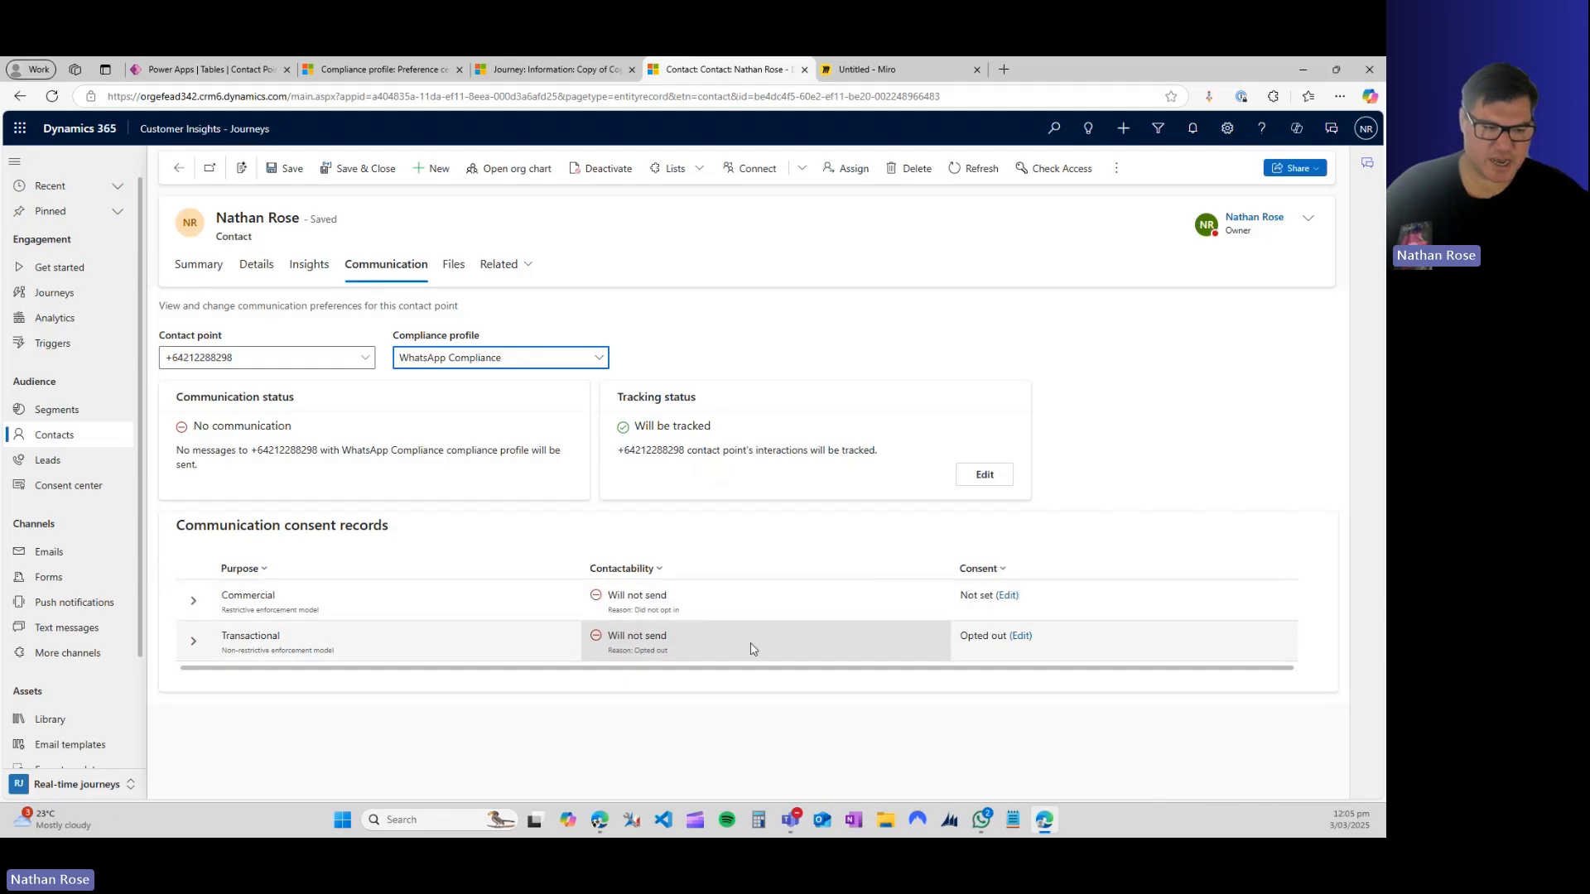
pyautogui.moveTo(262, 394)
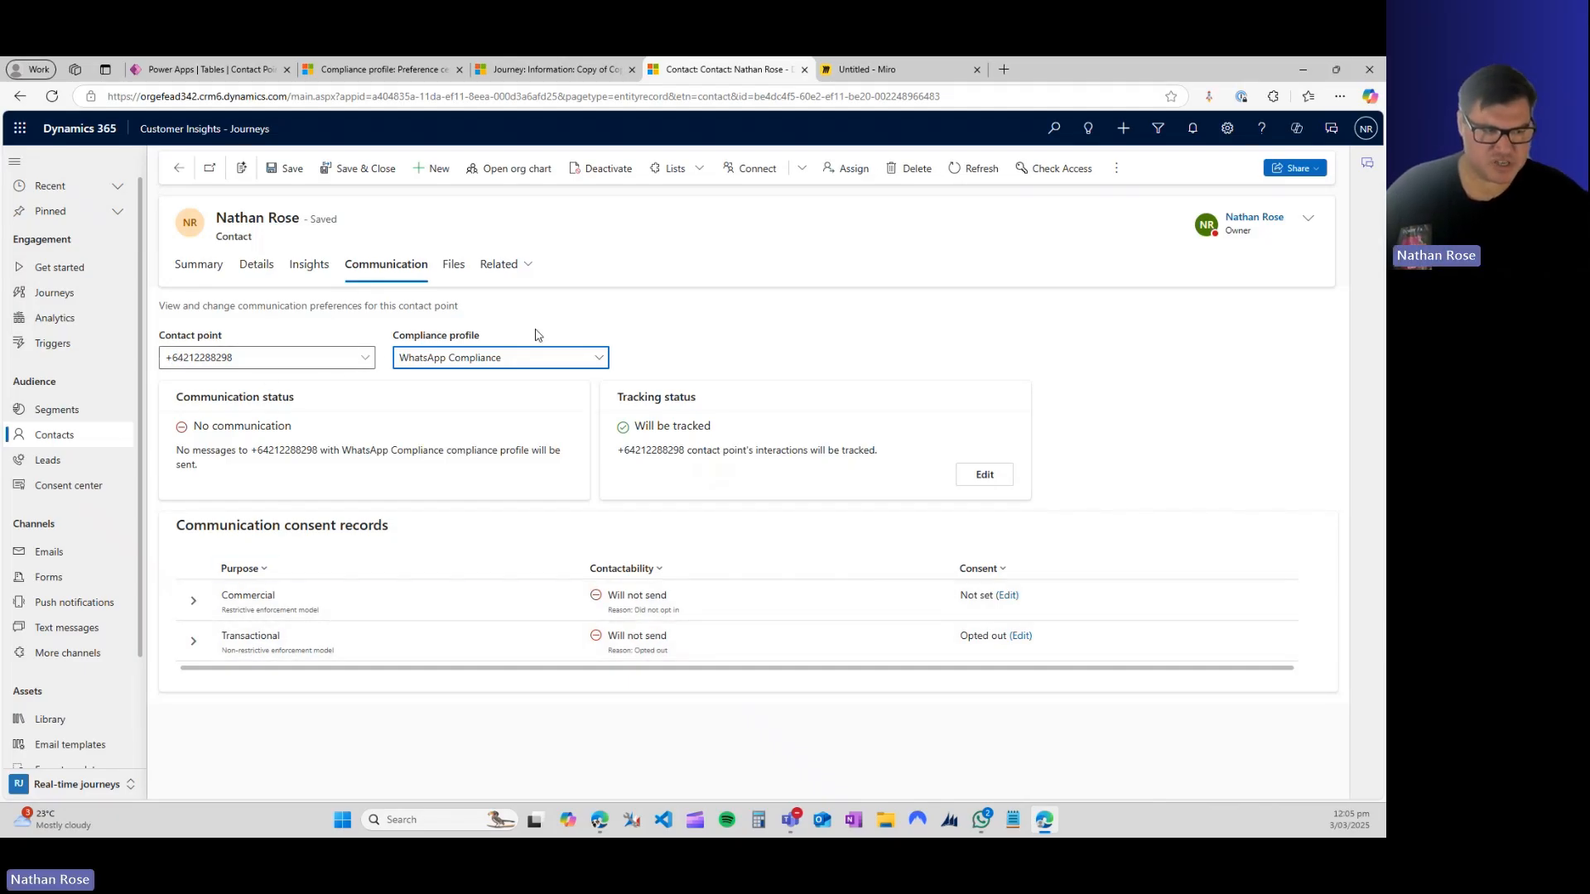
pyautogui.moveTo(372, 339)
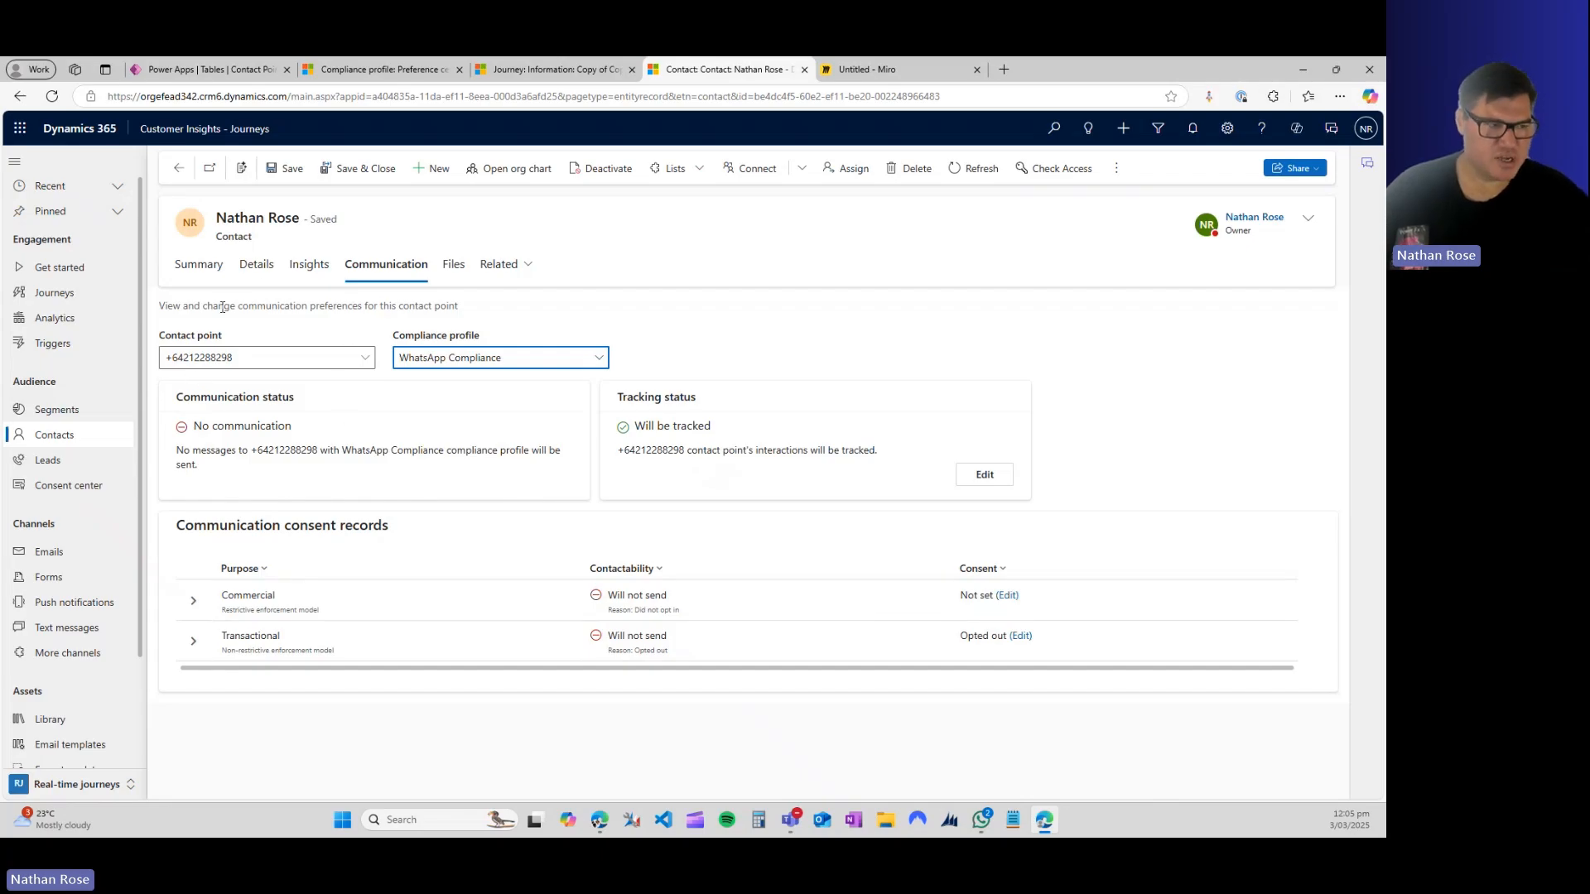
pyautogui.click(362, 357)
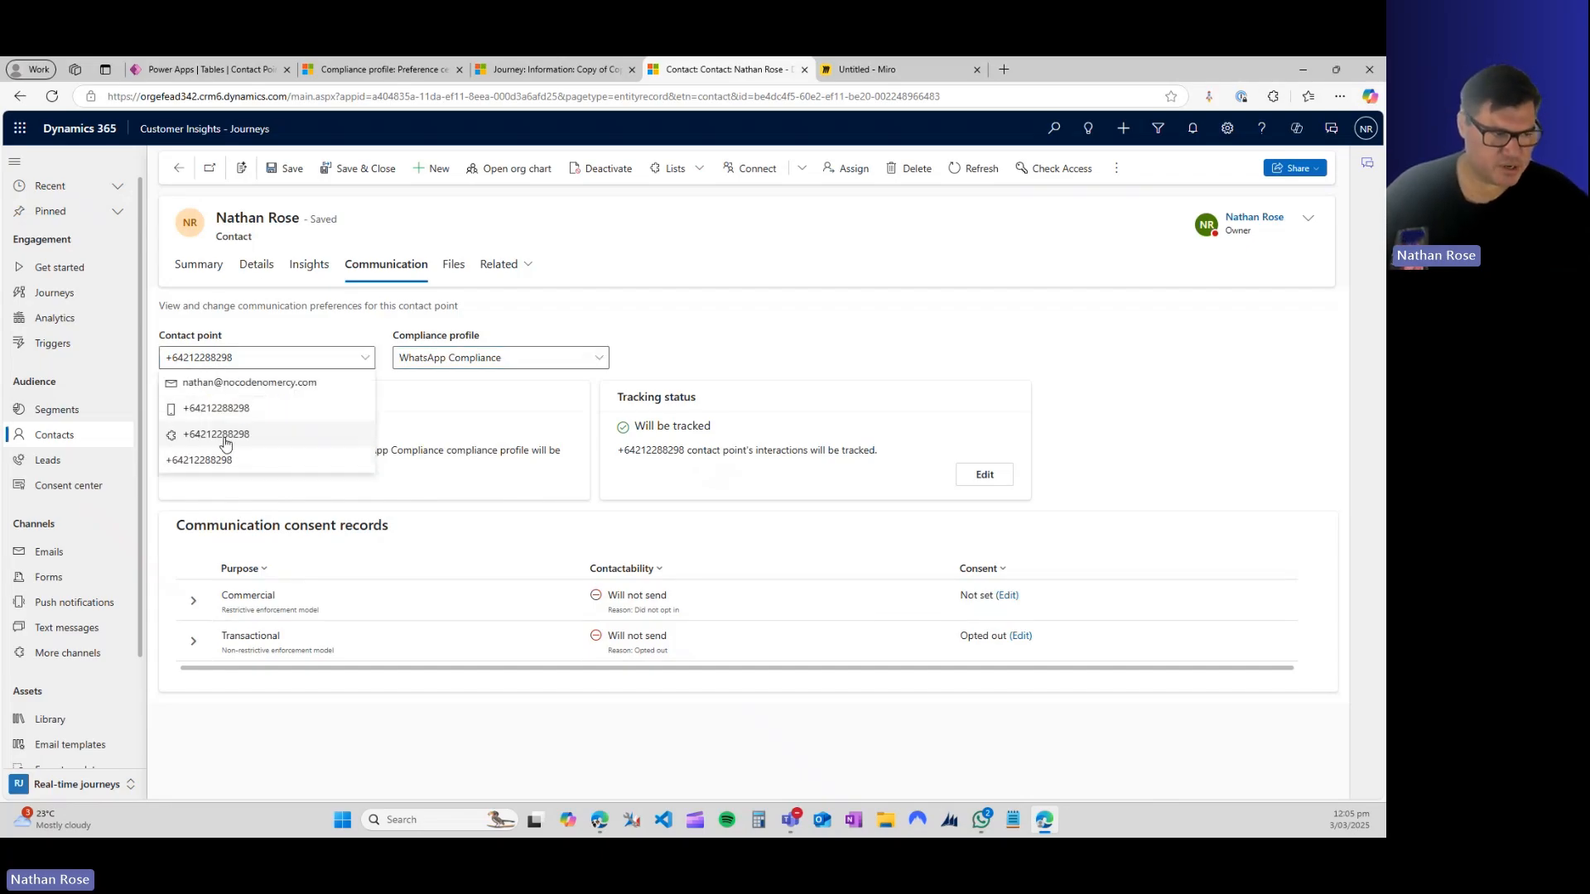
pyautogui.click(216, 433)
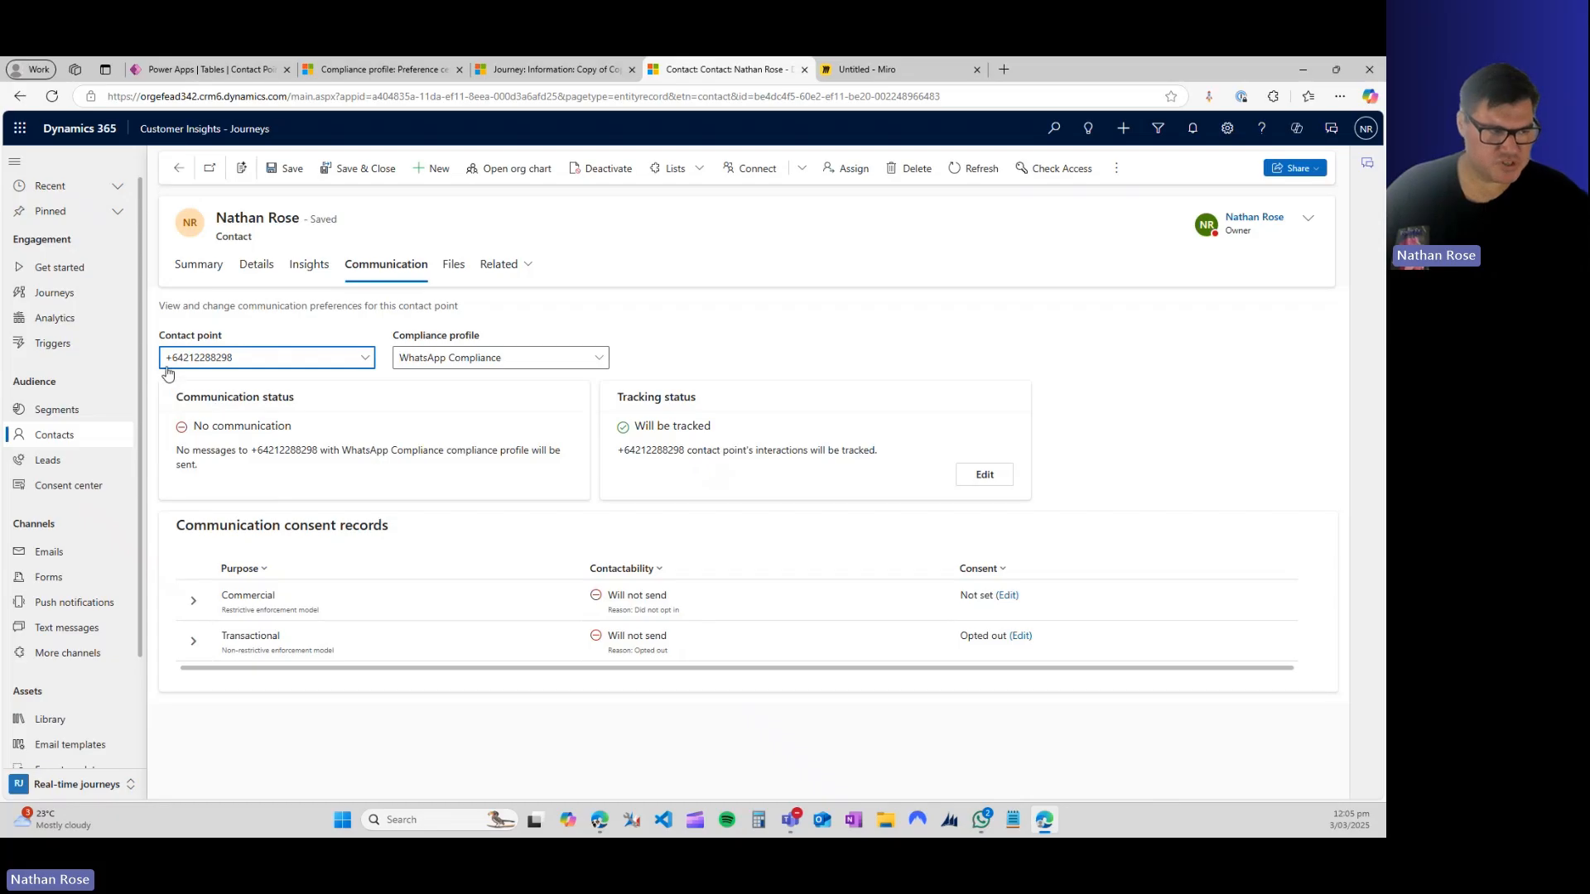
pyautogui.moveTo(222, 287)
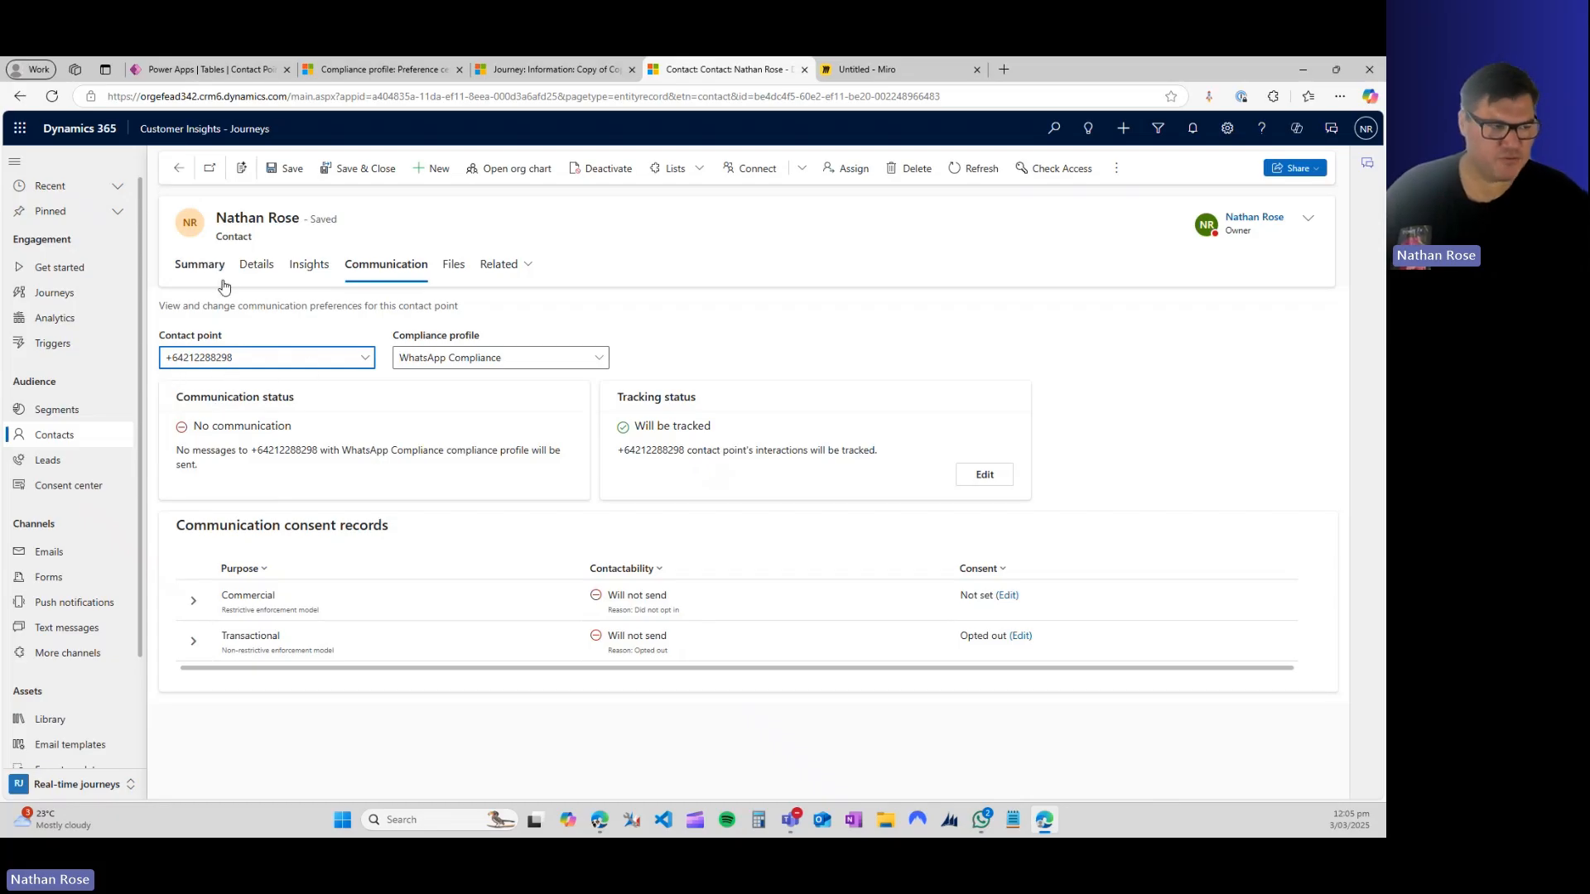
pyautogui.click(198, 264)
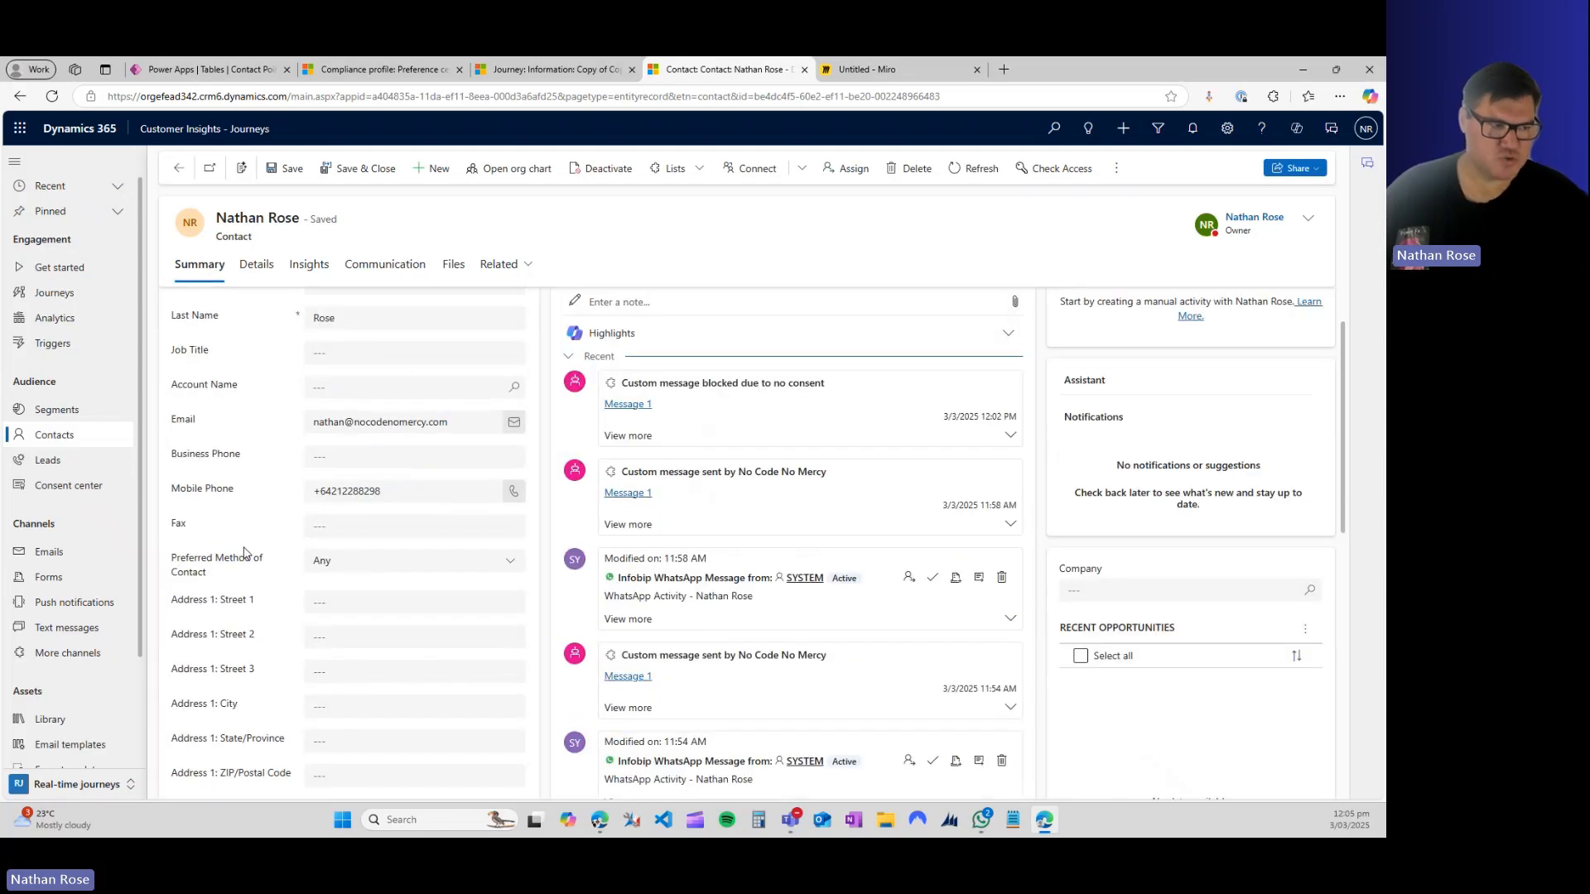
pyautogui.moveTo(347, 491)
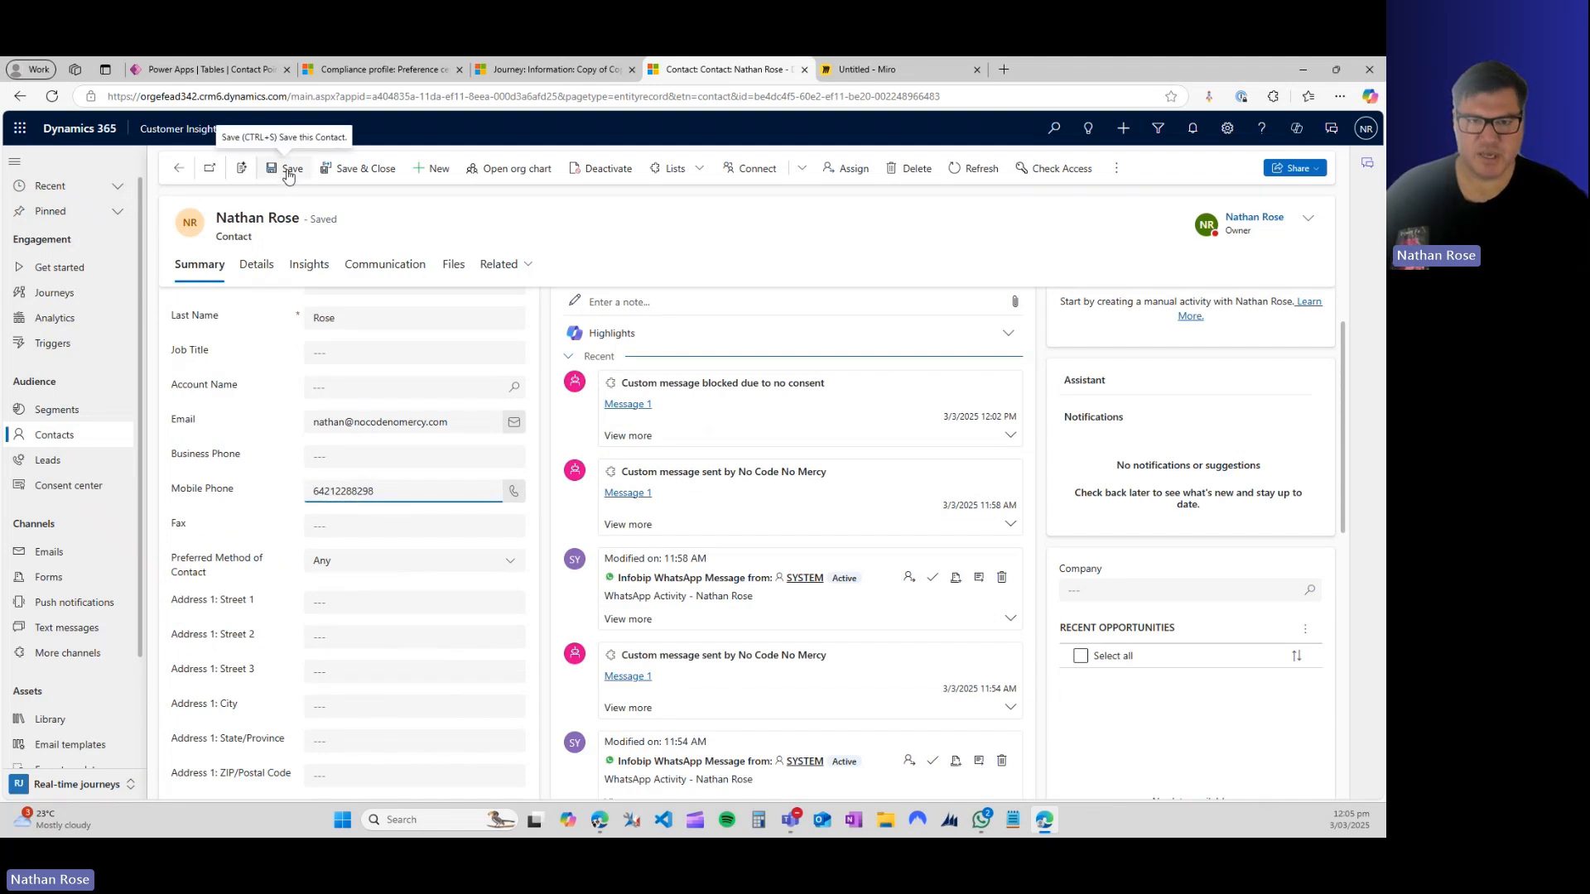
pyautogui.click(290, 168)
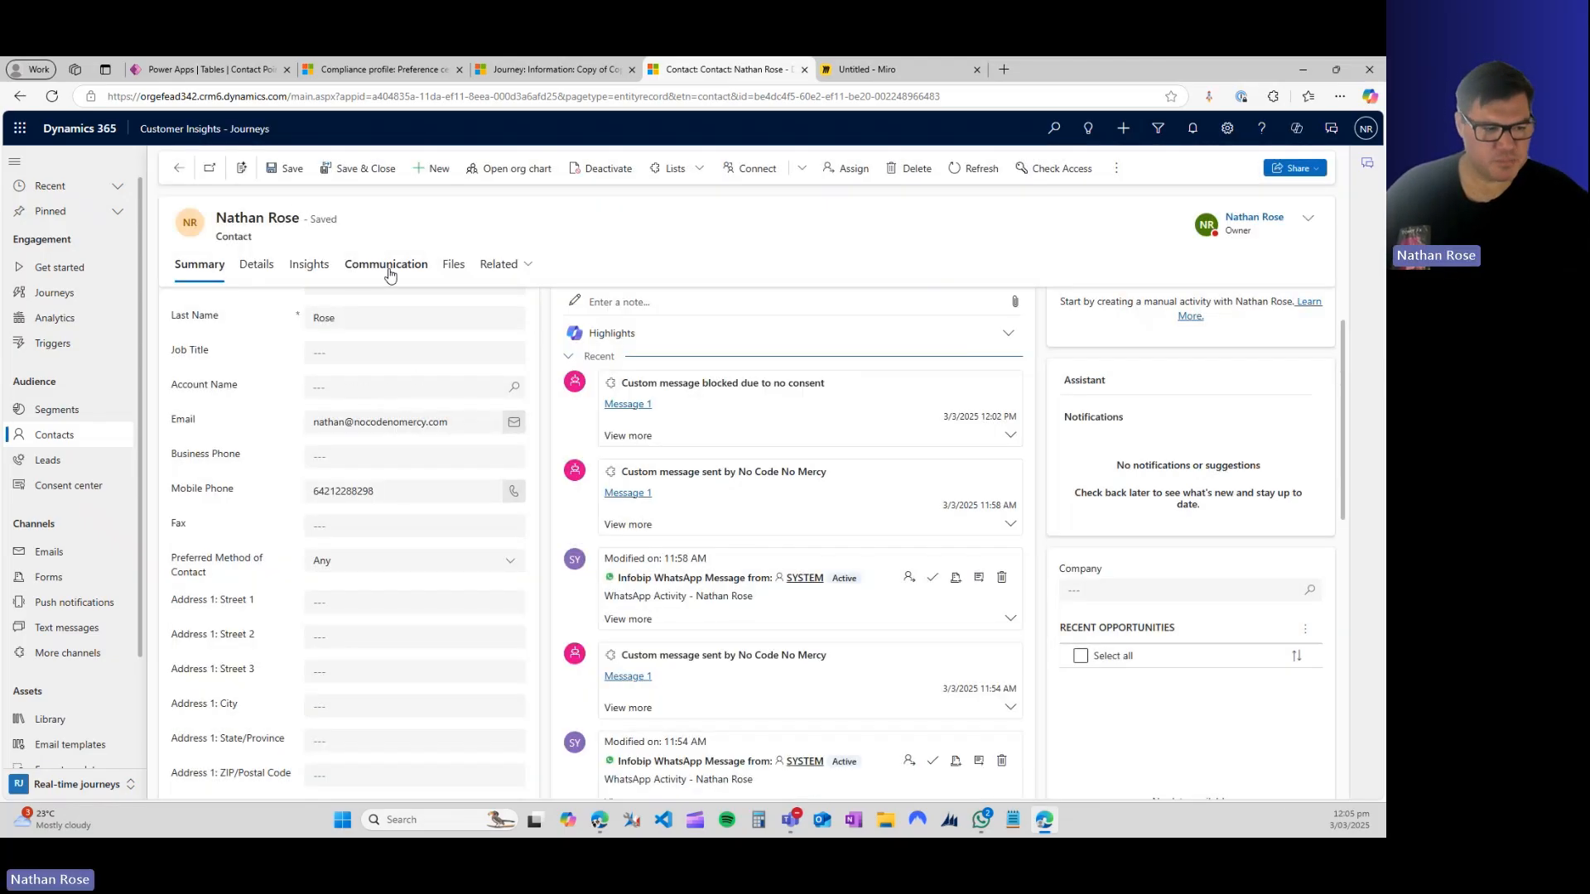
pyautogui.click(385, 263)
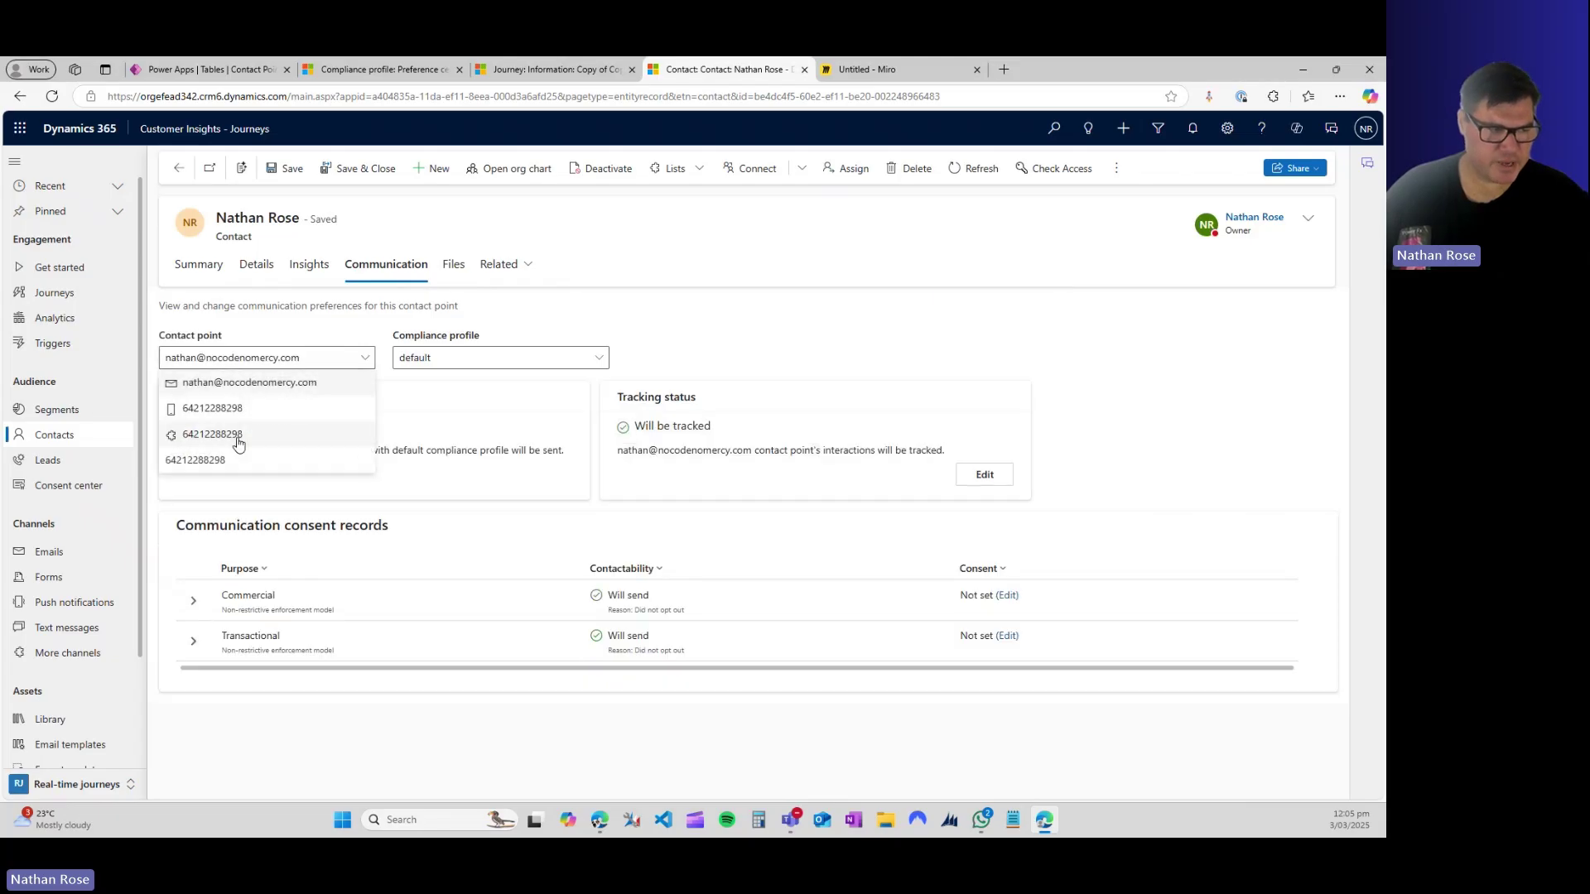
pyautogui.click(212, 434)
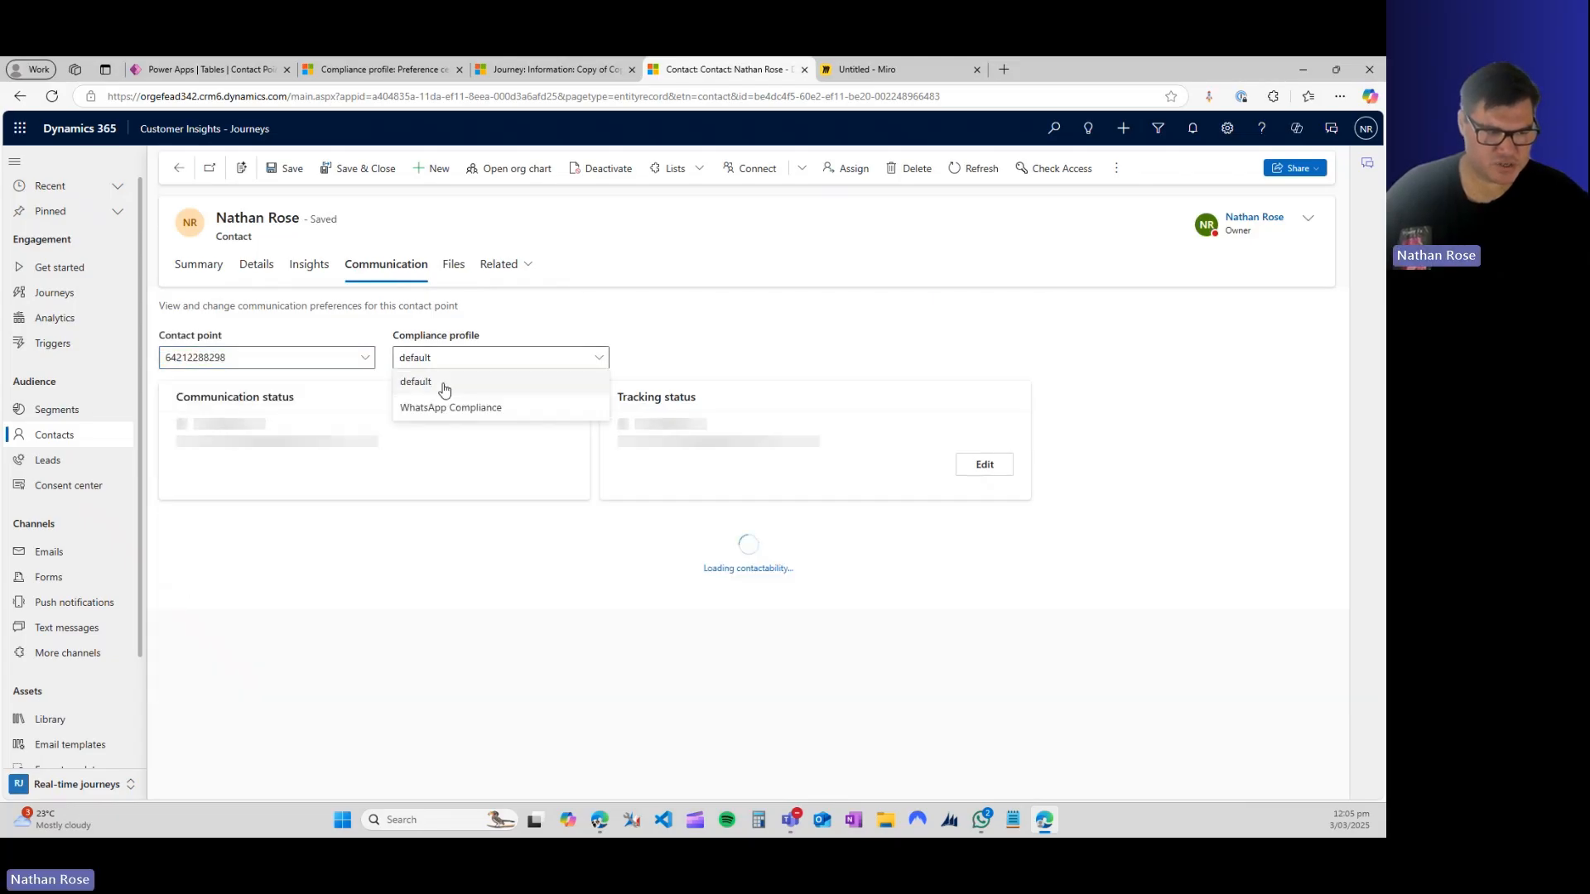
pyautogui.click(451, 406)
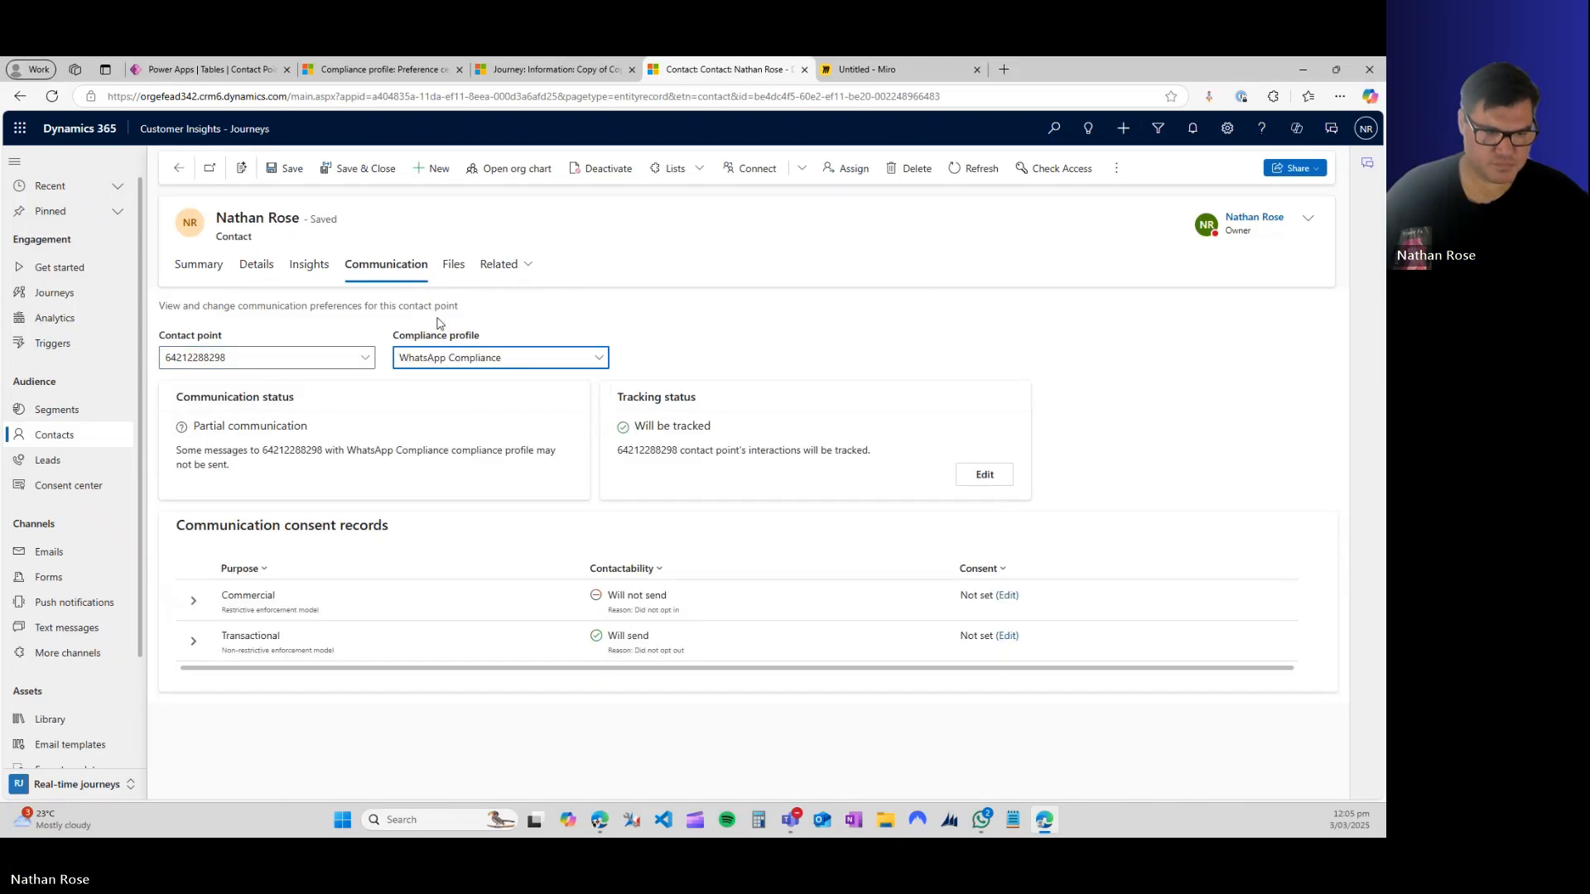
pyautogui.moveTo(314, 414)
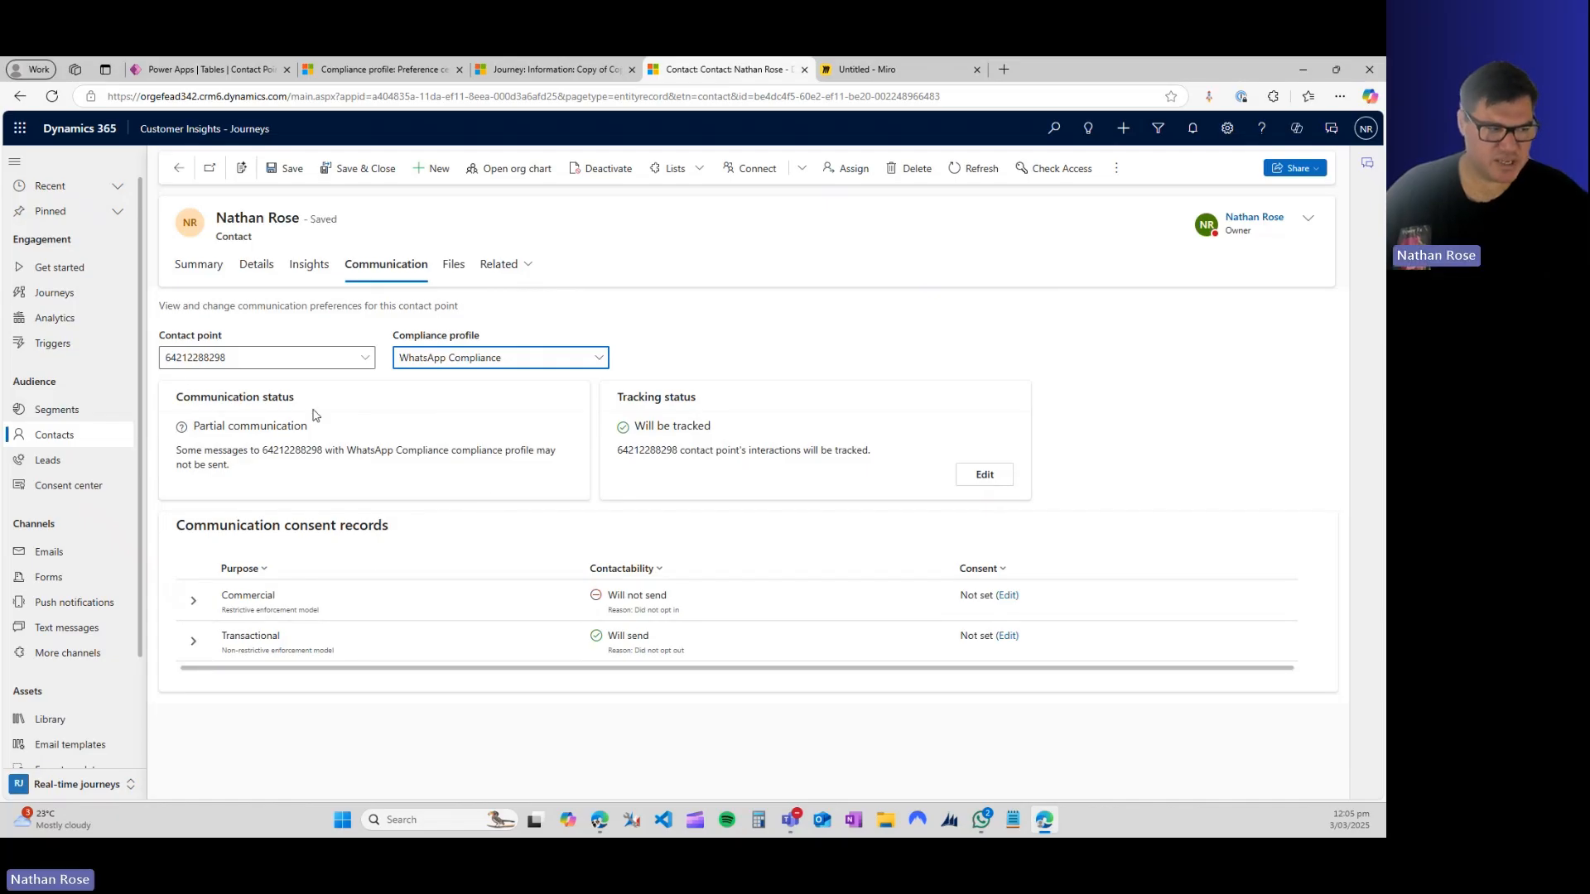
pyautogui.moveTo(818, 656)
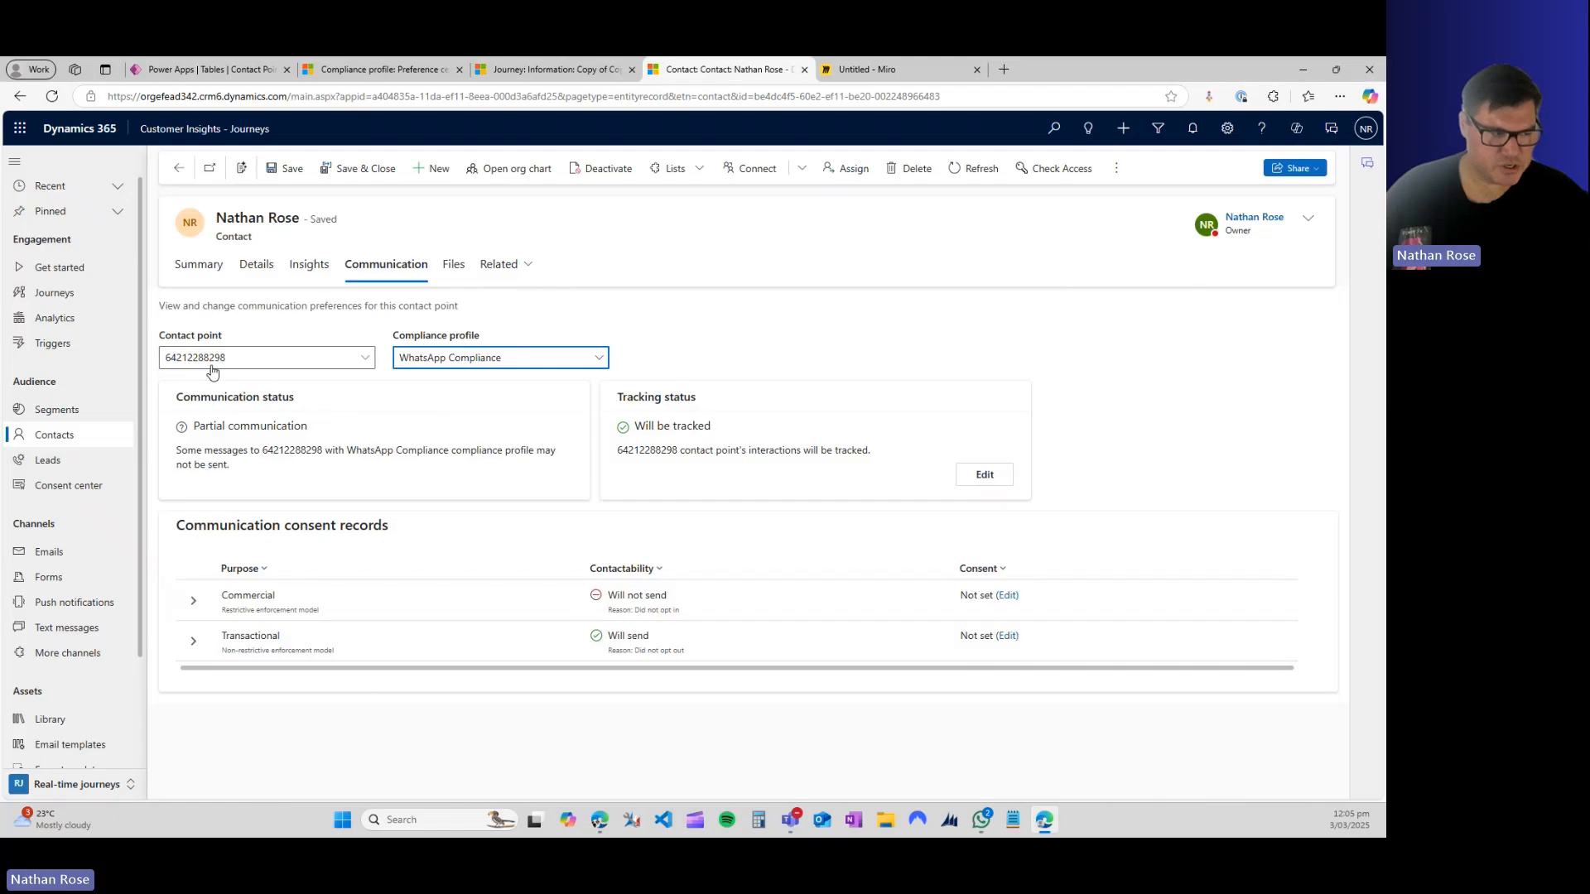
pyautogui.moveTo(261, 126)
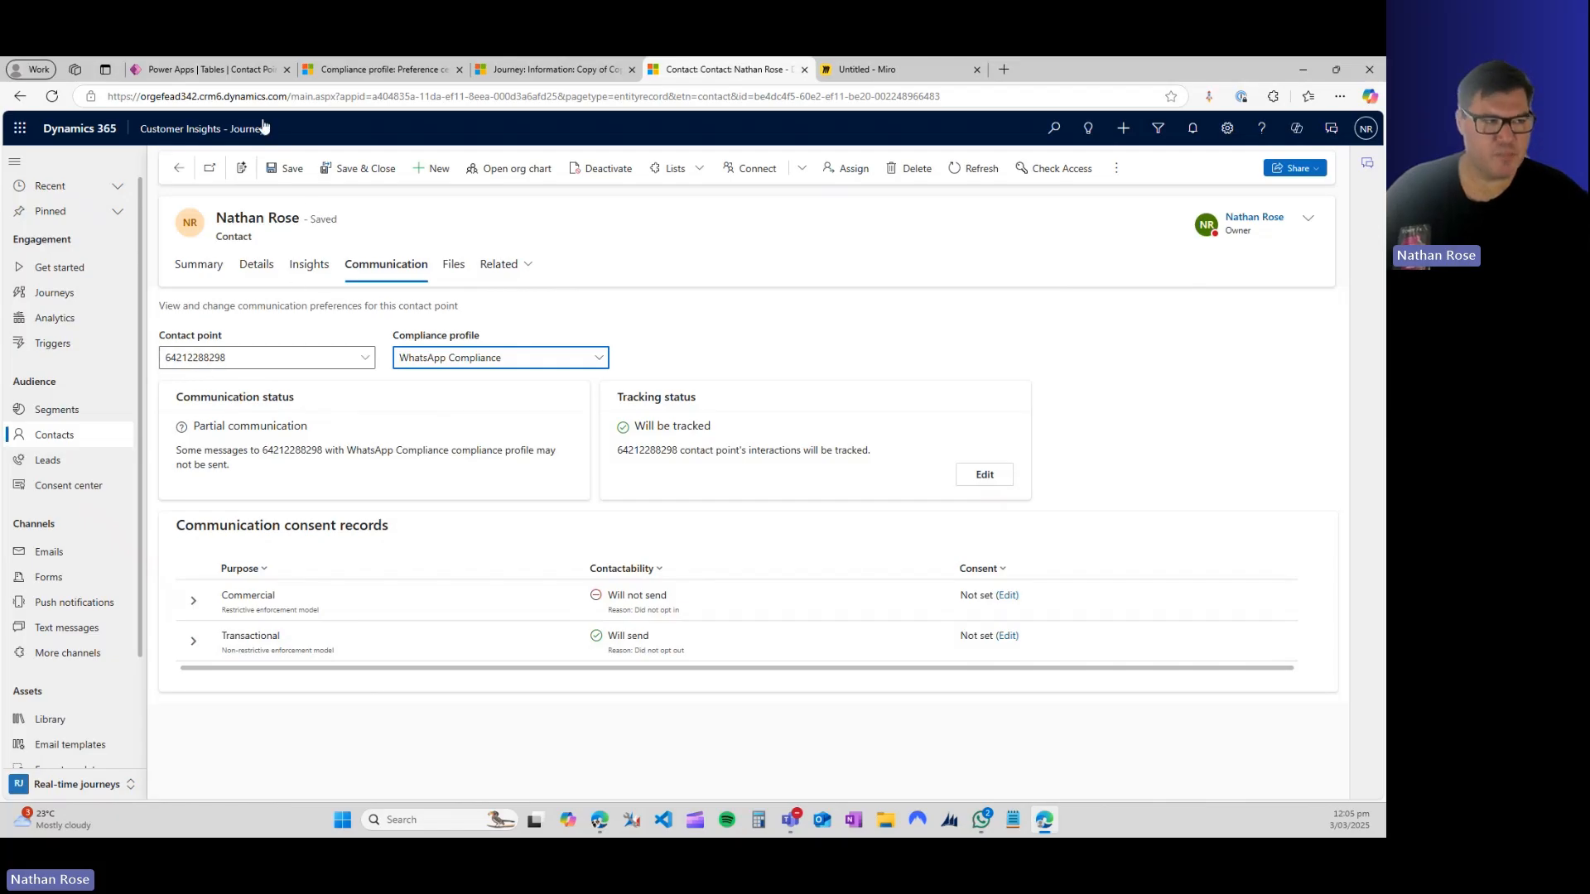
pyautogui.click(210, 69)
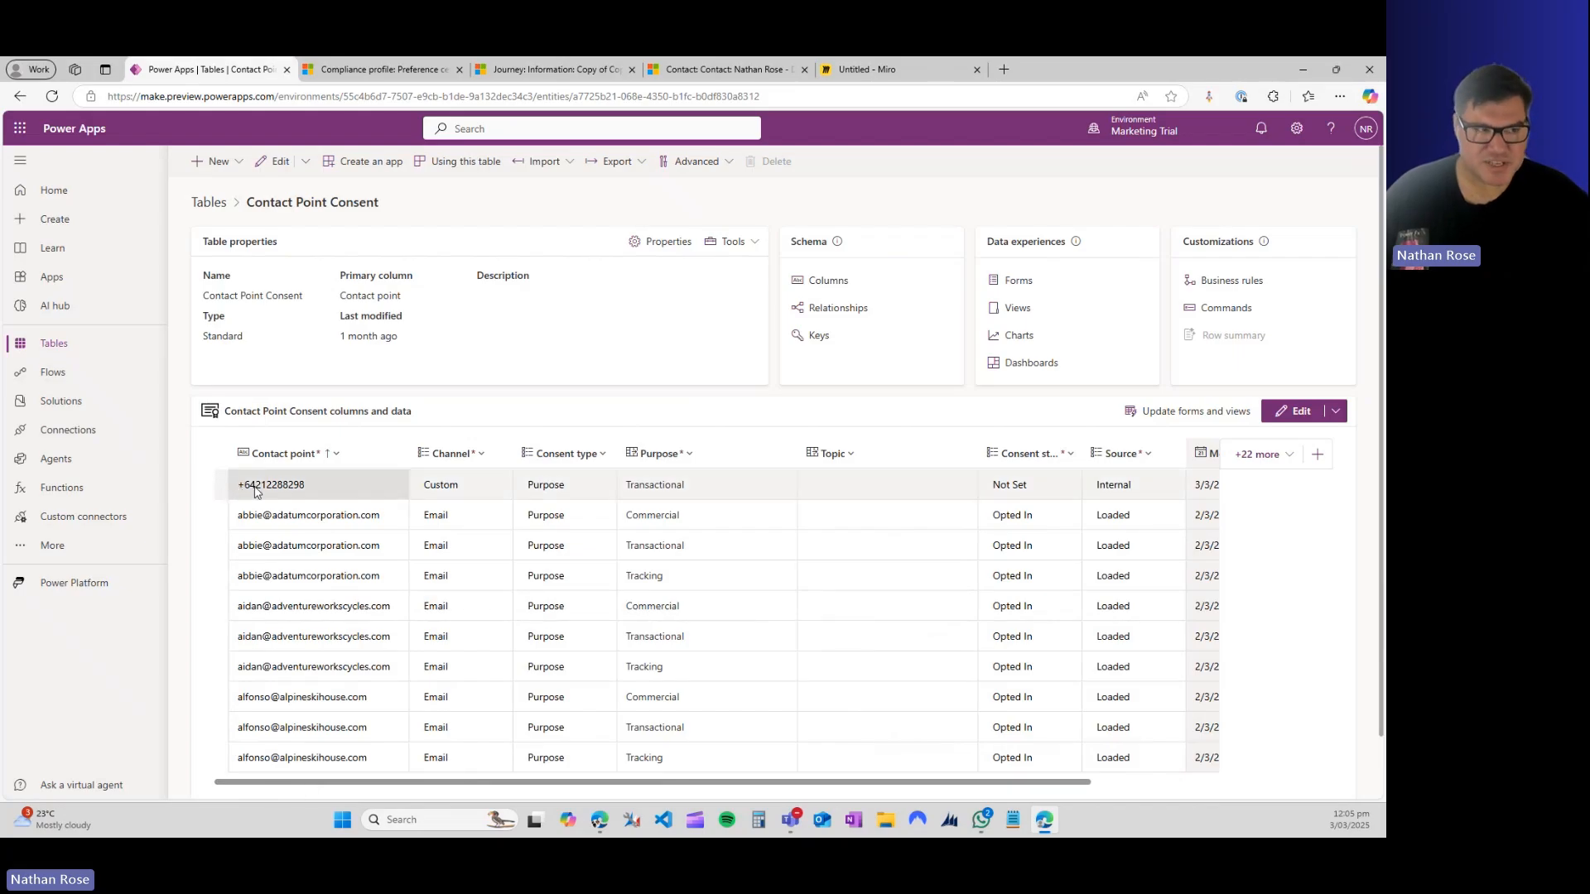
pyautogui.click(724, 69)
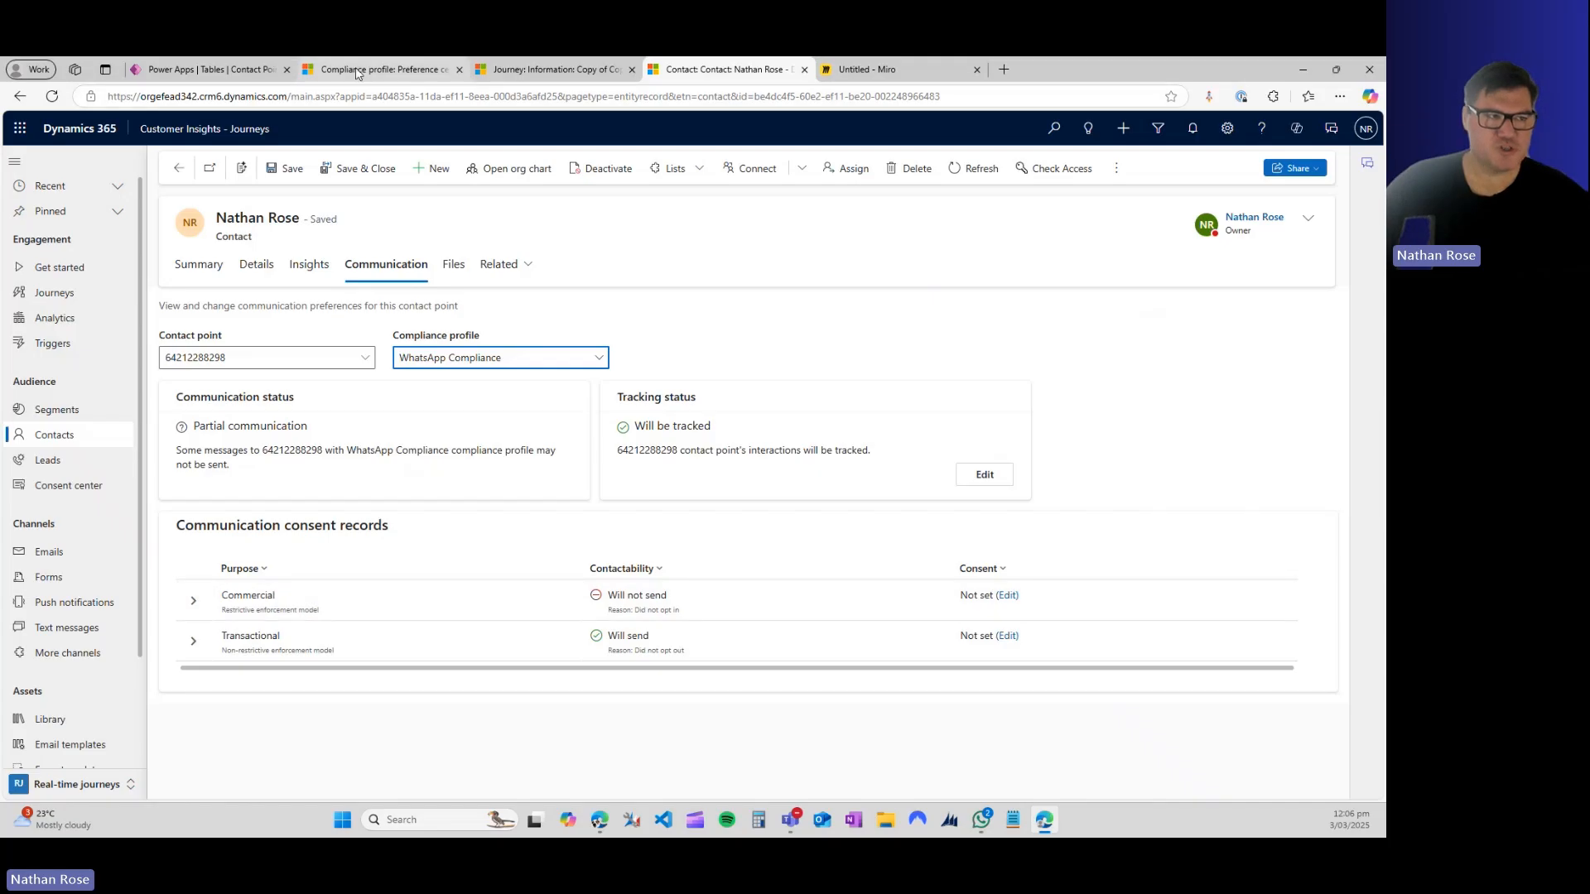
pyautogui.click(209, 69)
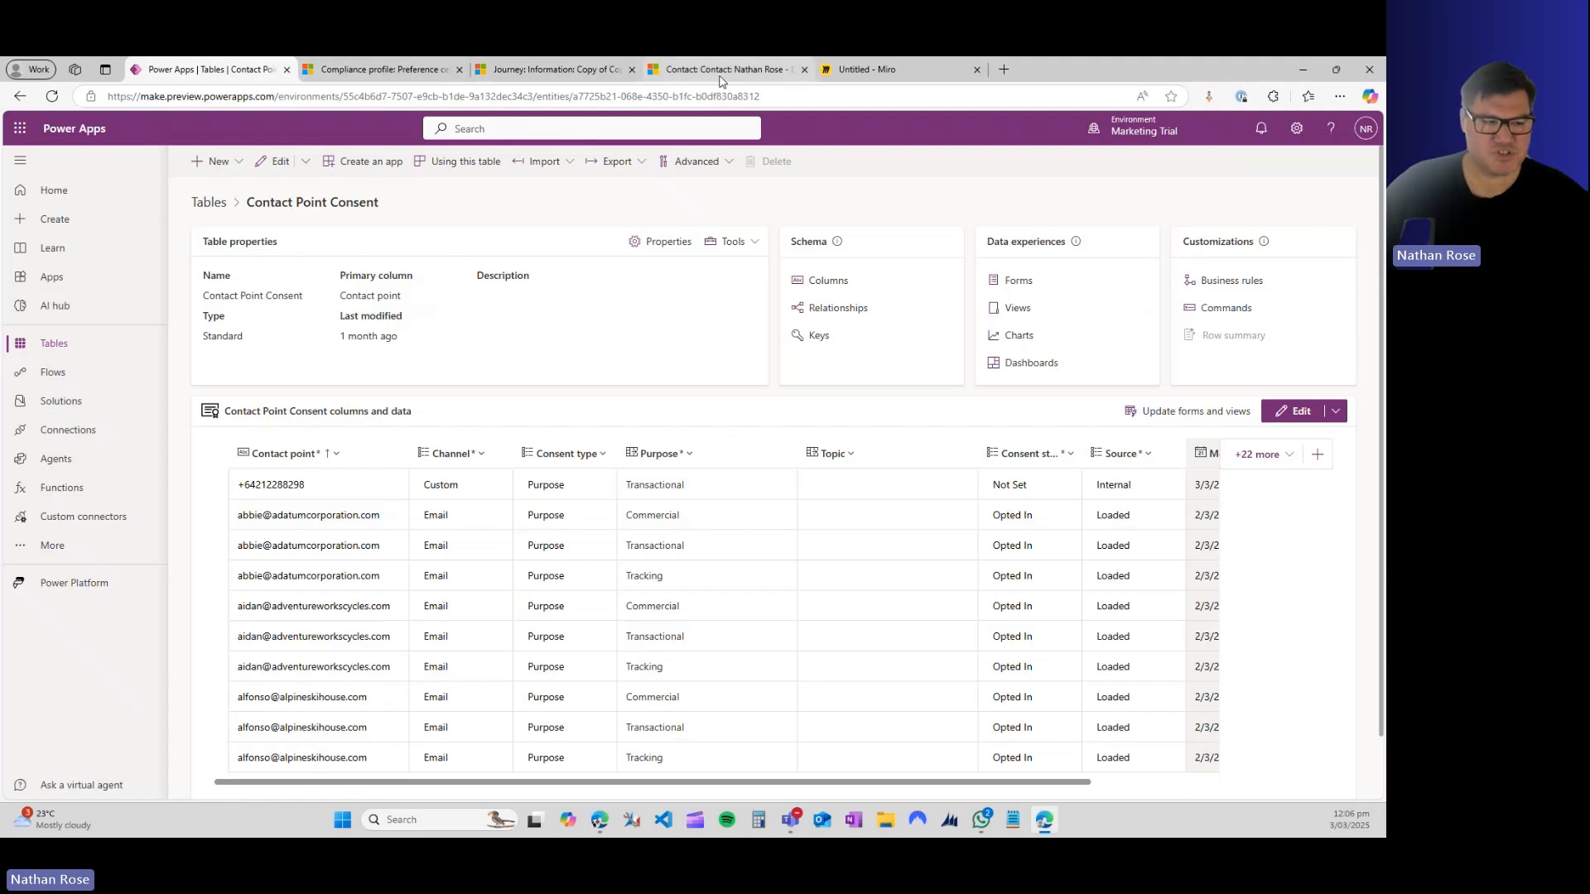
pyautogui.click(726, 68)
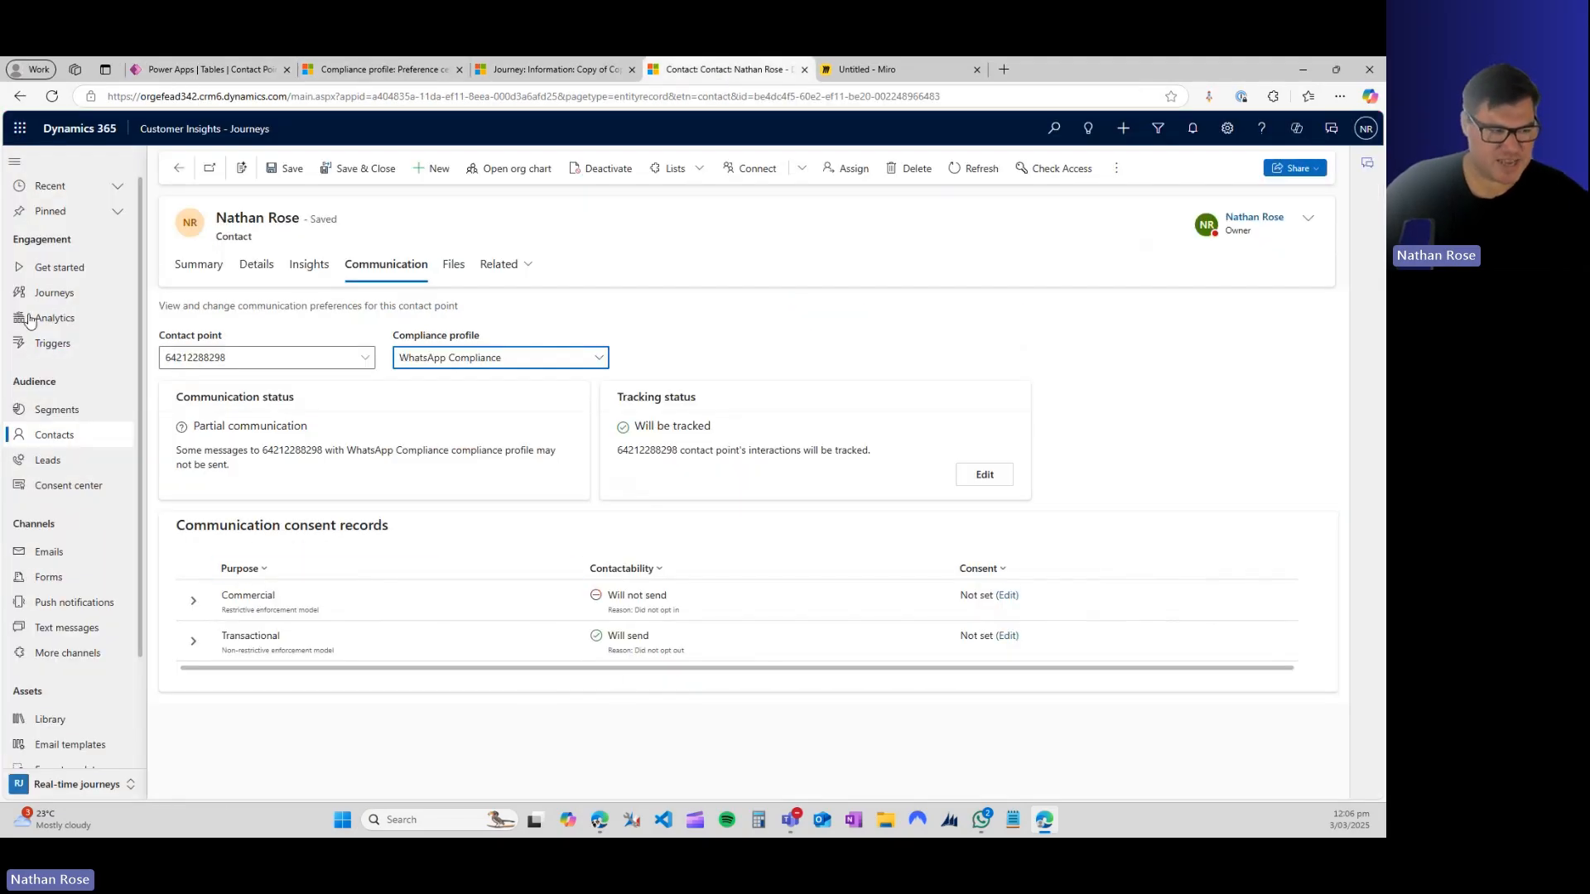
pyautogui.click(198, 263)
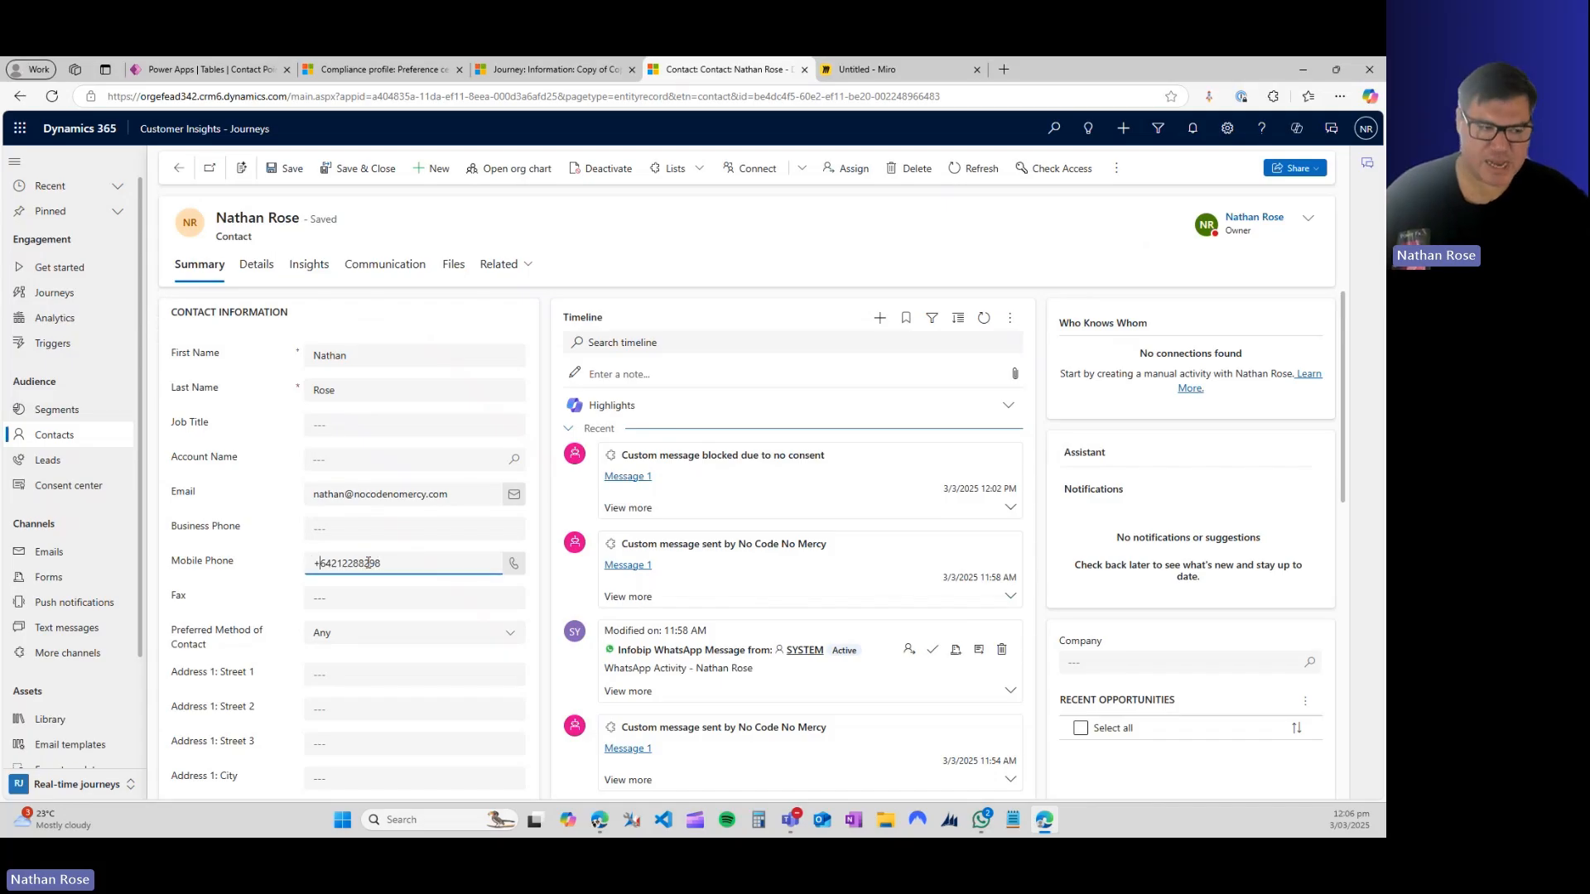
pyautogui.click(291, 168)
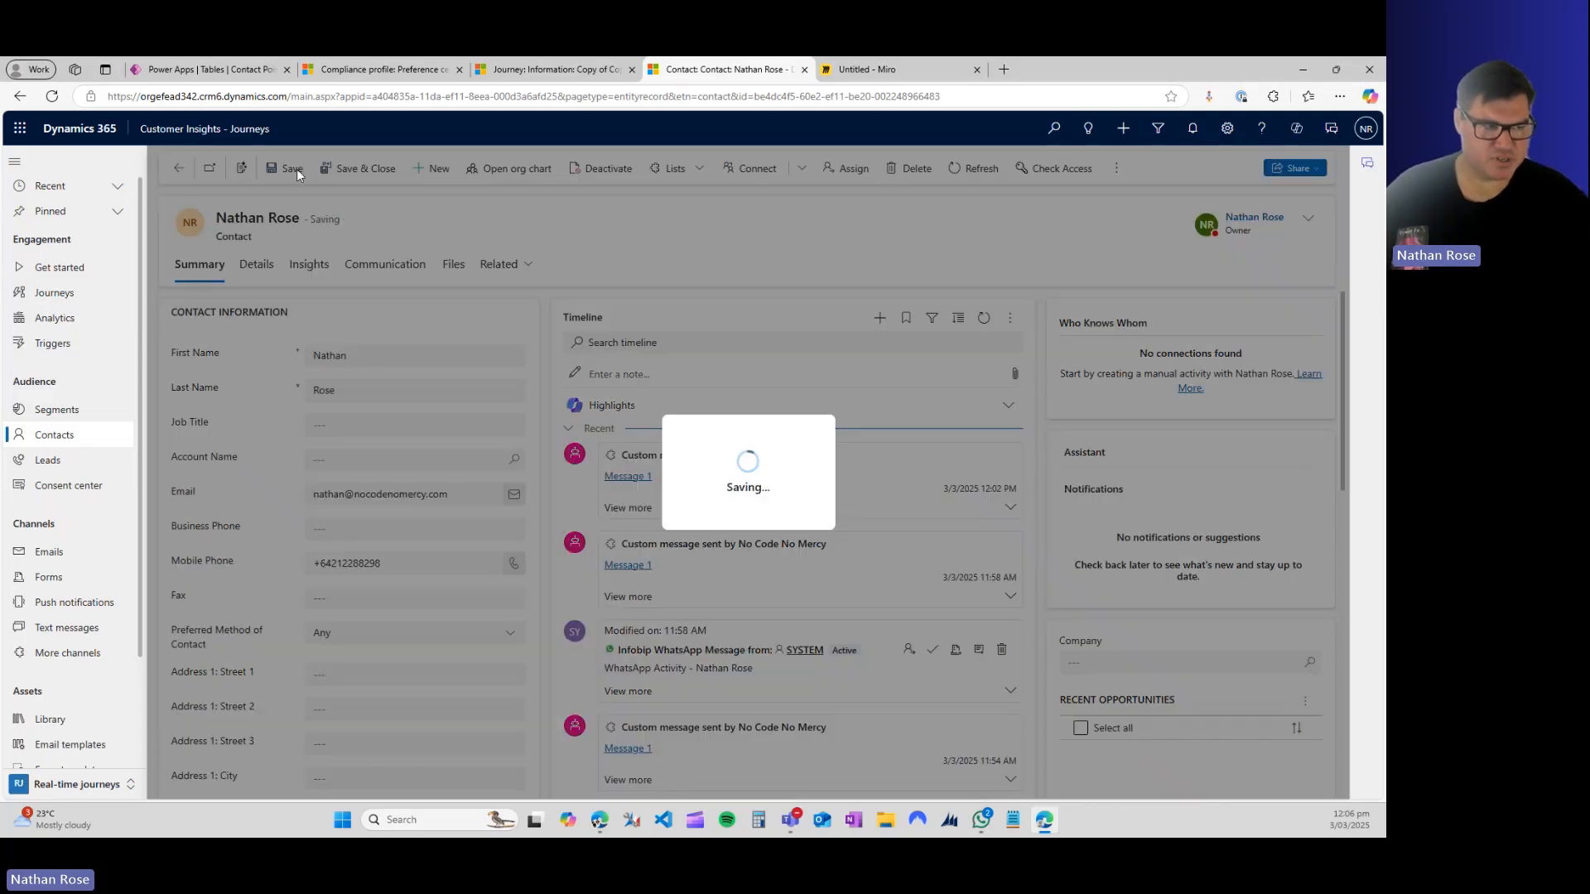
pyautogui.click(384, 263)
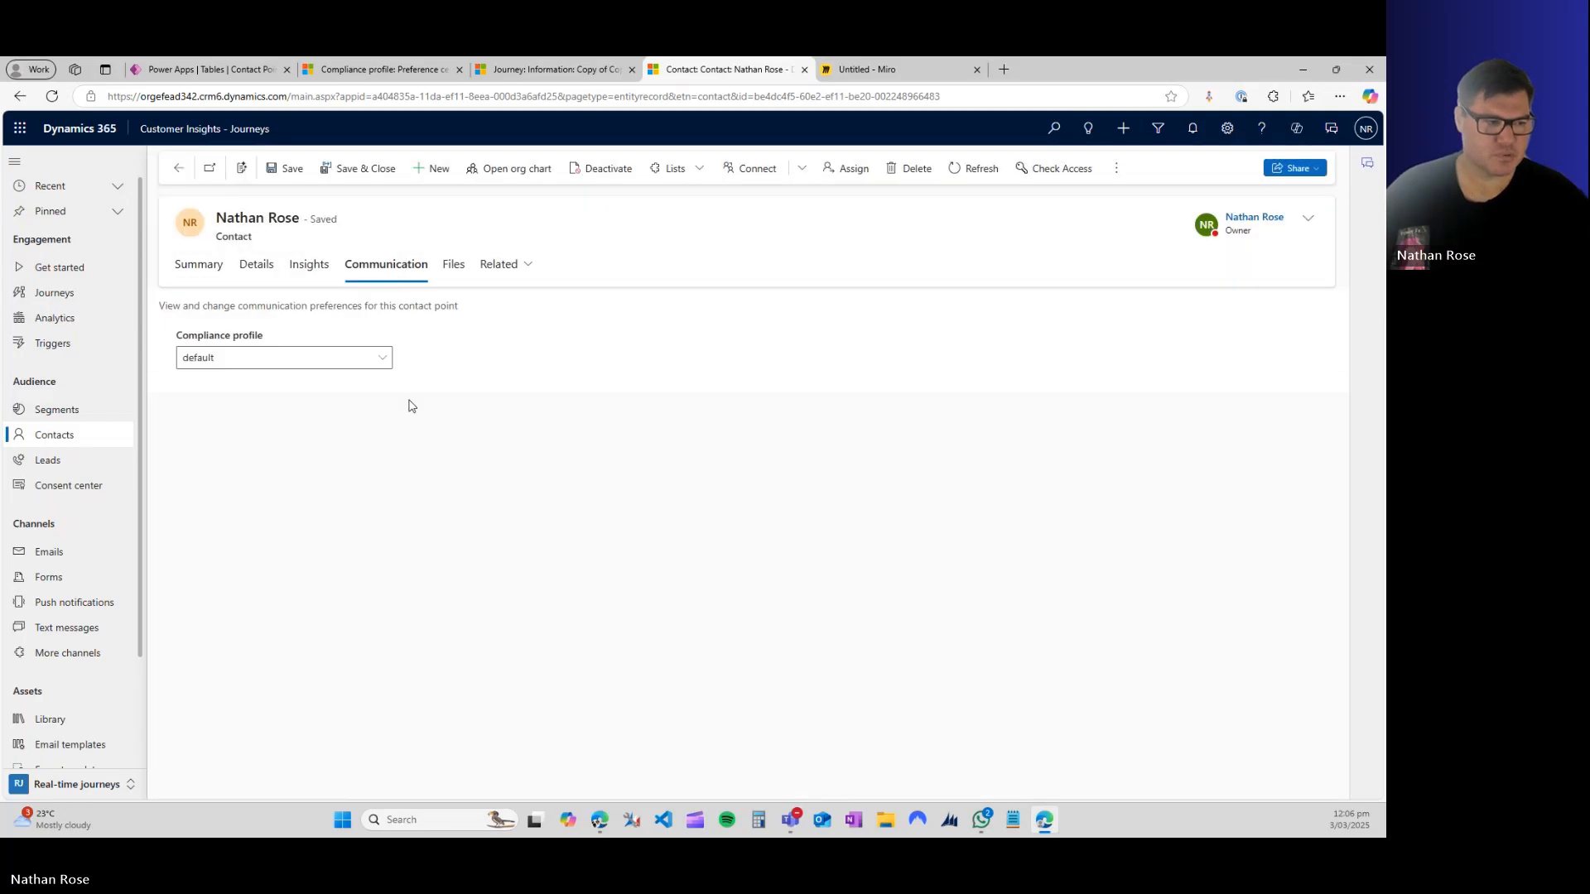
pyautogui.click(266, 356)
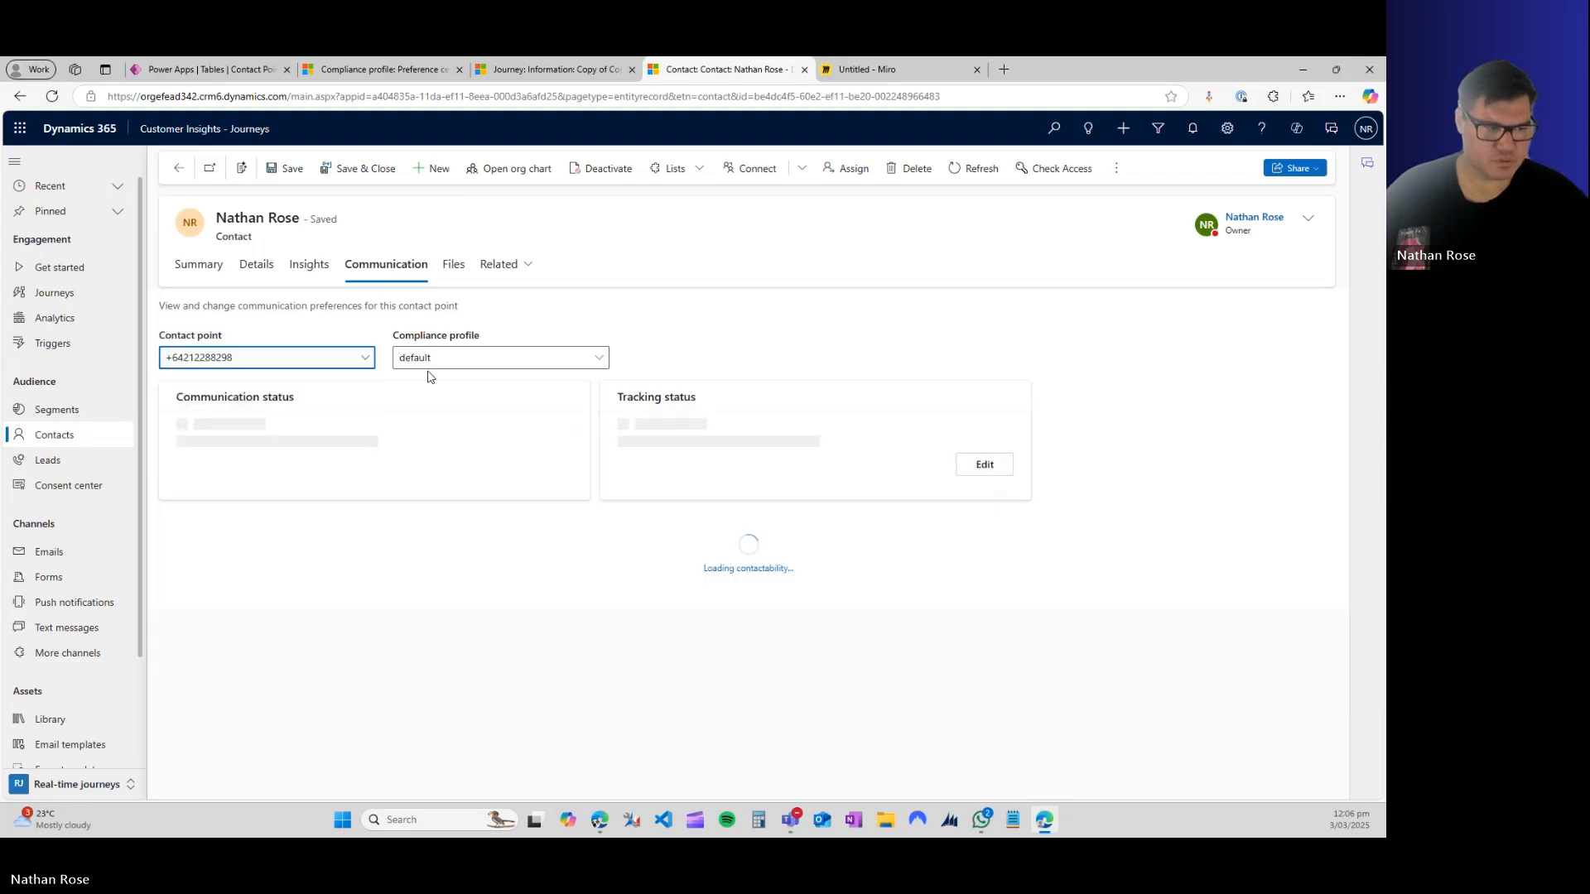
pyautogui.click(497, 357)
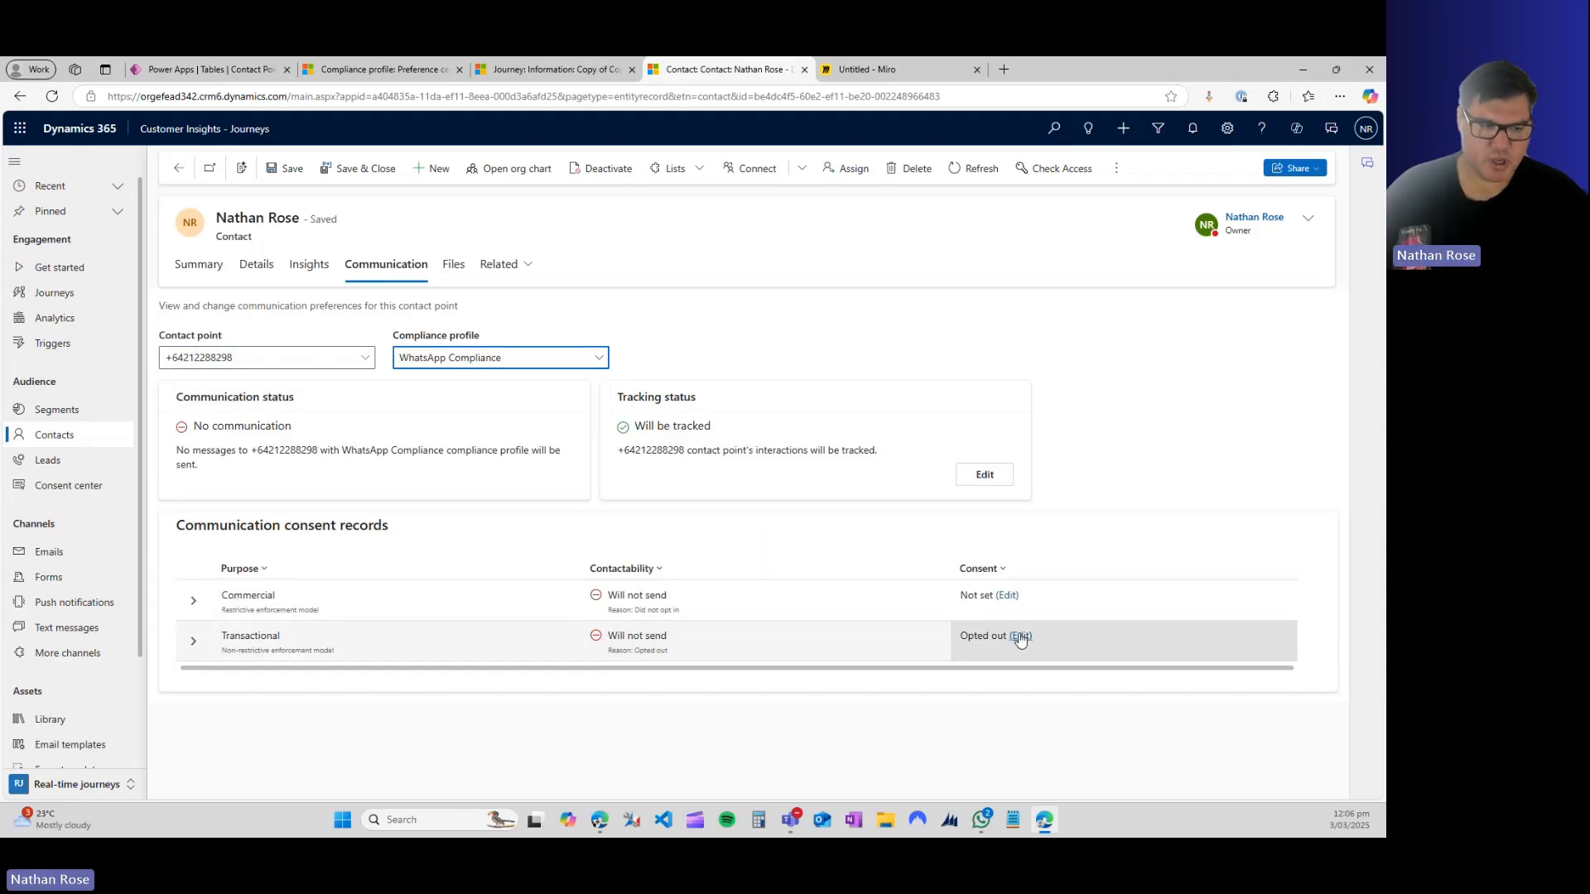
pyautogui.moveTo(411, 602)
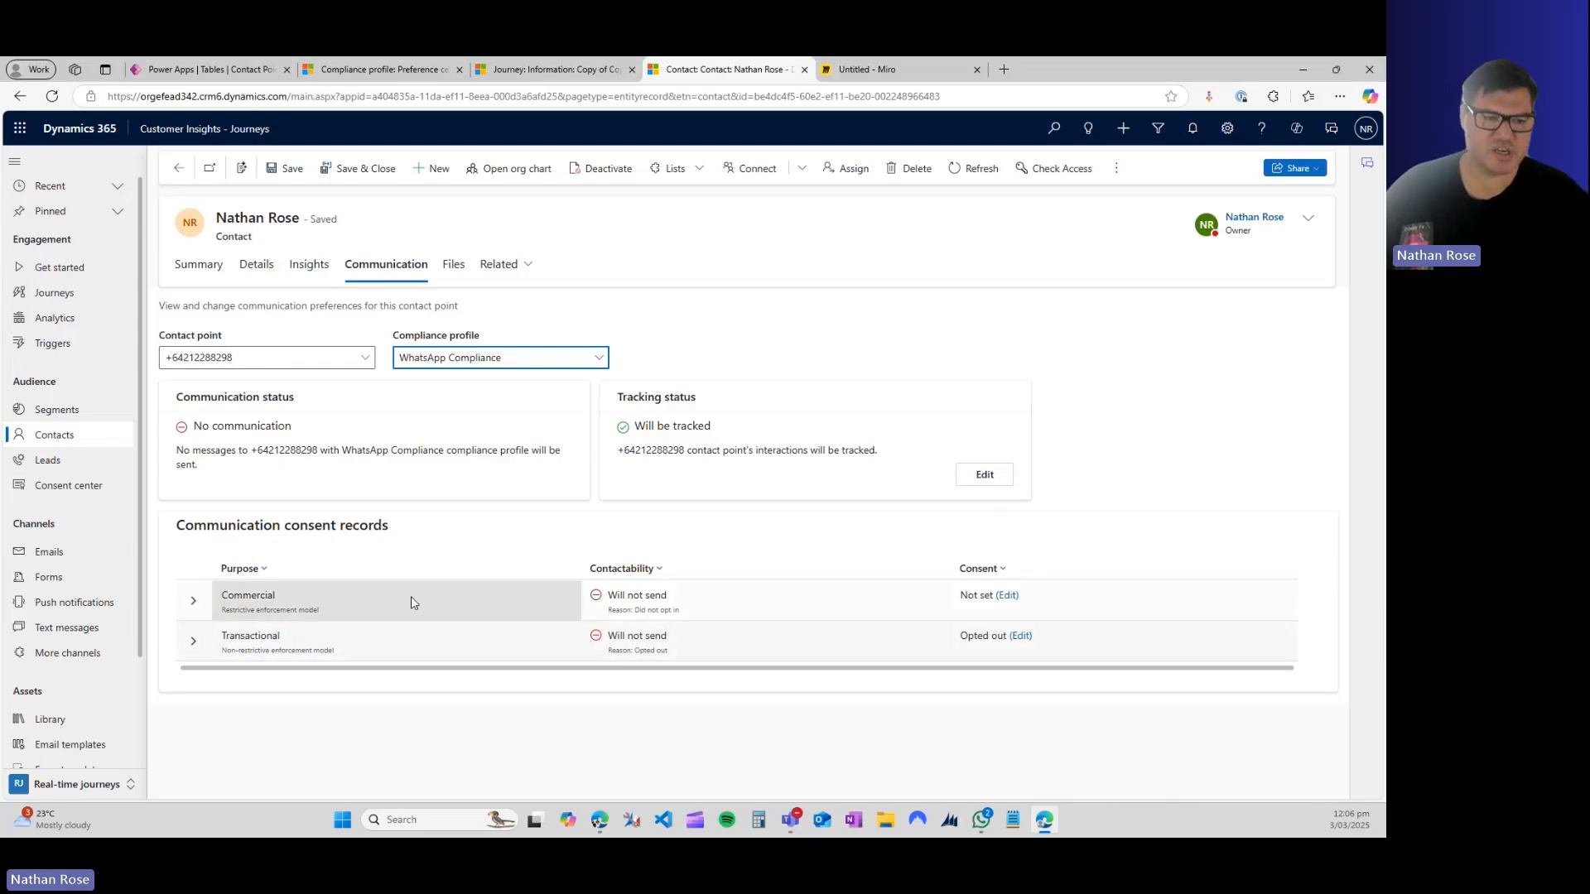
pyautogui.moveTo(1002, 509)
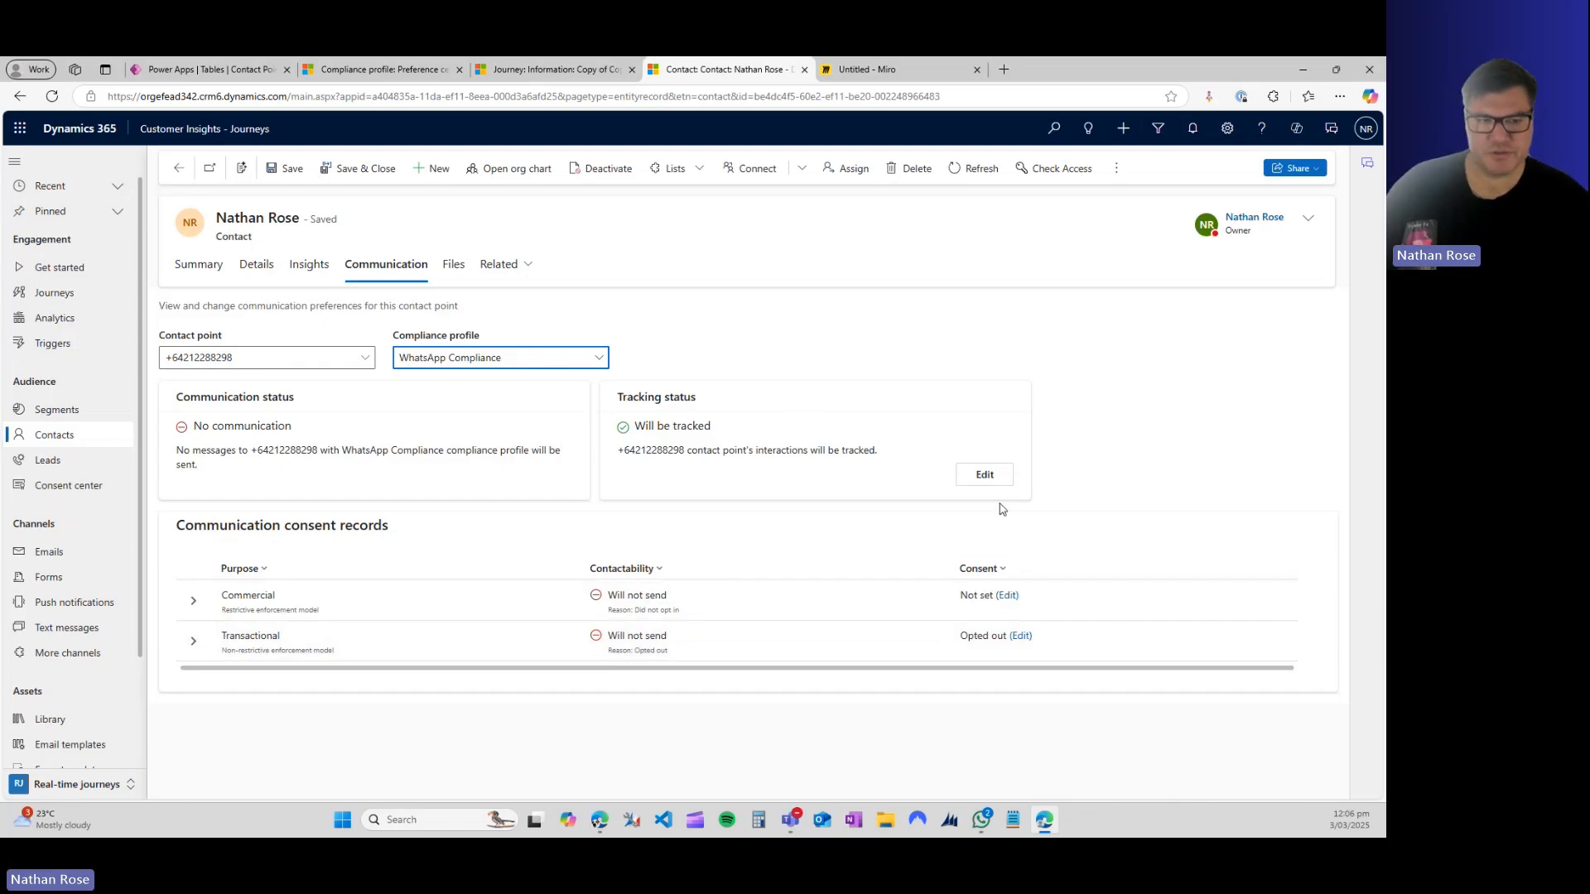
pyautogui.moveTo(1024, 507)
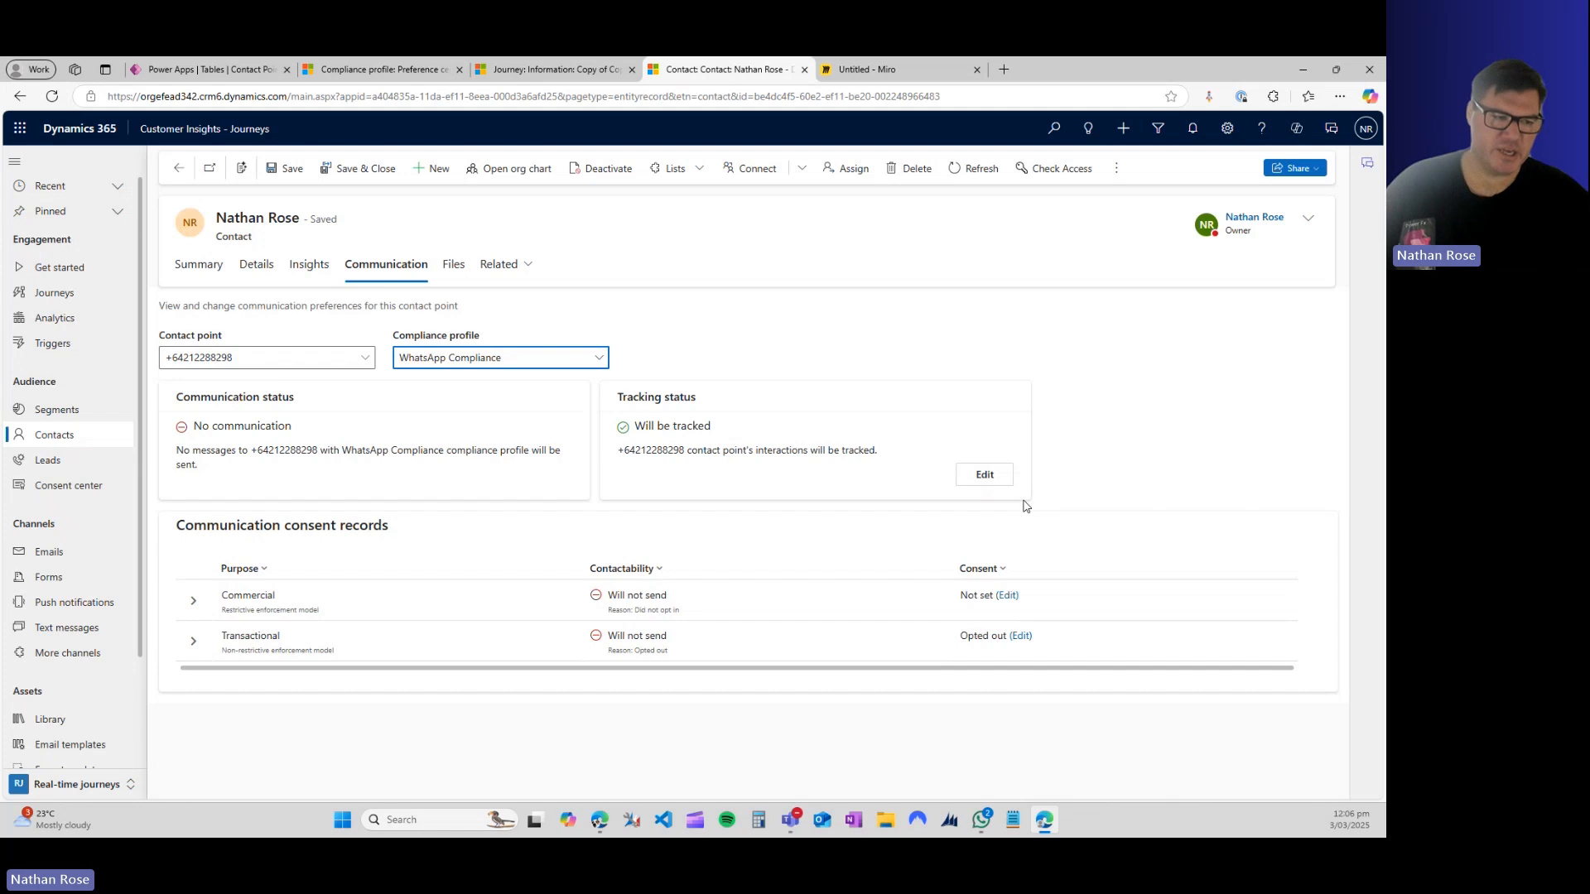
pyautogui.moveTo(652, 667)
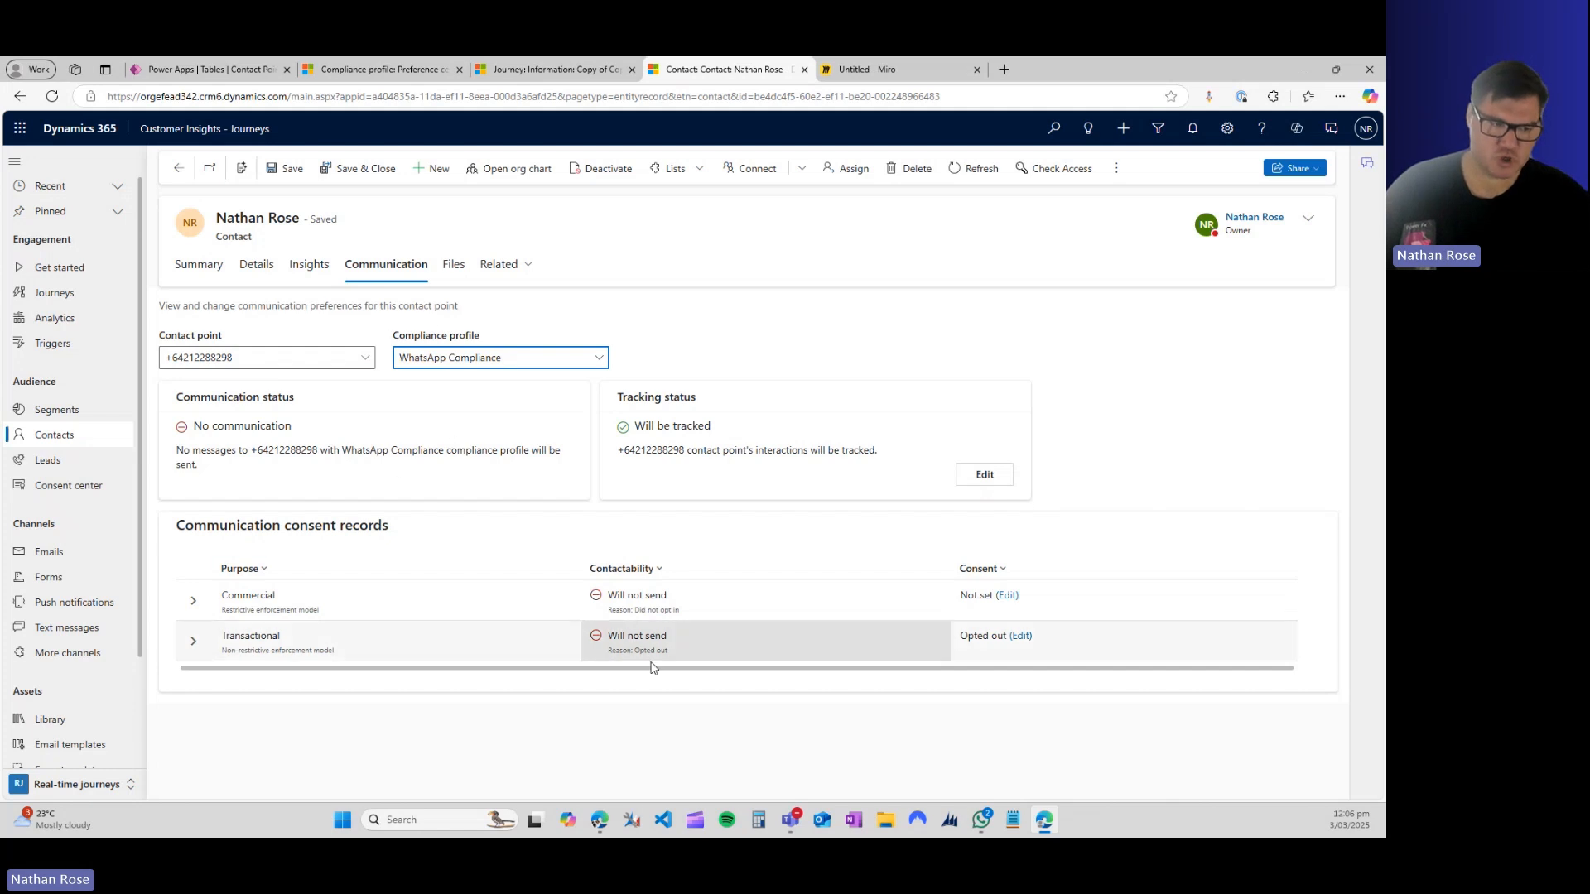
pyautogui.click(199, 263)
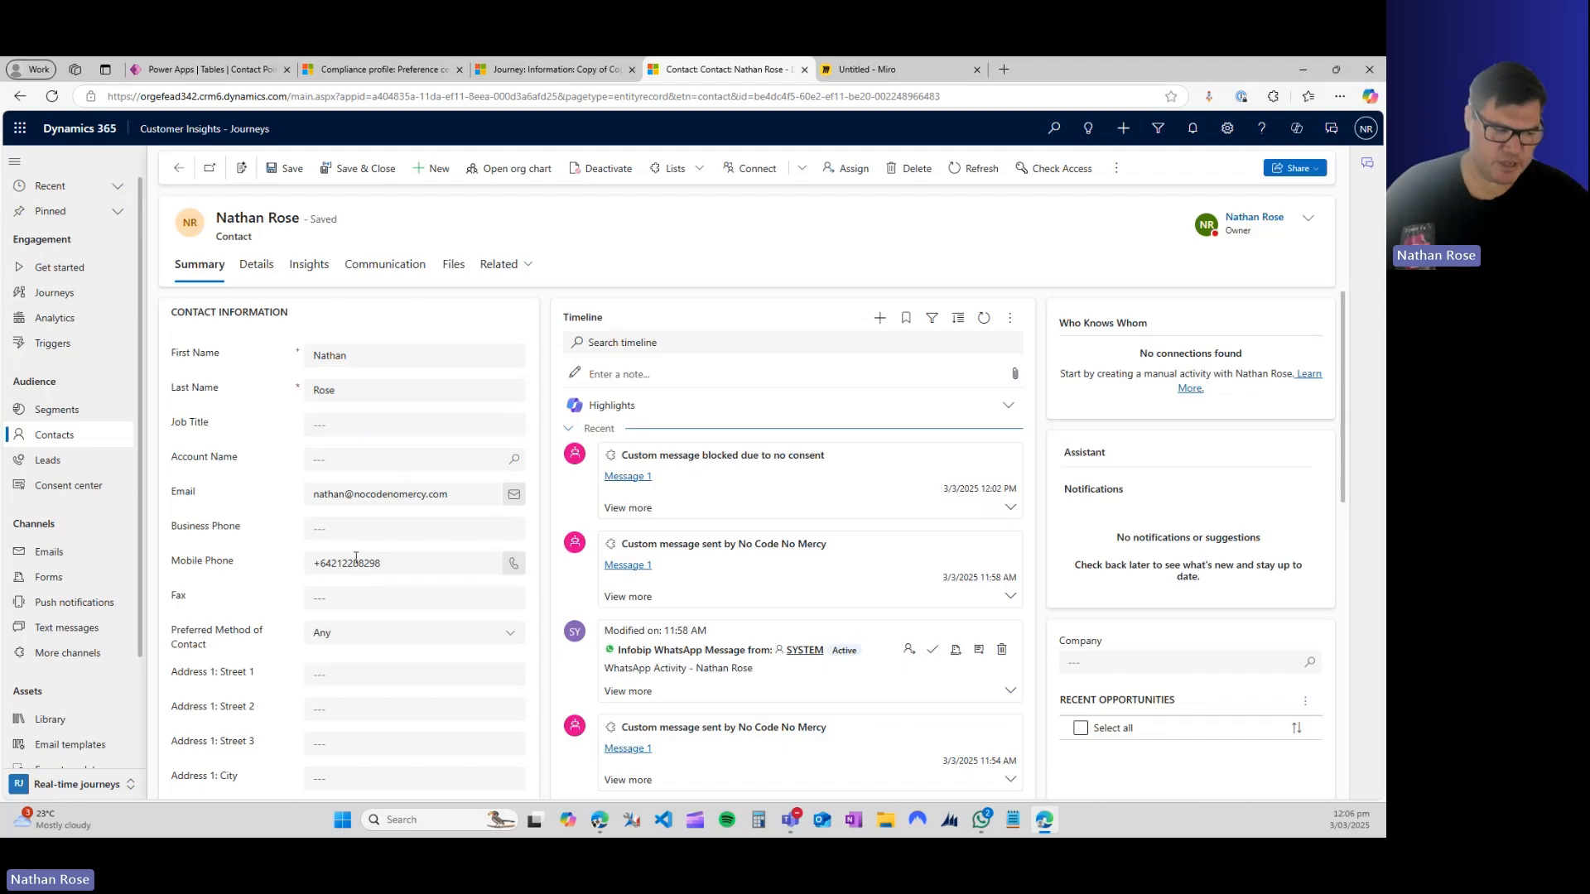
pyautogui.moveTo(408, 494)
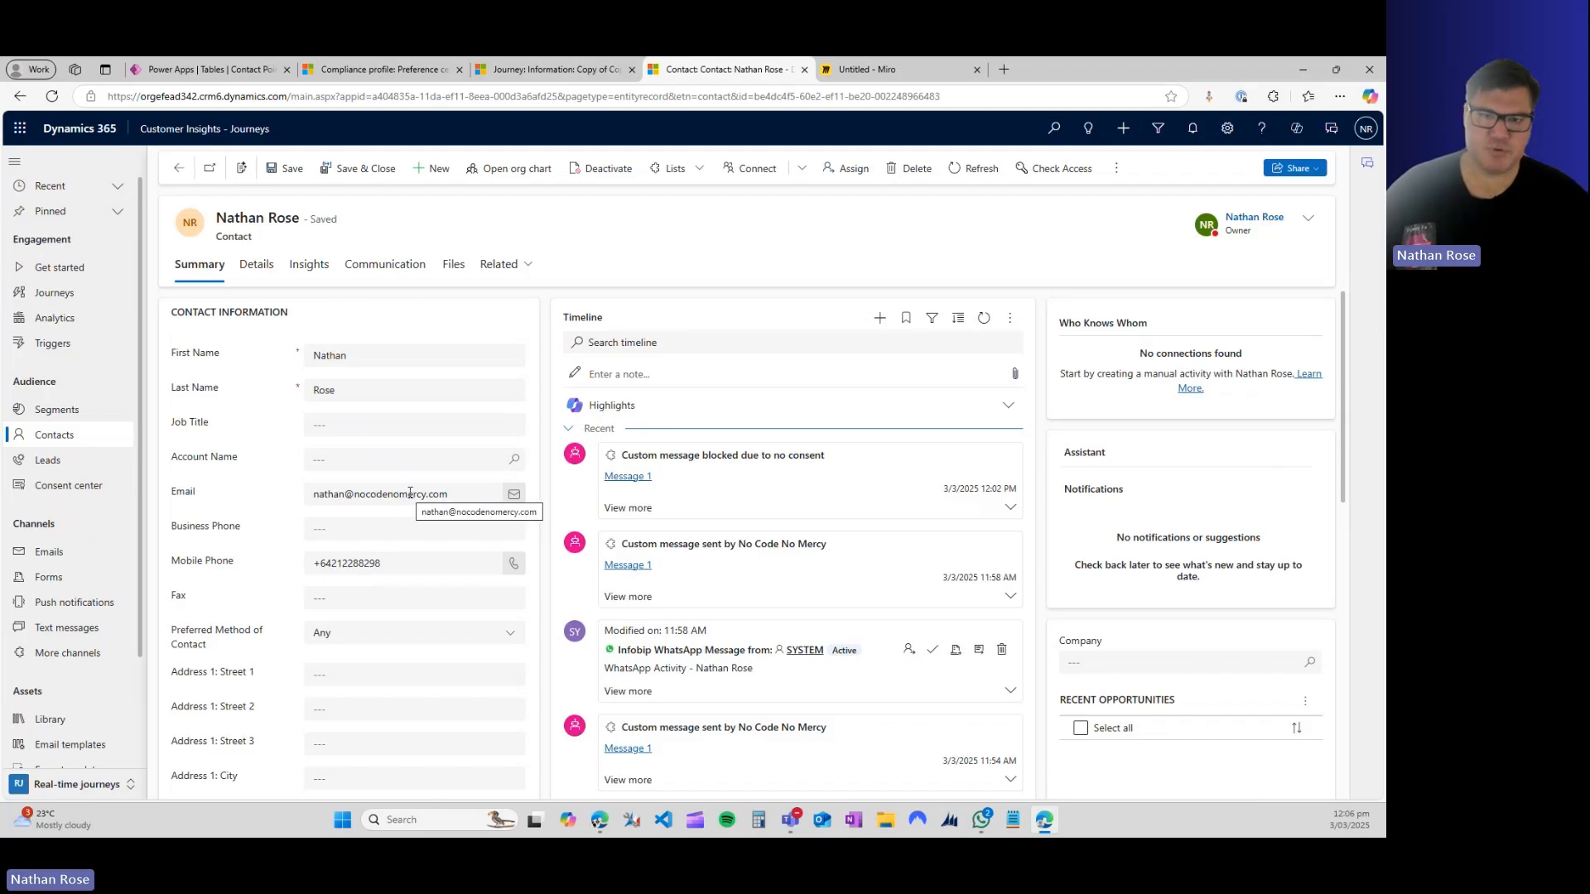
pyautogui.moveTo(268, 565)
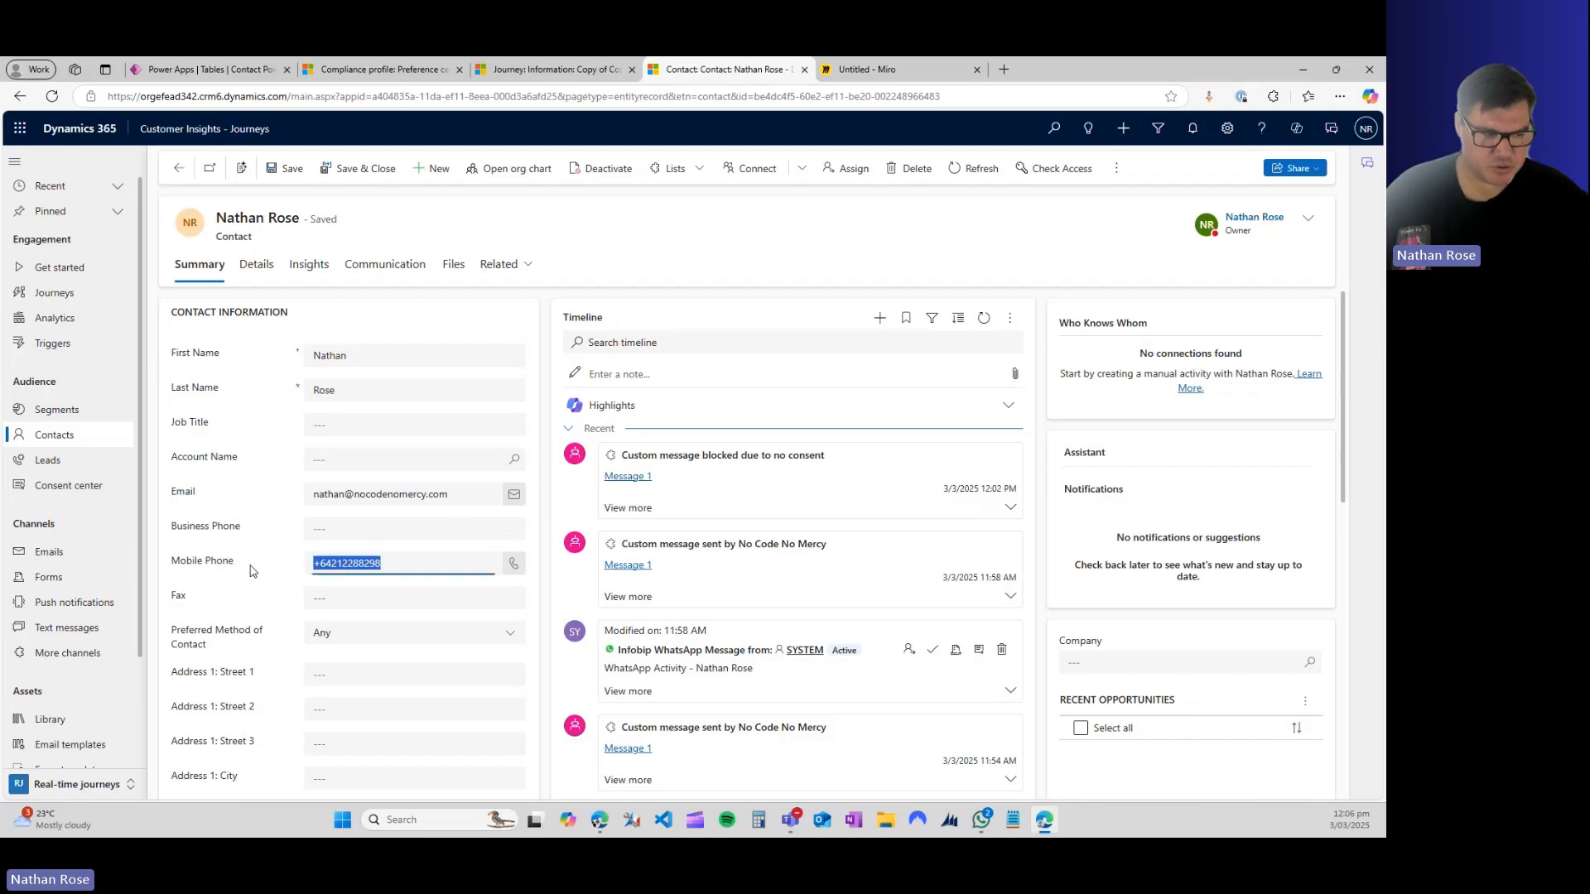
pyautogui.click(406, 528)
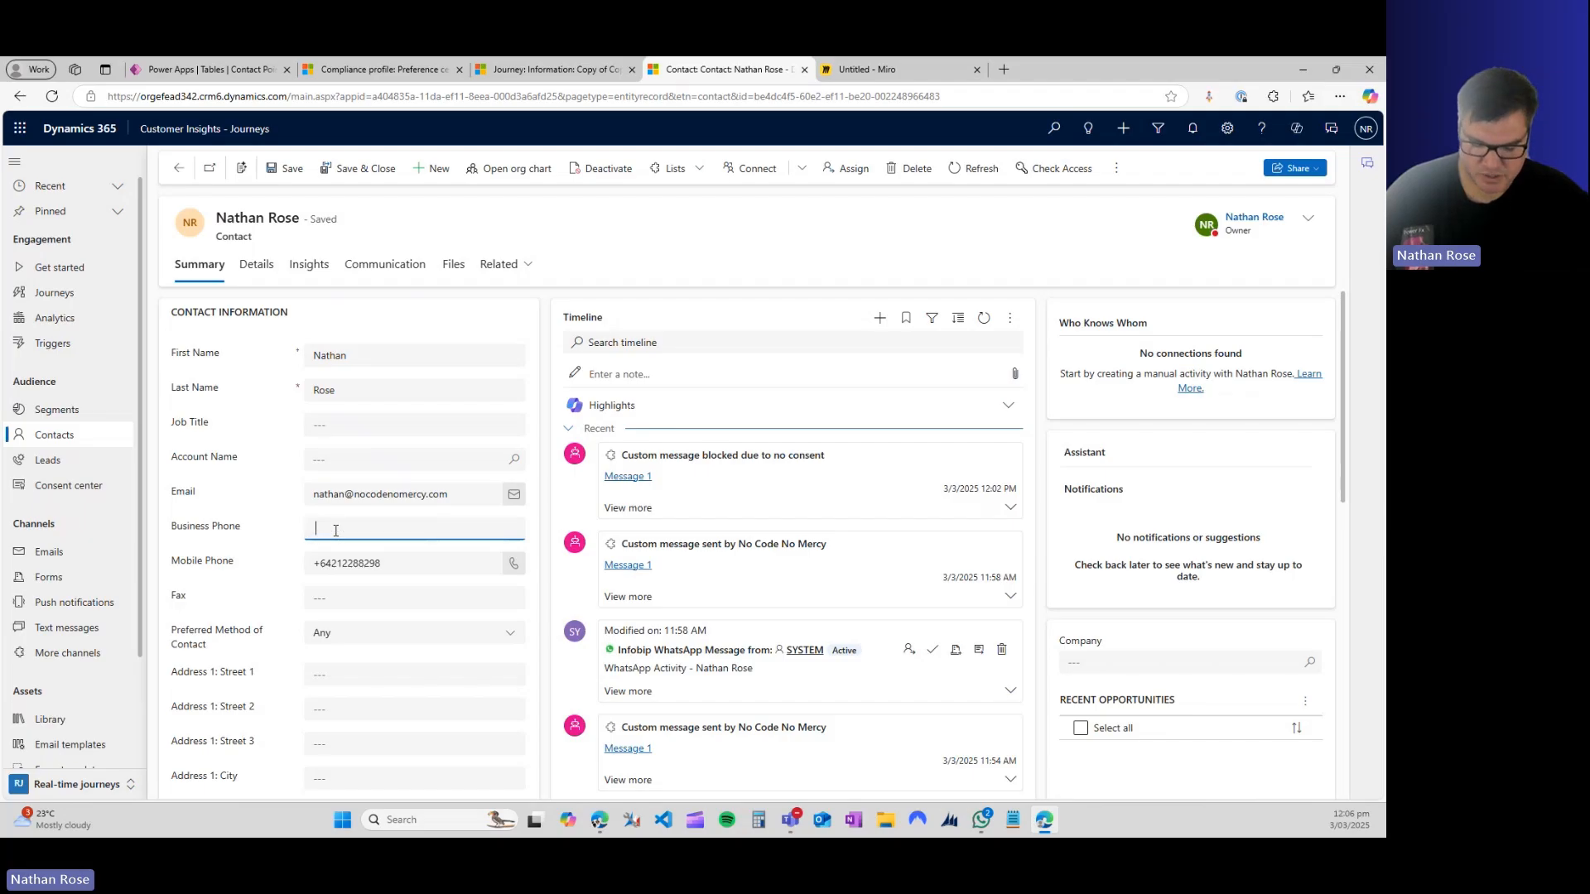
pyautogui.write('021 228 30')
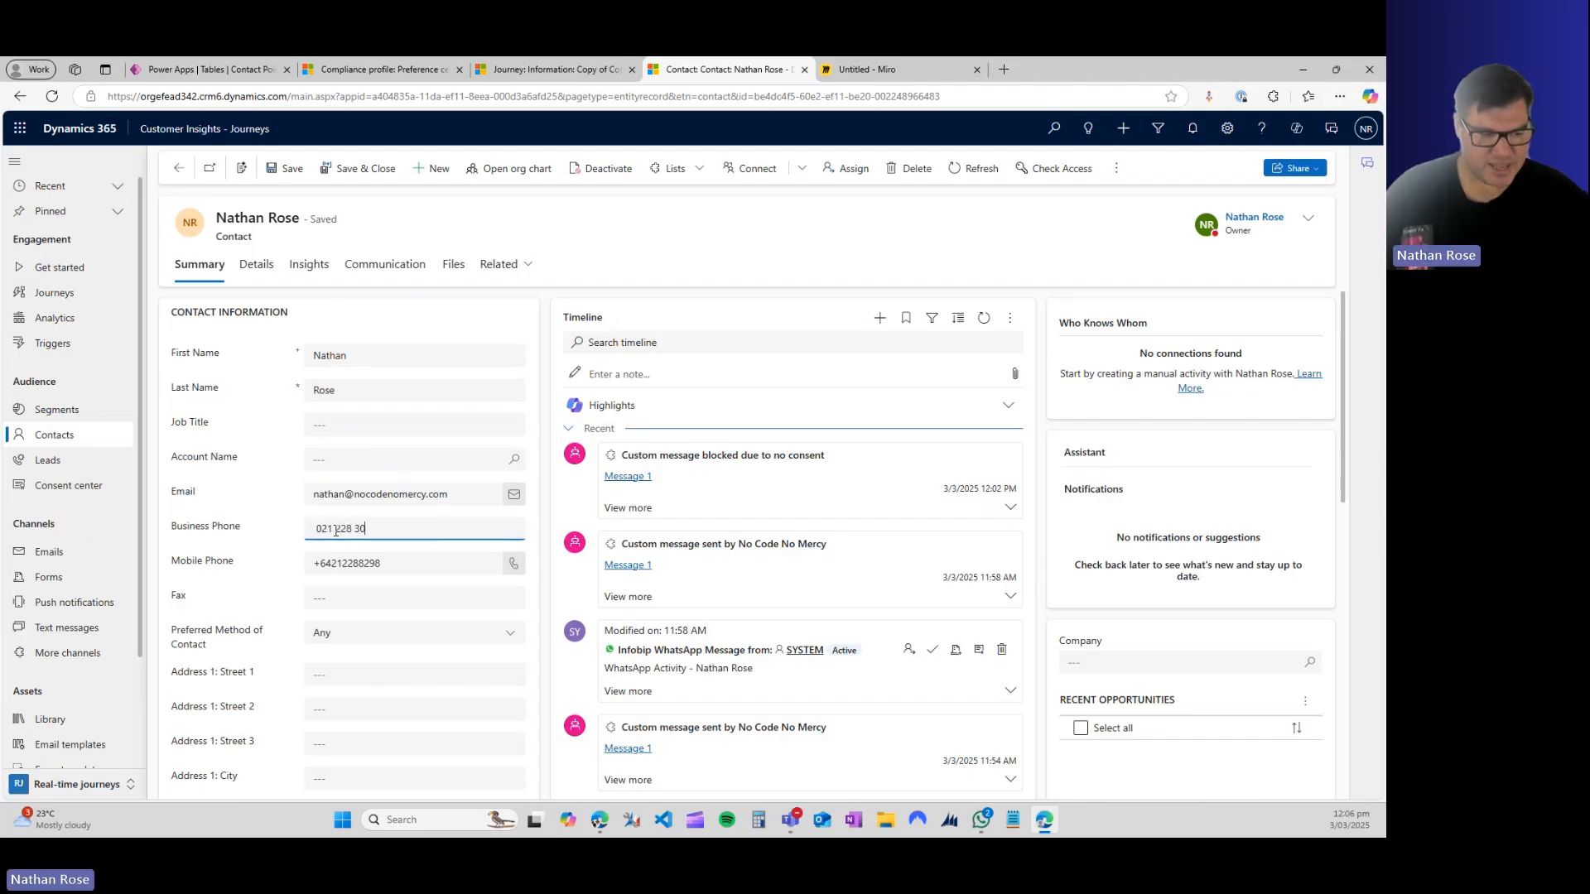
pyautogui.press('backspace')
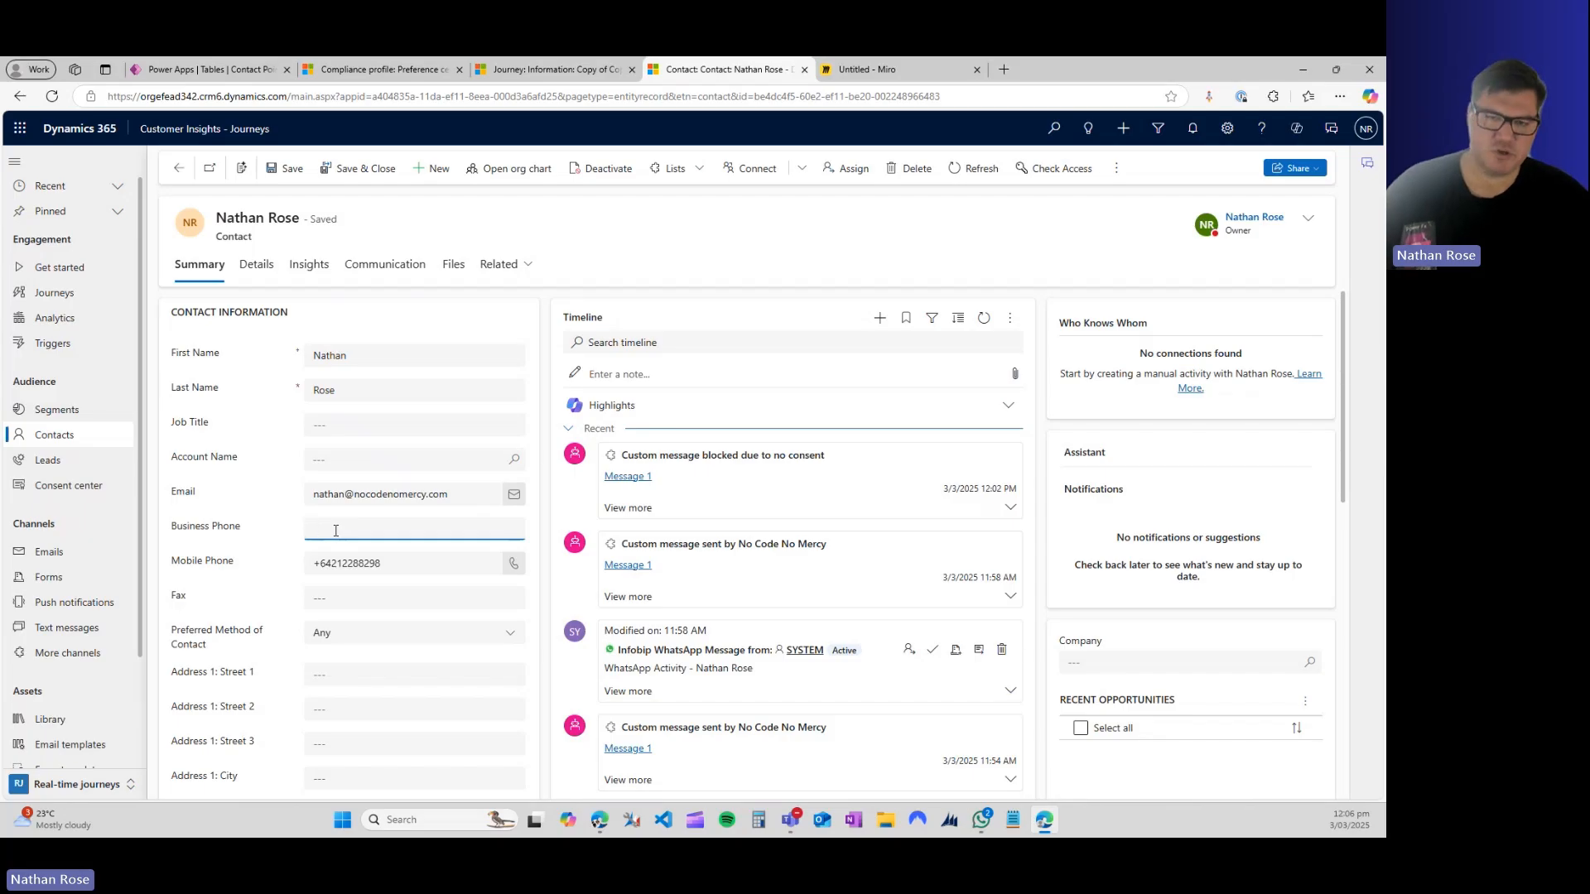
pyautogui.moveTo(780, 605)
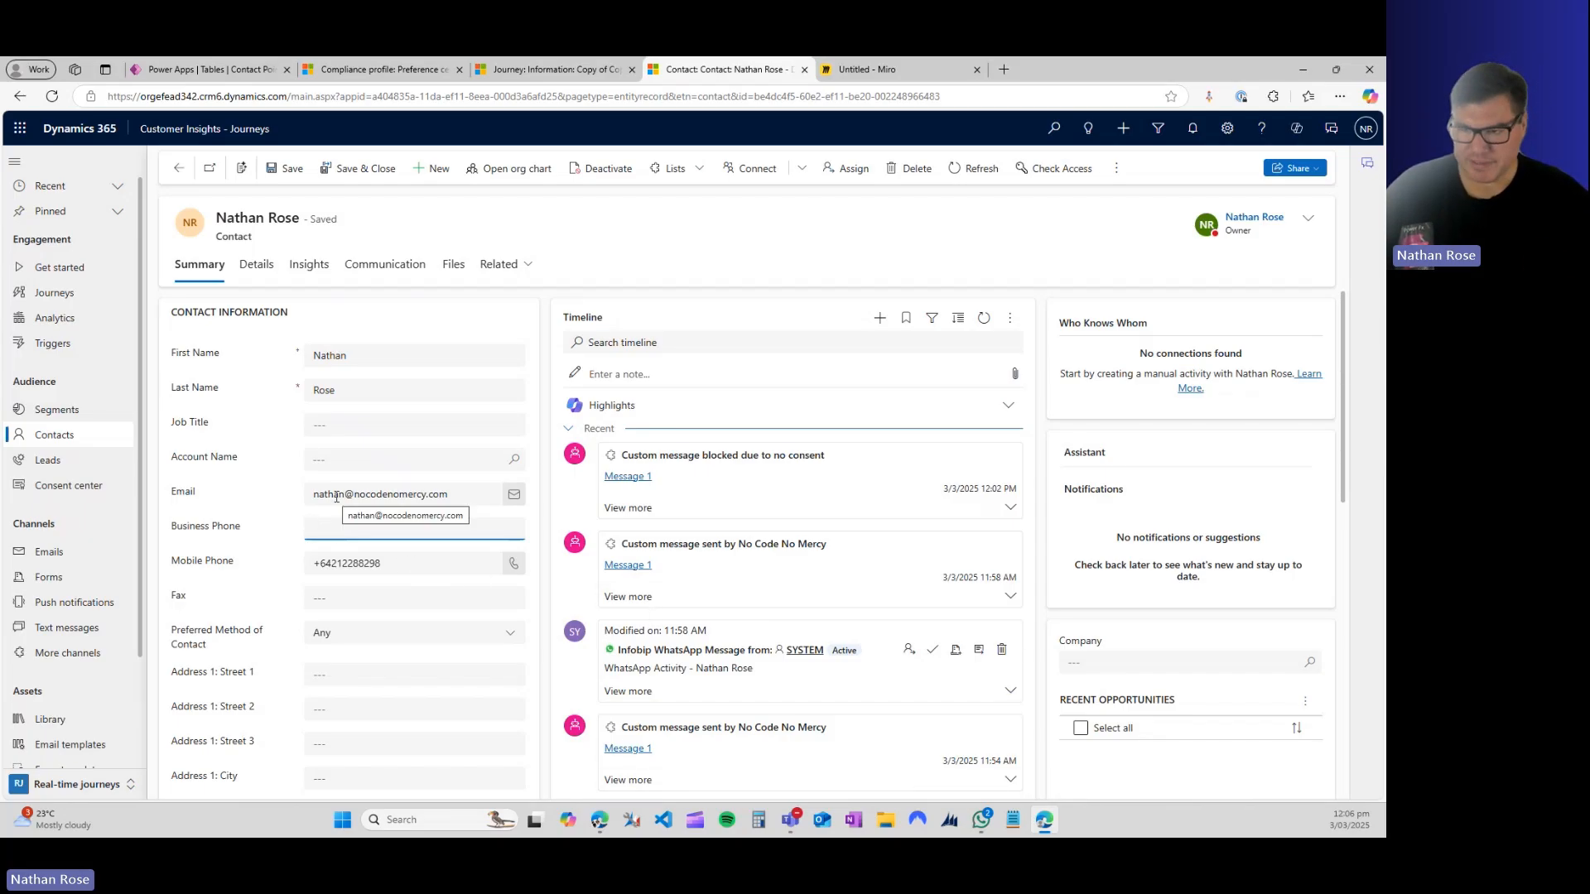
pyautogui.click(414, 525)
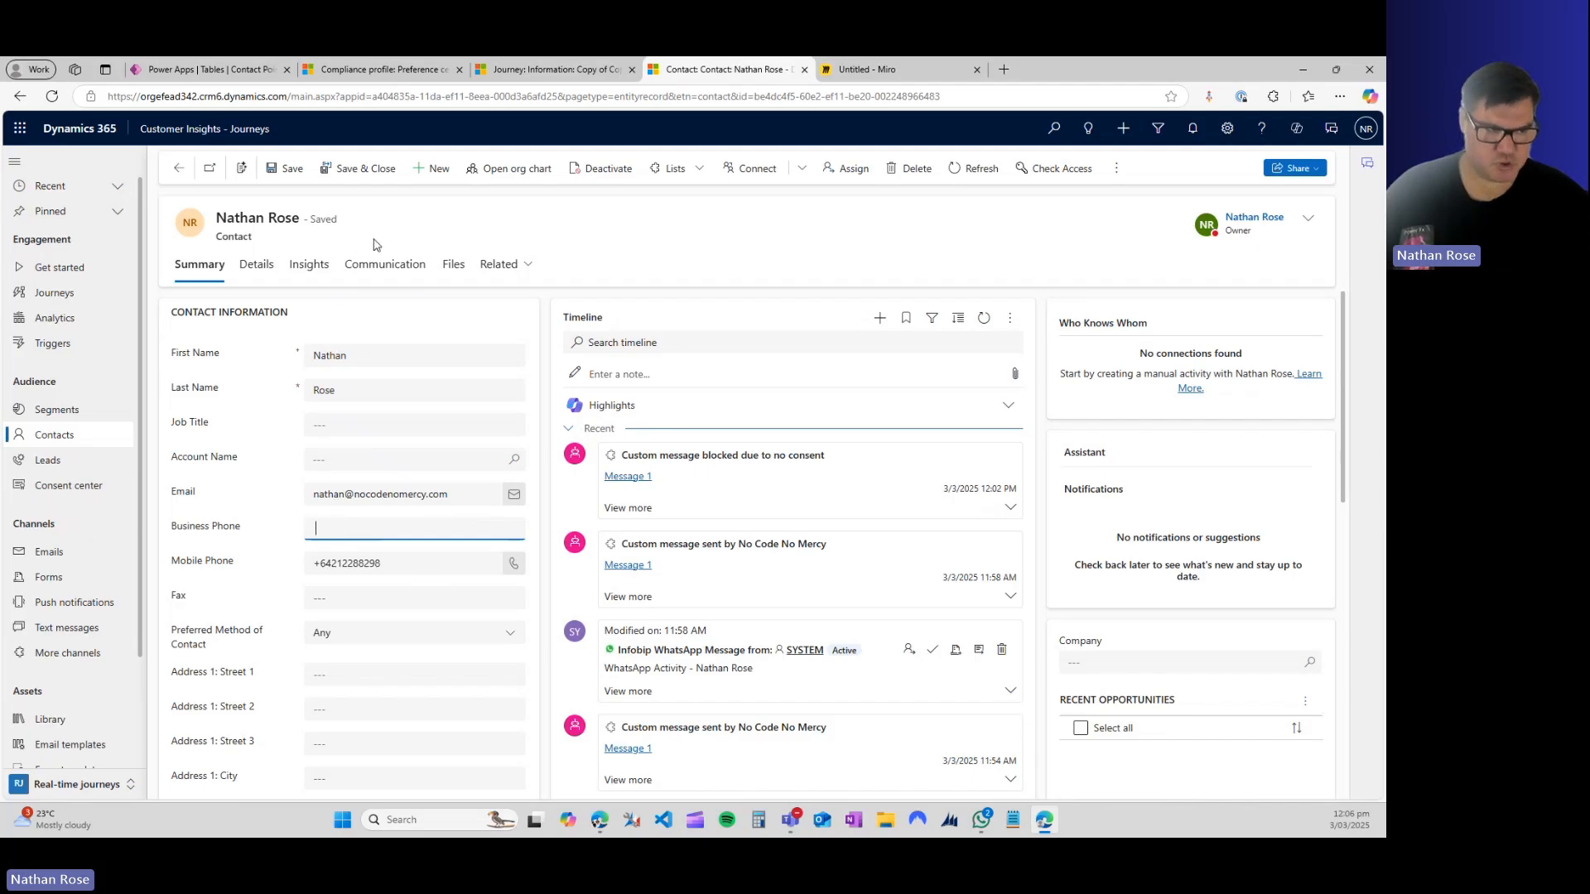
# Step: View the email contact point's default-profile consent, with all communication allowed
pyautogui.click(384, 263)
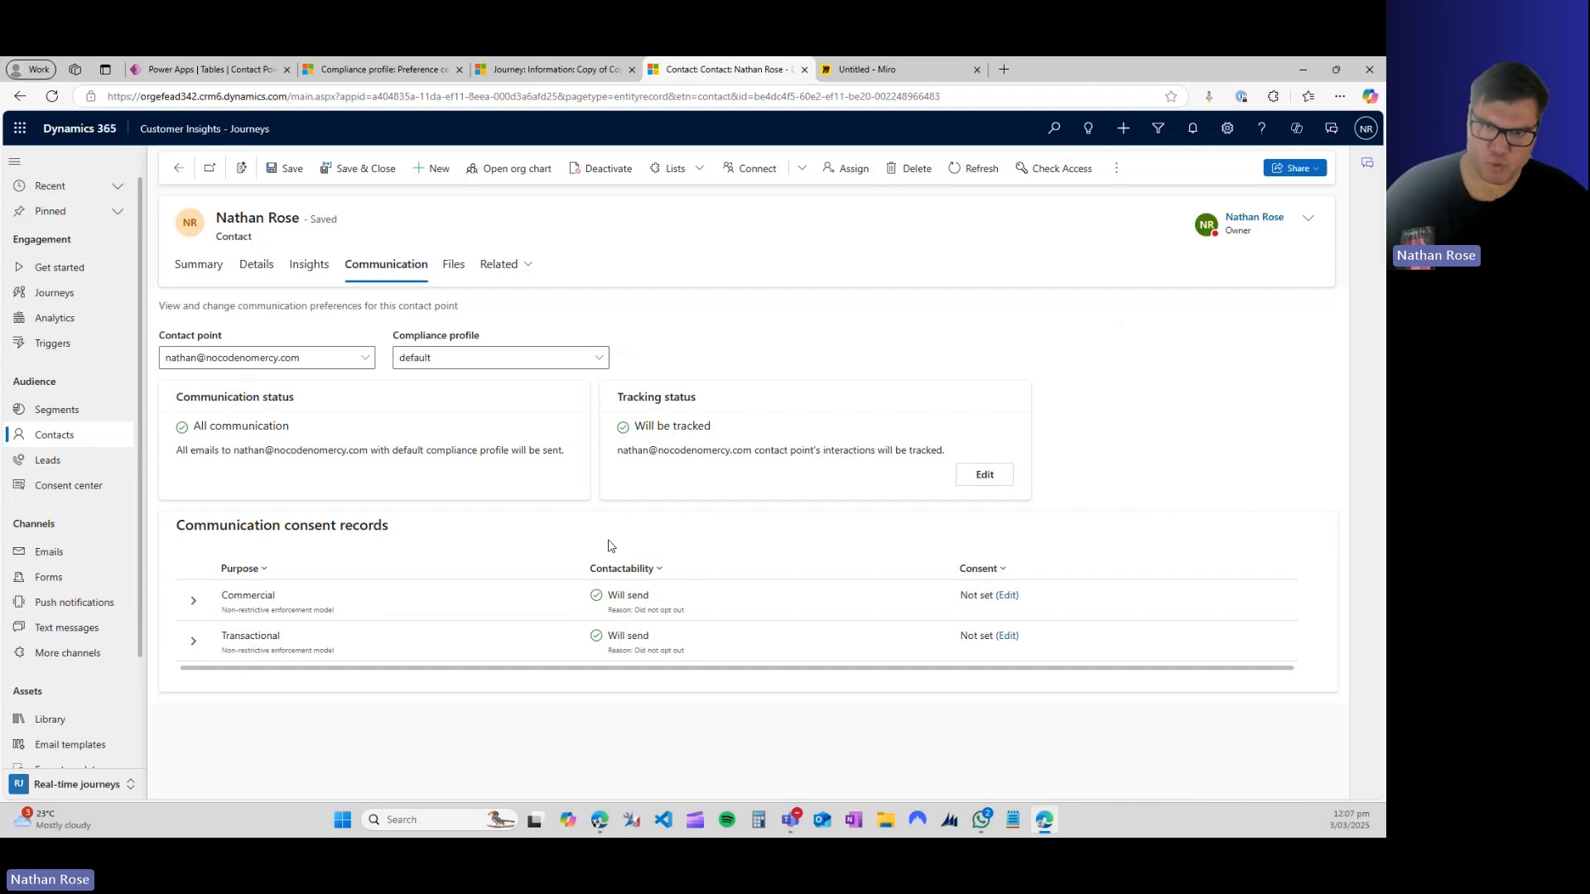
pyautogui.moveTo(536, 525)
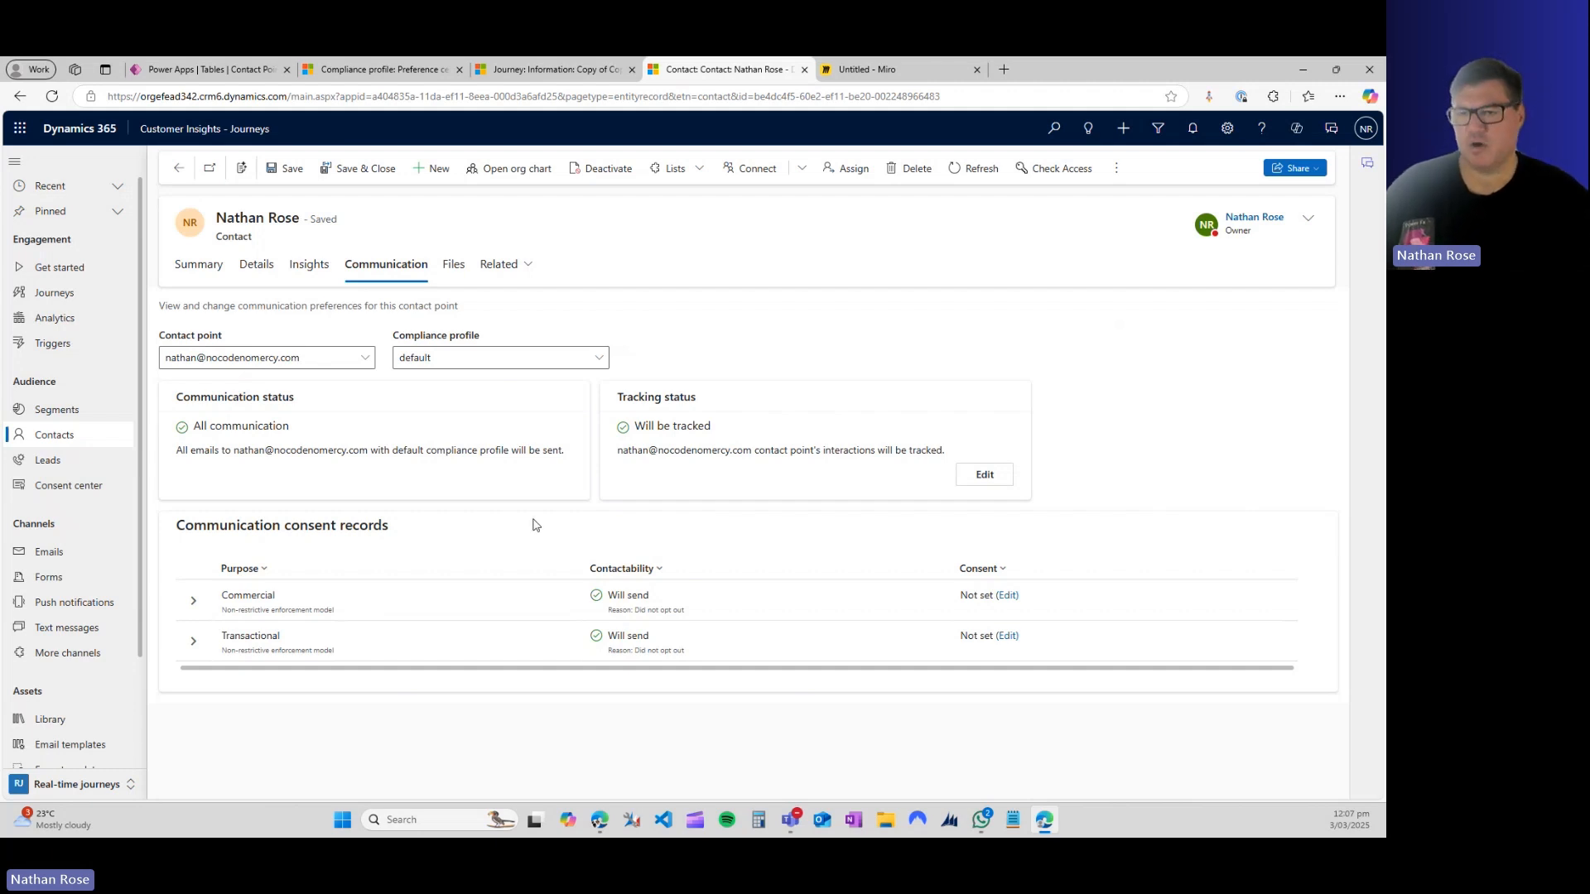
pyautogui.moveTo(646, 392)
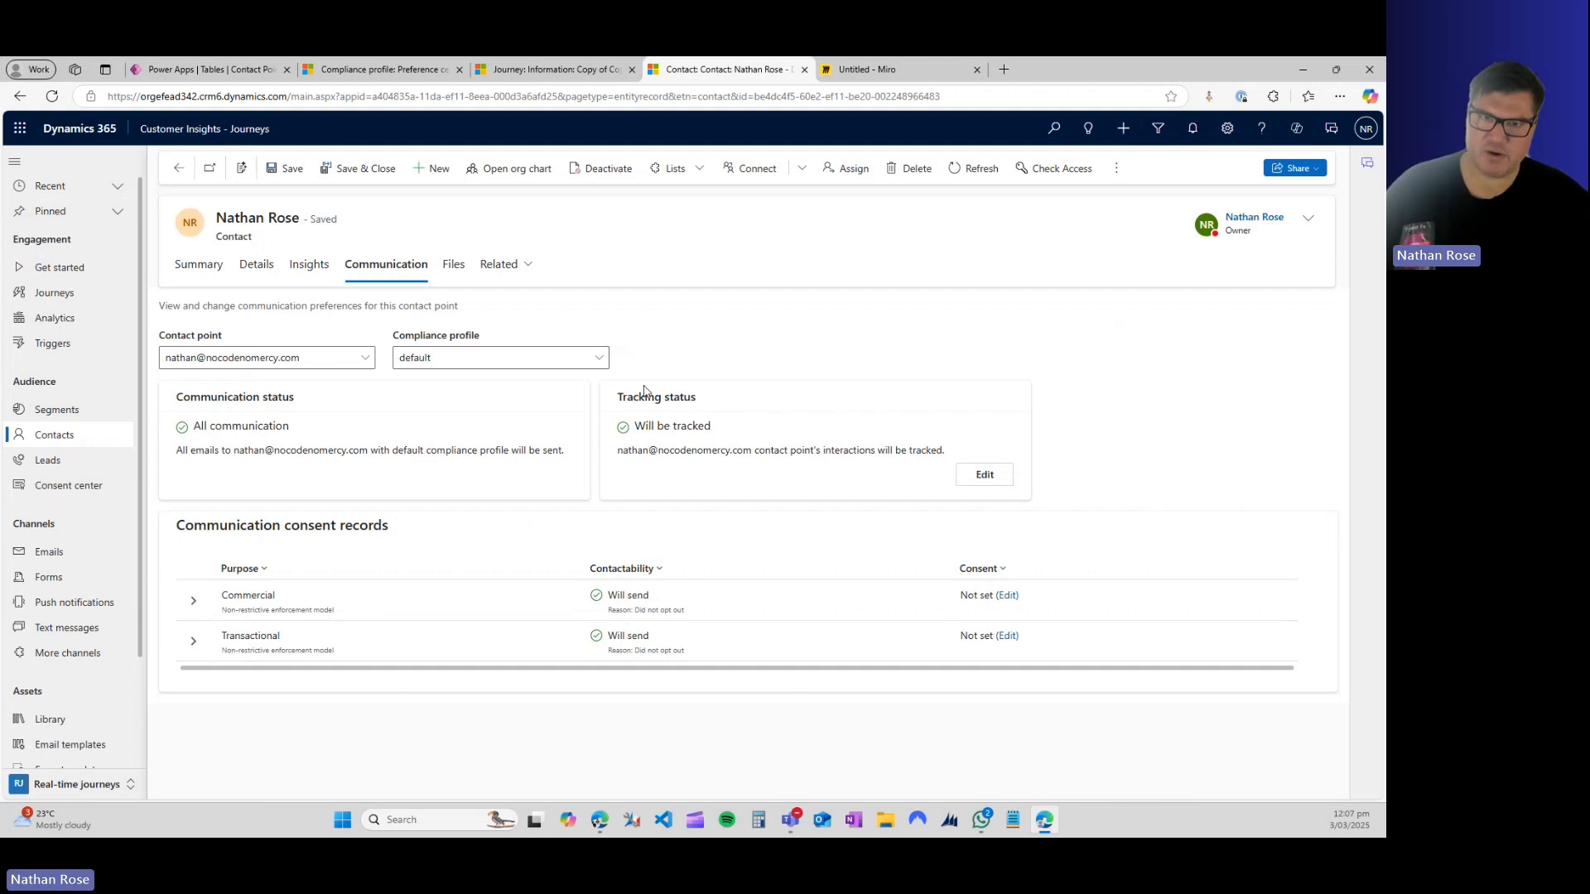
pyautogui.moveTo(596, 352)
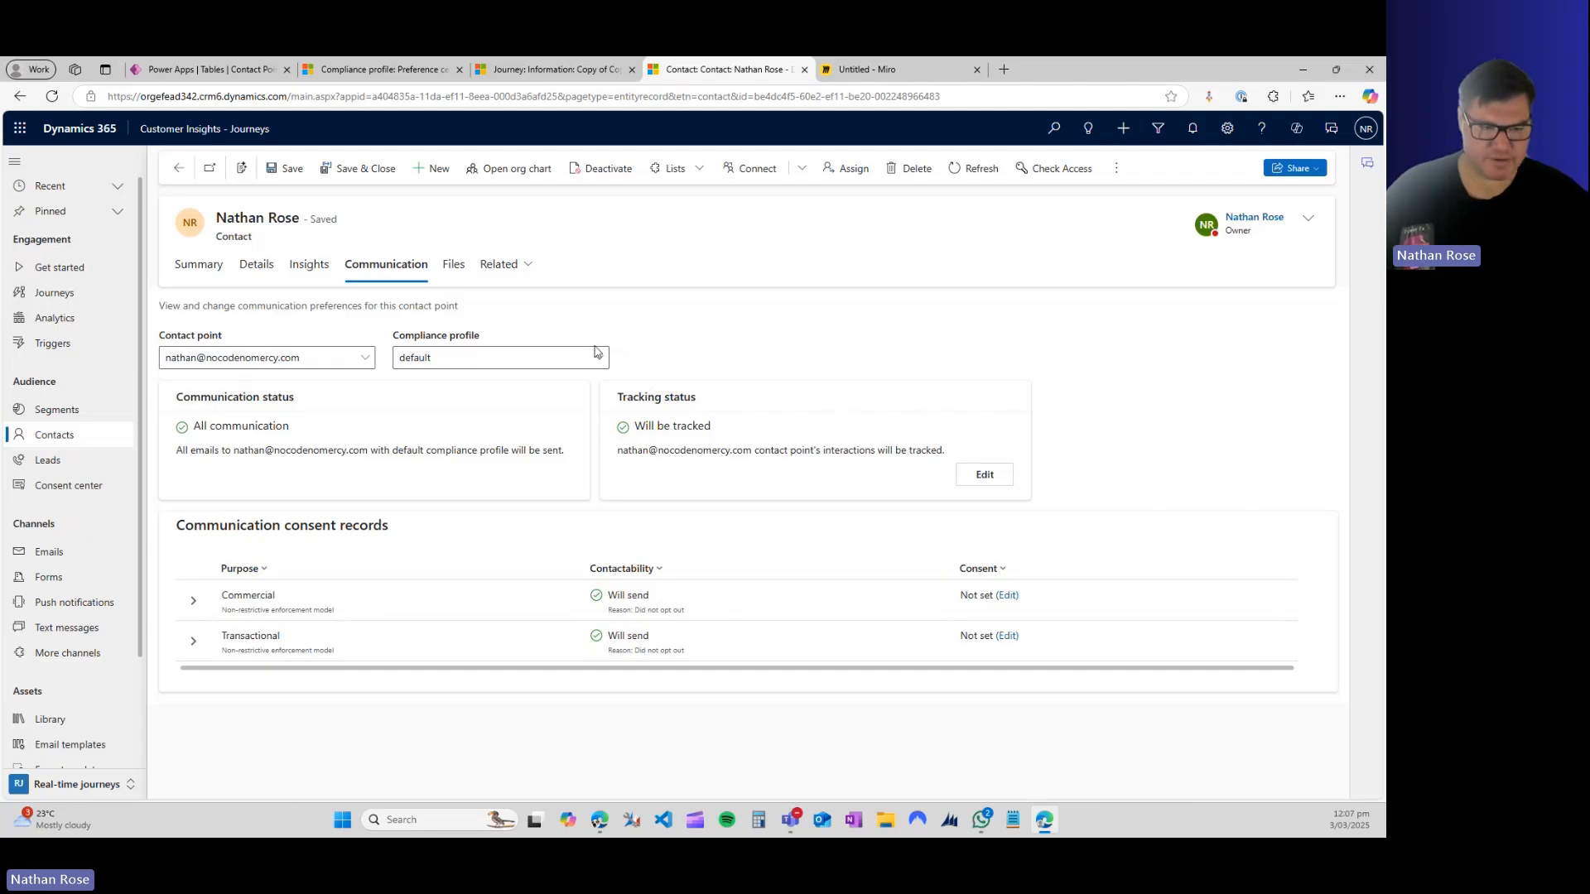
pyautogui.moveTo(624, 346)
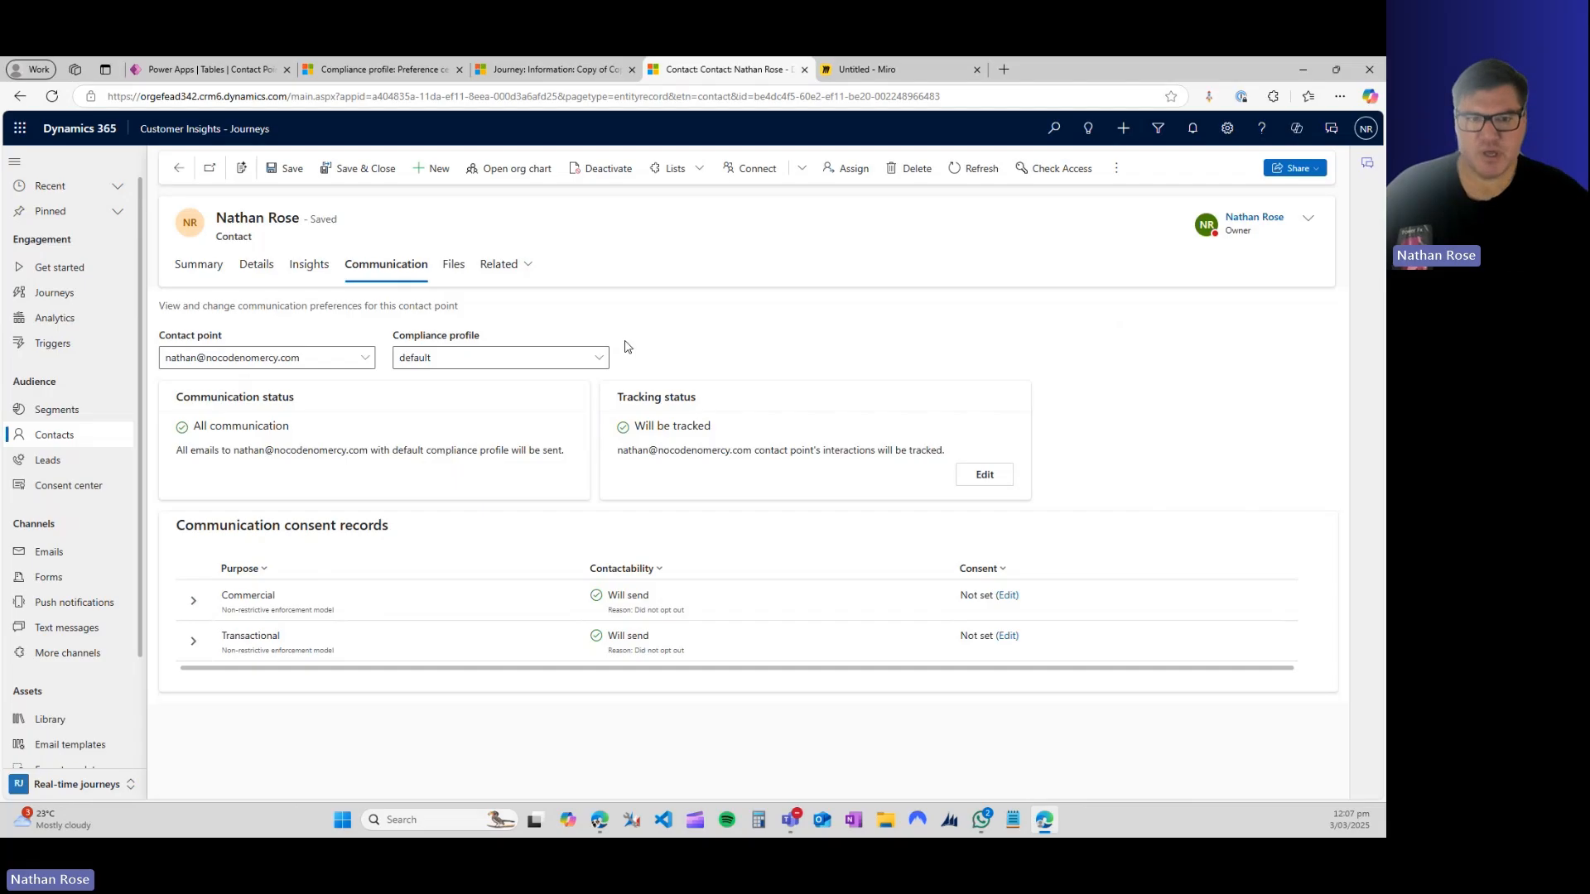
pyautogui.moveTo(628, 231)
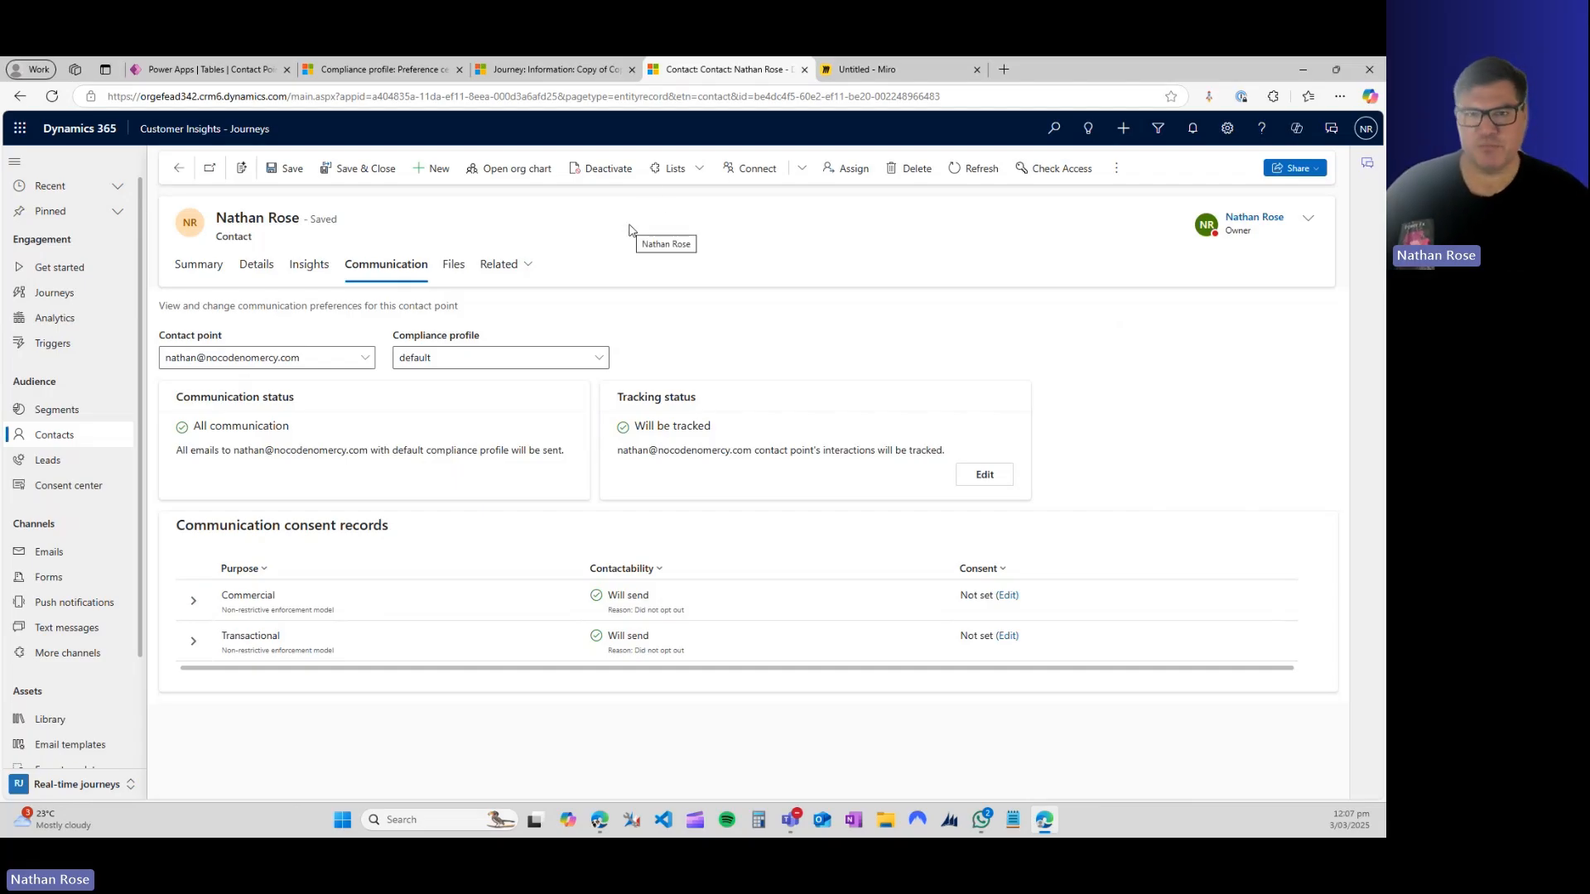
pyautogui.moveTo(673, 168)
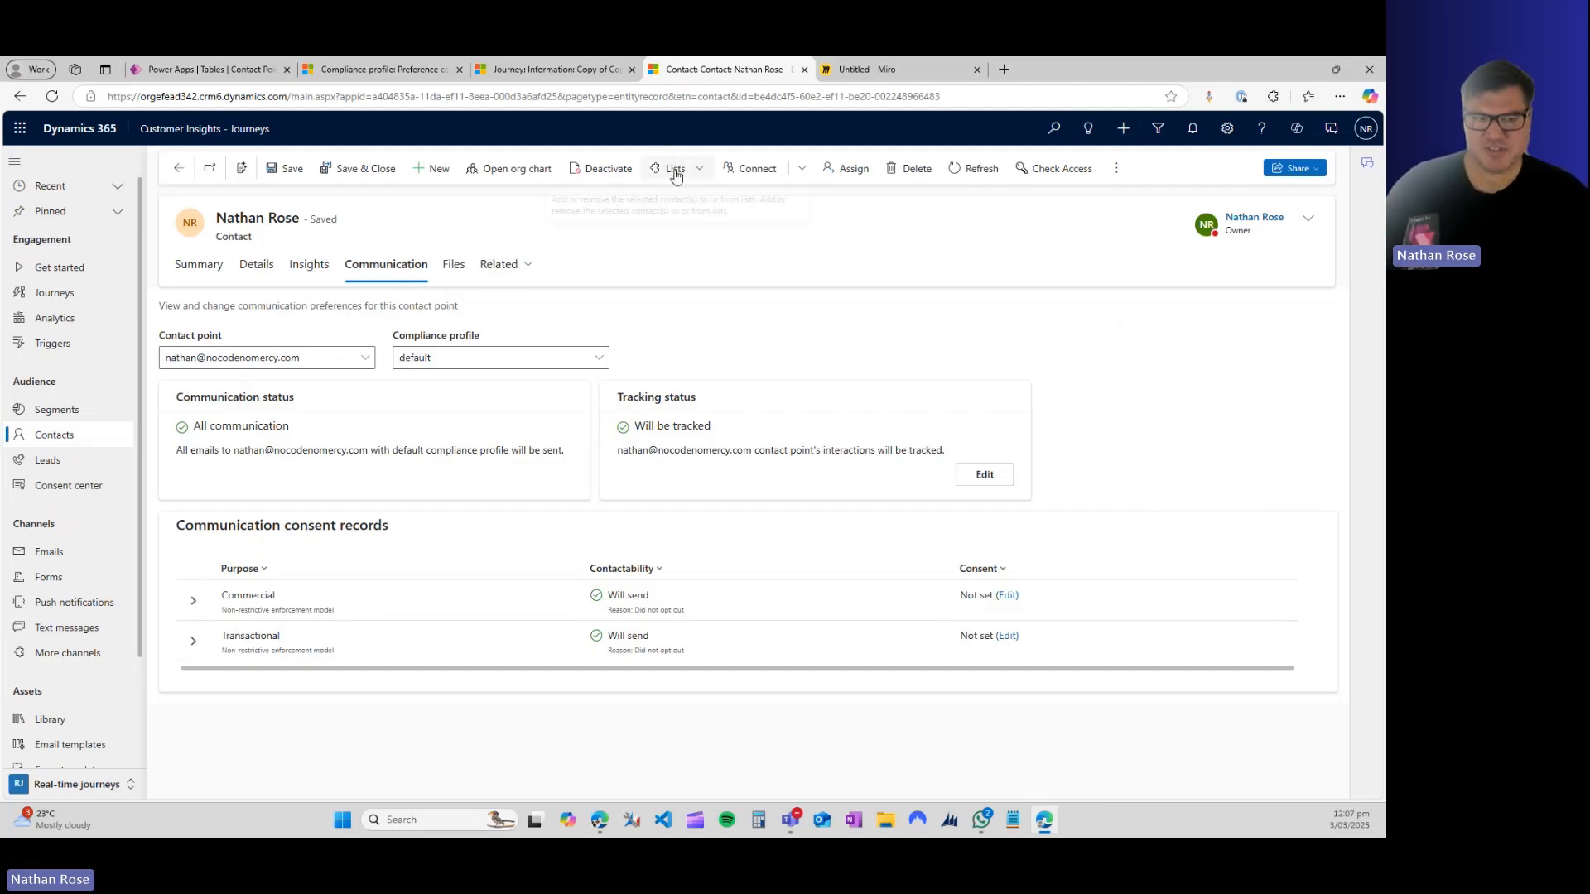
pyautogui.moveTo(673, 167)
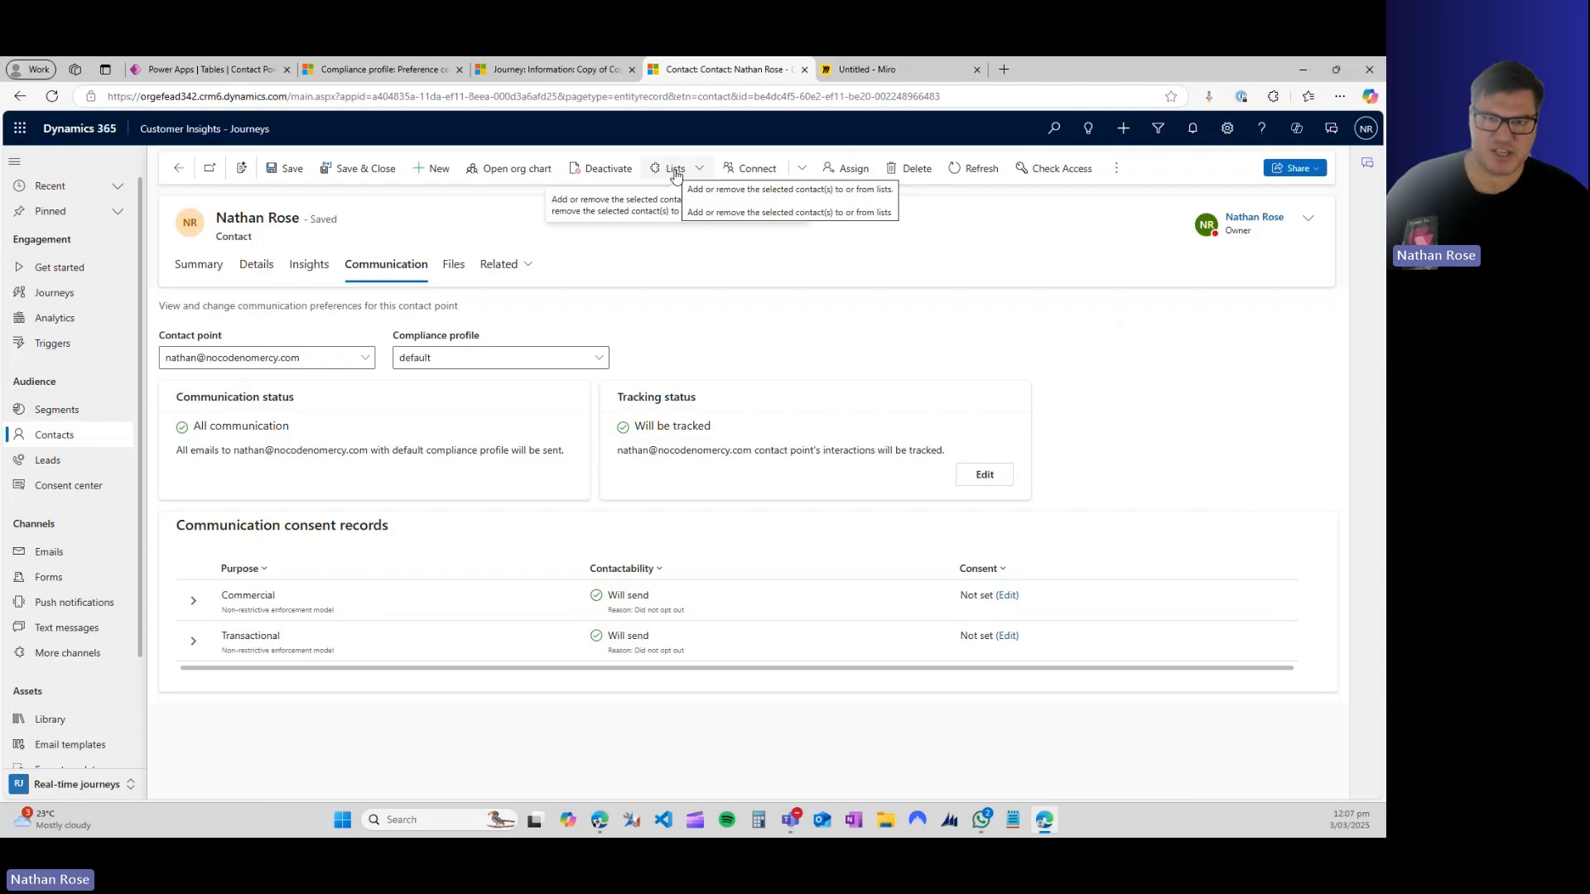